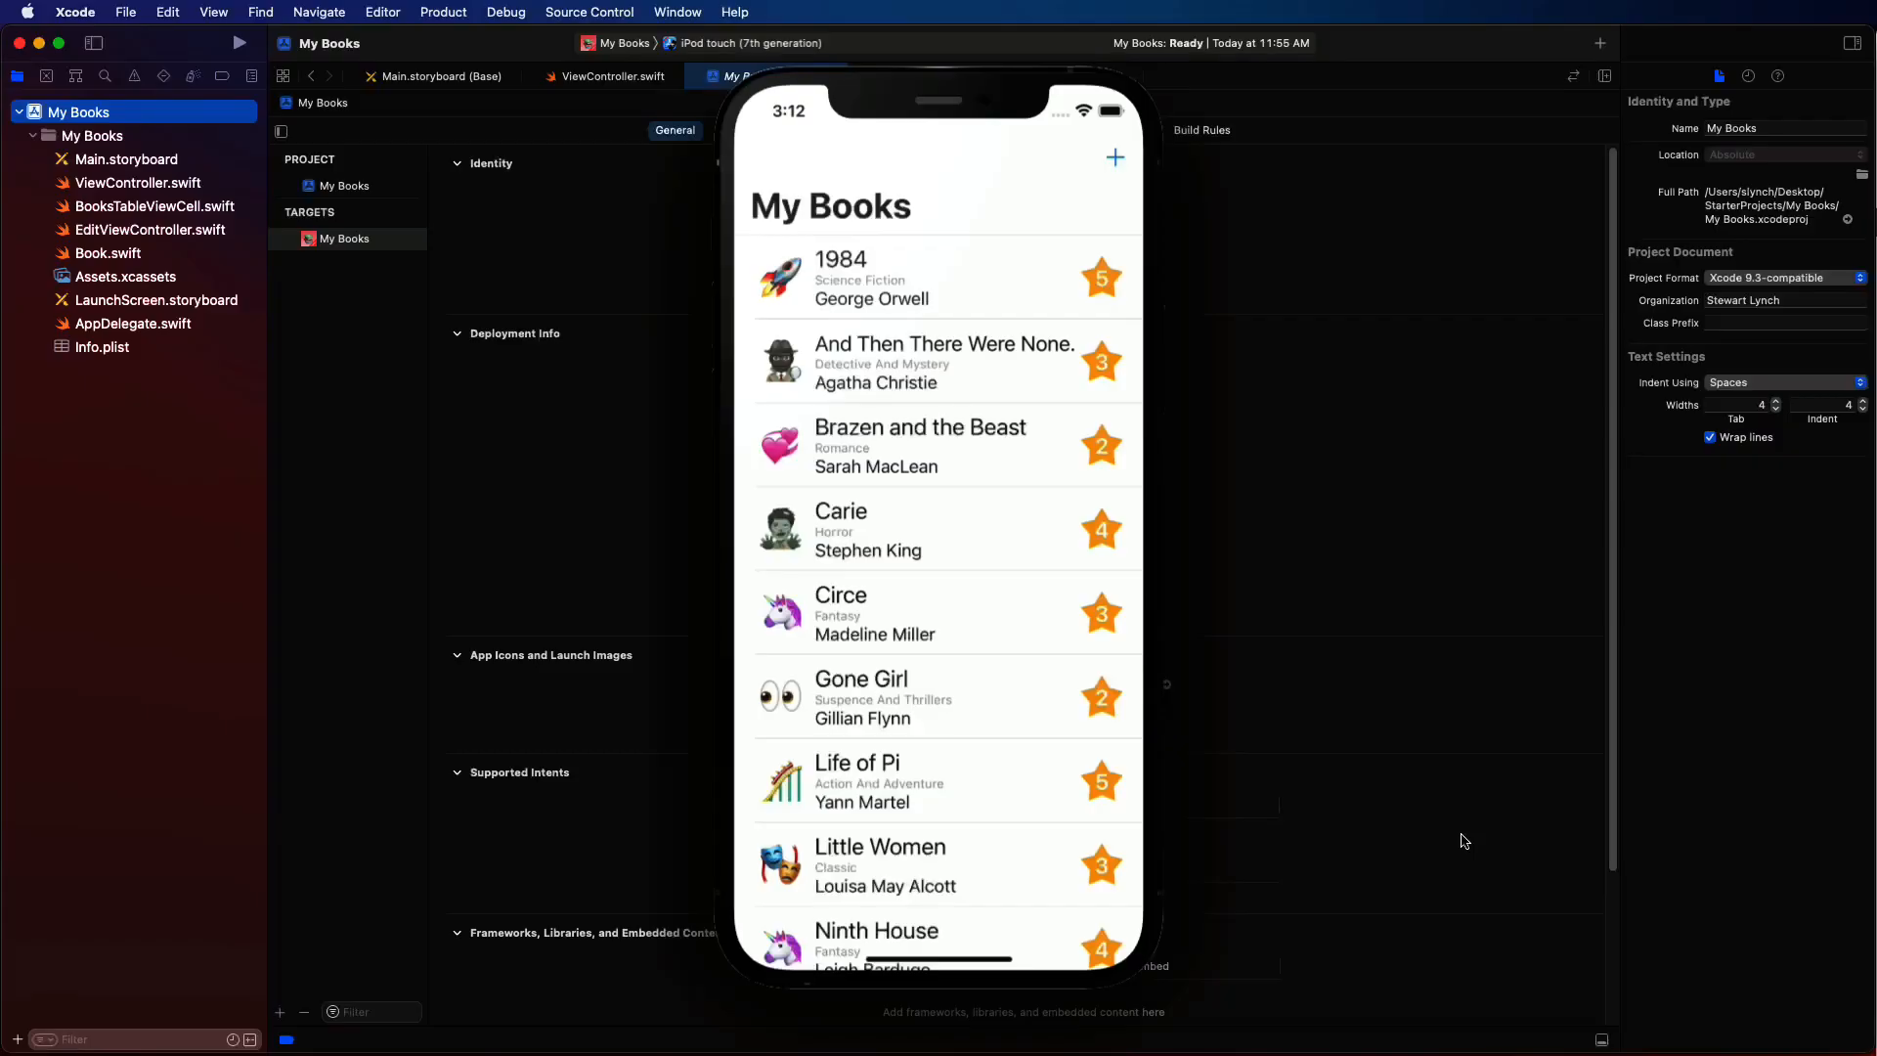
- Change And Then There Were None.'s rating to 4 in the running My Books app and save it
left_click(943, 362)
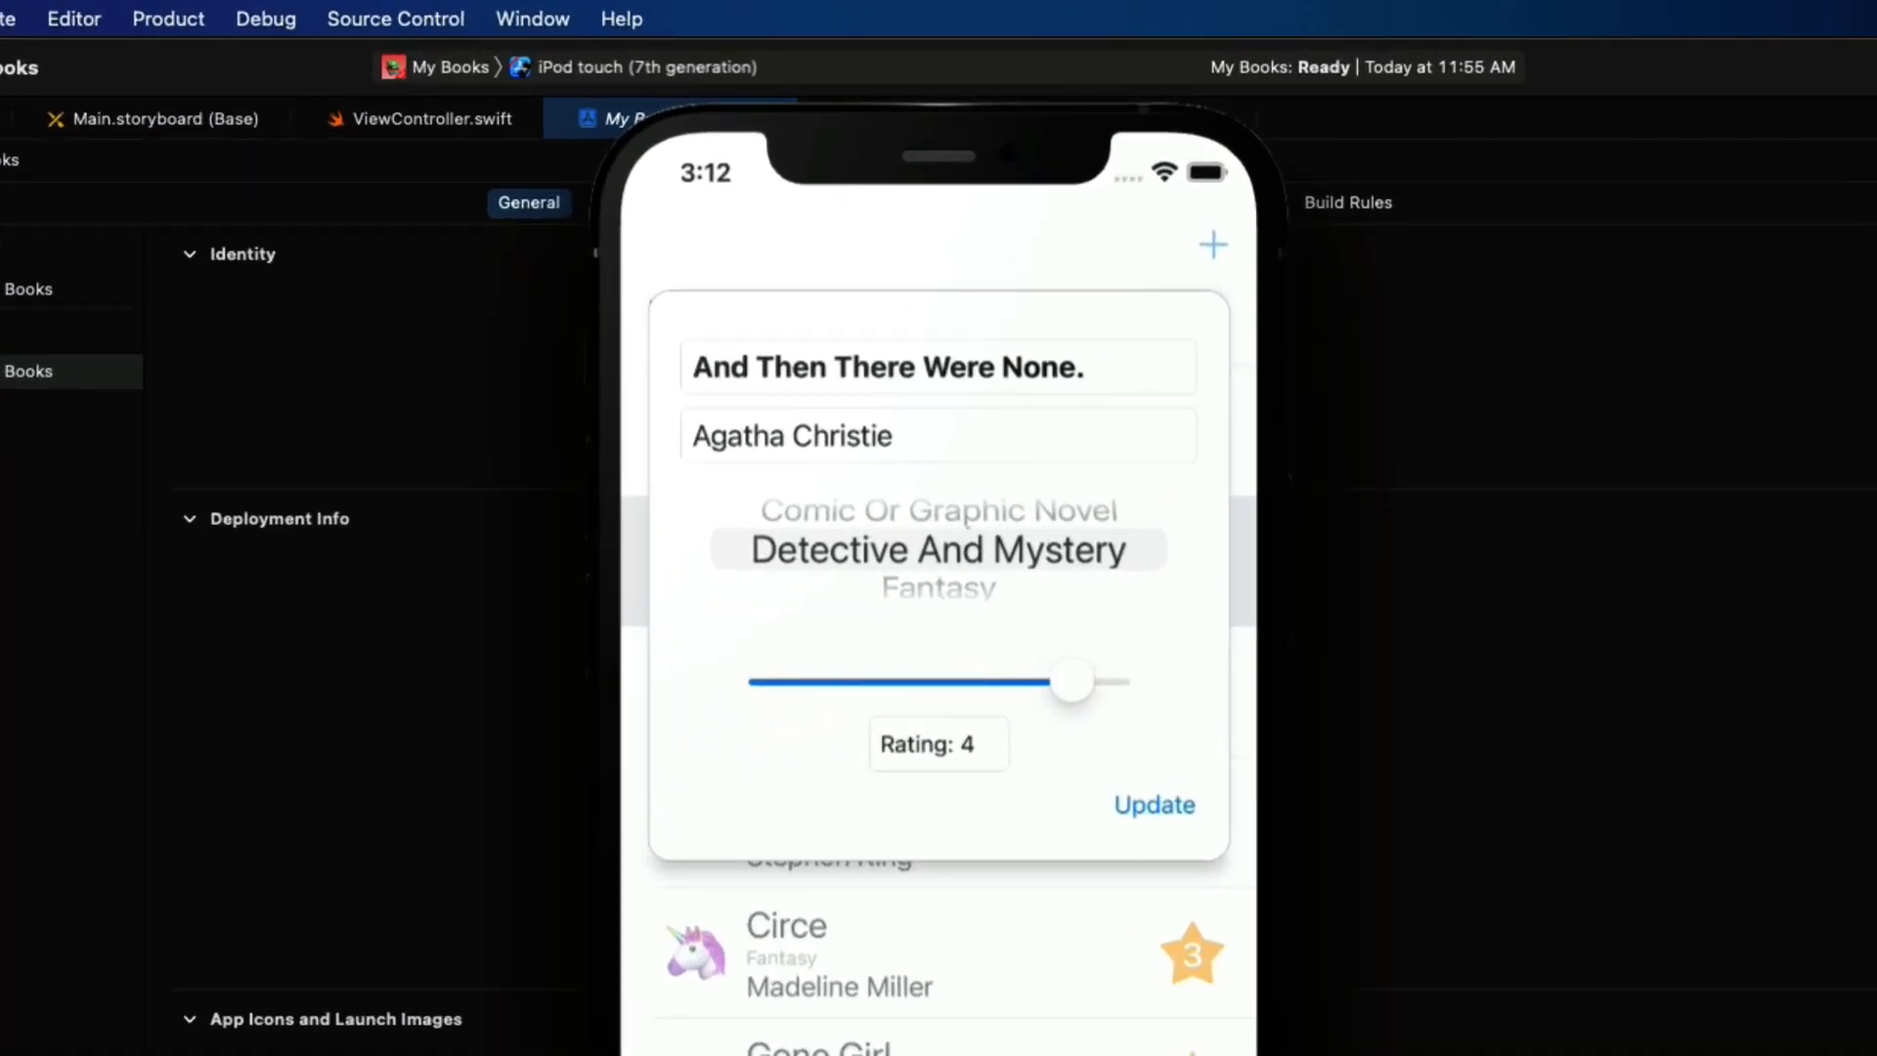
left_click(1153, 805)
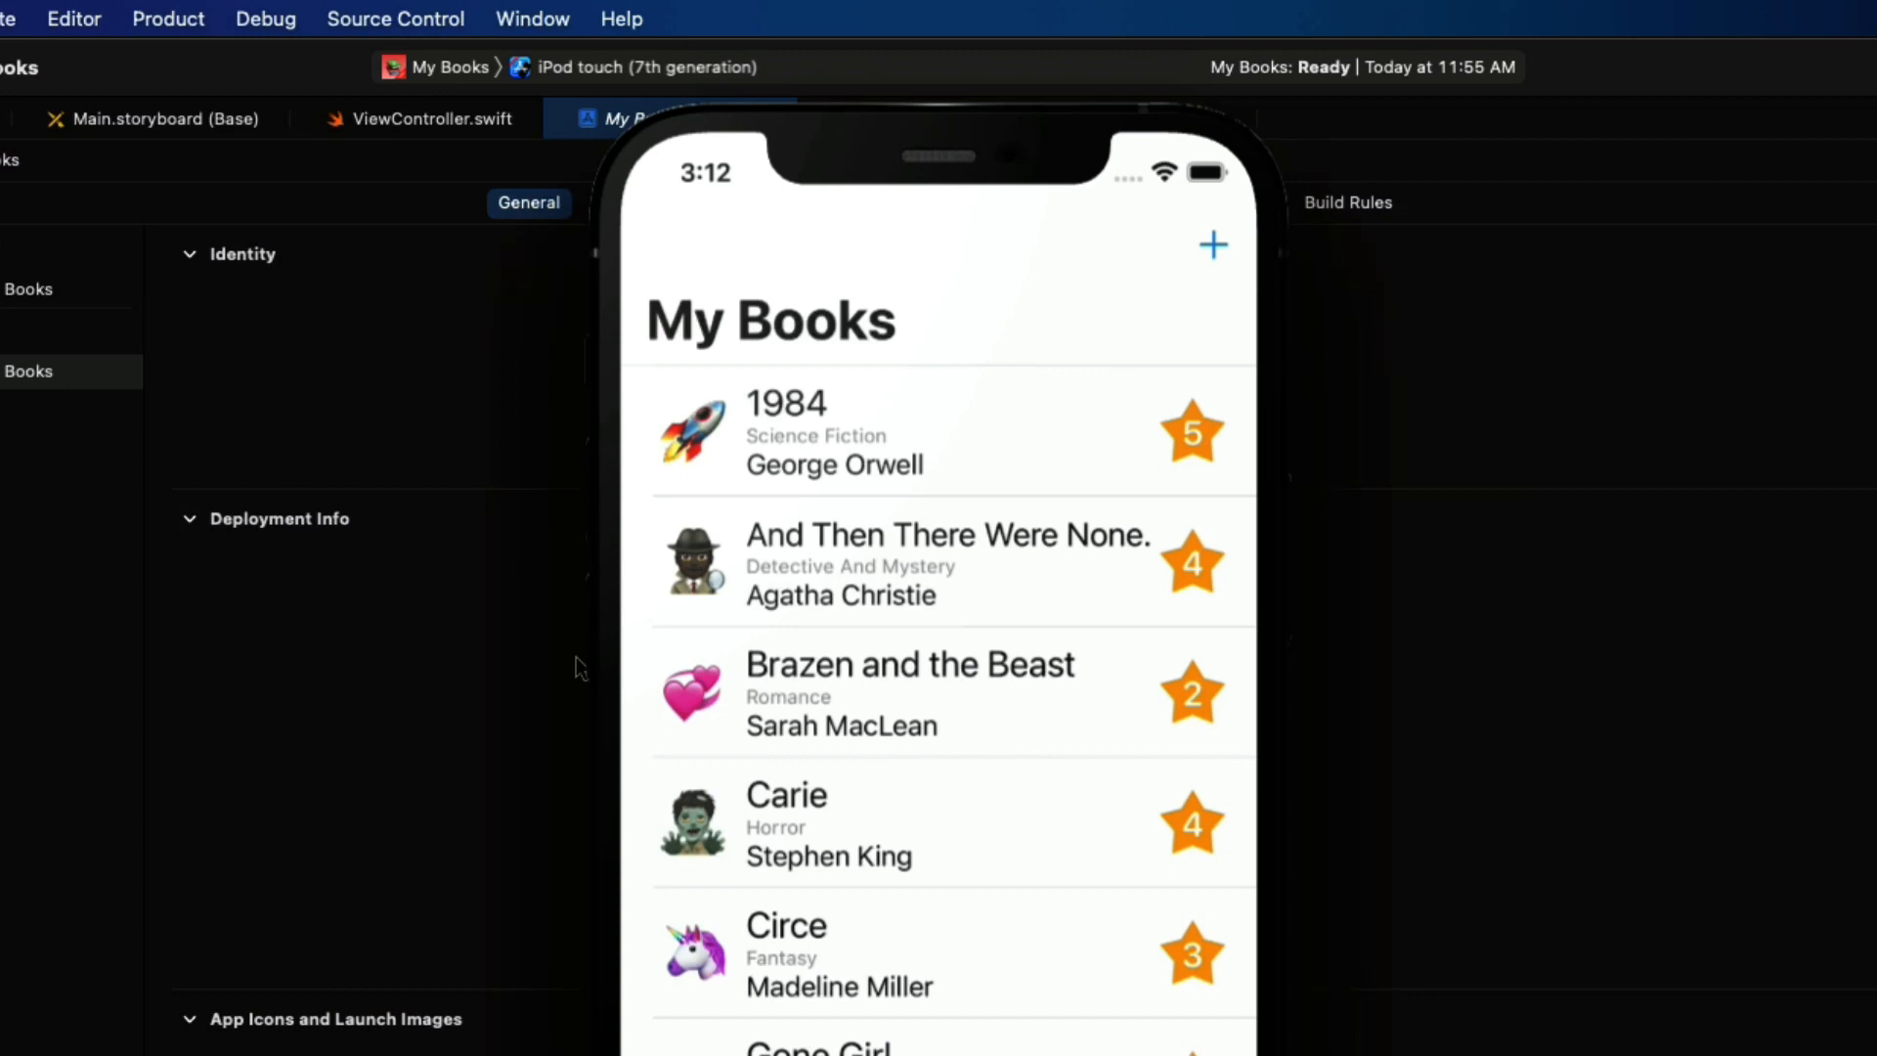
left_click(946, 563)
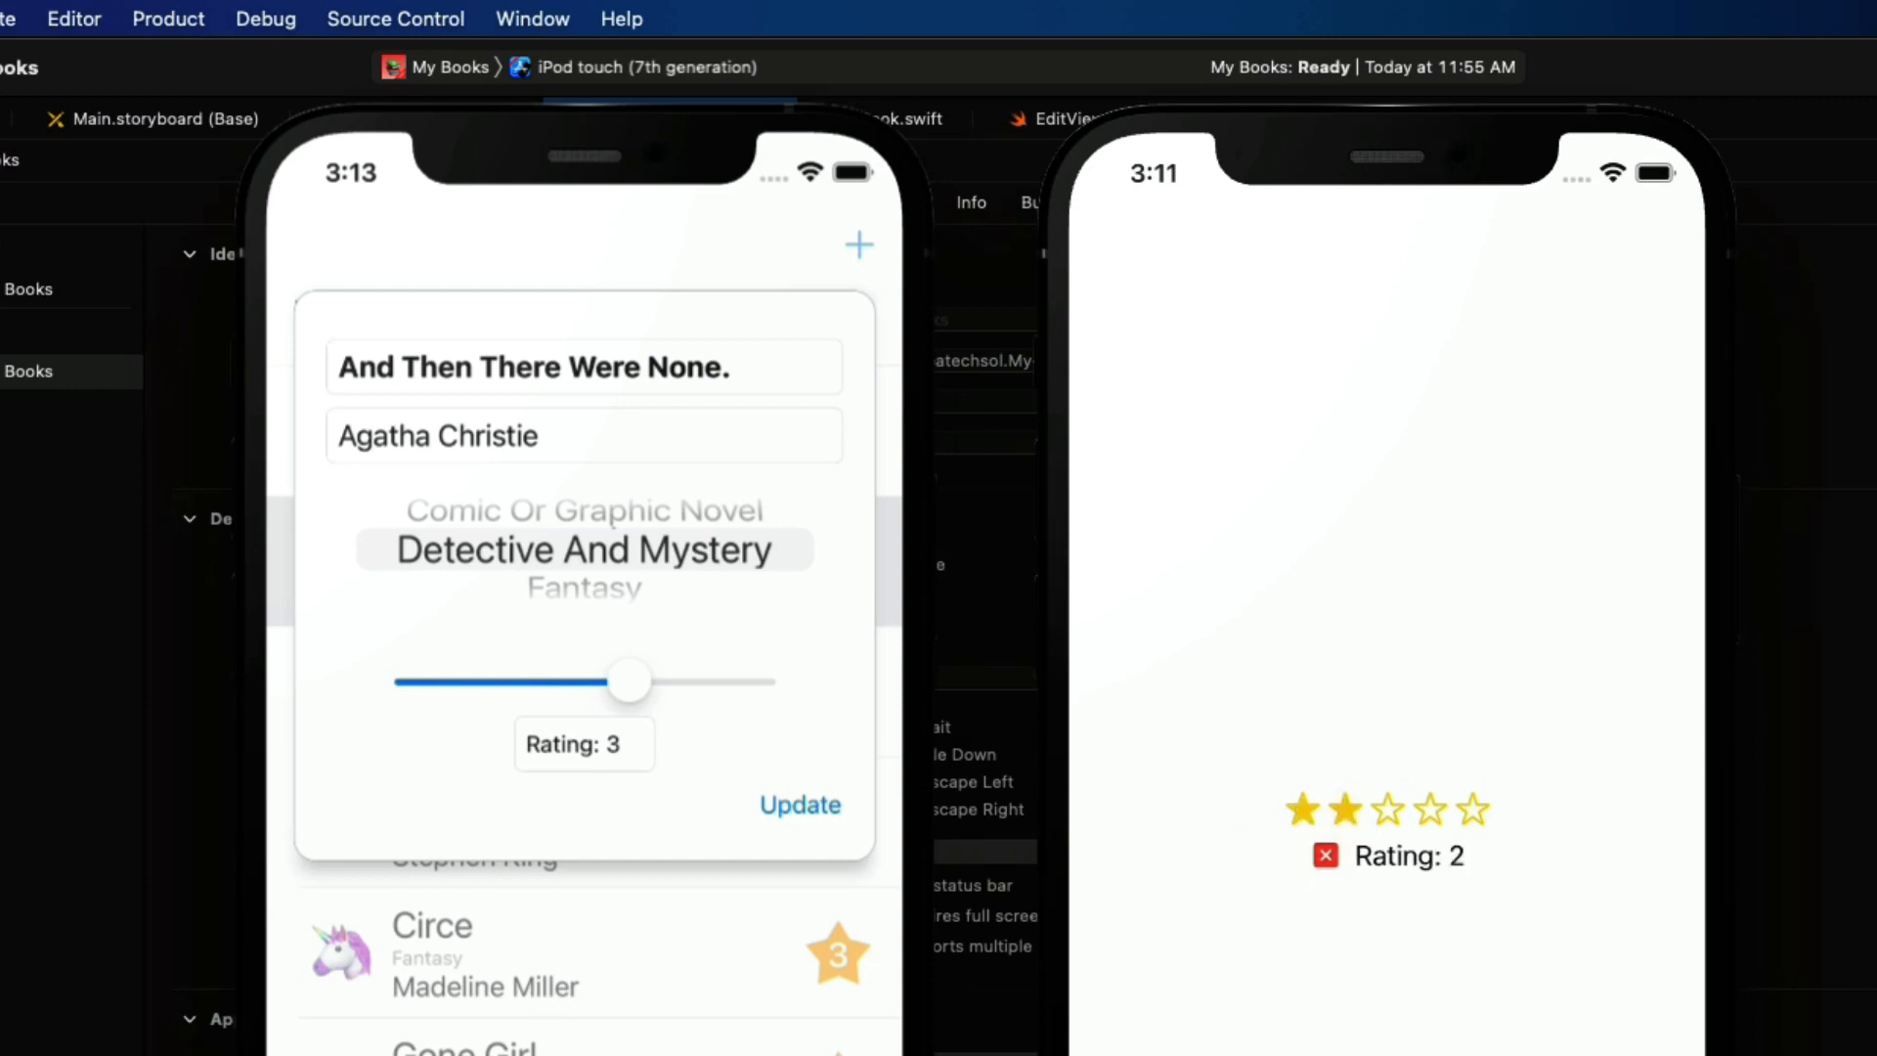
- Set the book's star rating to 1, then fill all five stars and update
left_click(1388, 810)
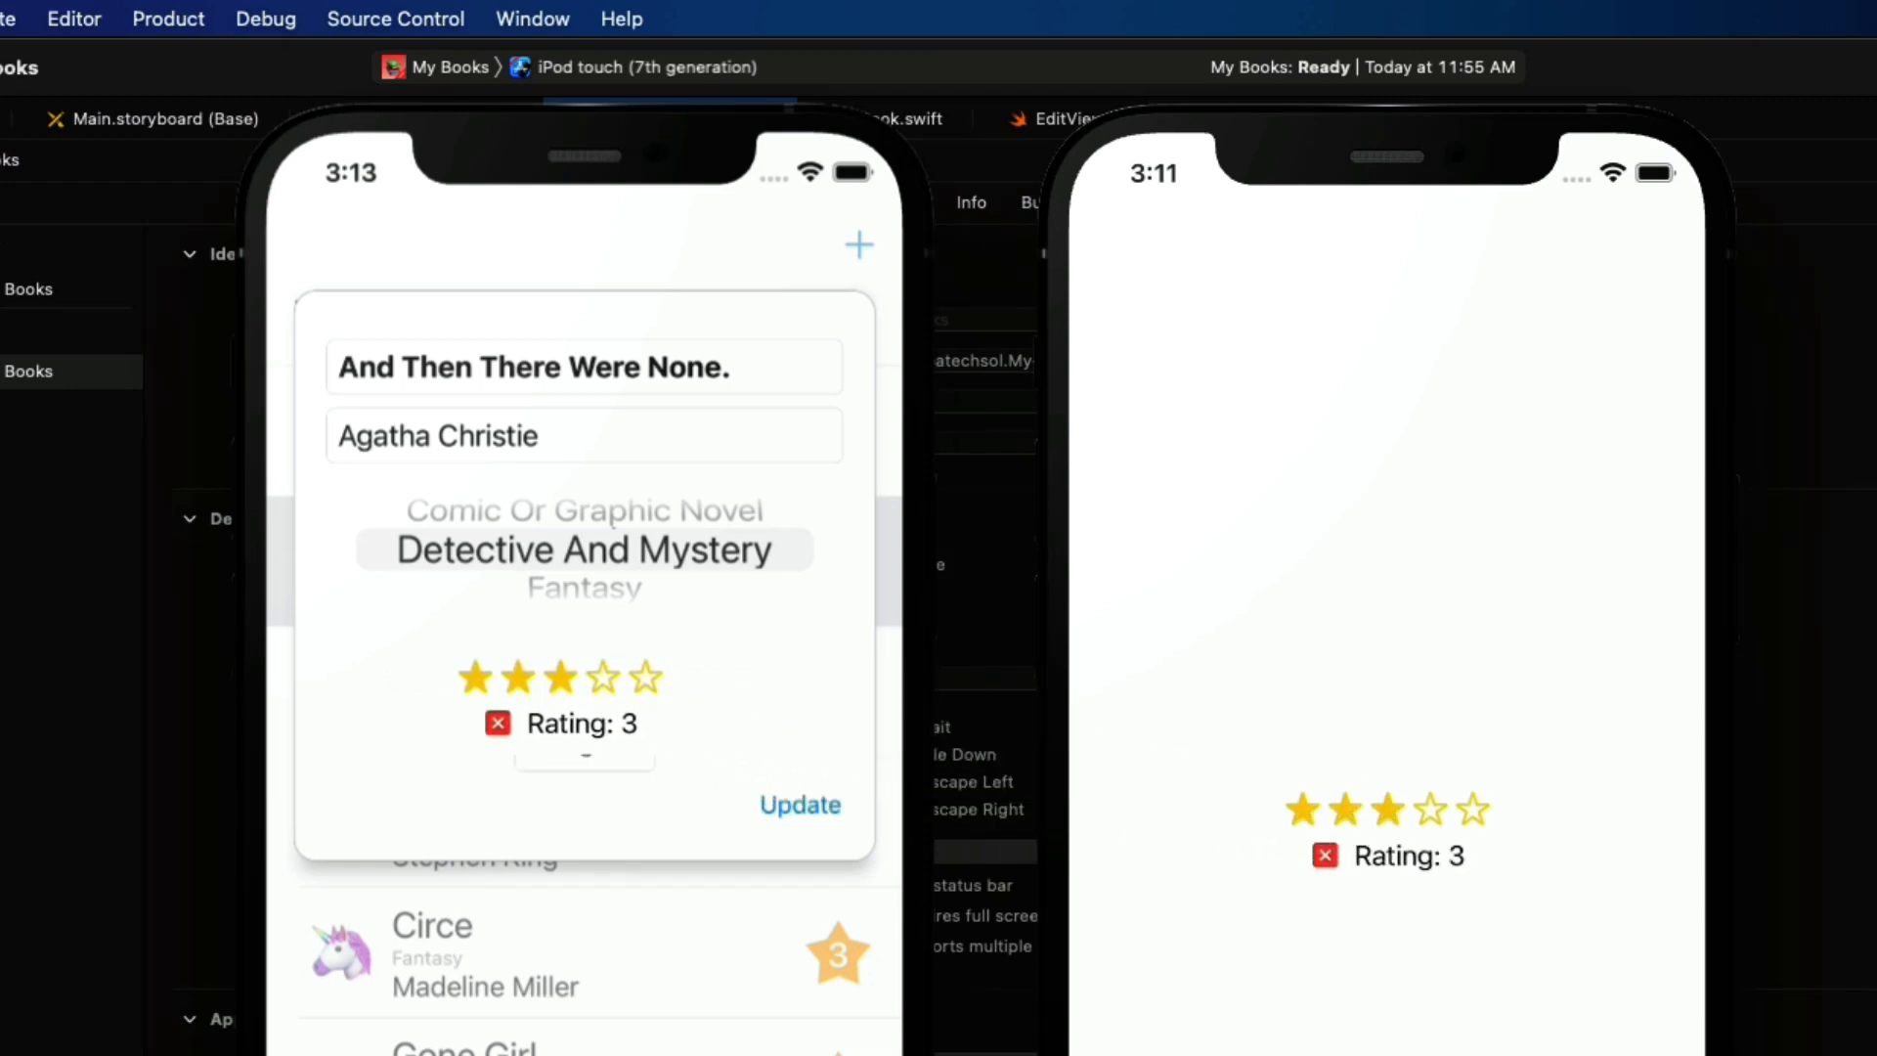
left_click(474, 678)
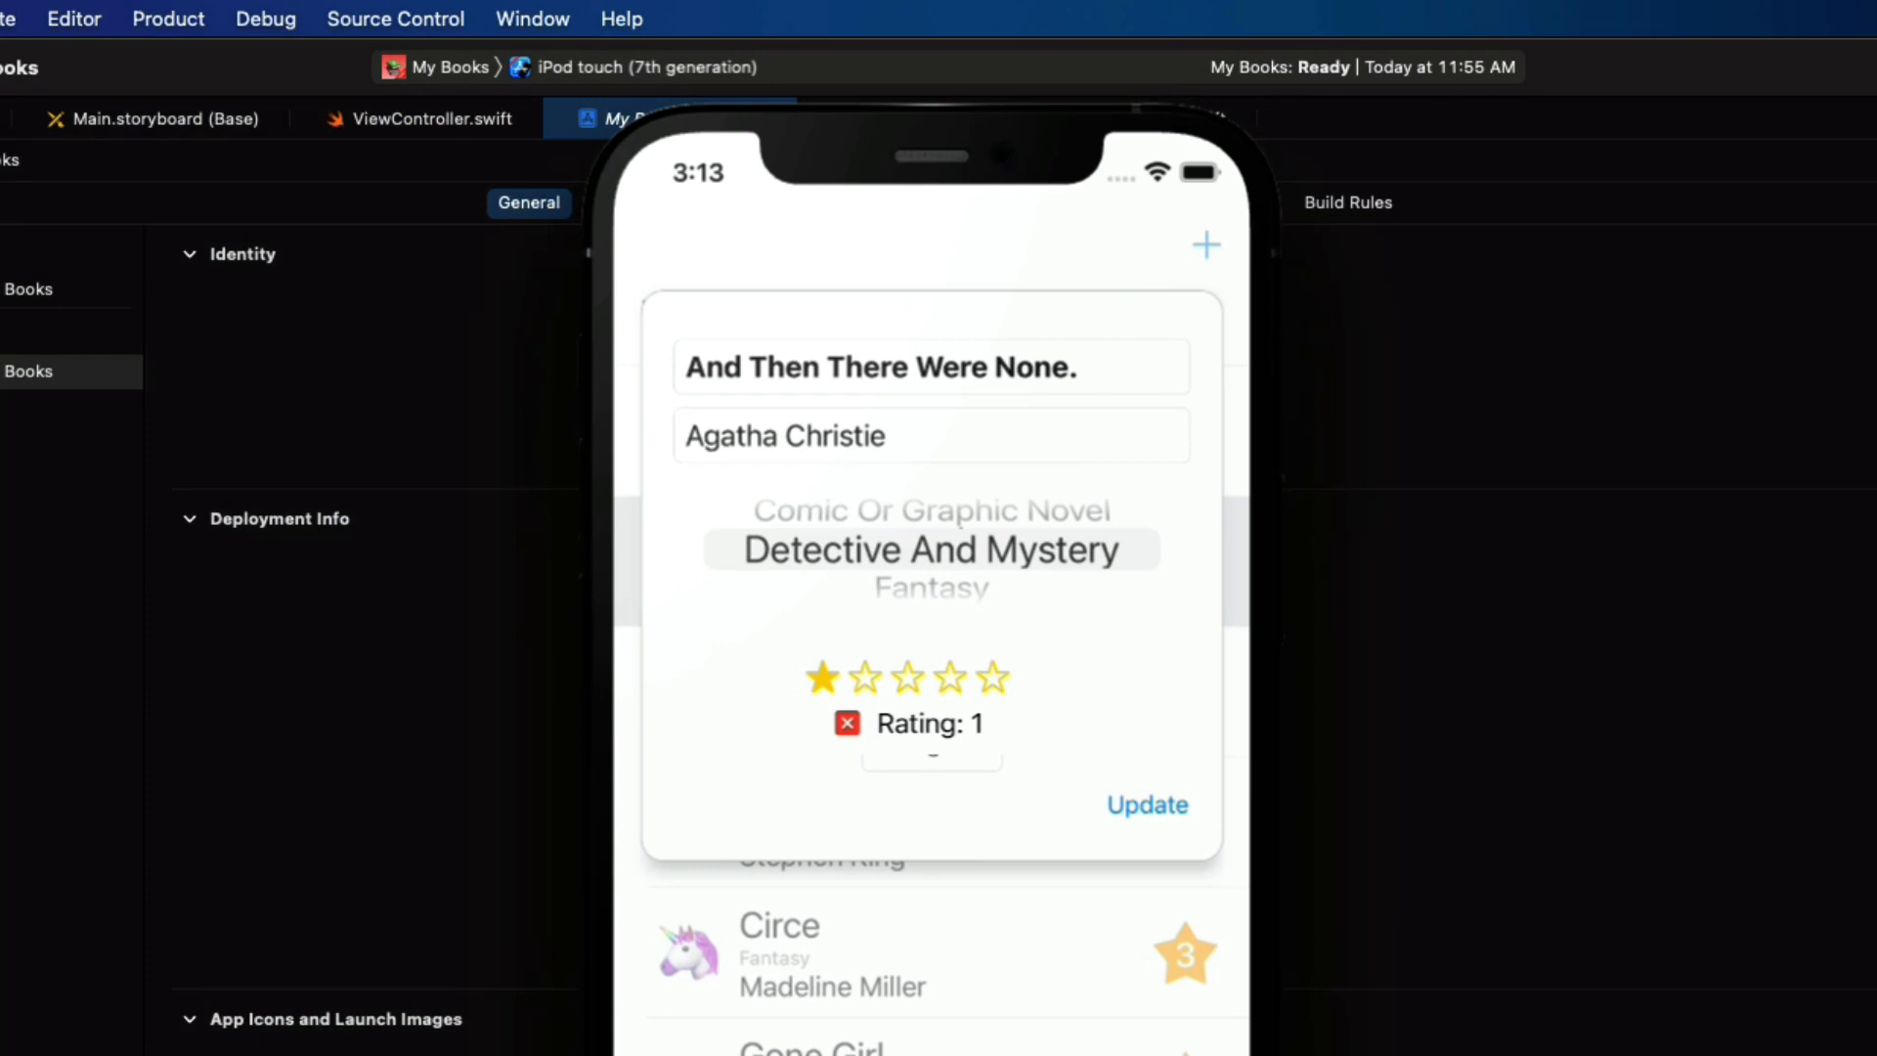
left_click(991, 678)
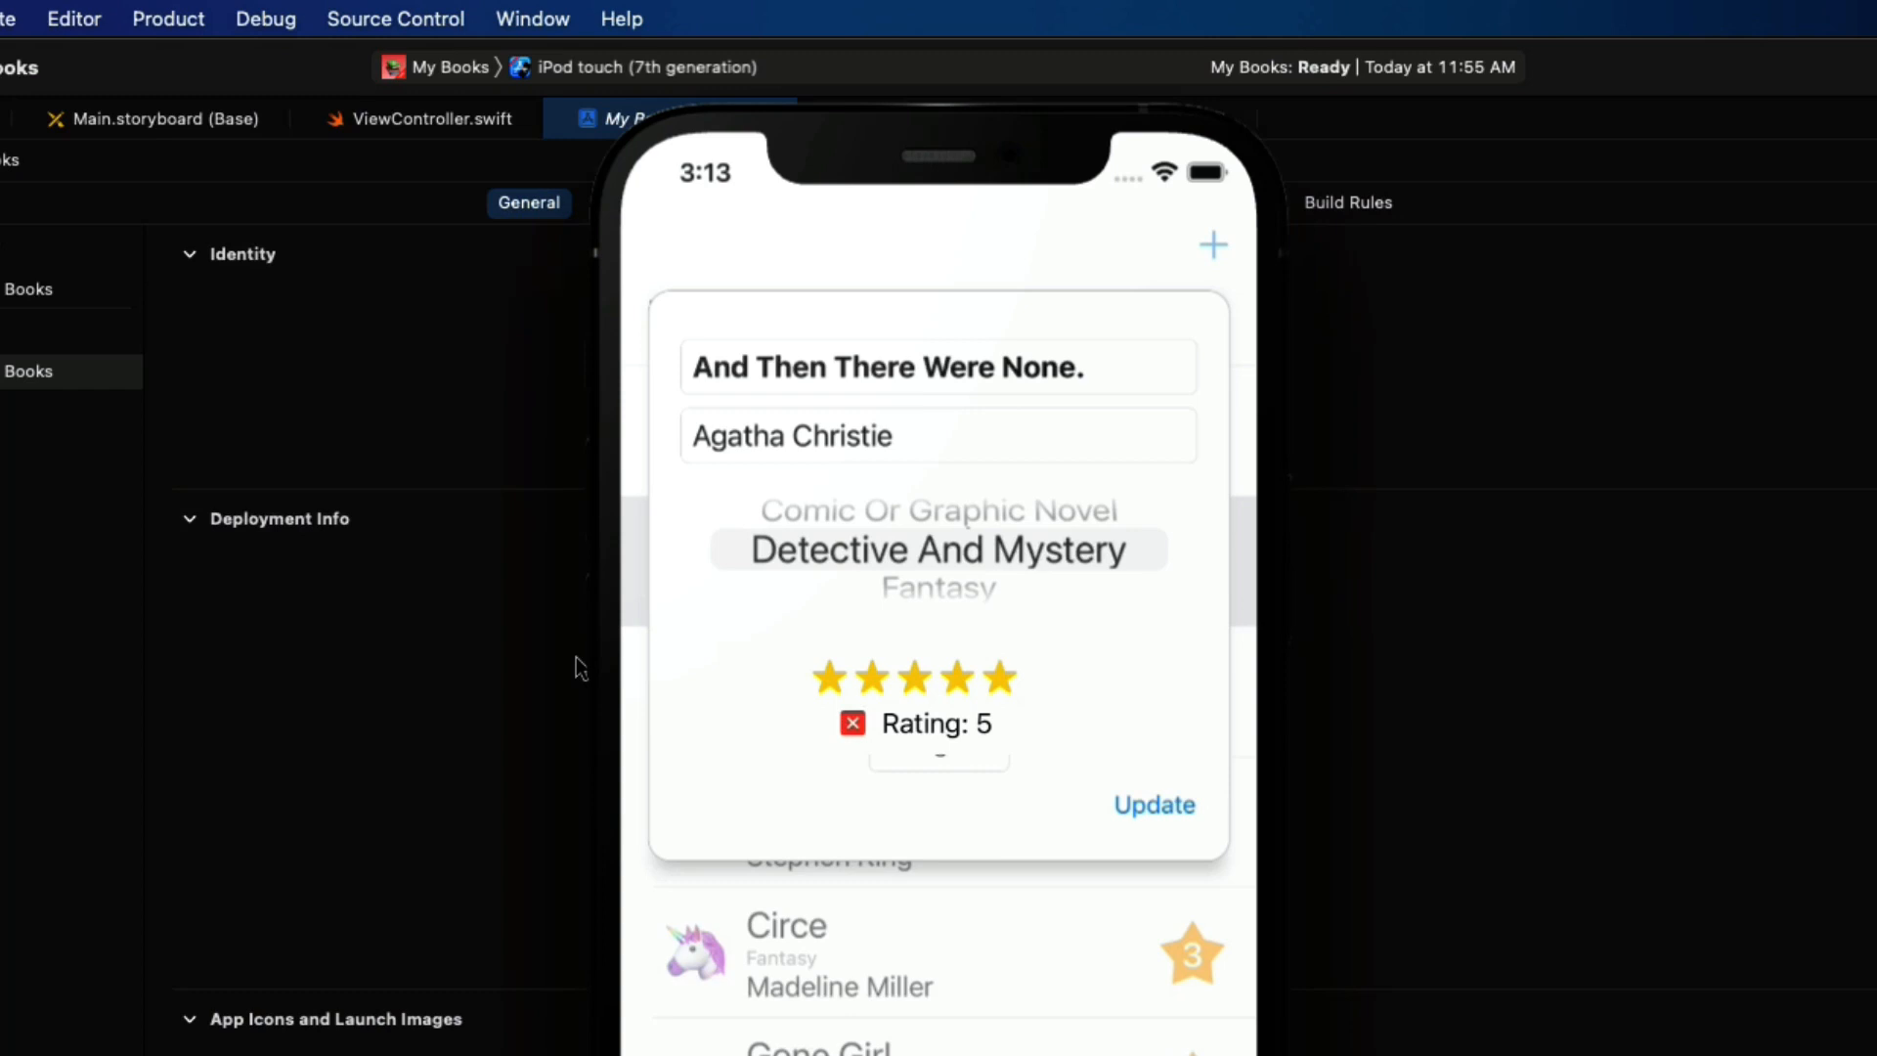
left_click(1153, 804)
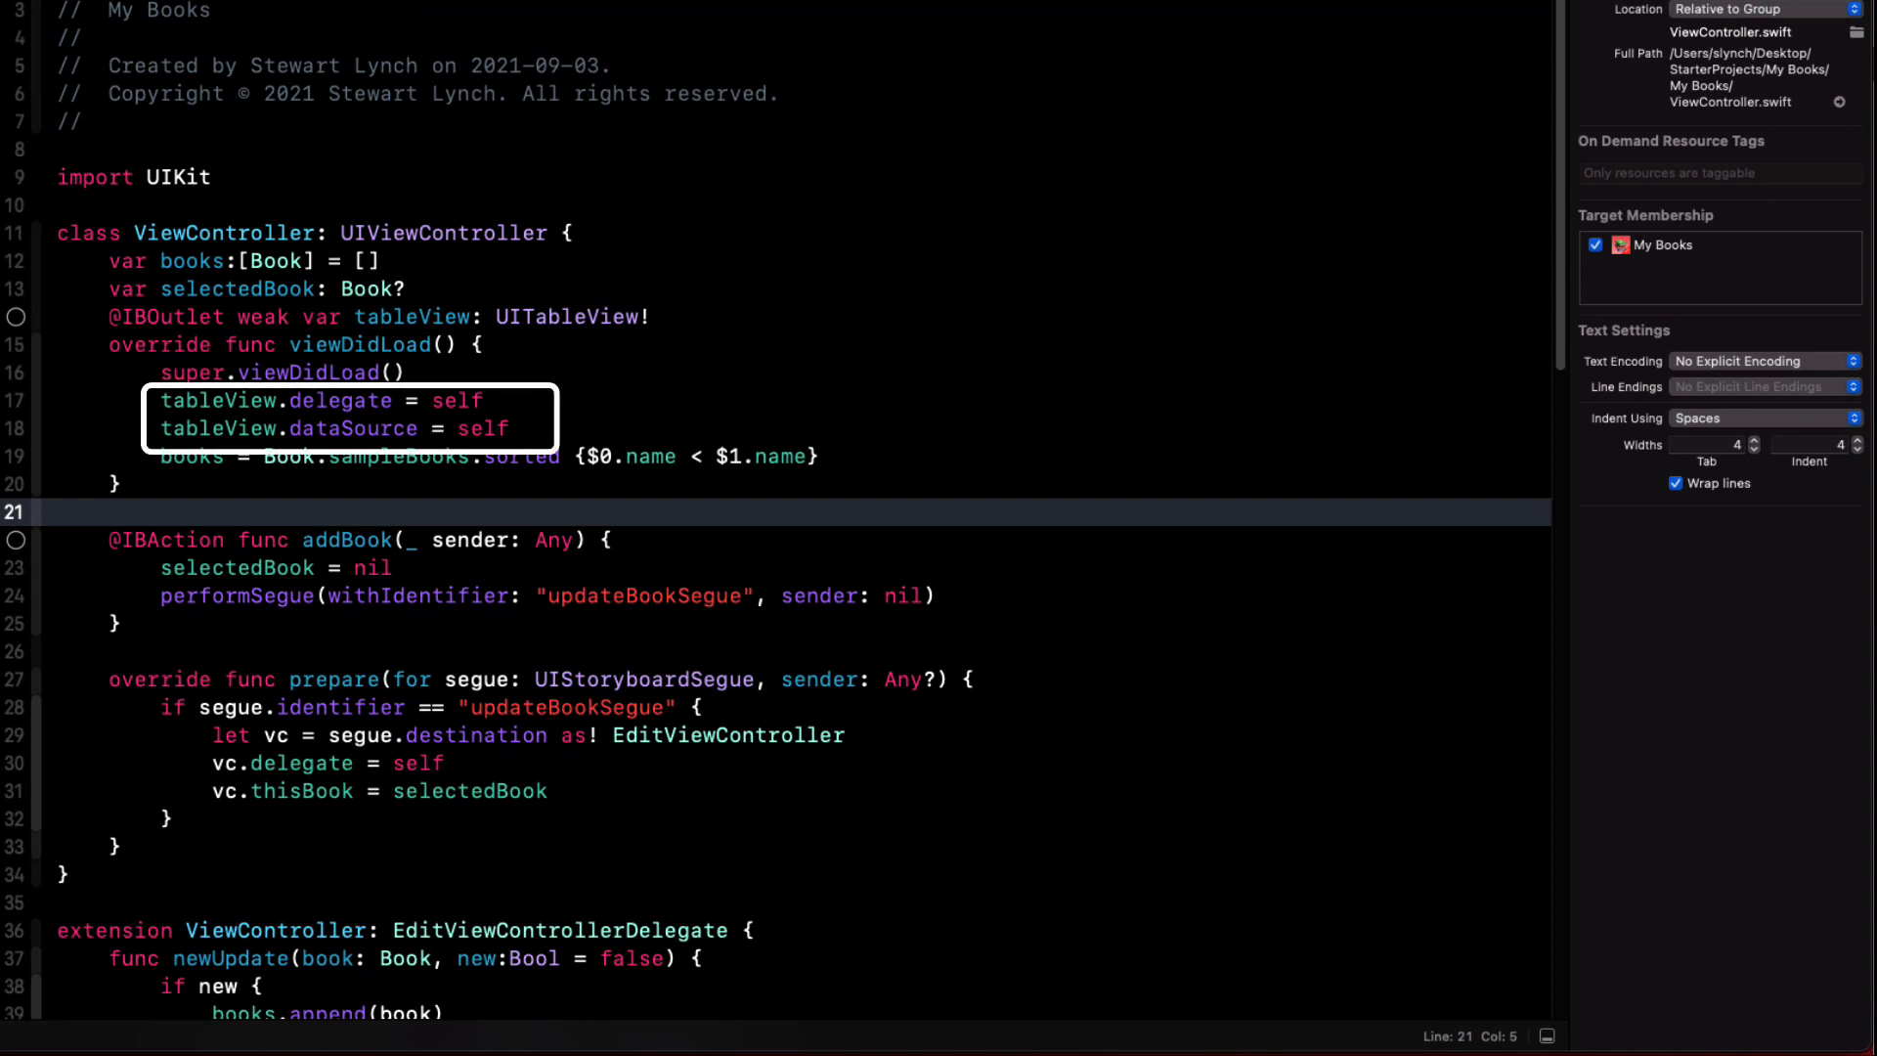
mouse_move(1063, 775)
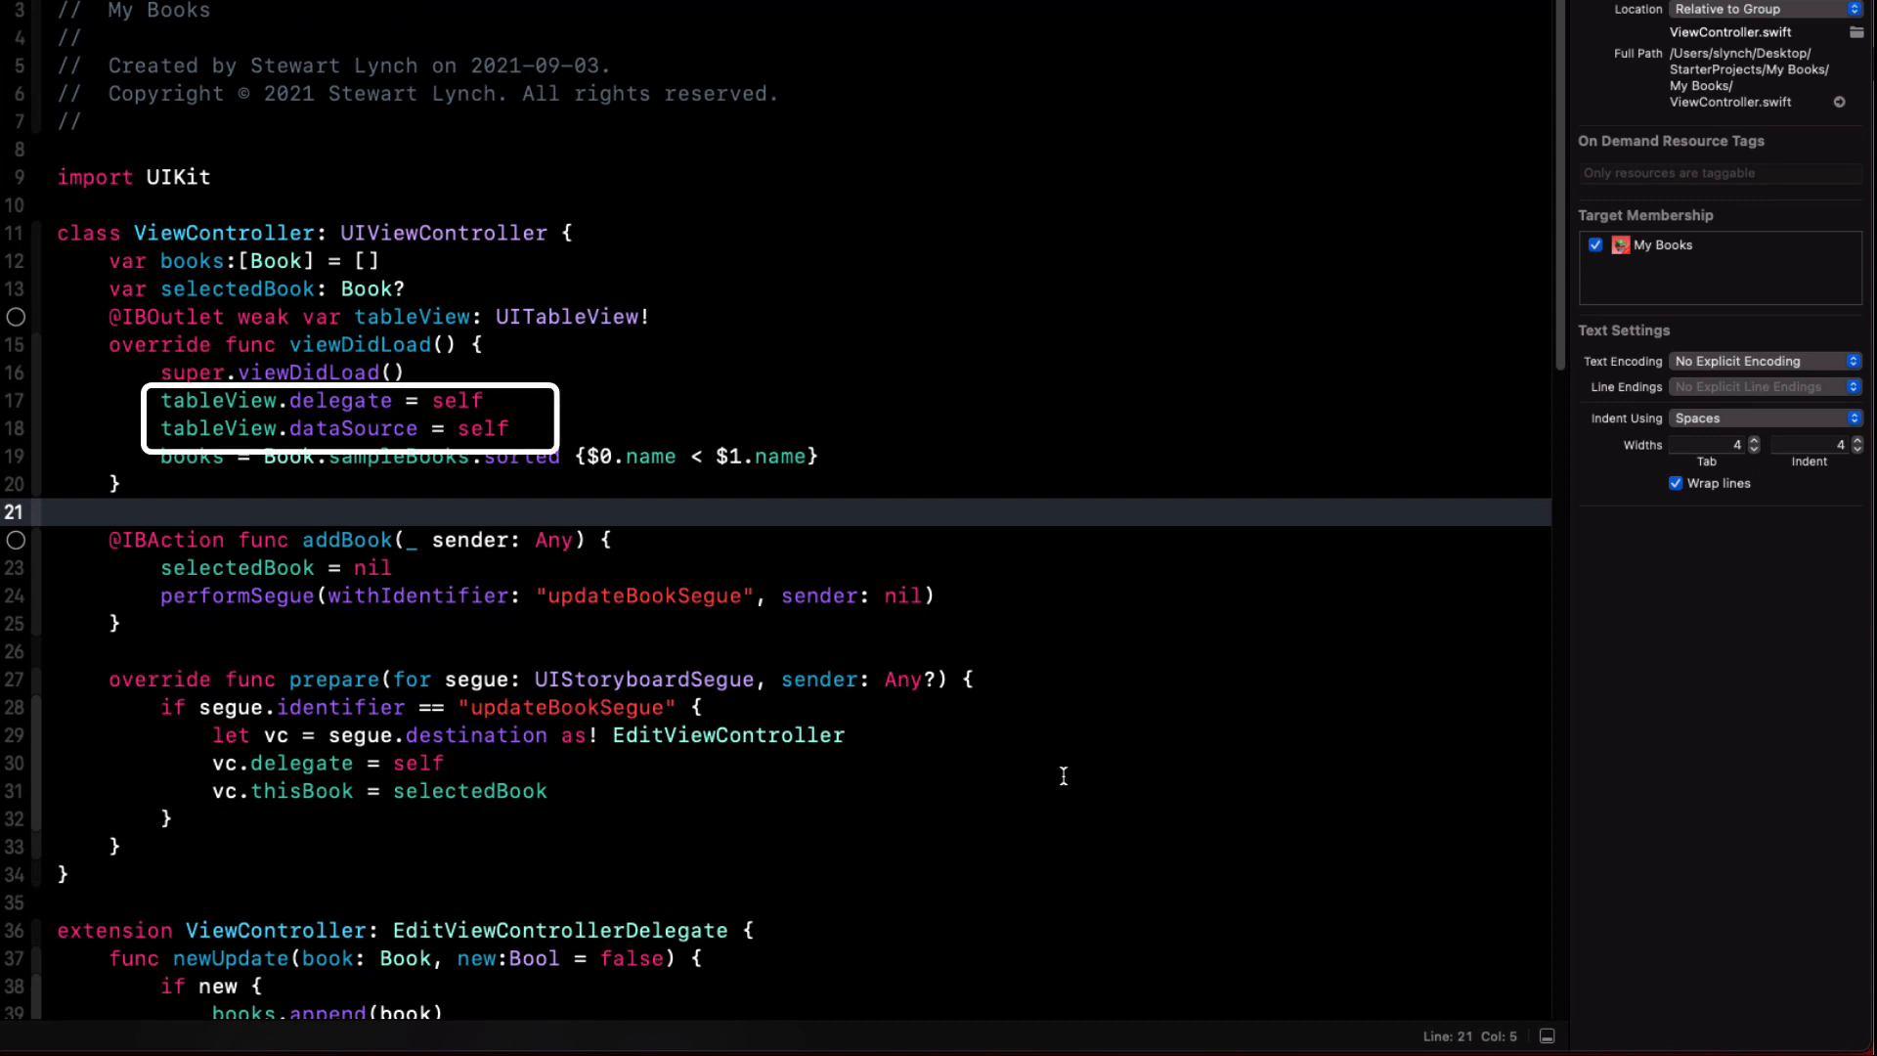
- Review the table code in ViewController.swift, then switch to EditViewController.swift
scroll("down", 3)
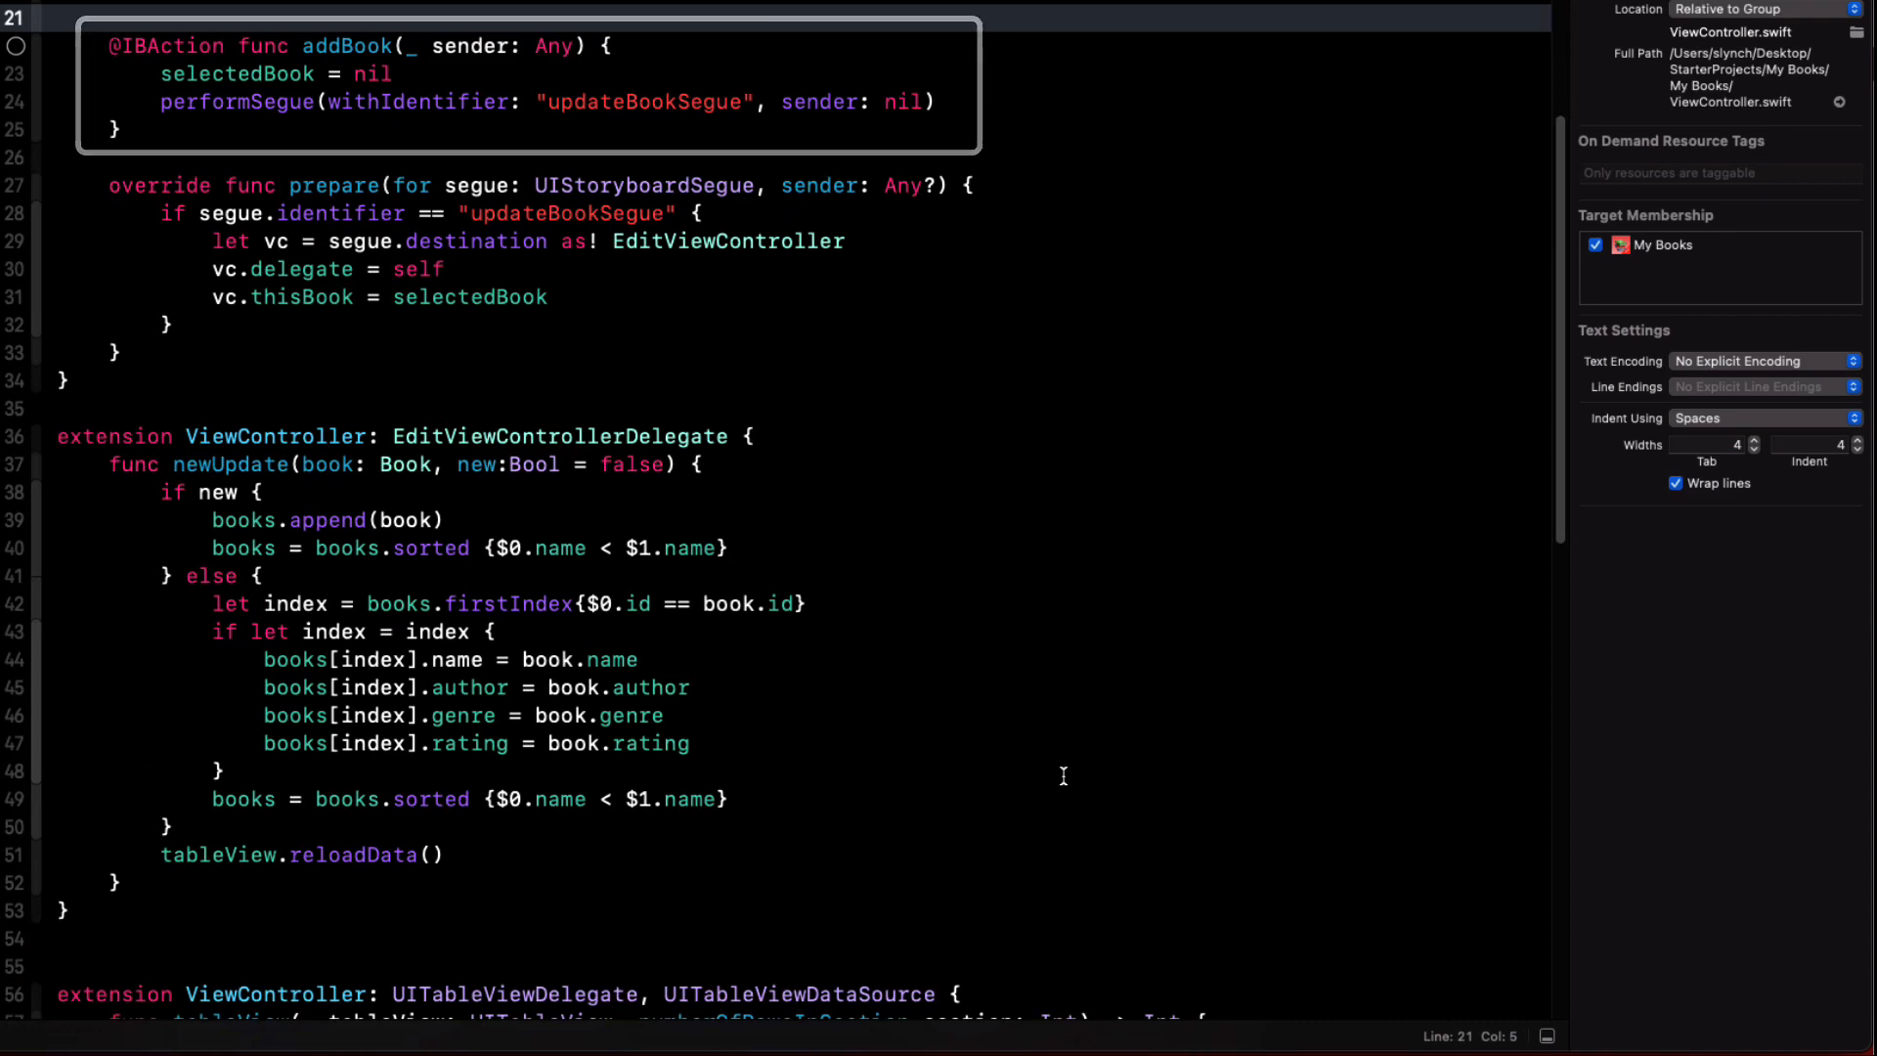
scroll("down", 3)
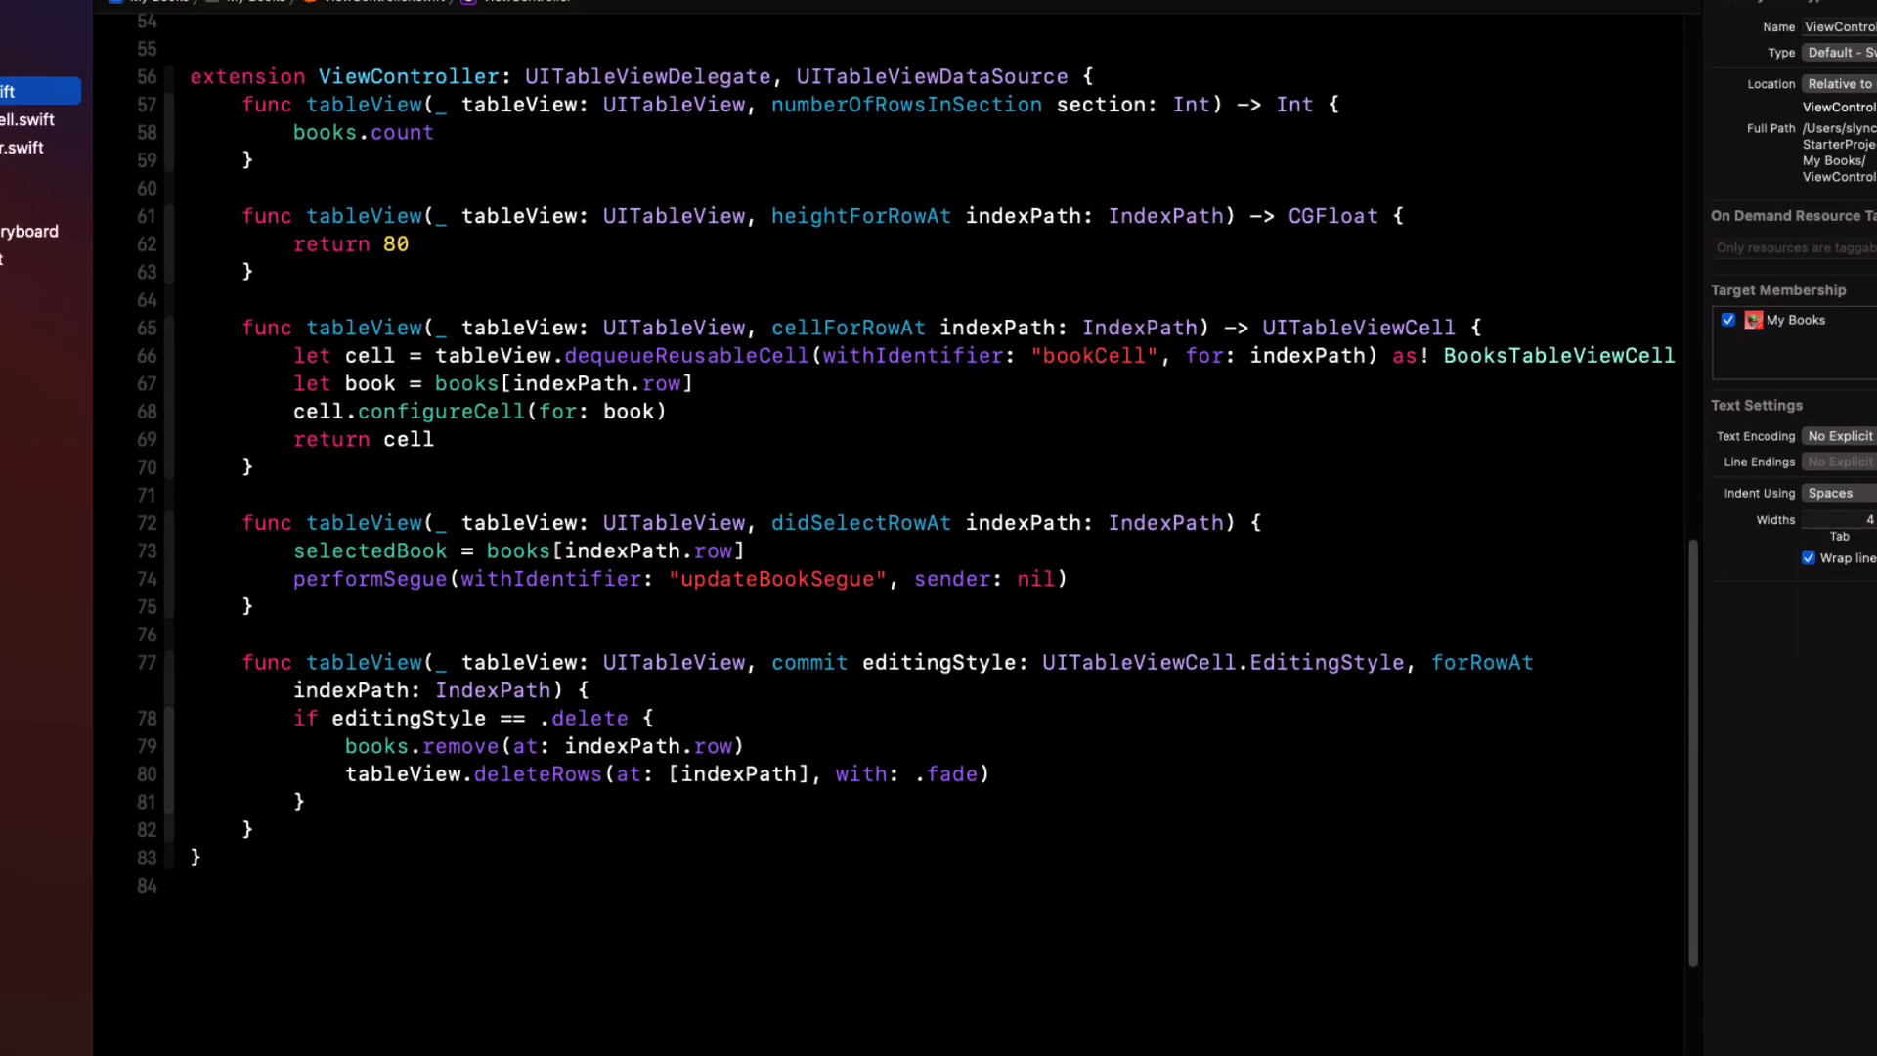
left_click(181, 272)
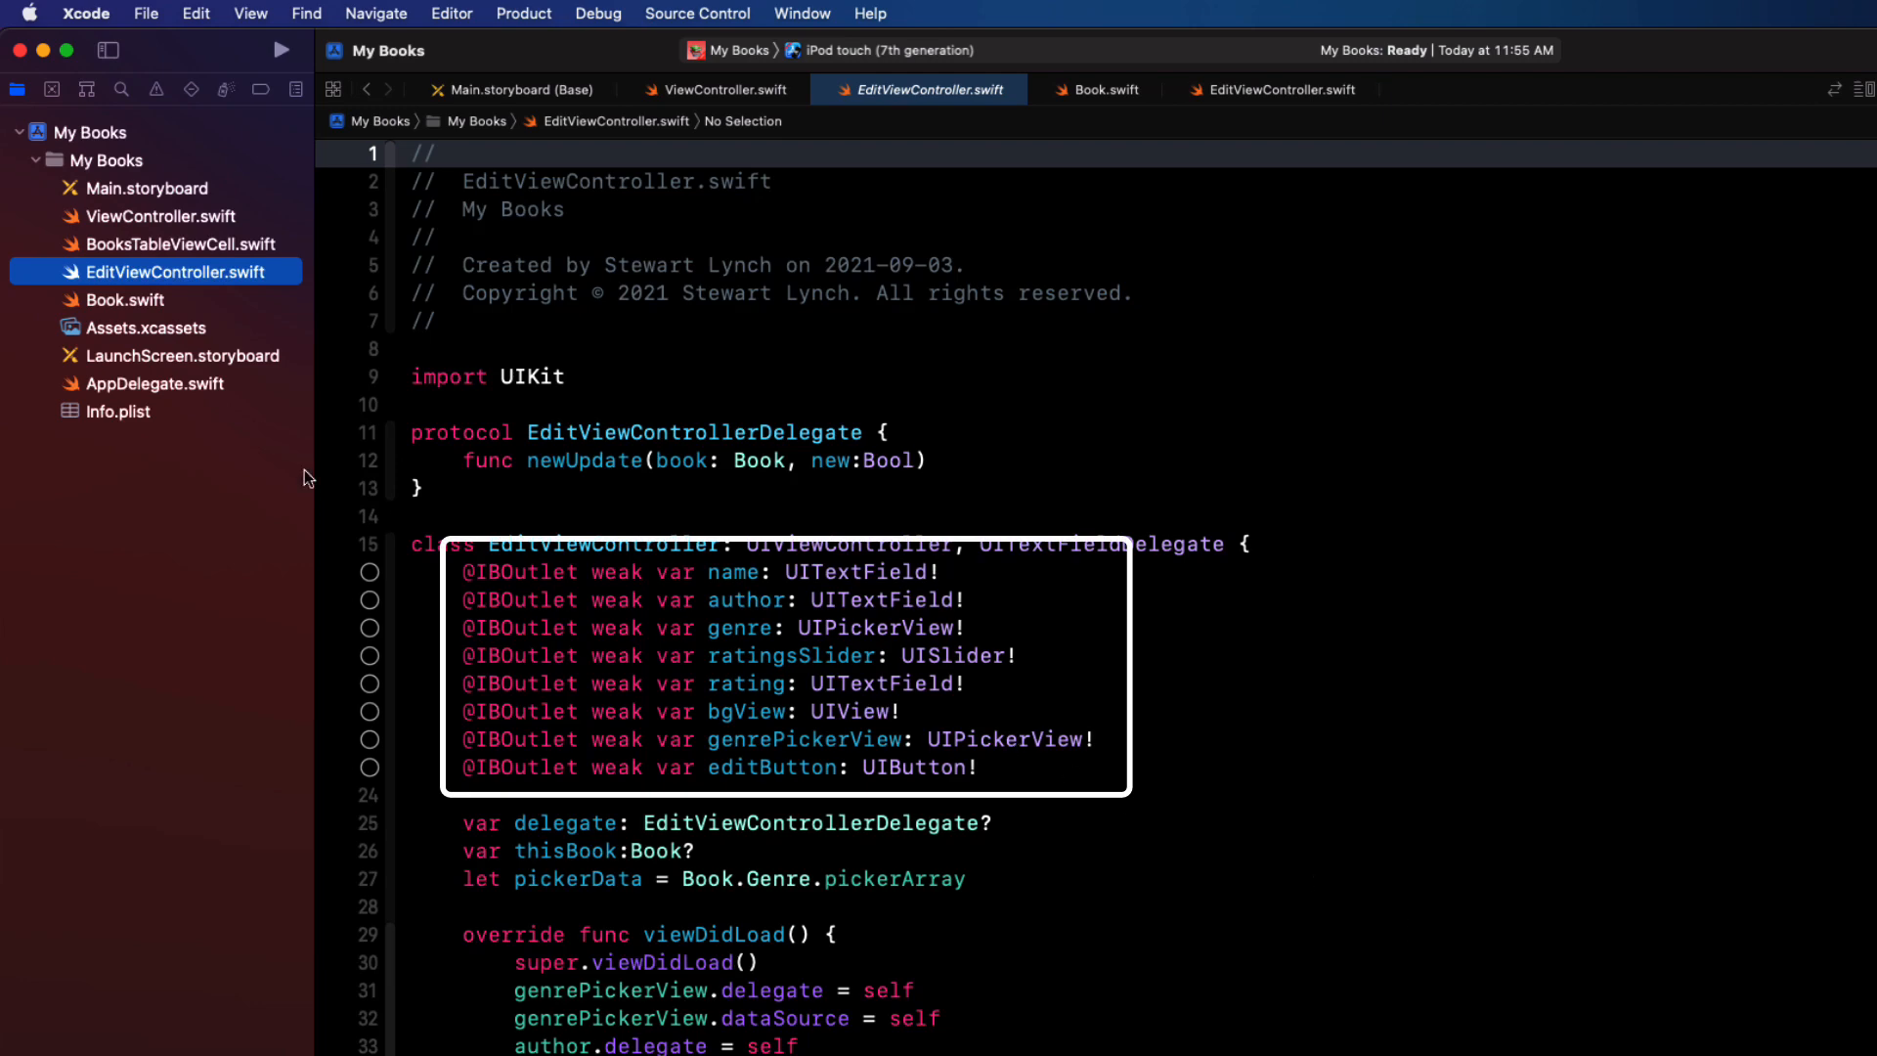
mouse_move(111, 306)
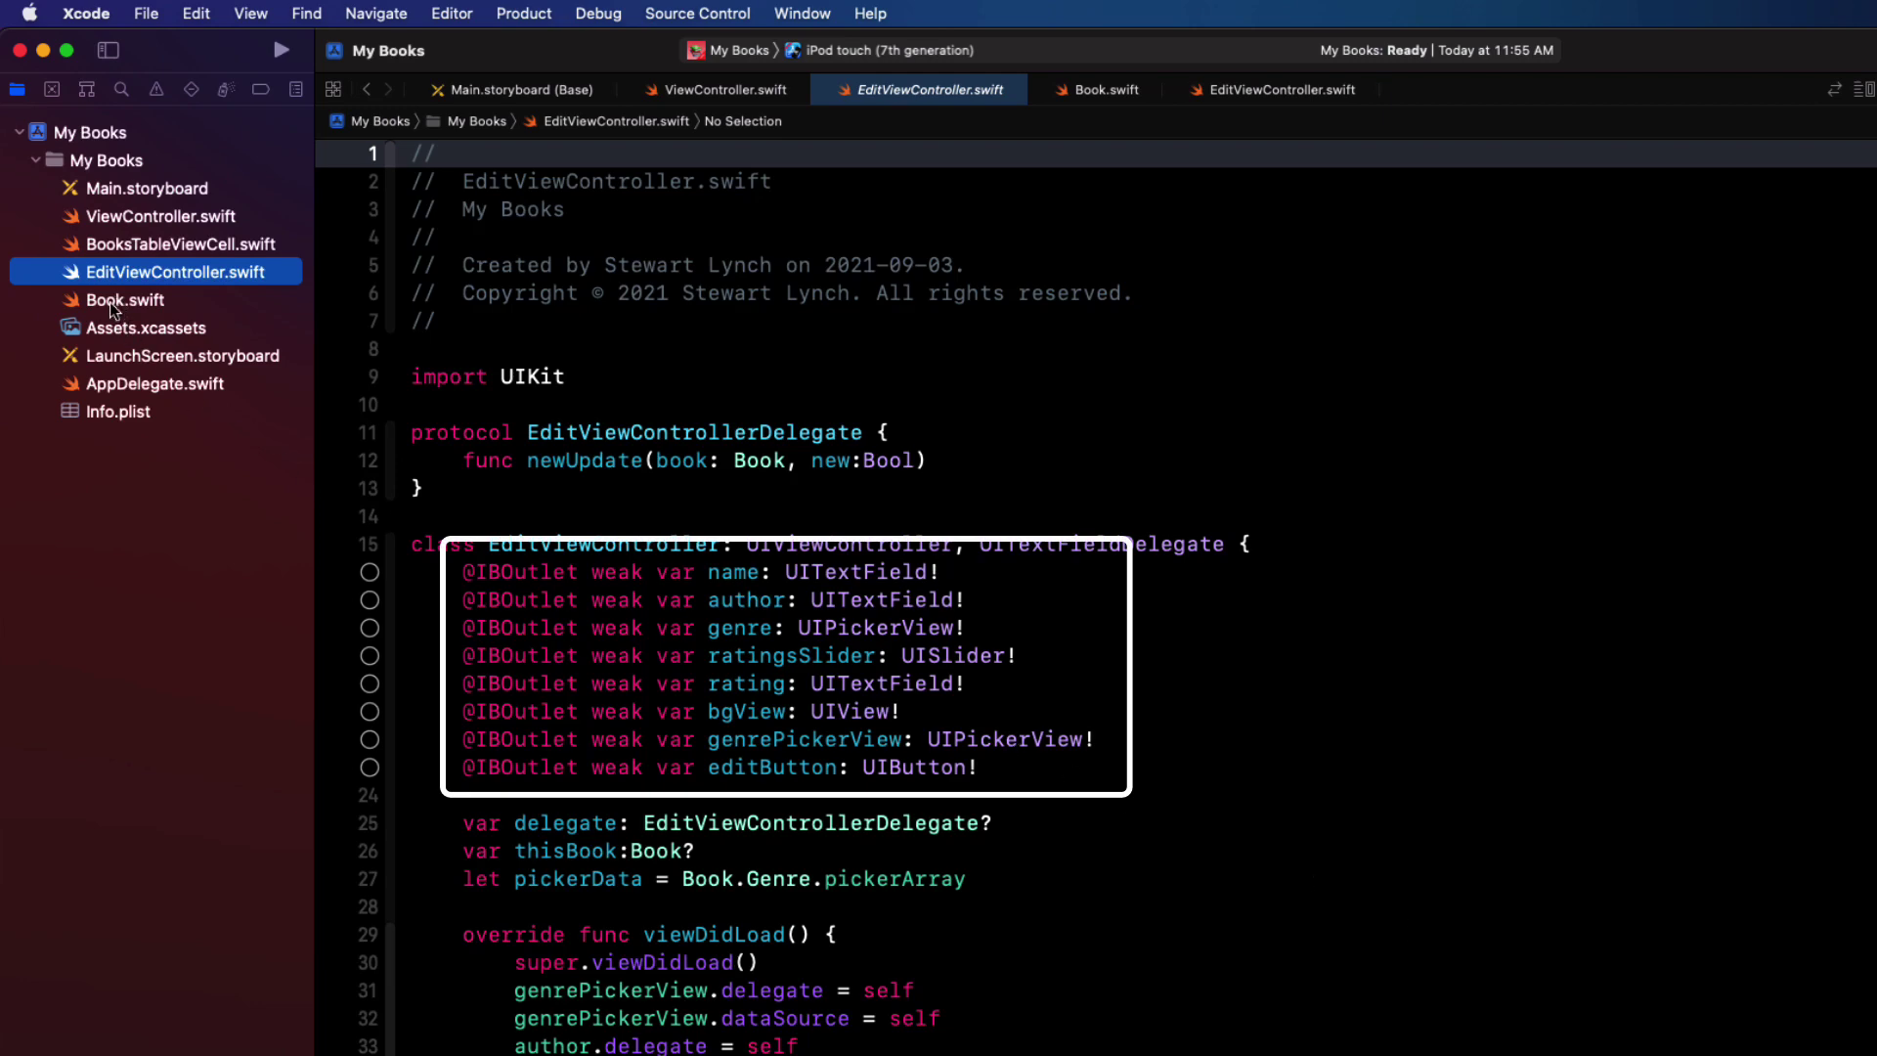
left_click(124, 299)
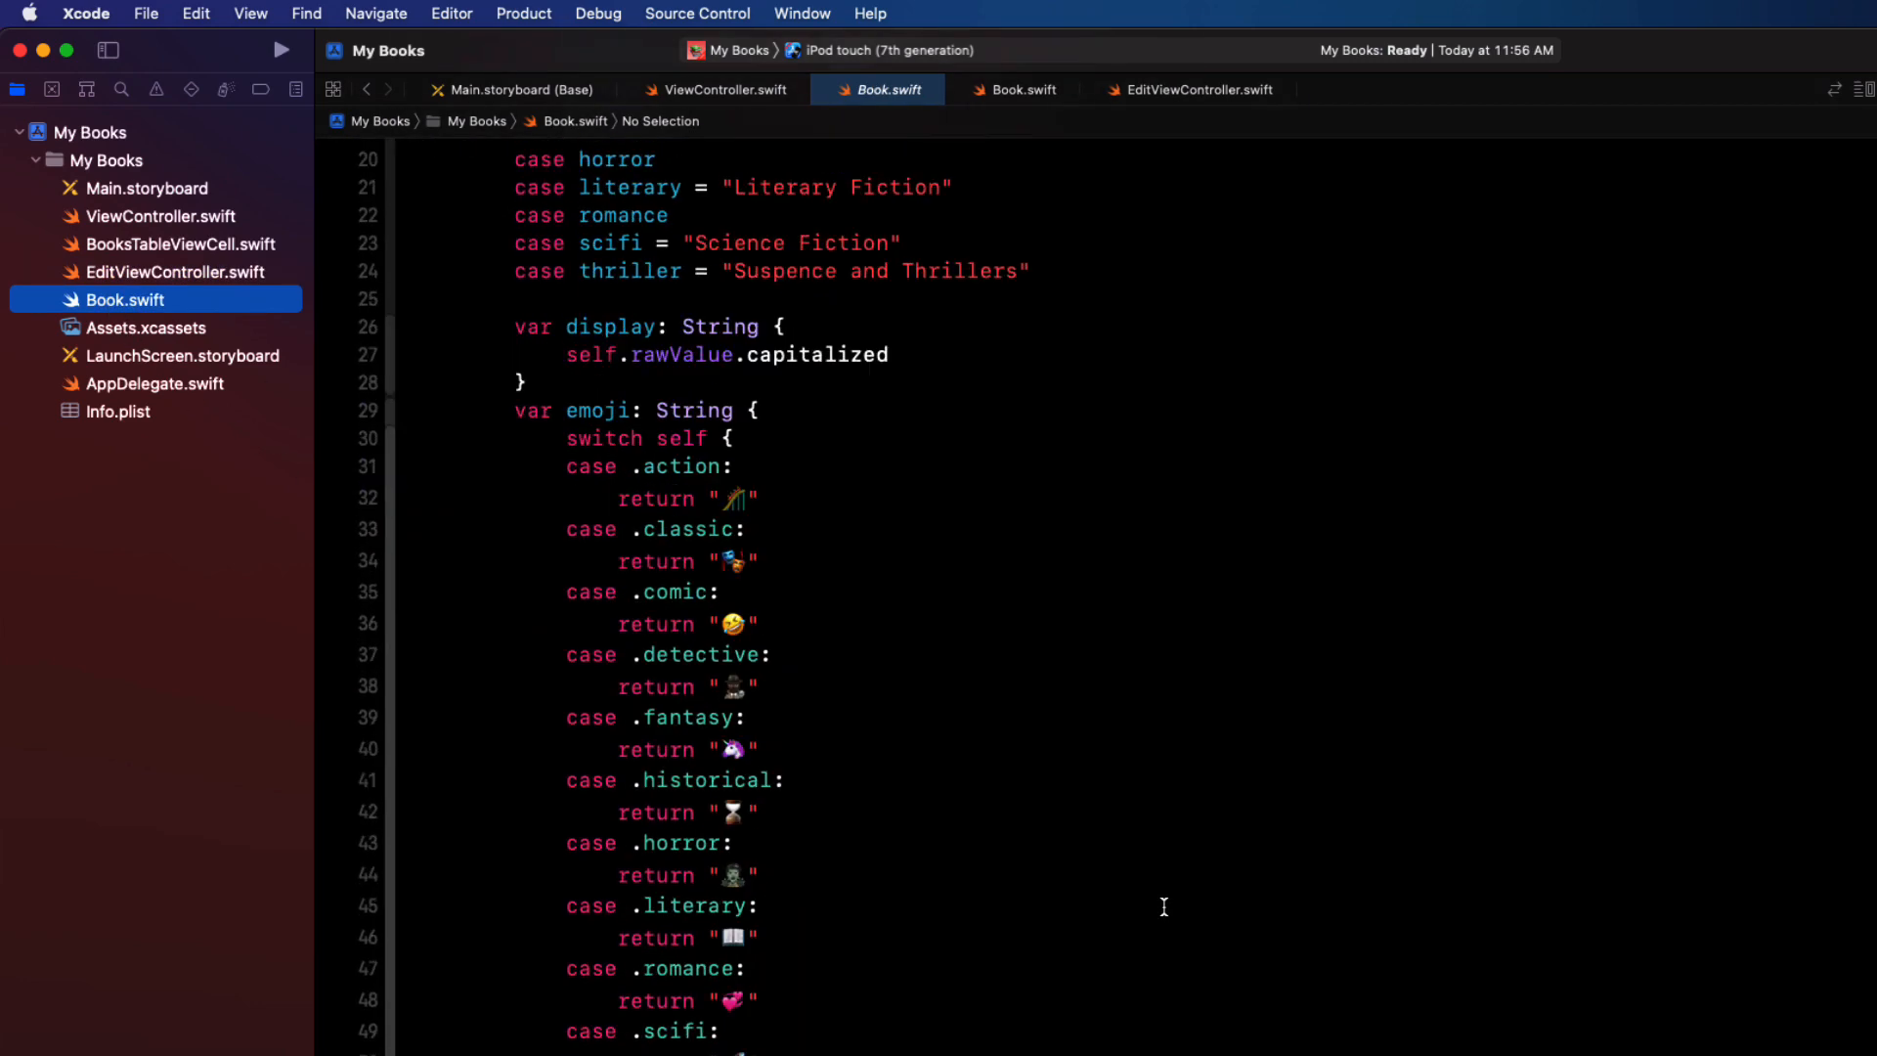
scroll("down", 3)
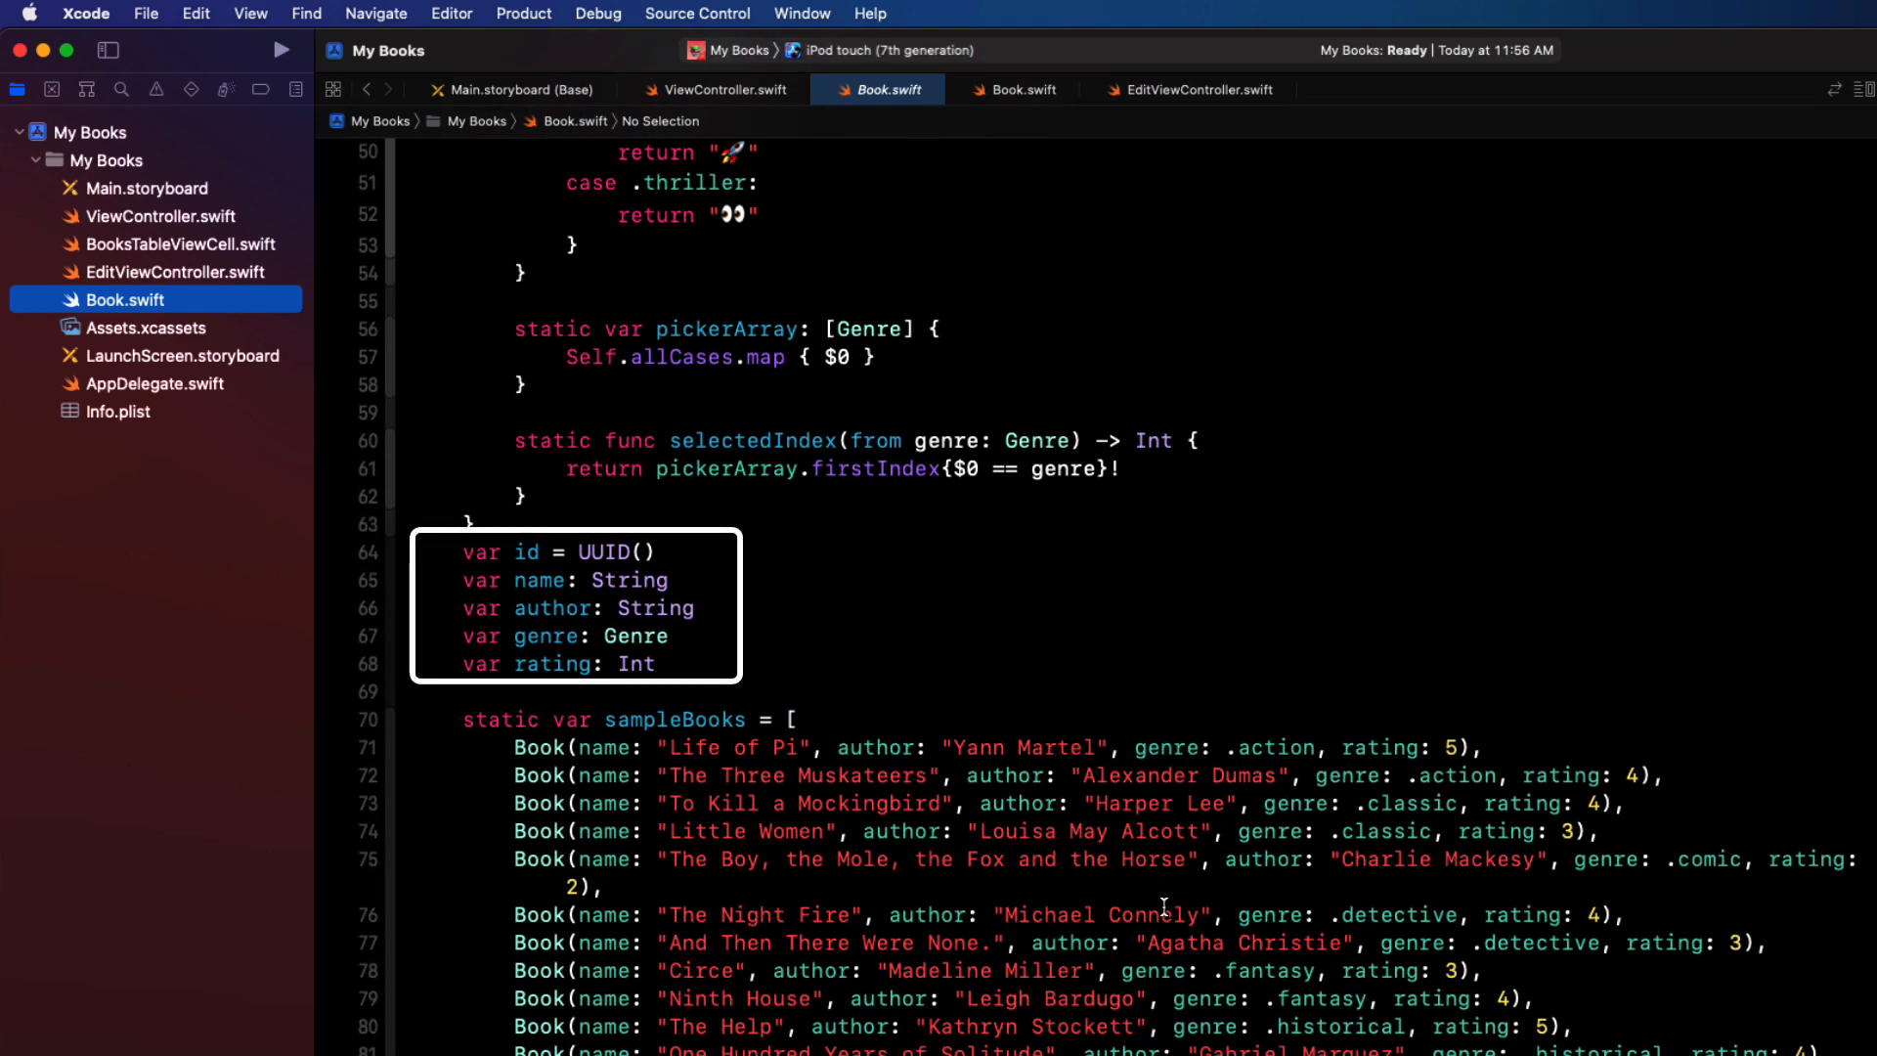
scroll("up", 3)
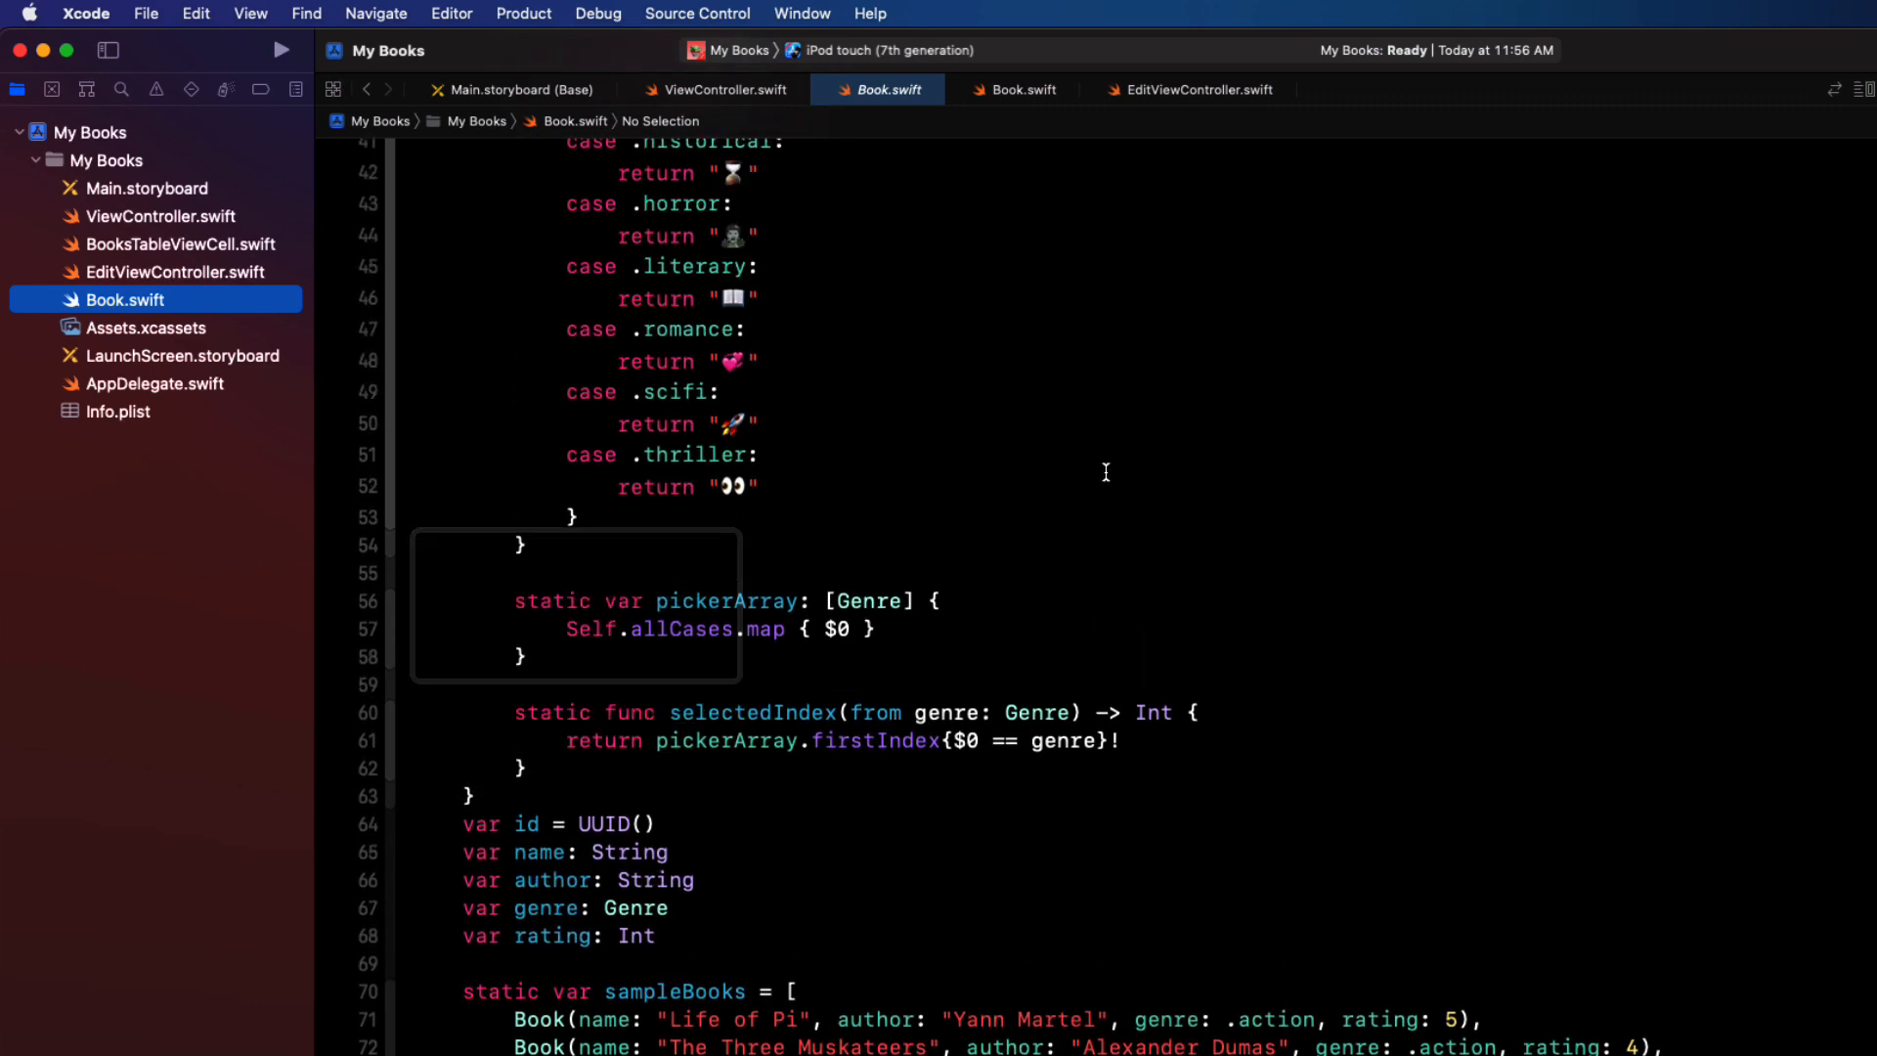
scroll("up", 3)
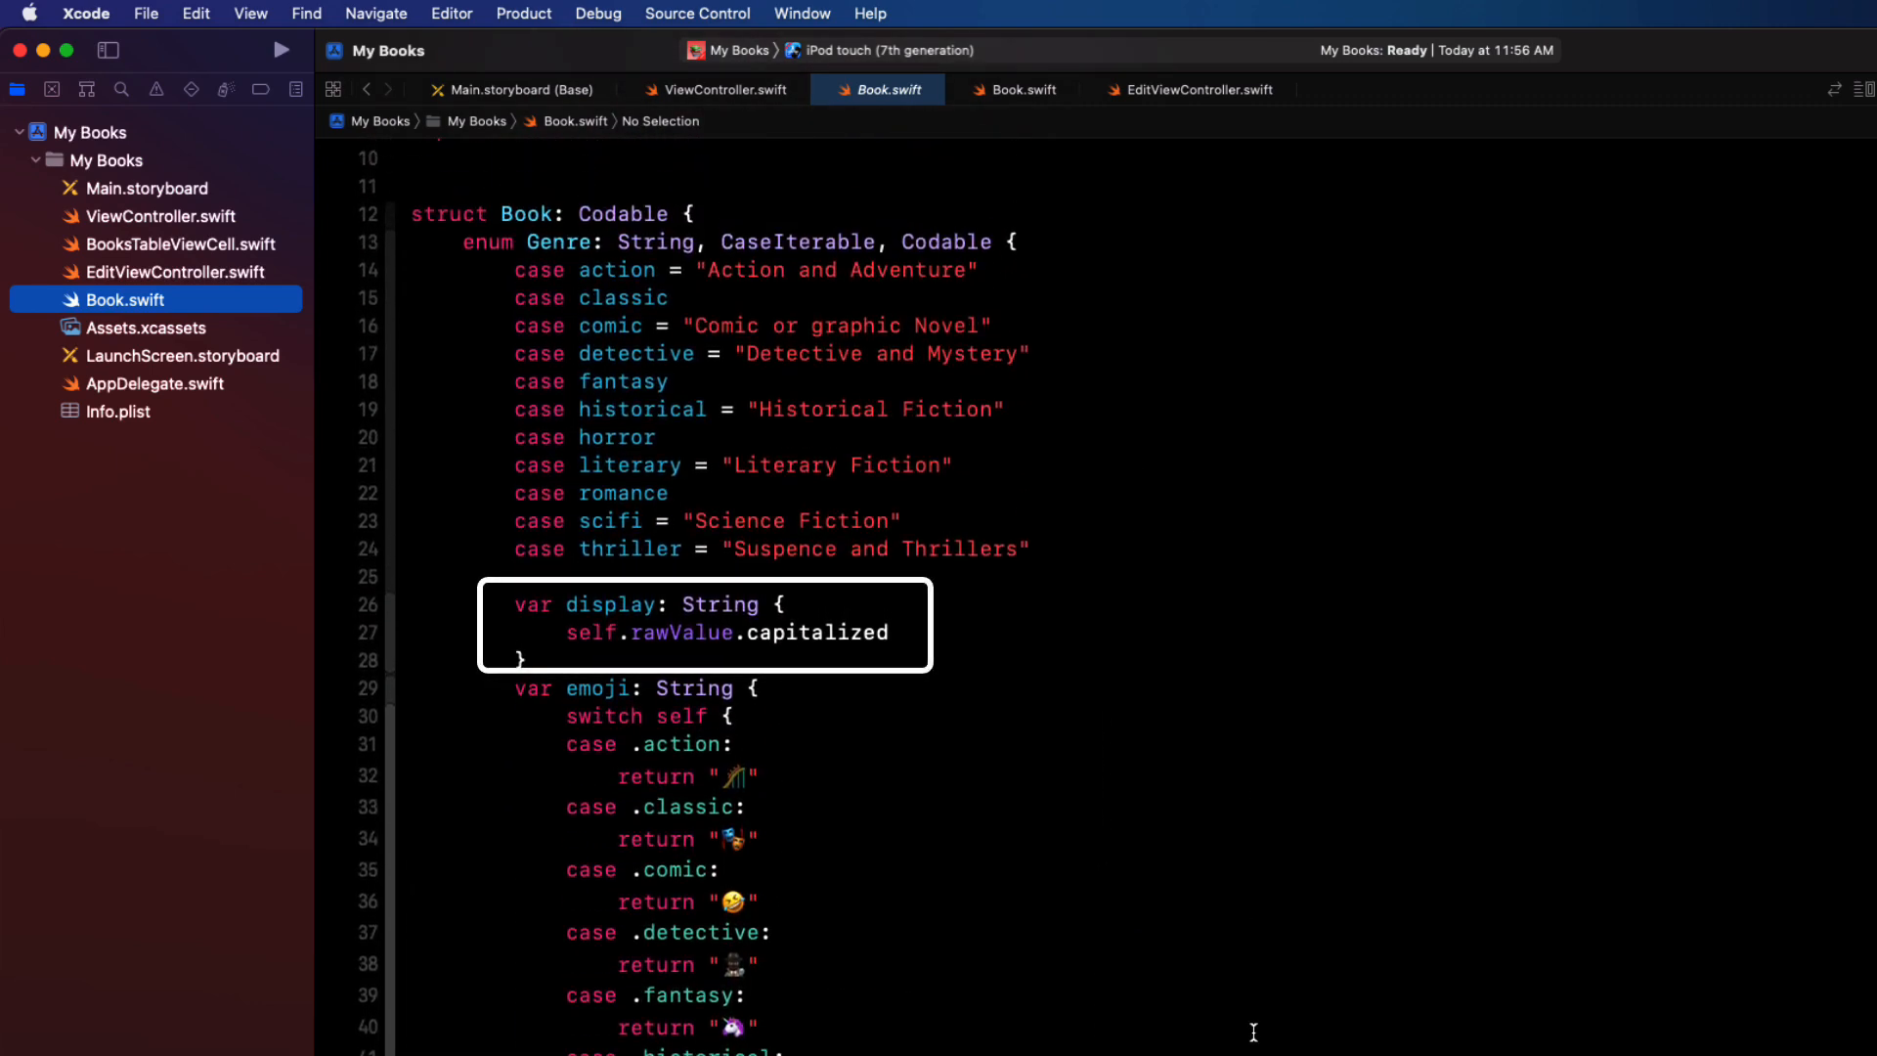
scroll("down", 3)
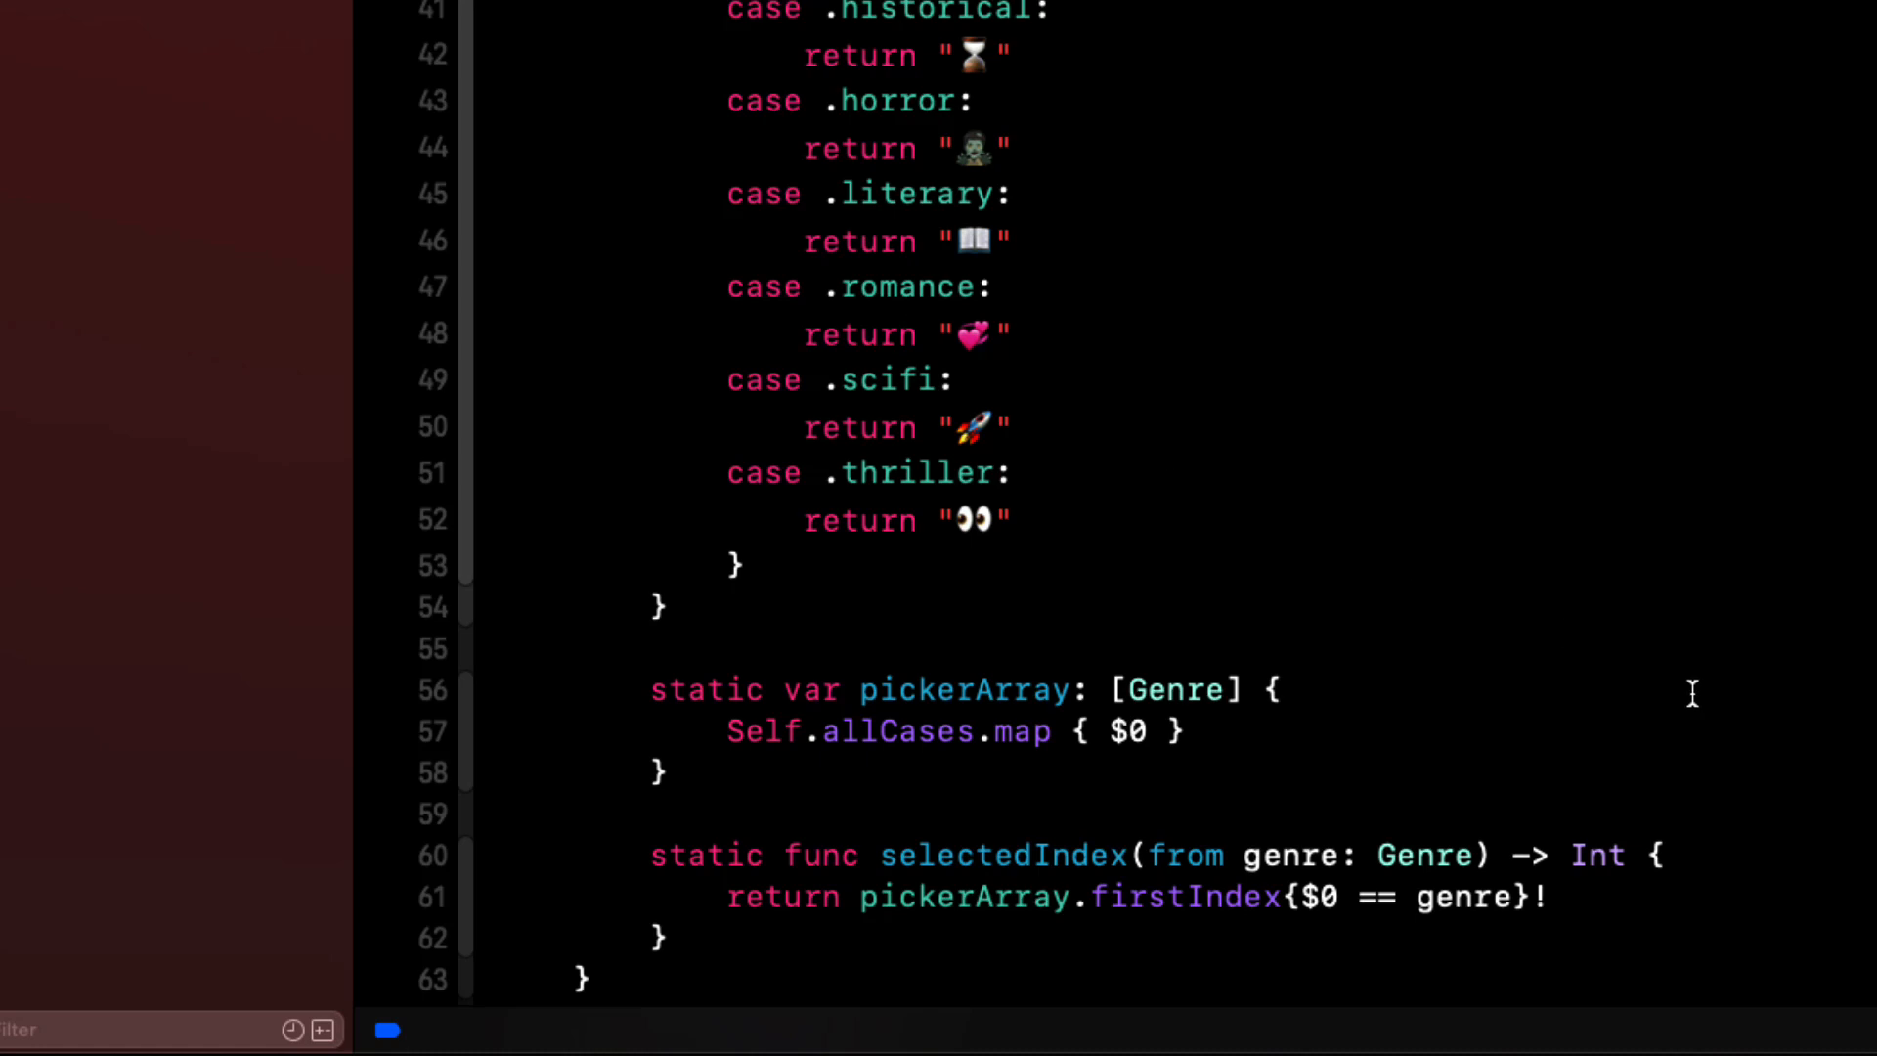
scroll("down", 3)
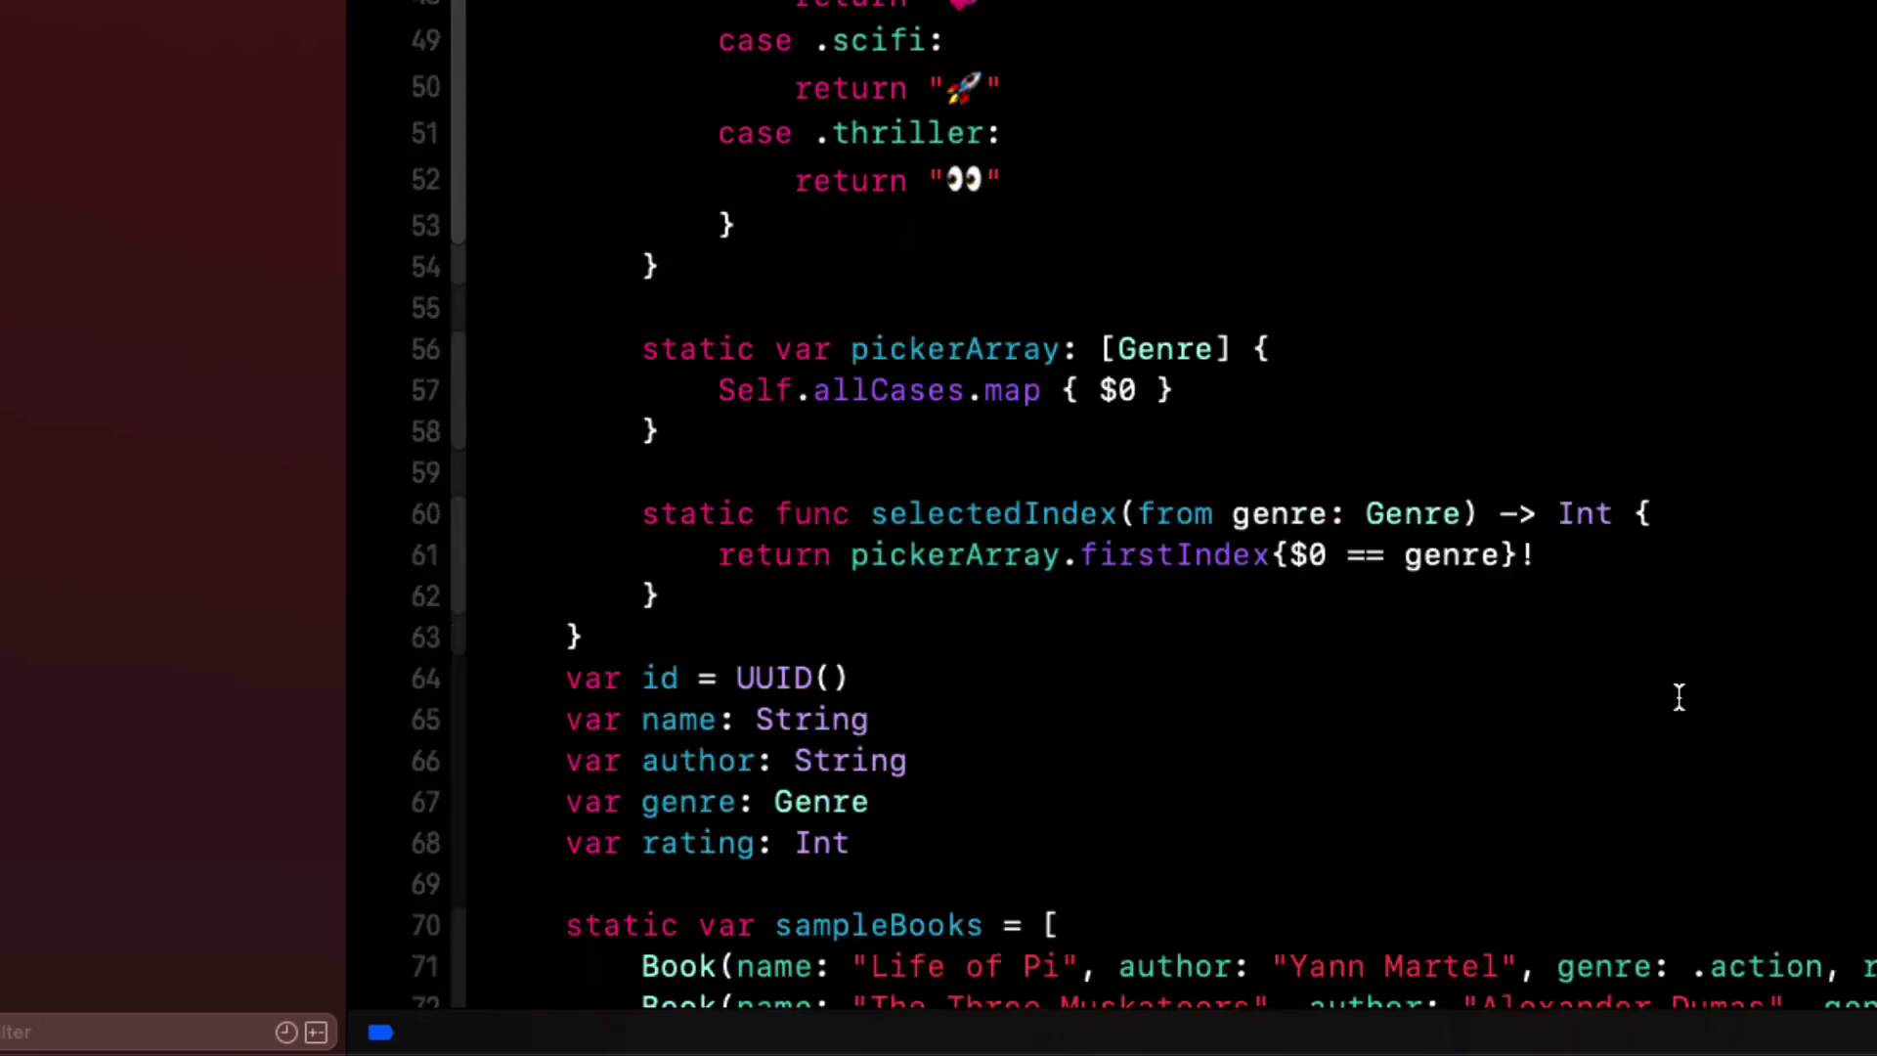
scroll("down", 3)
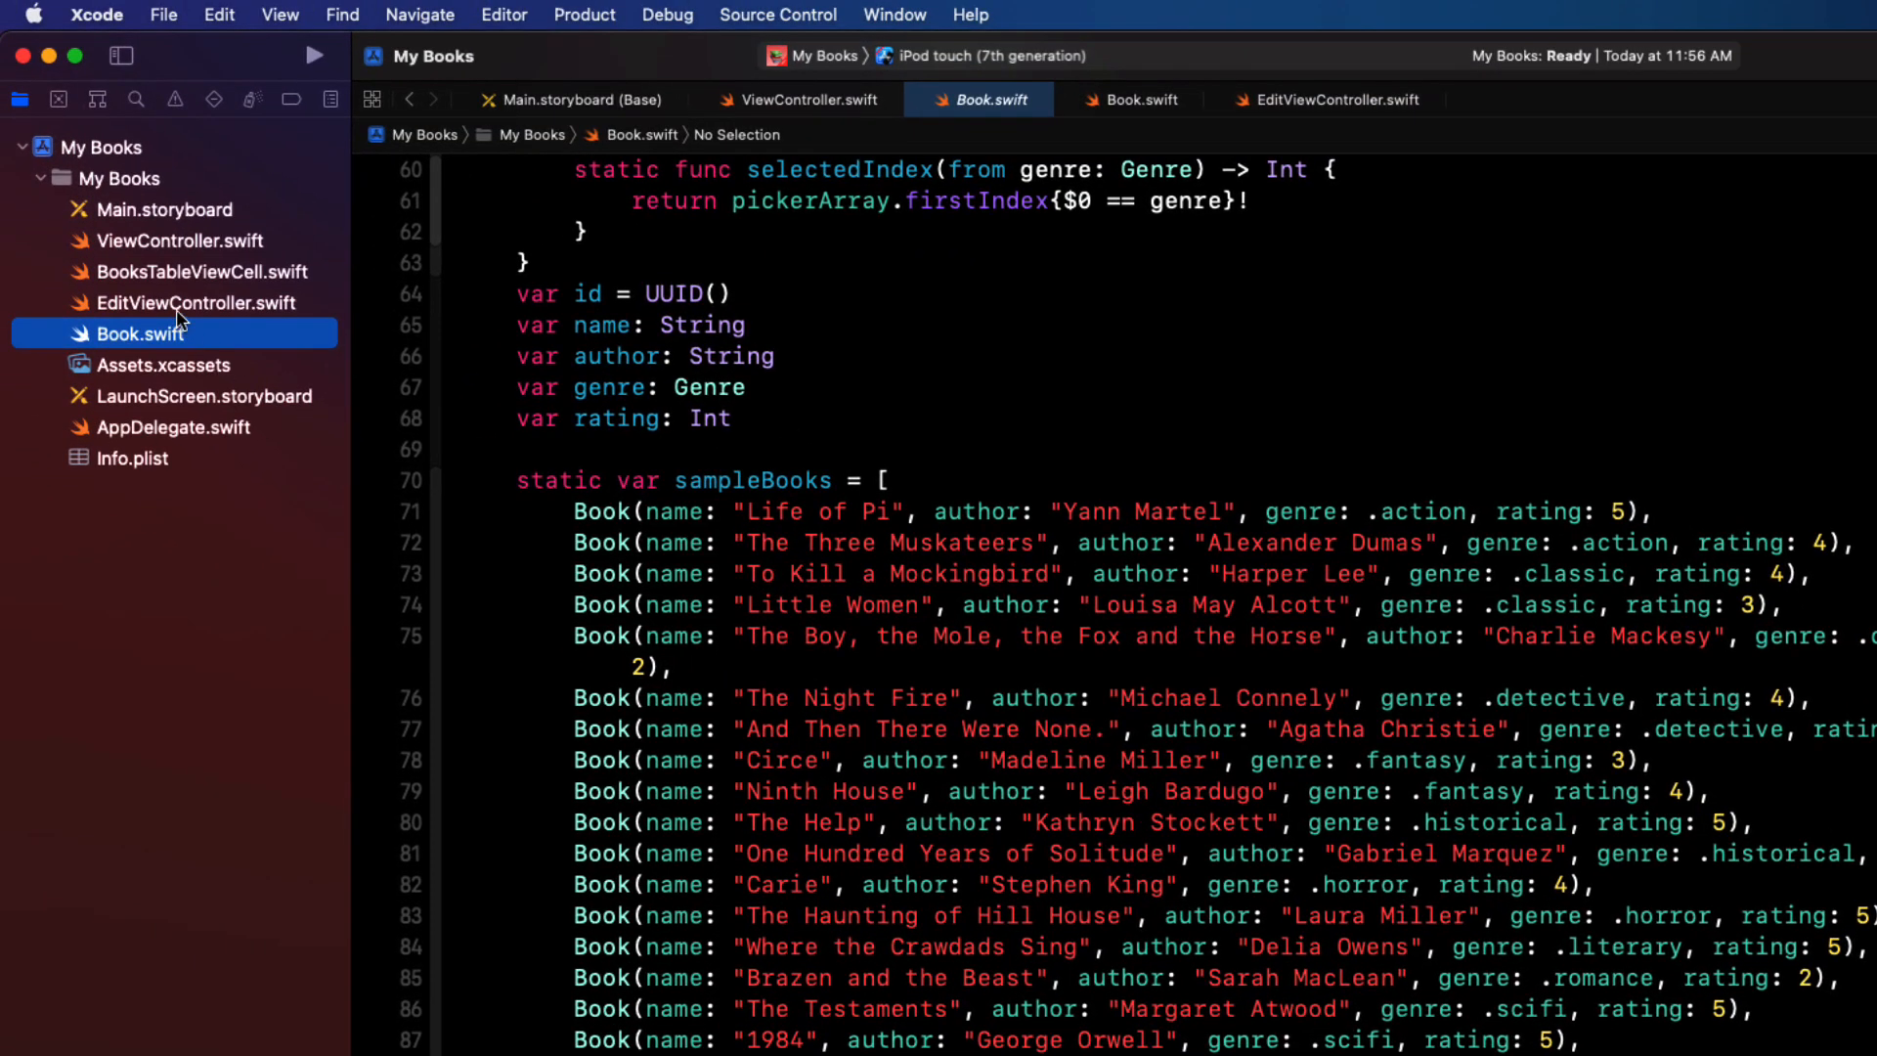
left_click(196, 302)
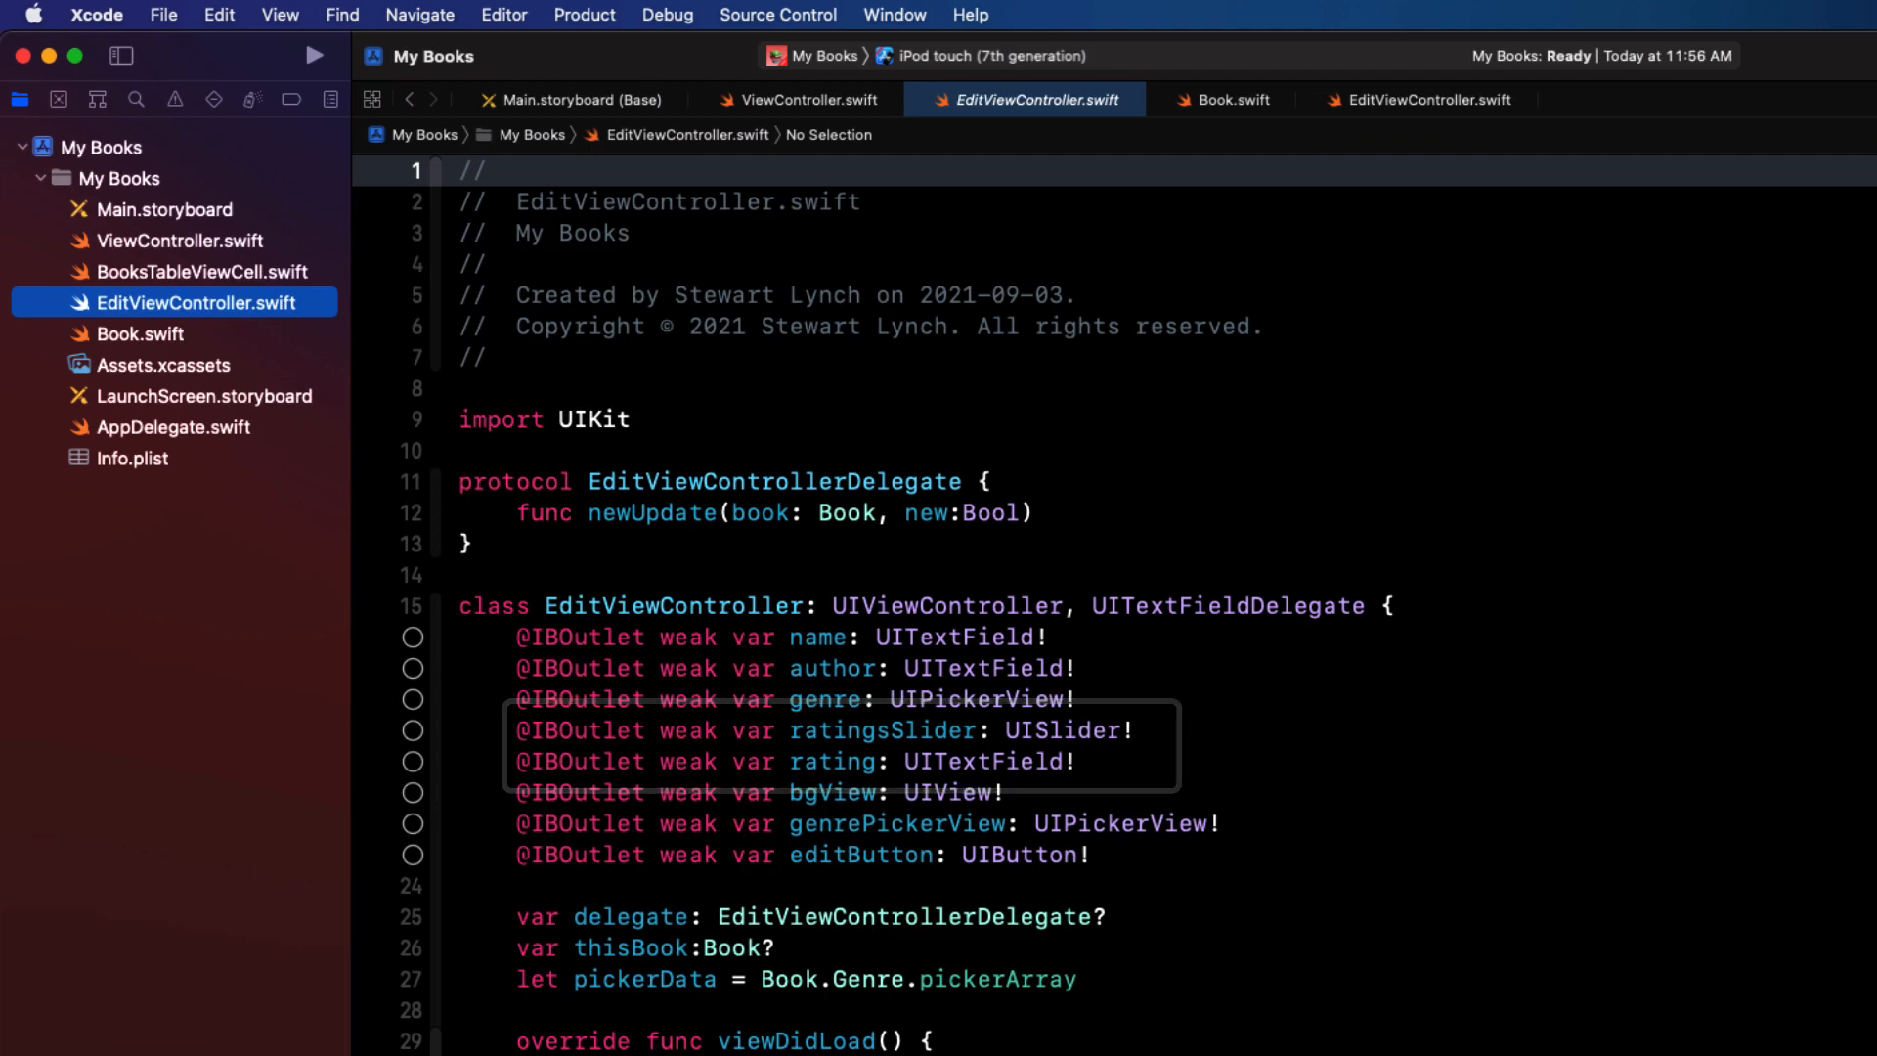
scroll("down", 3)
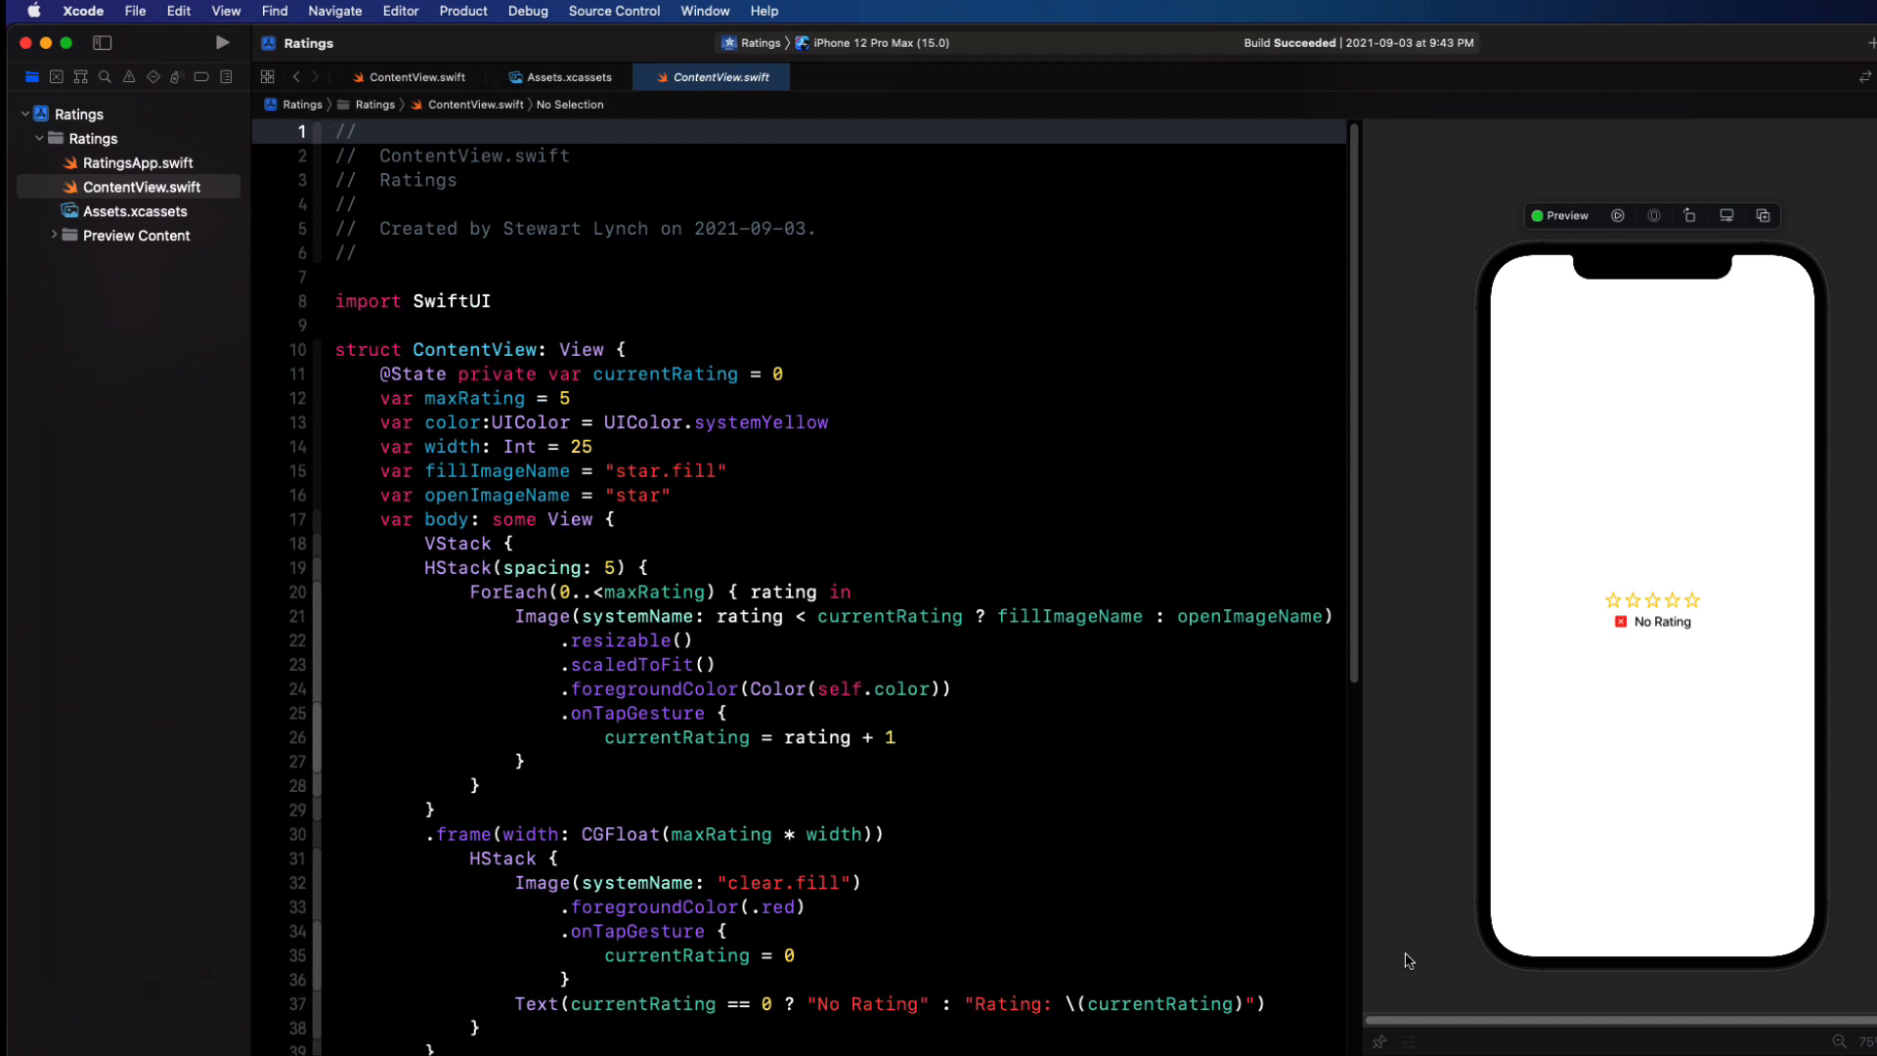
mouse_move(1475, 830)
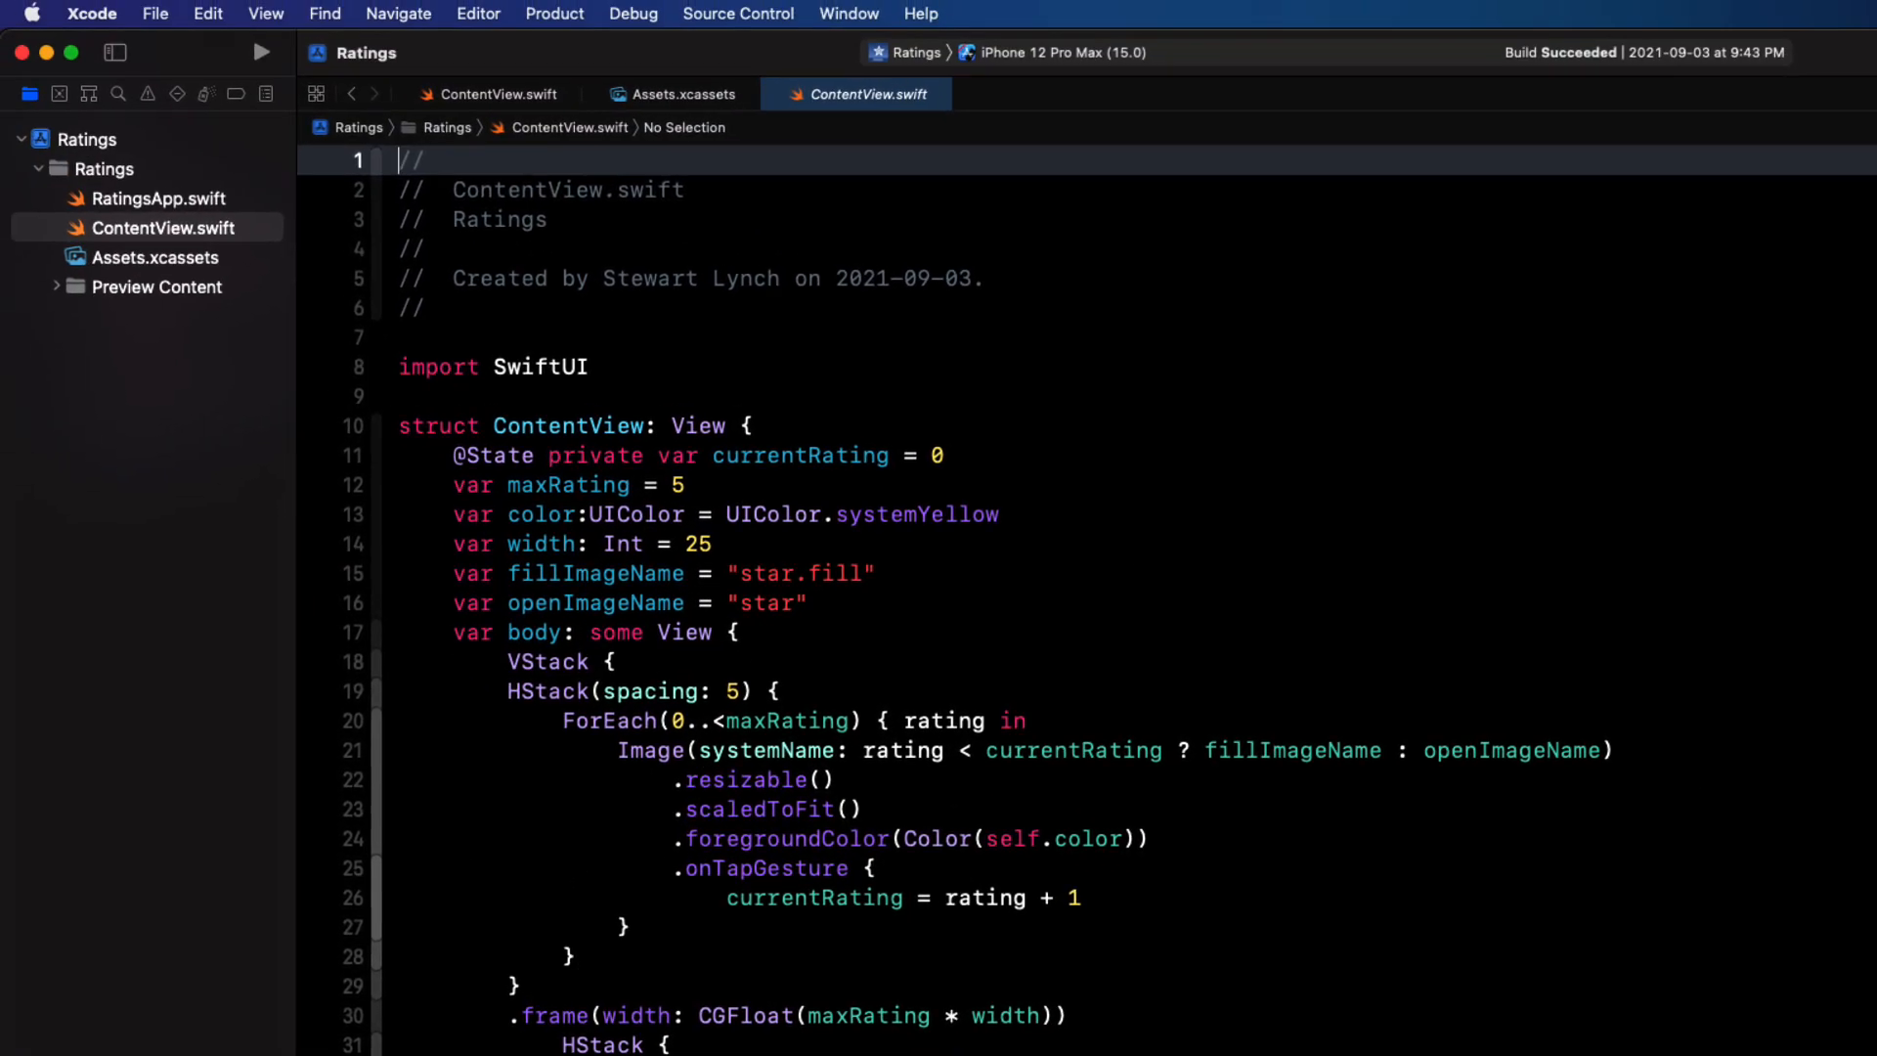
- Create a new SwiftUI View file named RatingsView in the Ratings project
right_click(166, 228)
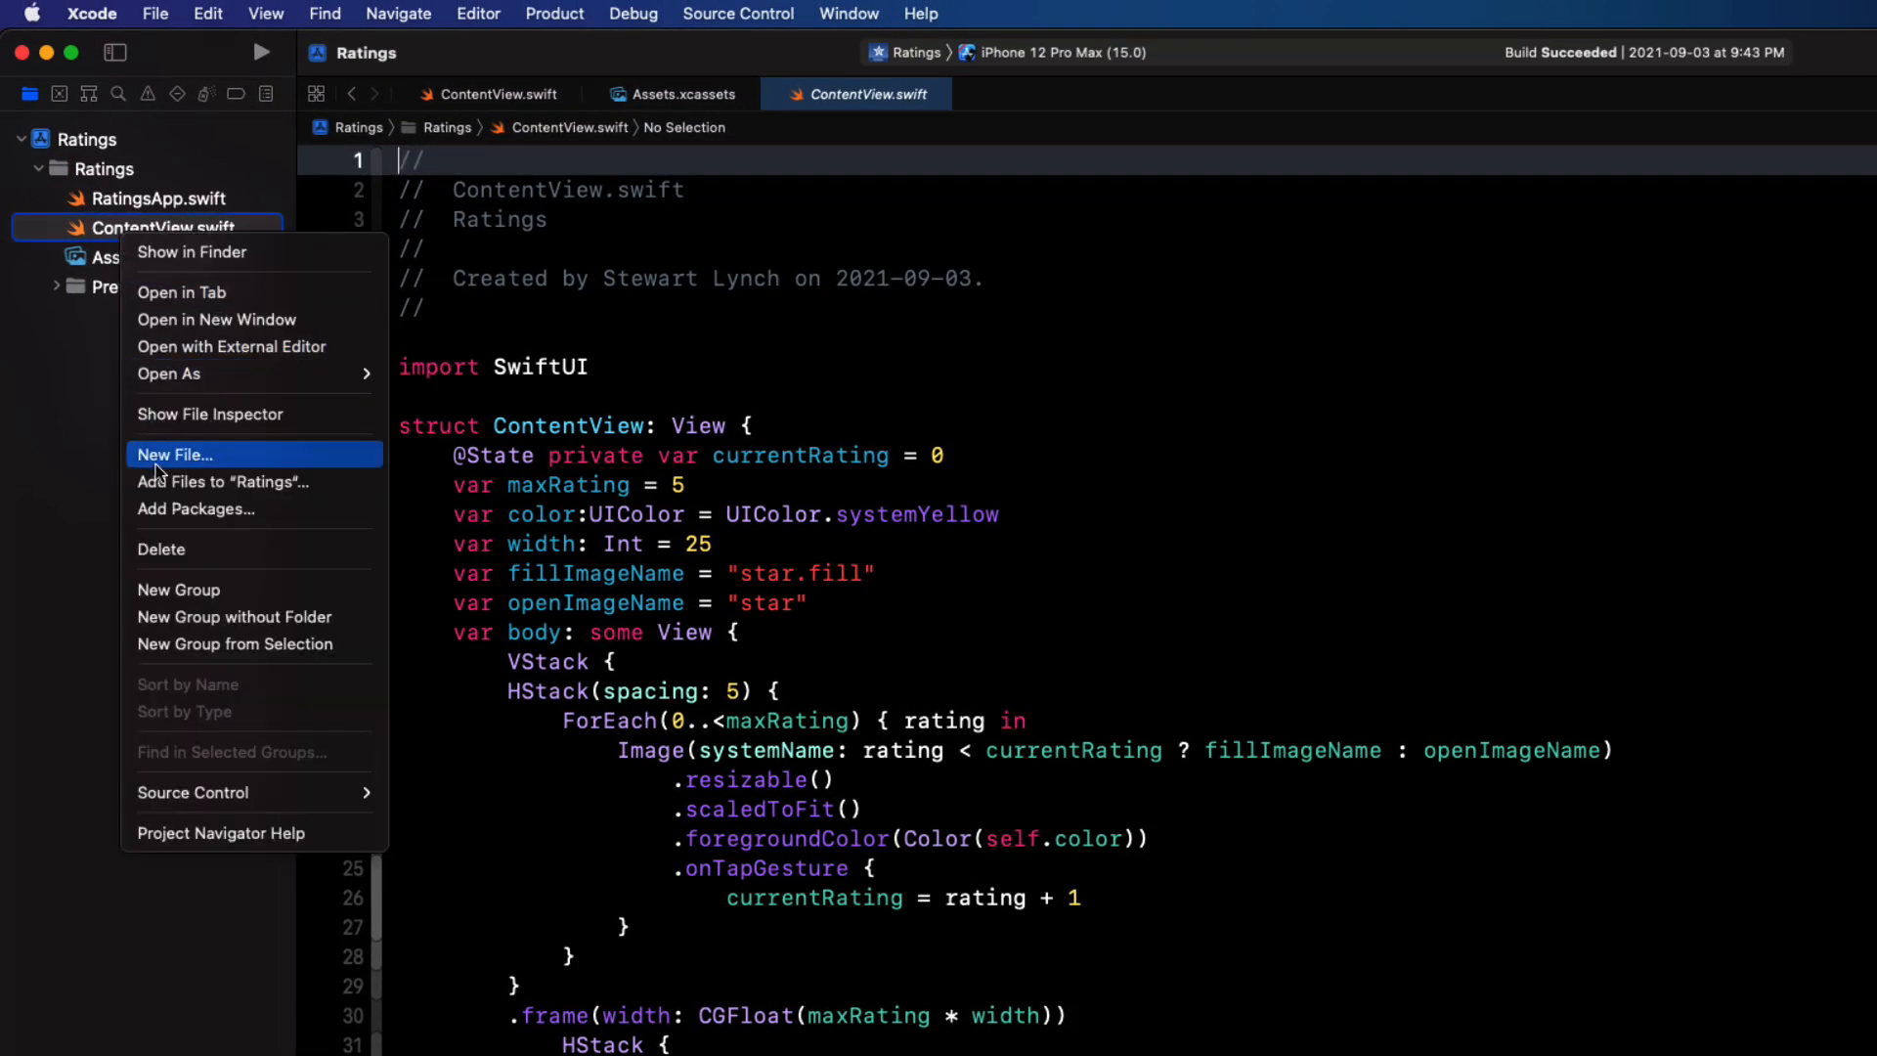
left_click(175, 453)
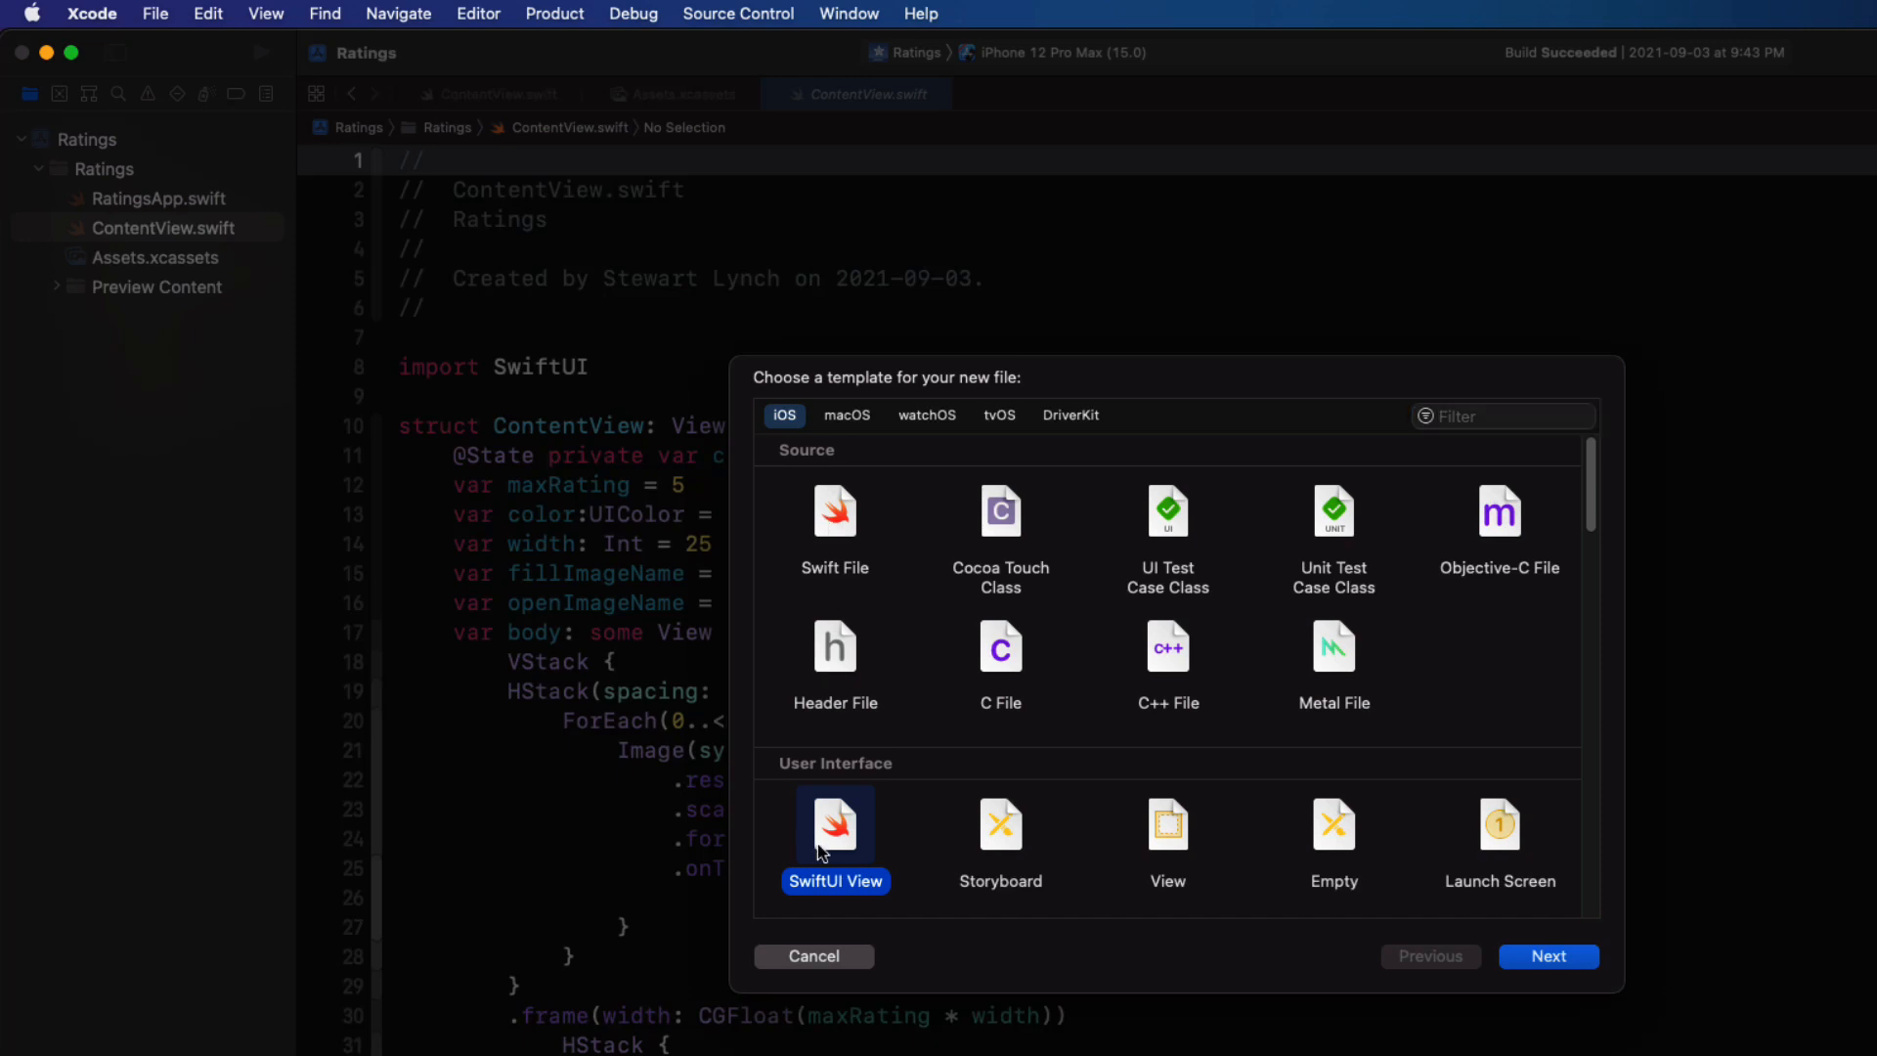
left_click(1548, 955)
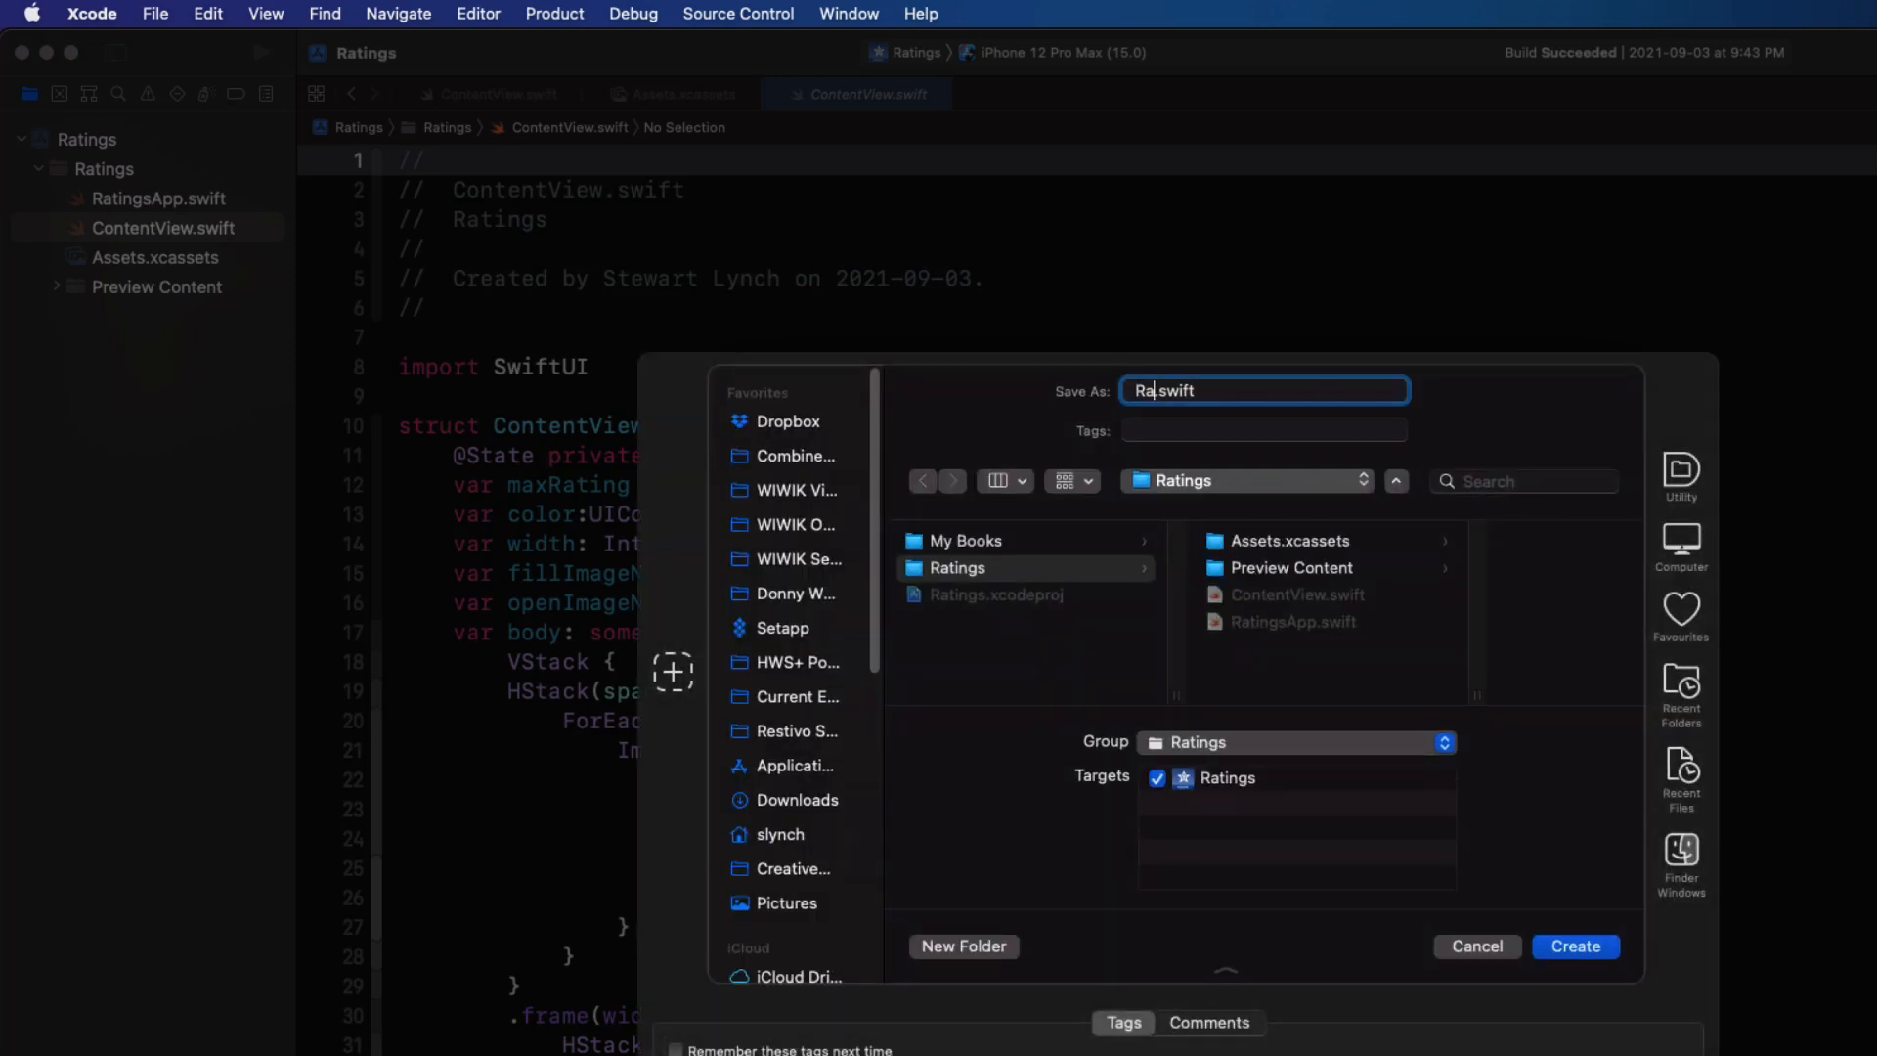
left_click(1575, 945)
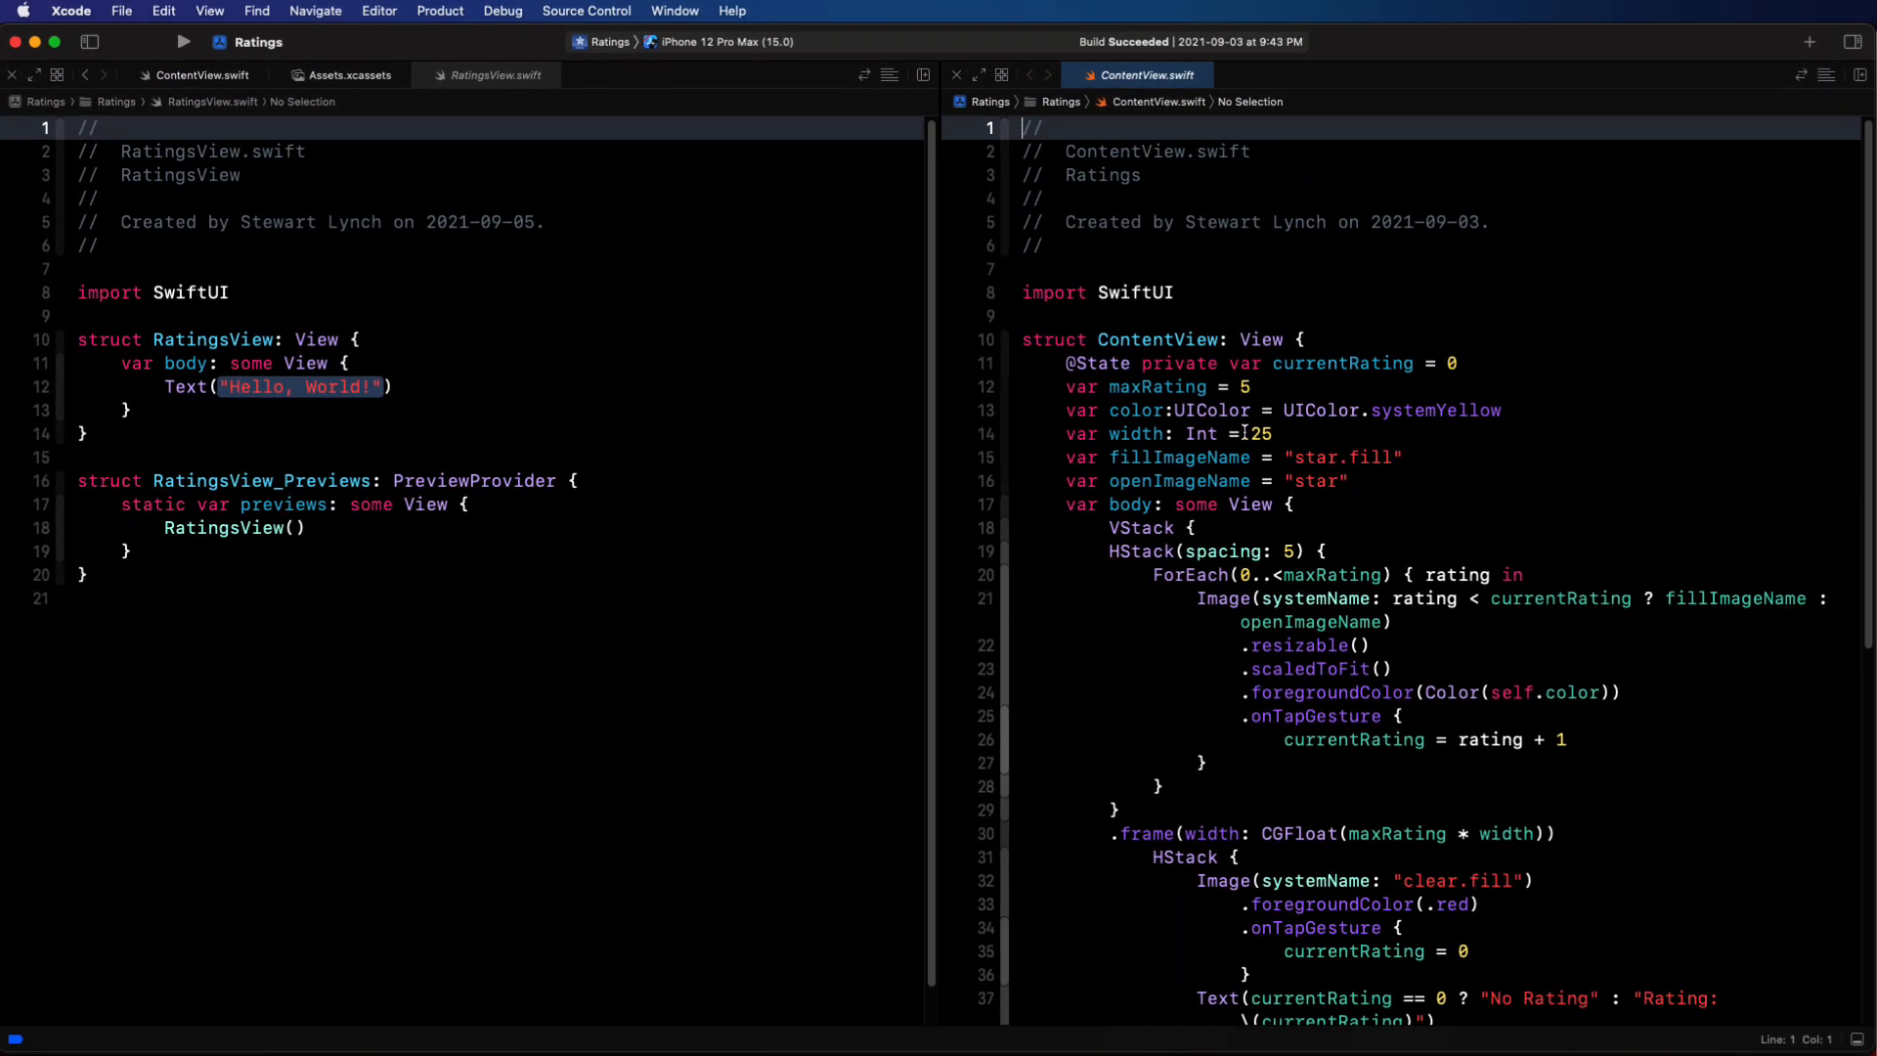
- Rename the preview to RatingsView_Previews showing RatingsView(), clearing the redeclaration error
scroll("down", 3)
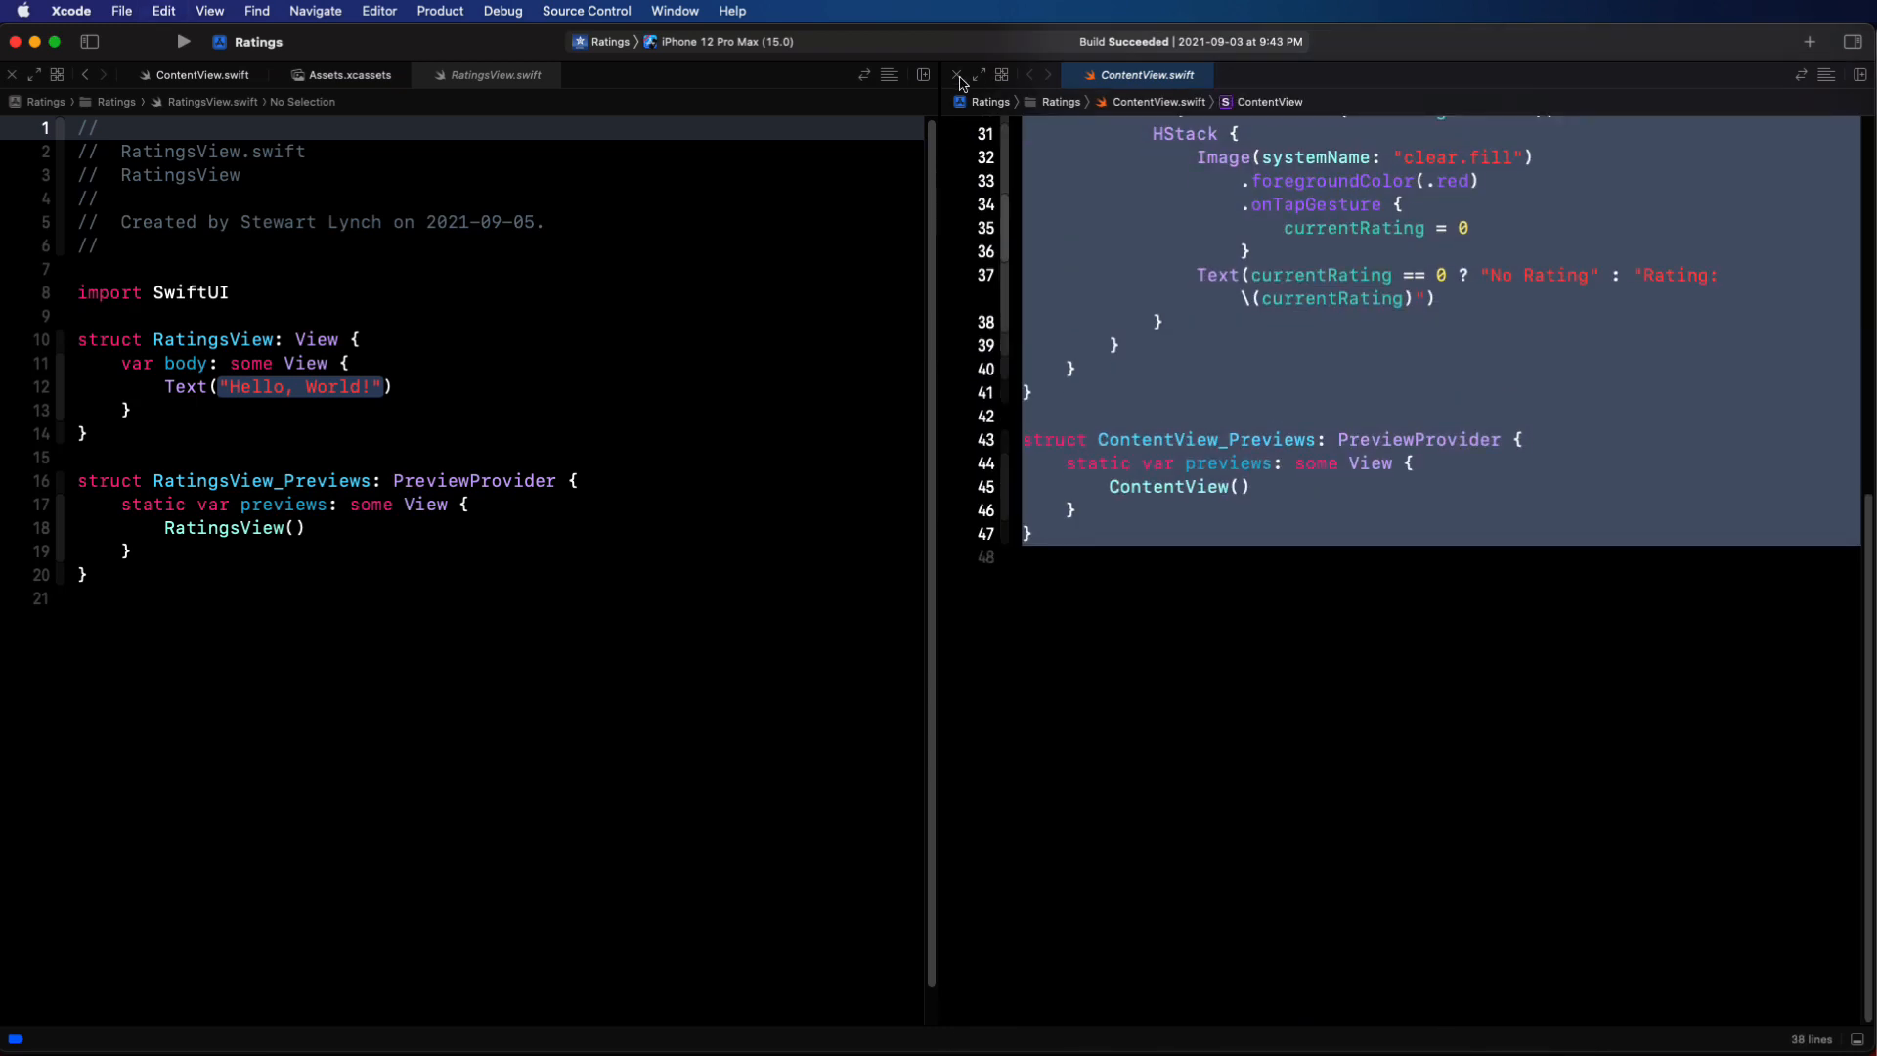
left_click(958, 74)
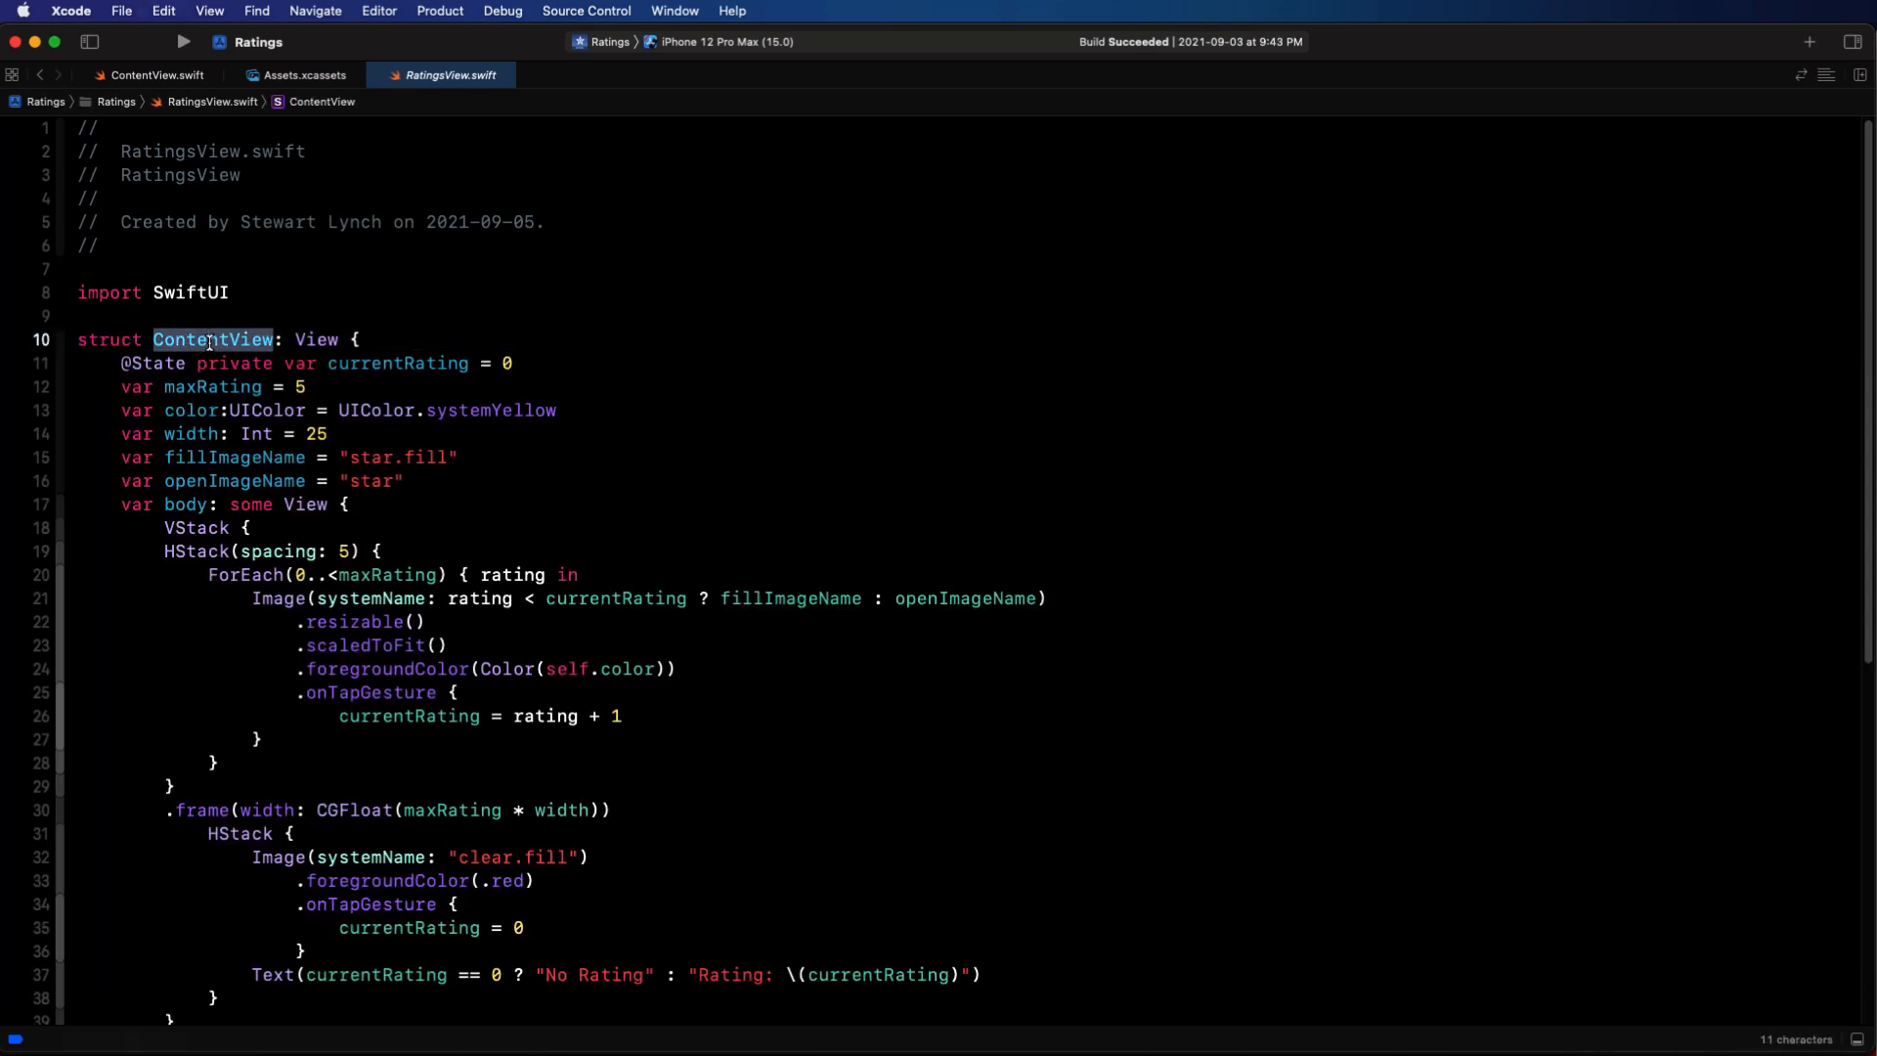
type("RatingsView")
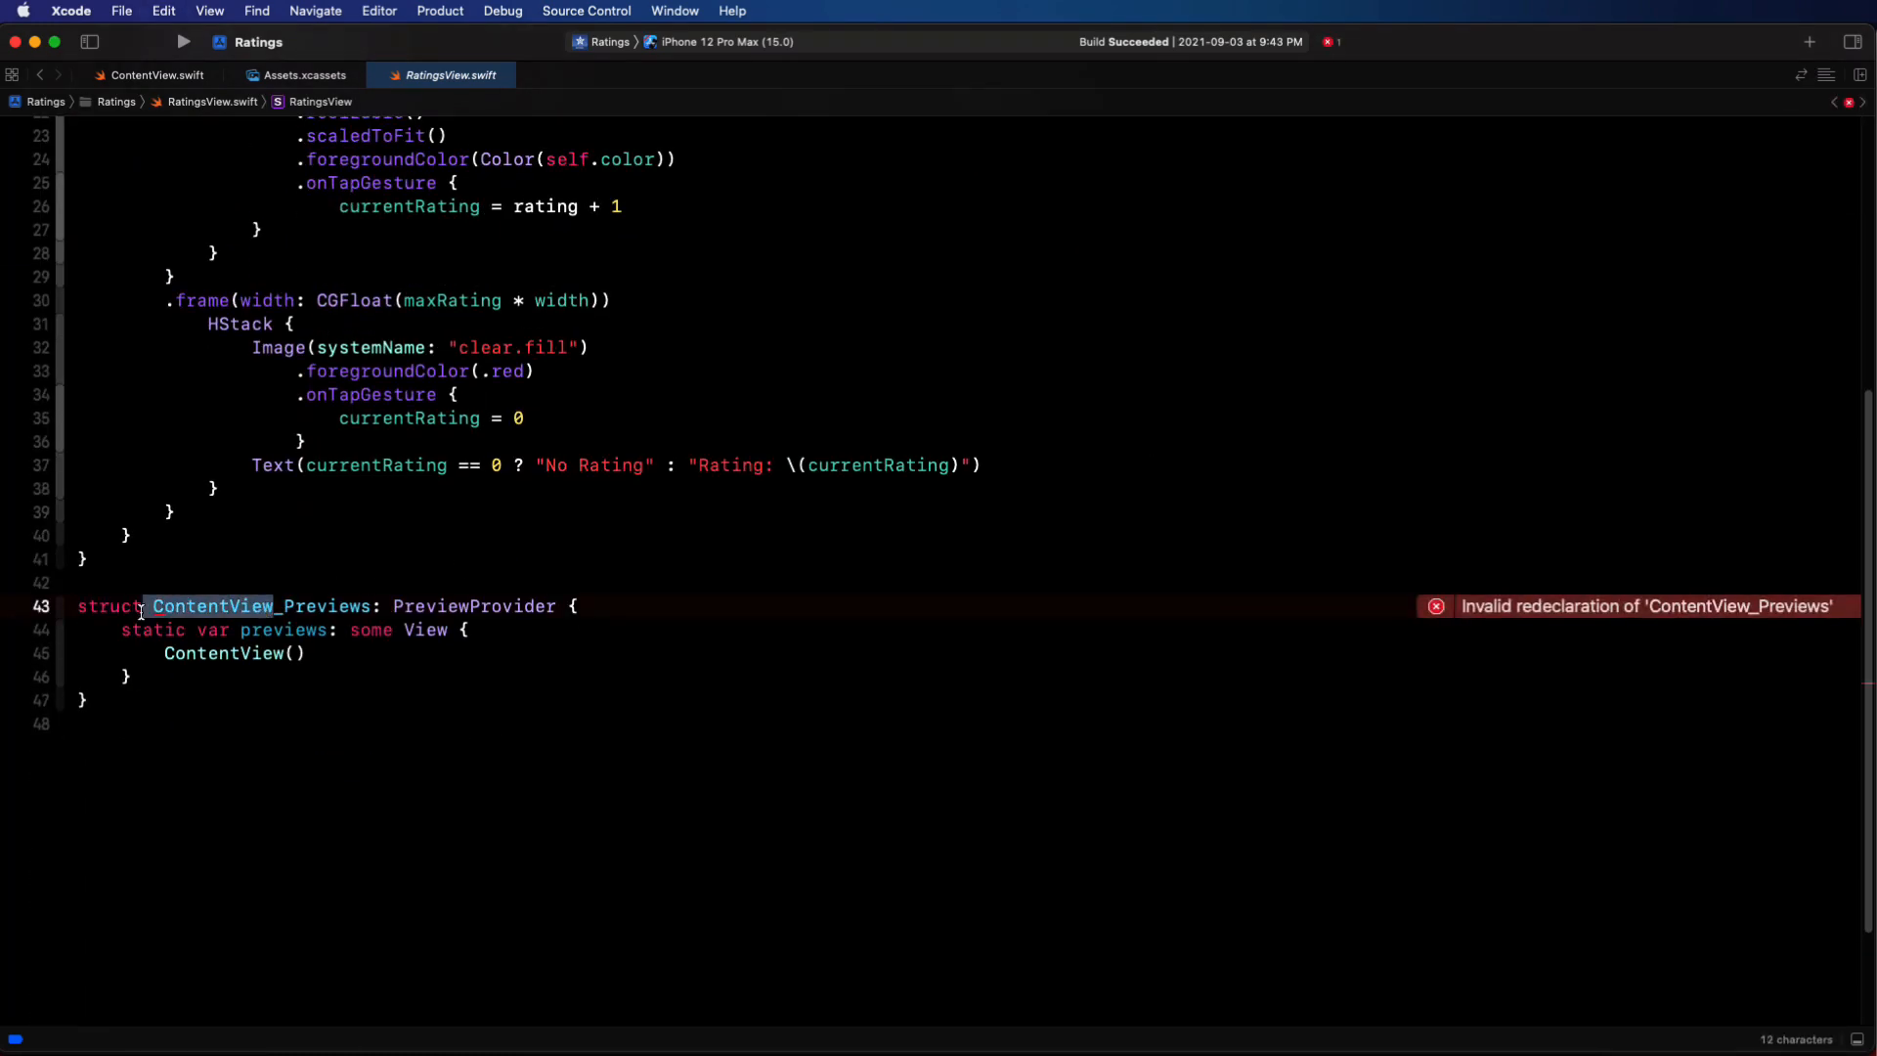
type("RatingsV")
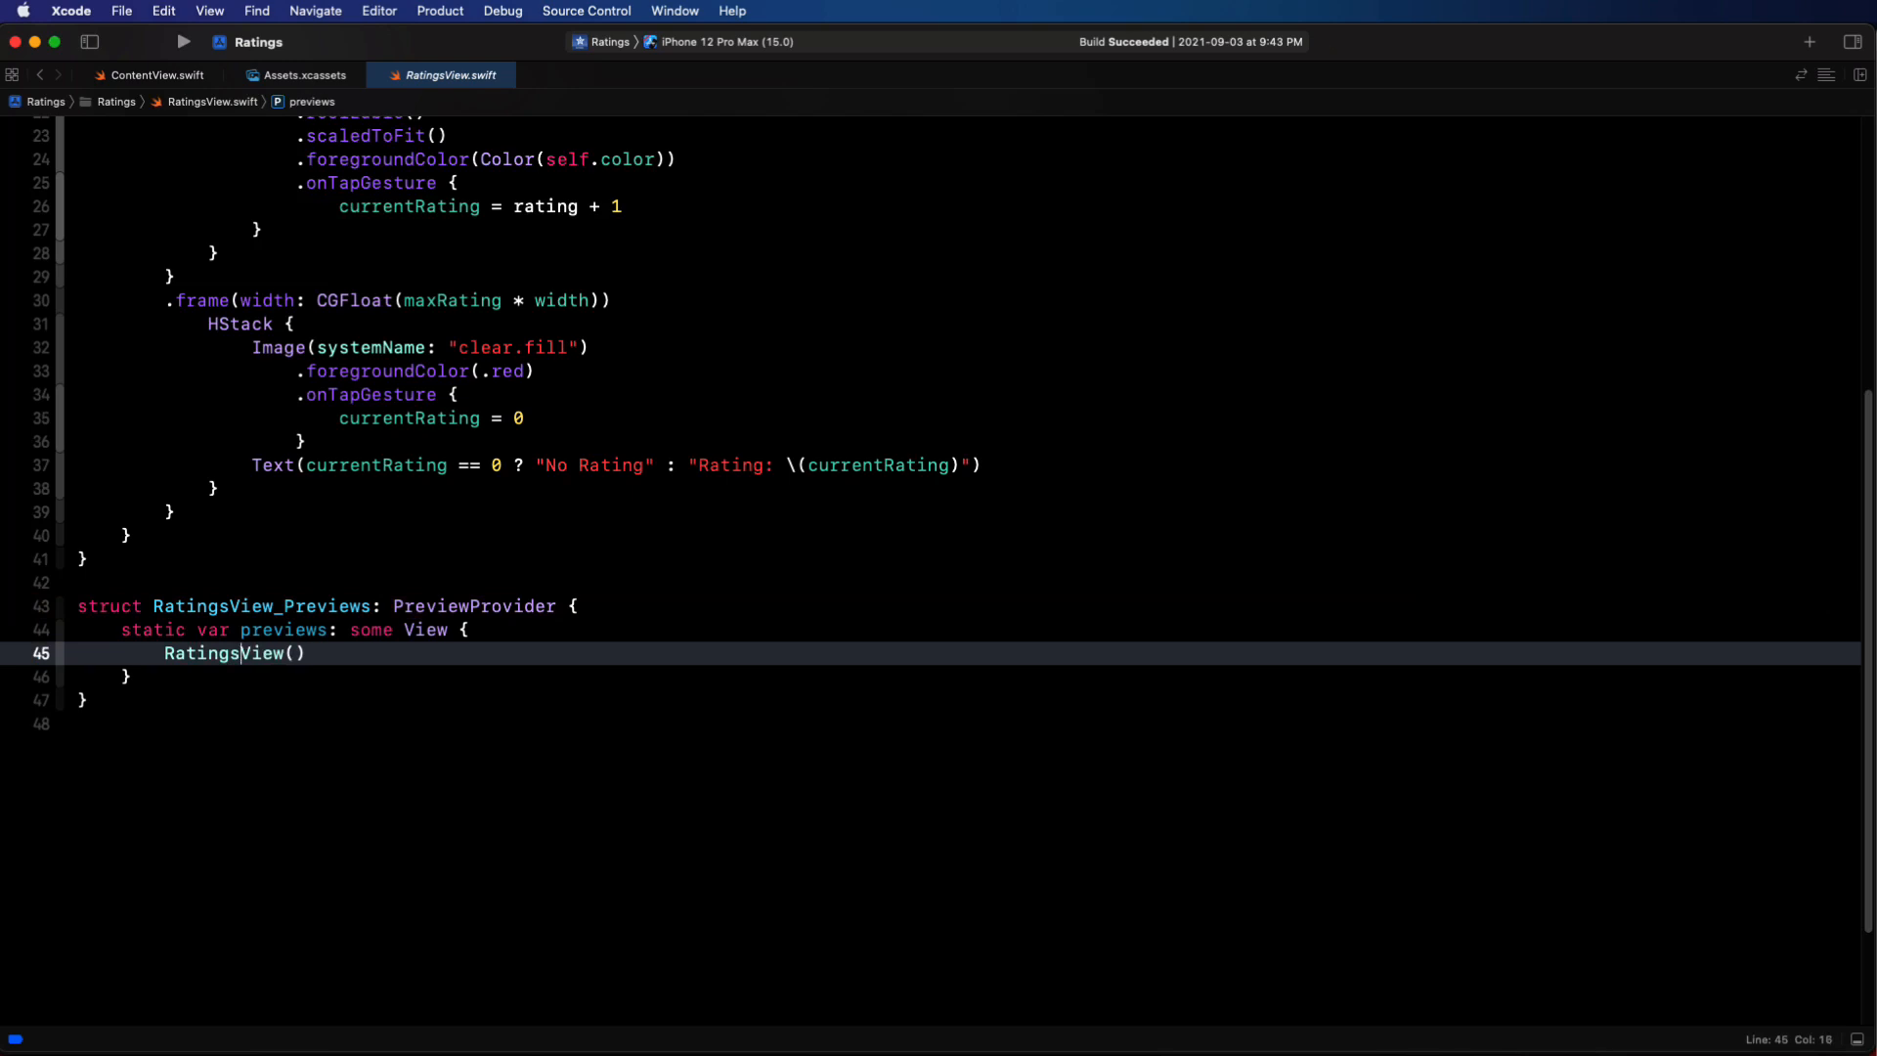
left_click(809, 418)
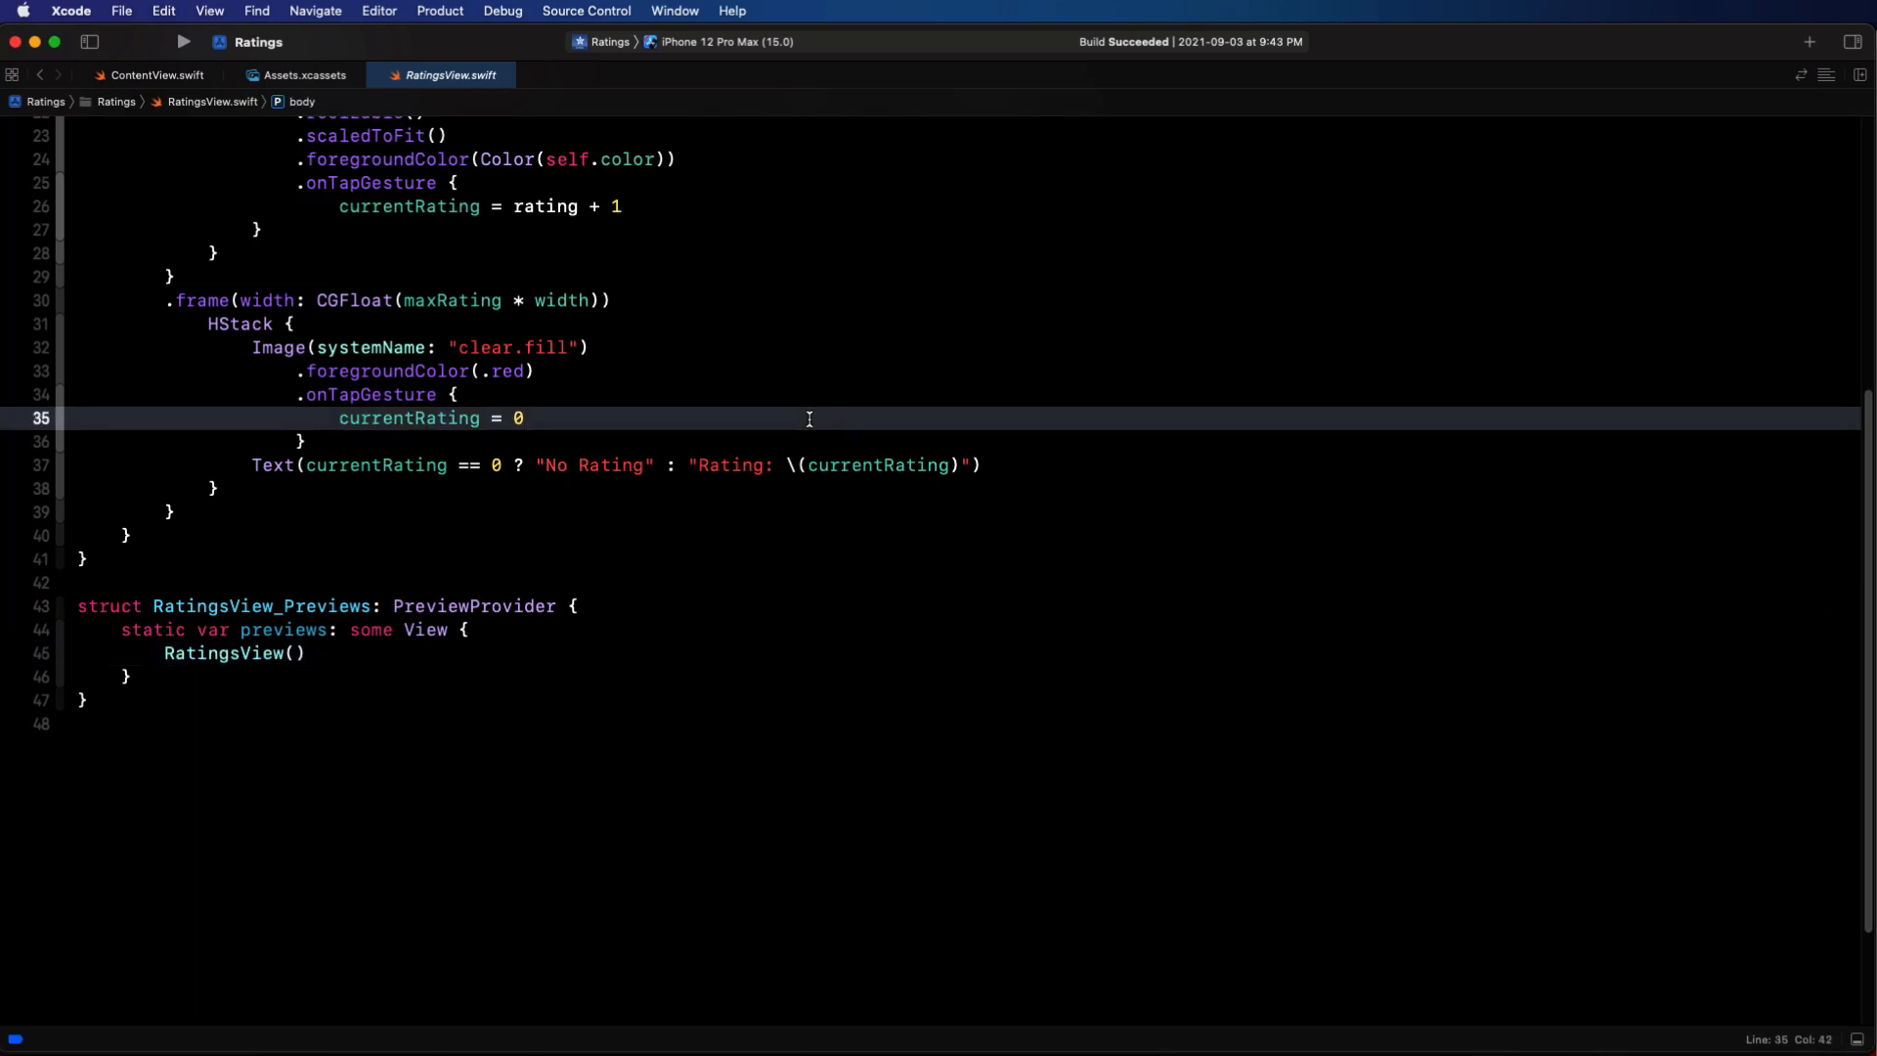
scroll("up", 3)
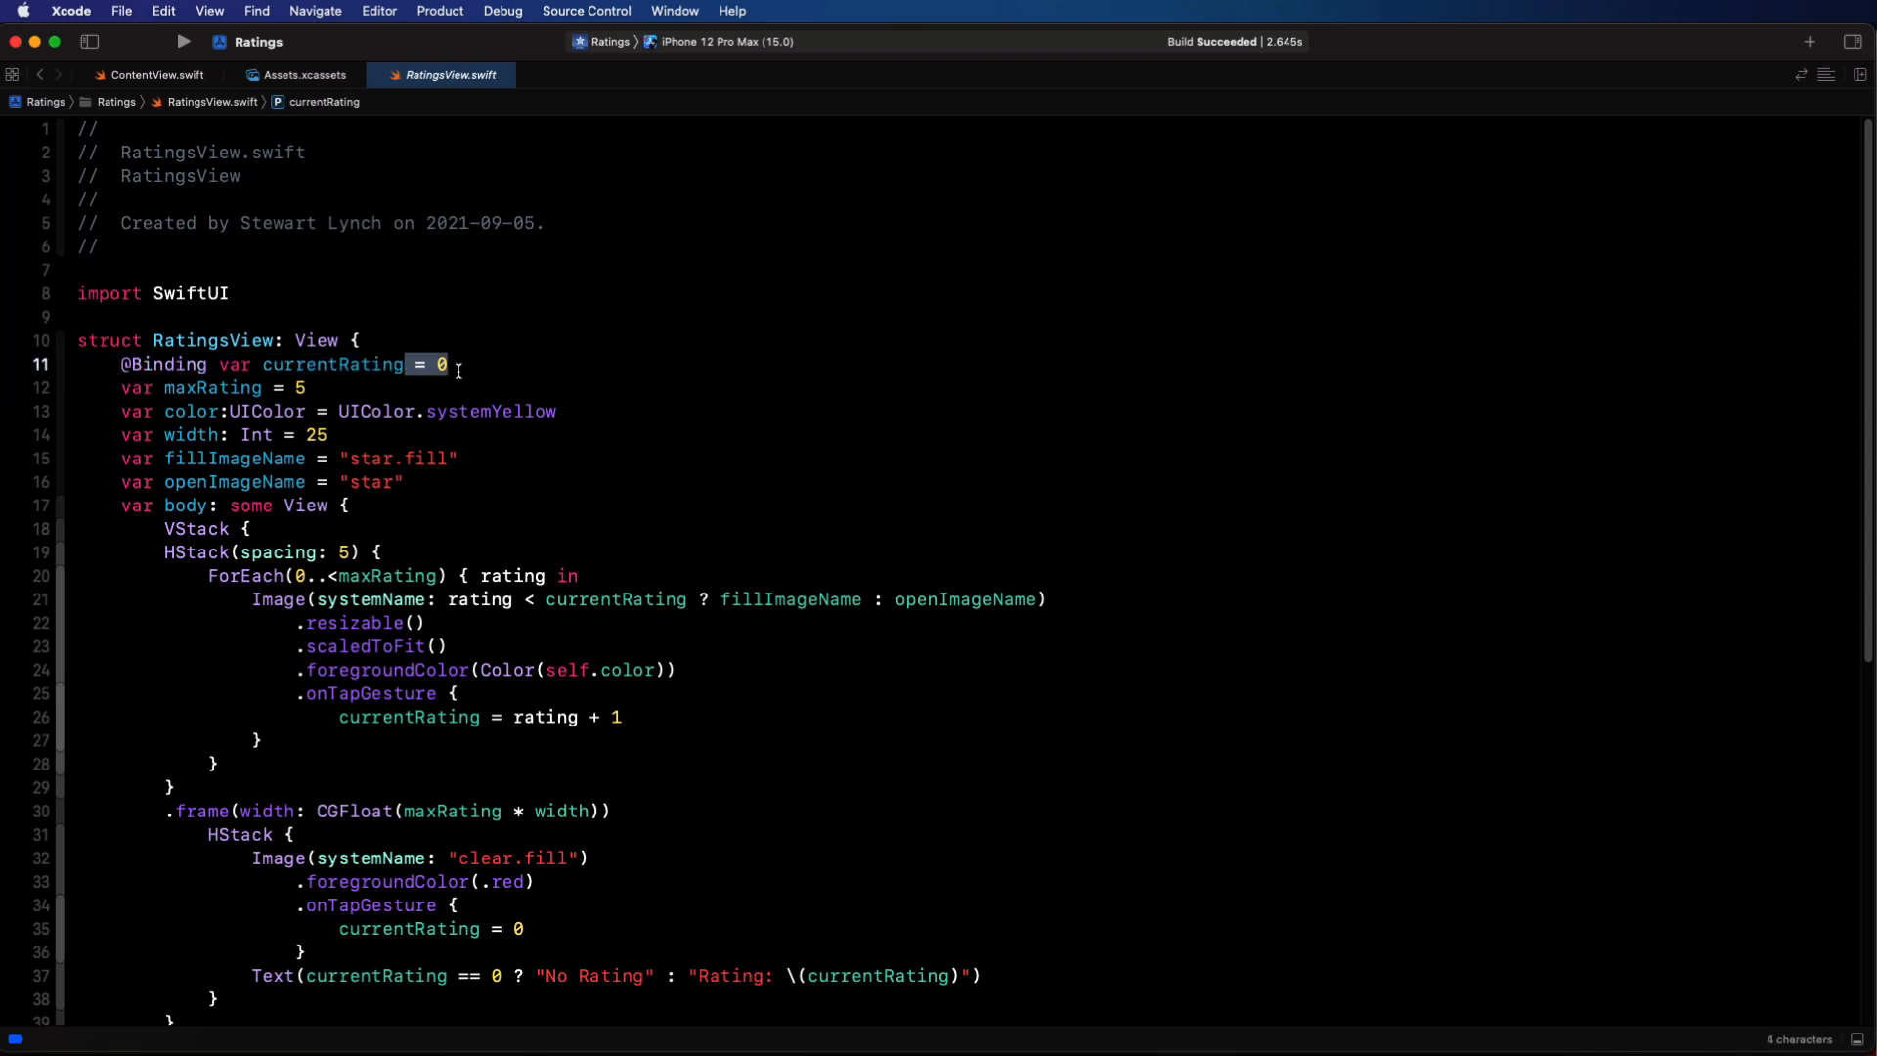
type(": In")
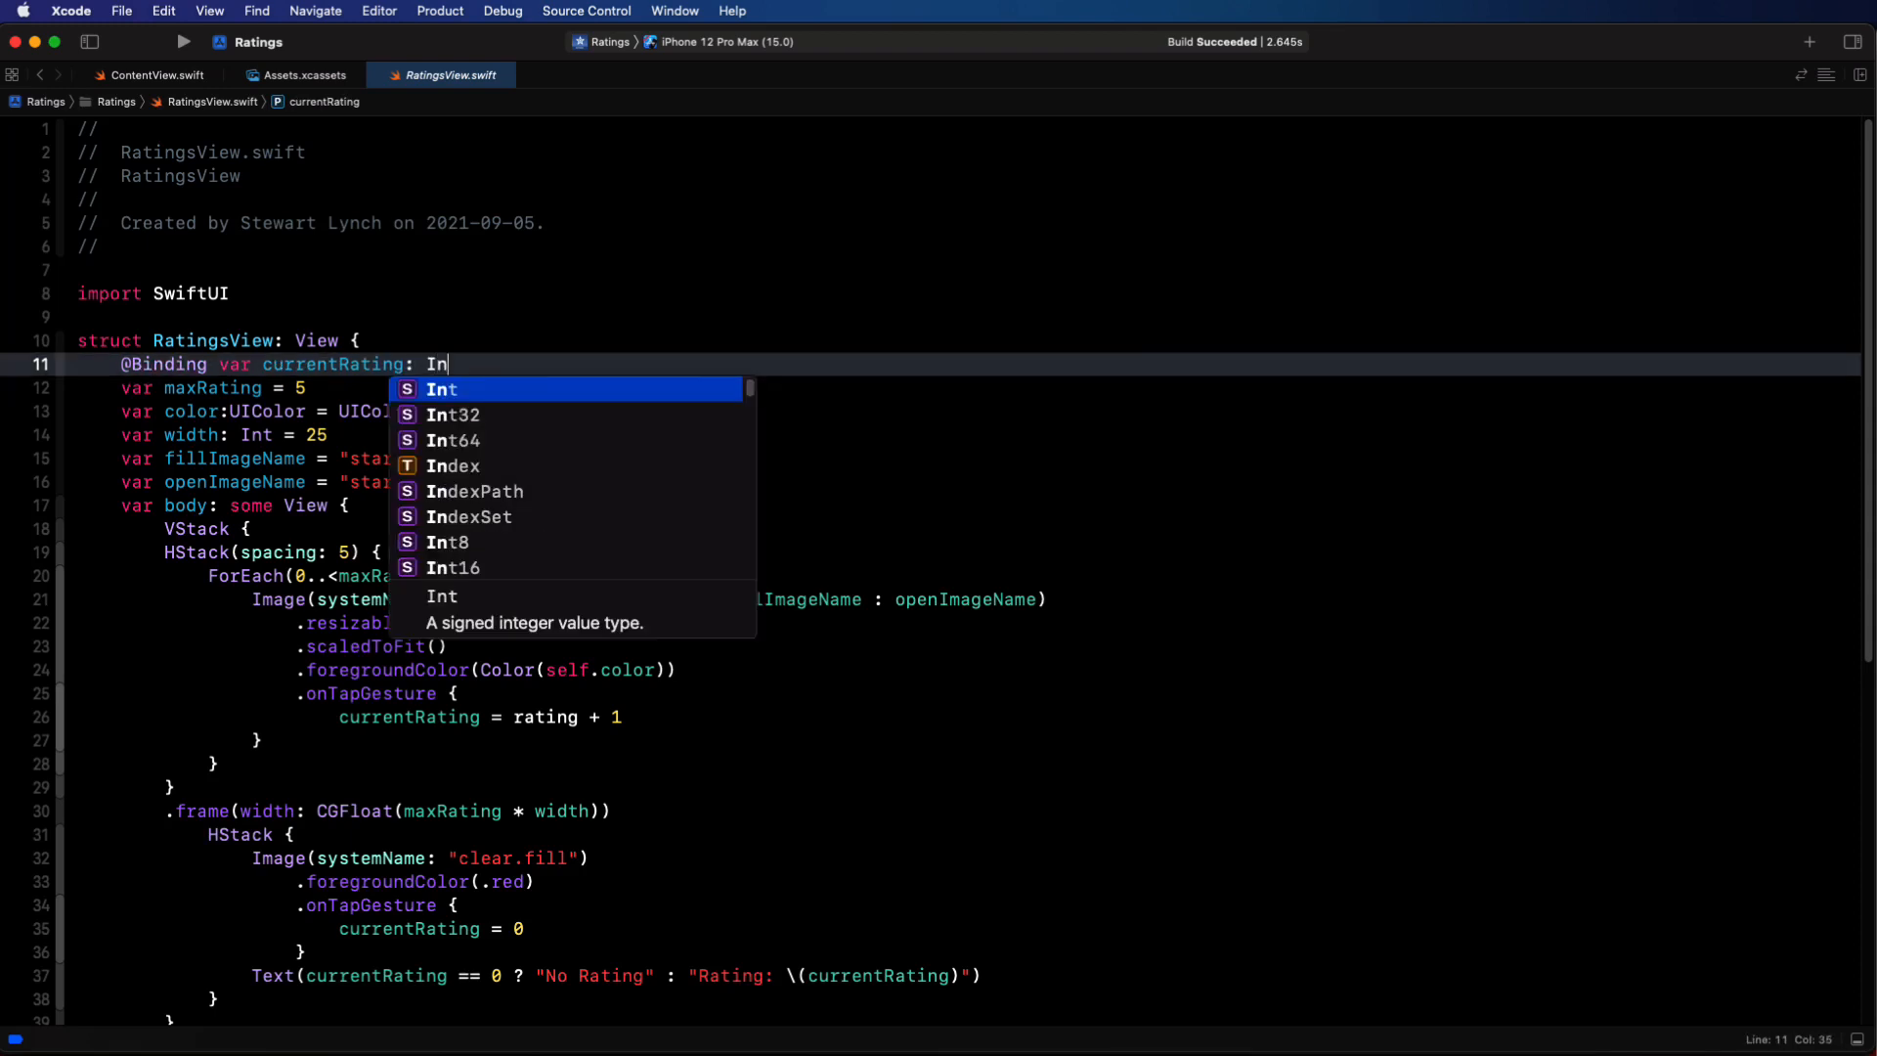
type("t")
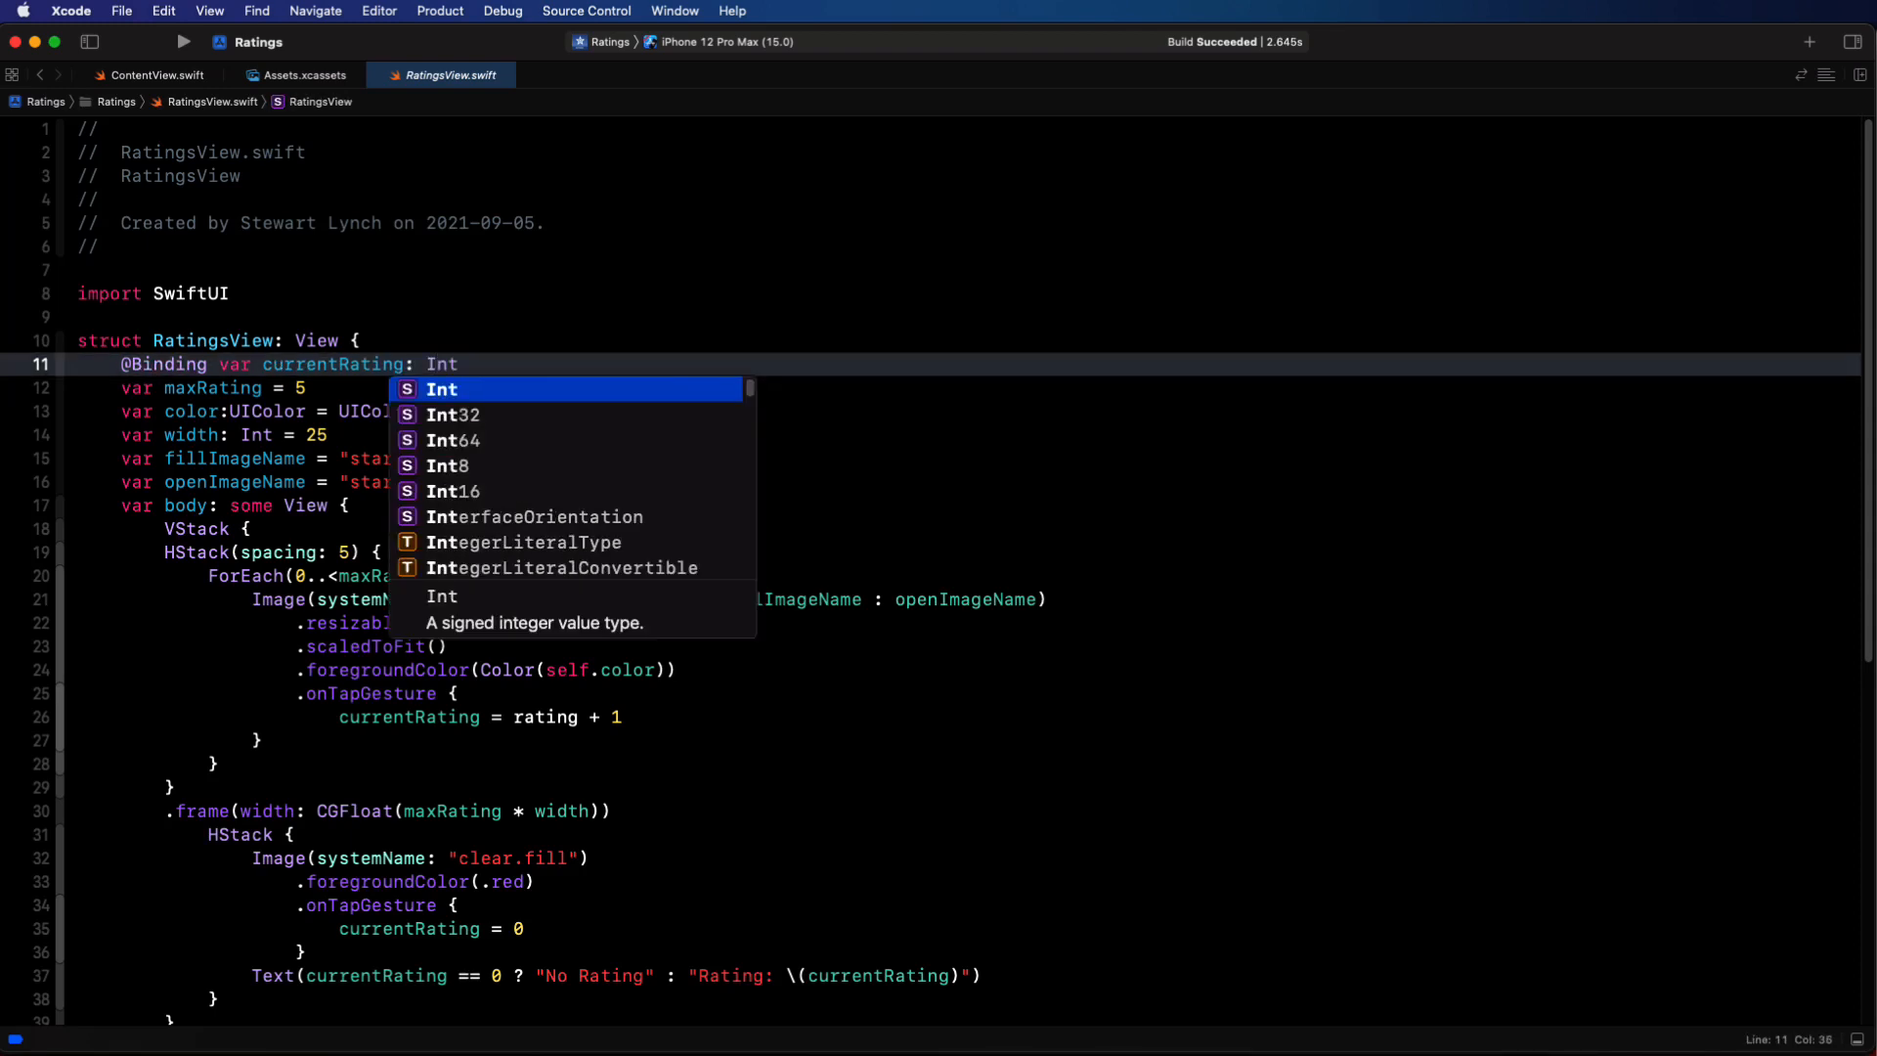
key("Escape")
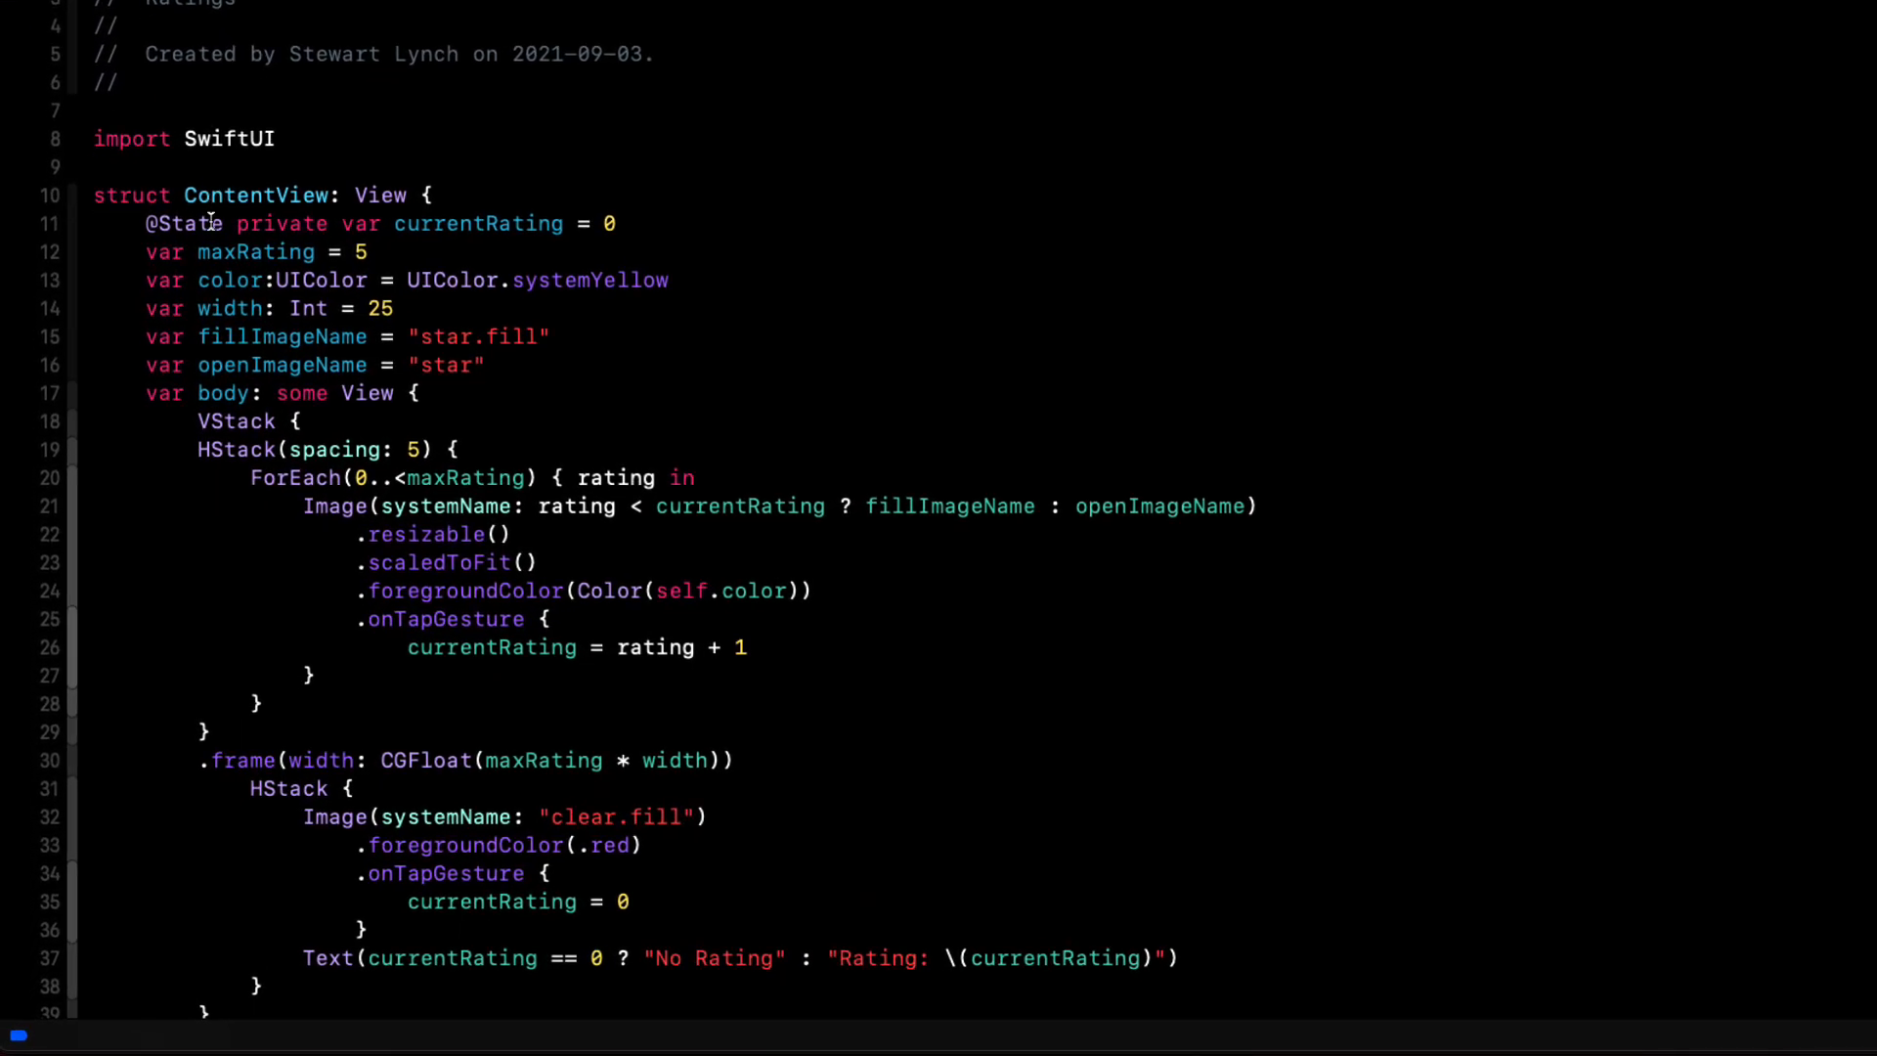
mouse_move(1035, 625)
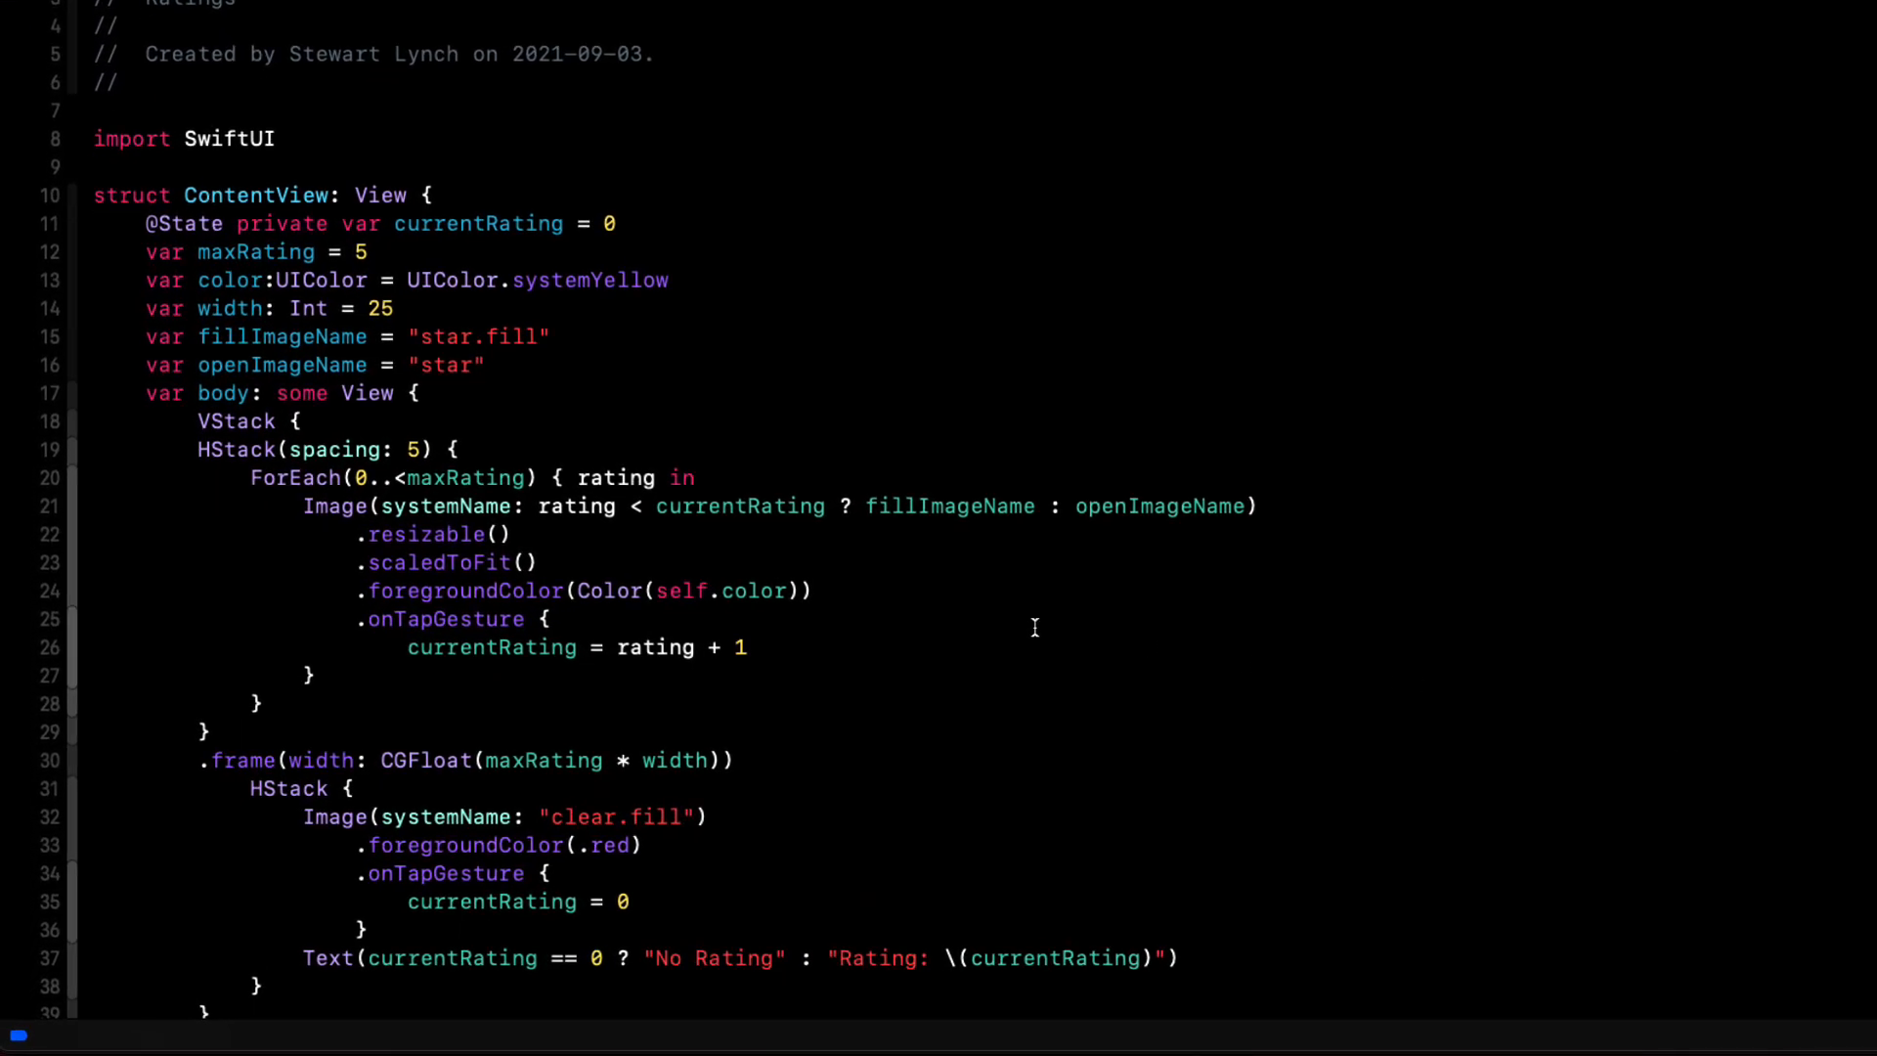
- Delete ContentView's leftover rating properties and add RatingsView(currentRating: $currentRating)
left_click_drag(143, 251, 485, 364)
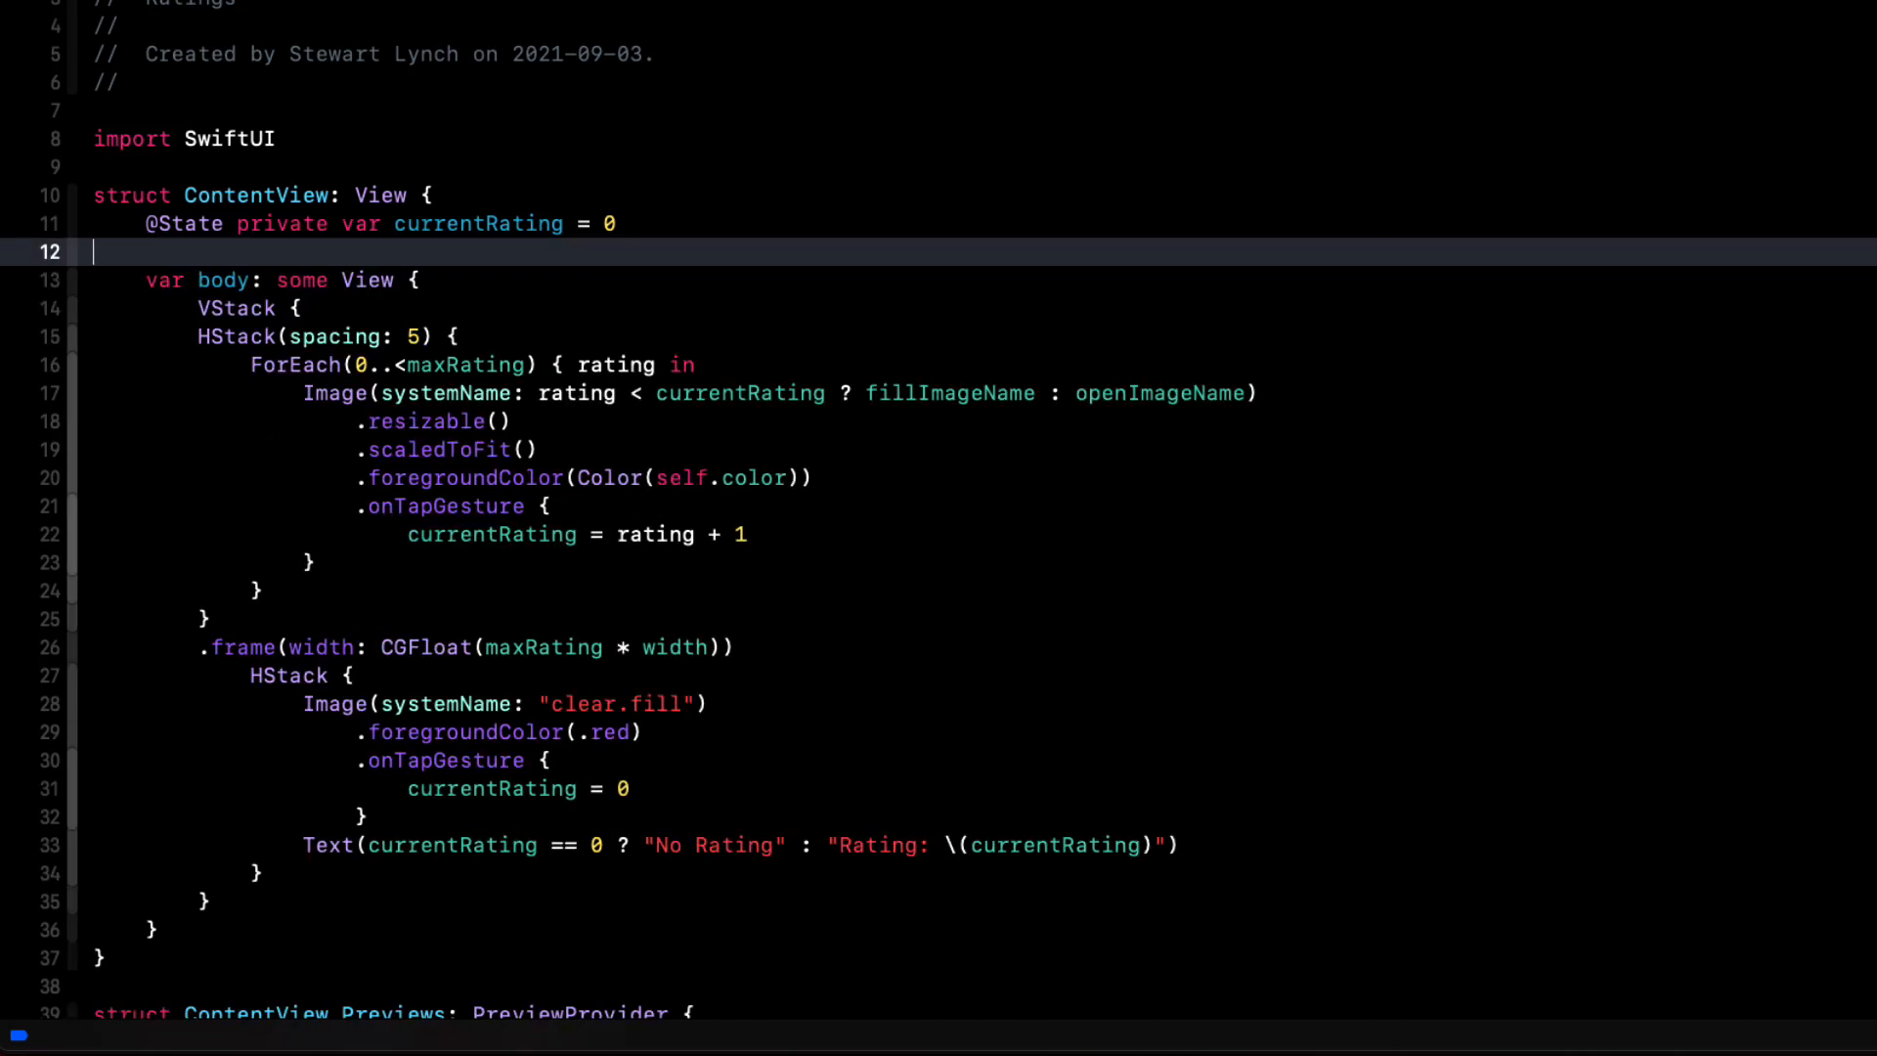
key("Backspace")
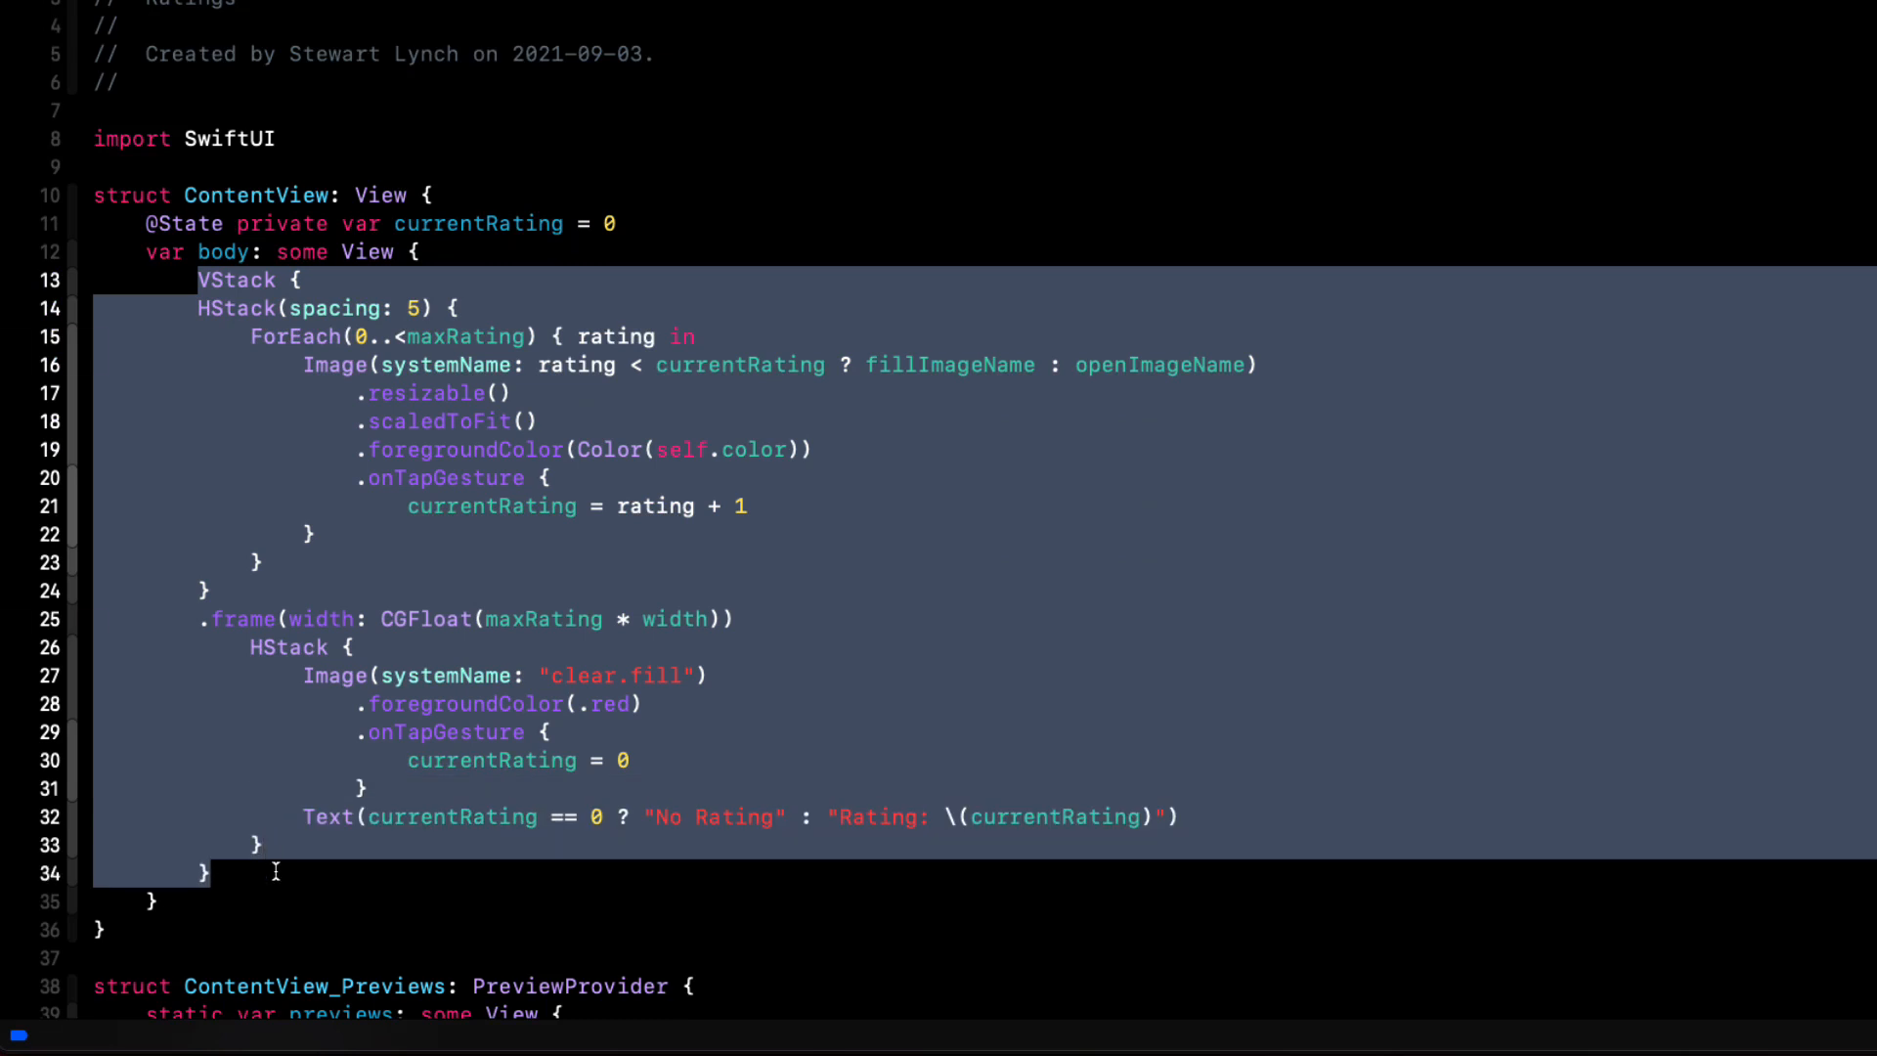
type("RatingsView")
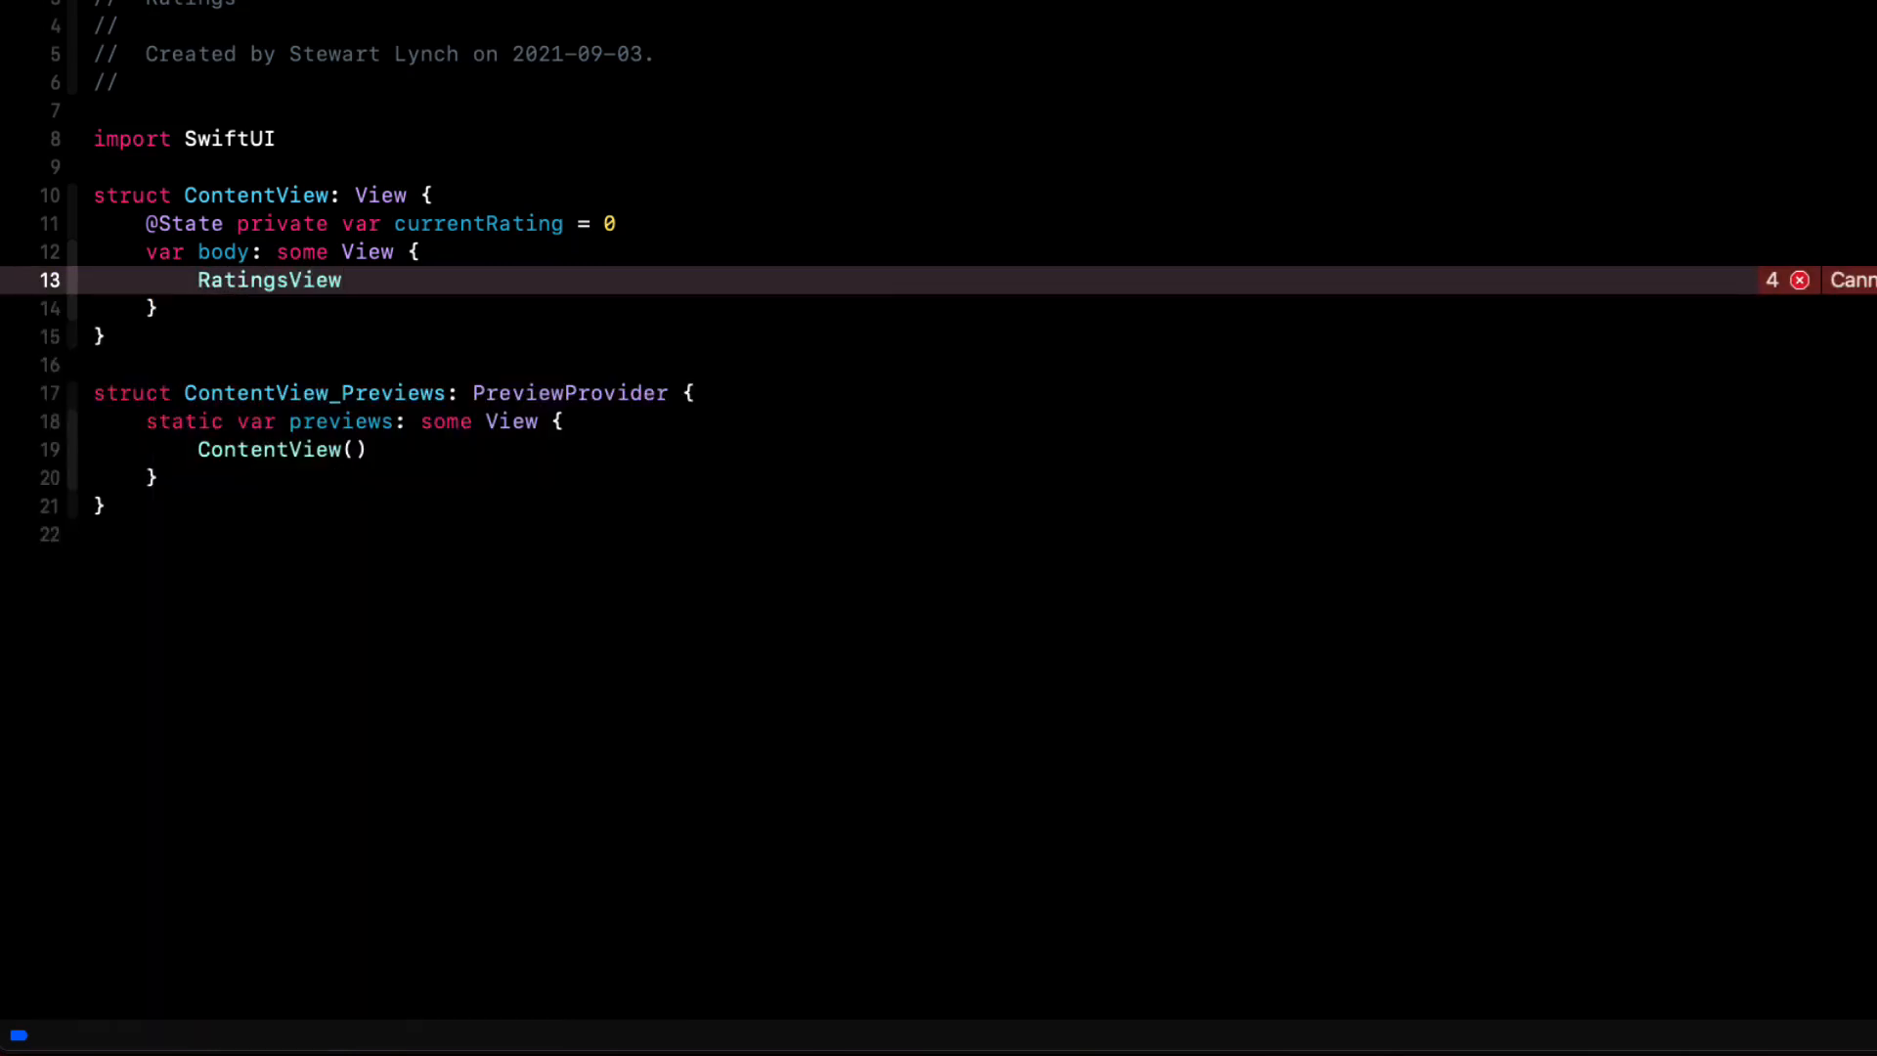
type("(")
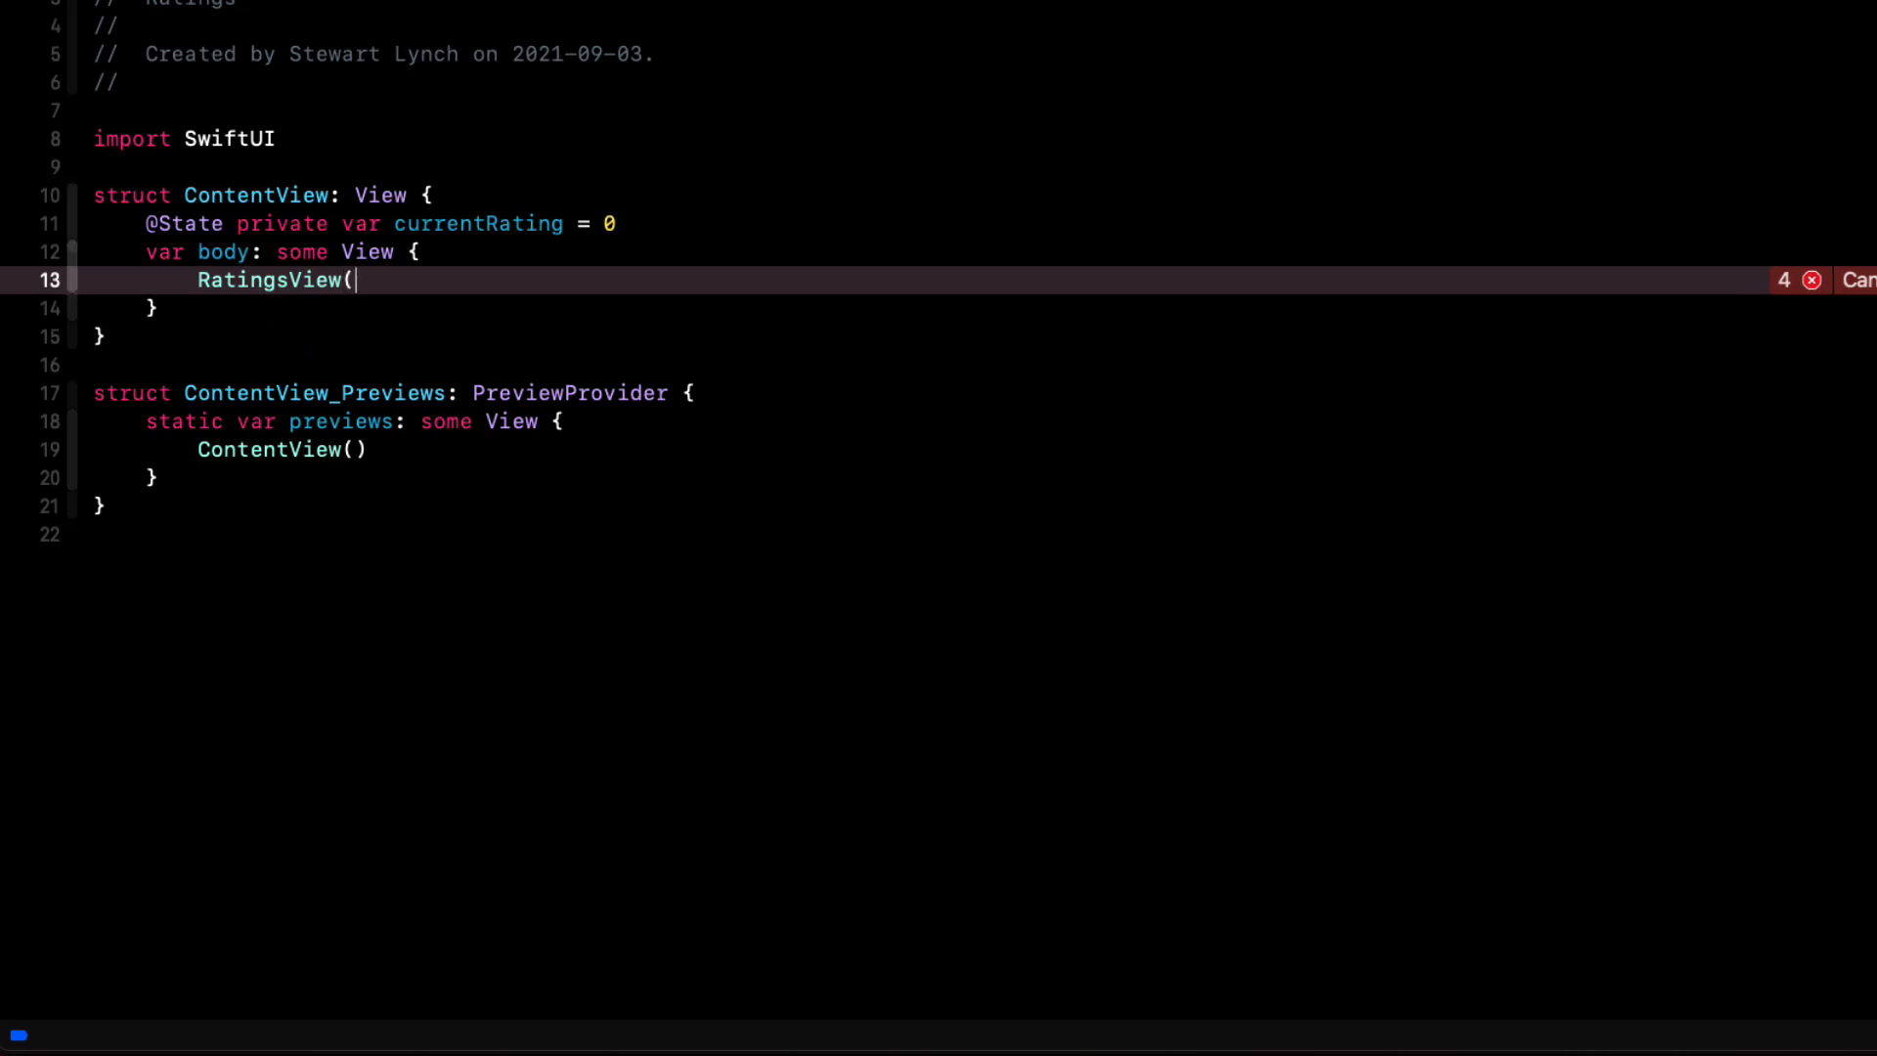
type("(")
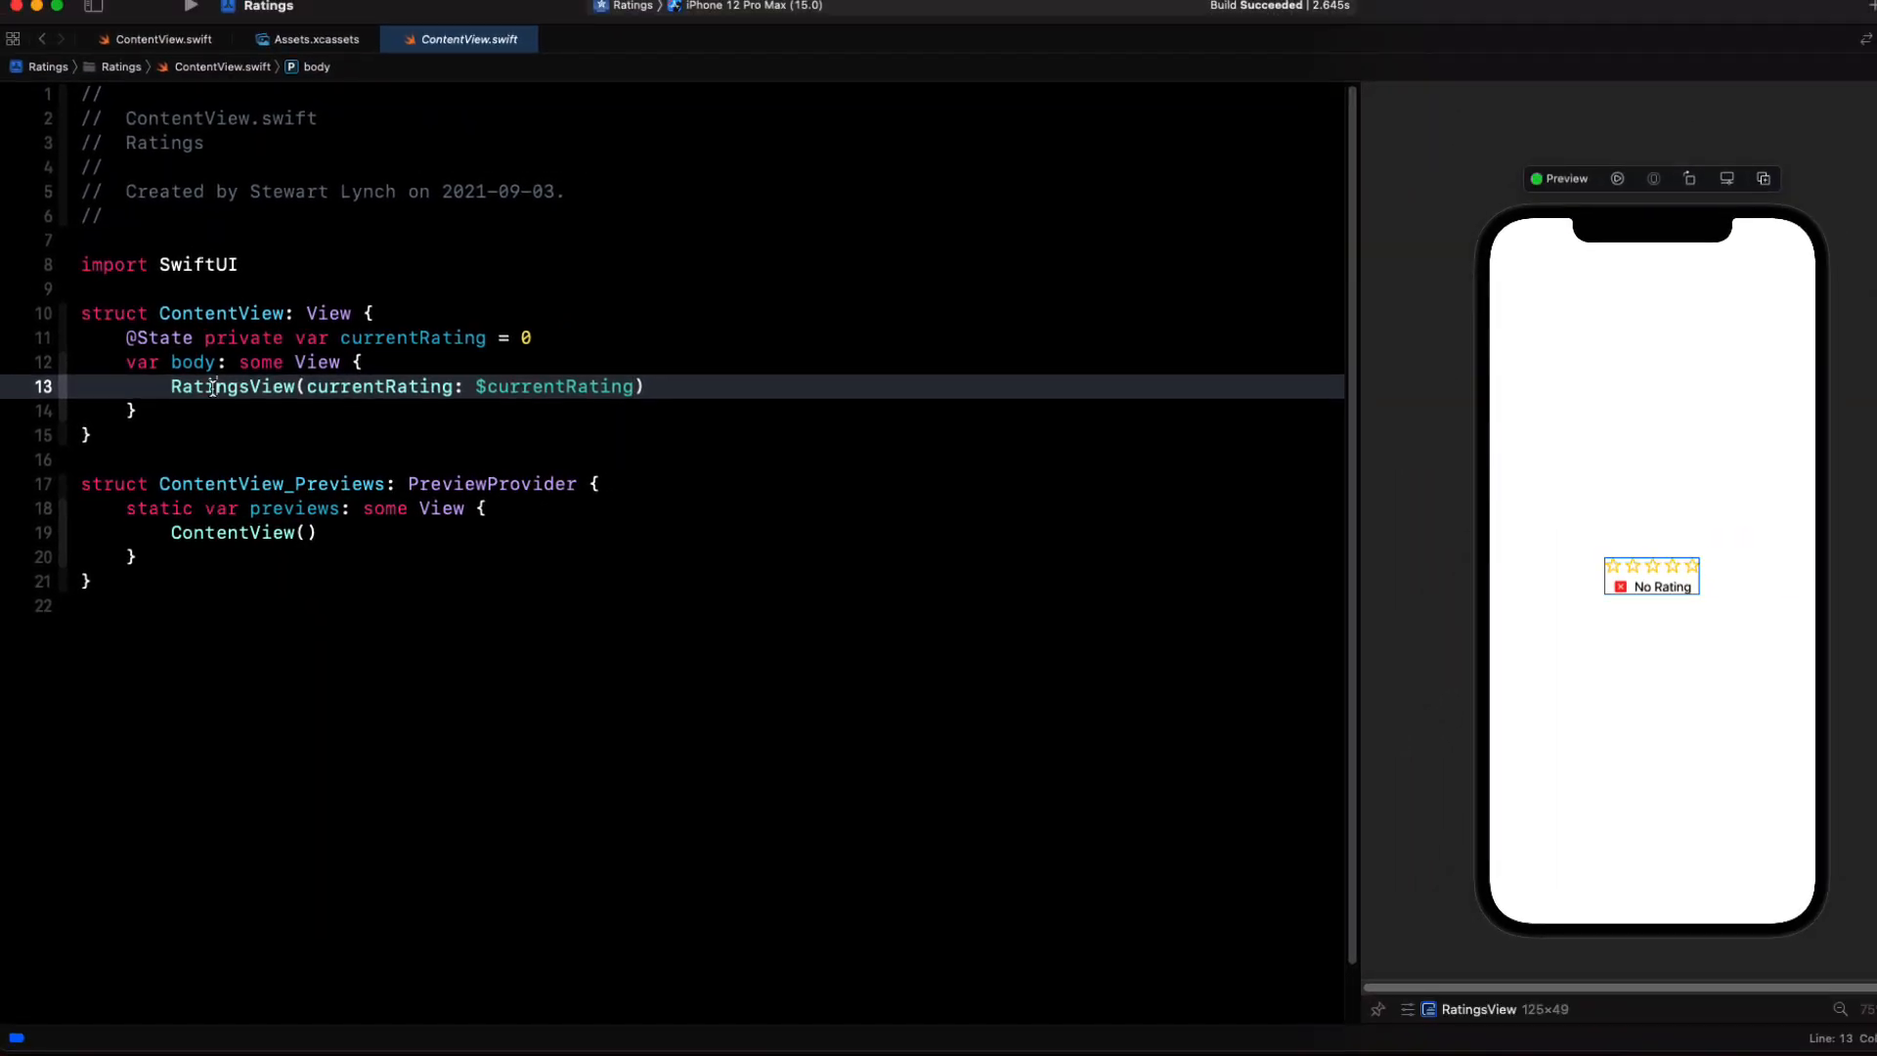
- Wrap the call in a VStack and add a second RatingsView with the full initializer
key("Return")
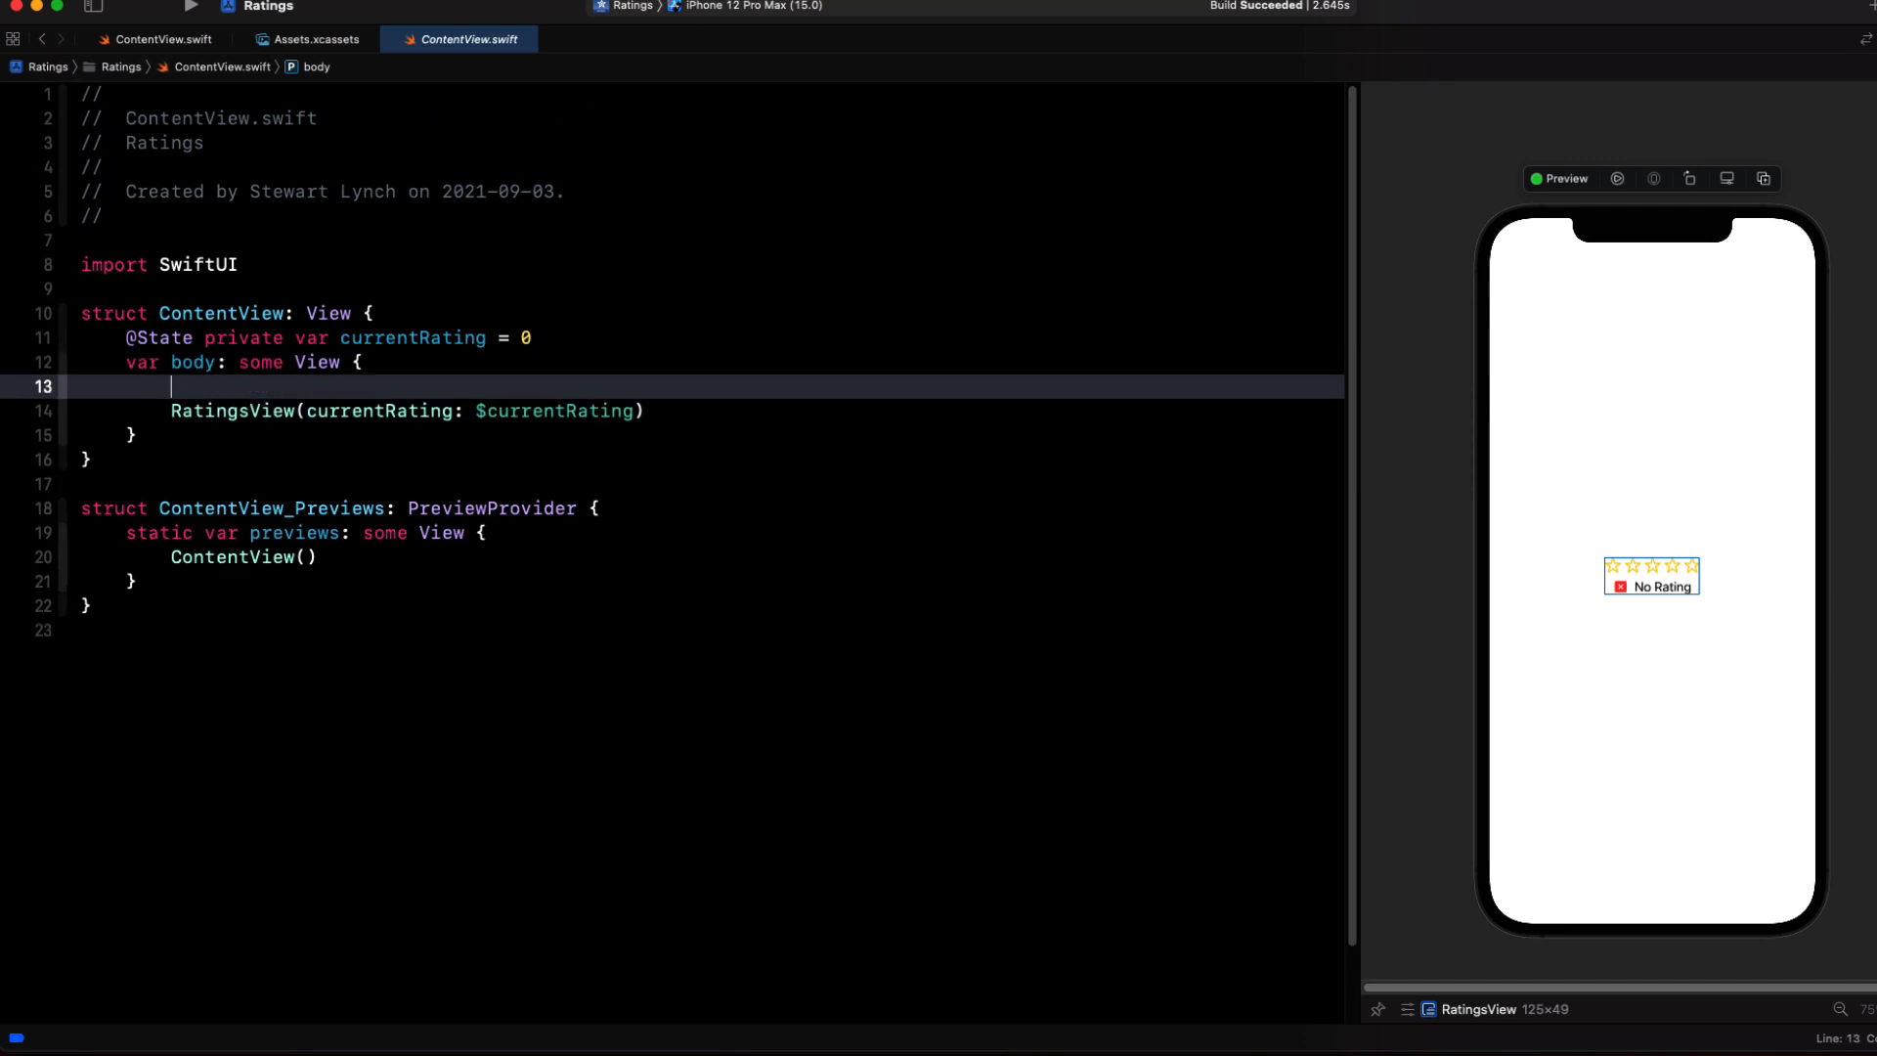
type("VStack {")
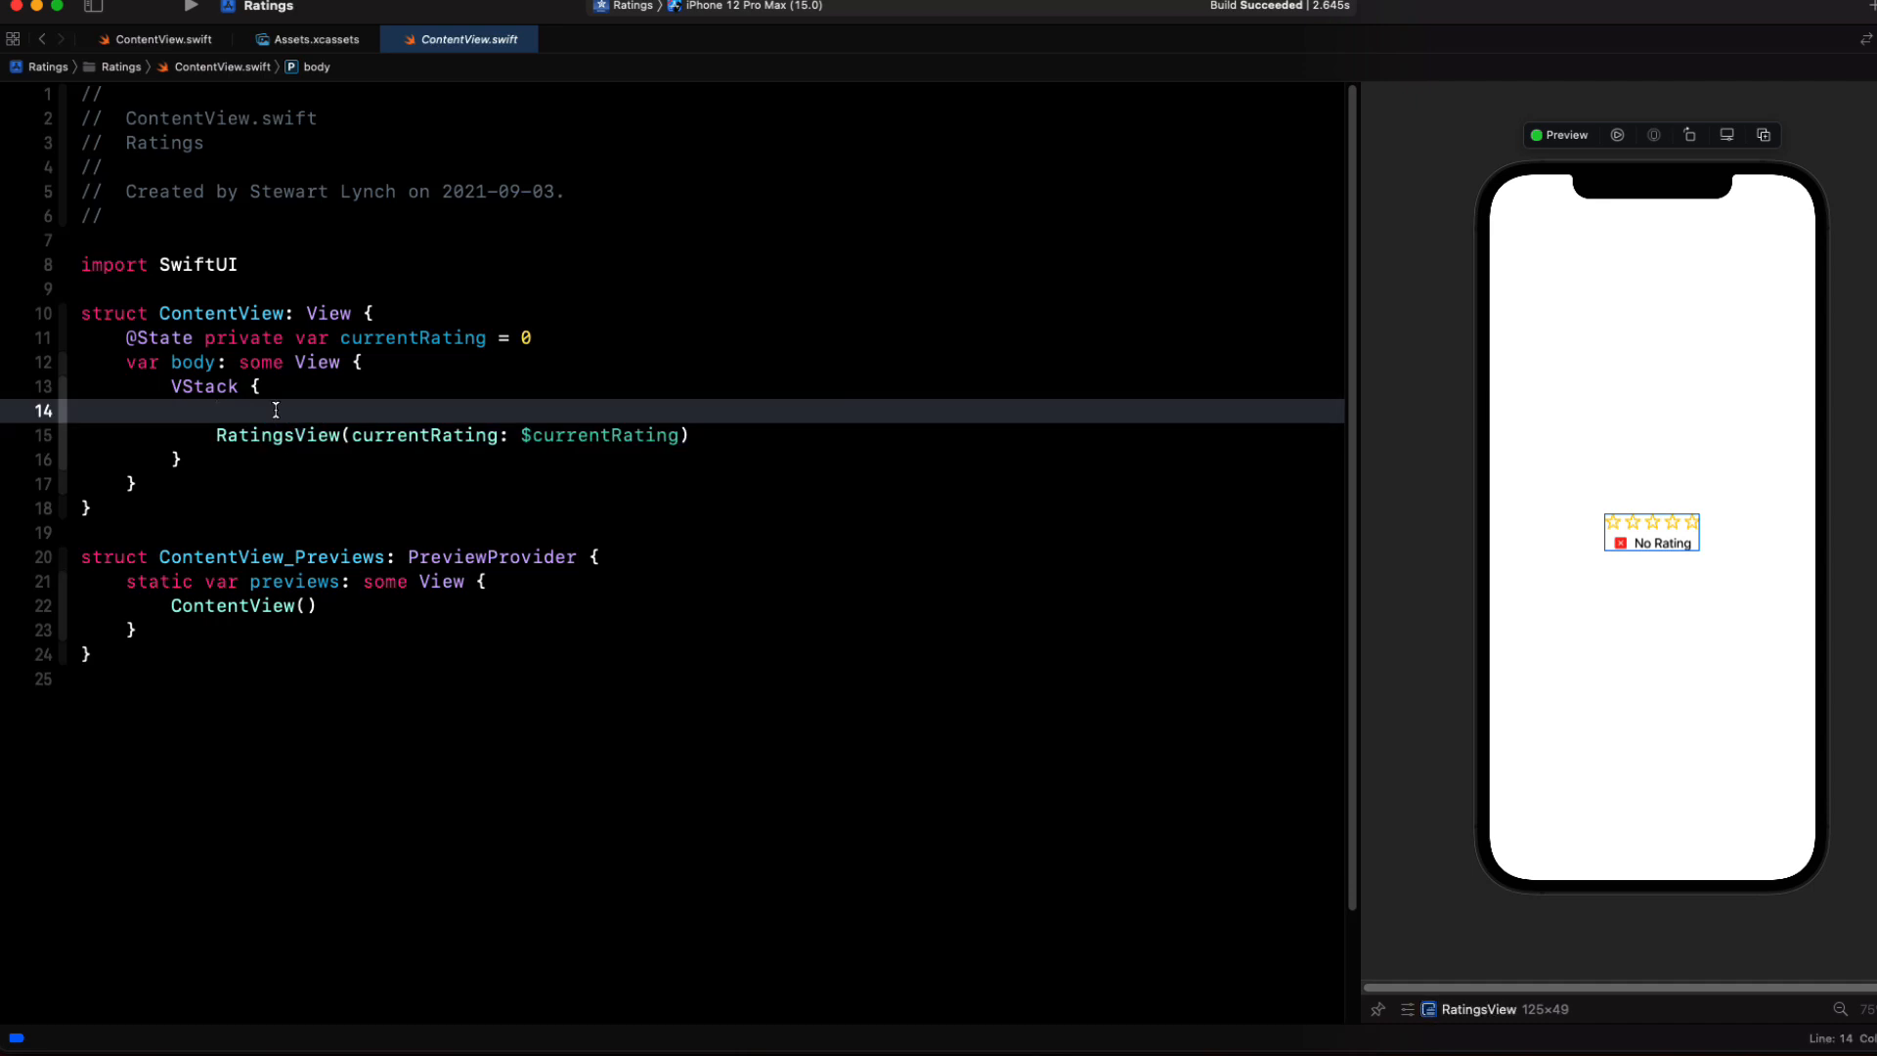
type("R")
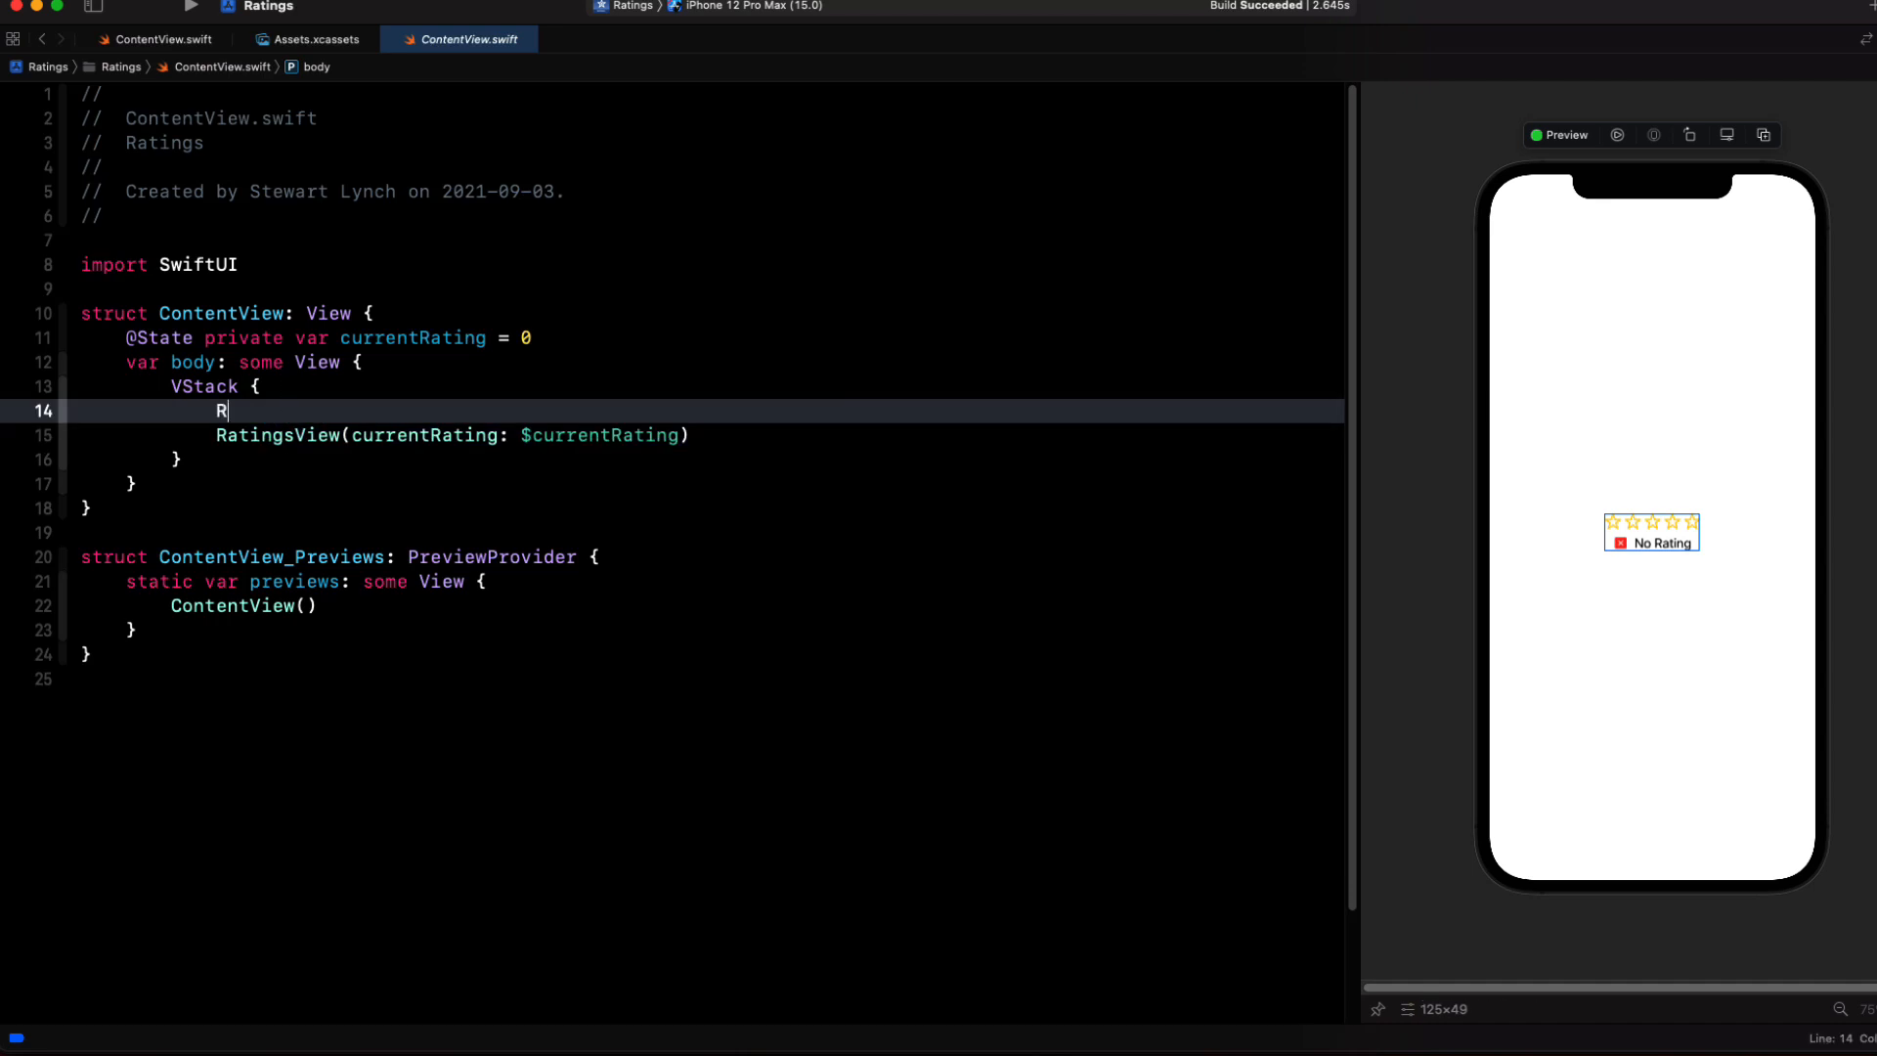
type("atingsView(")
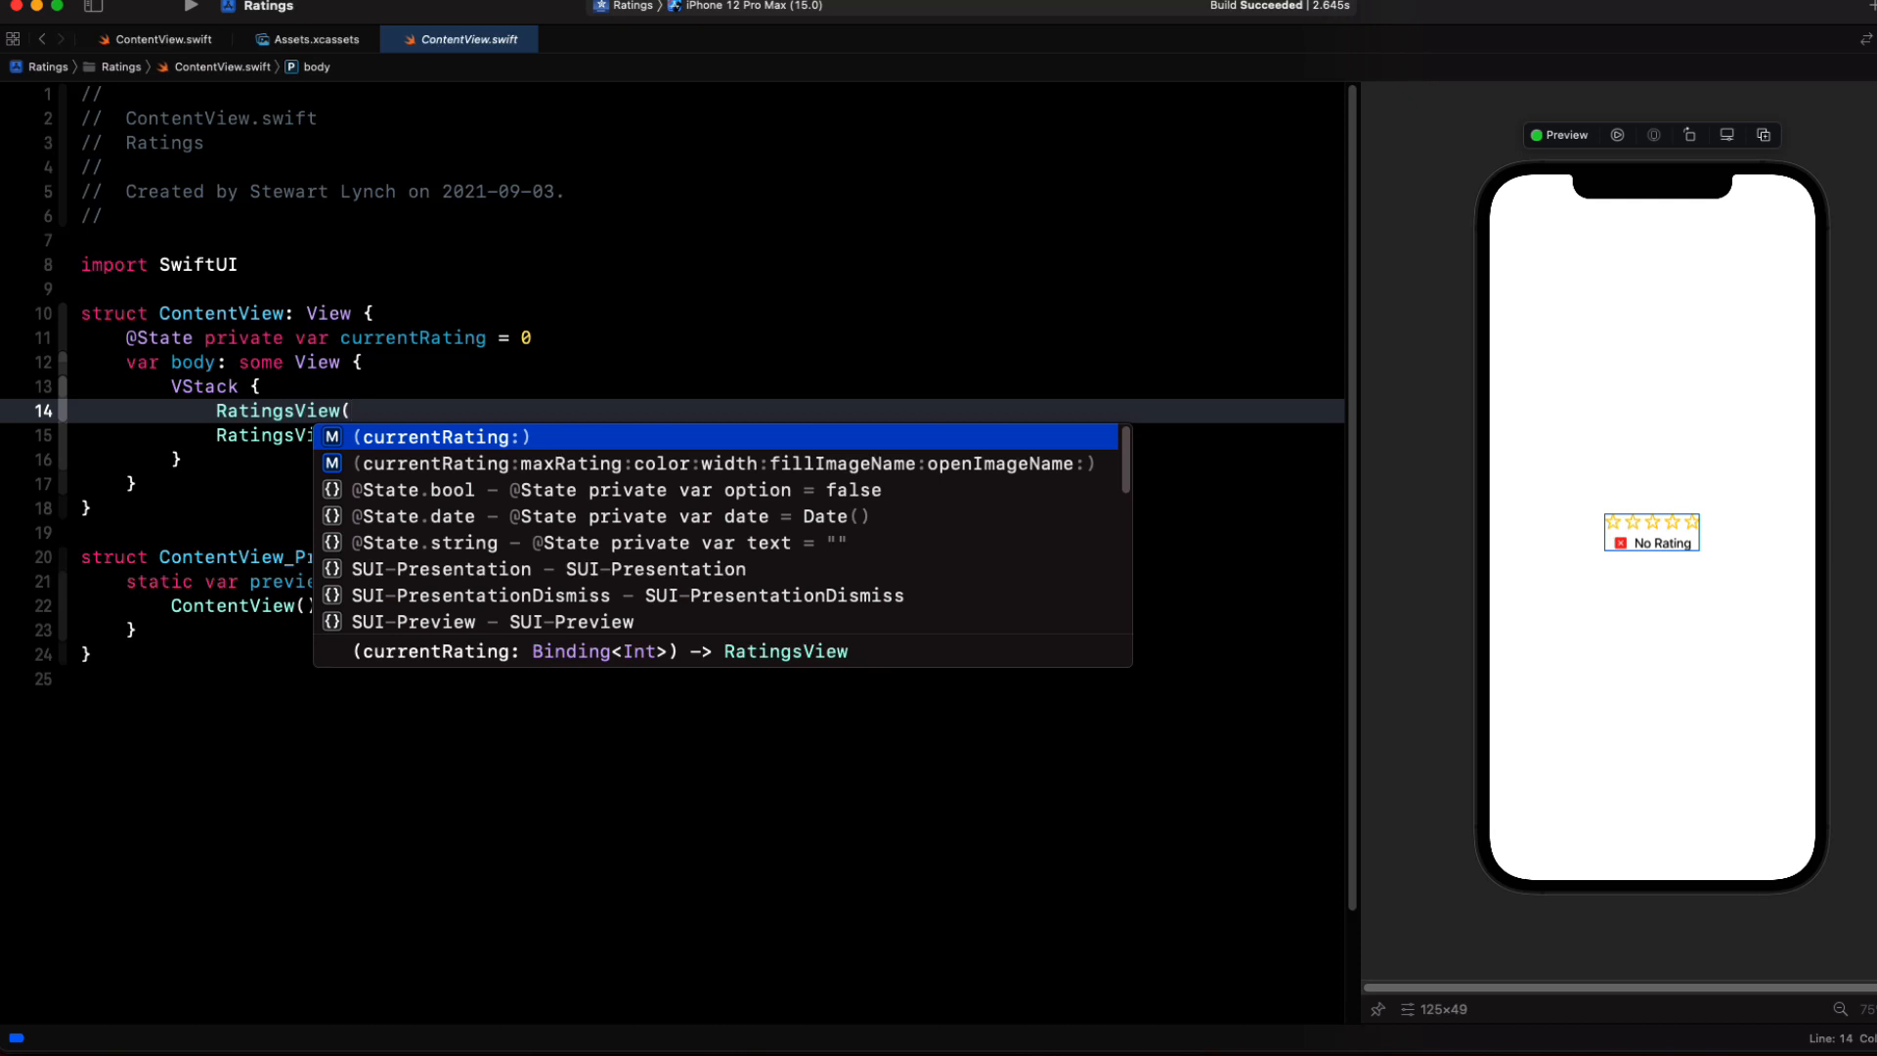
left_click(725, 465)
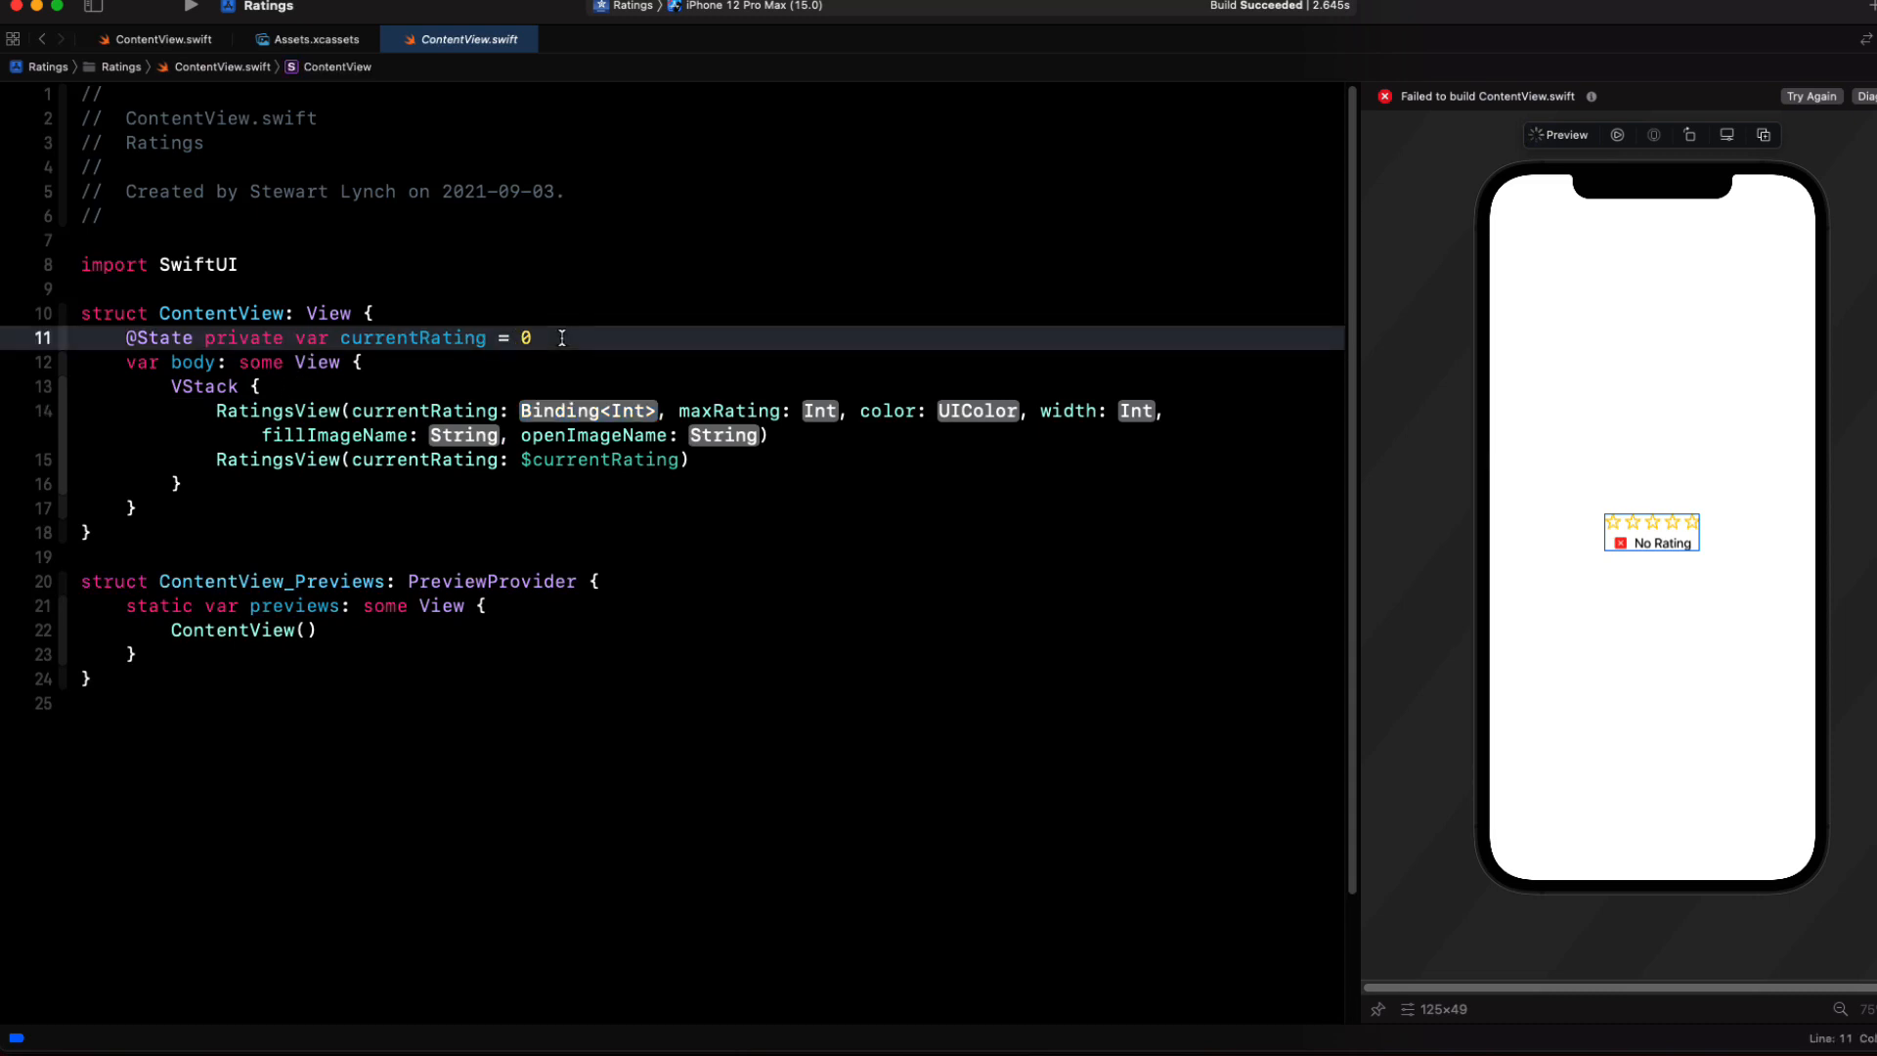
type("@State pr")
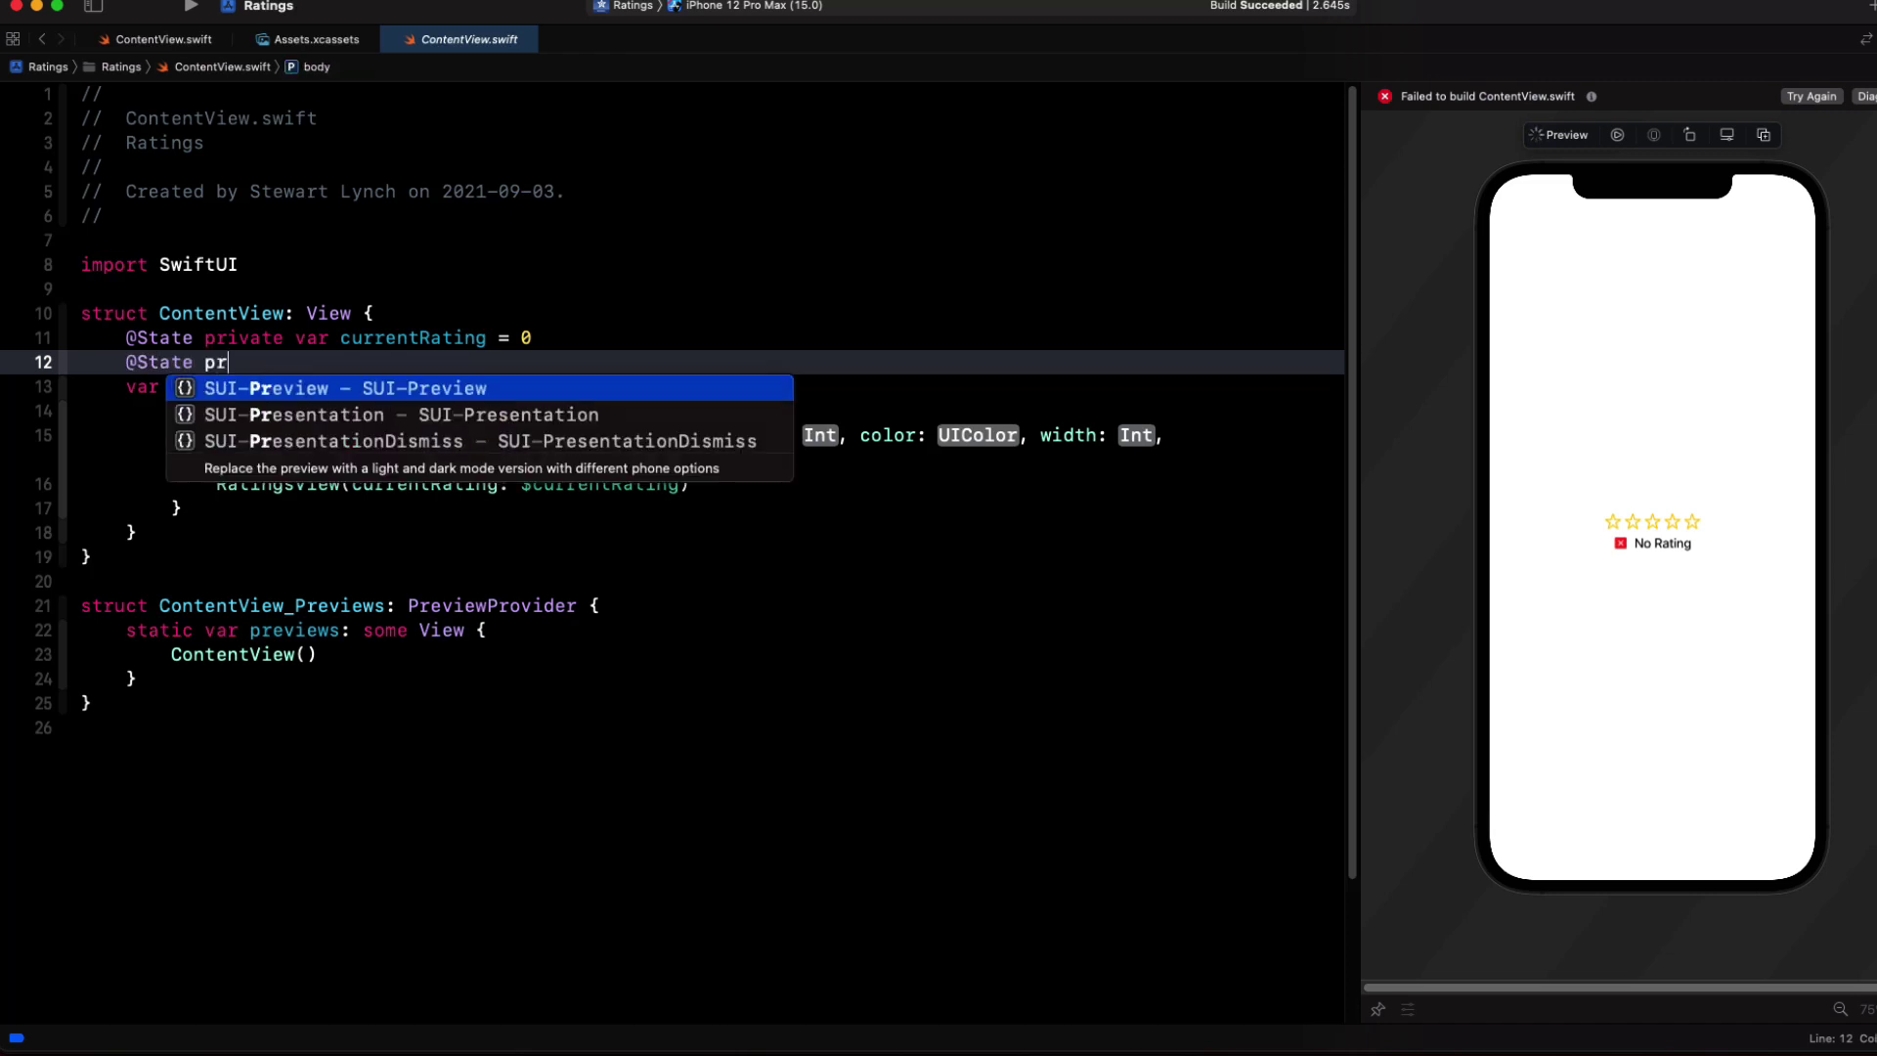
type("ivate var")
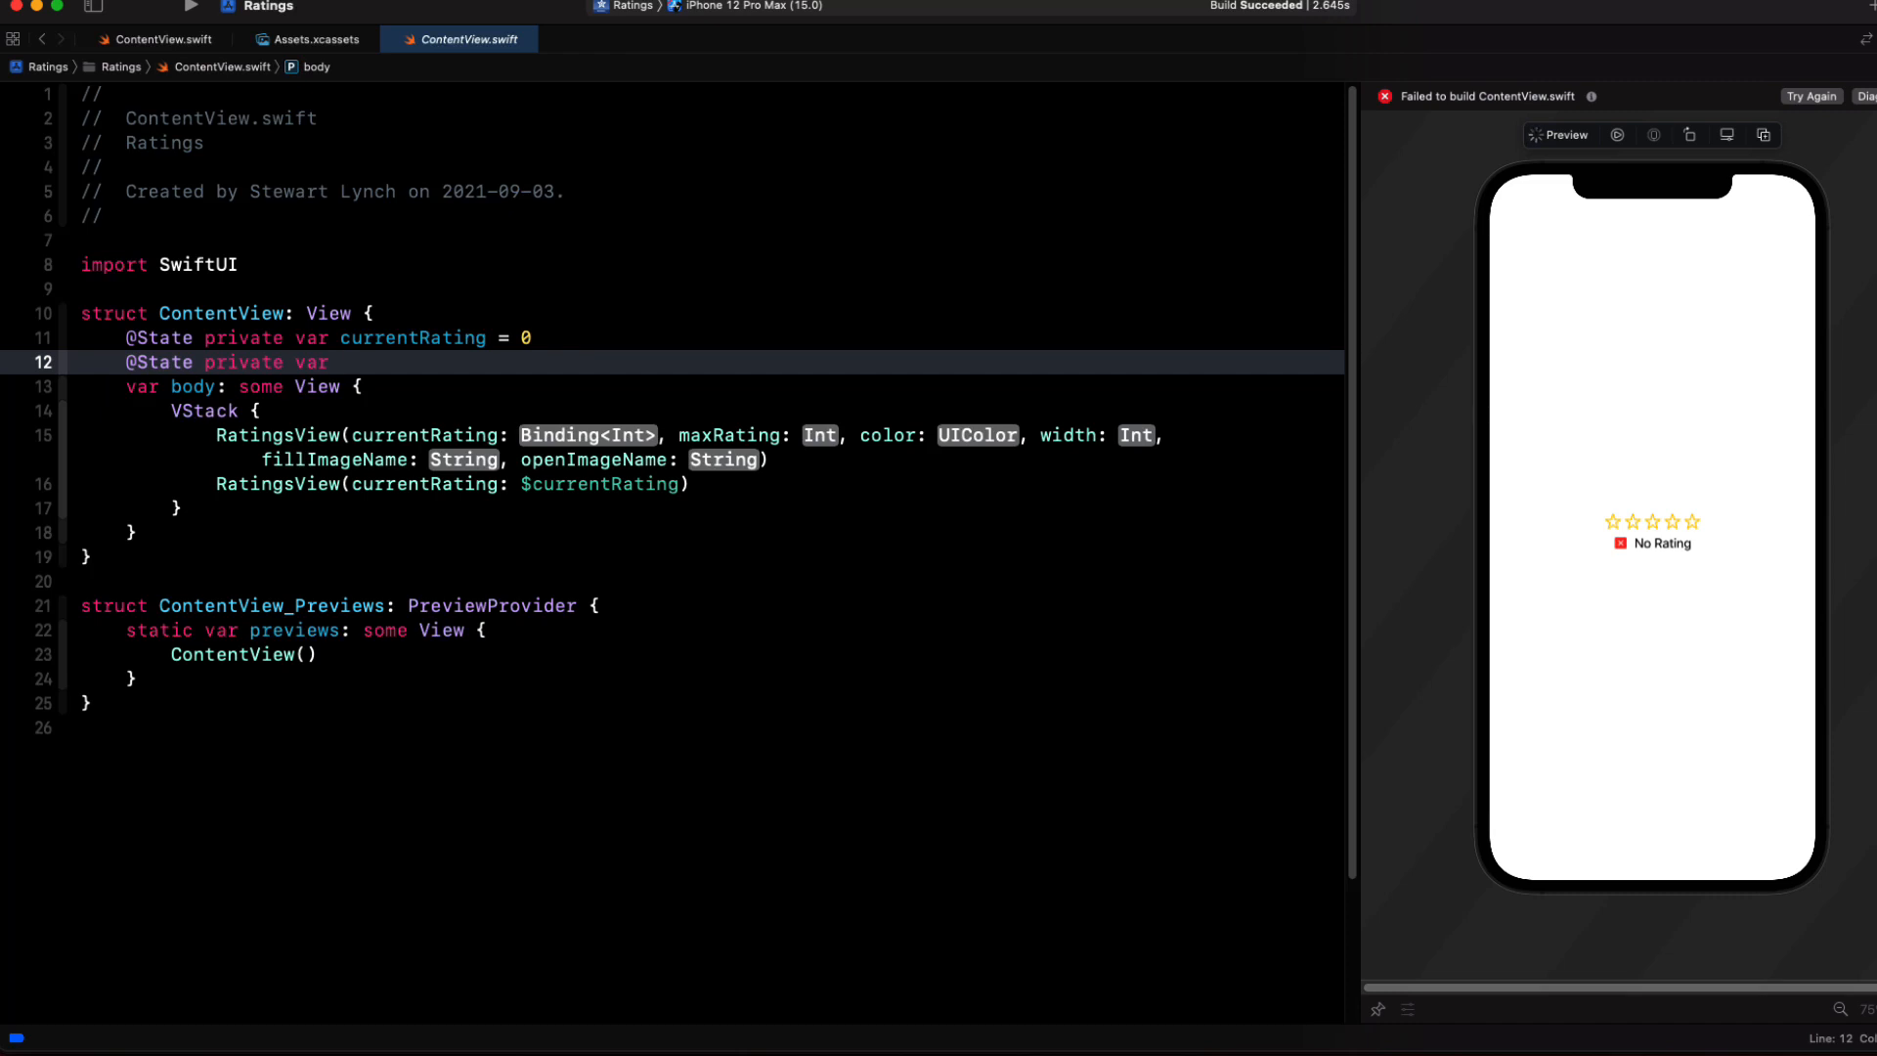
type("c")
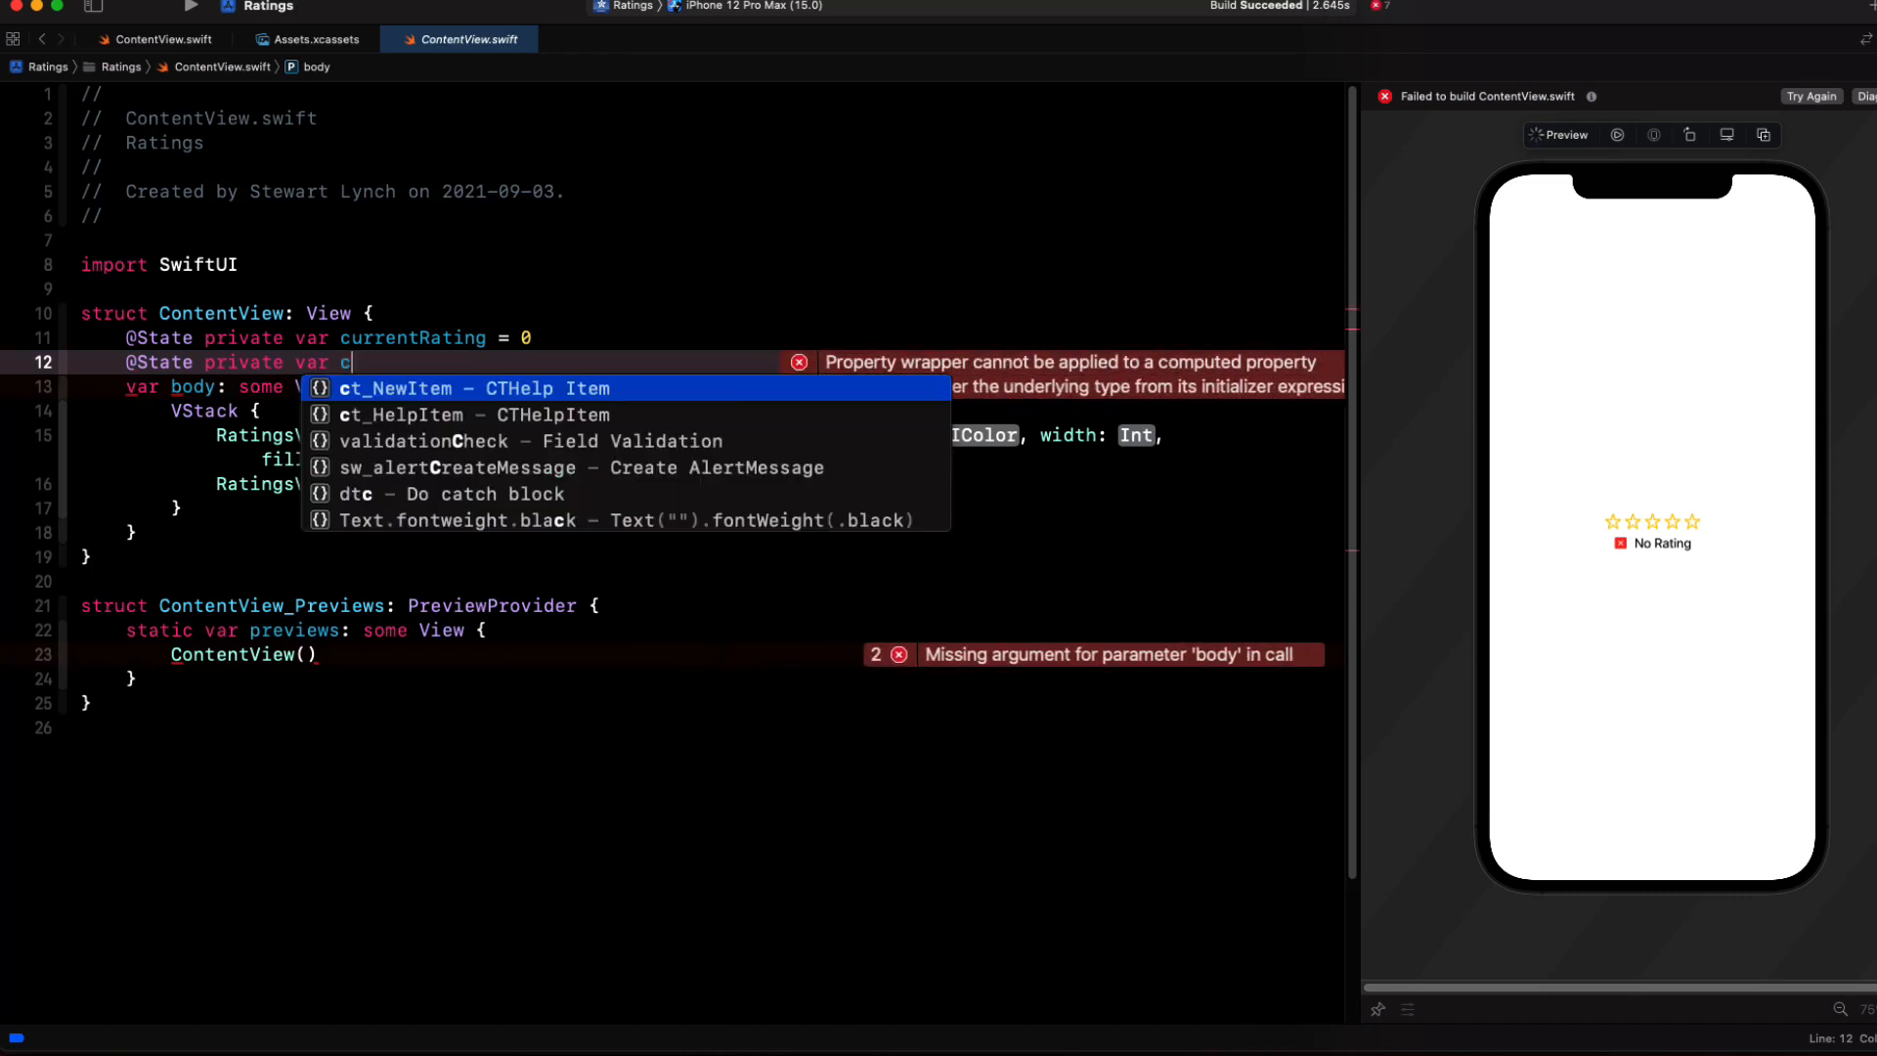
type("urrentLove")
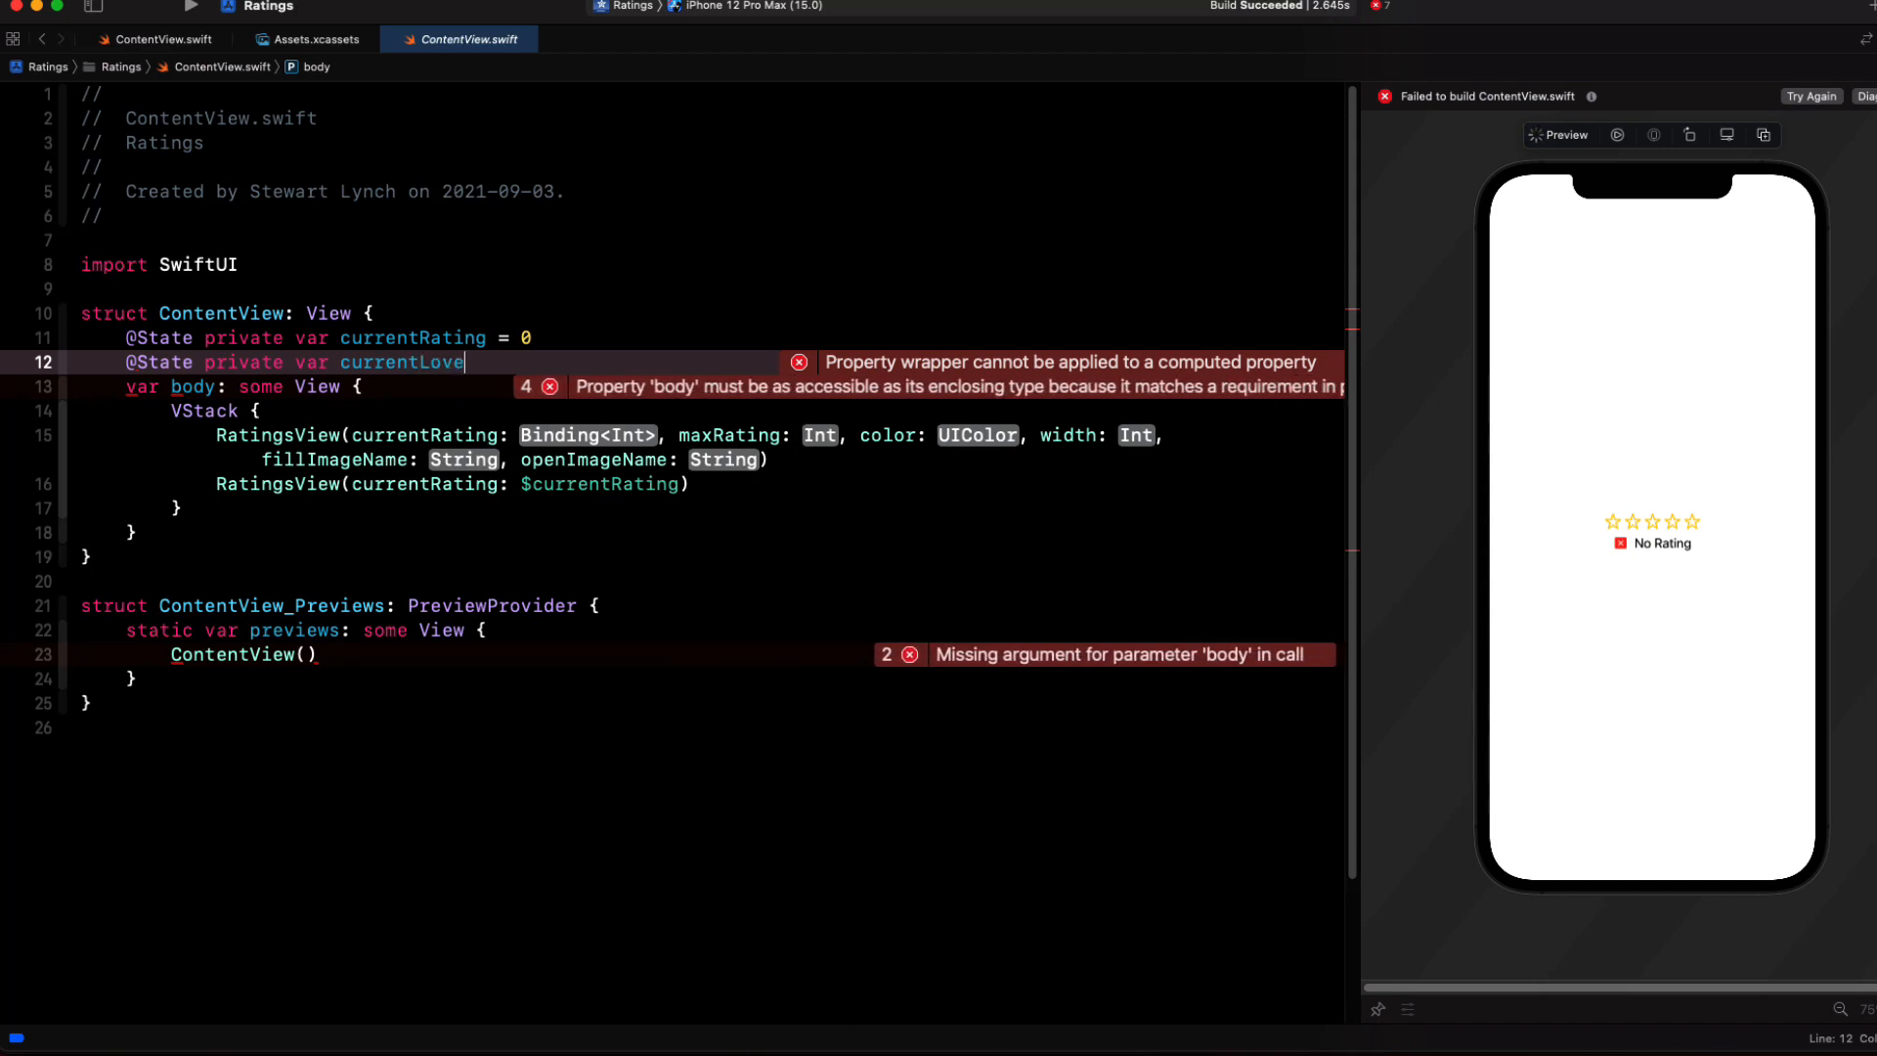
type("= -")
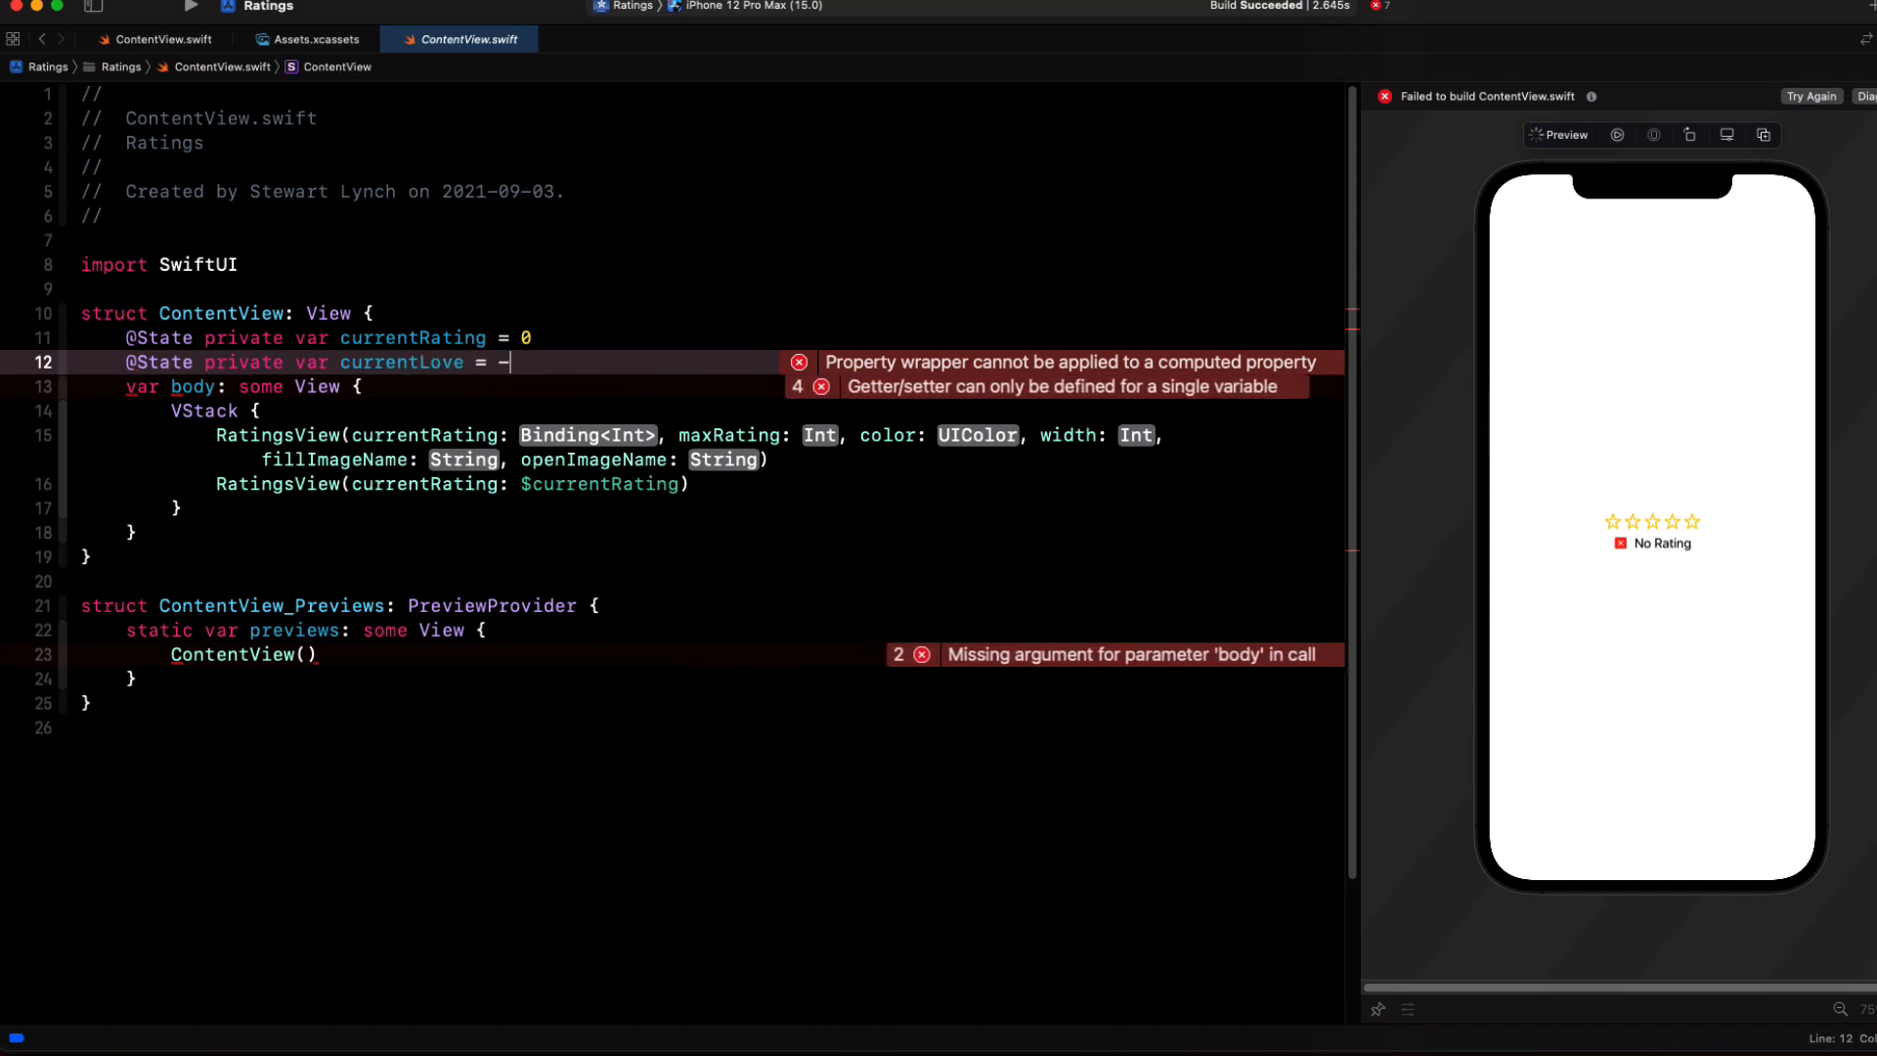
type("0")
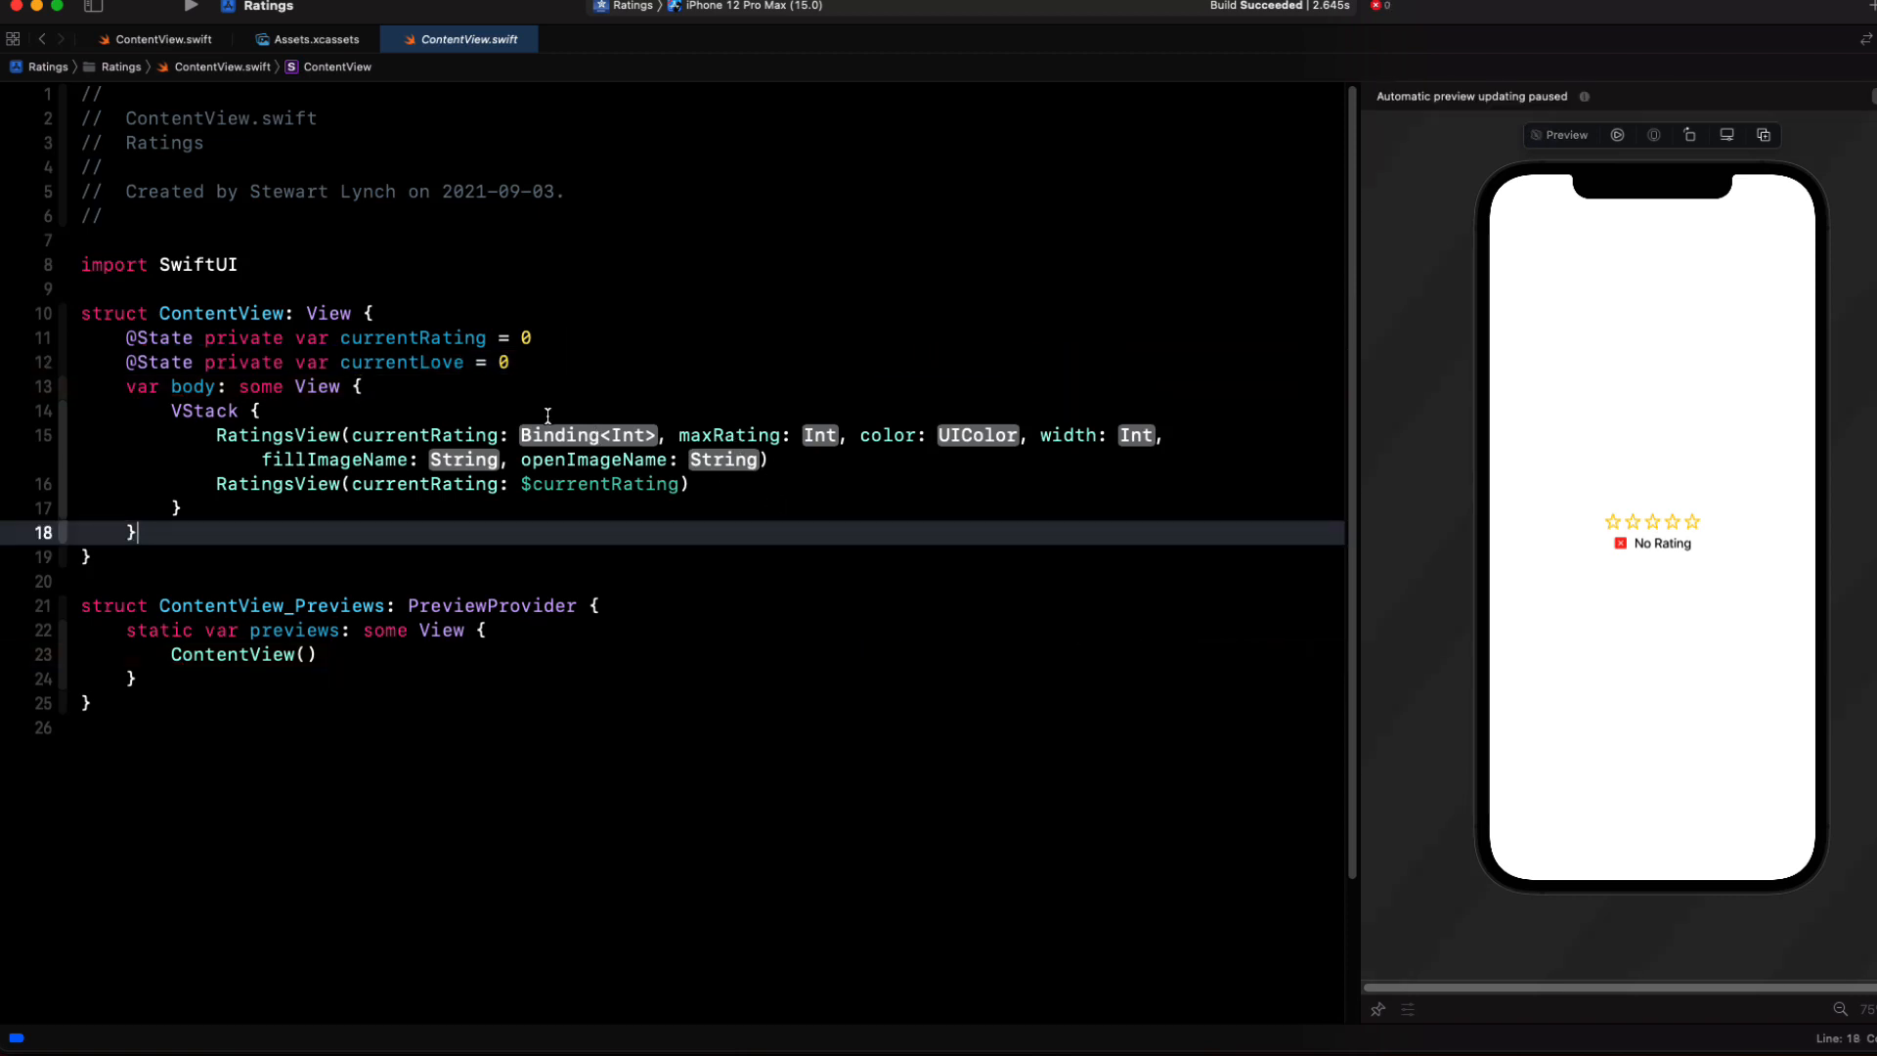
- Bind the new RatingsView to $currentLove with a maximum of 10 and red colour
type("$cu")
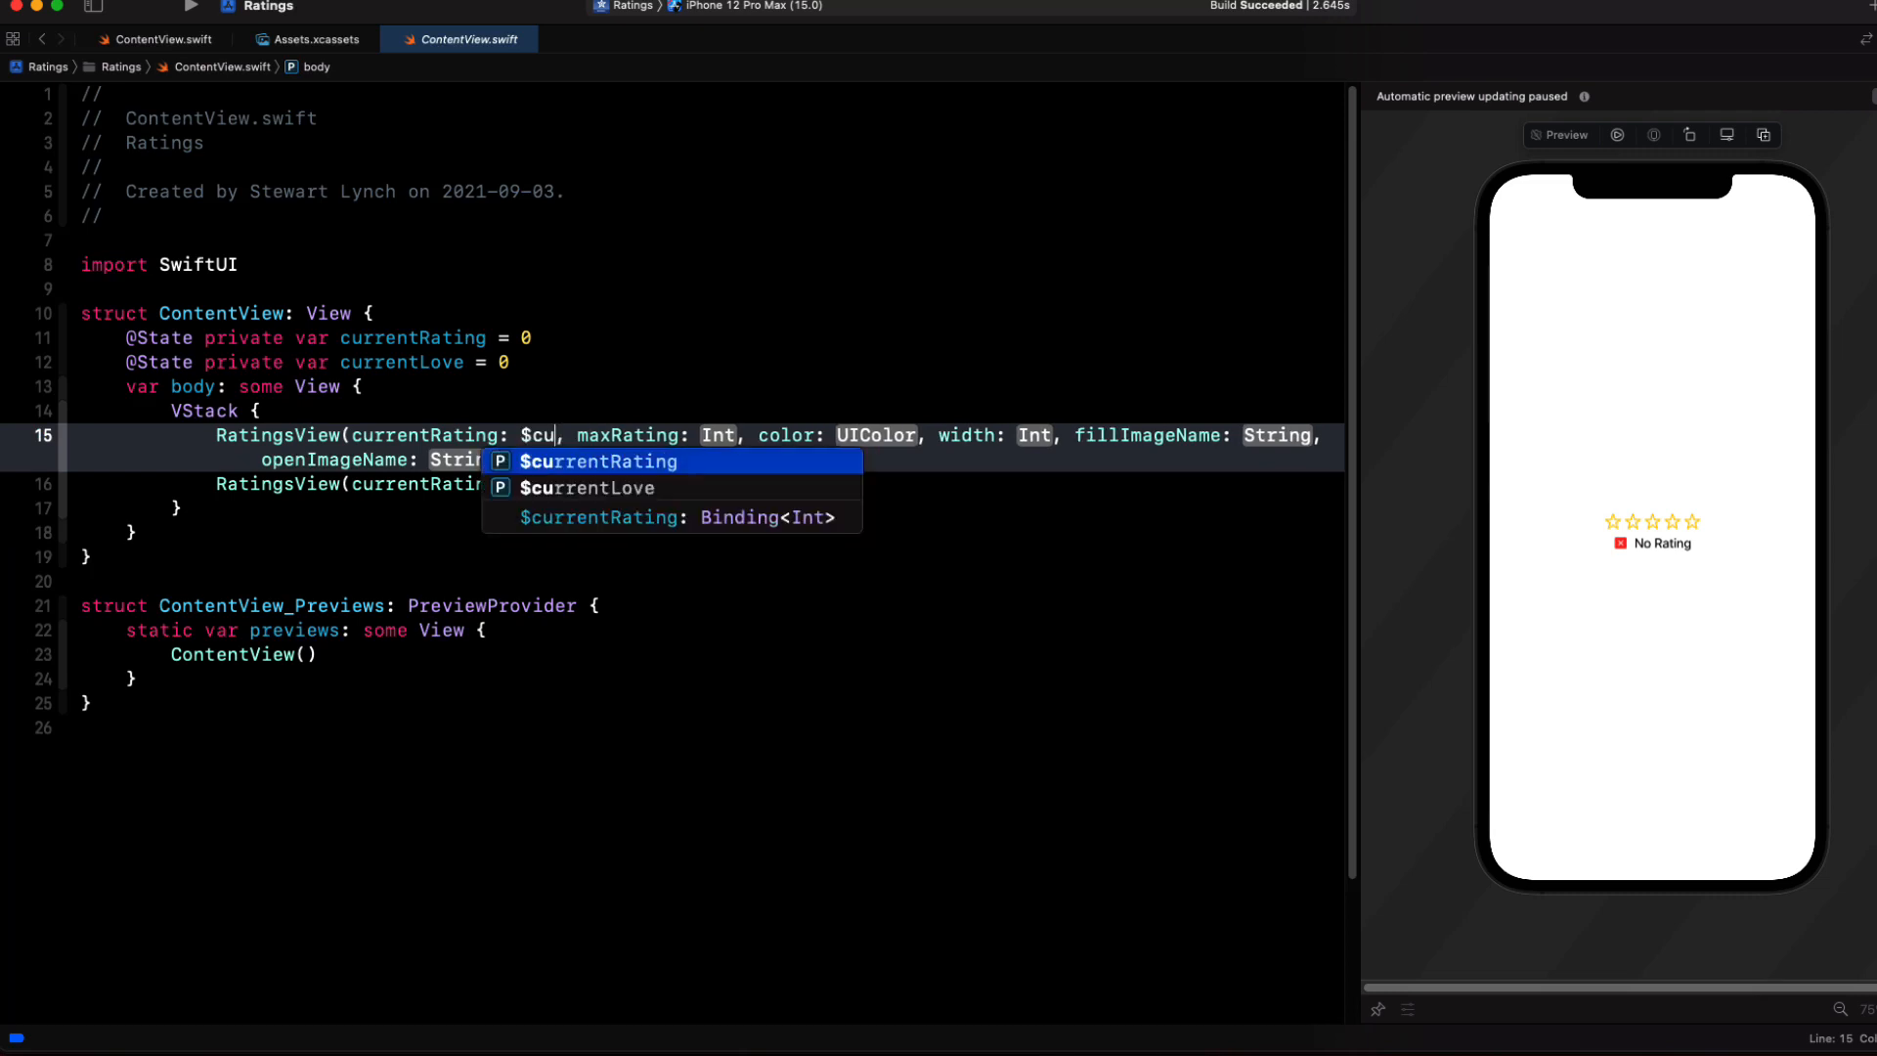
left_click(587, 487)
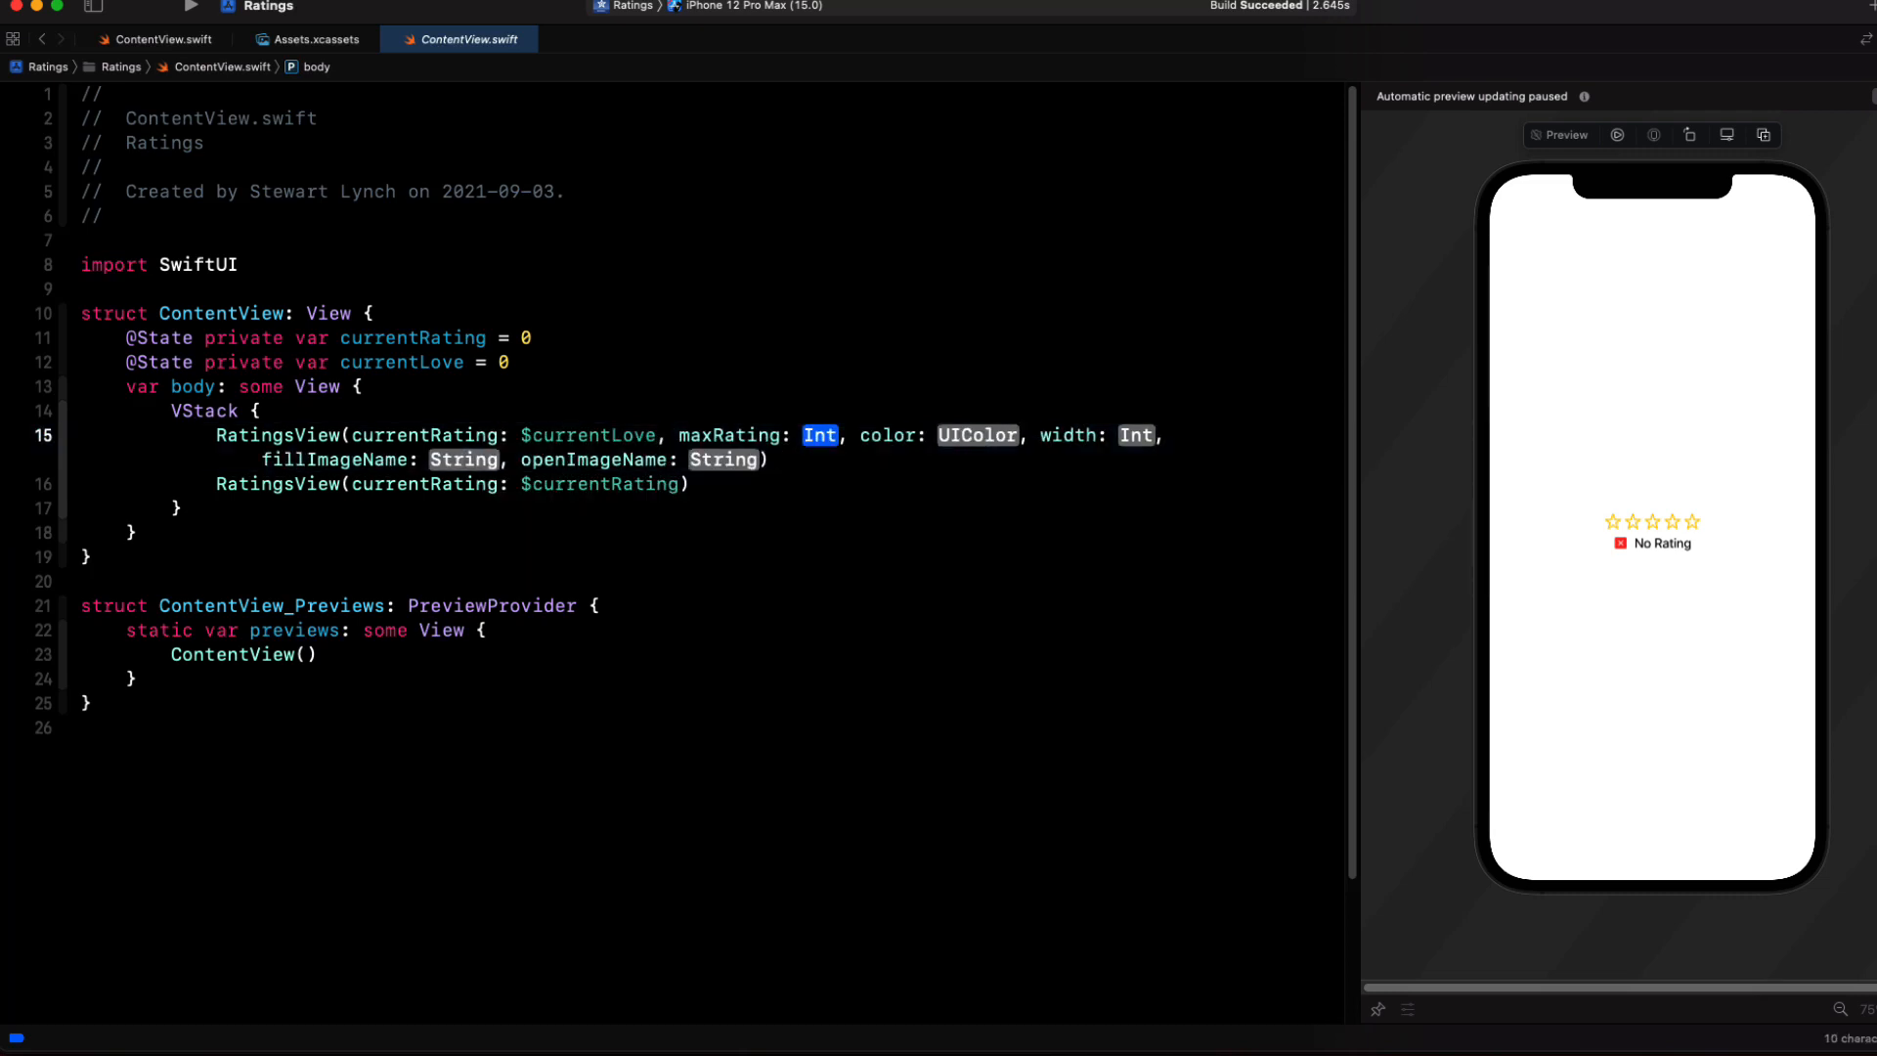
type("10")
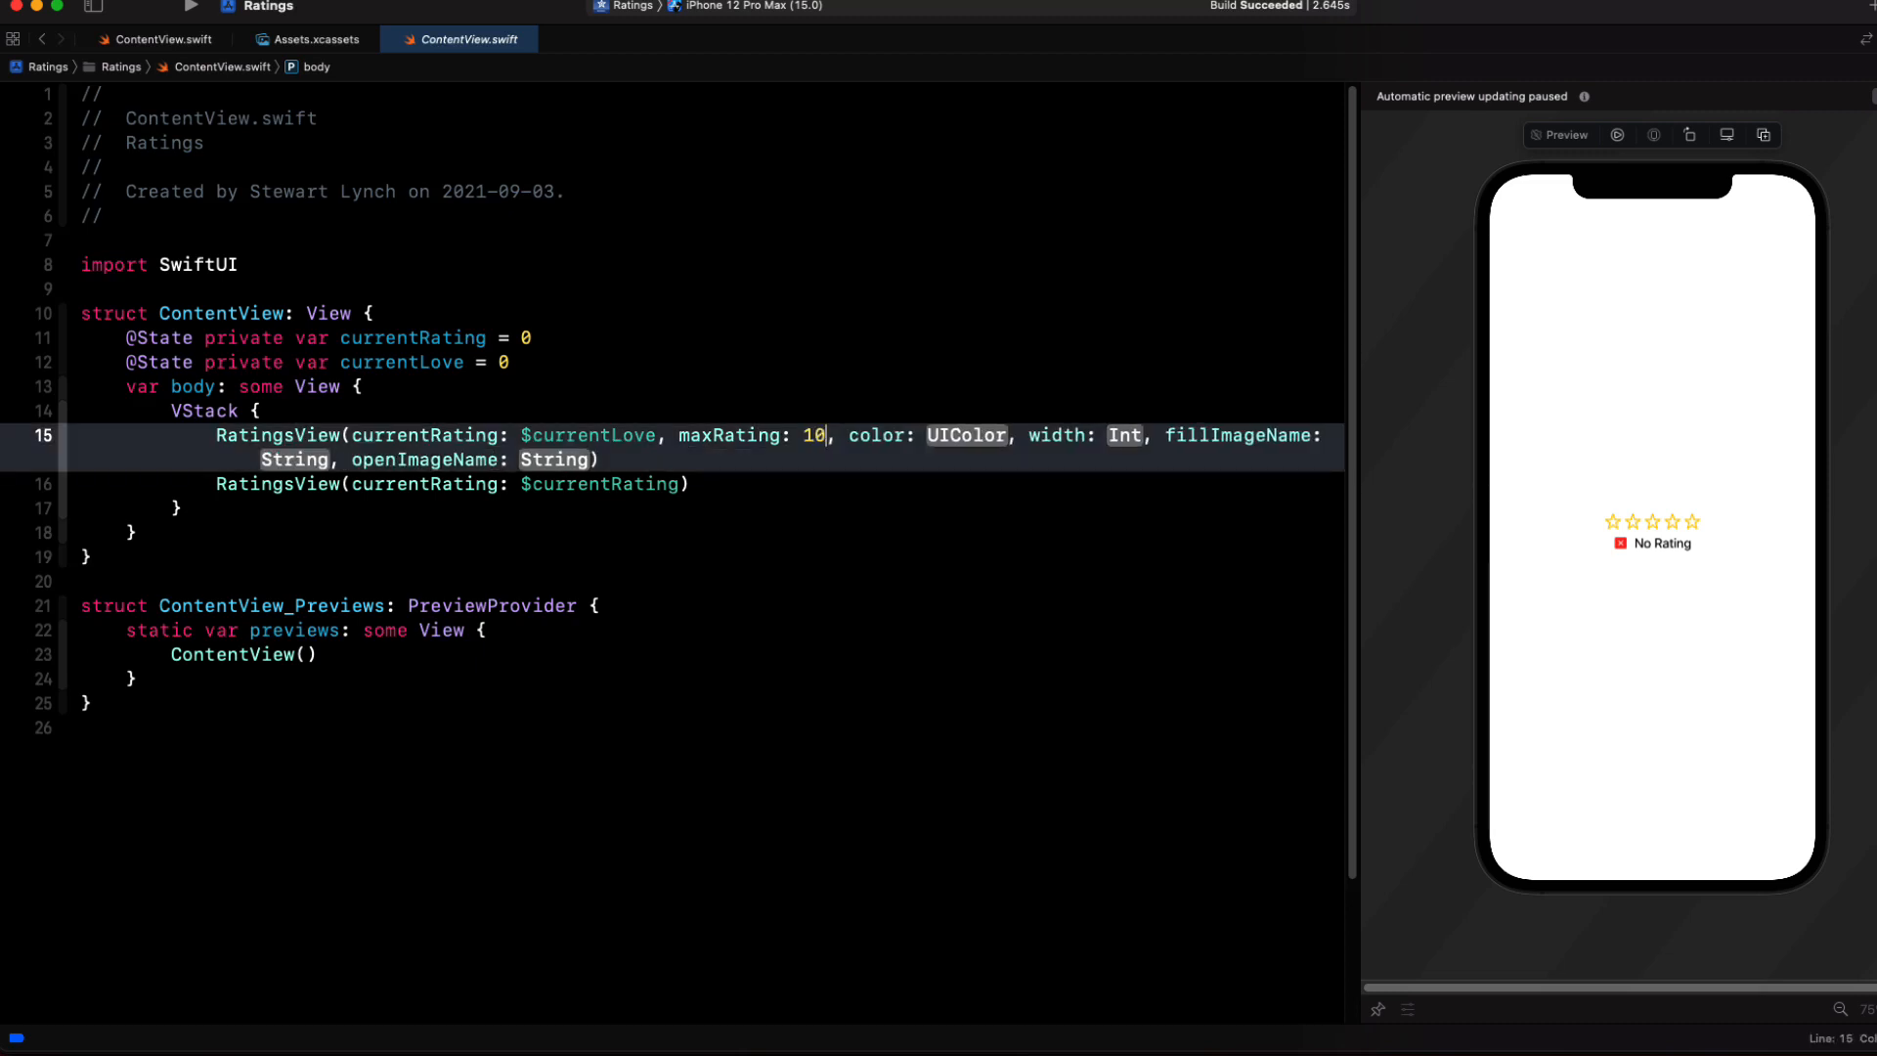
double_click(965, 435)
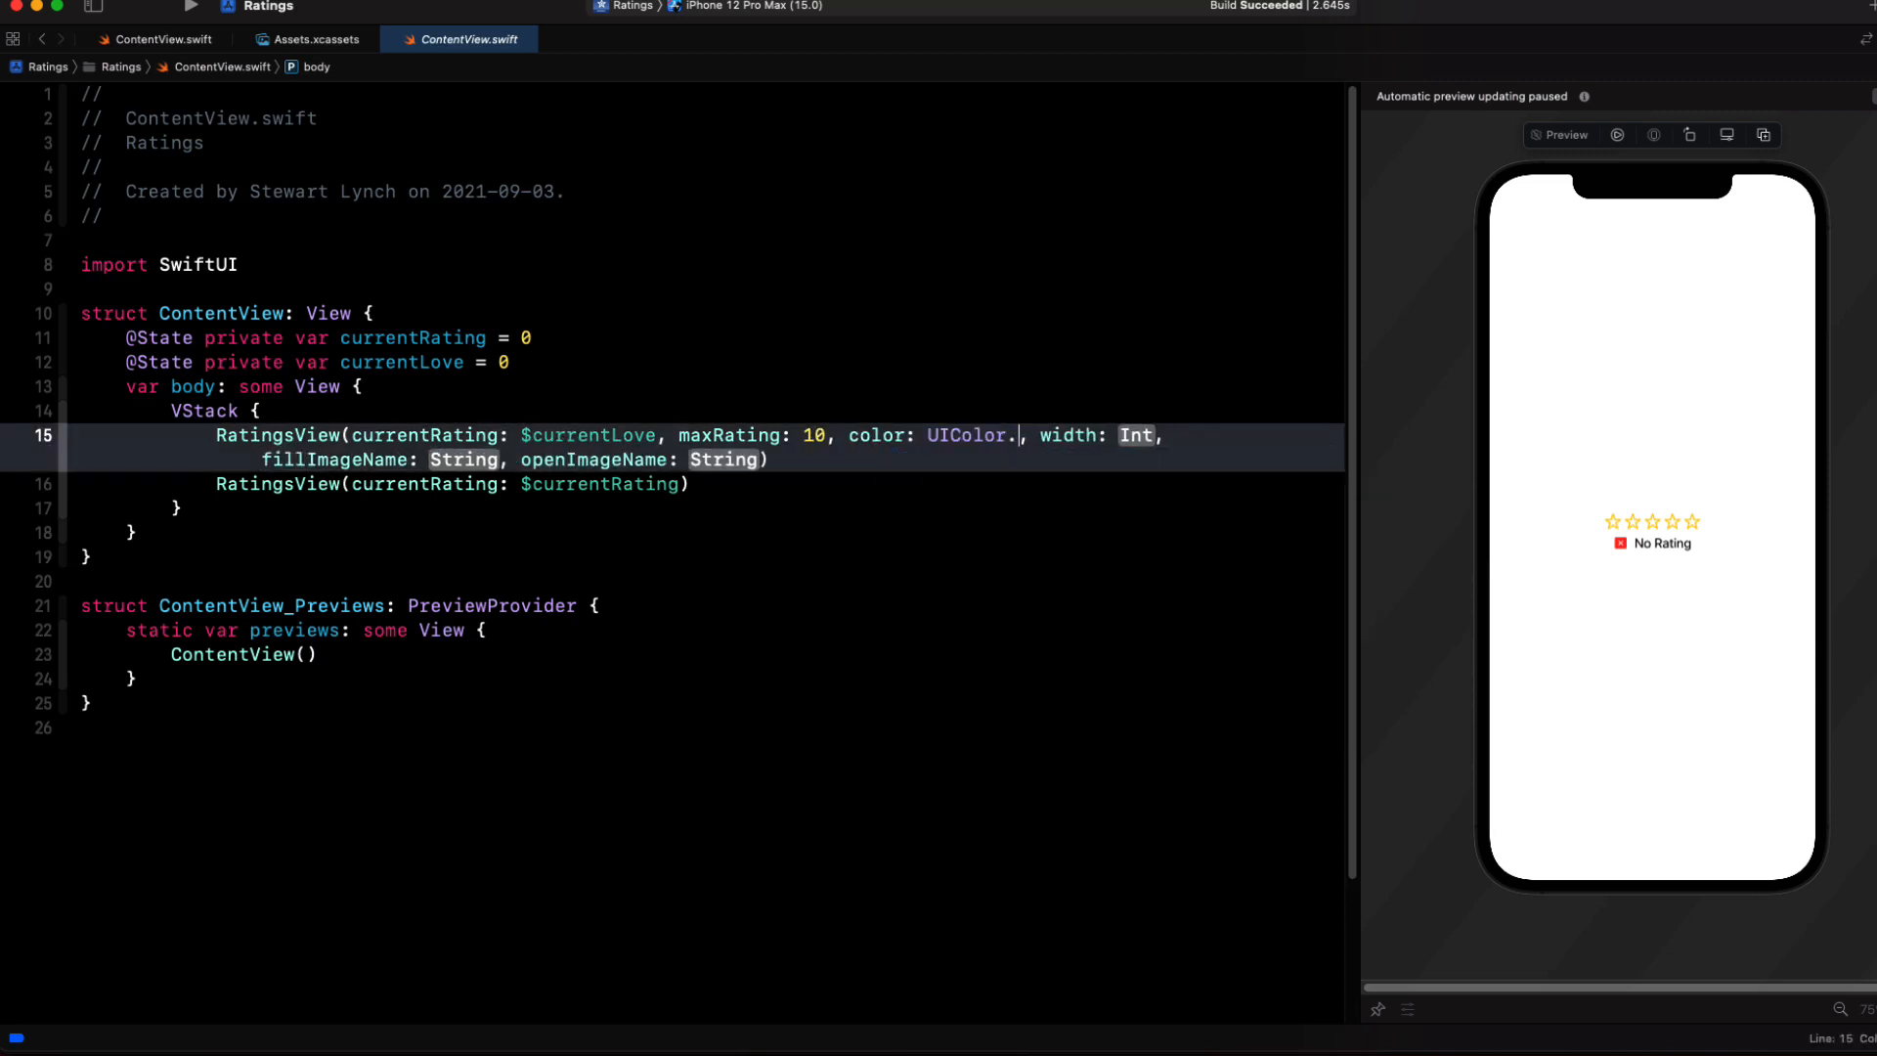
type("red")
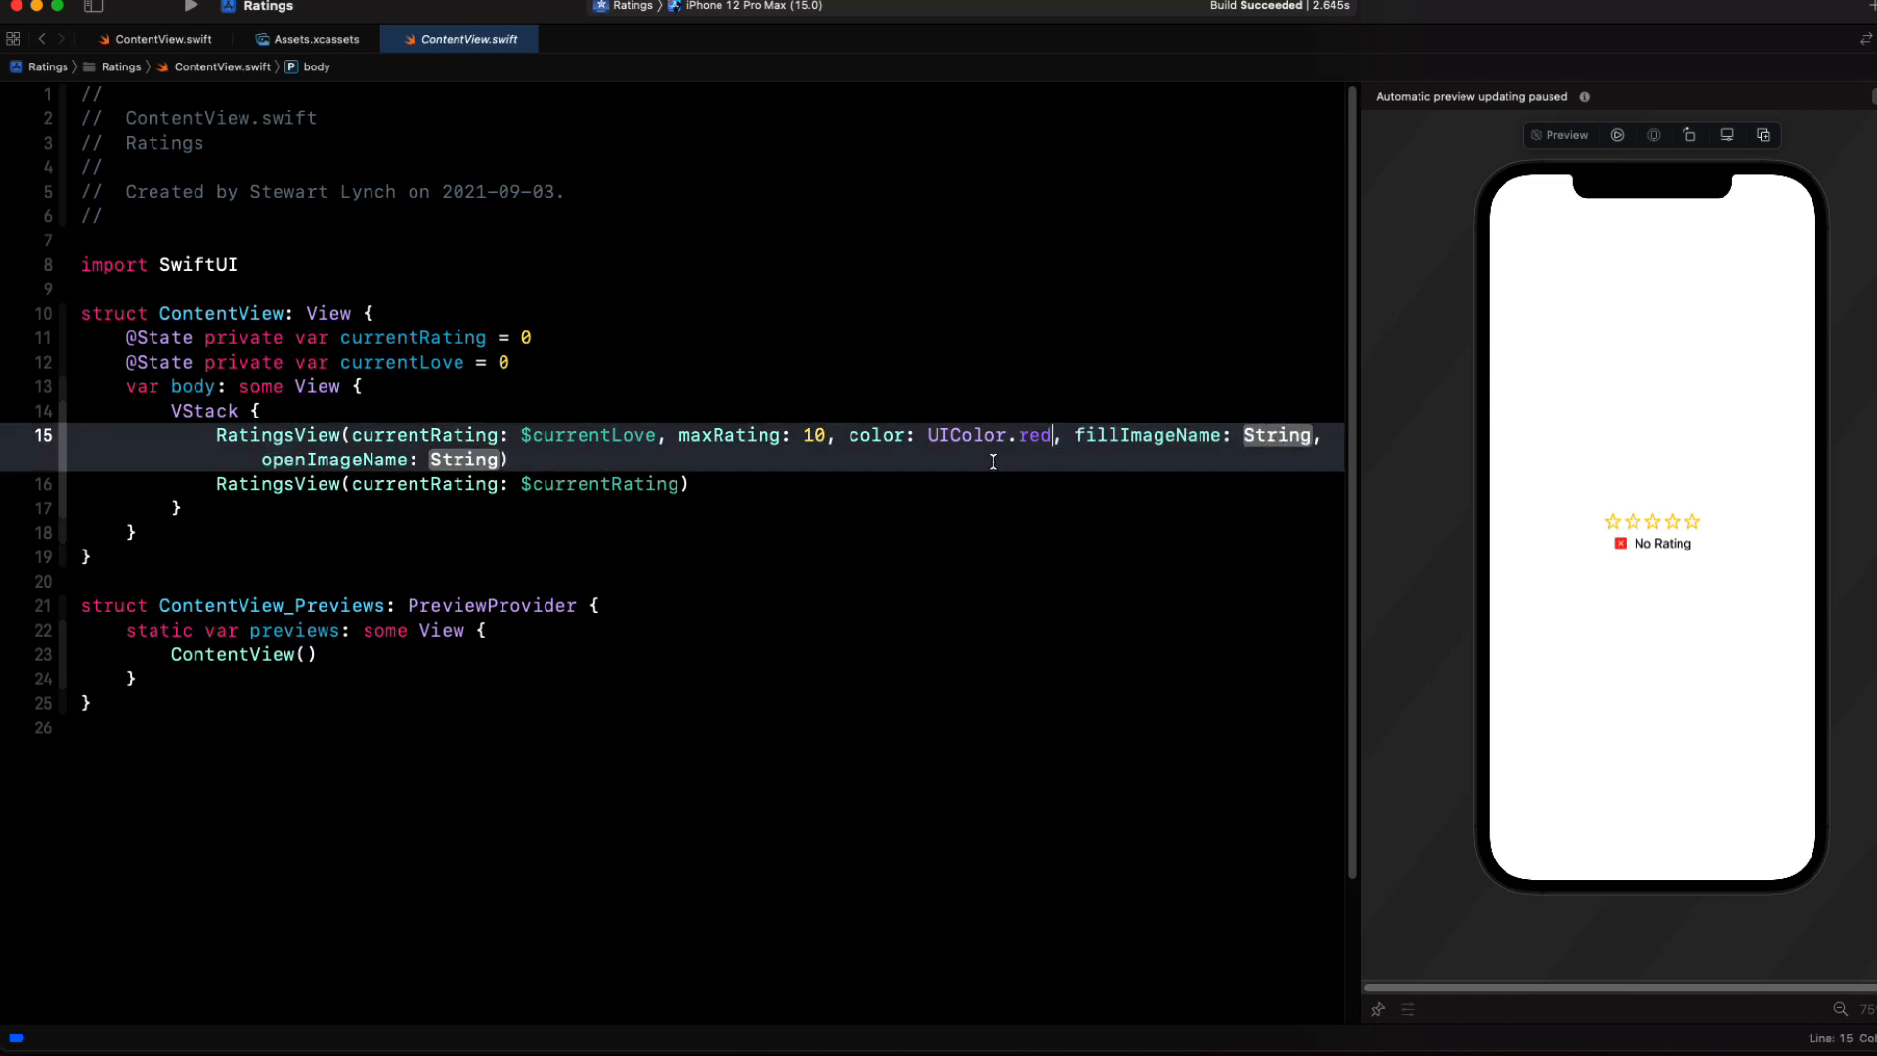
- Fill the image placeholders with "heart.fill" and "heart"
double_click(1279, 434)
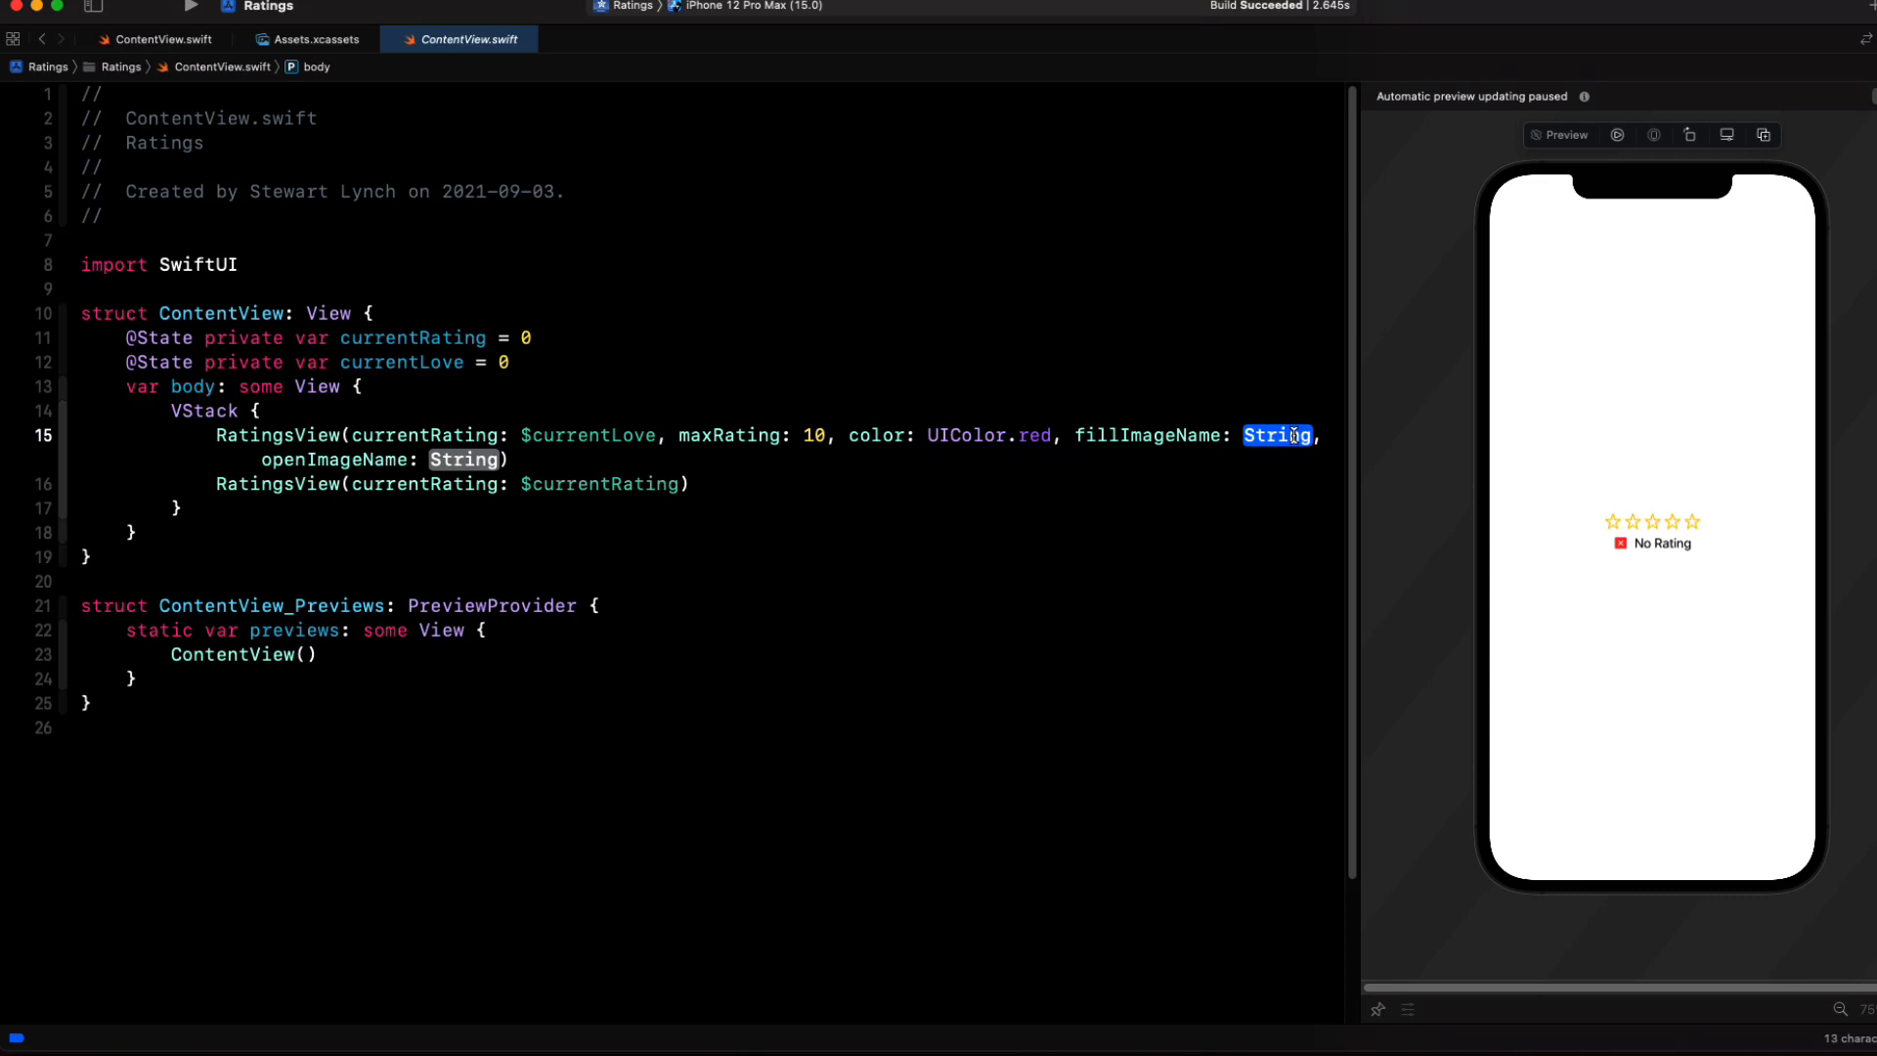
type("\"heart\"")
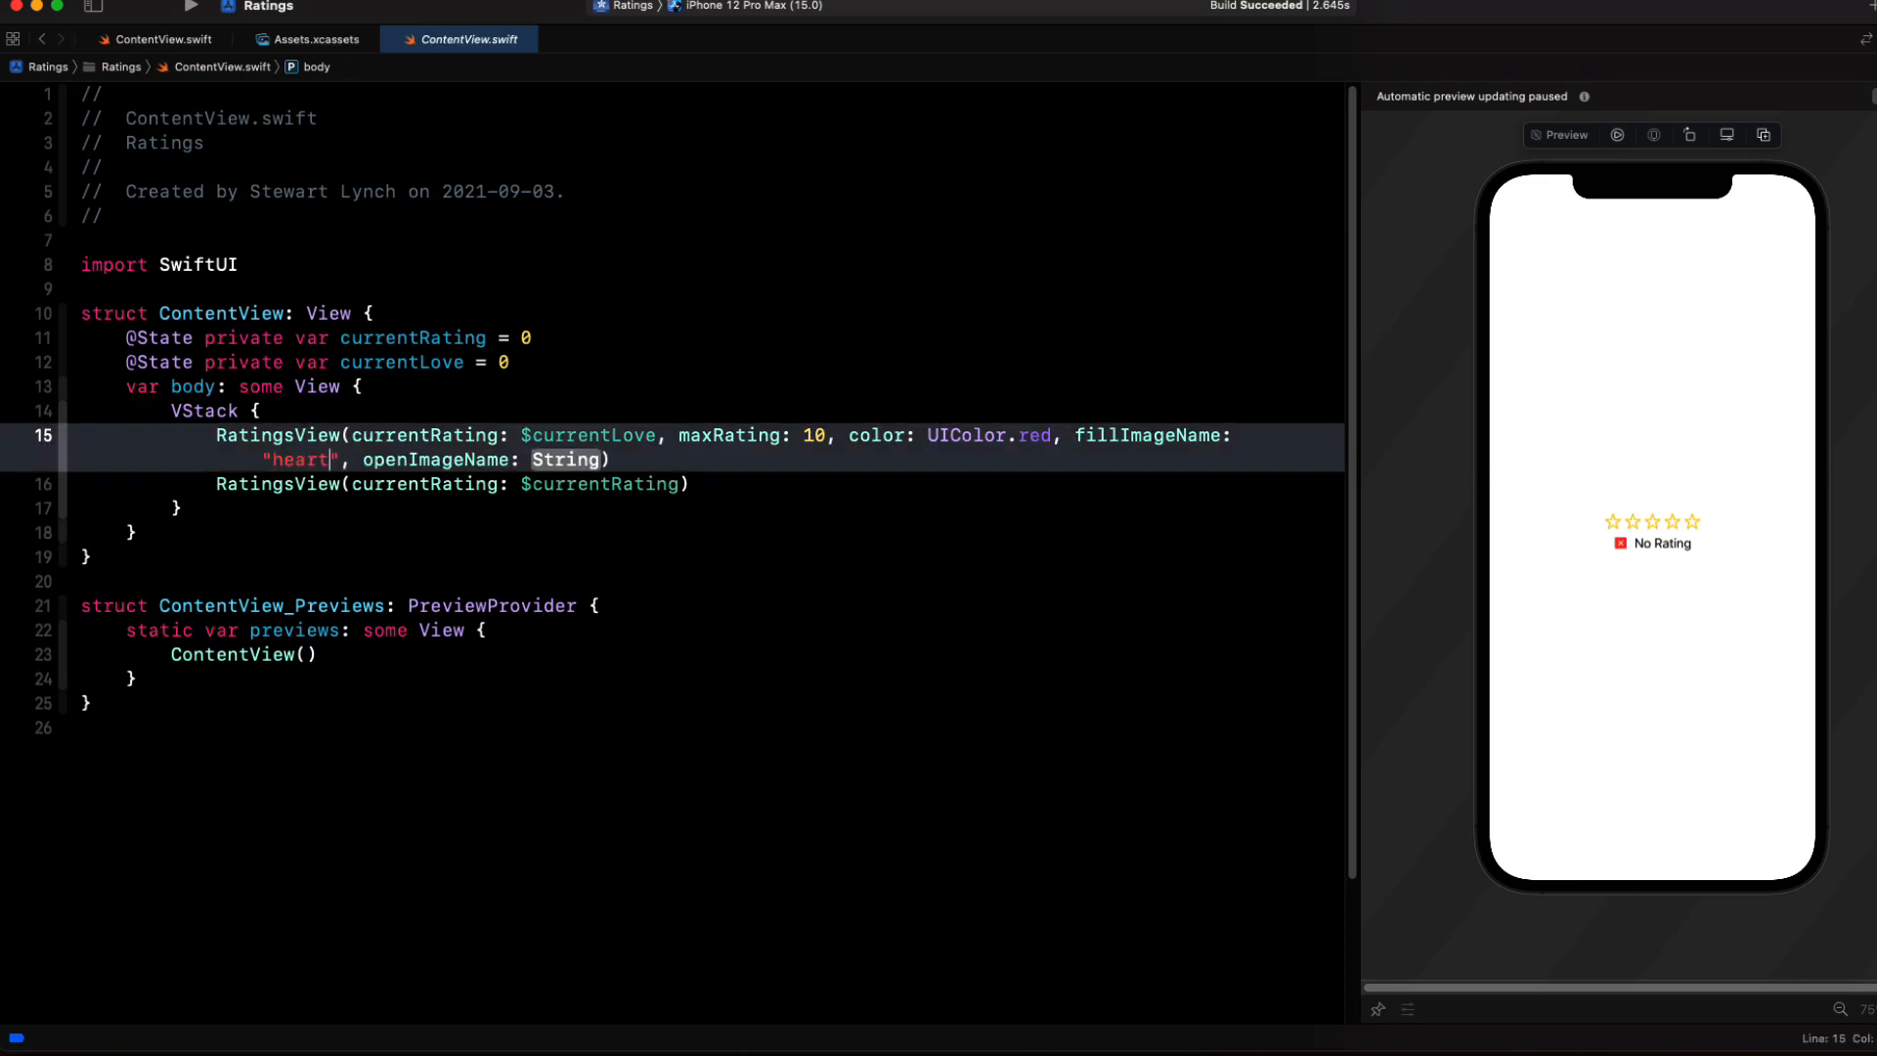
type(".fill")
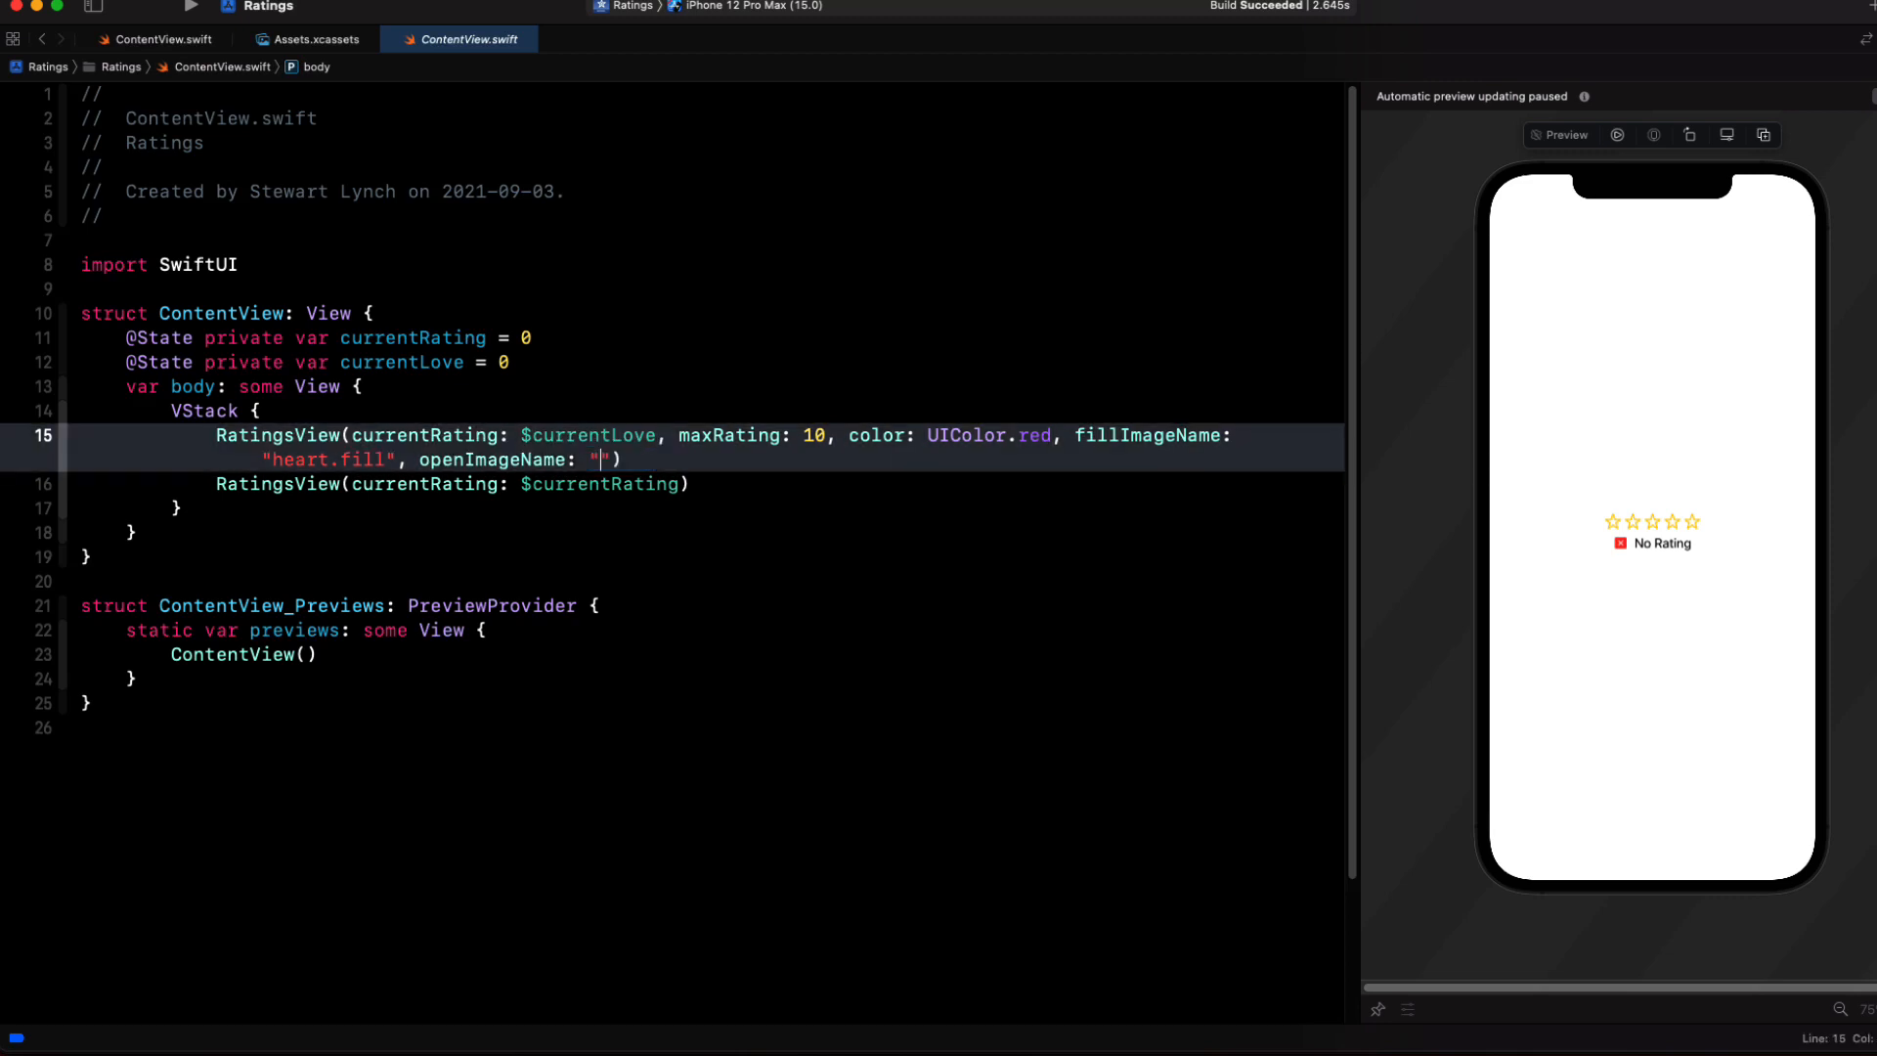
type("heart")
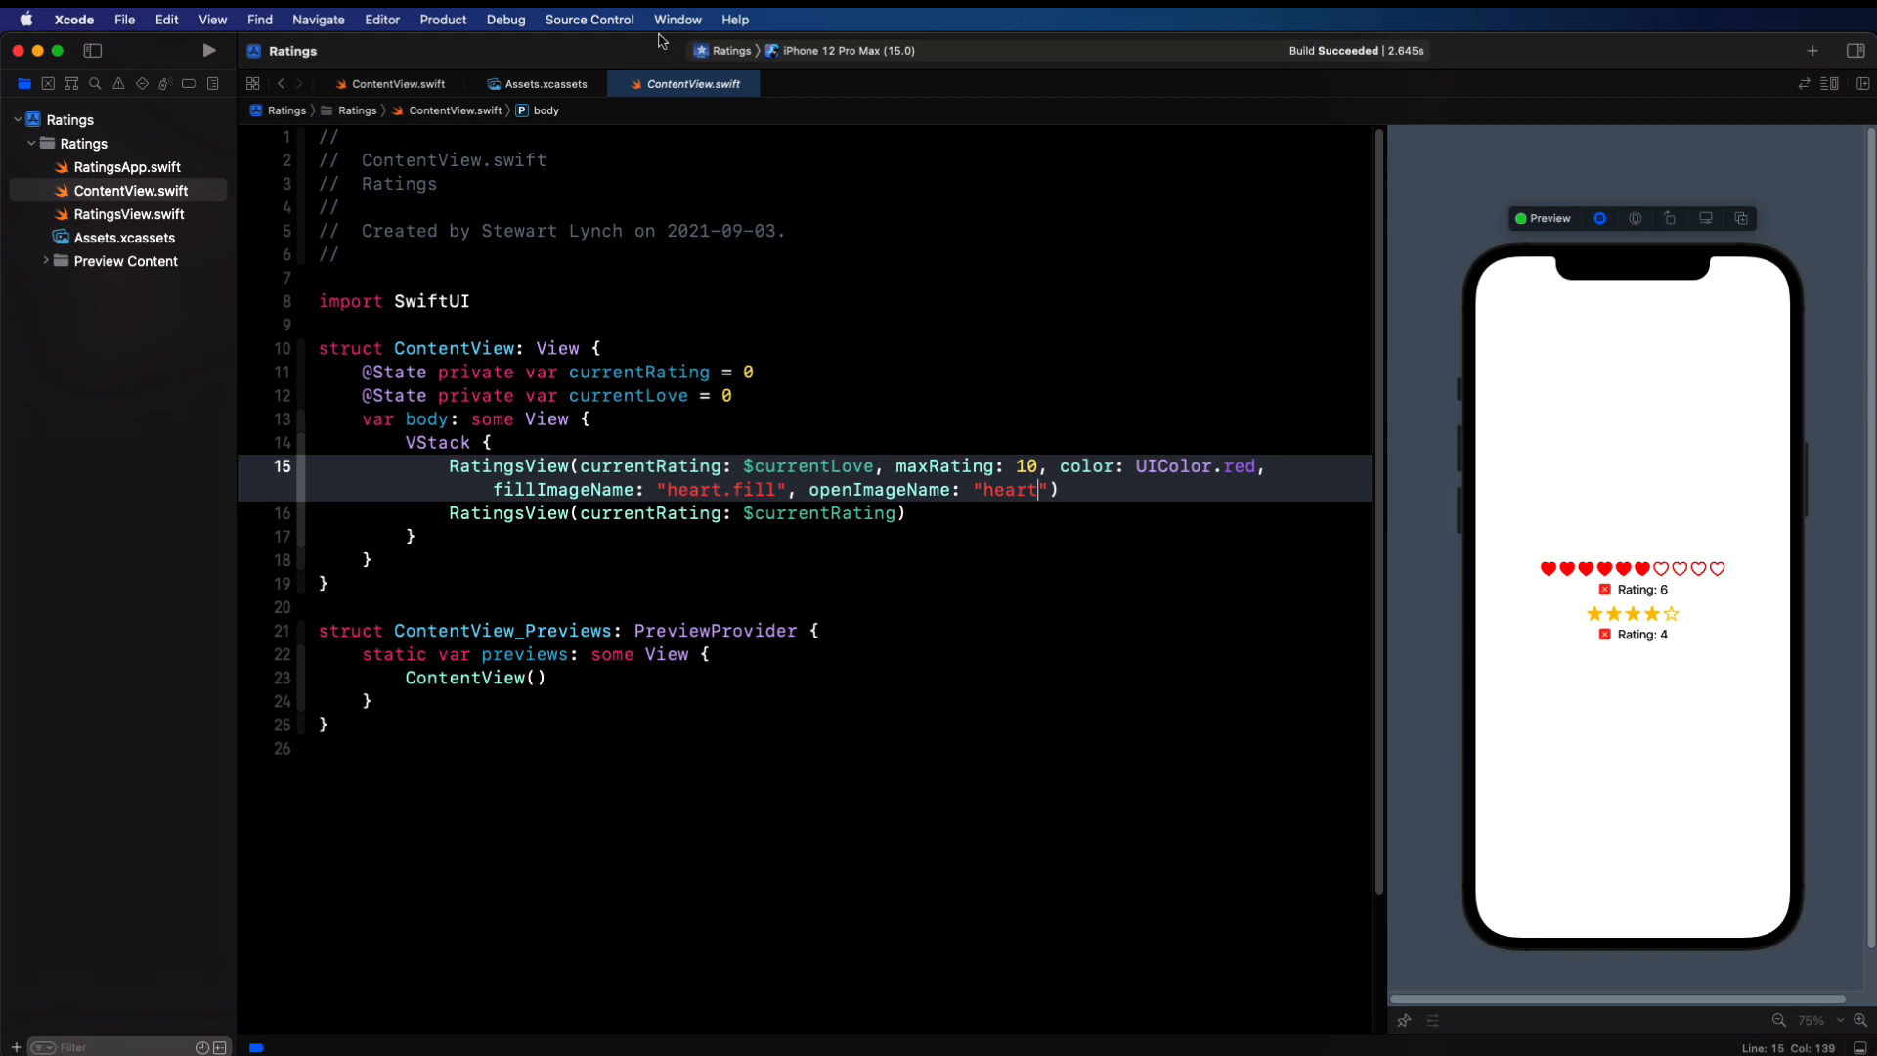
- Switch to the My Books project window and show its General target settings
left_click(678, 19)
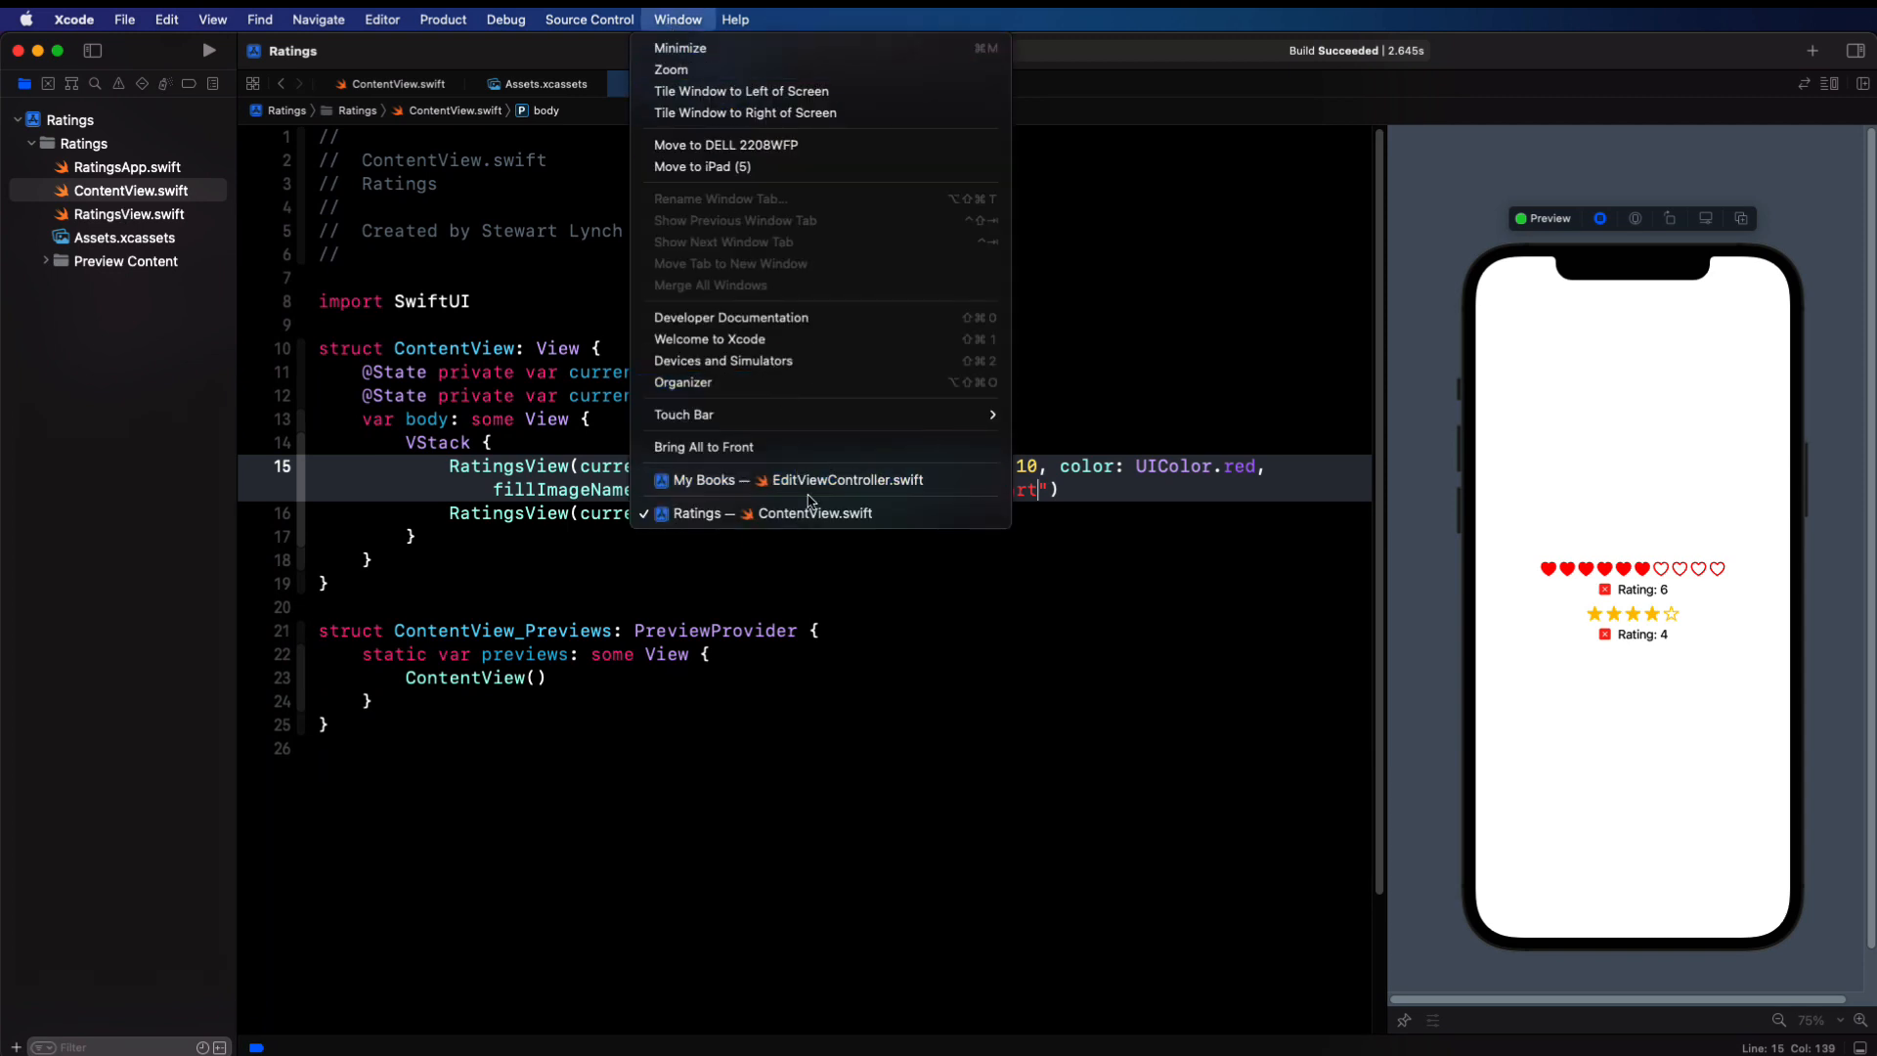
left_click(796, 479)
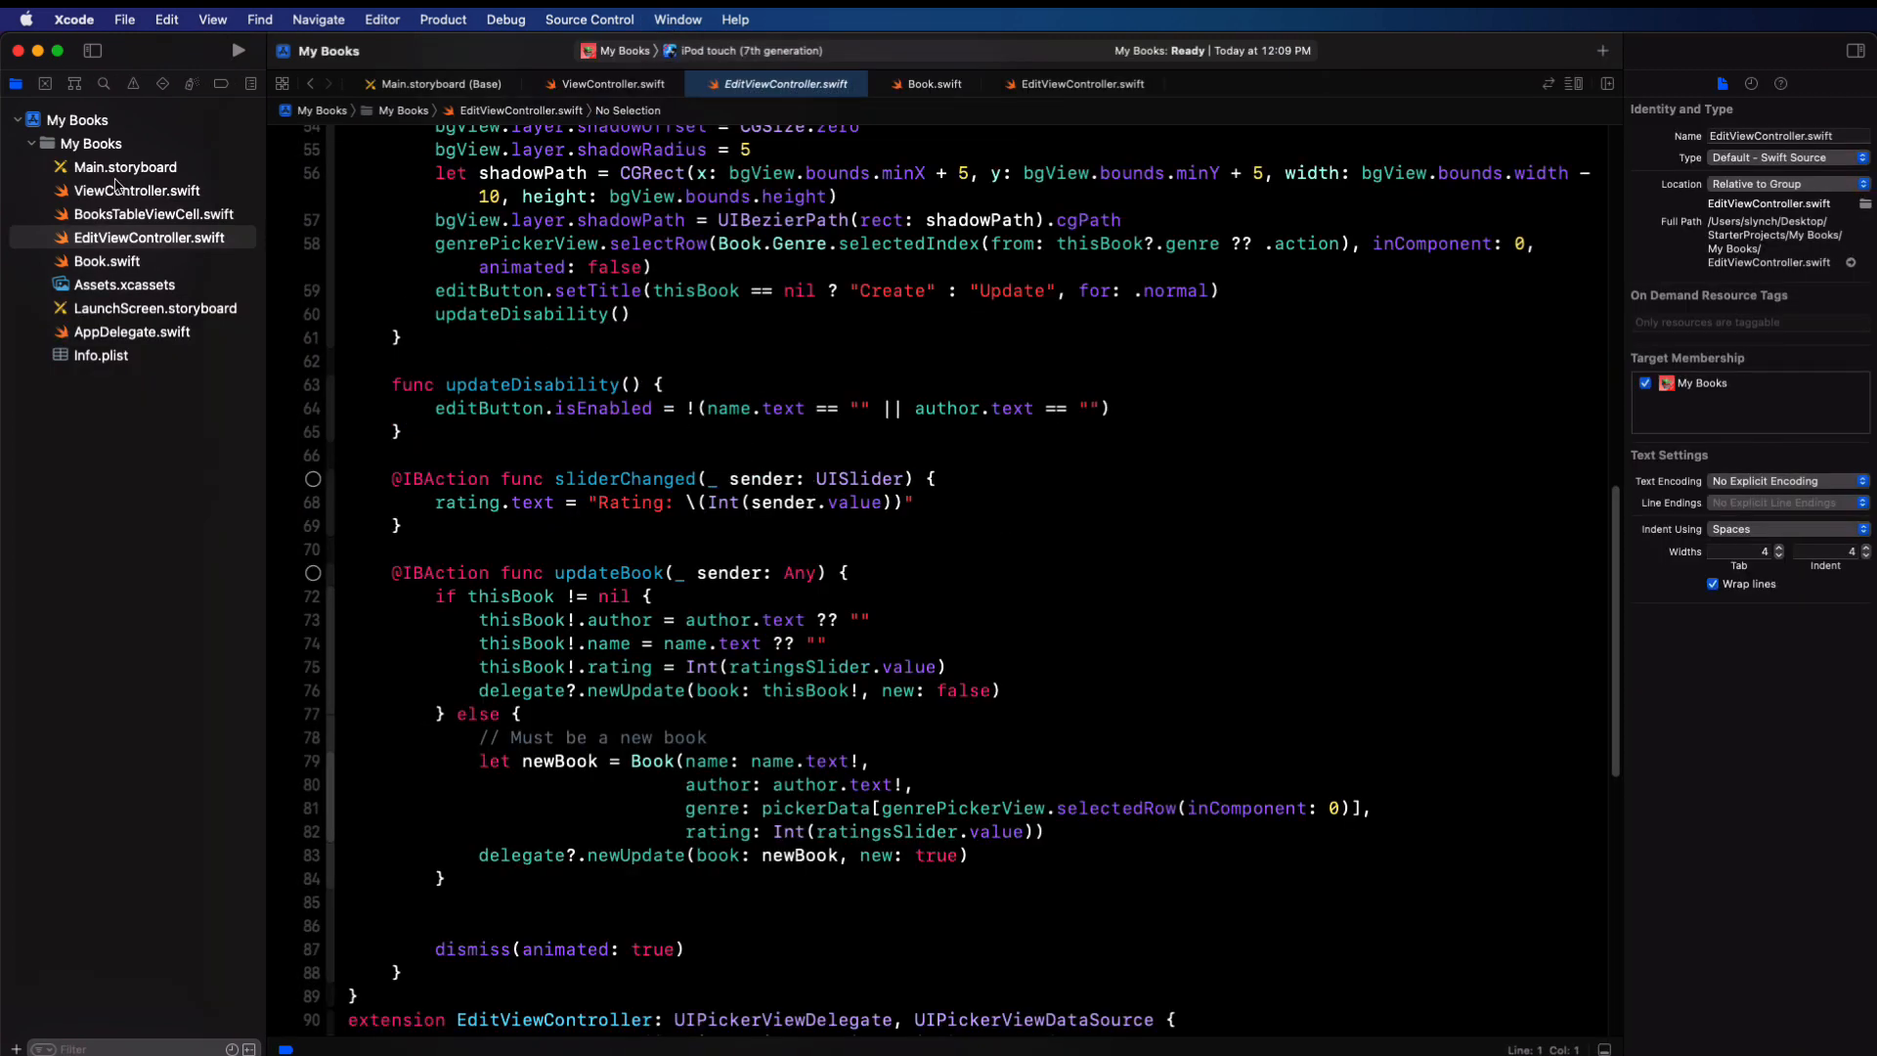
mouse_move(119, 174)
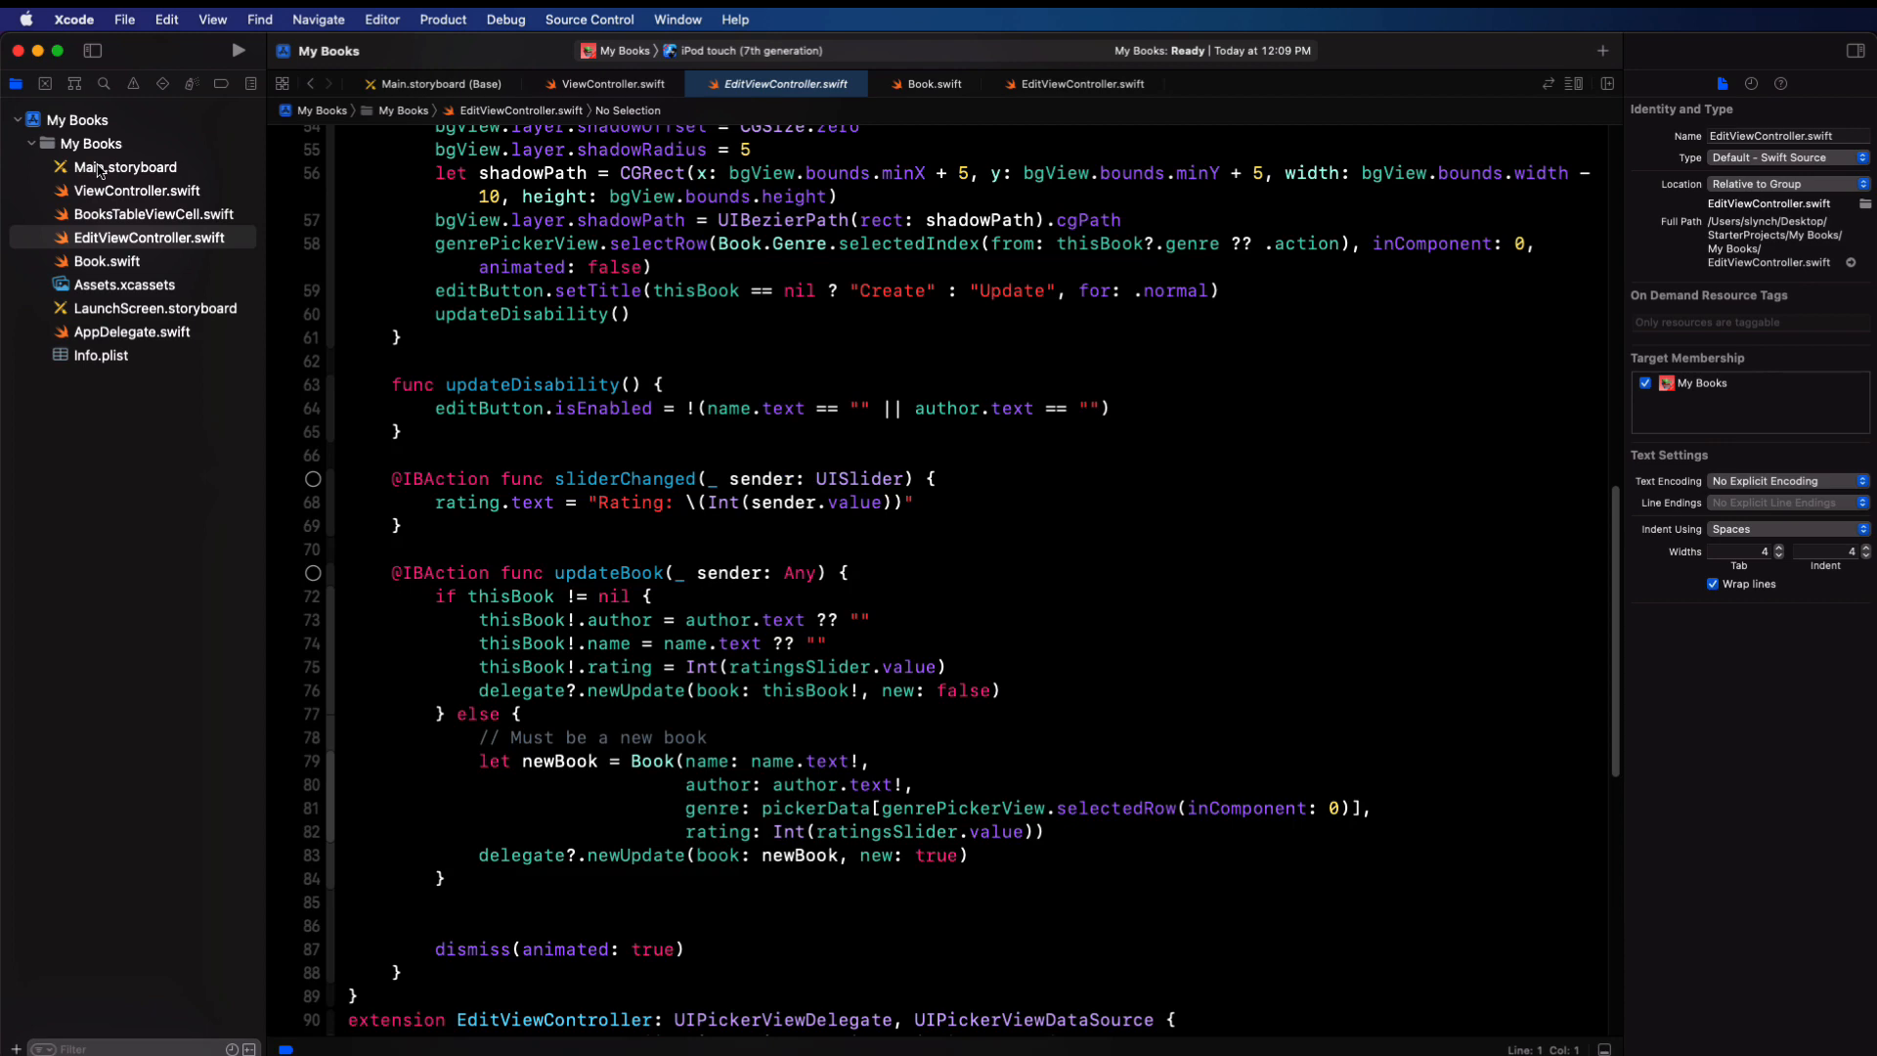
left_click(153, 236)
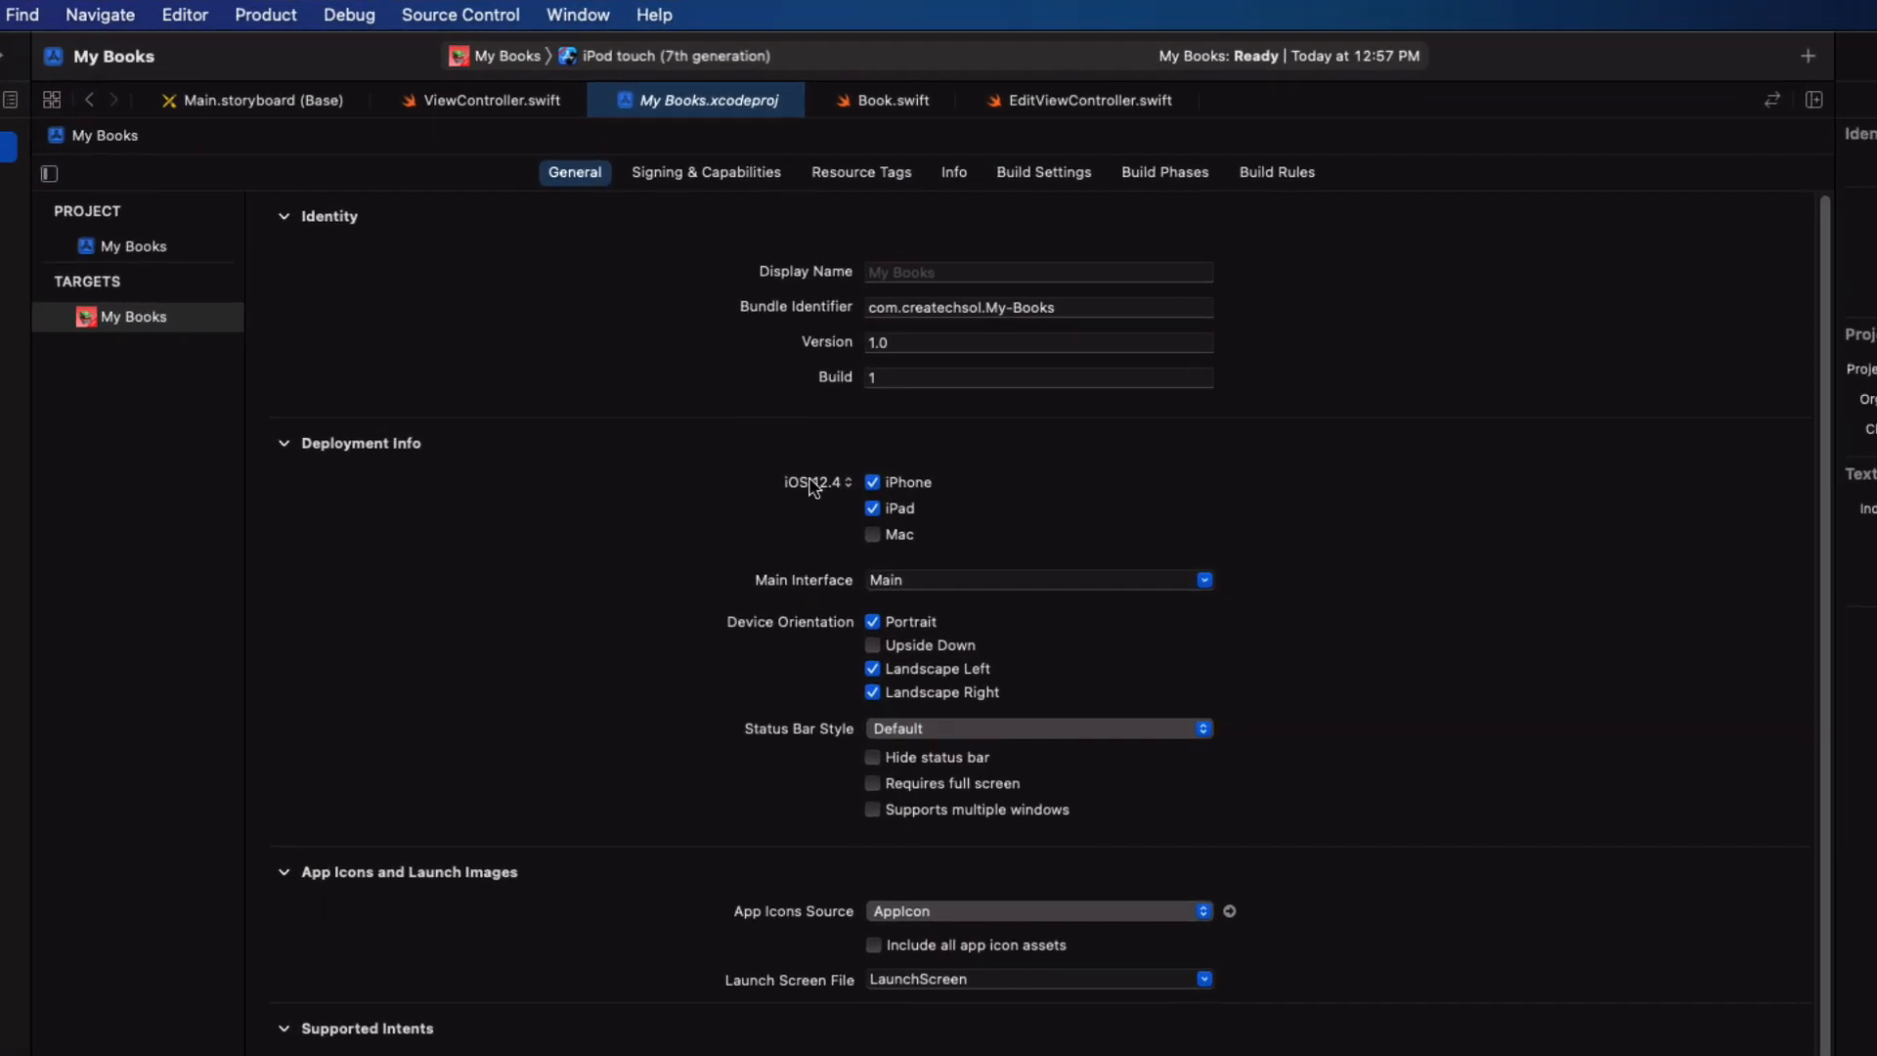
- Set the My Books target's minimum deployment version to iOS 13.0
left_click(810, 482)
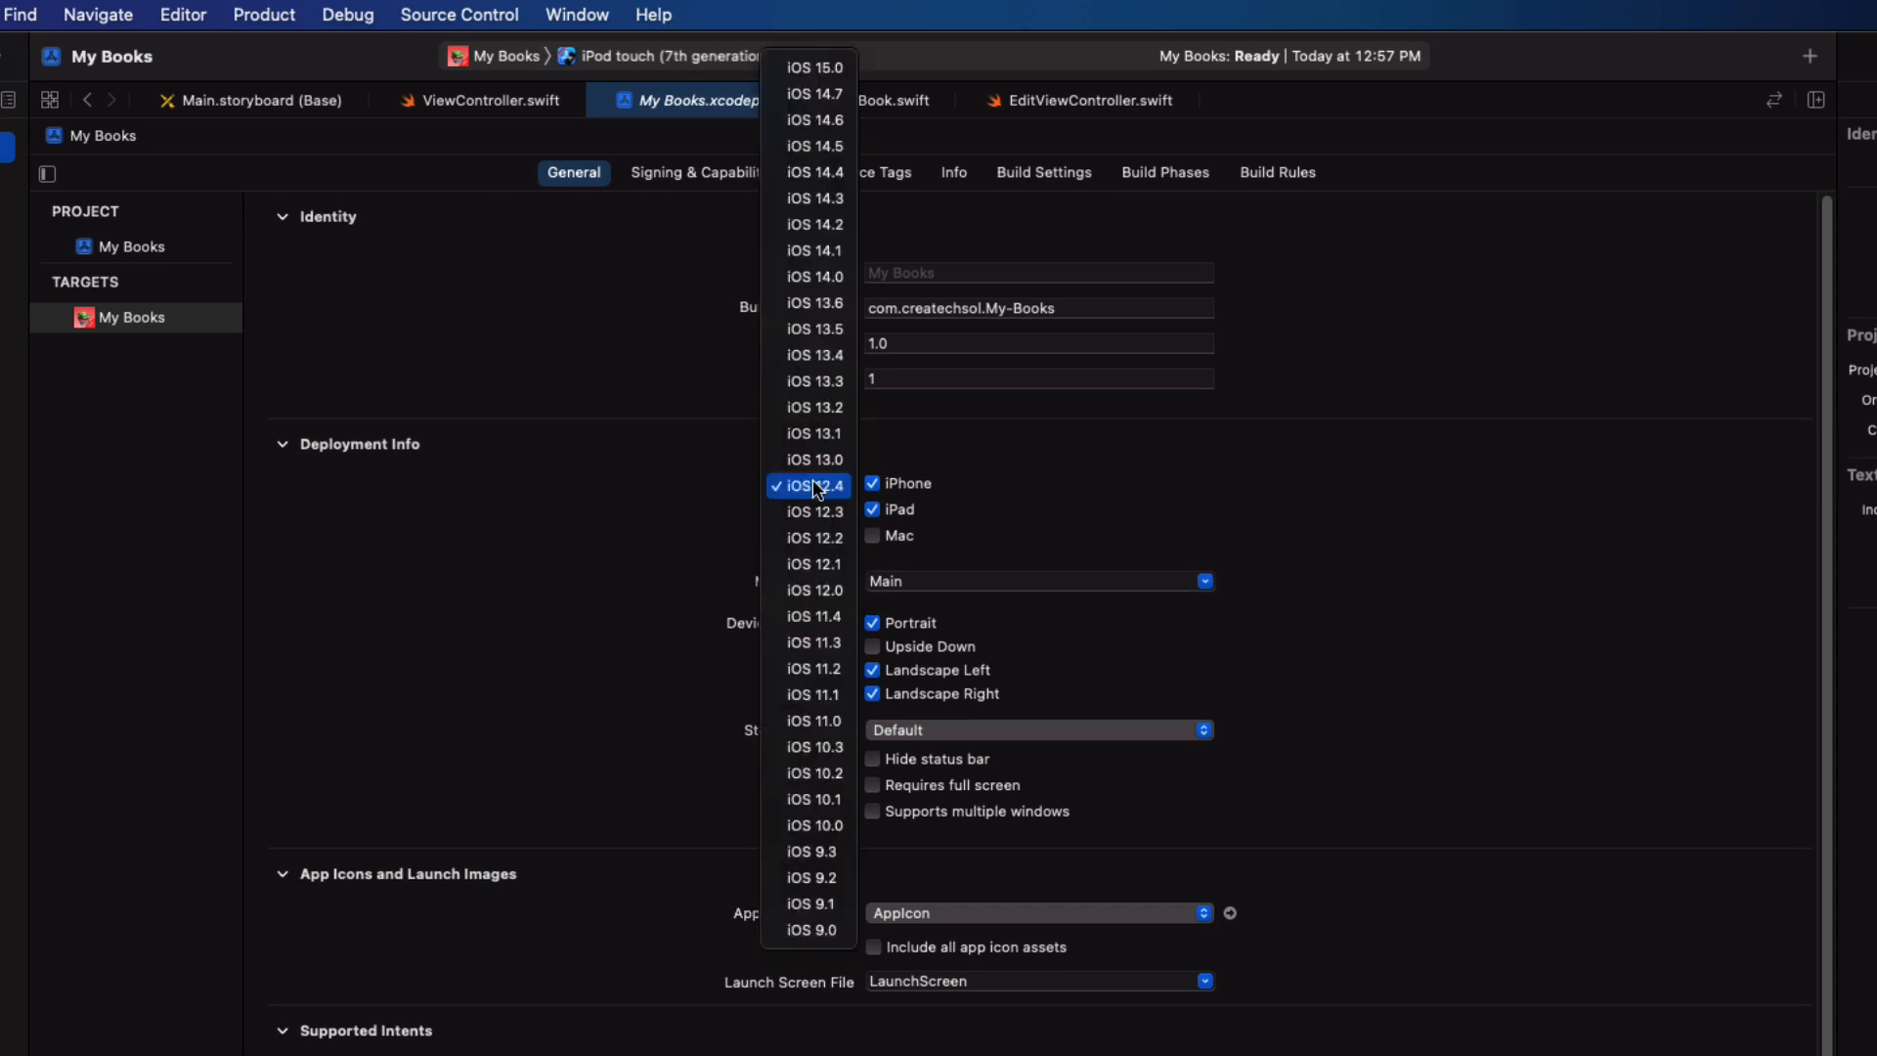
mouse_move(812, 459)
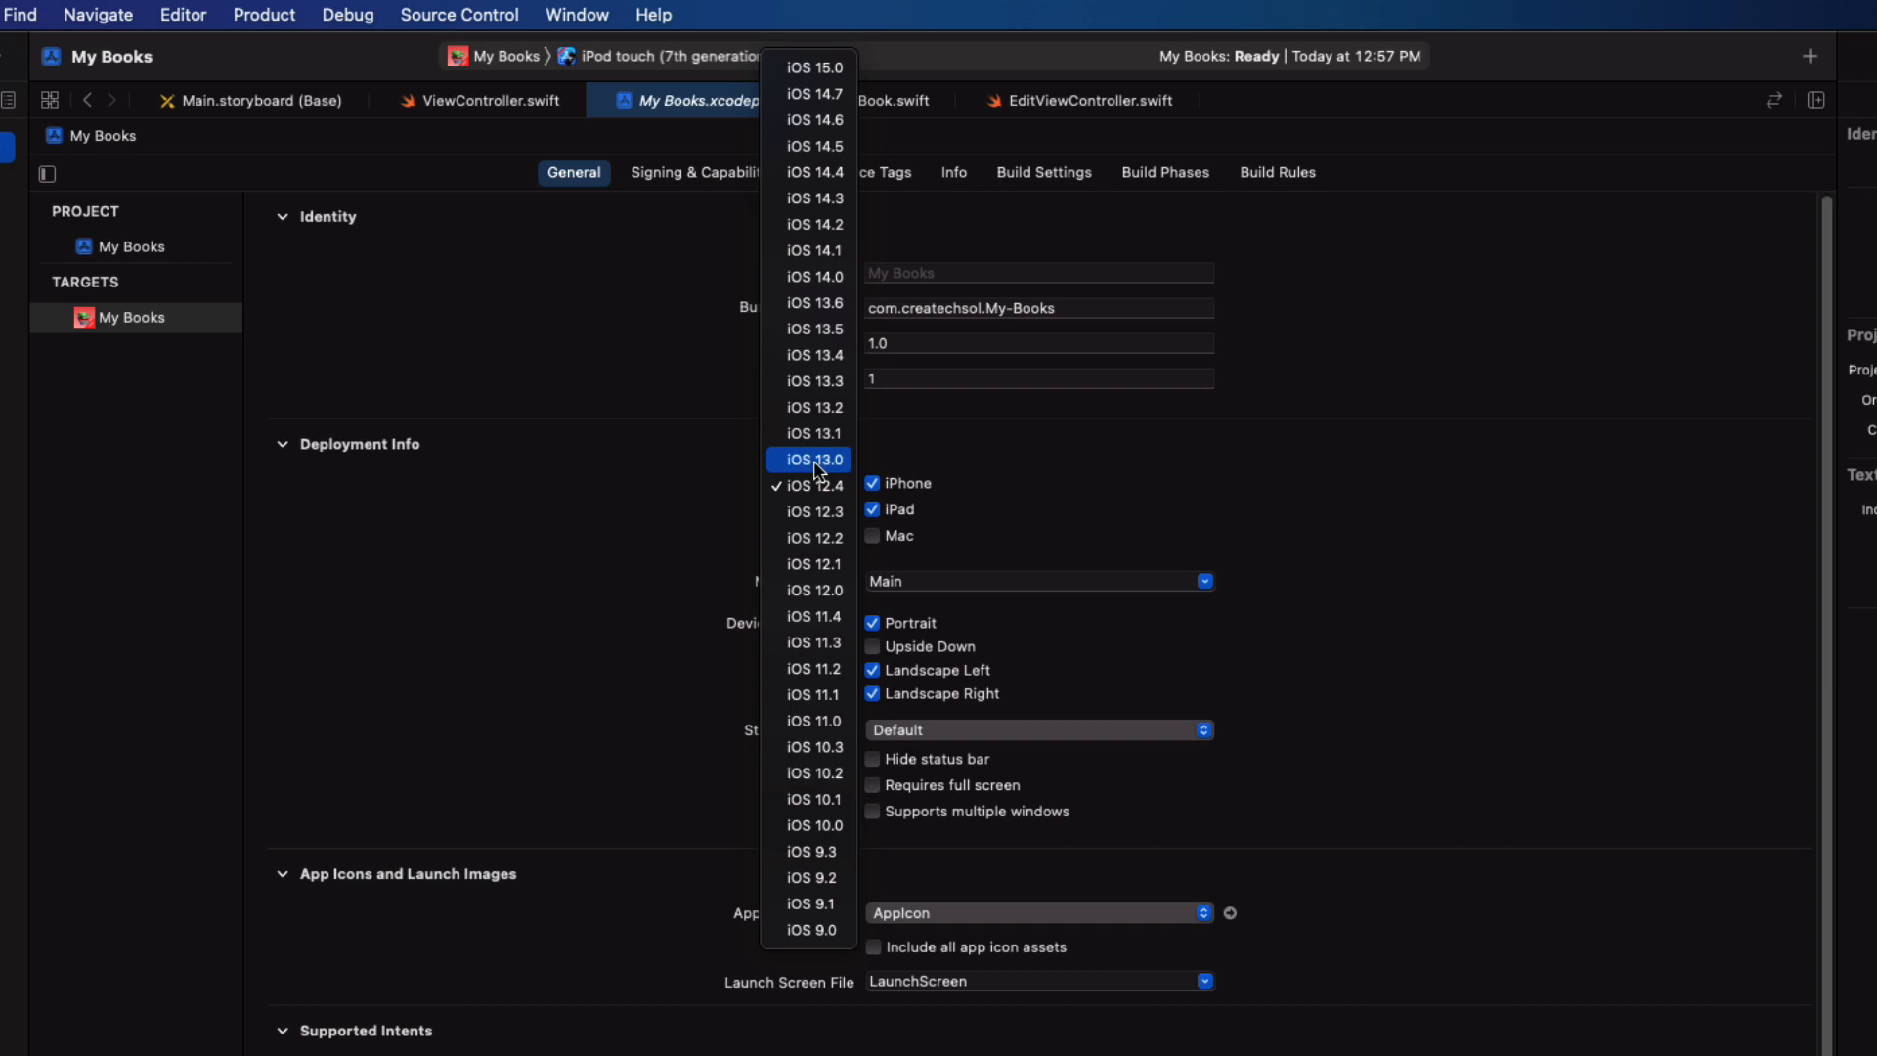
left_click(812, 458)
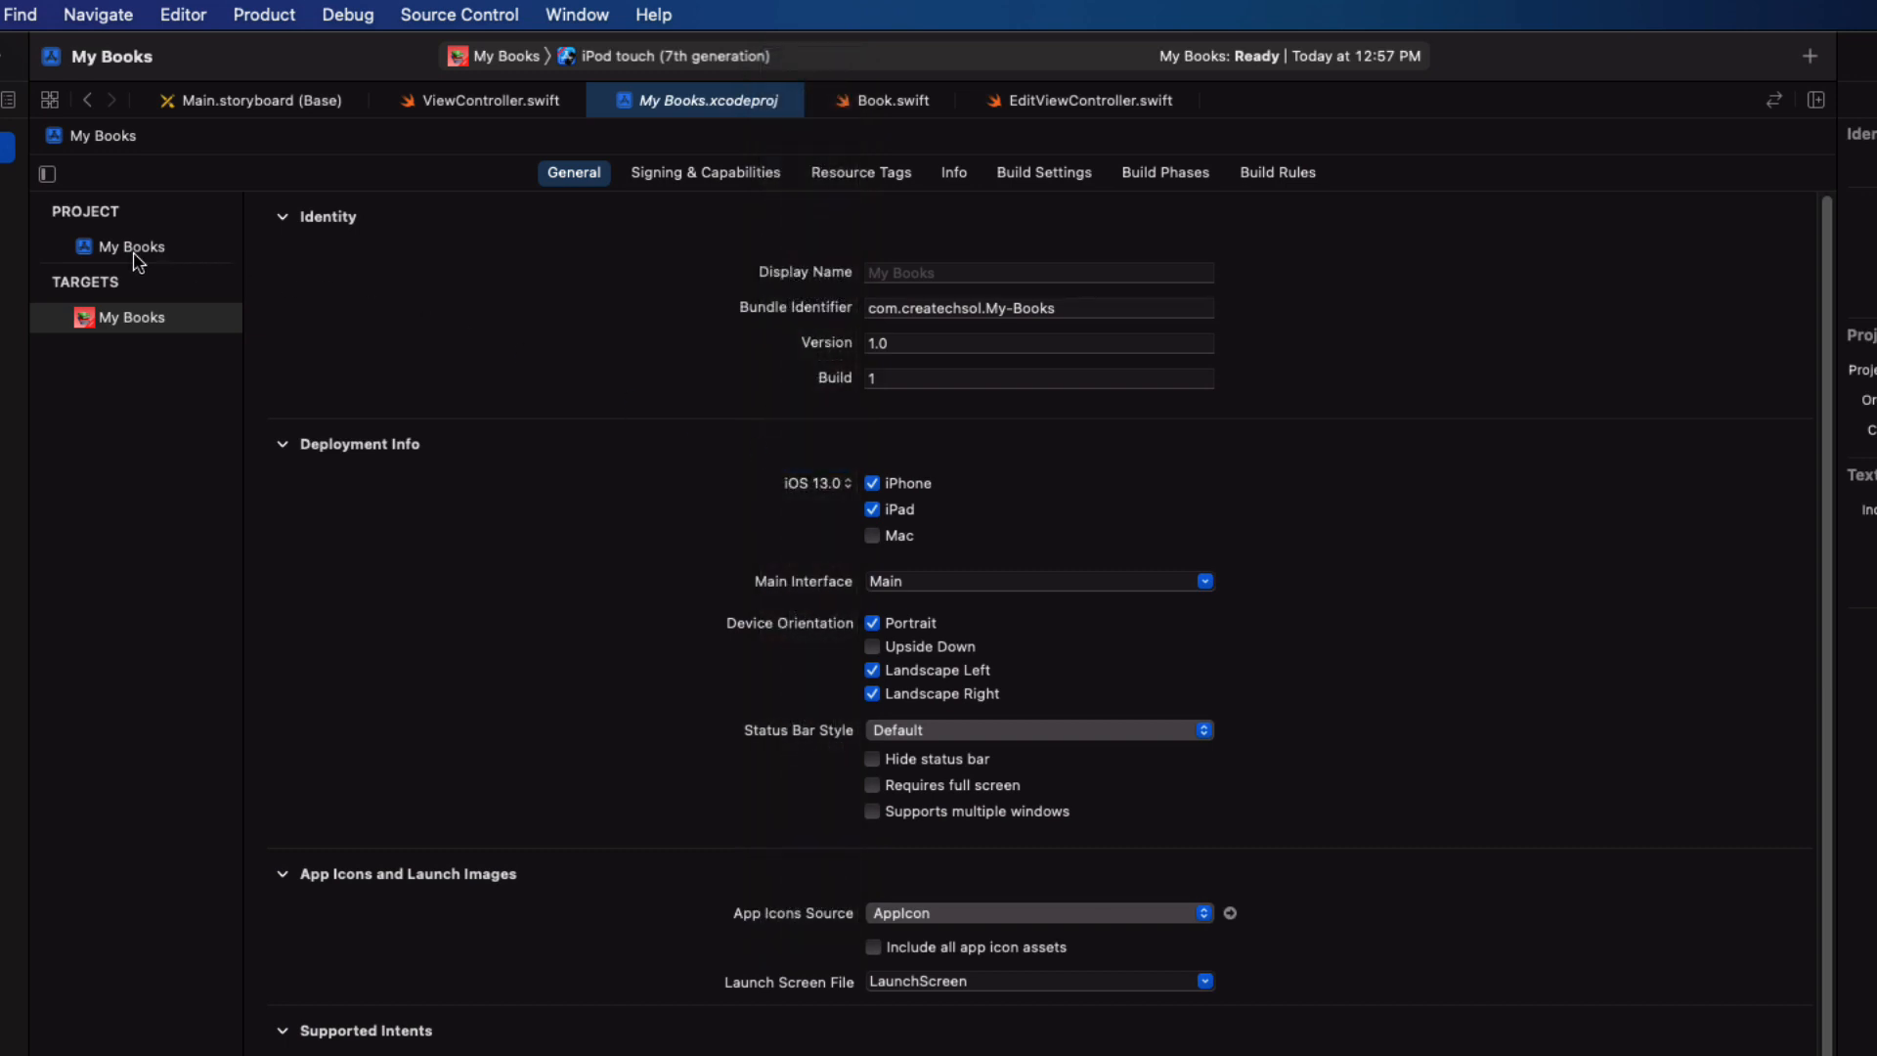
- Set the project-level iOS Deployment Target to 13.0 as well
left_click(130, 246)
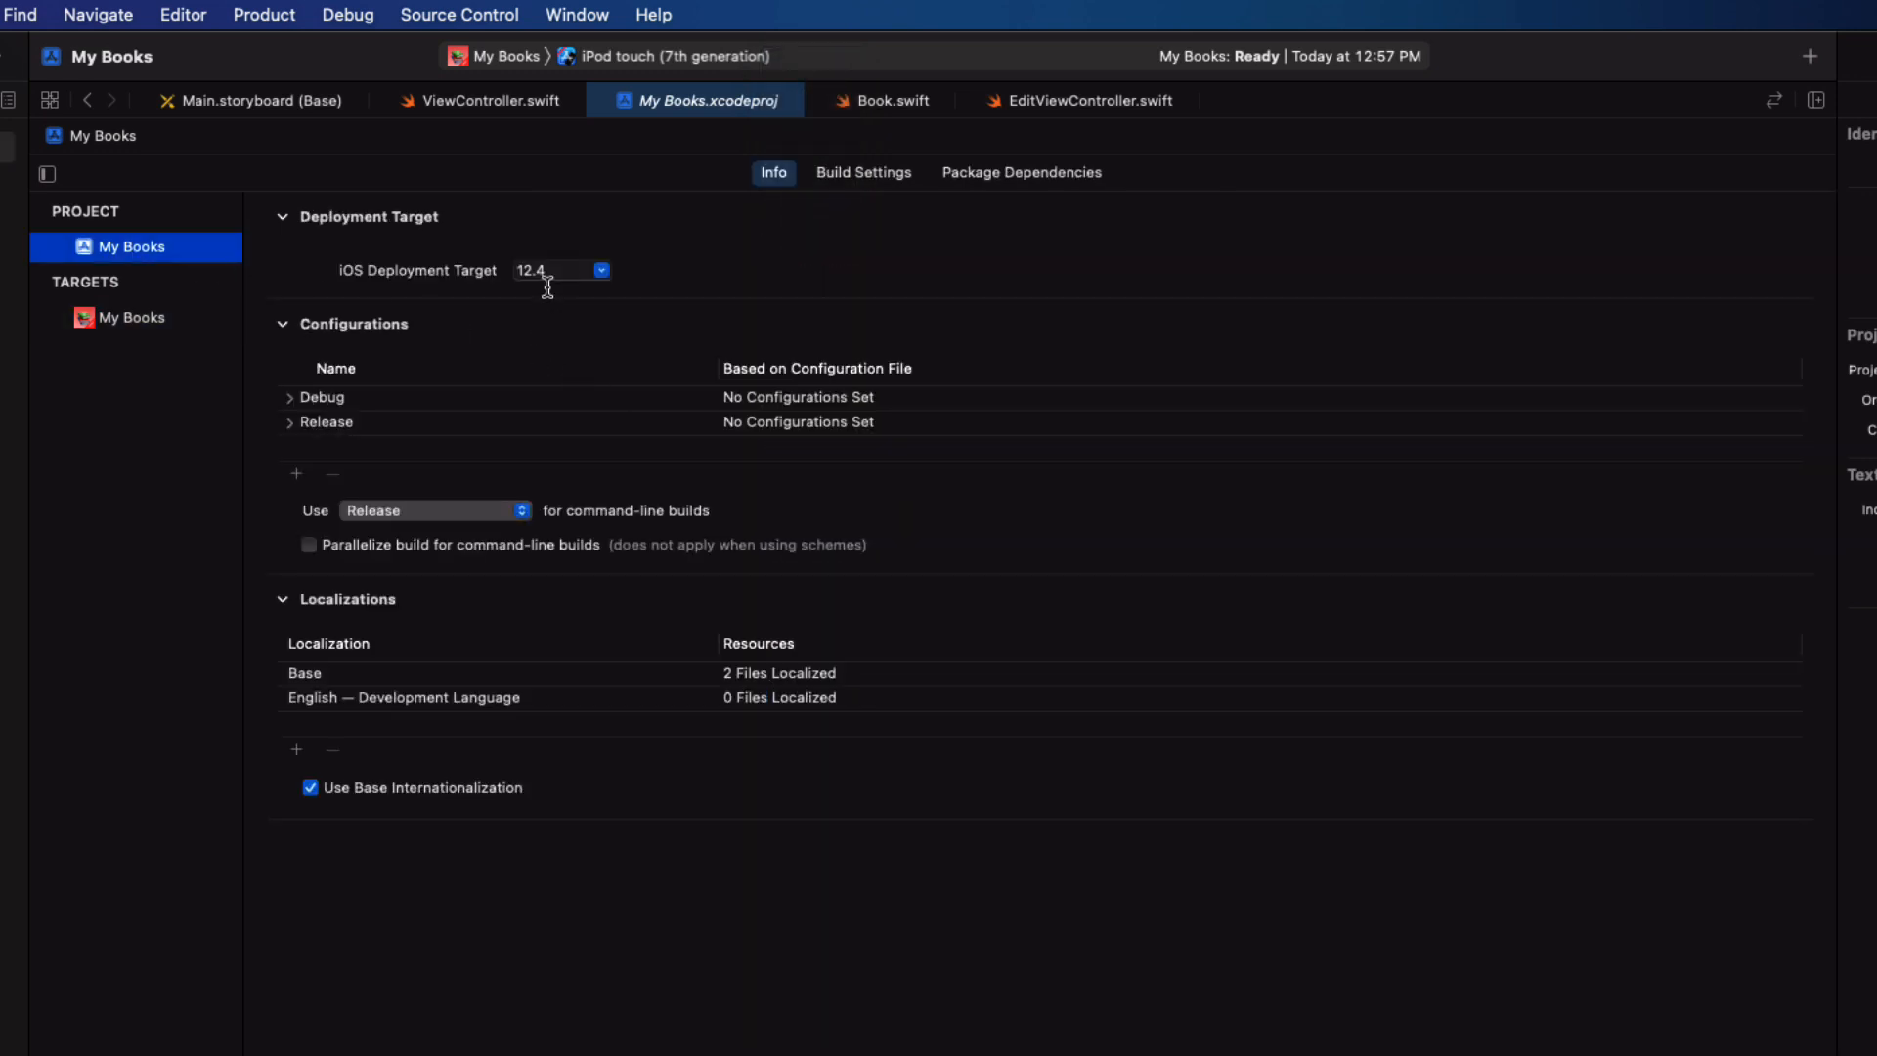
left_click(603, 270)
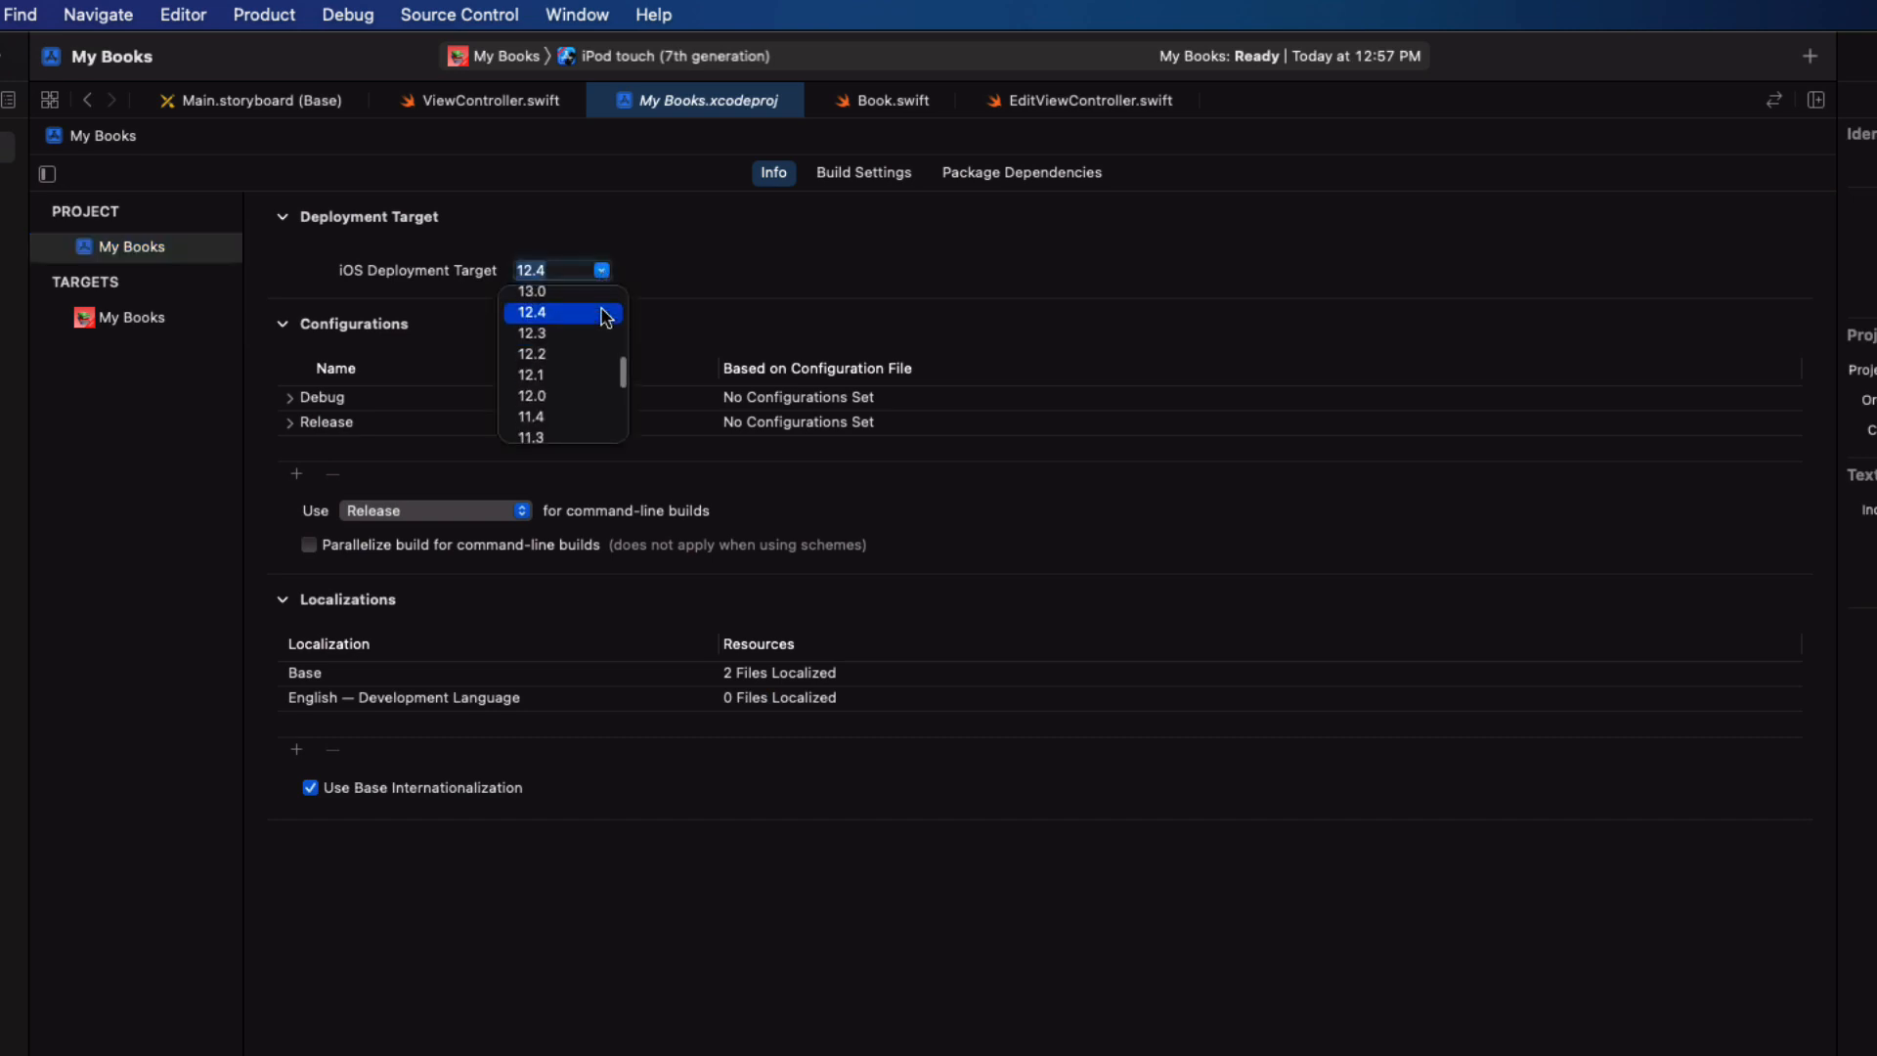
left_click(532, 289)
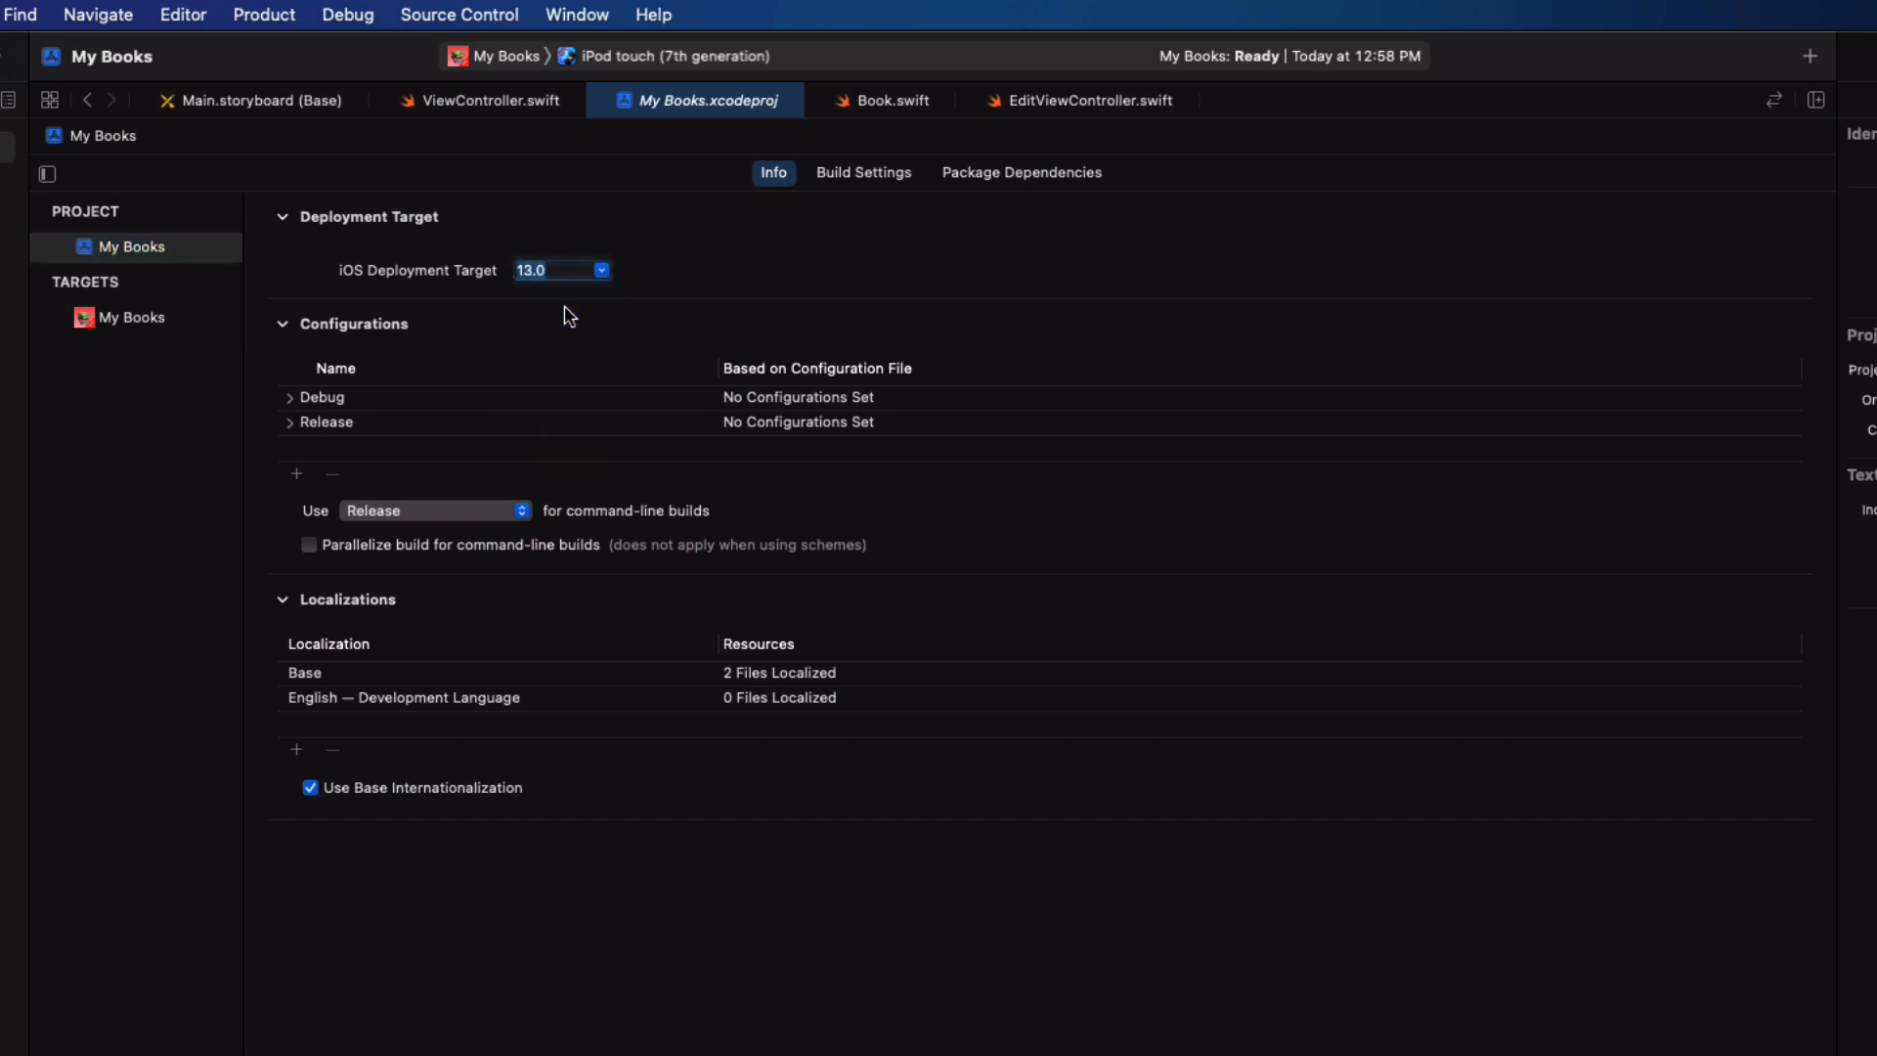
mouse_move(630, 369)
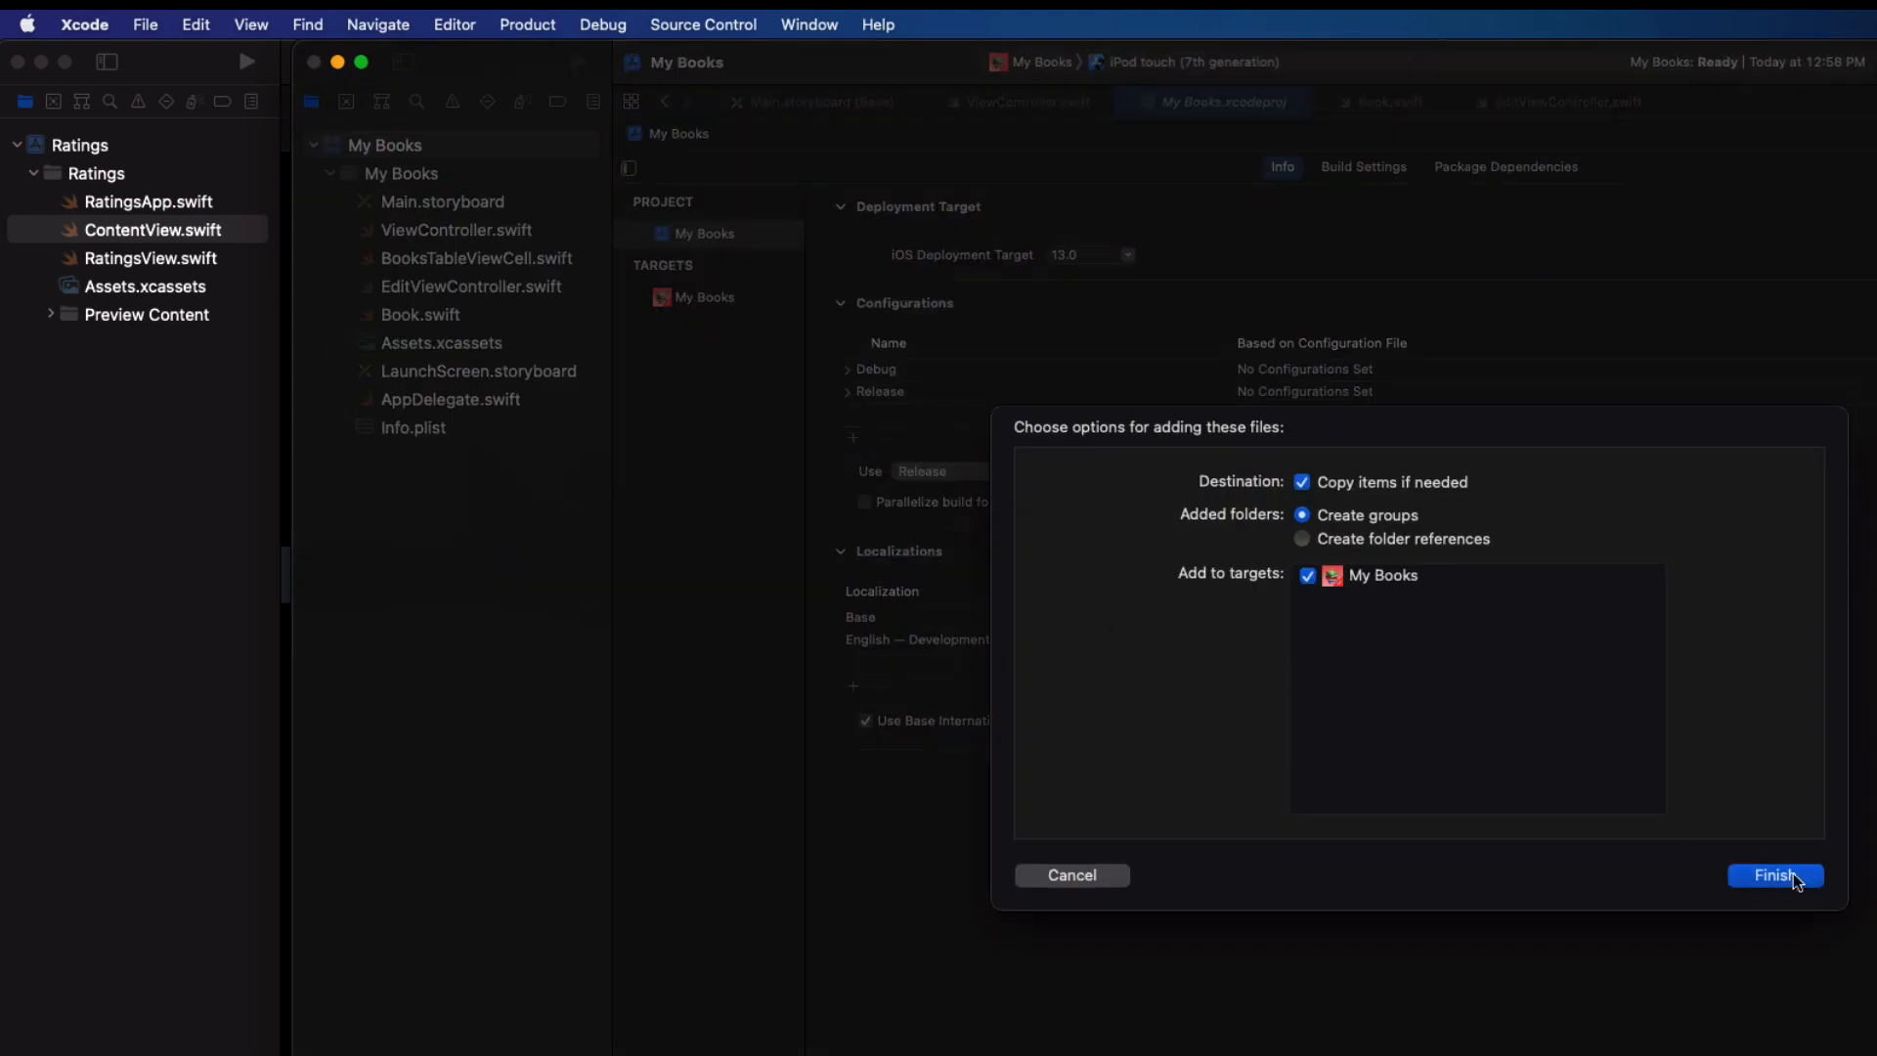
- Finish copying RatingsView.swift into My Books and return to its project window
left_click(1775, 874)
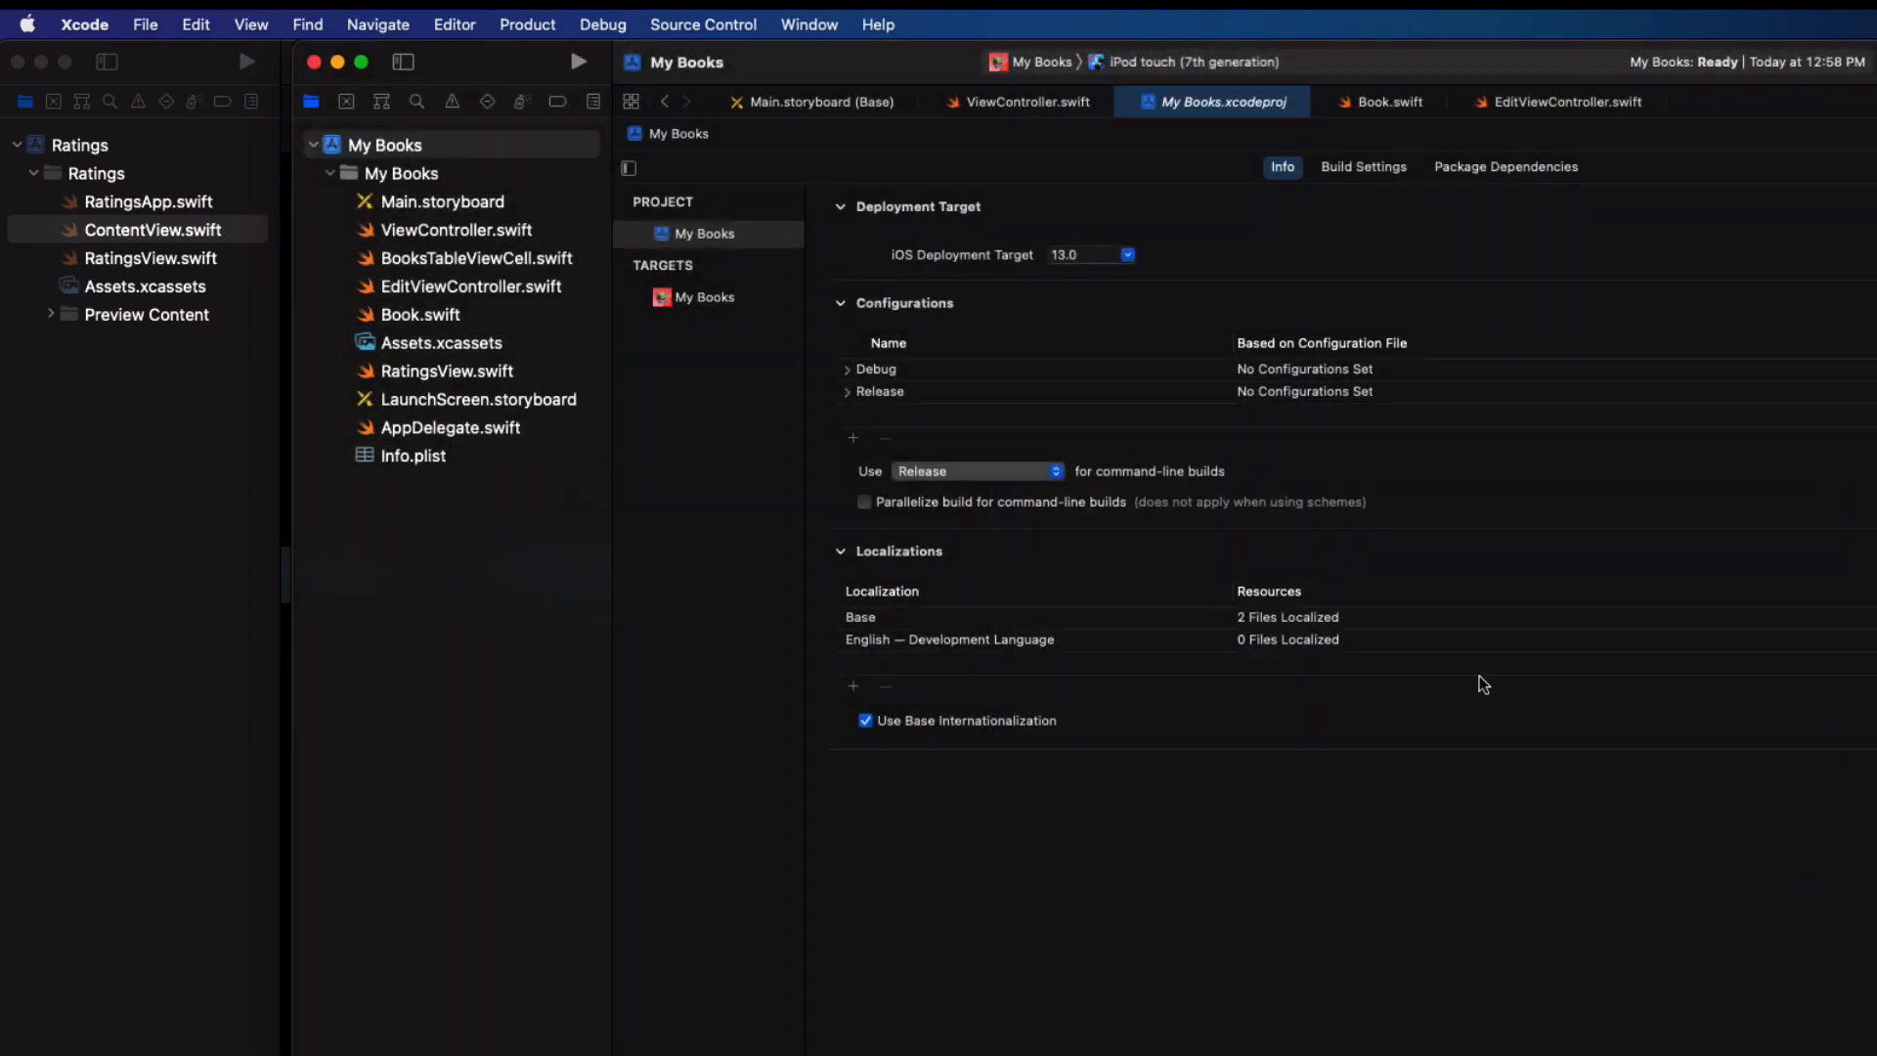
left_click(105, 60)
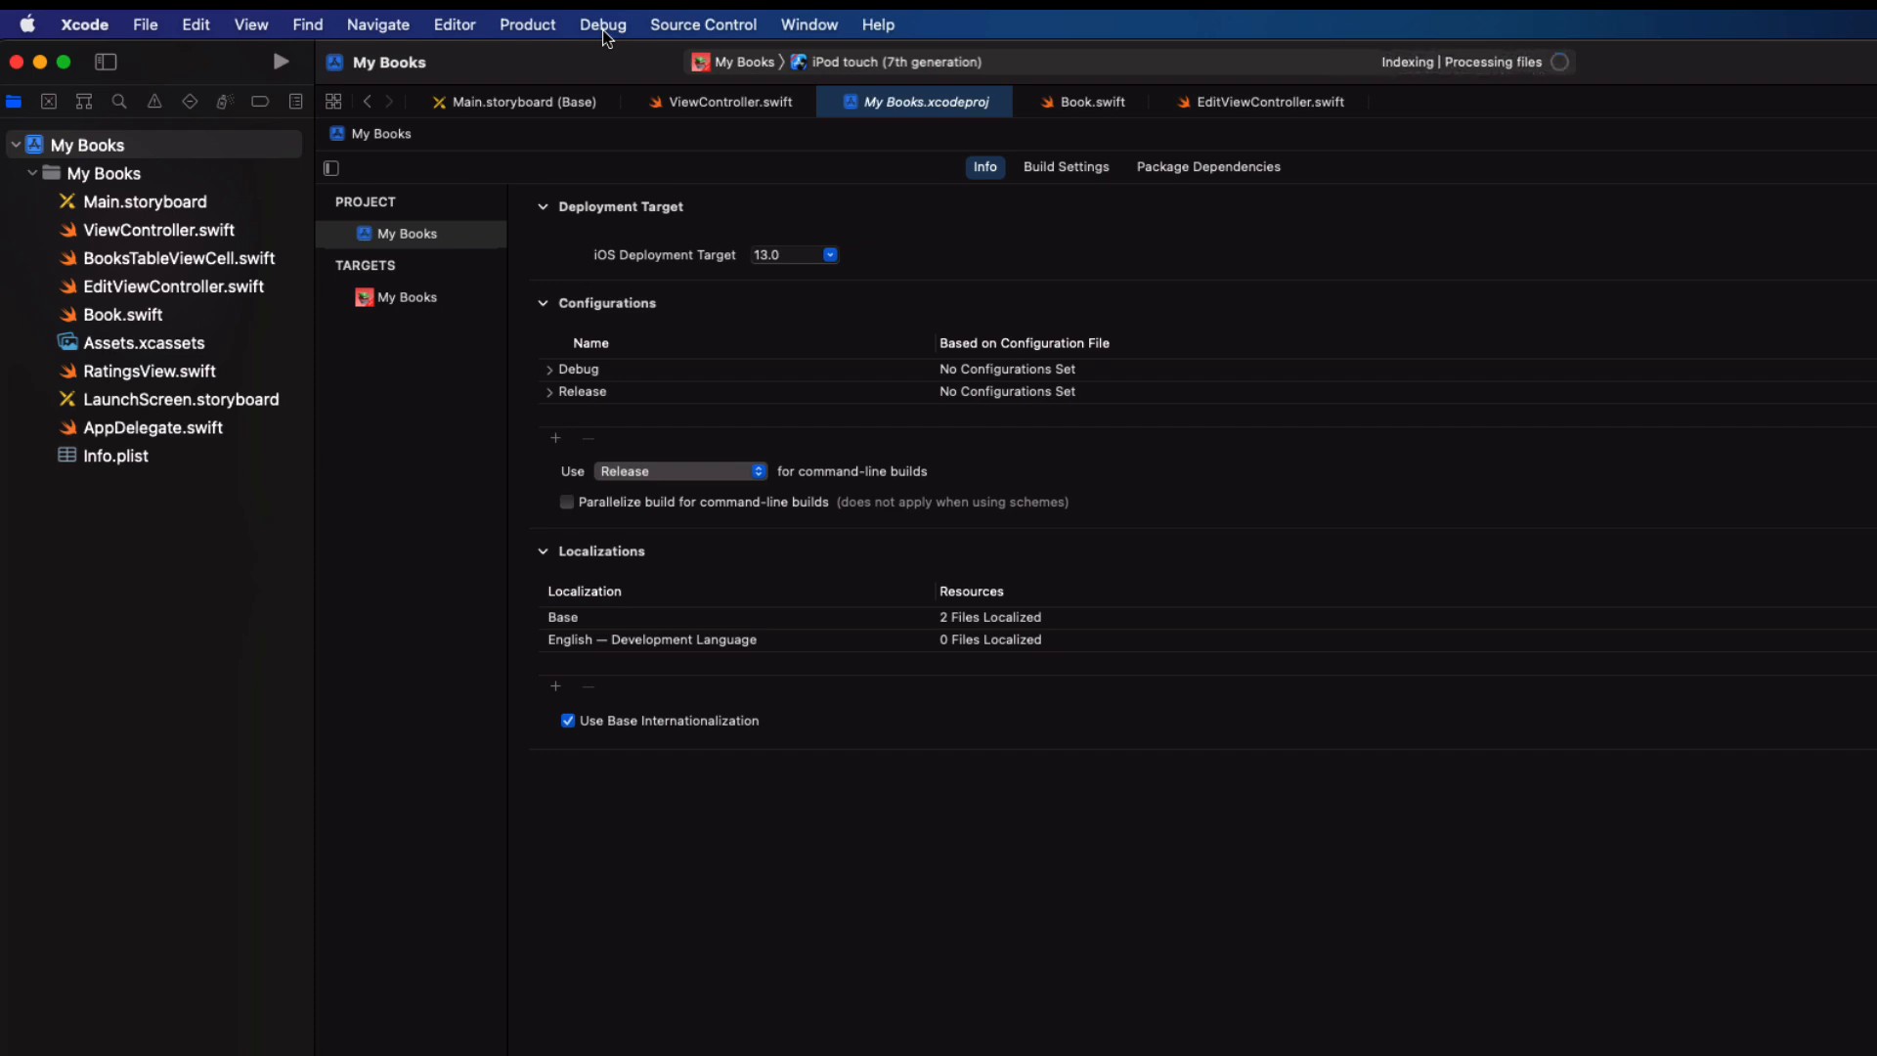
mouse_move(1713, 479)
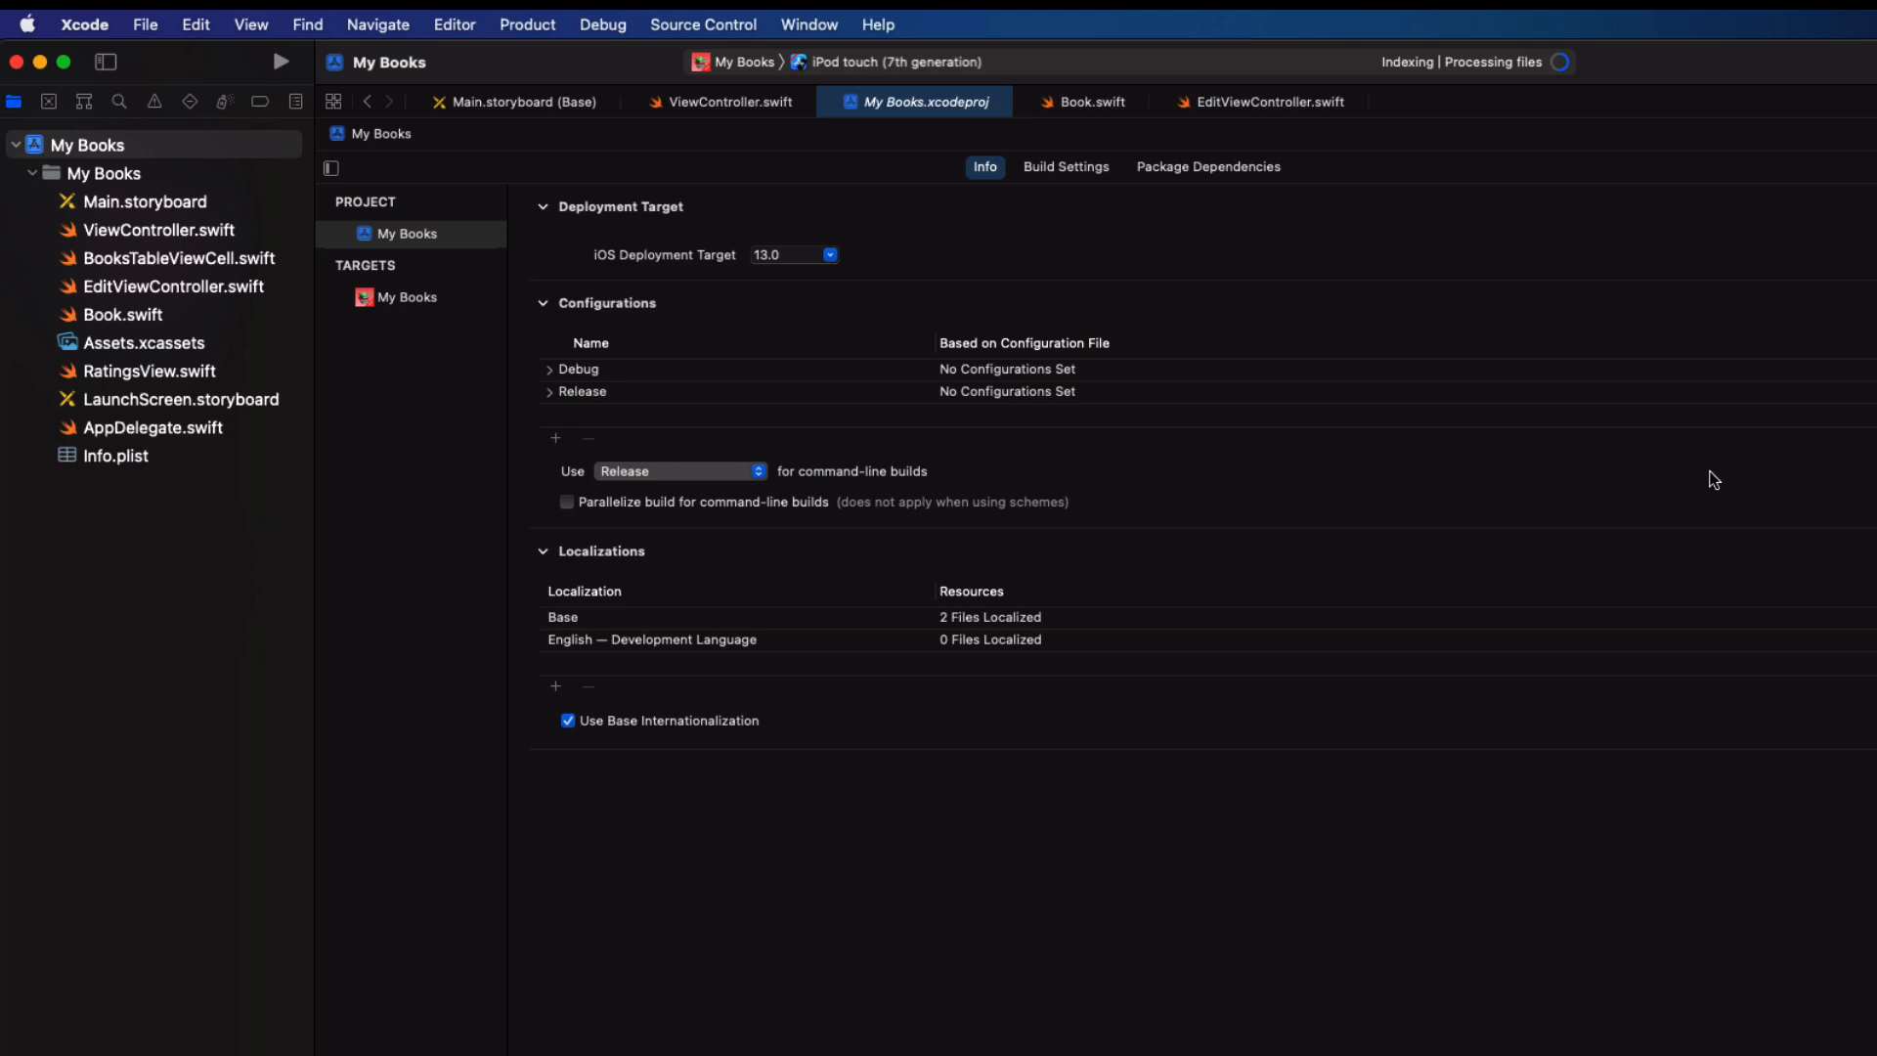
mouse_move(122, 208)
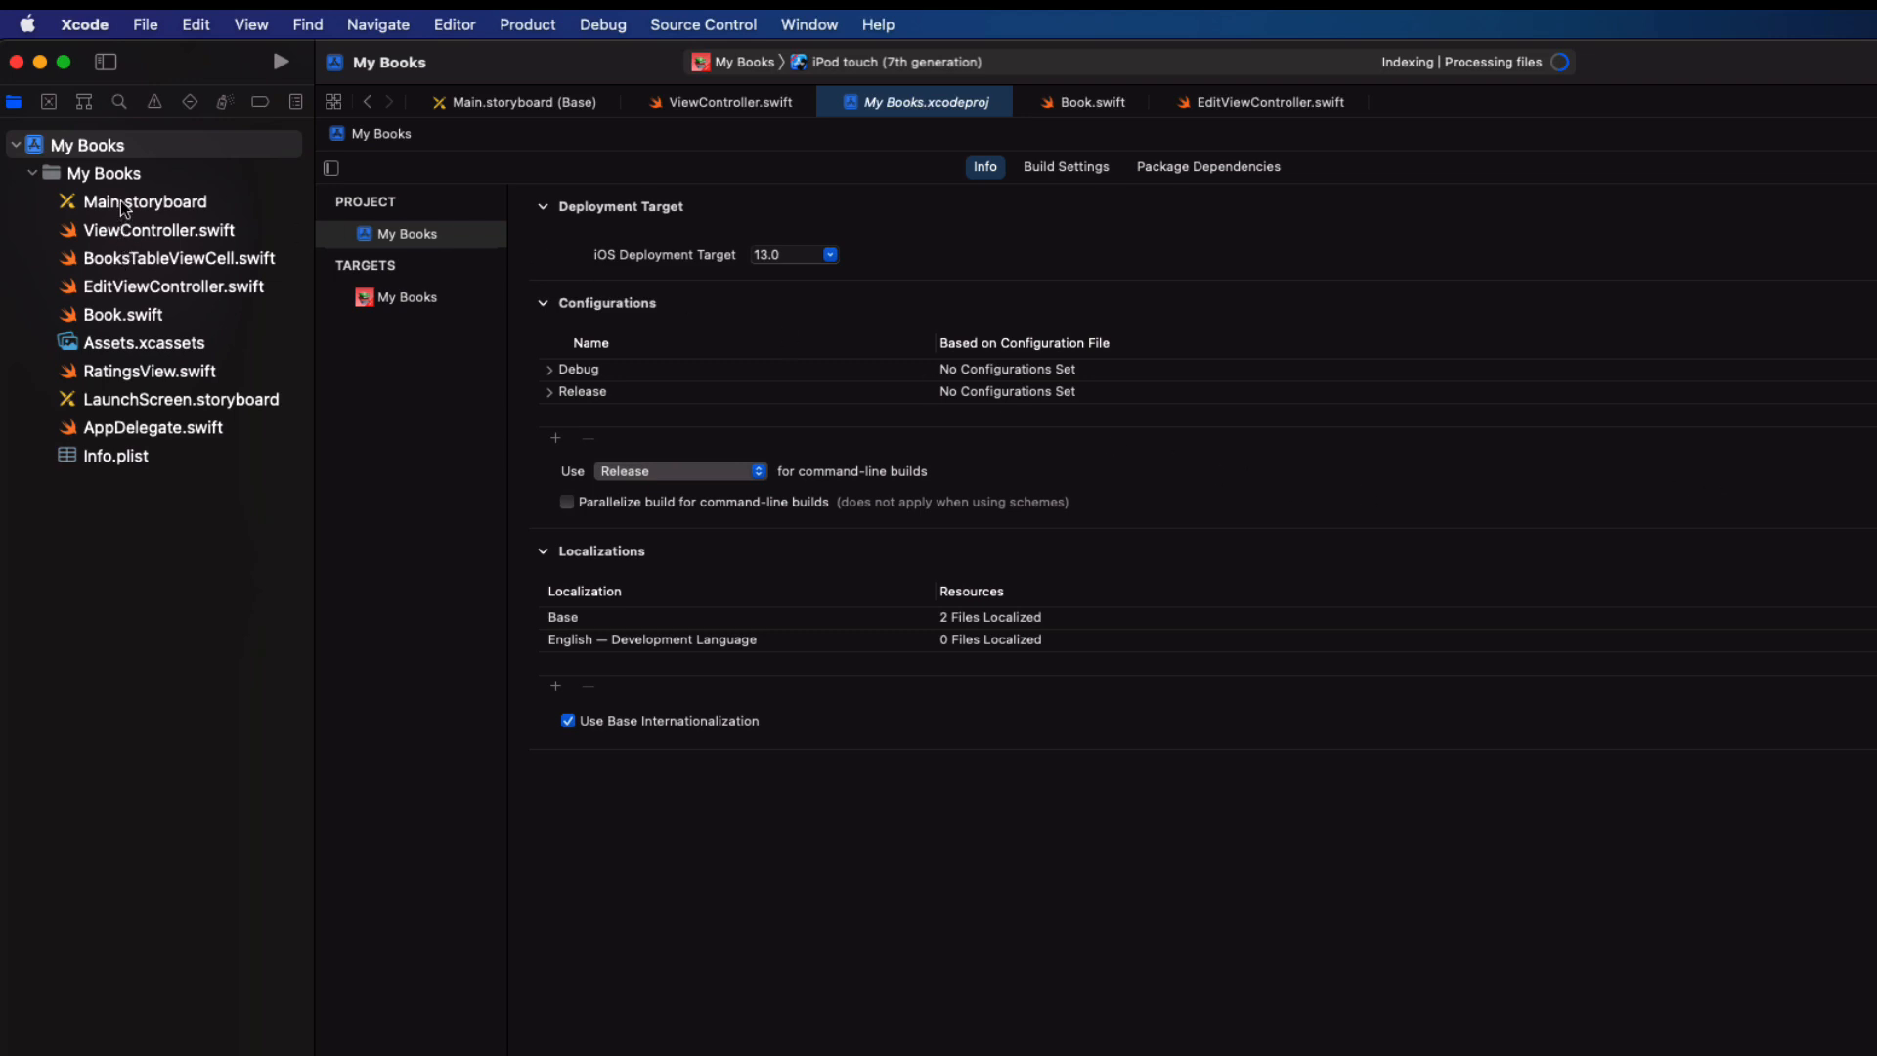
- Remove the ratings slider and rating label from the edit screen in Main.storyboard
left_click(145, 201)
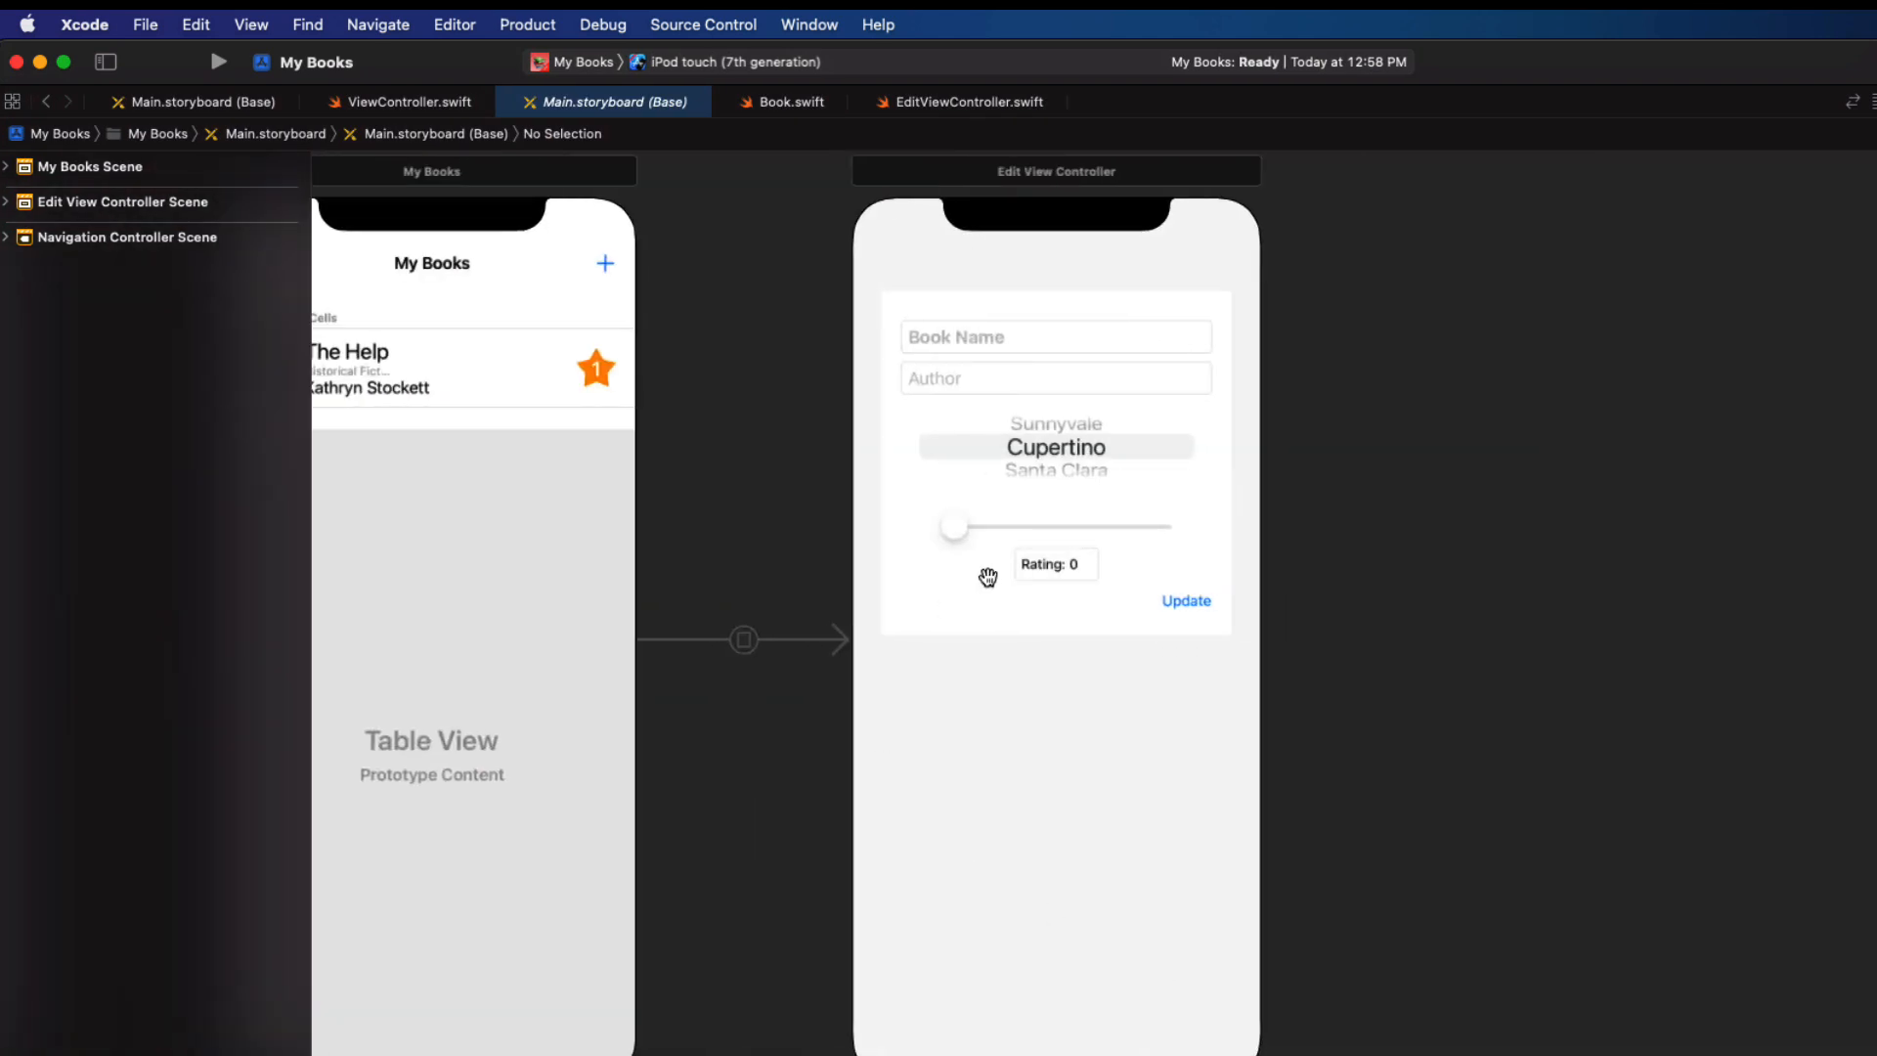
mouse_move(1063, 527)
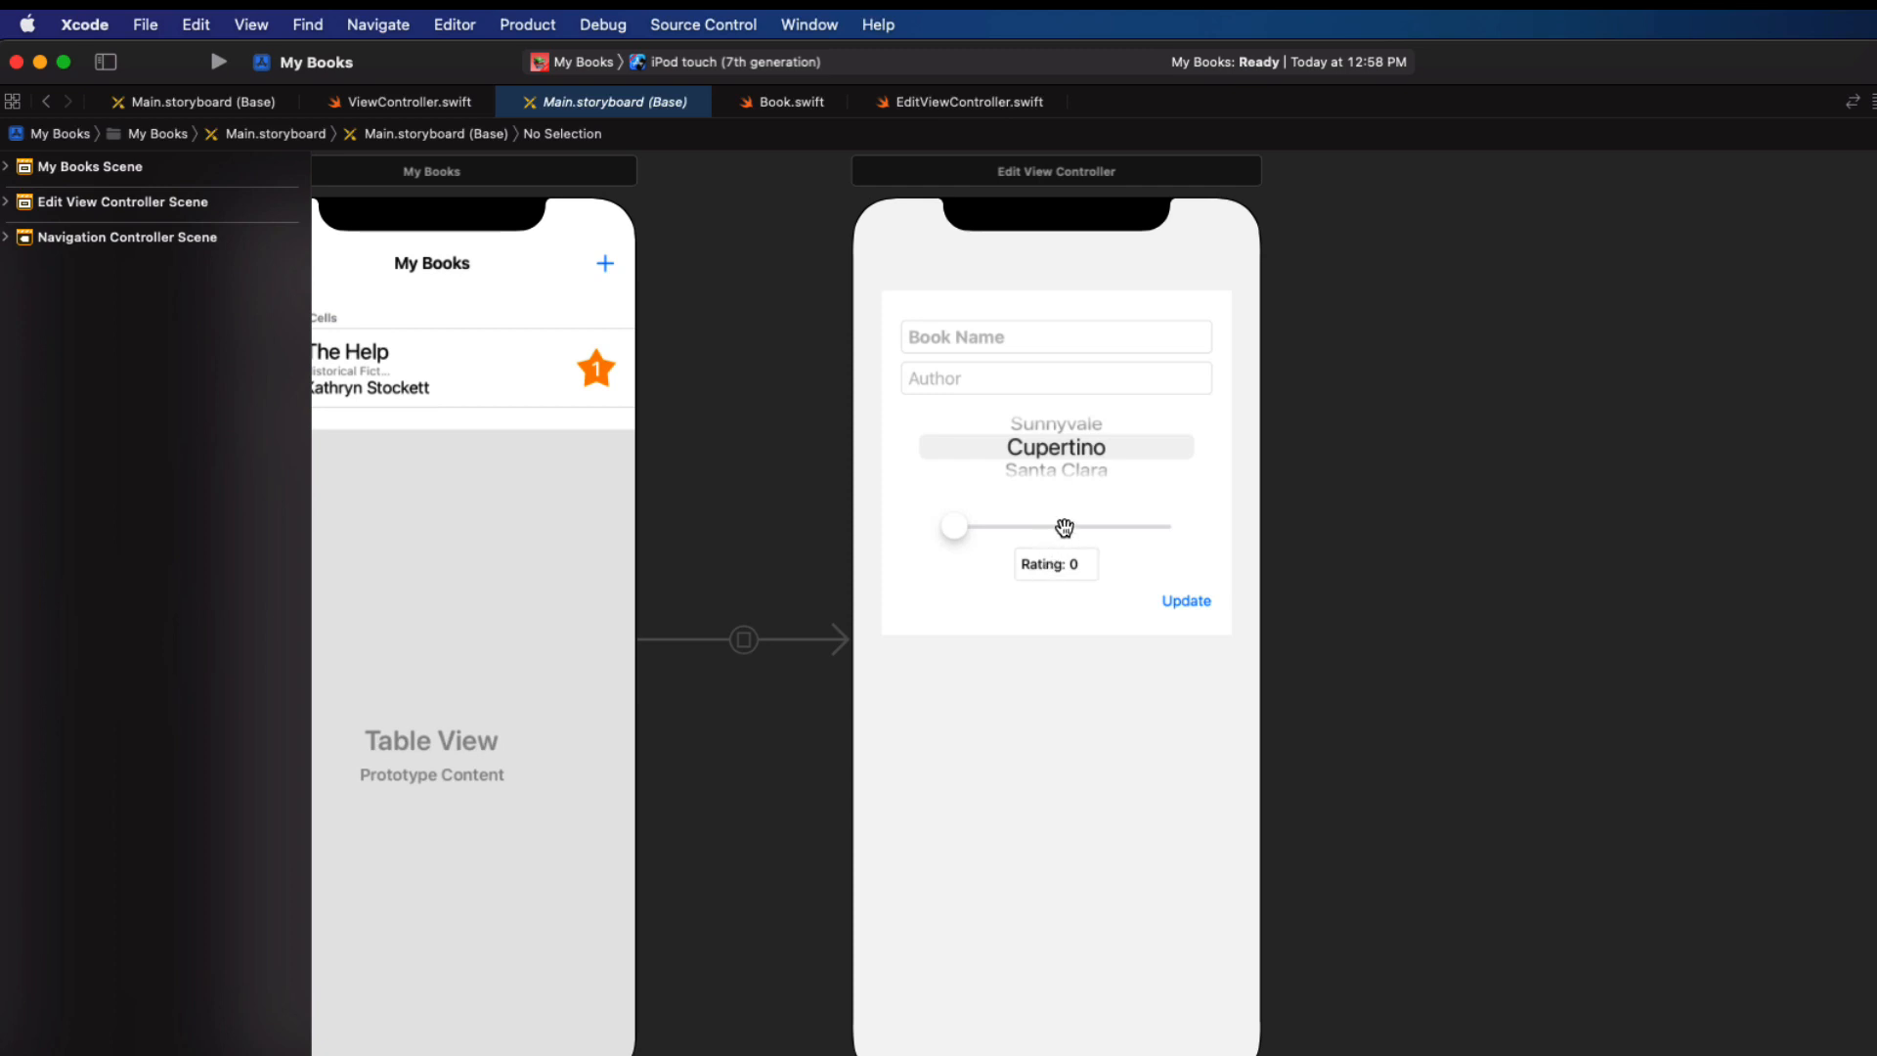
left_click(1054, 526)
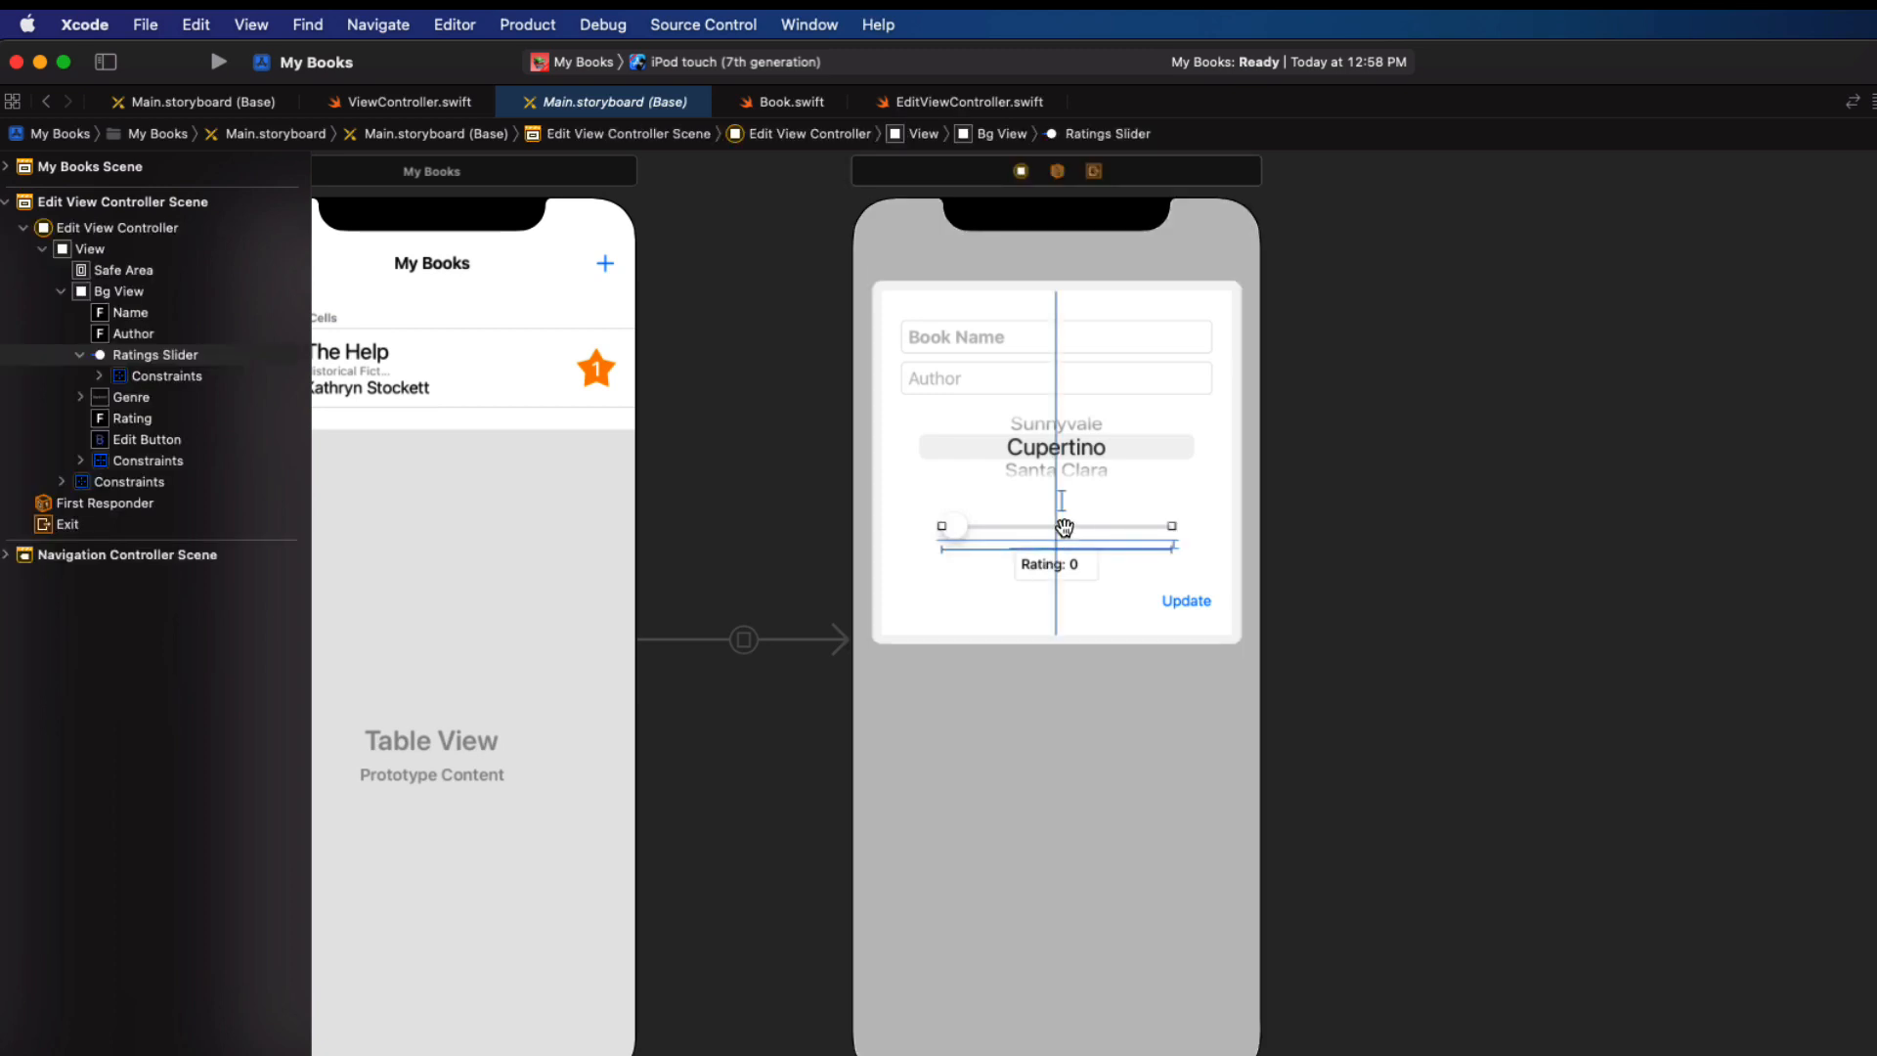
key("Delete")
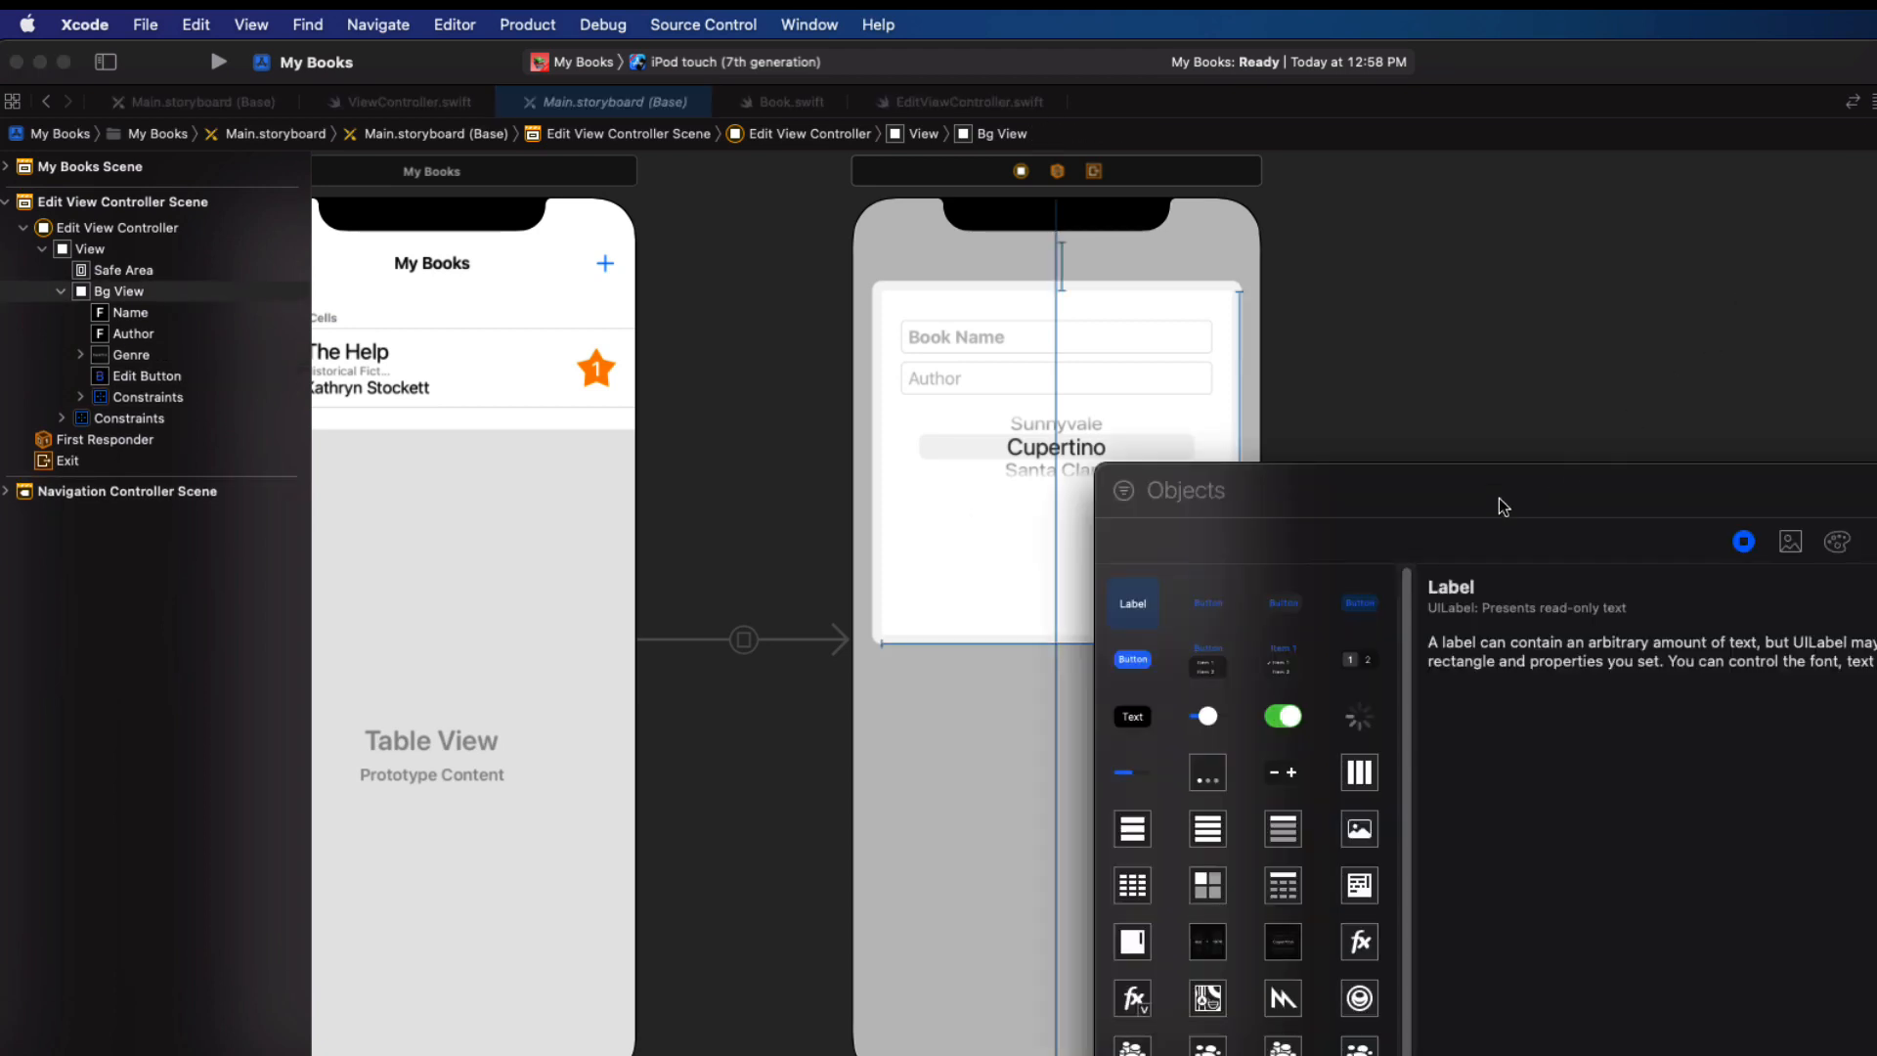
mouse_move(1356, 533)
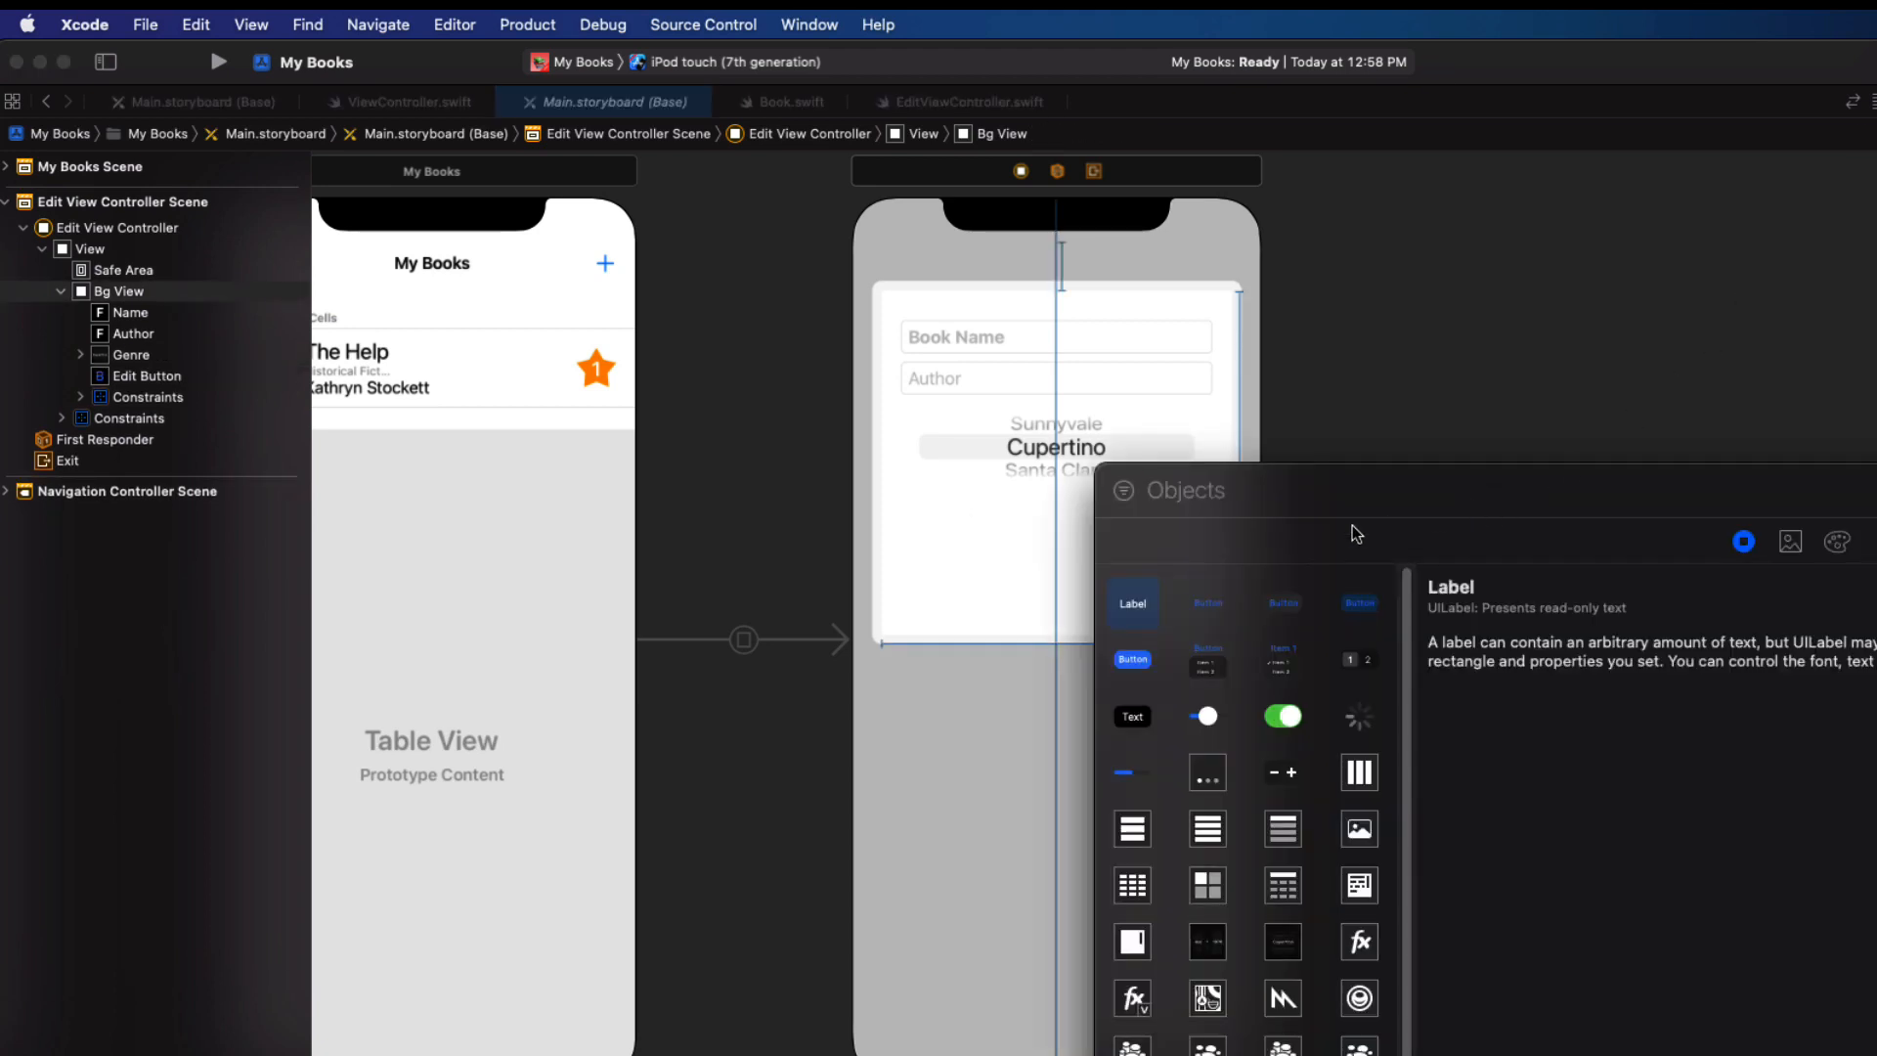
- Add a Container View from the Objects library, then search for a Hosting Controller
type("cont")
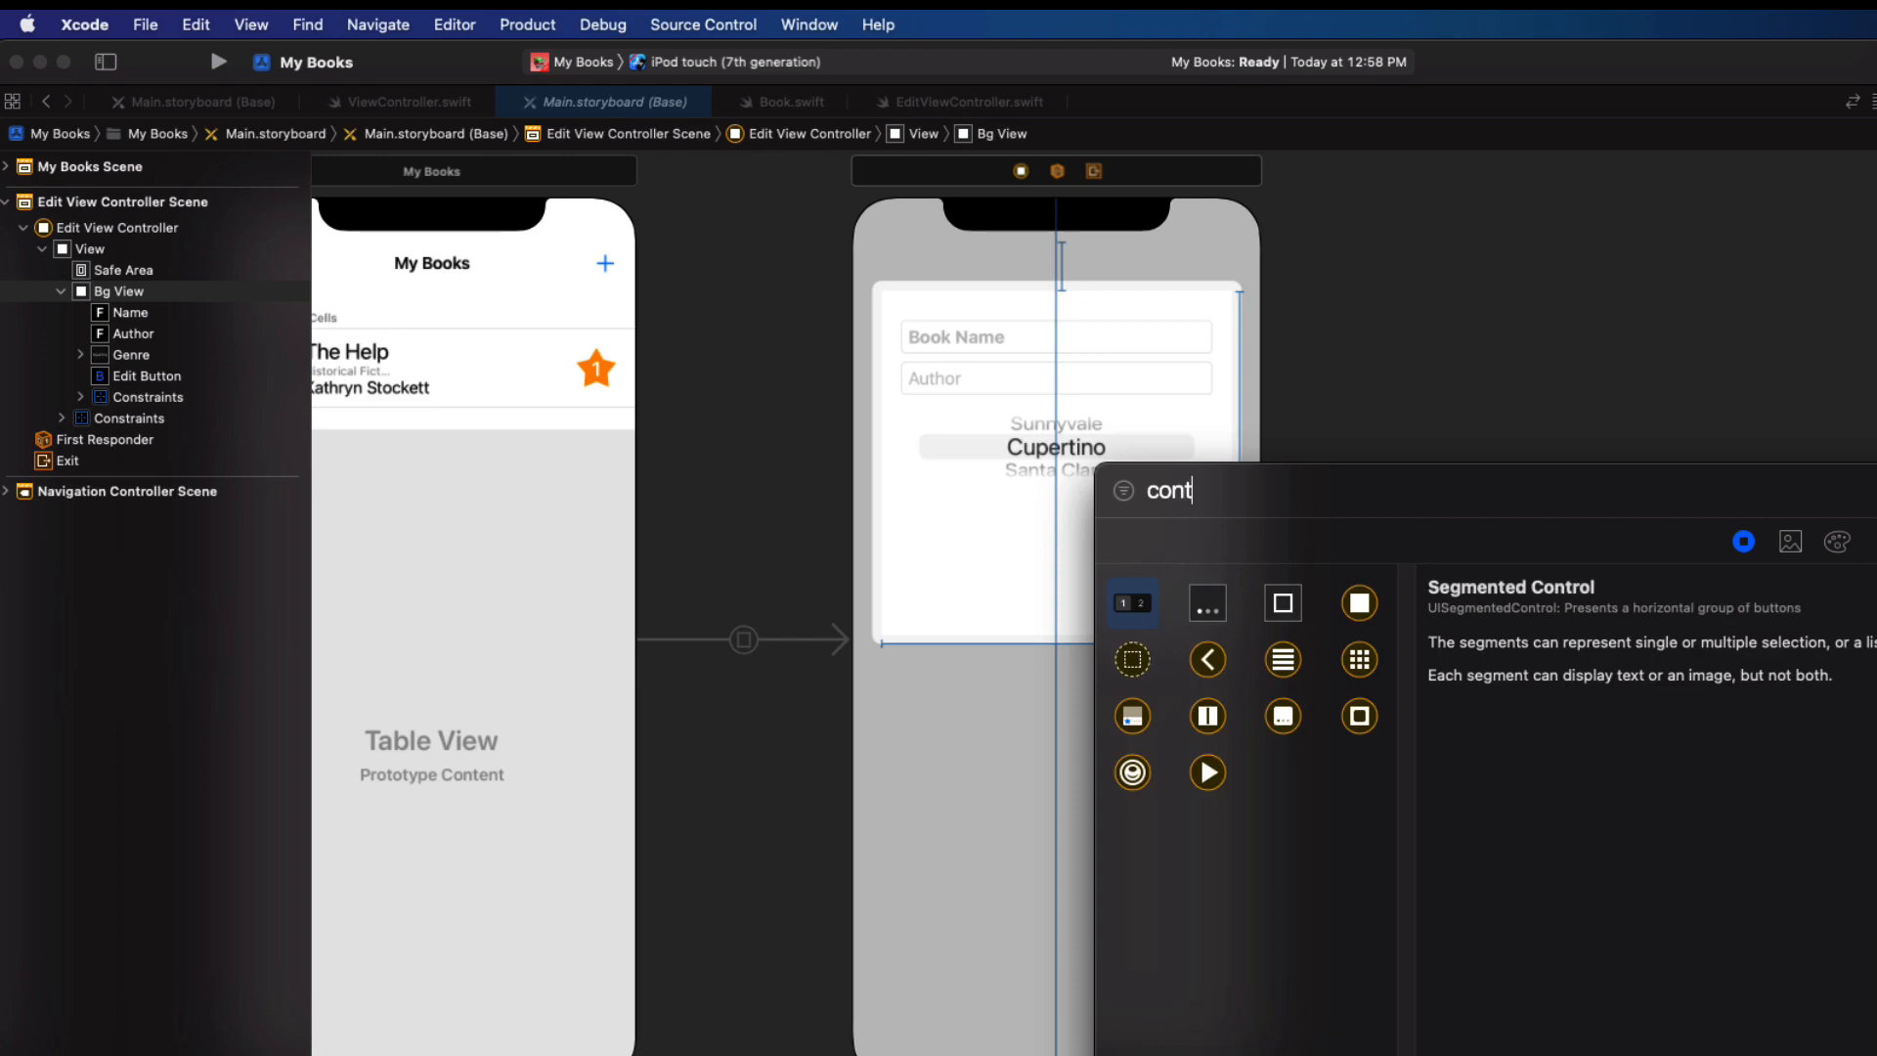
type("a")
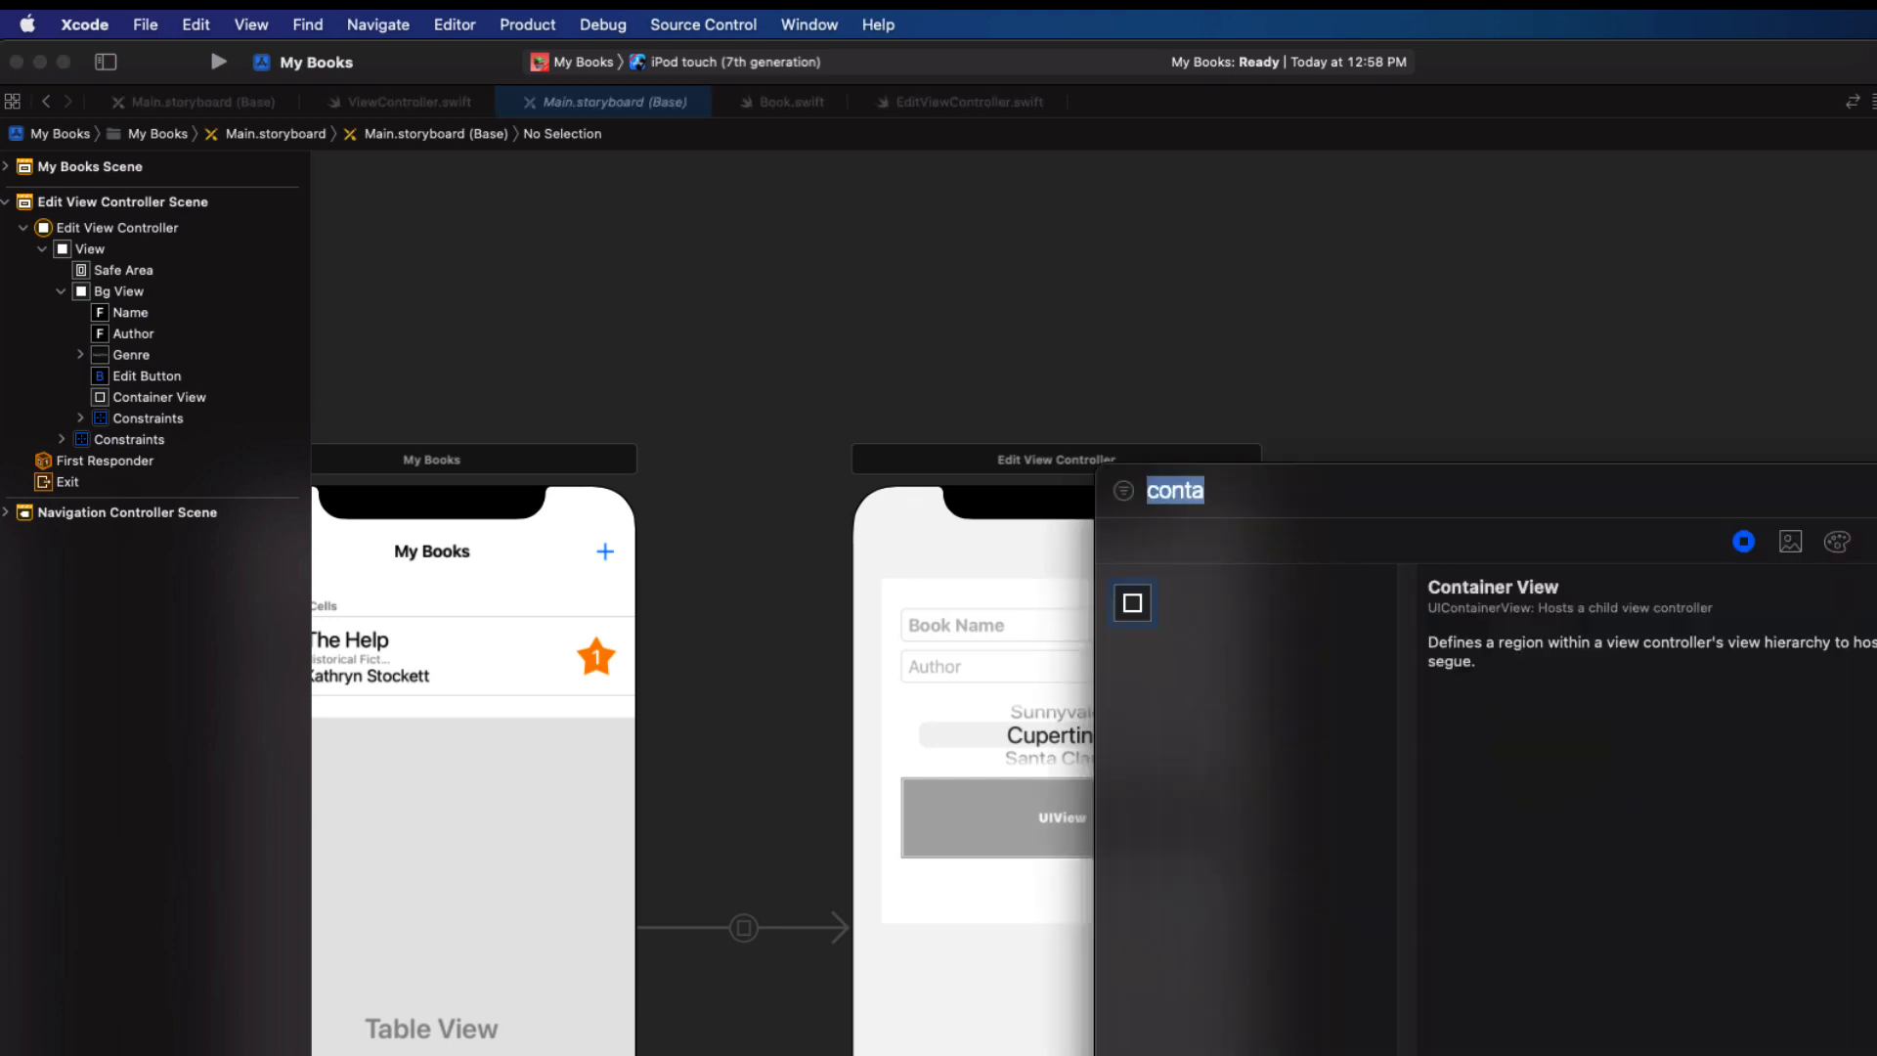
type("hos")
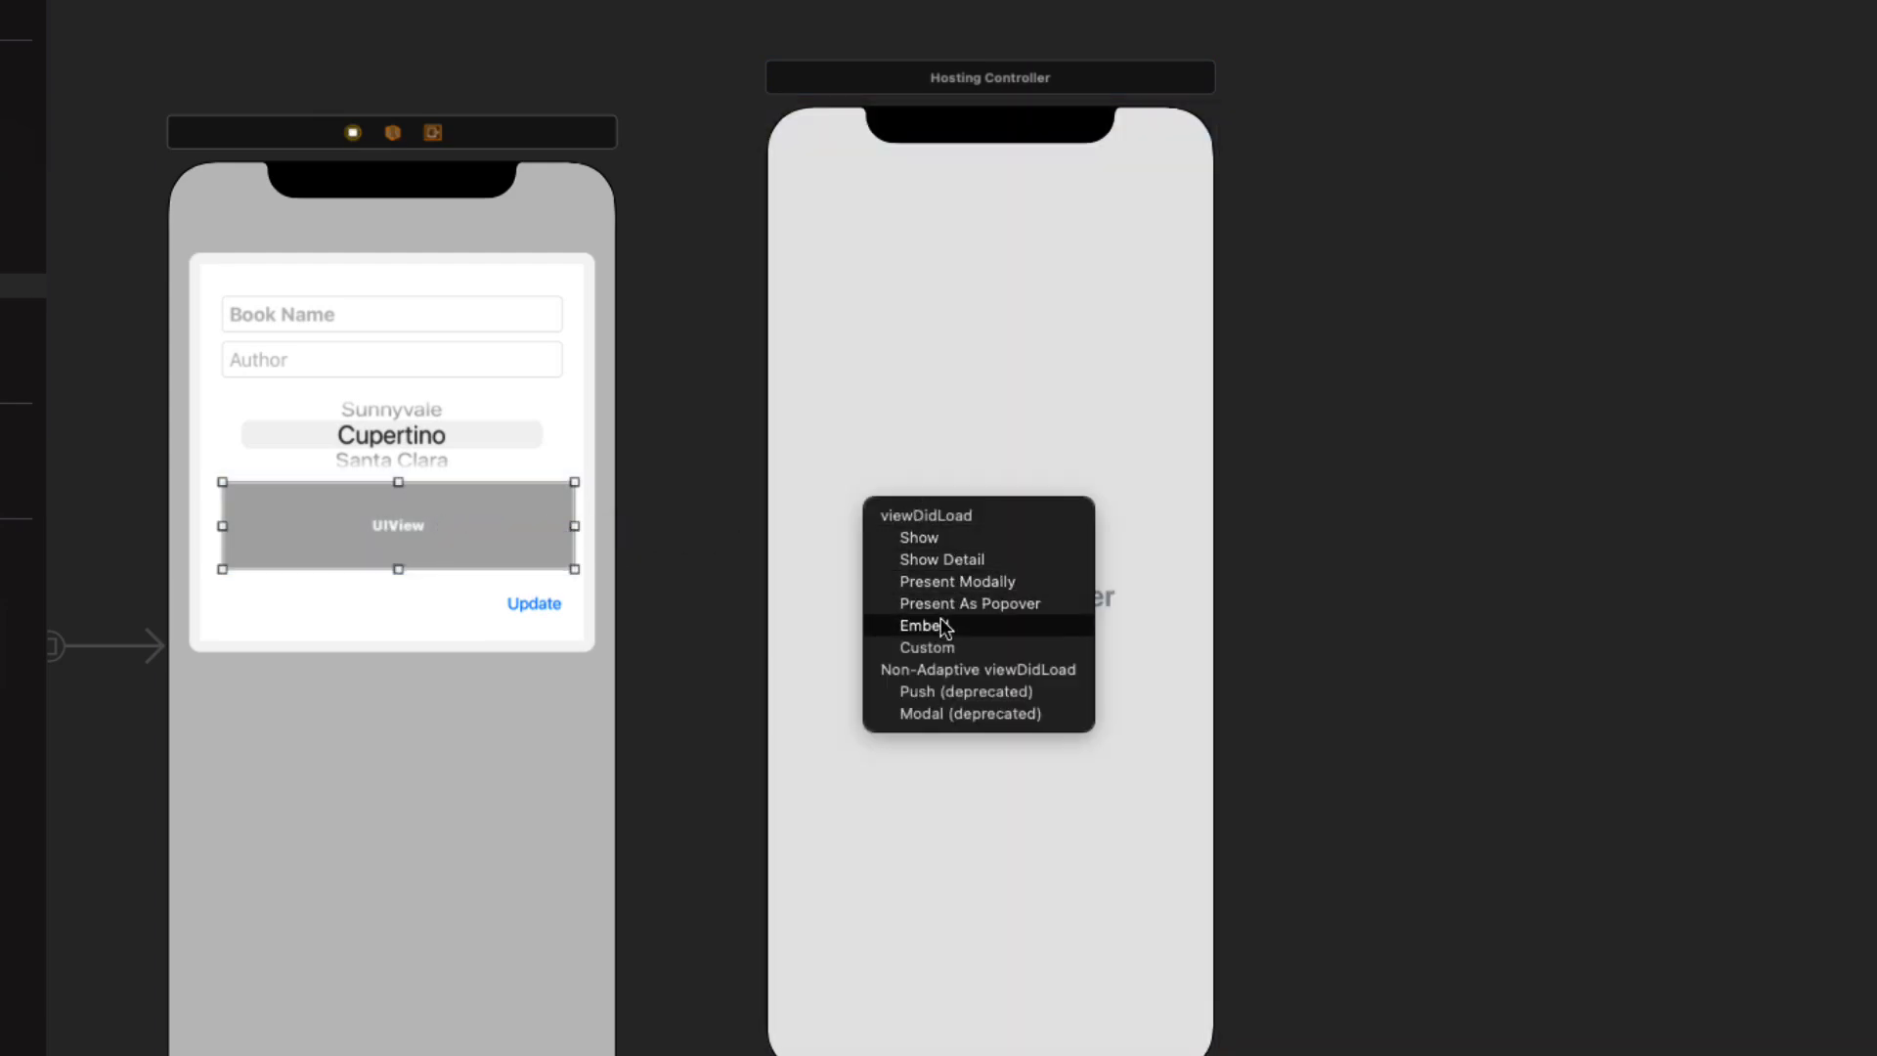
- Embed the Hosting Controller in the container view via an Embed segue
left_click(922, 625)
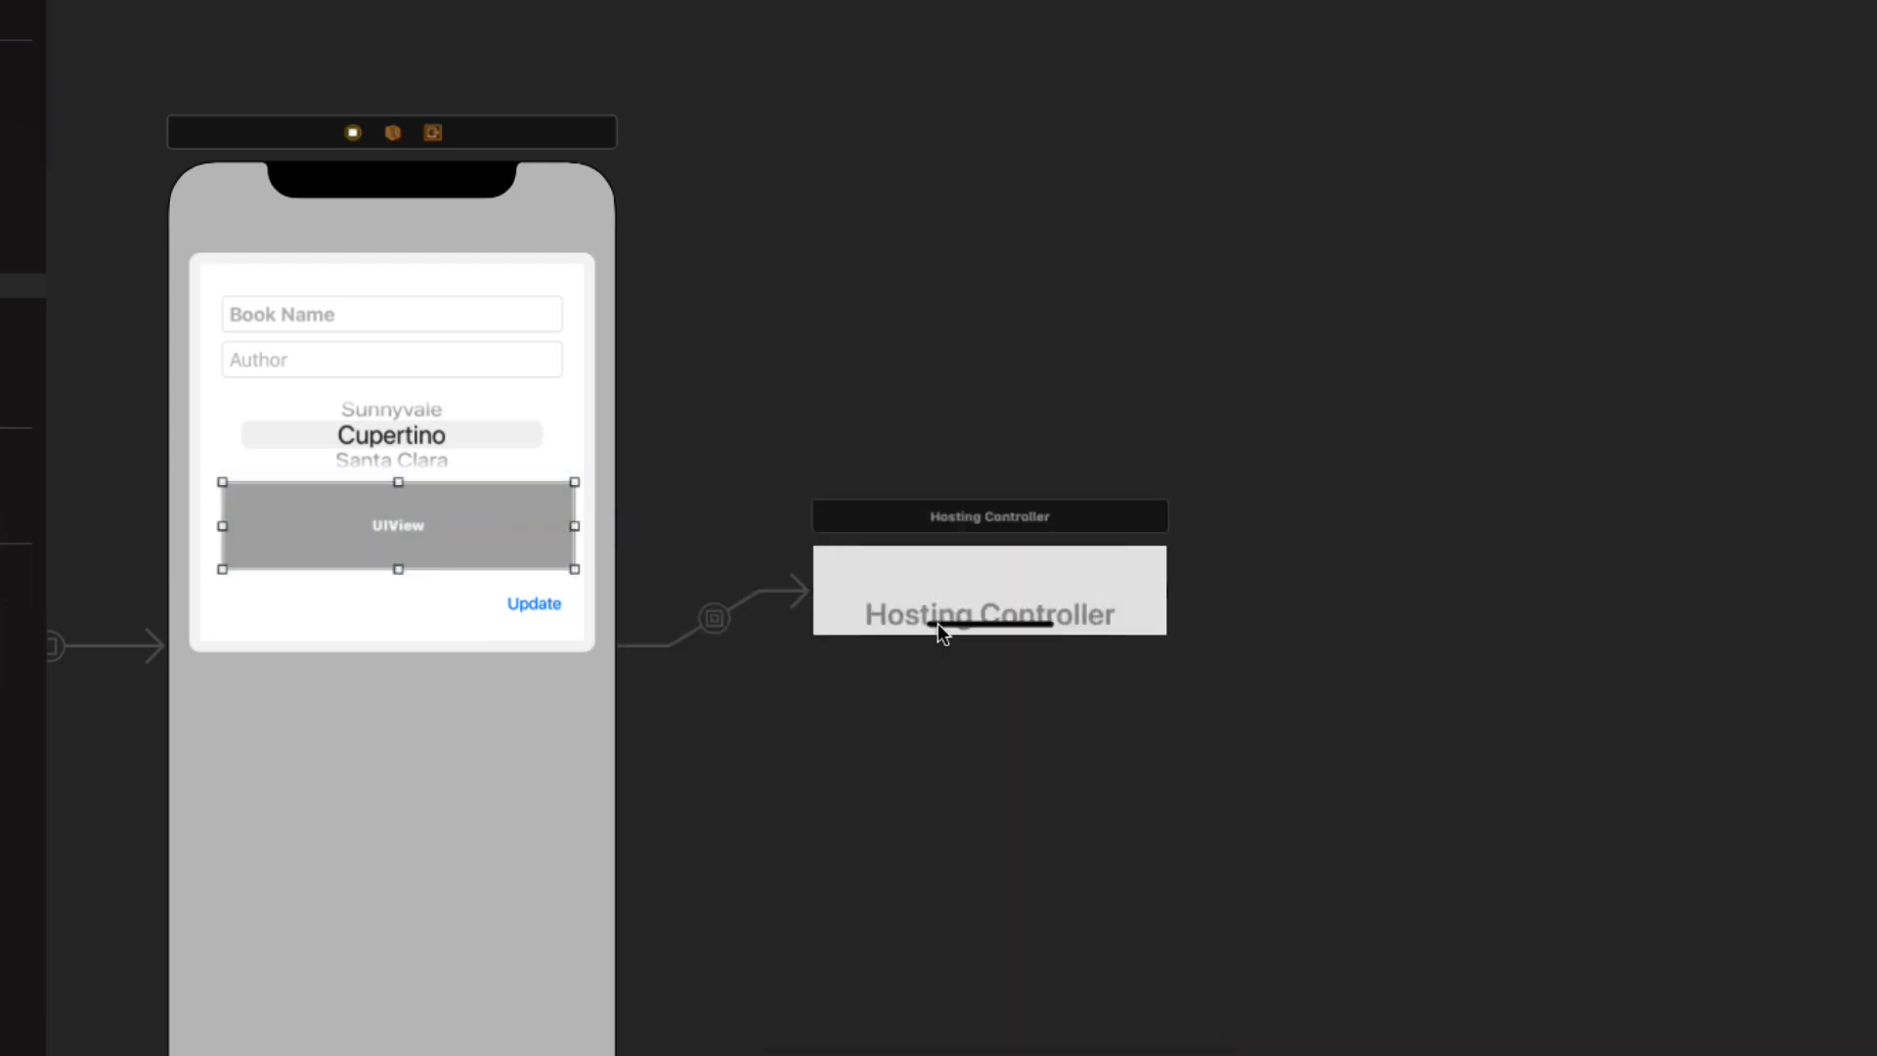
mouse_move(1157, 793)
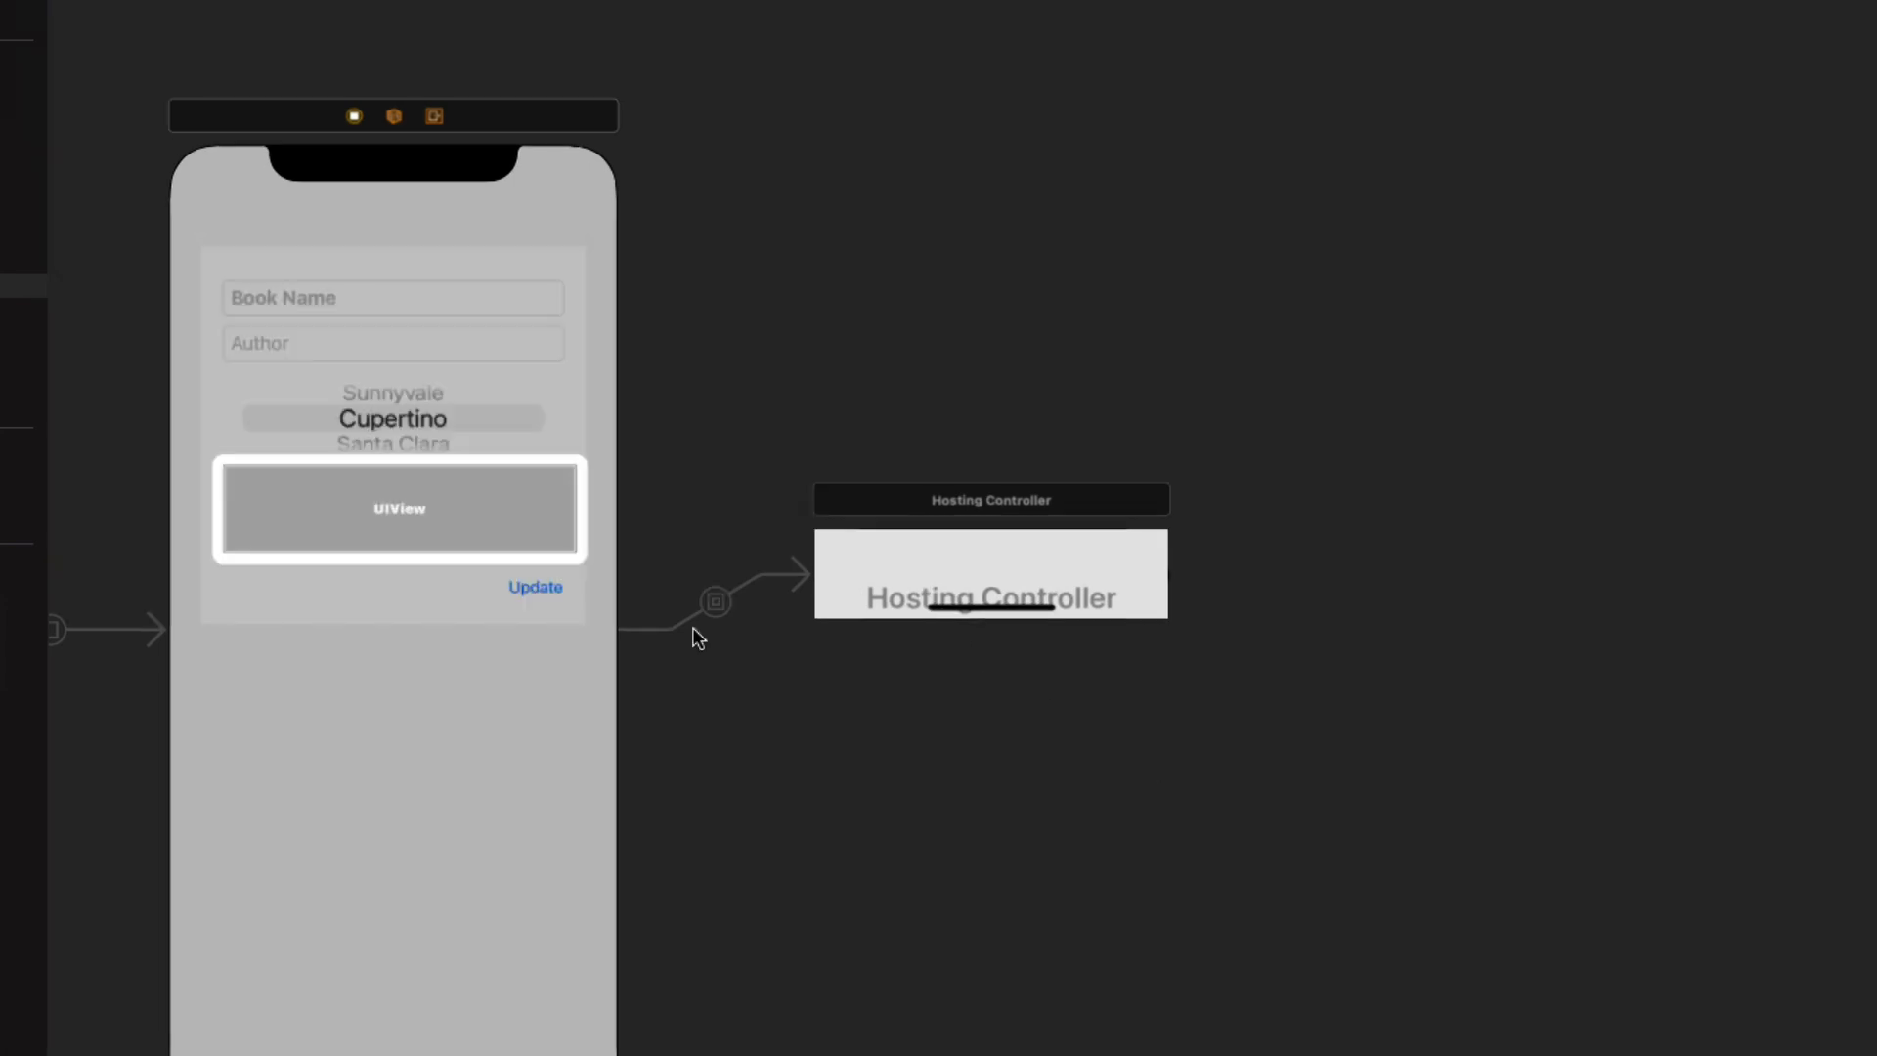
left_click(399, 508)
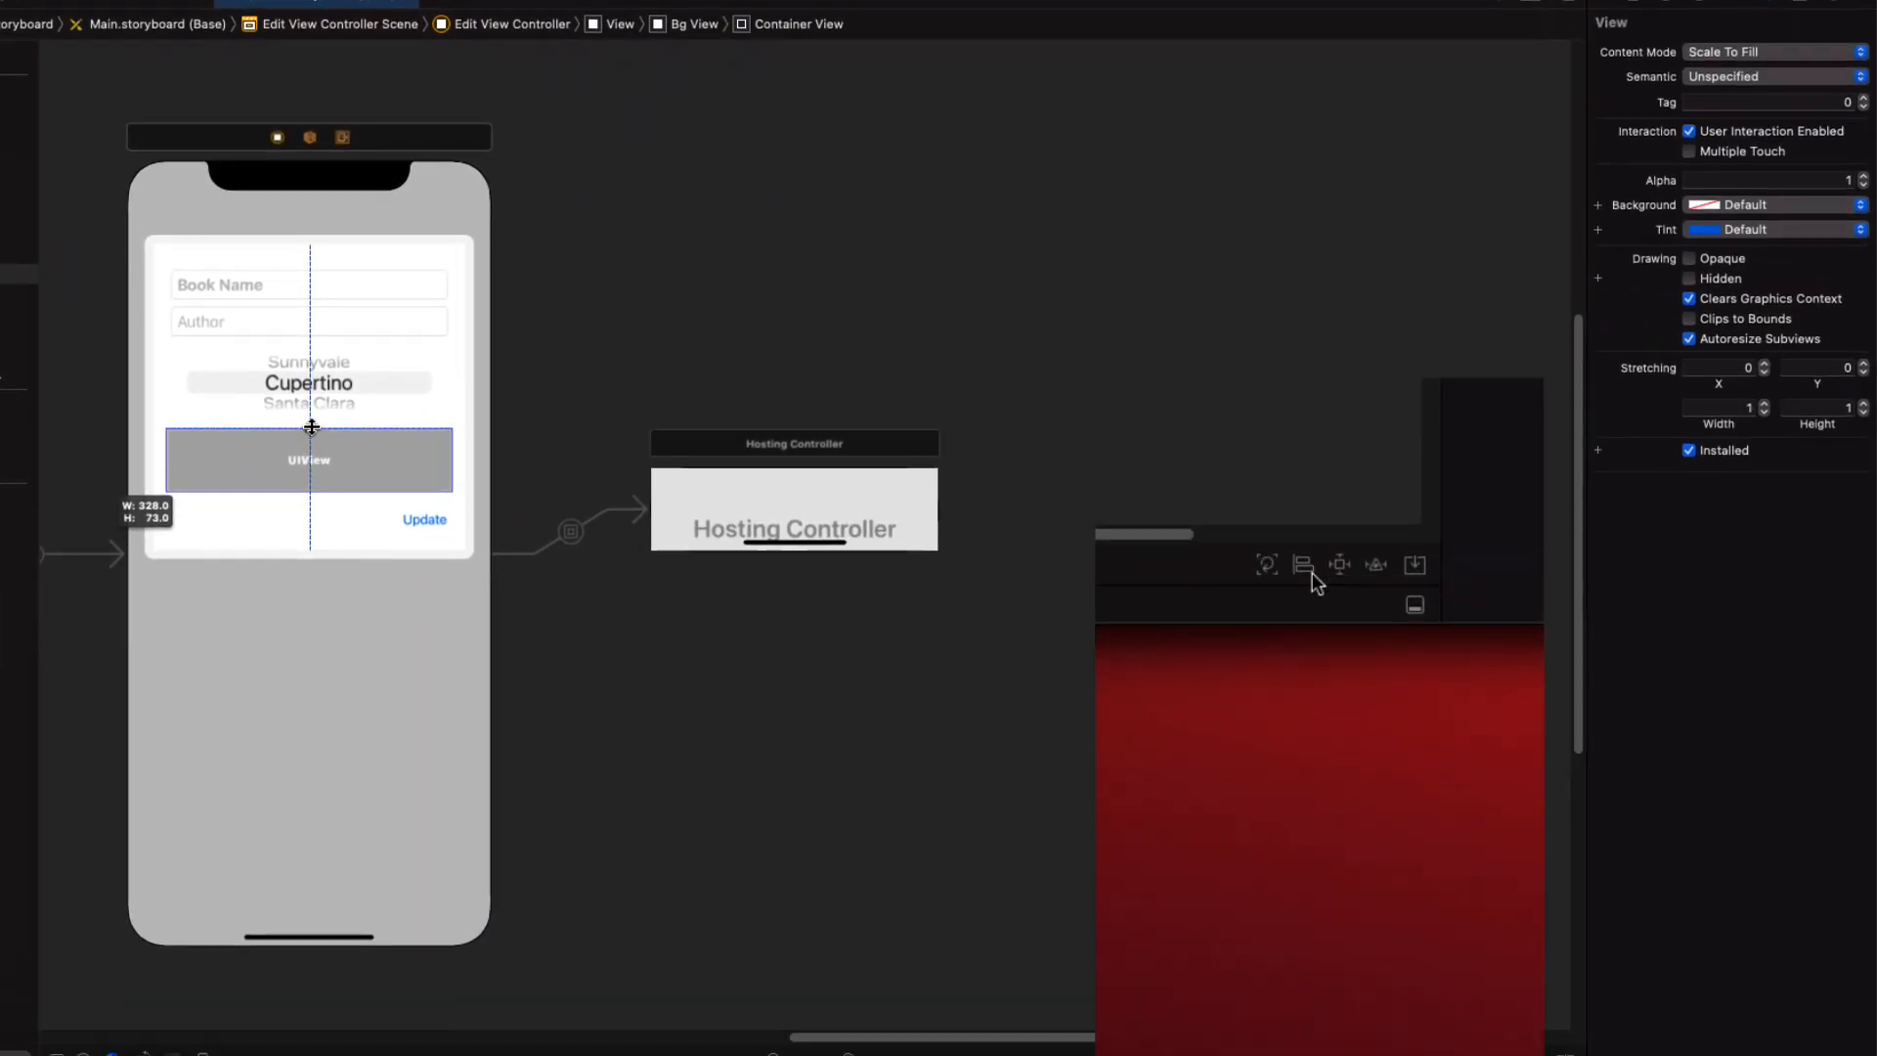
- Constrain the container view to stay horizontally centred in its parent
left_click(1303, 565)
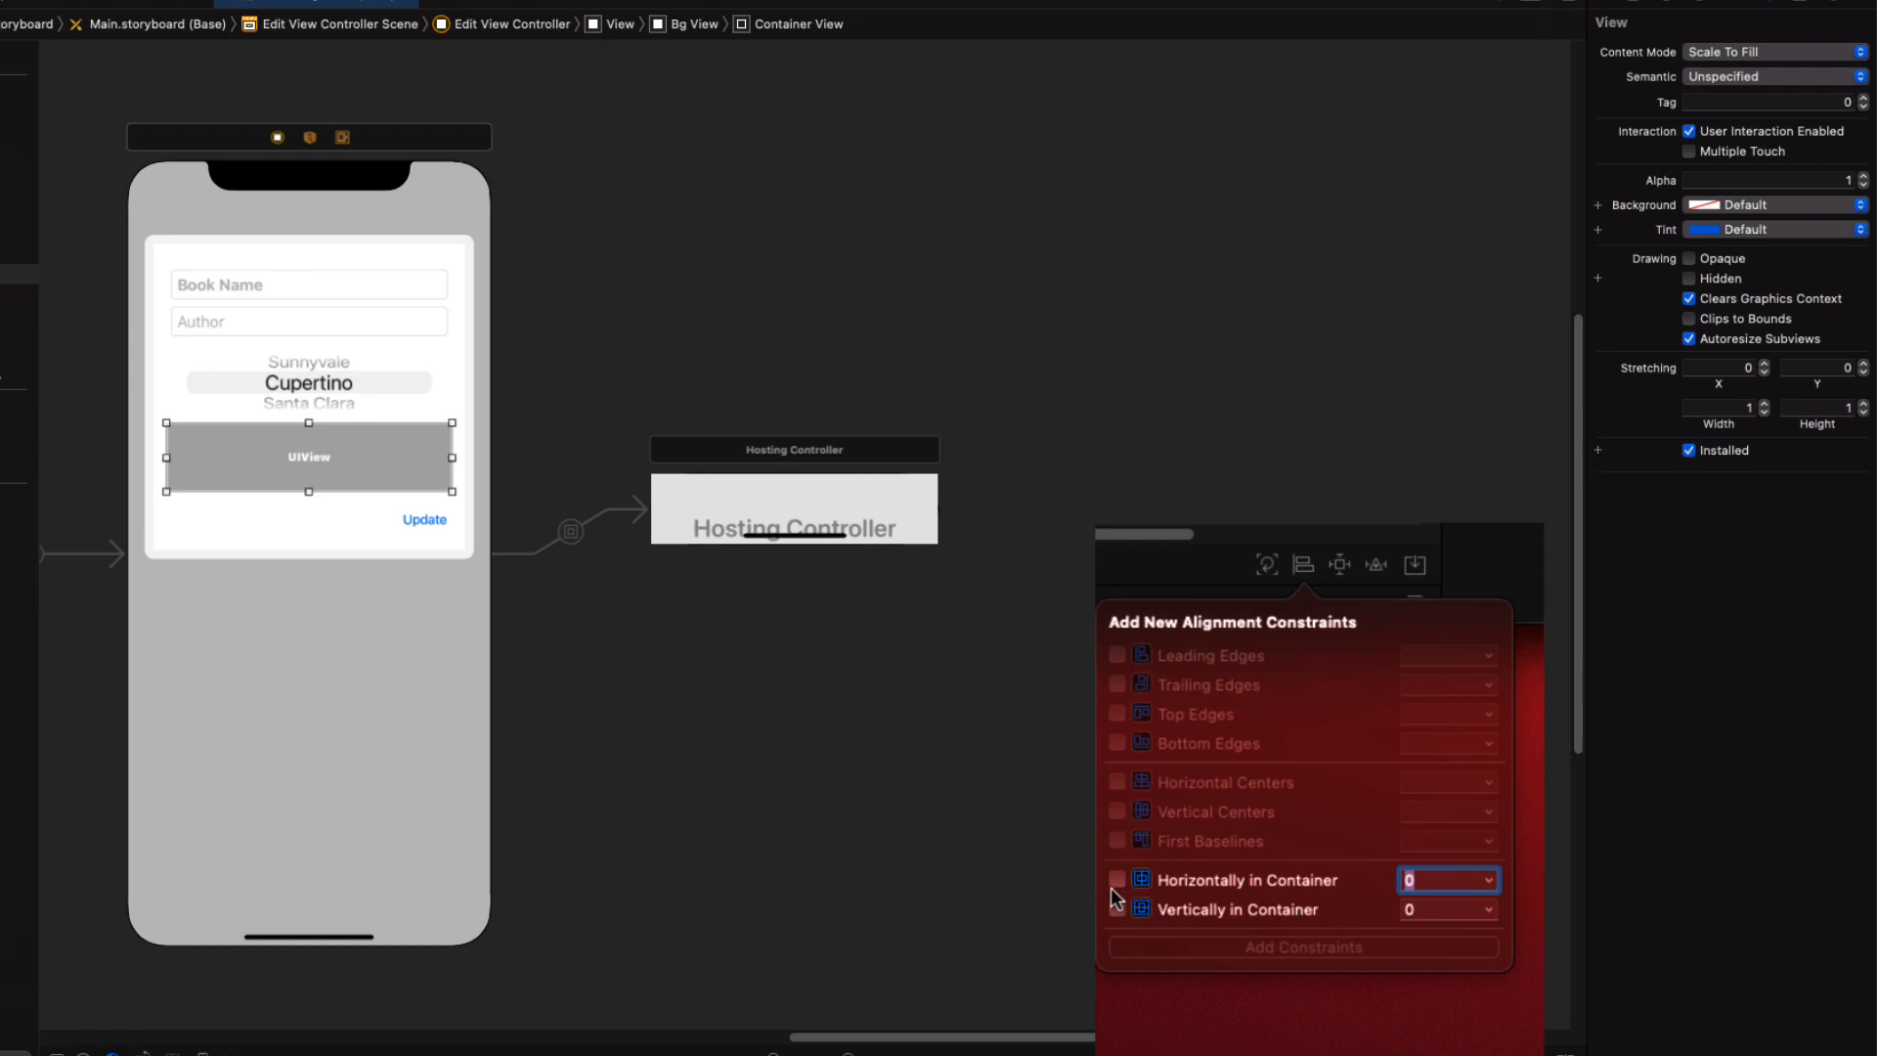
left_click(1117, 880)
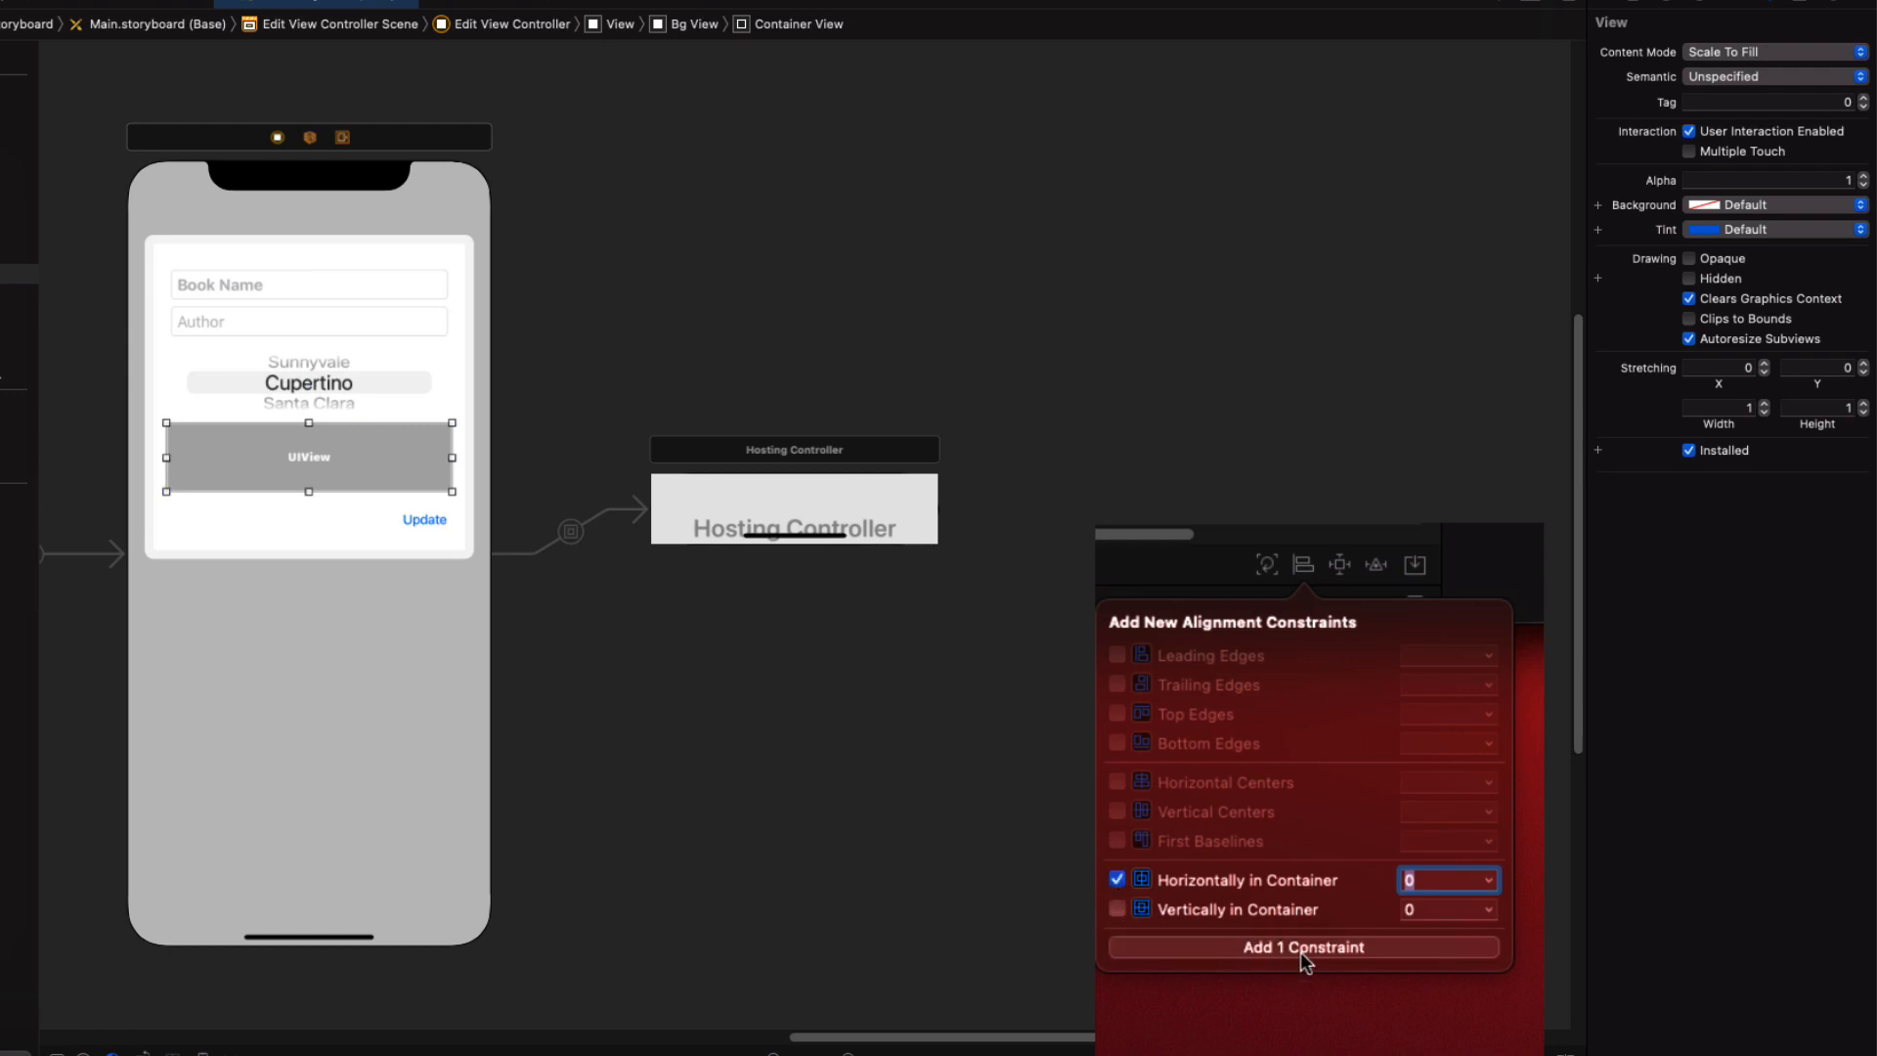
left_click(1301, 948)
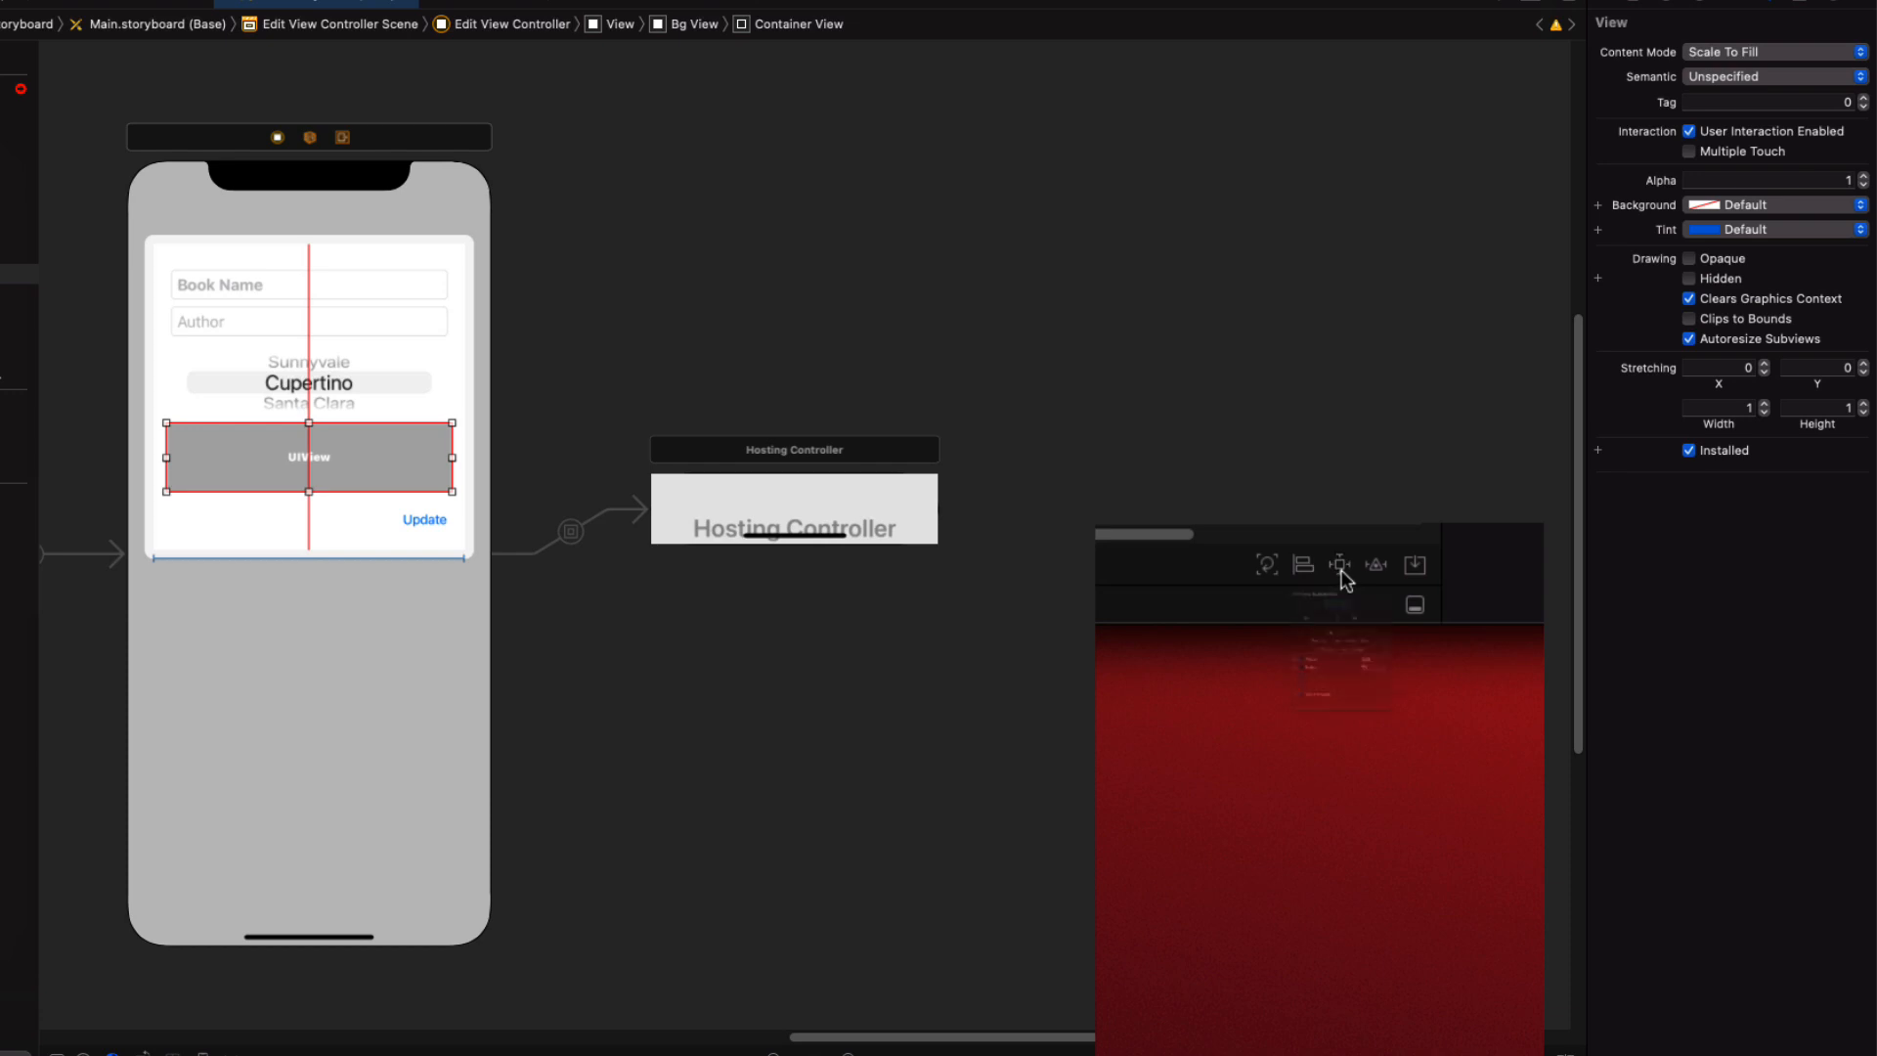
- Pin the container view's width and height at 328 by 73
left_click(1339, 564)
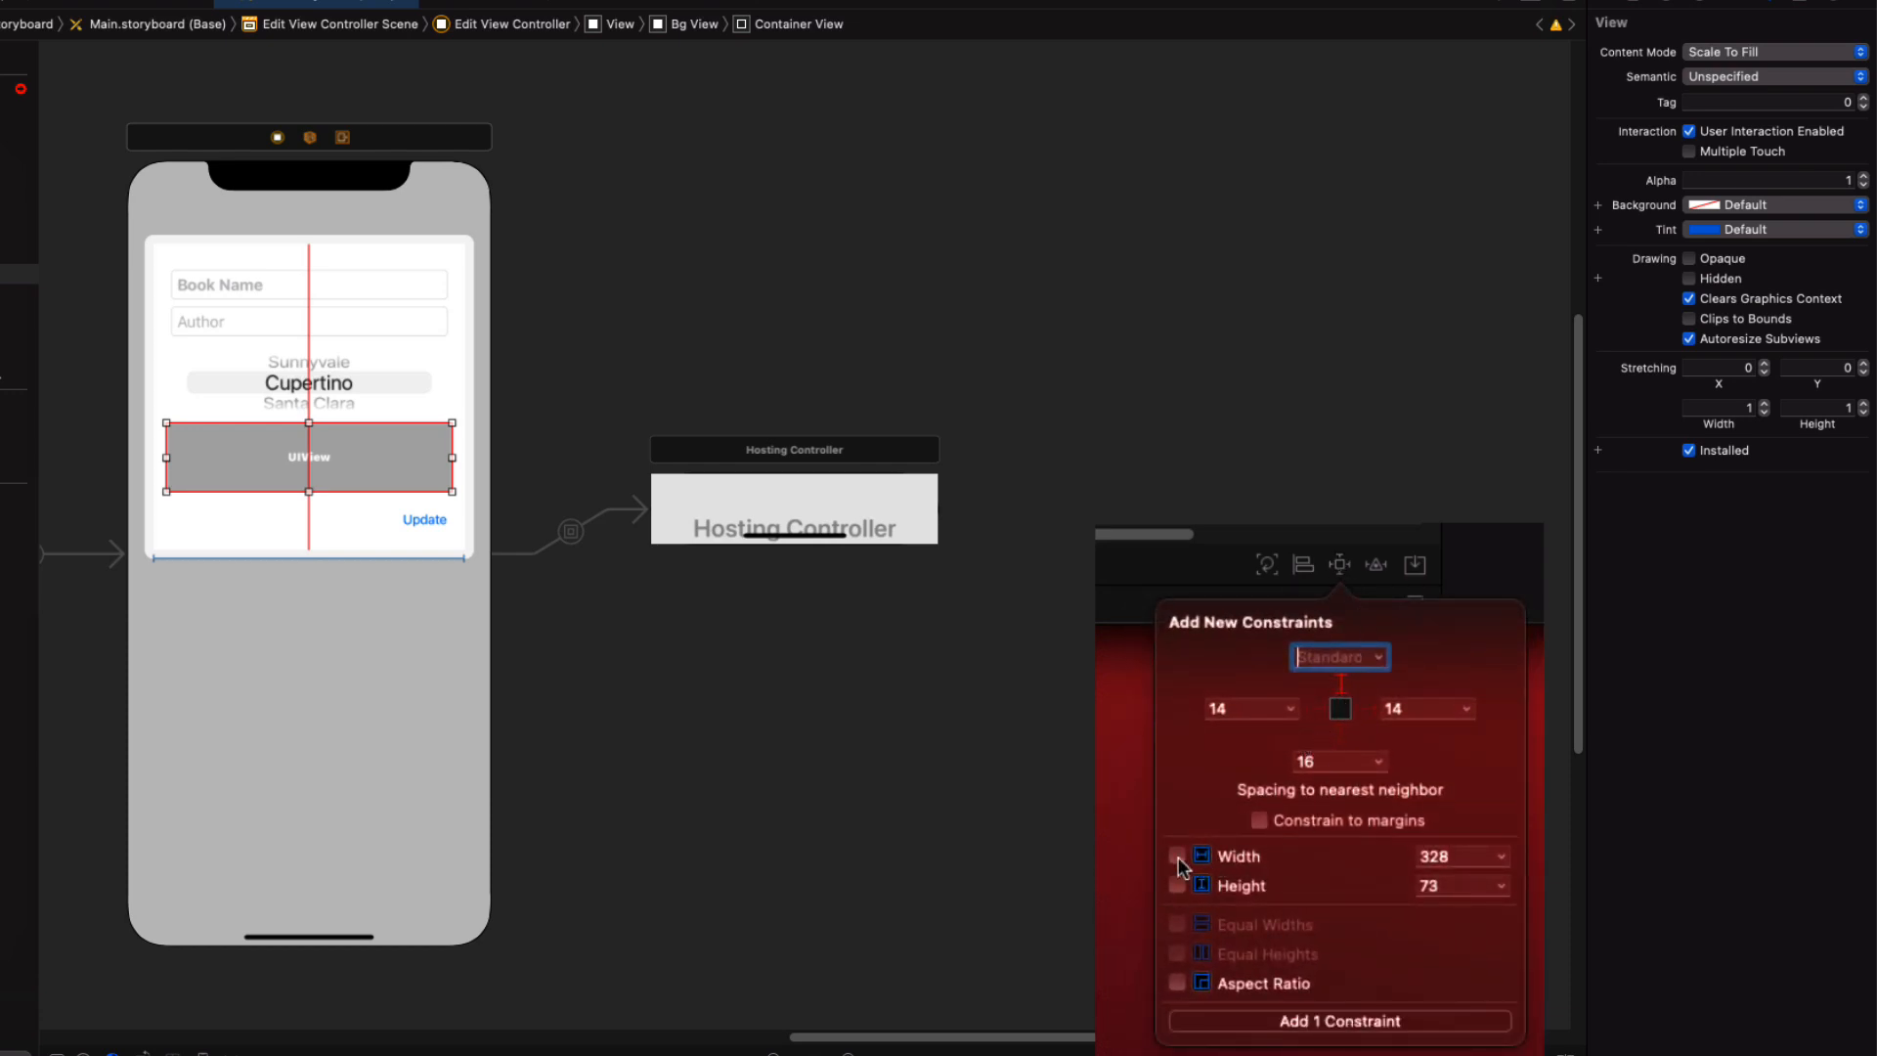
left_click(1177, 855)
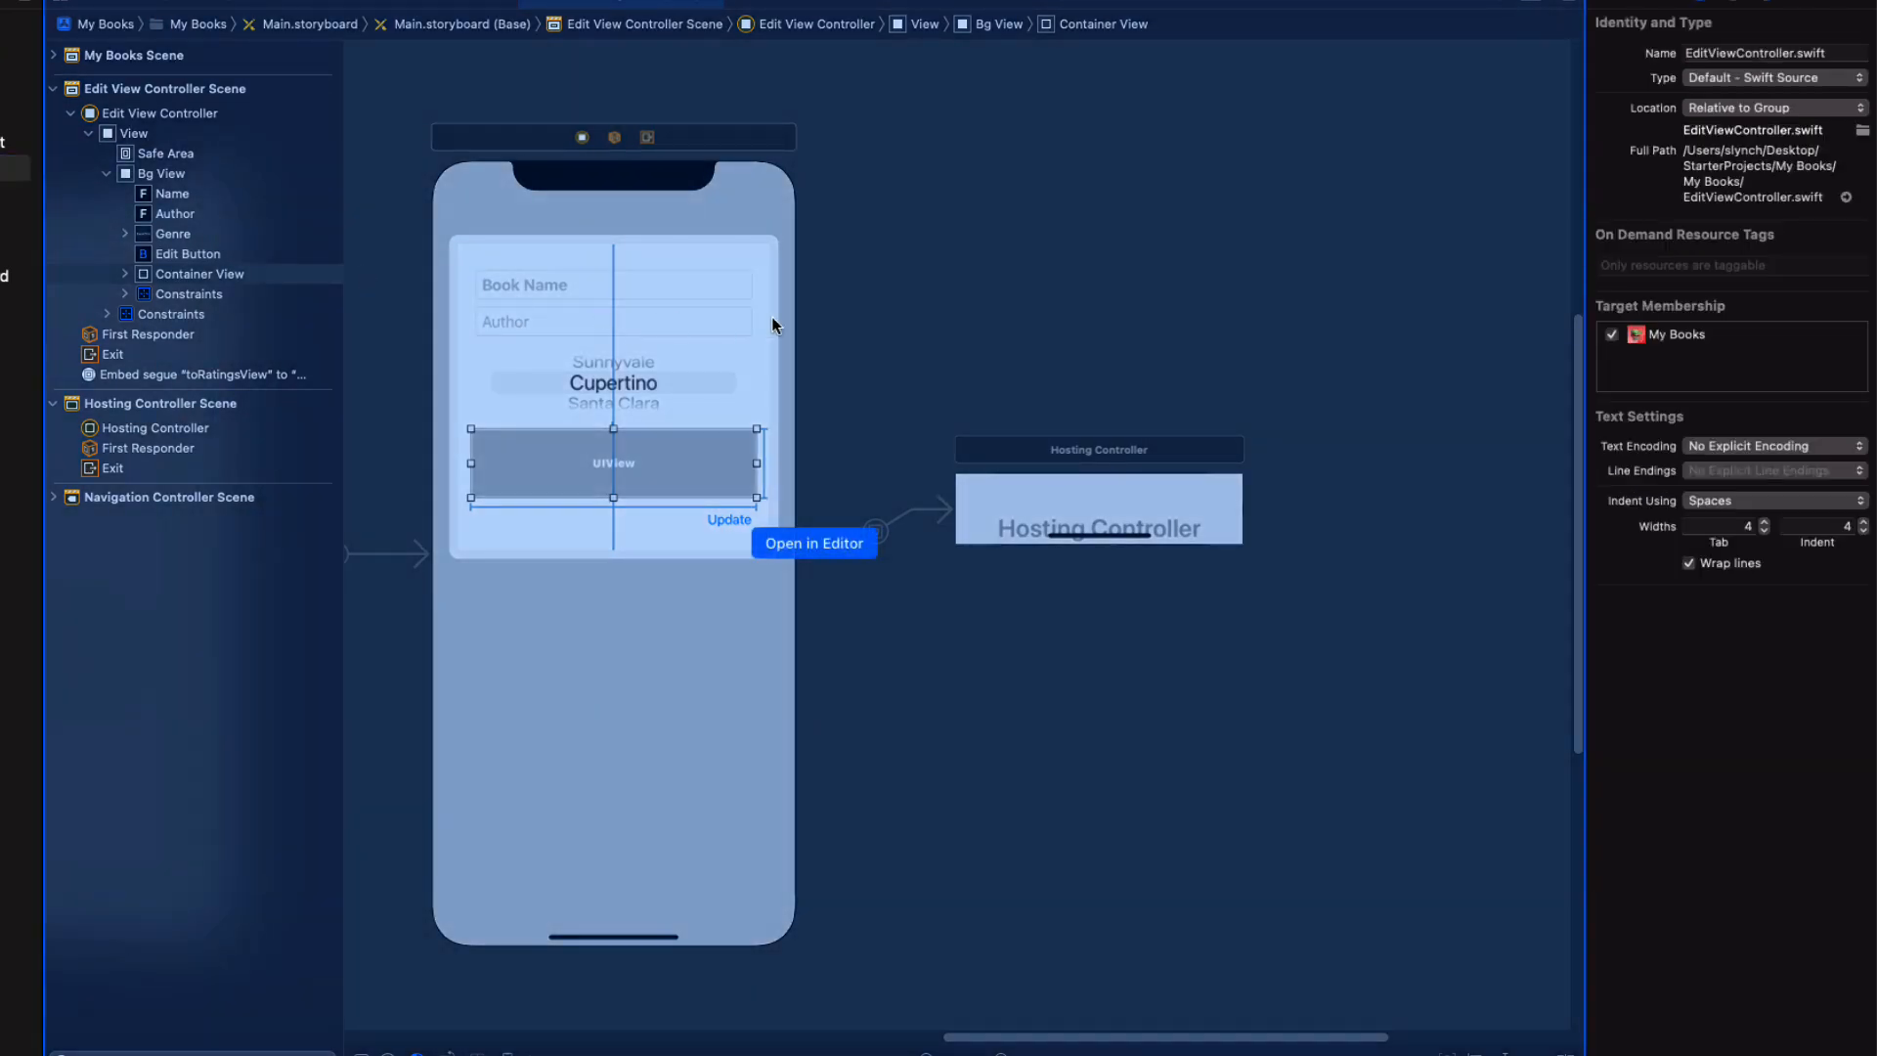
- Connect the embed segue to a new toRatingsView segue action in EditViewController.swift
left_click(813, 542)
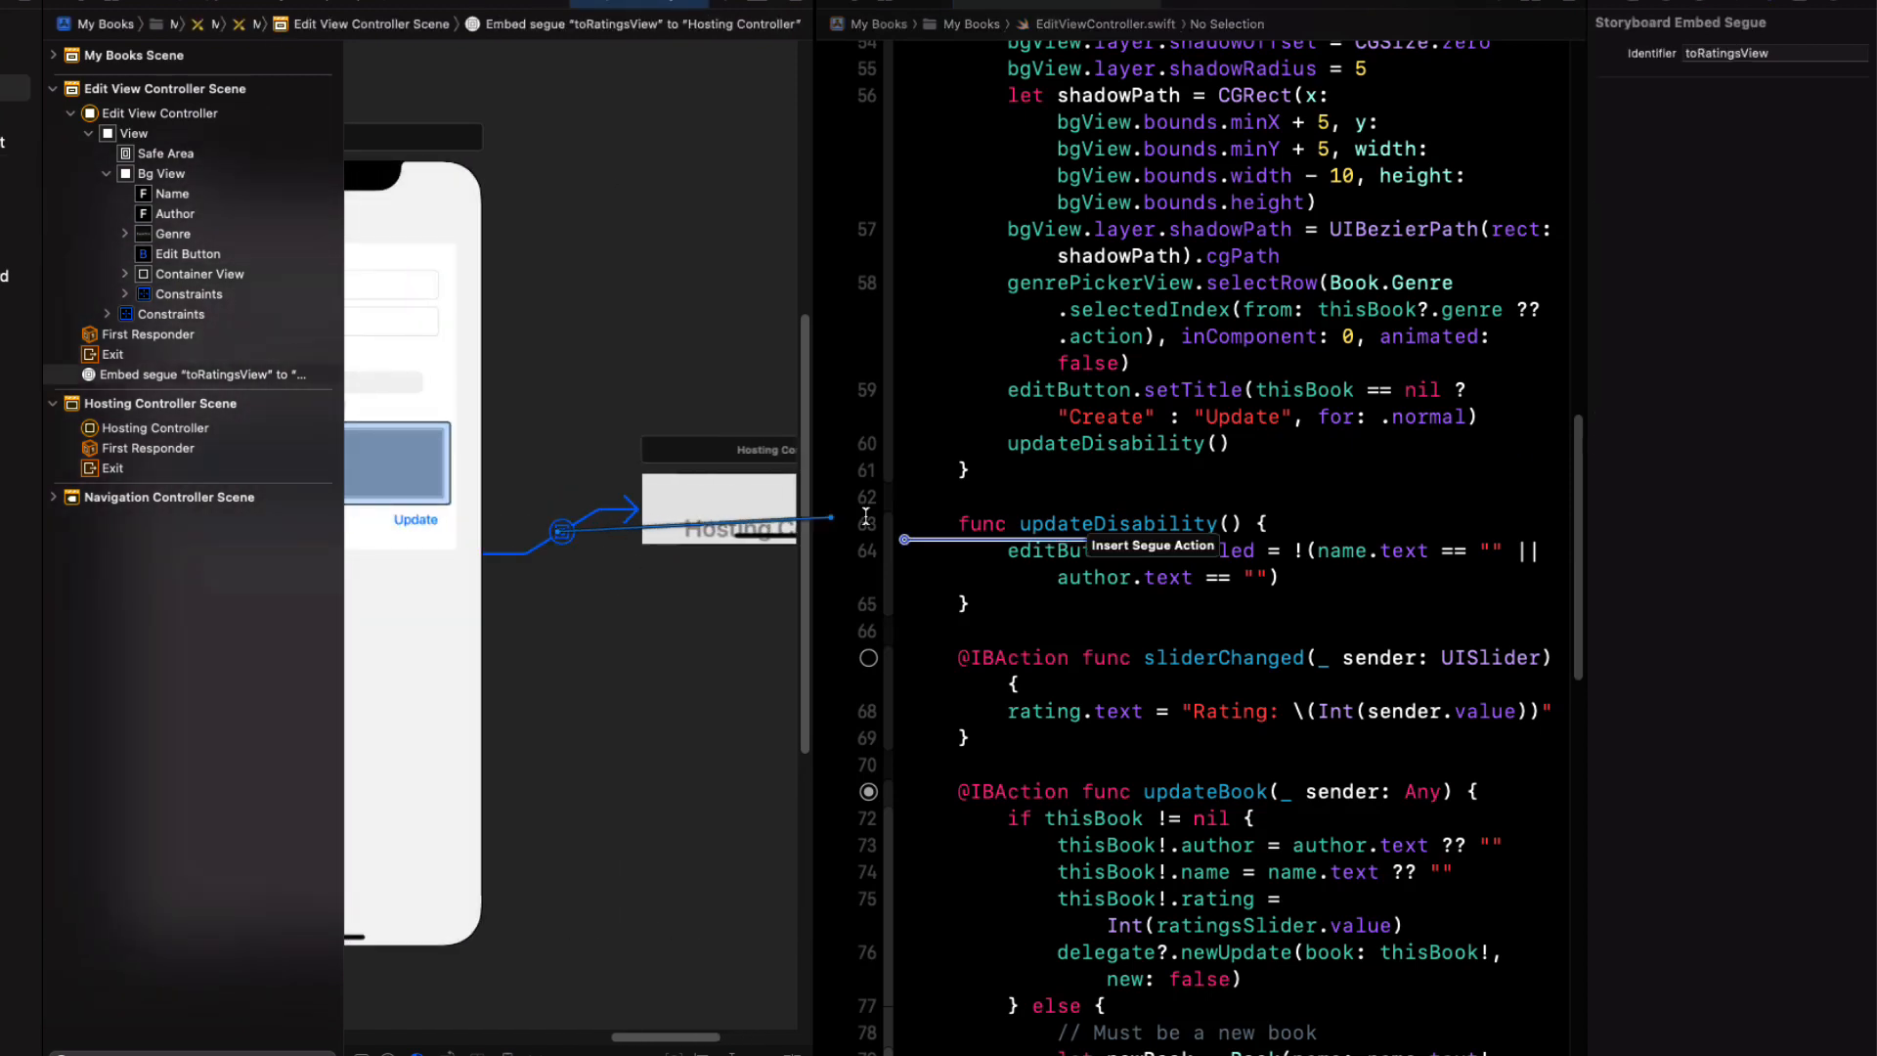
left_click(900, 540)
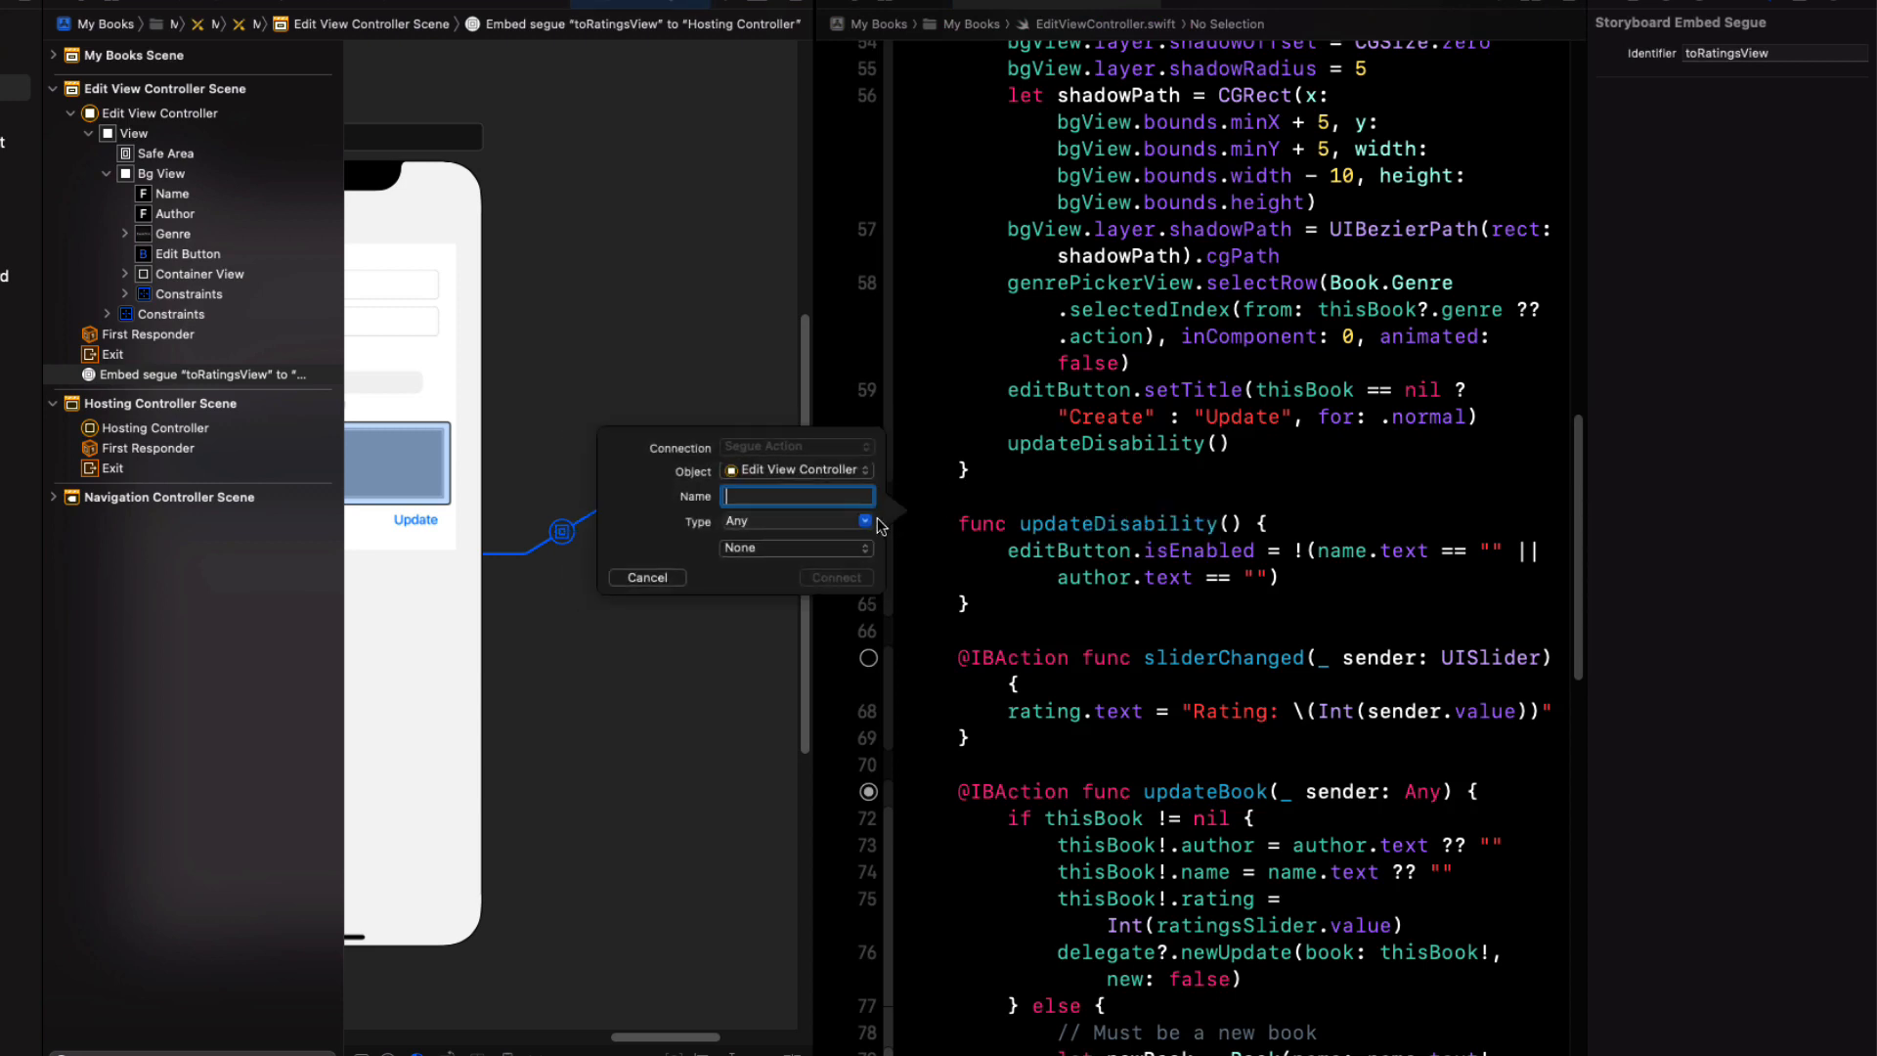
type("toRatingsView")
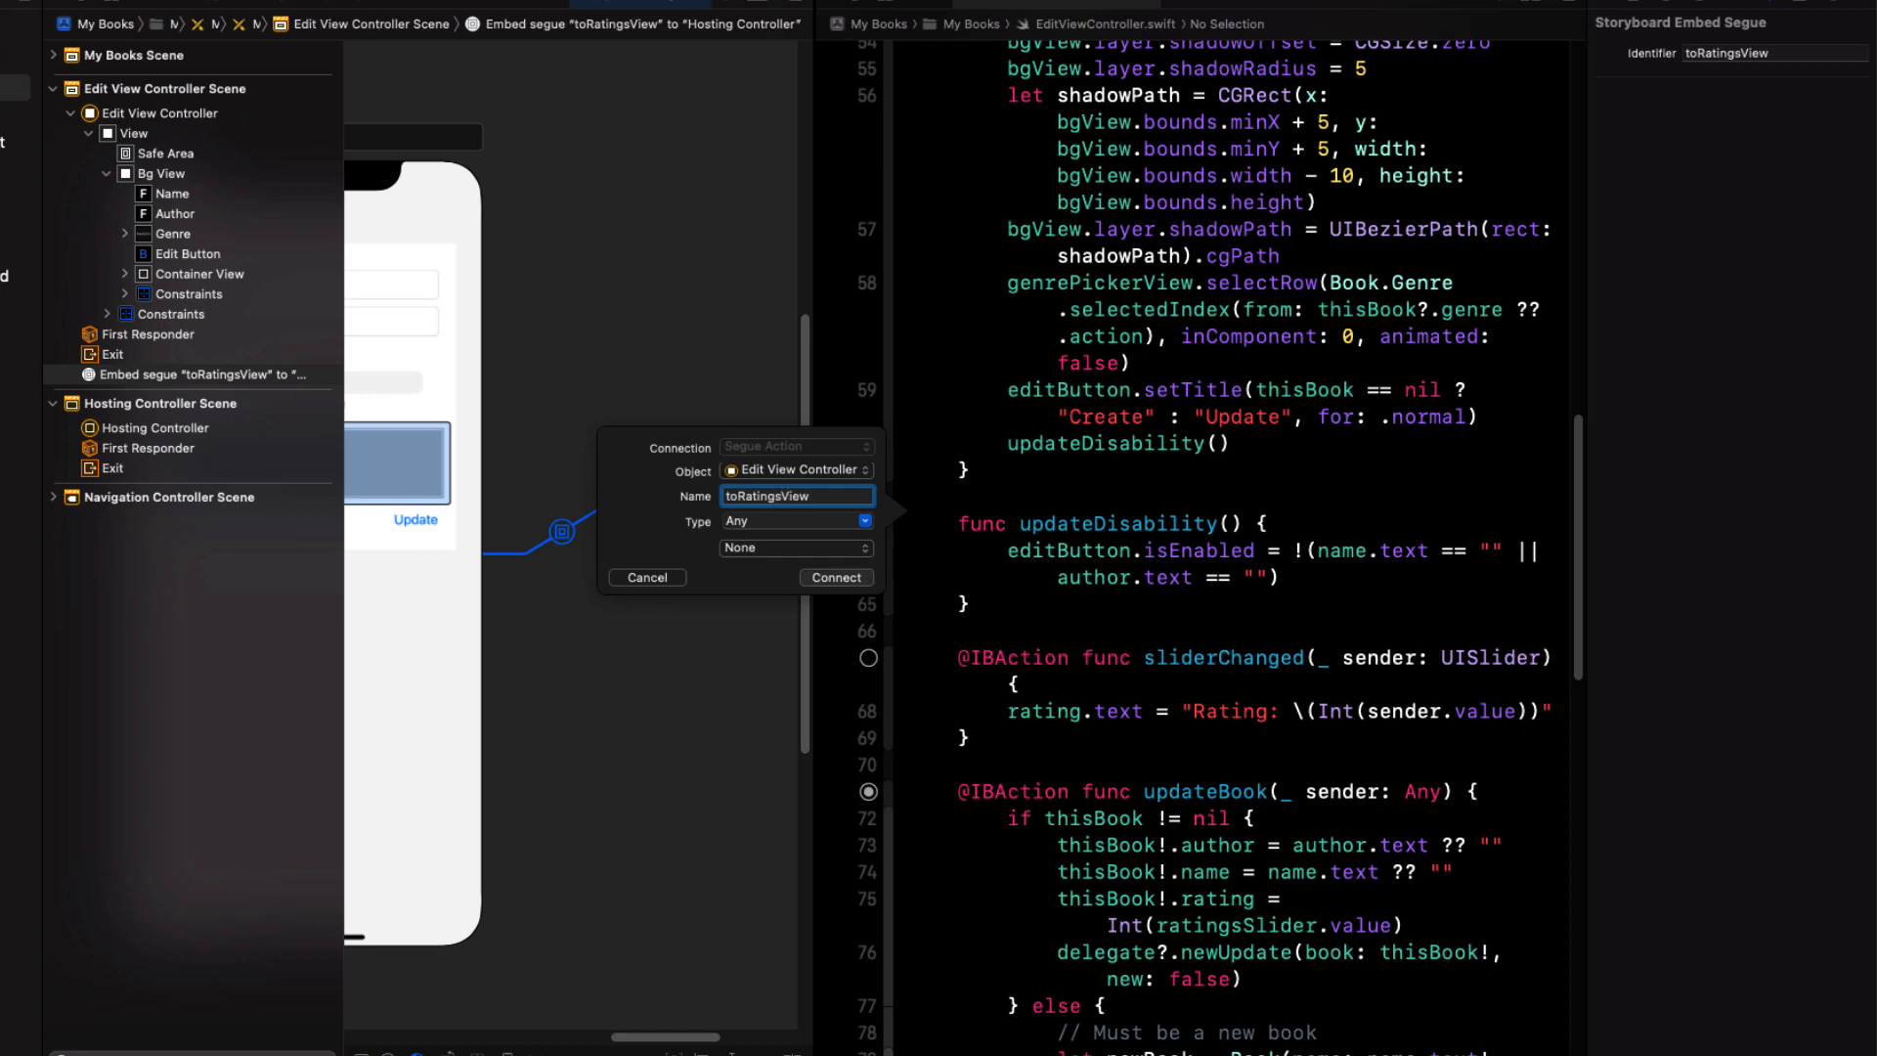
left_click(836, 577)
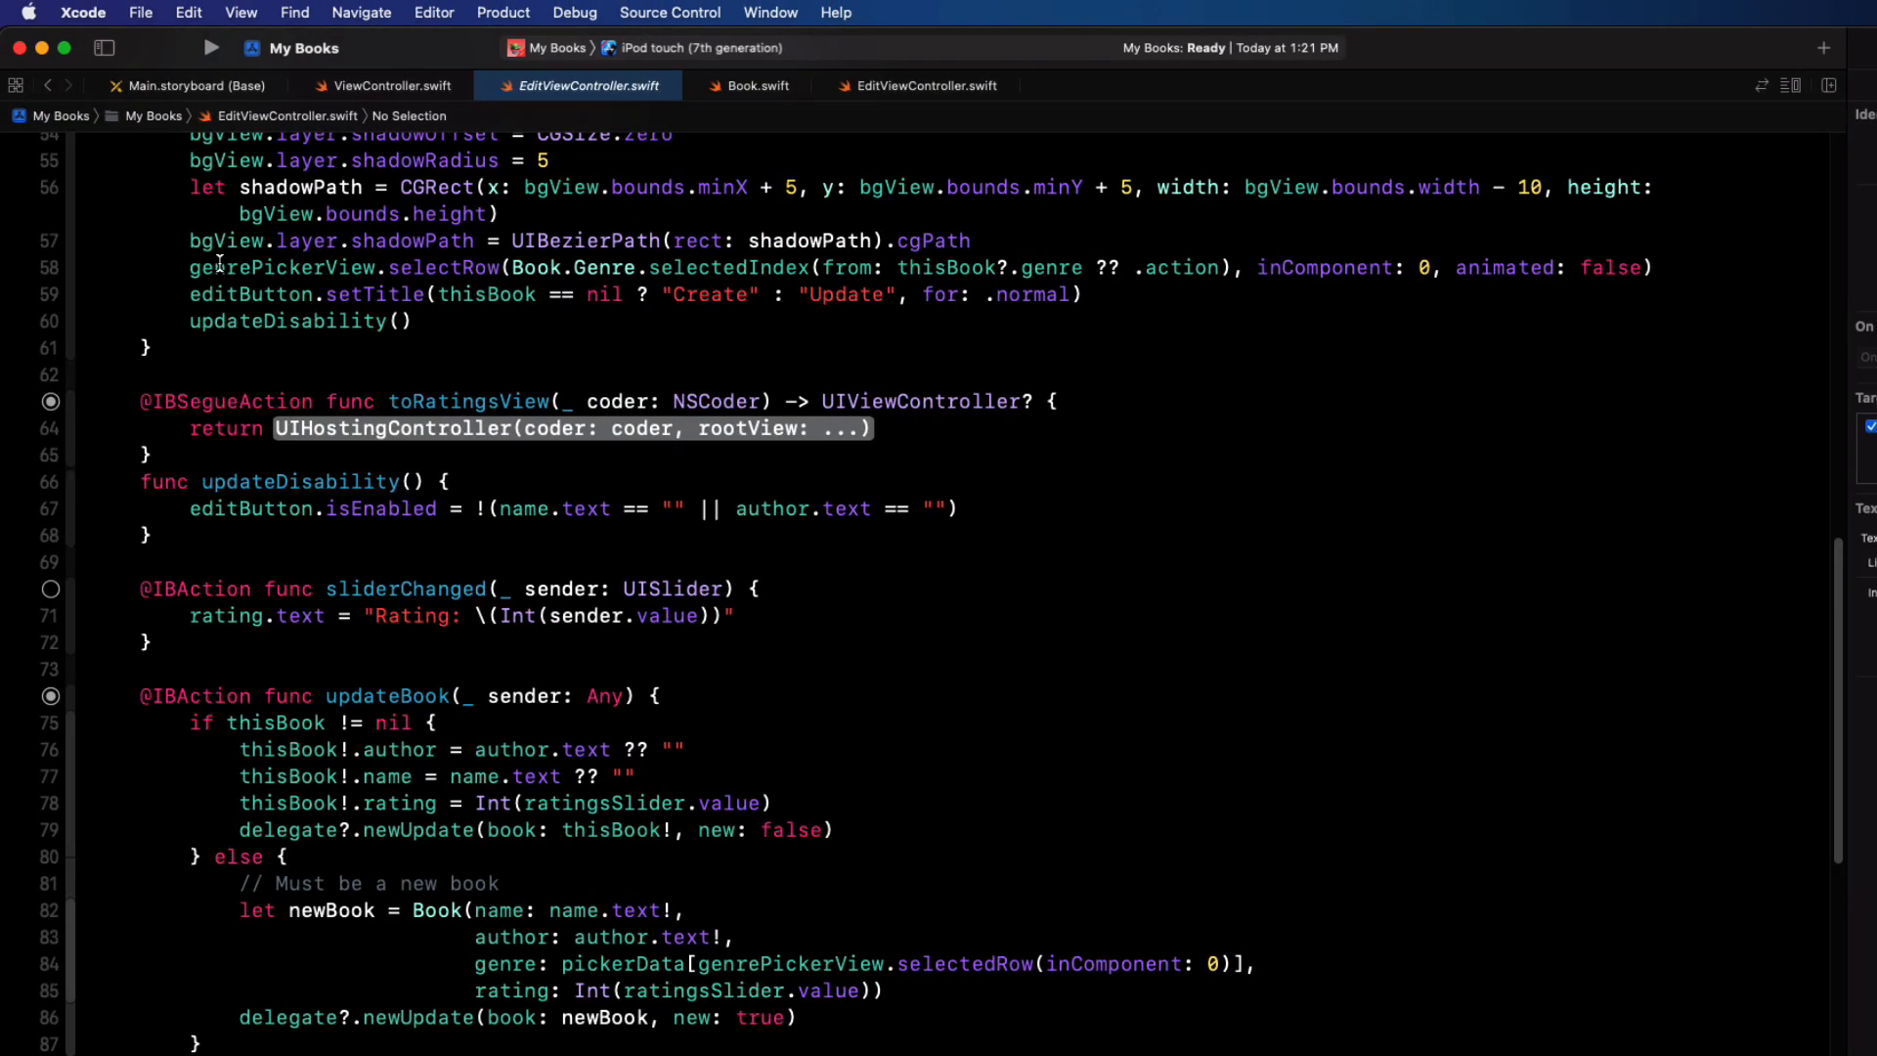
- Build the UIHostingController with coder and a RatingsView(currentRating:) root view
left_click(372, 428)
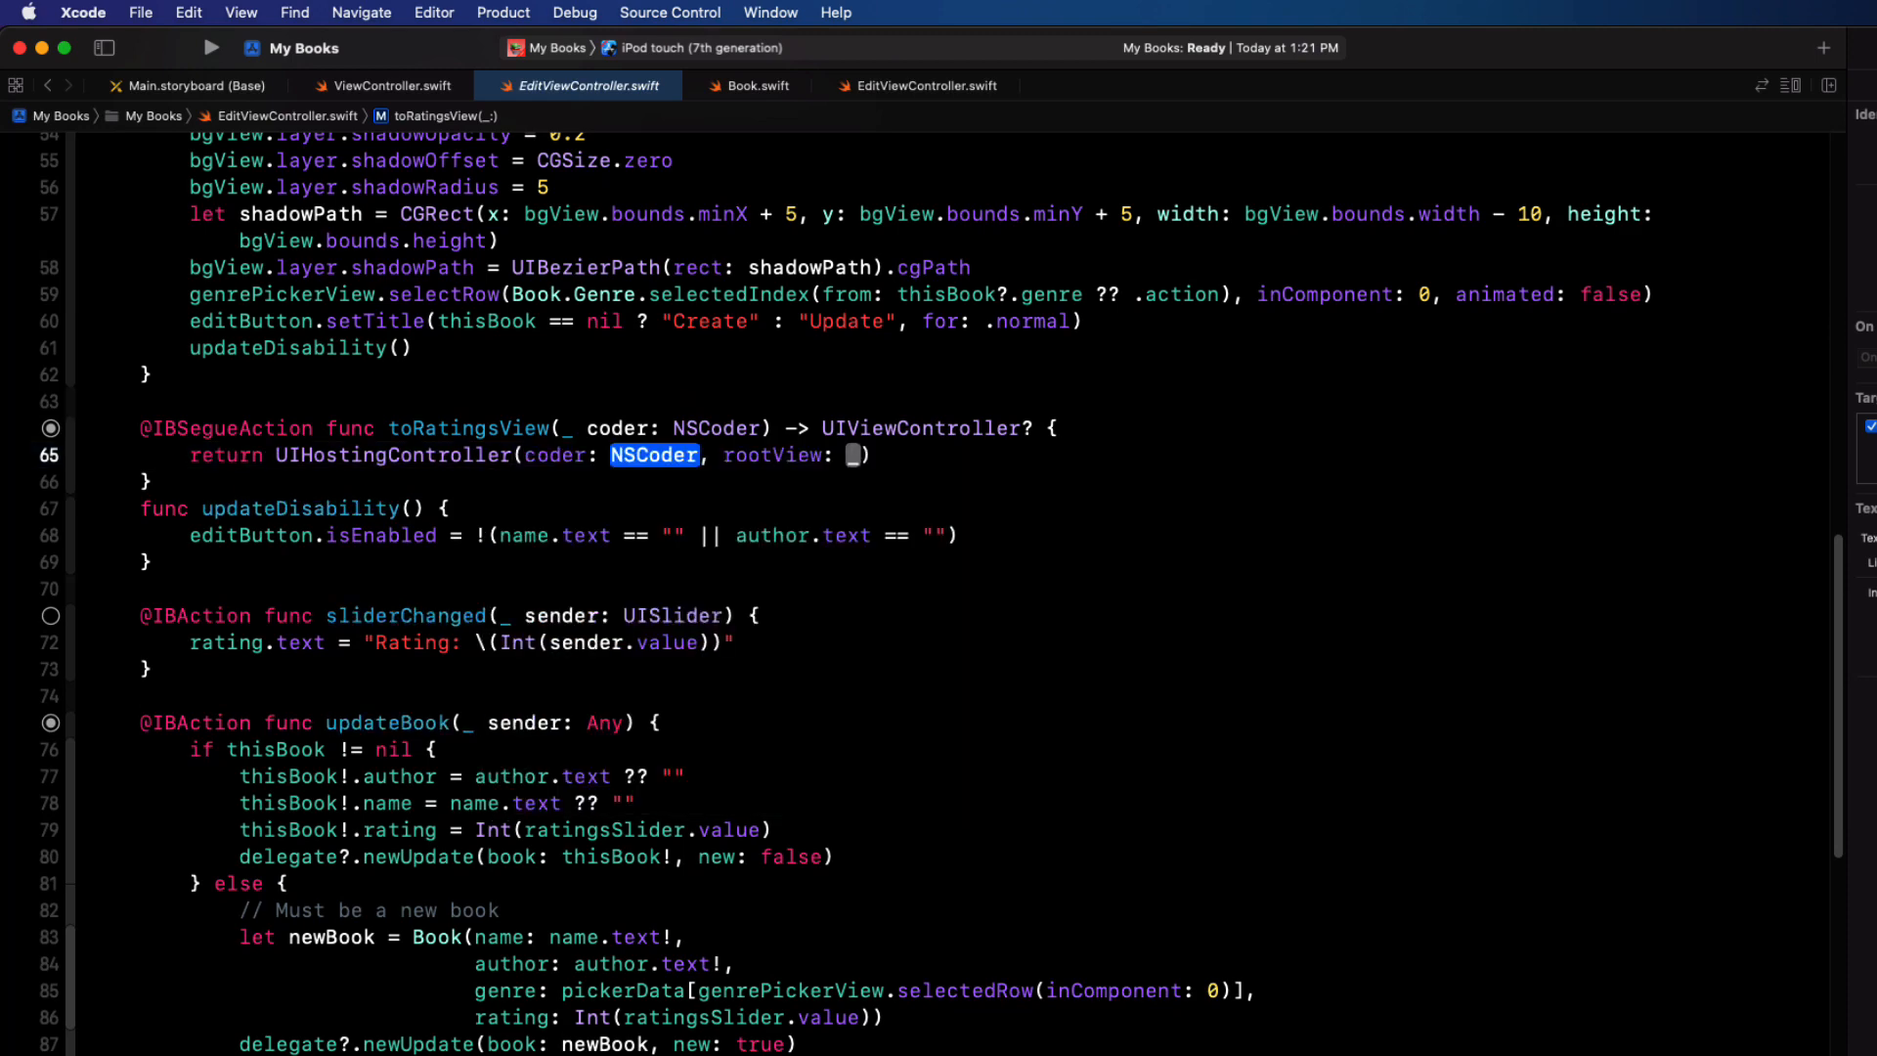
type("coder")
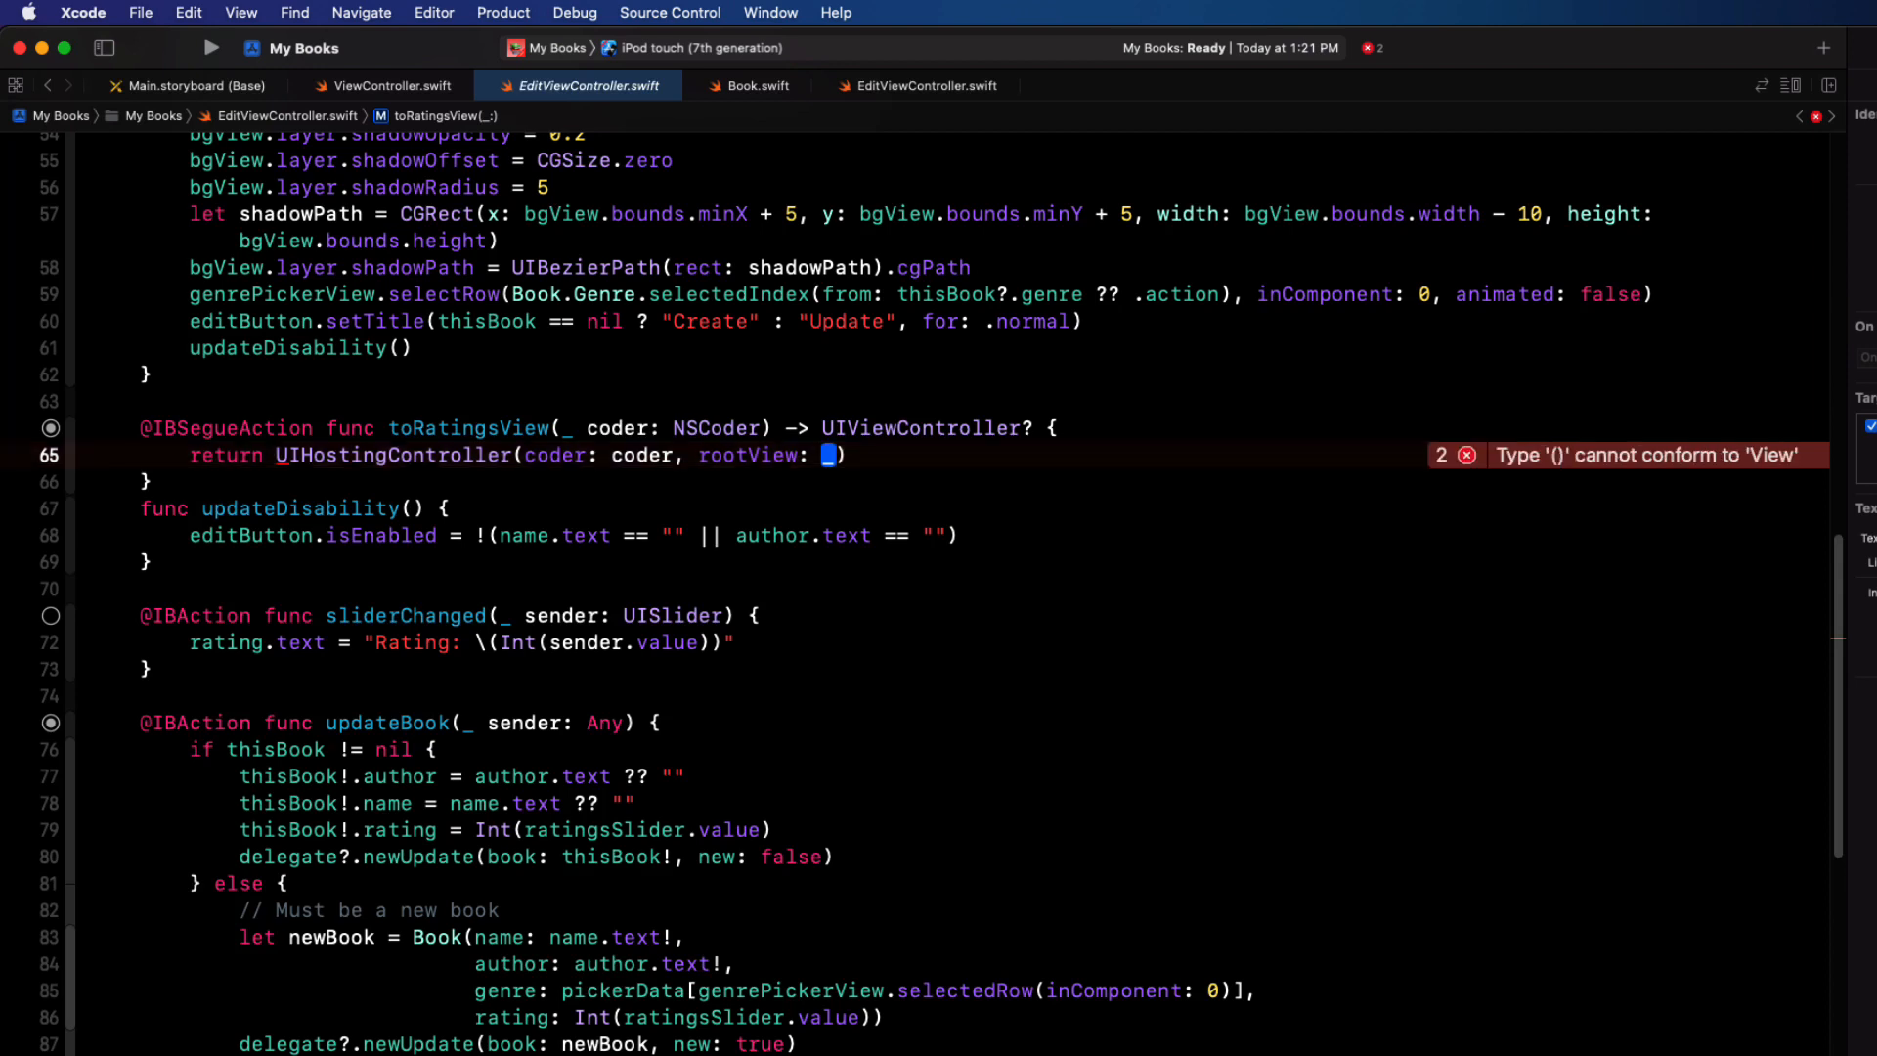
type("Ratin")
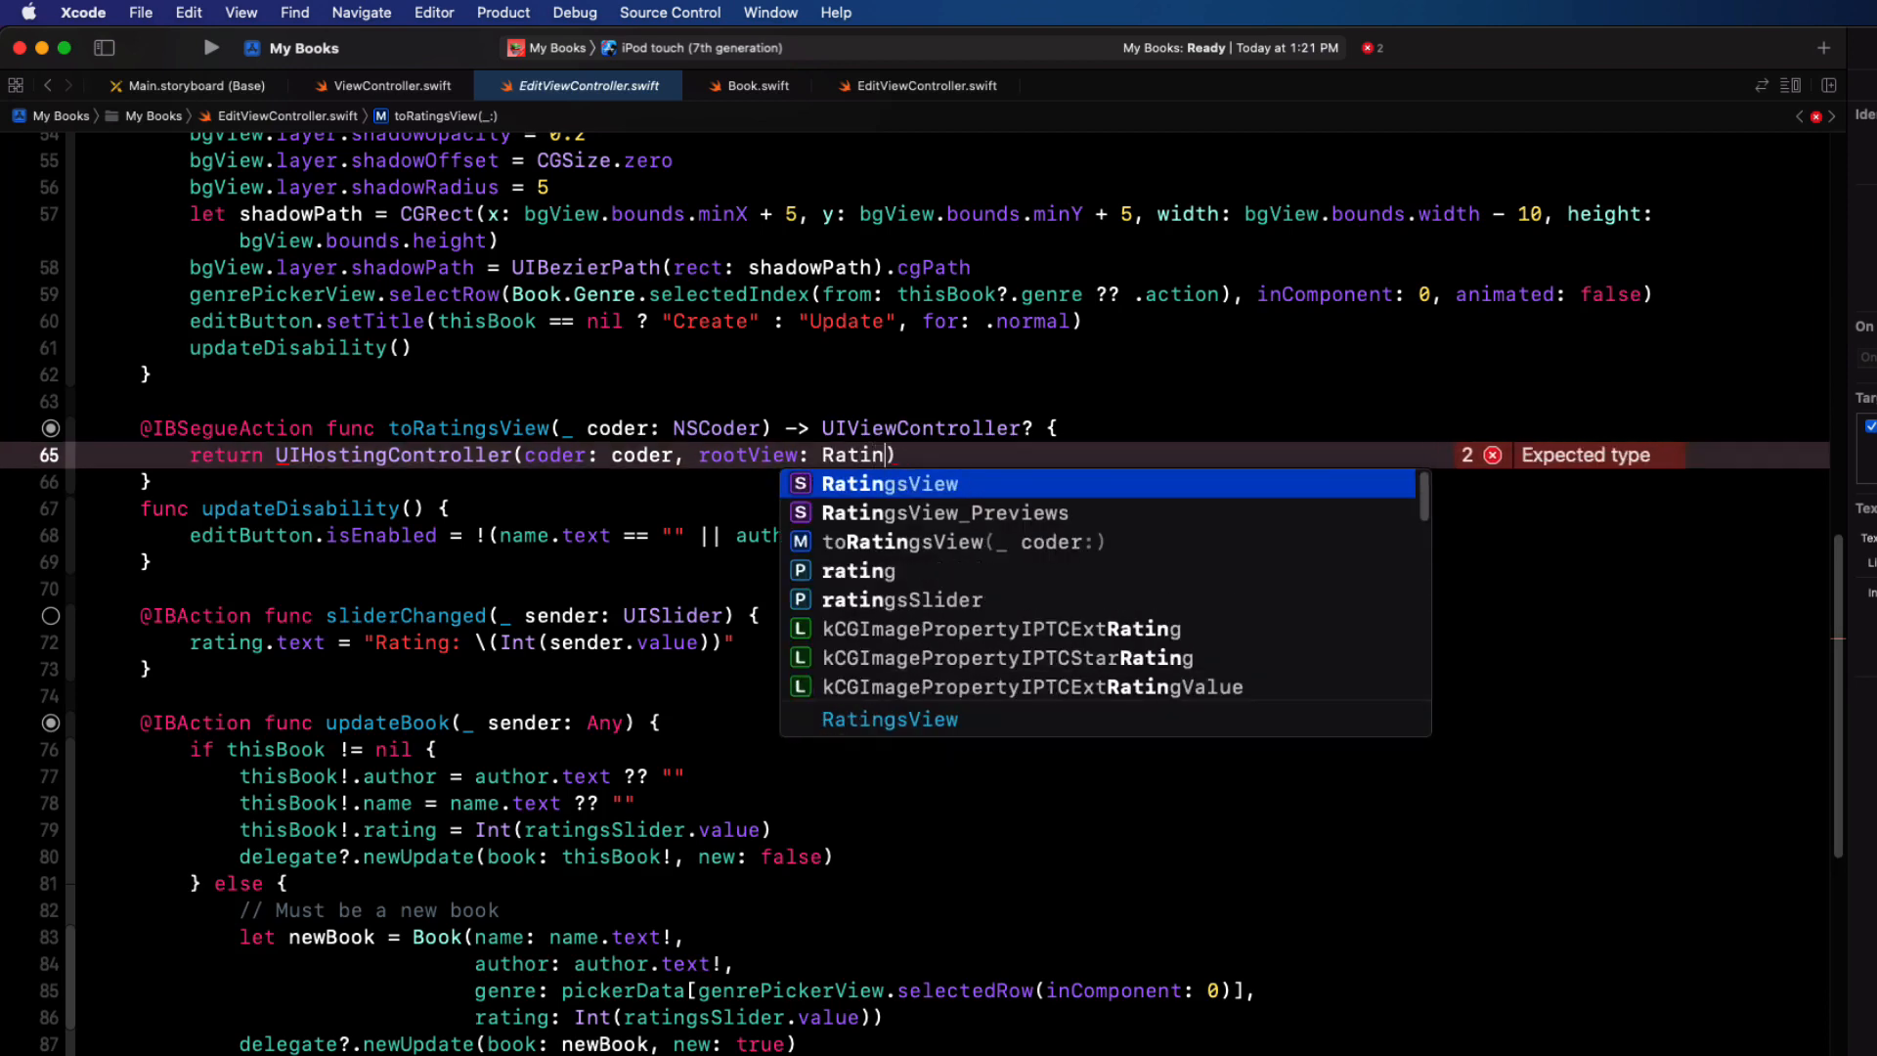
left_click(890, 484)
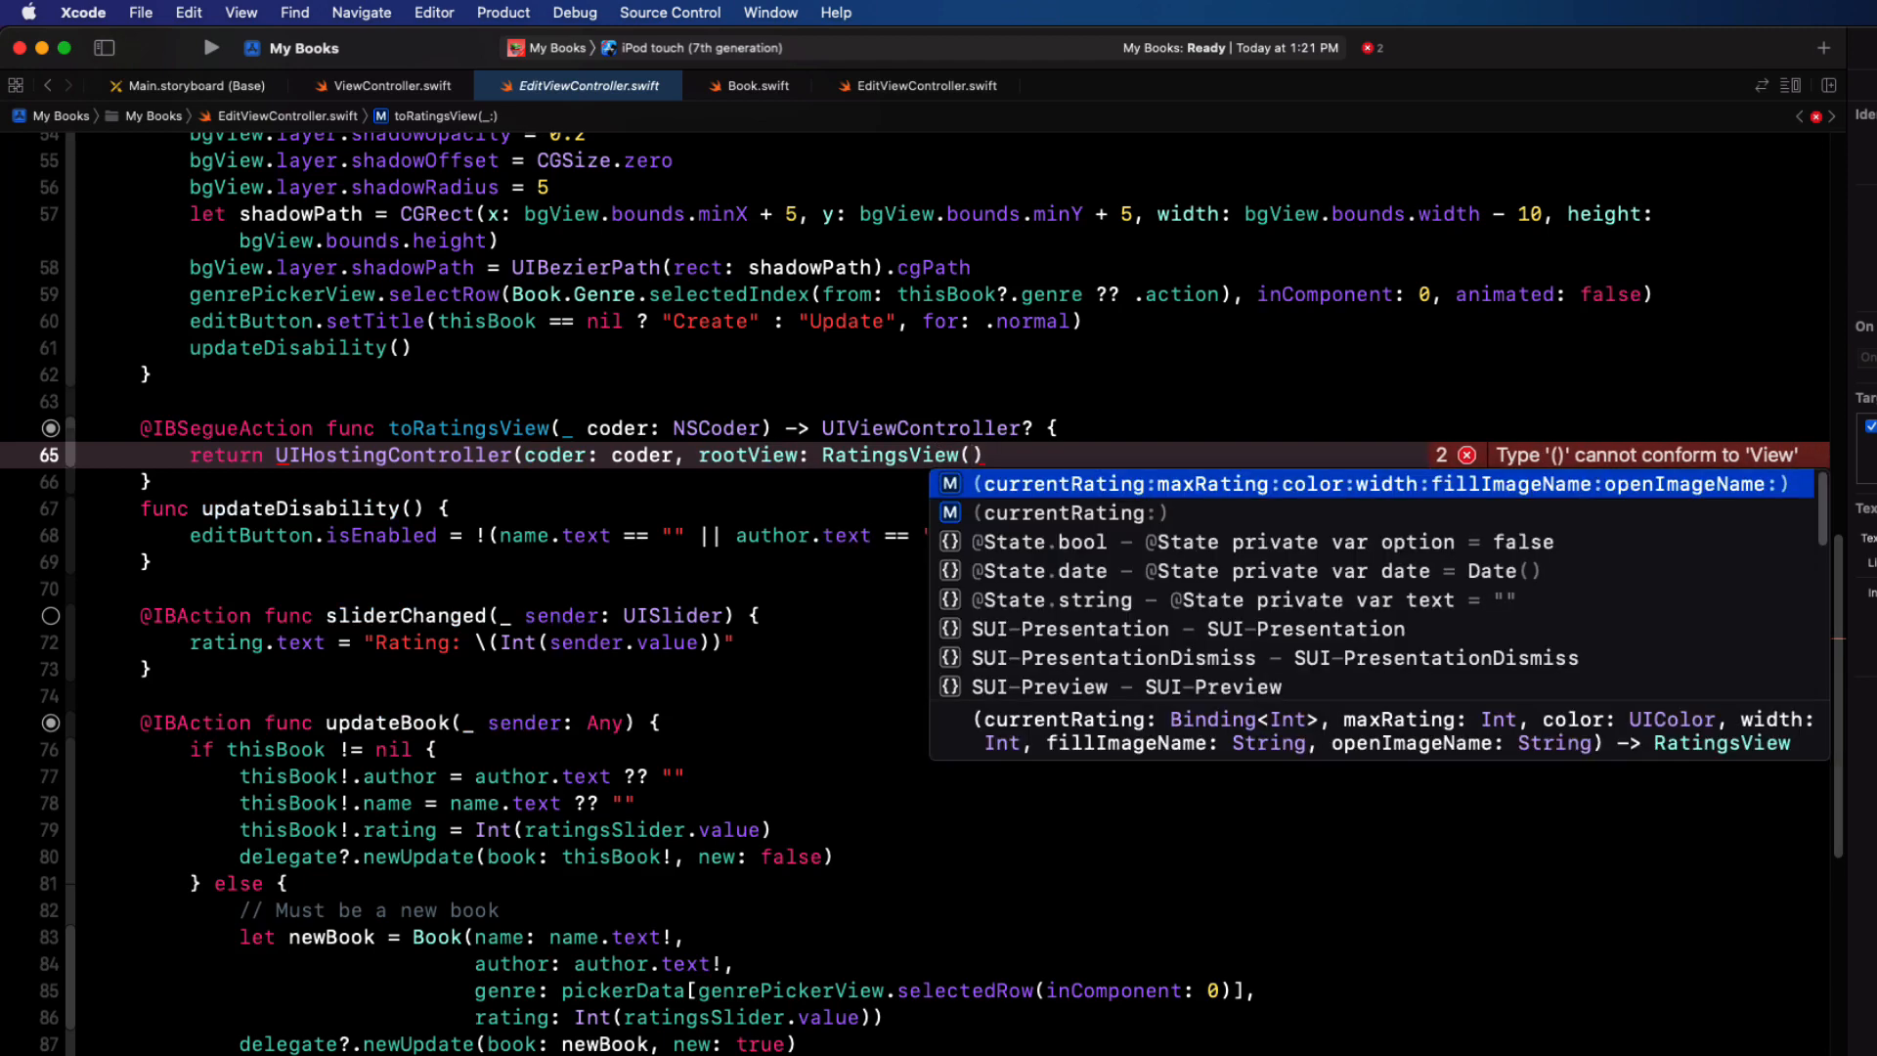
left_click(1065, 512)
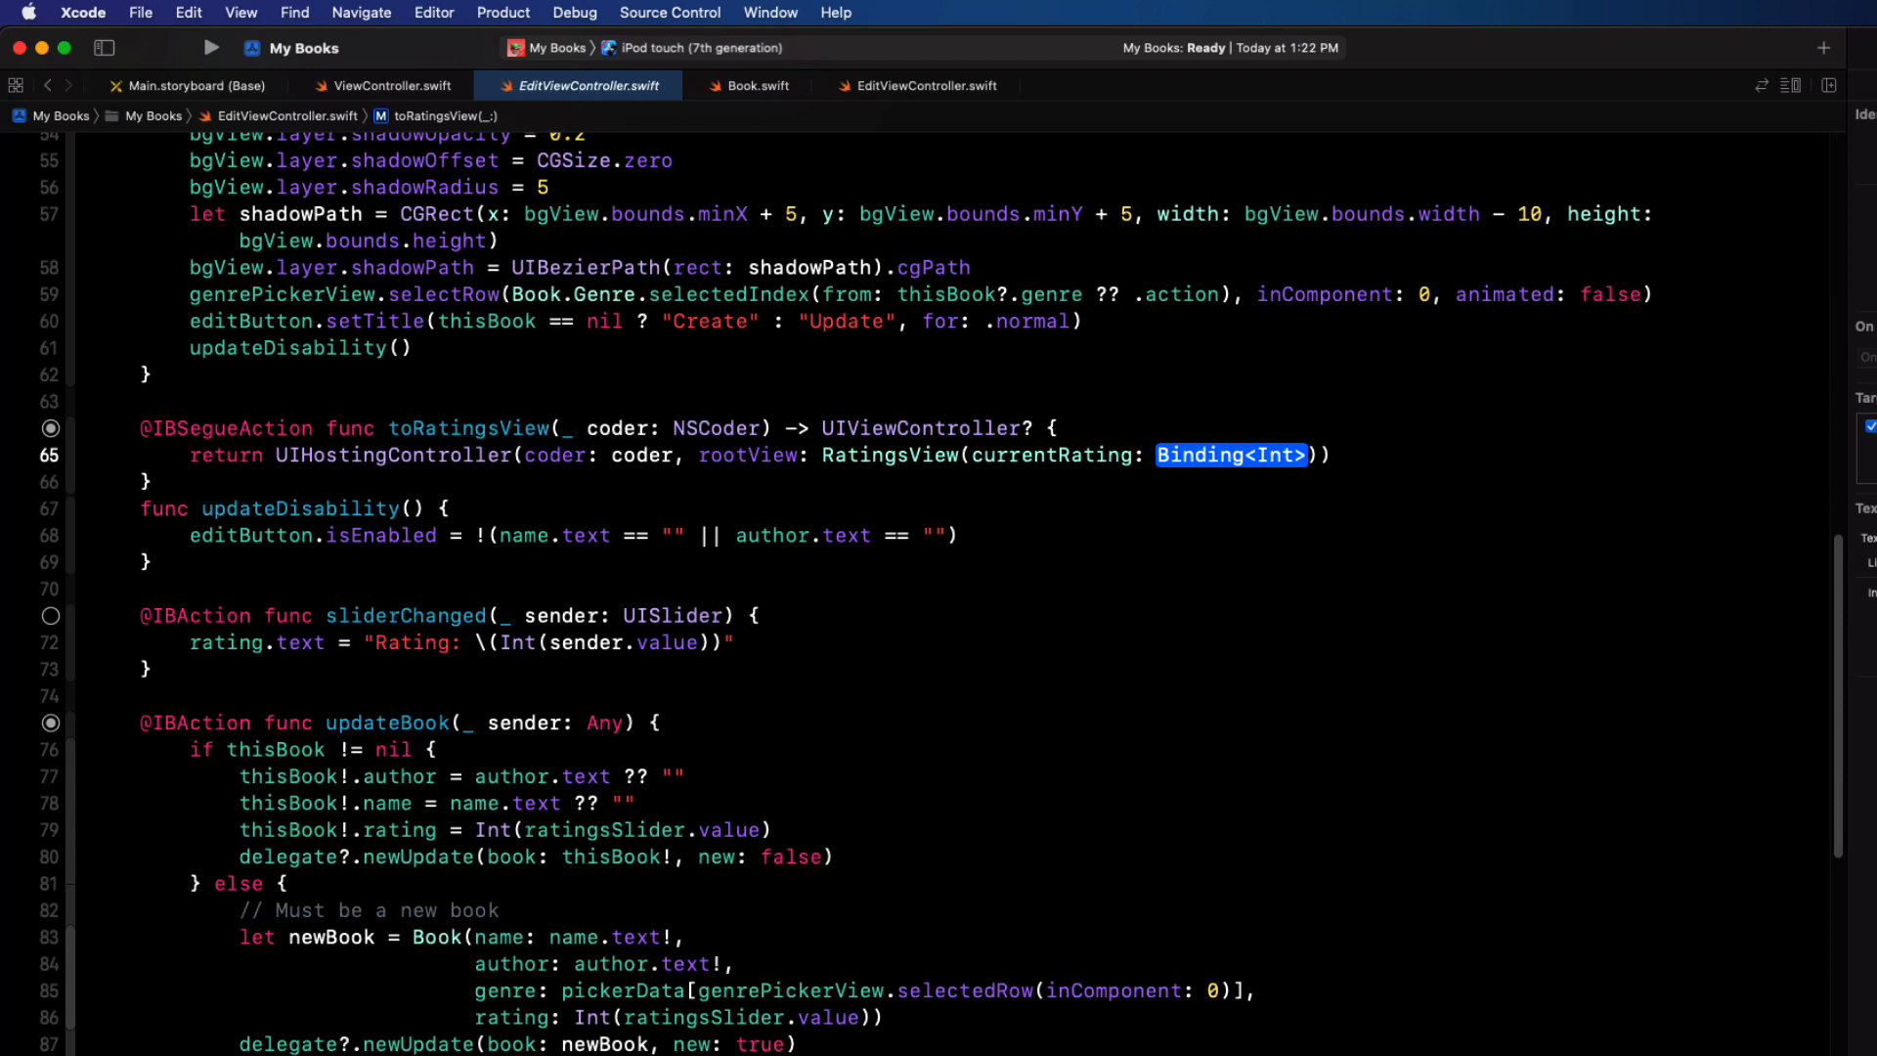
mouse_move(1645, 906)
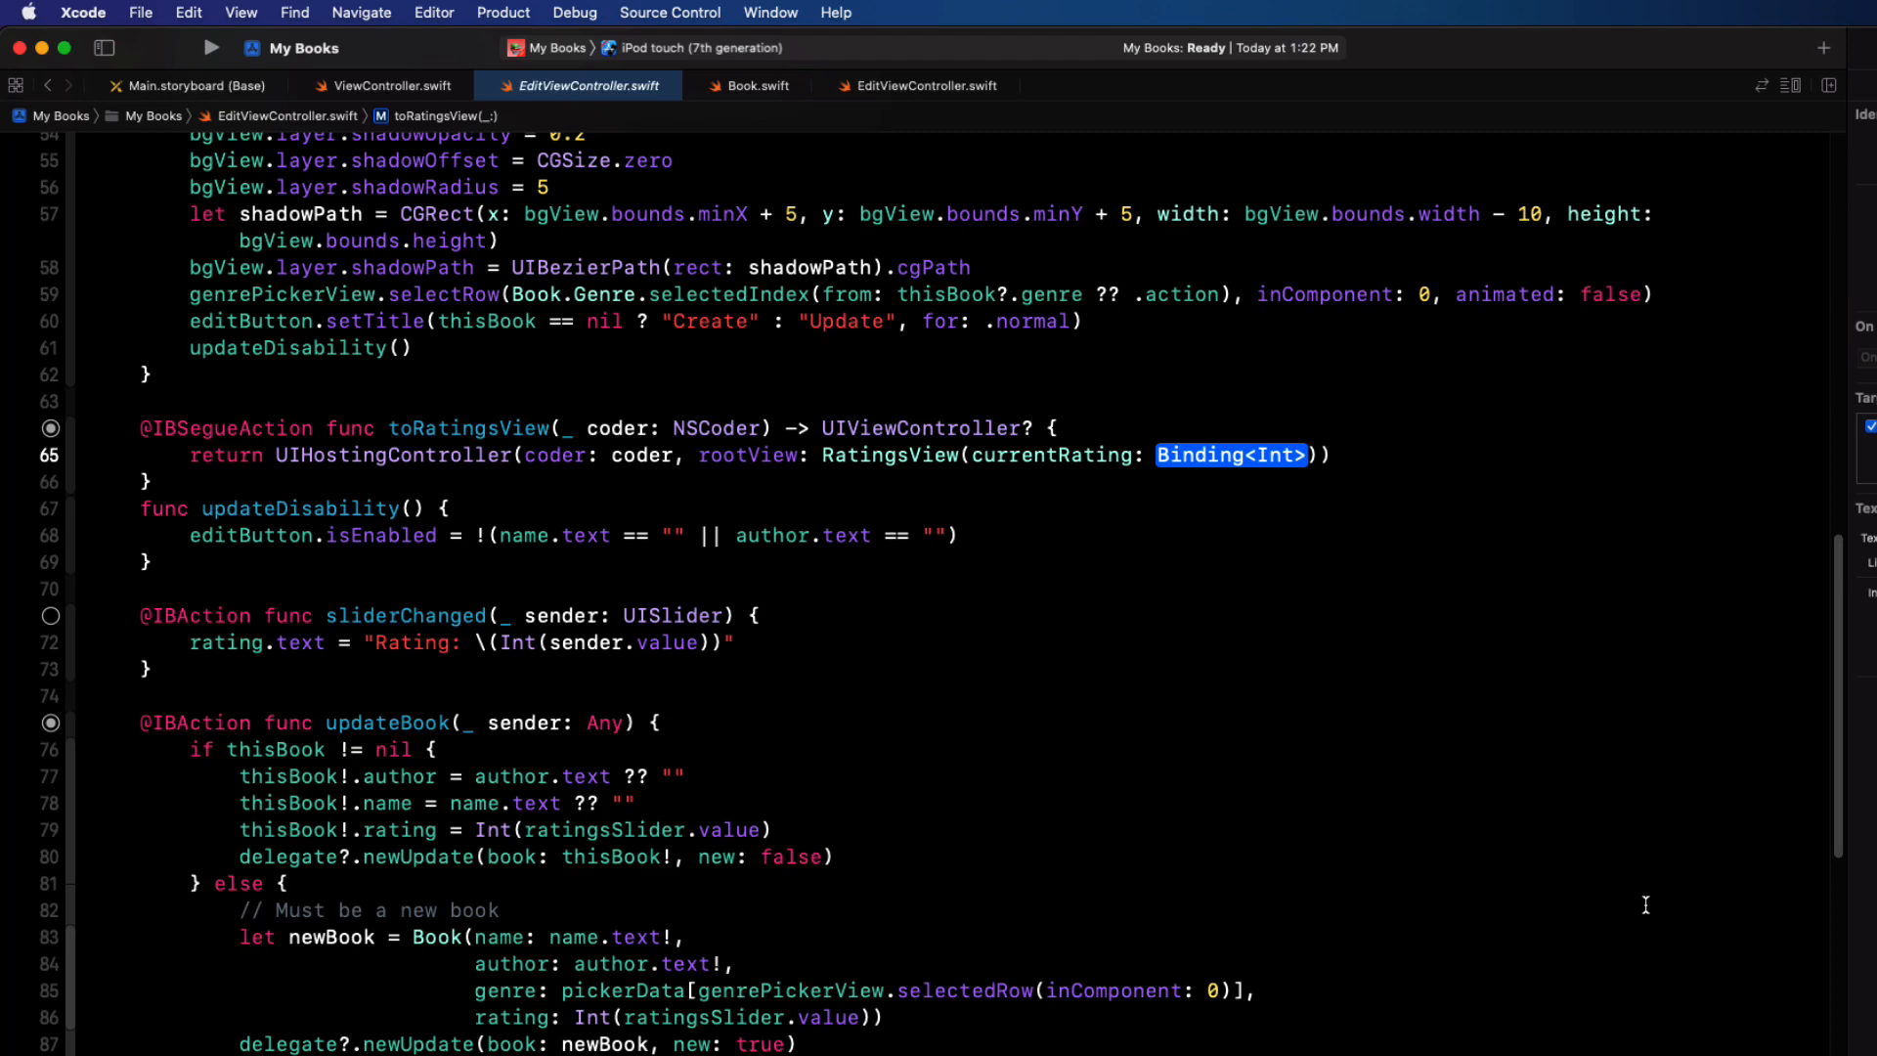
left_click(148, 341)
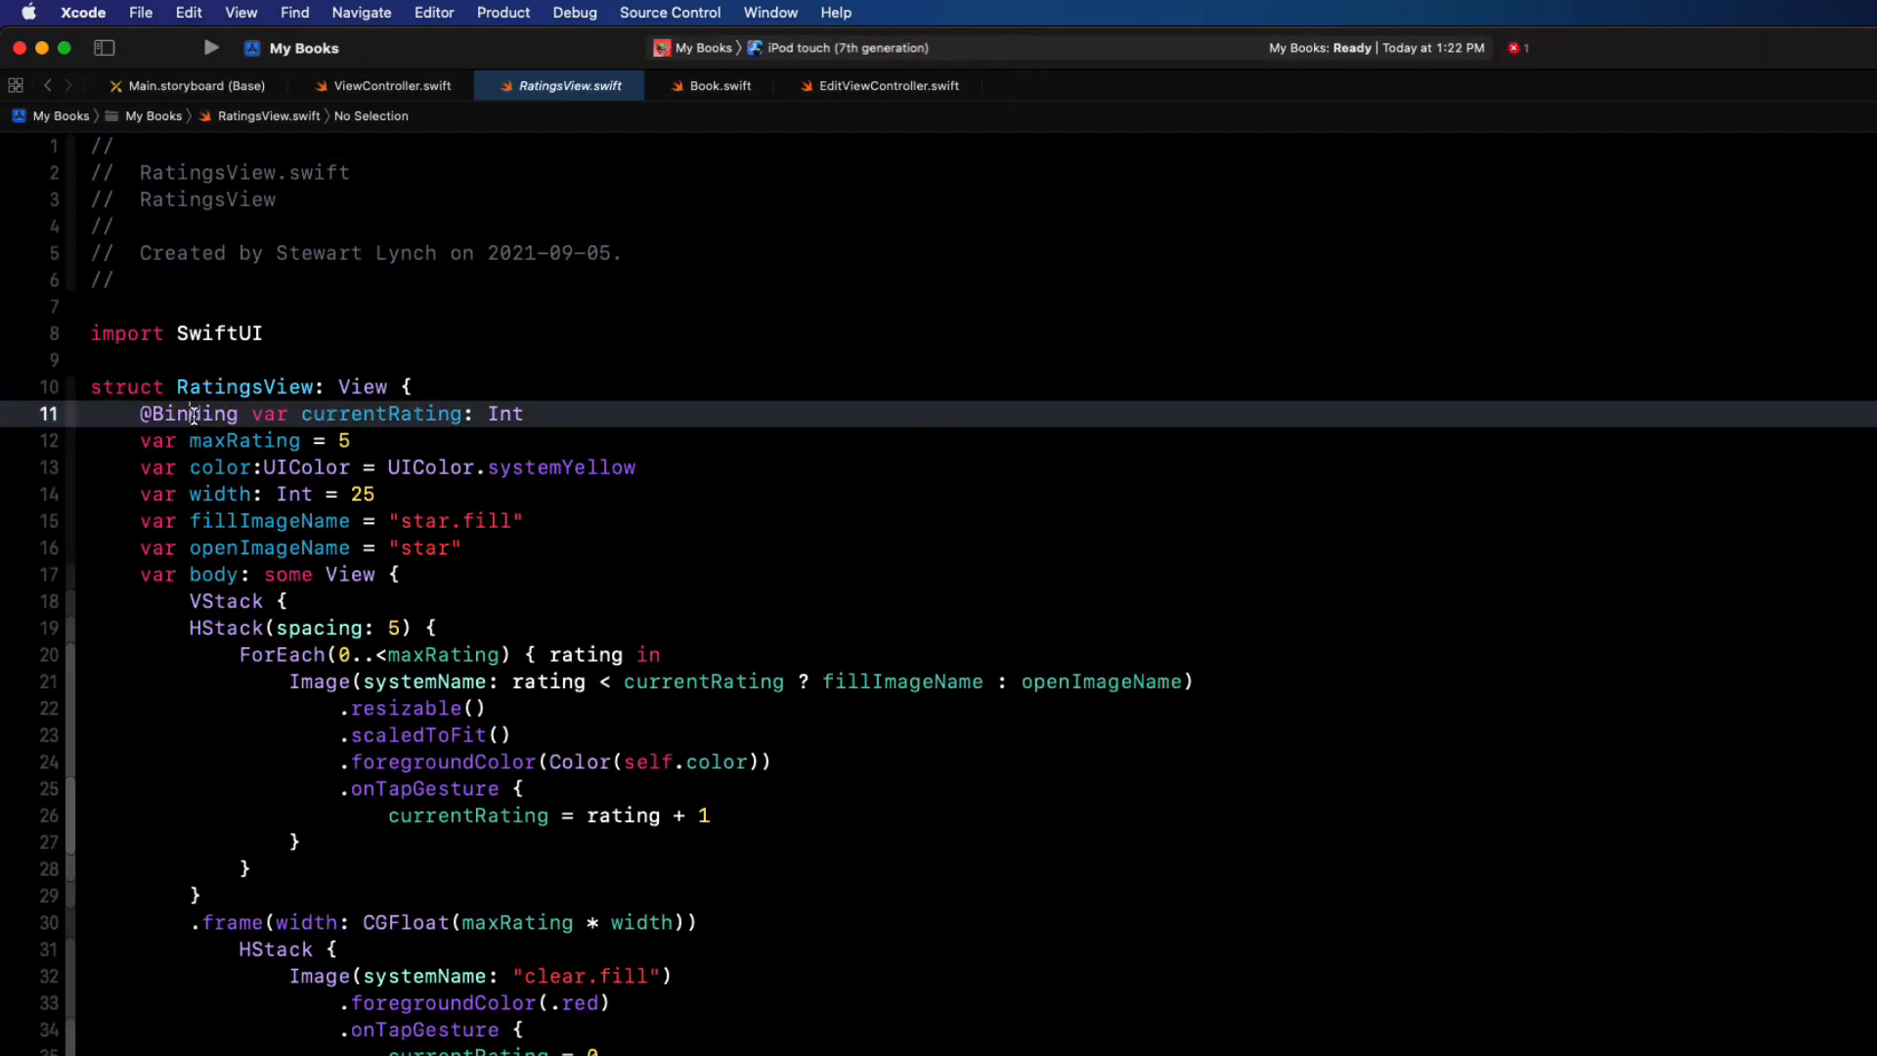
double_click(187, 413)
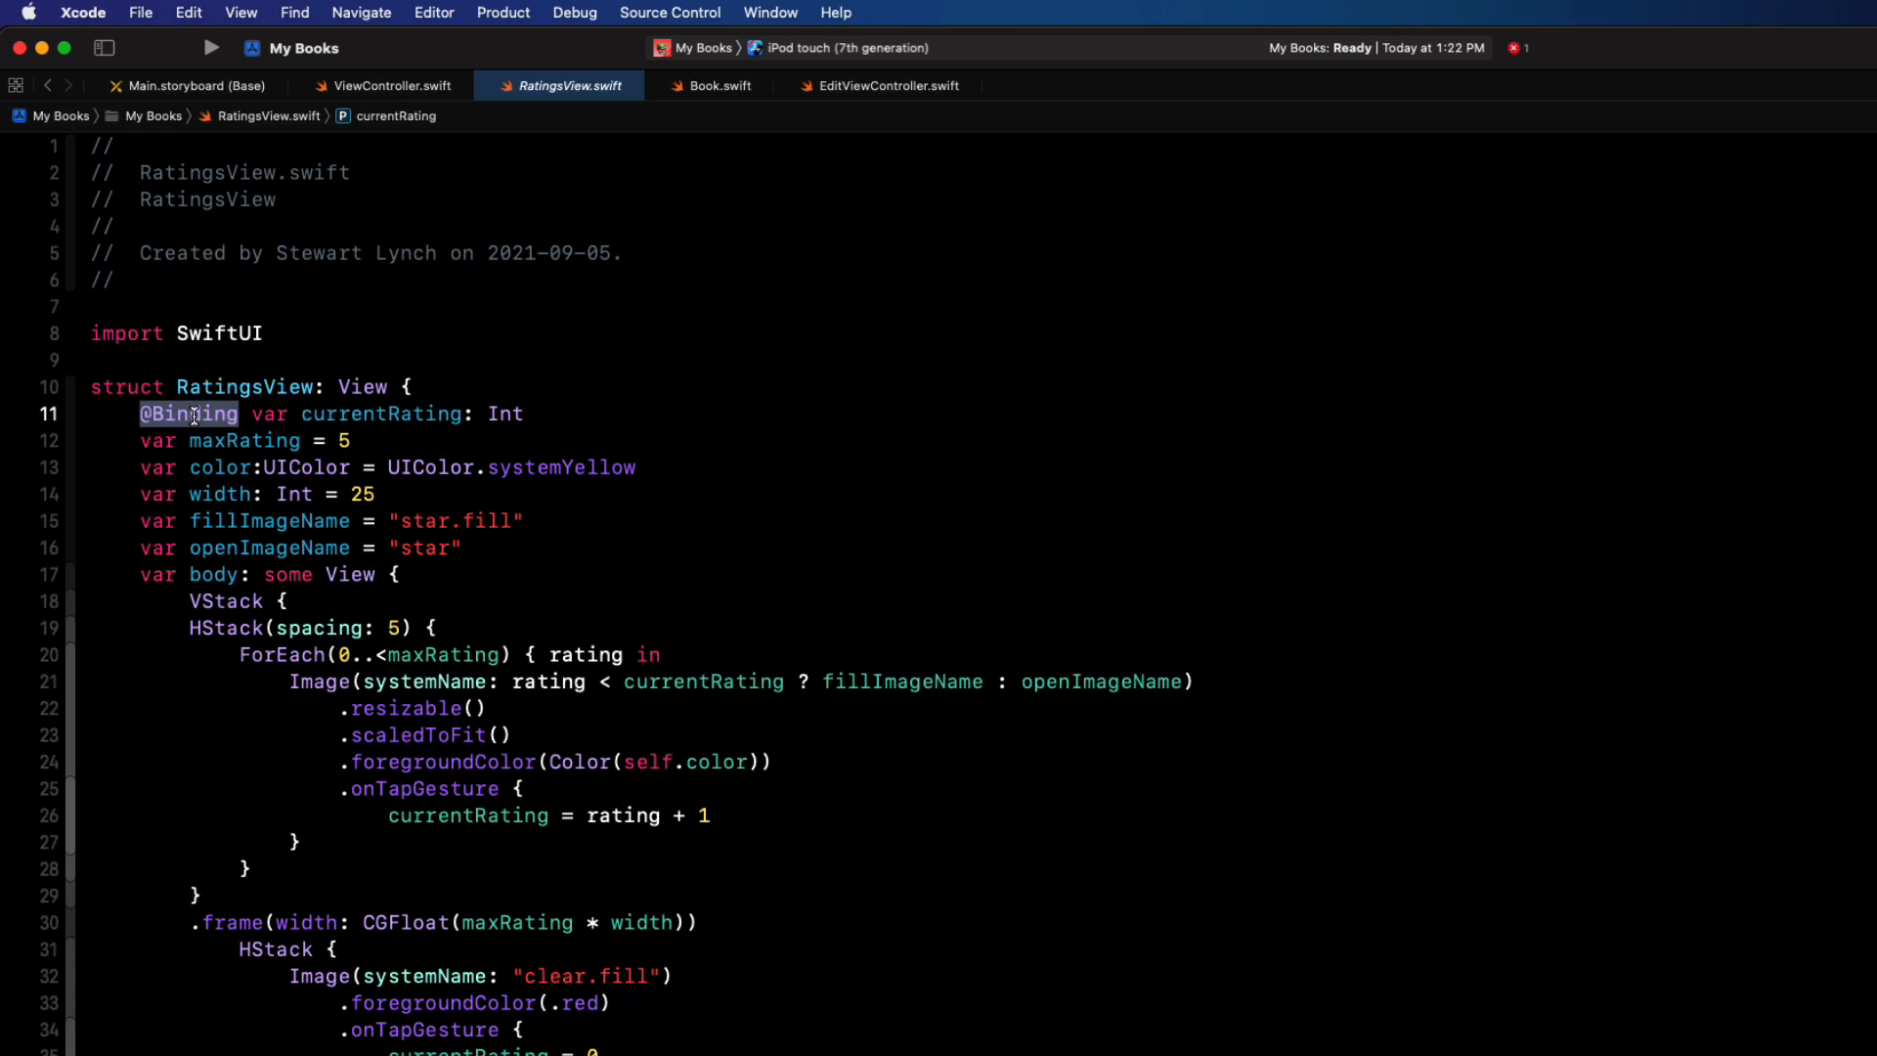
type("@S")
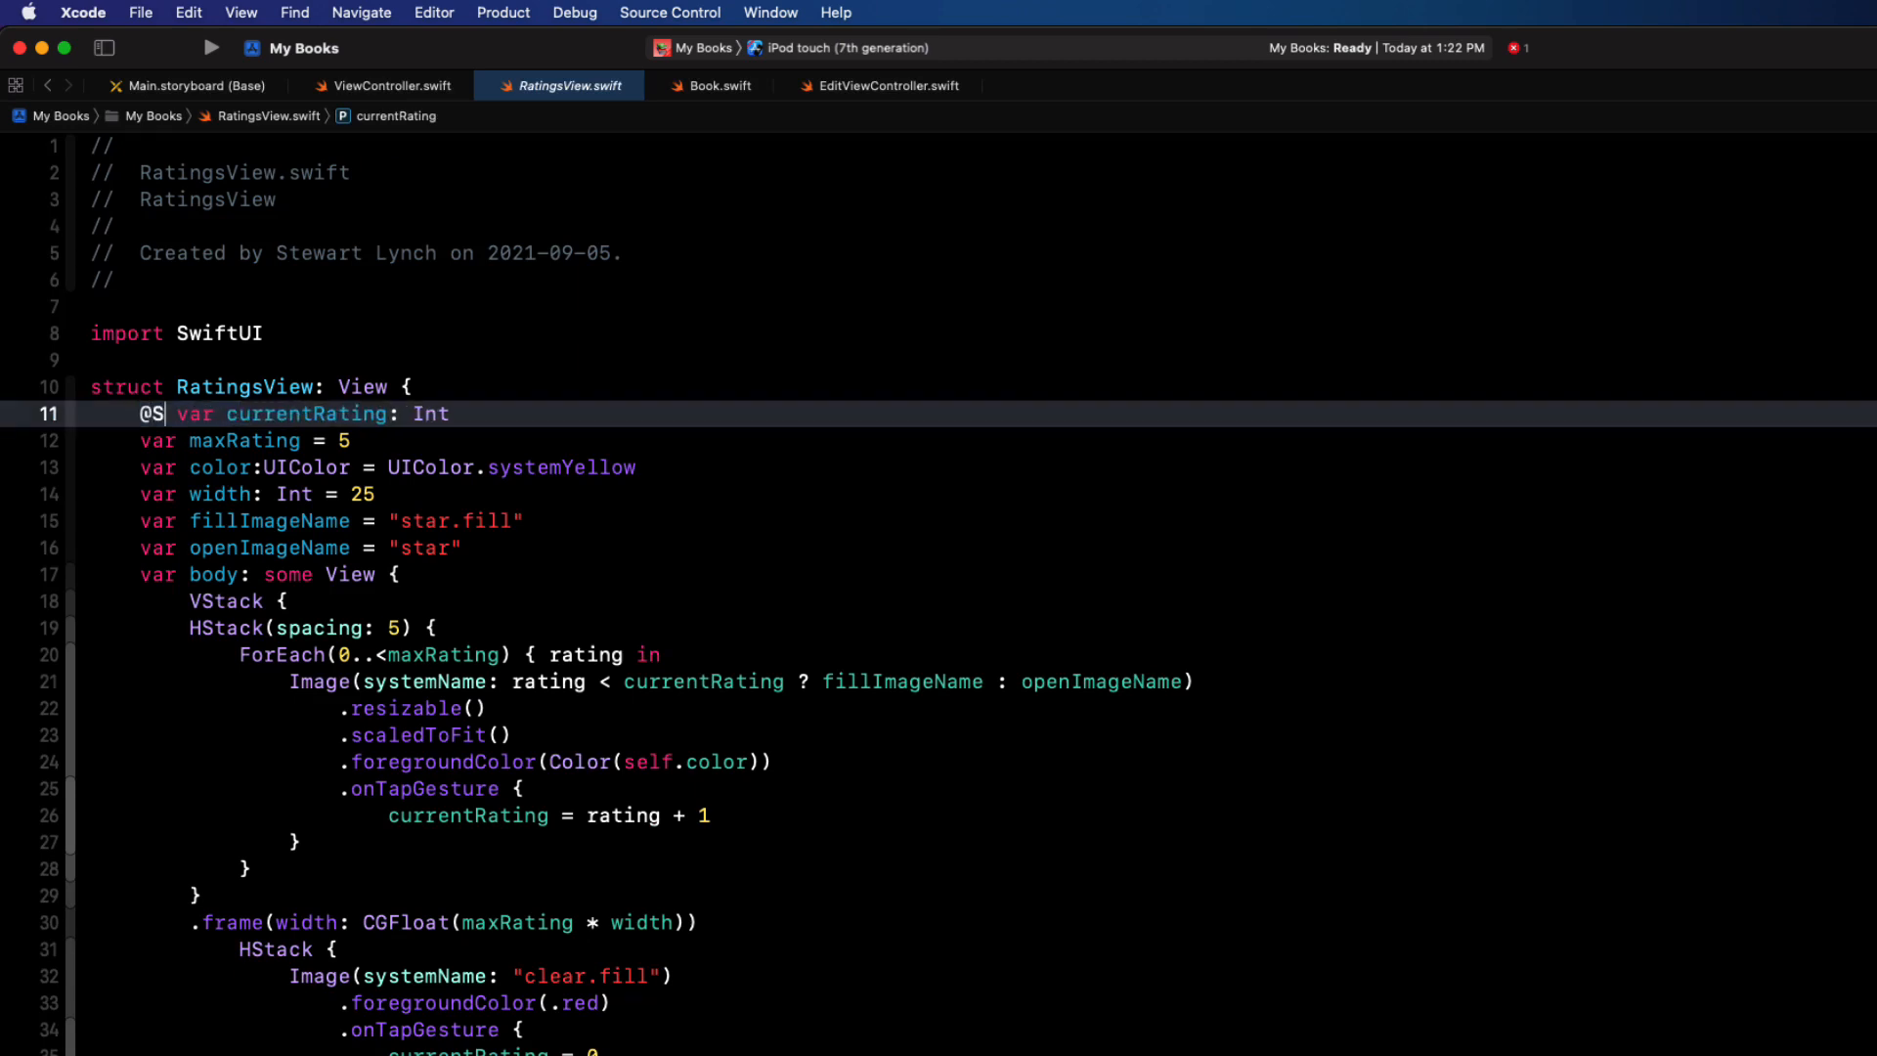
type("tate")
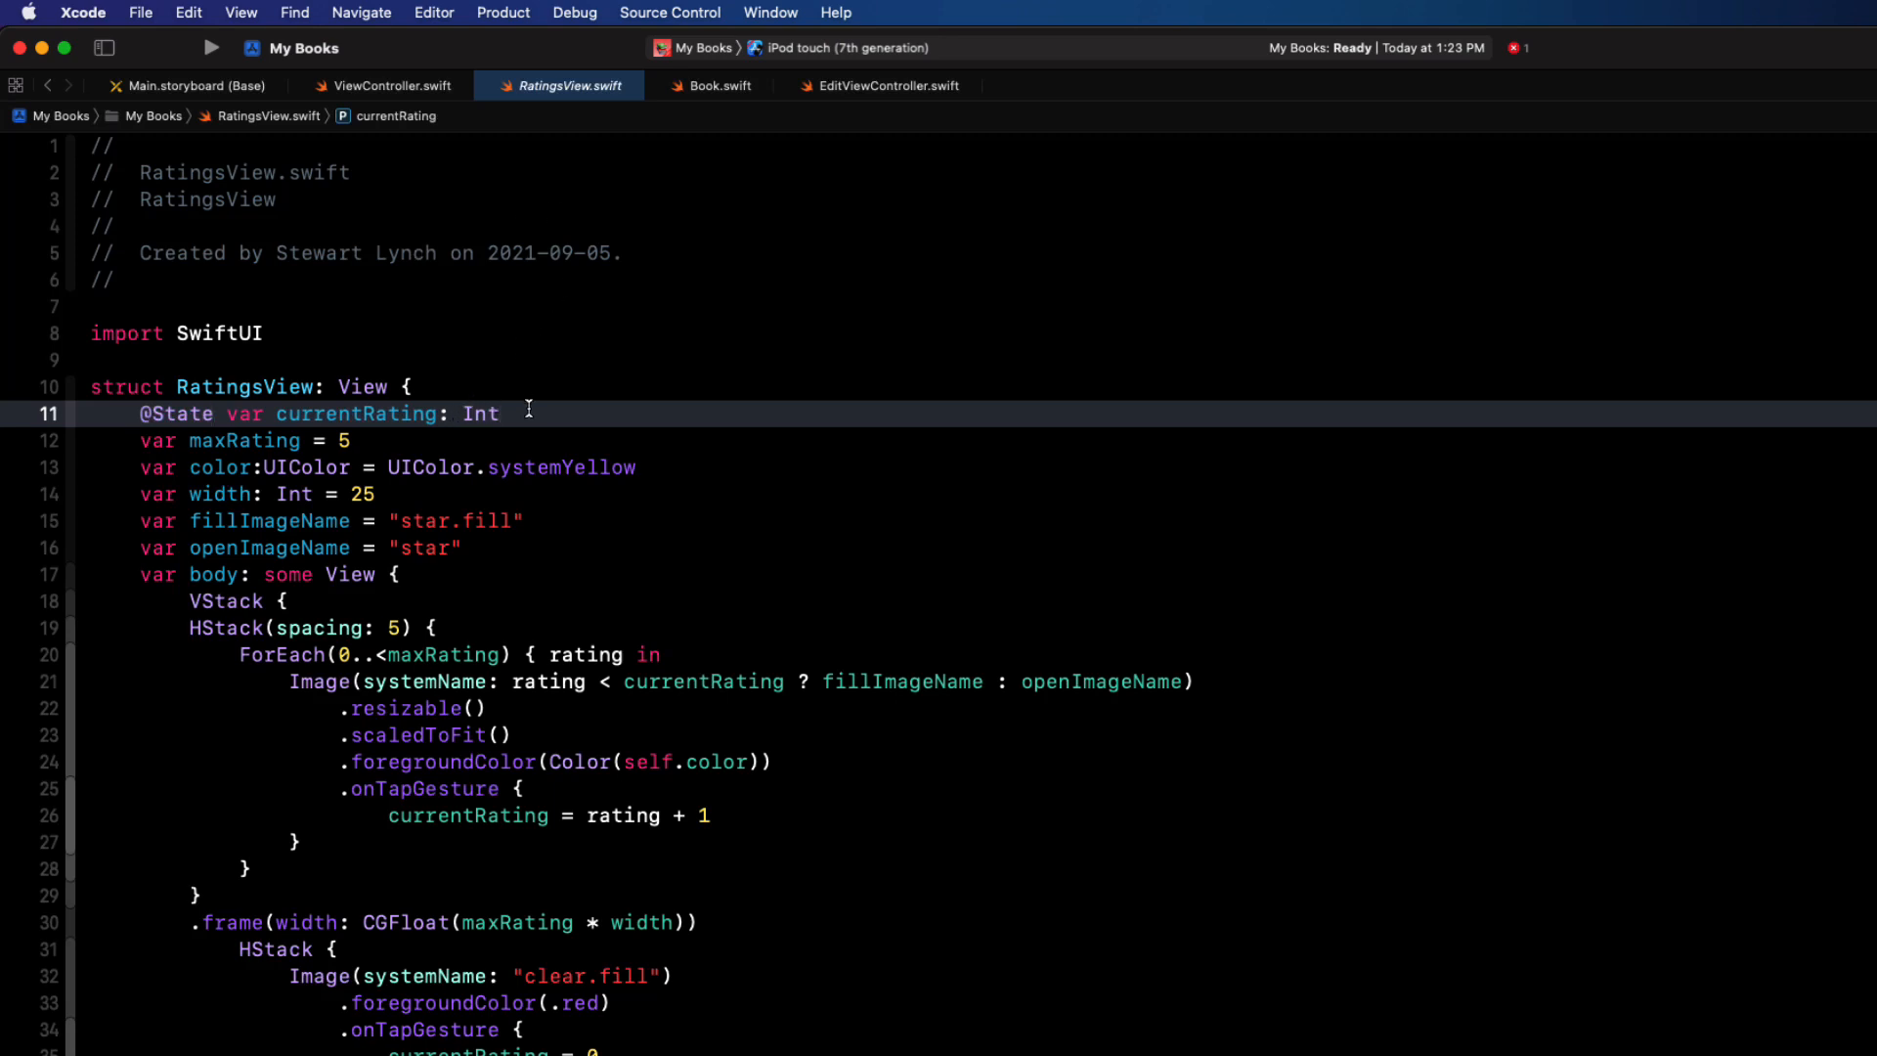
type("=")
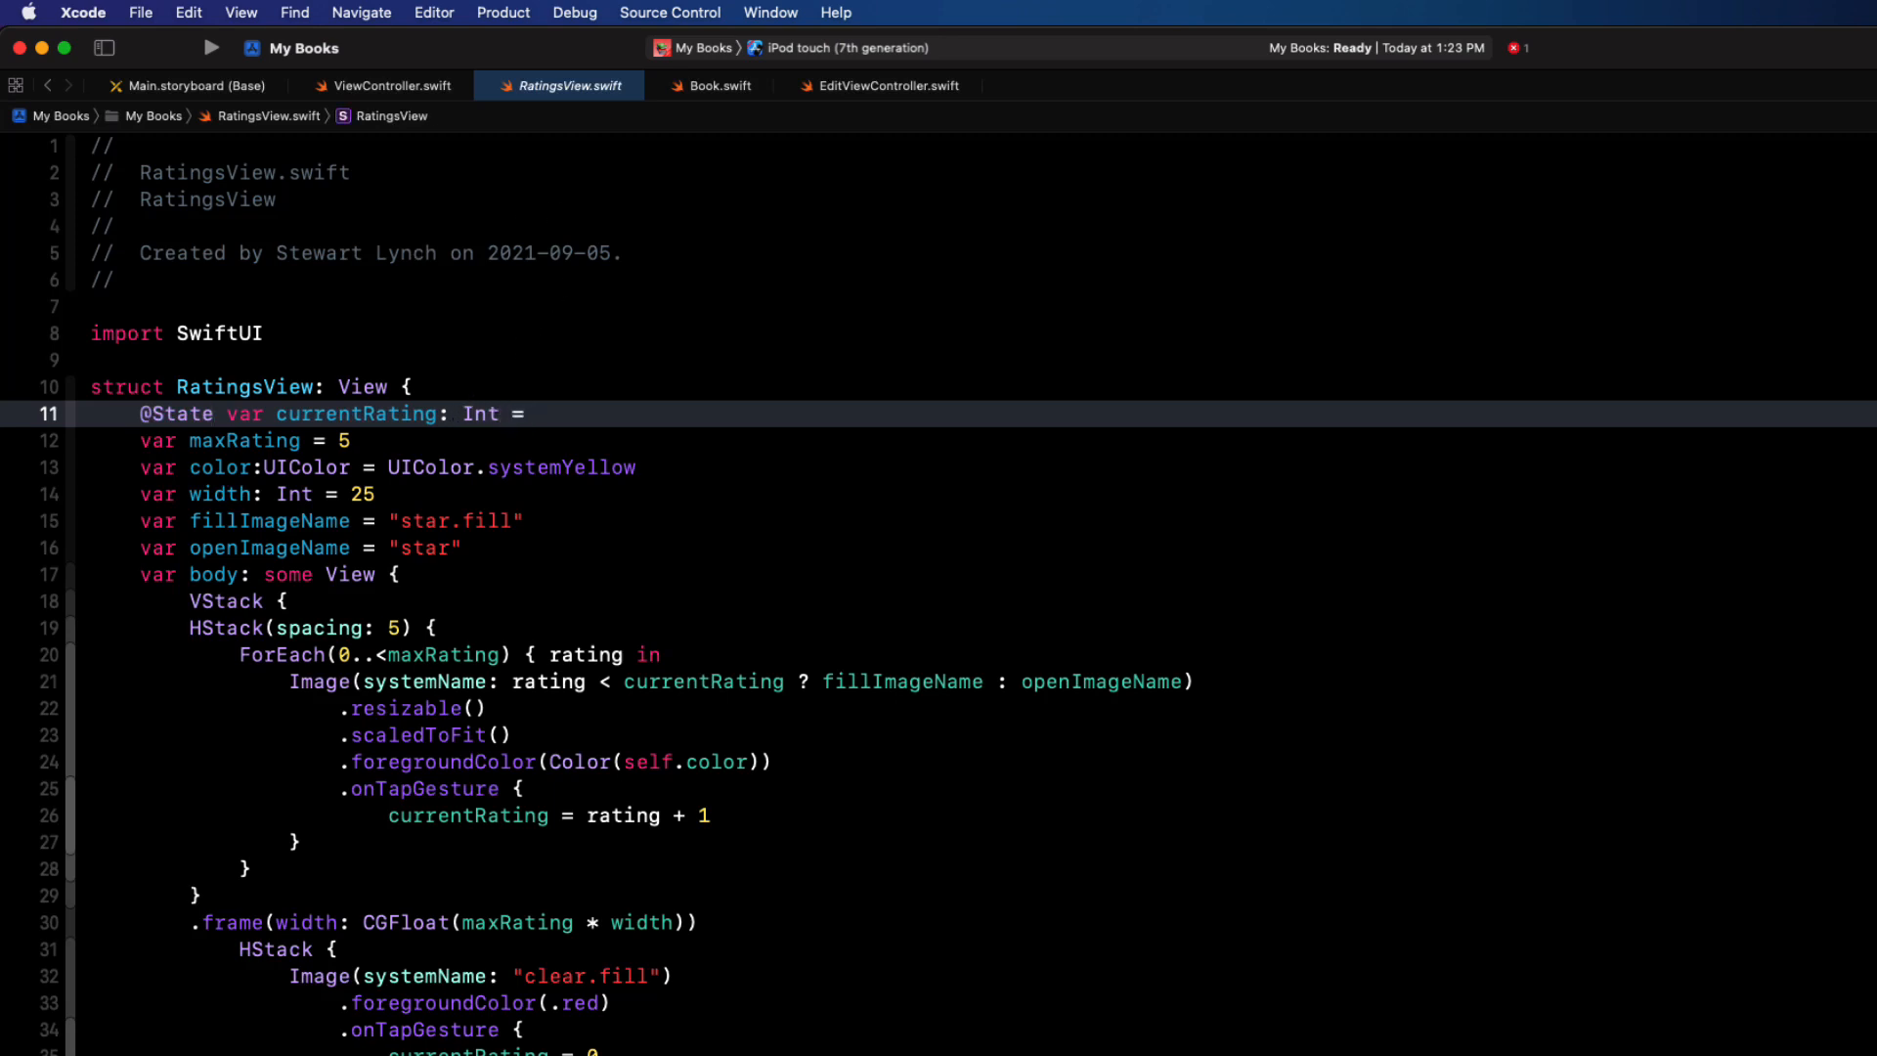
type("0")
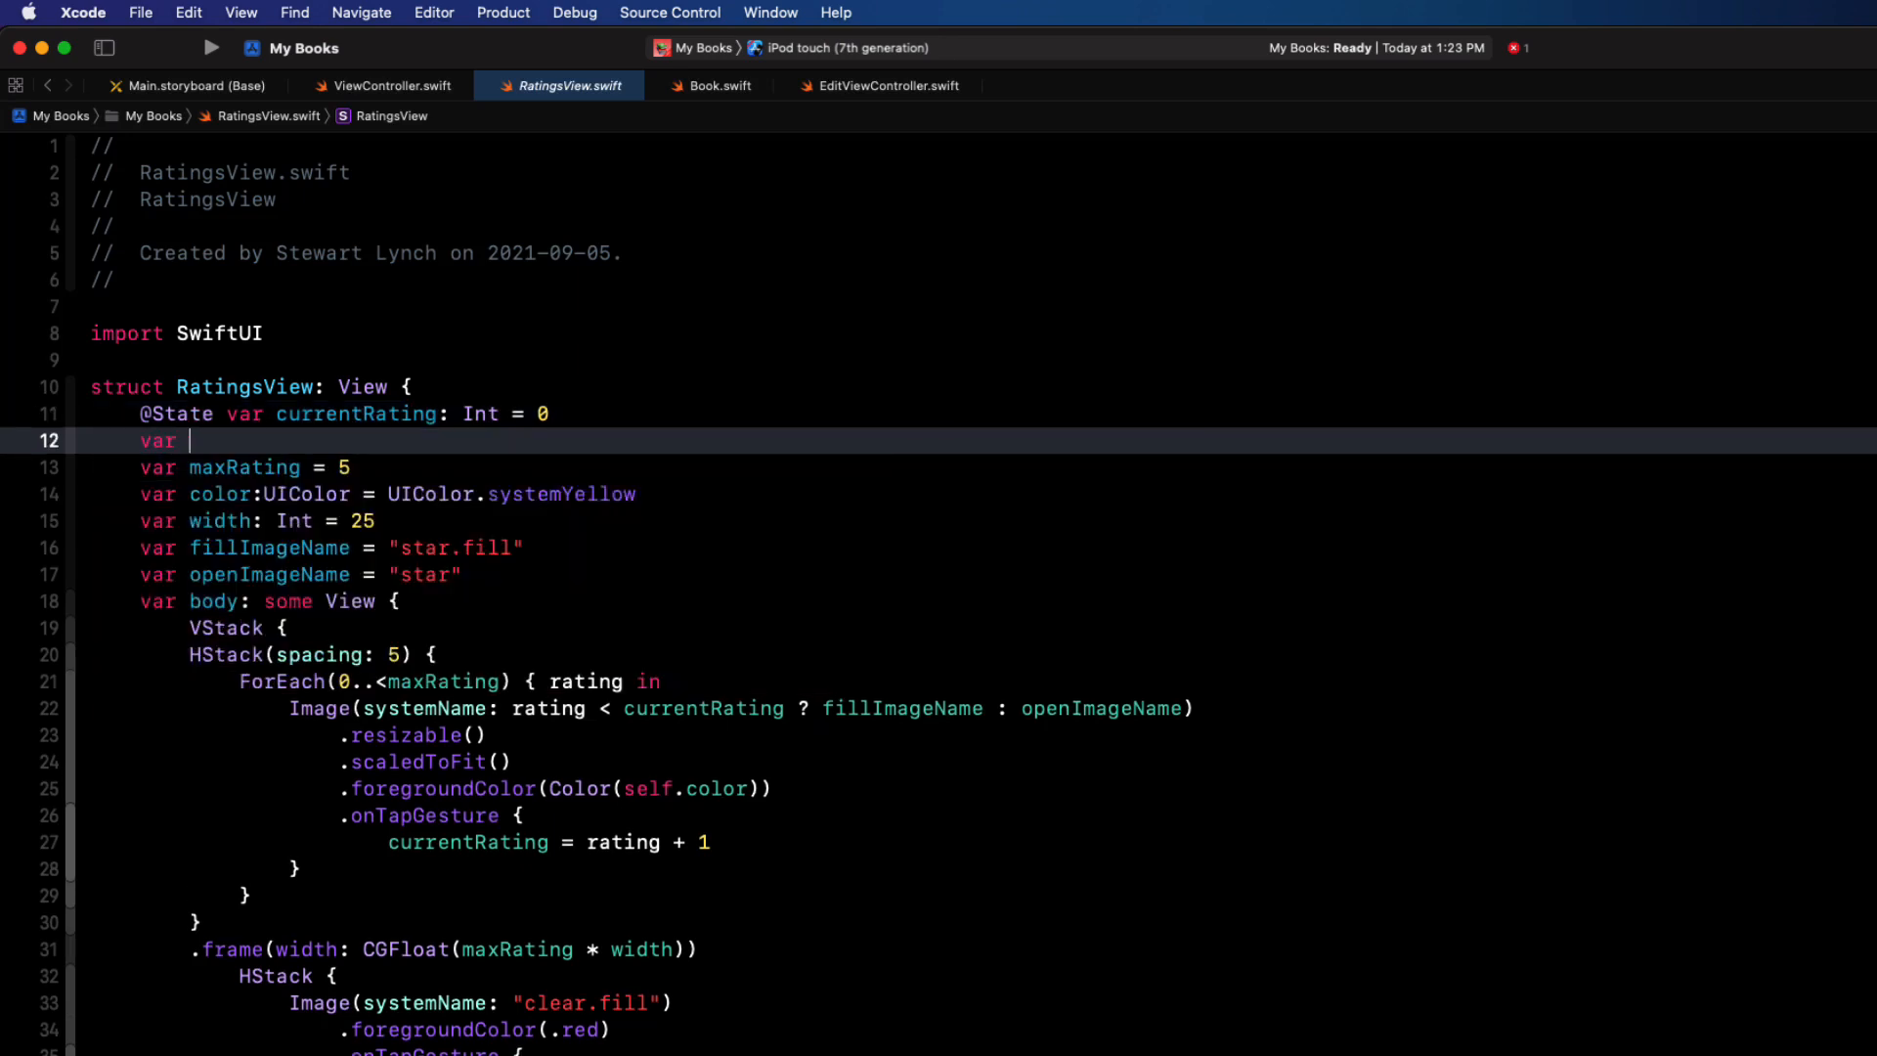
- Declare a new passedInRating integer property below currentRating
type("pass")
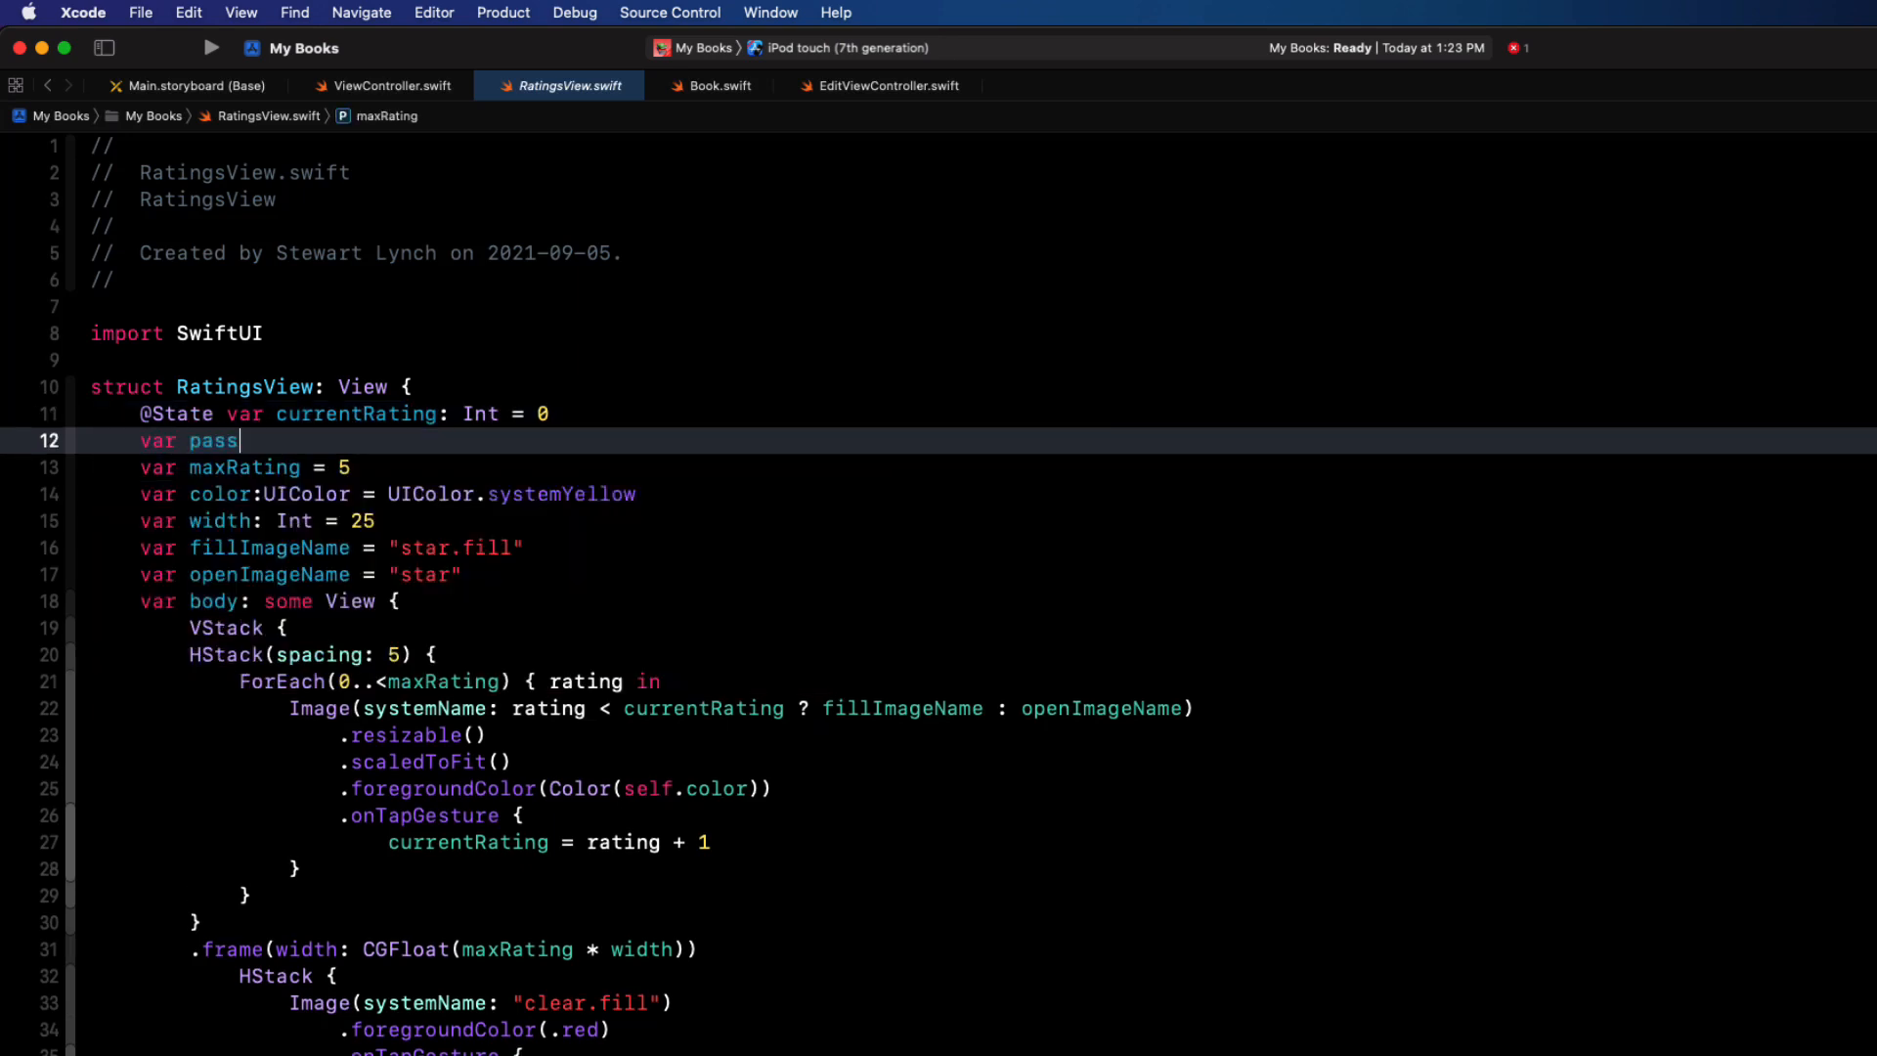
type("edInR")
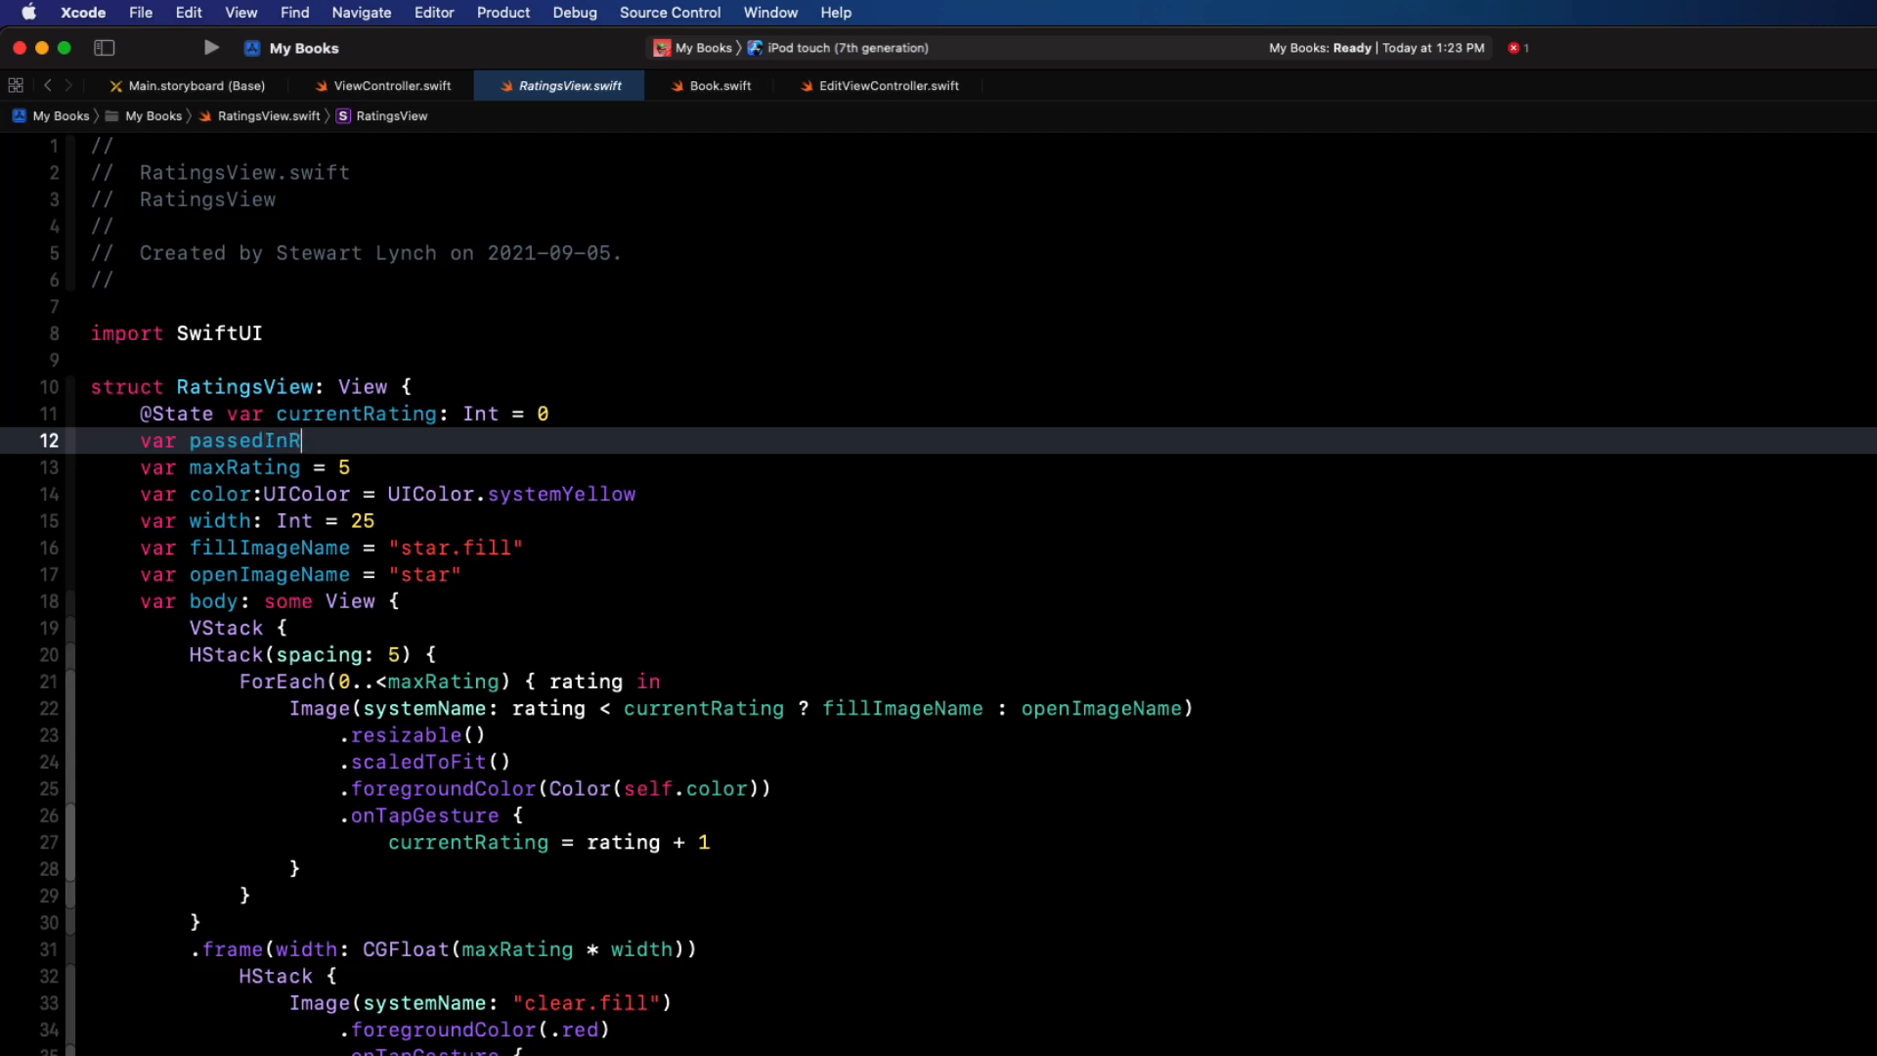
type("ating: Int")
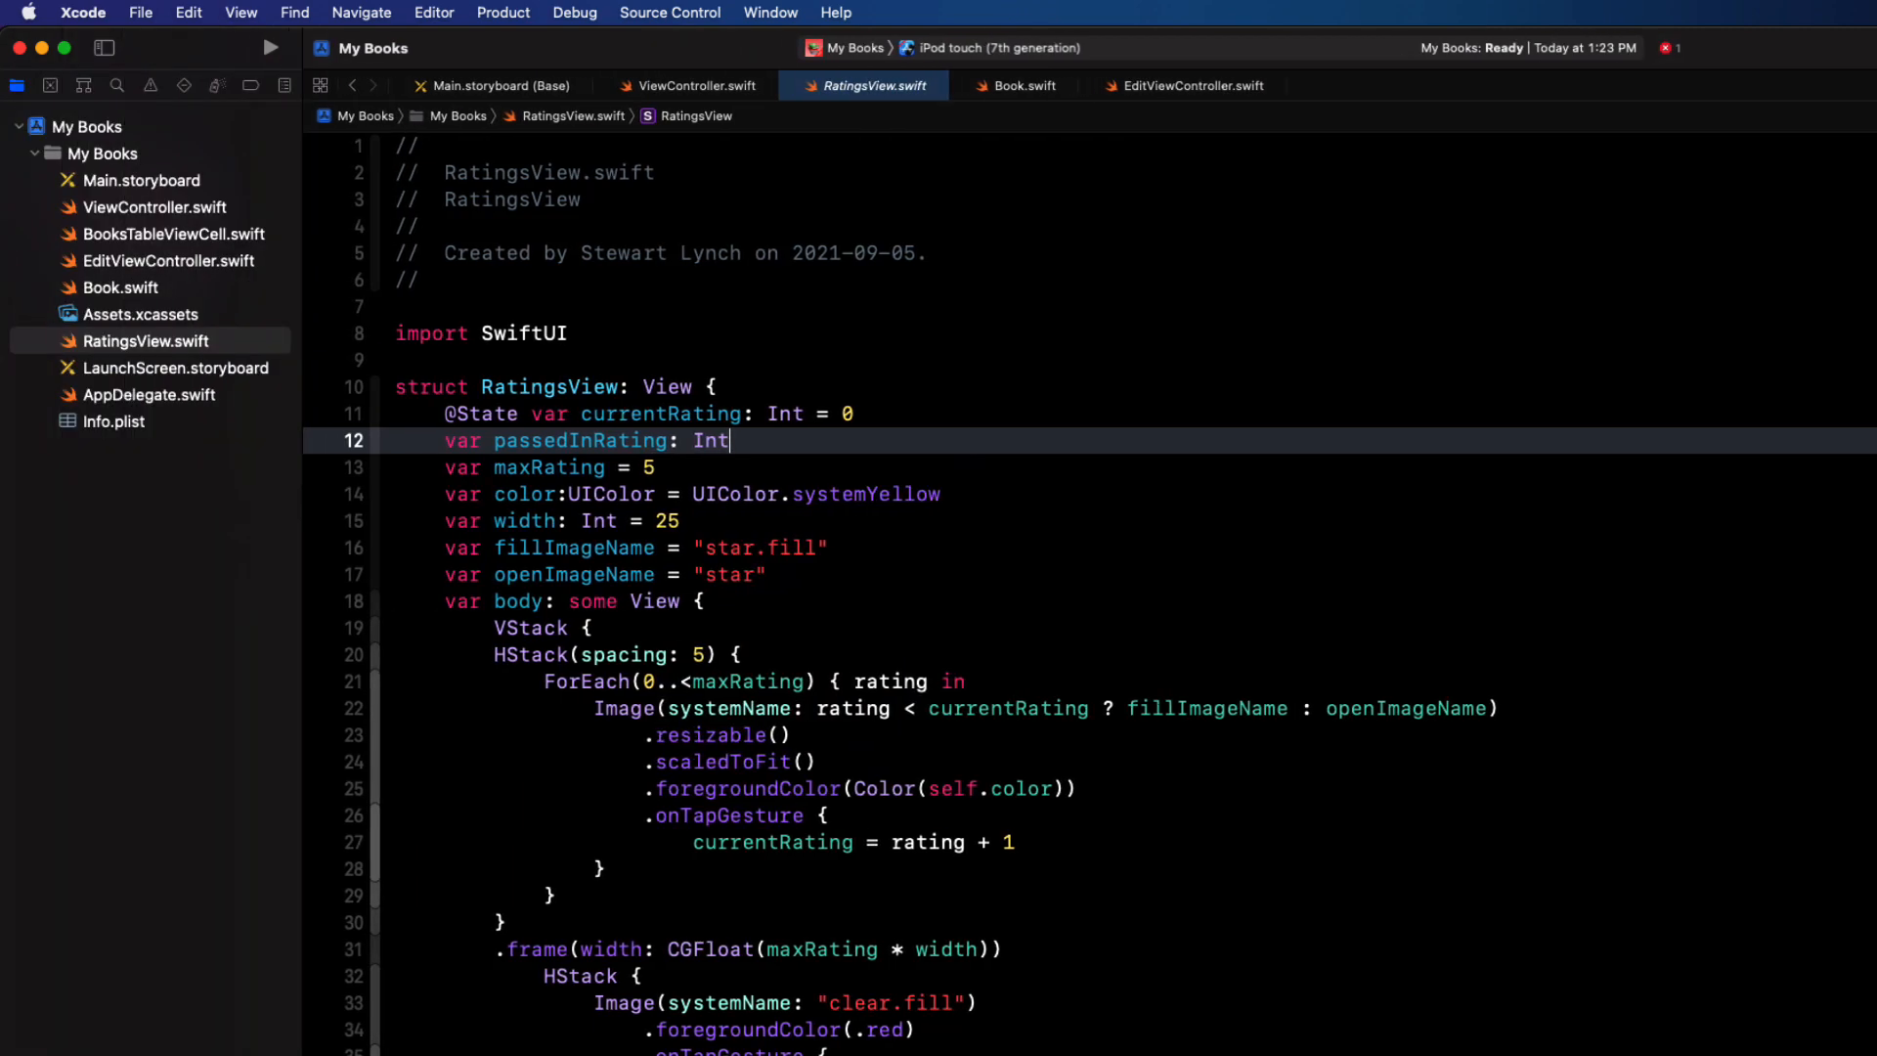
- Change the preview to create RatingsView(passedInRating: 0)
scroll("down", 3)
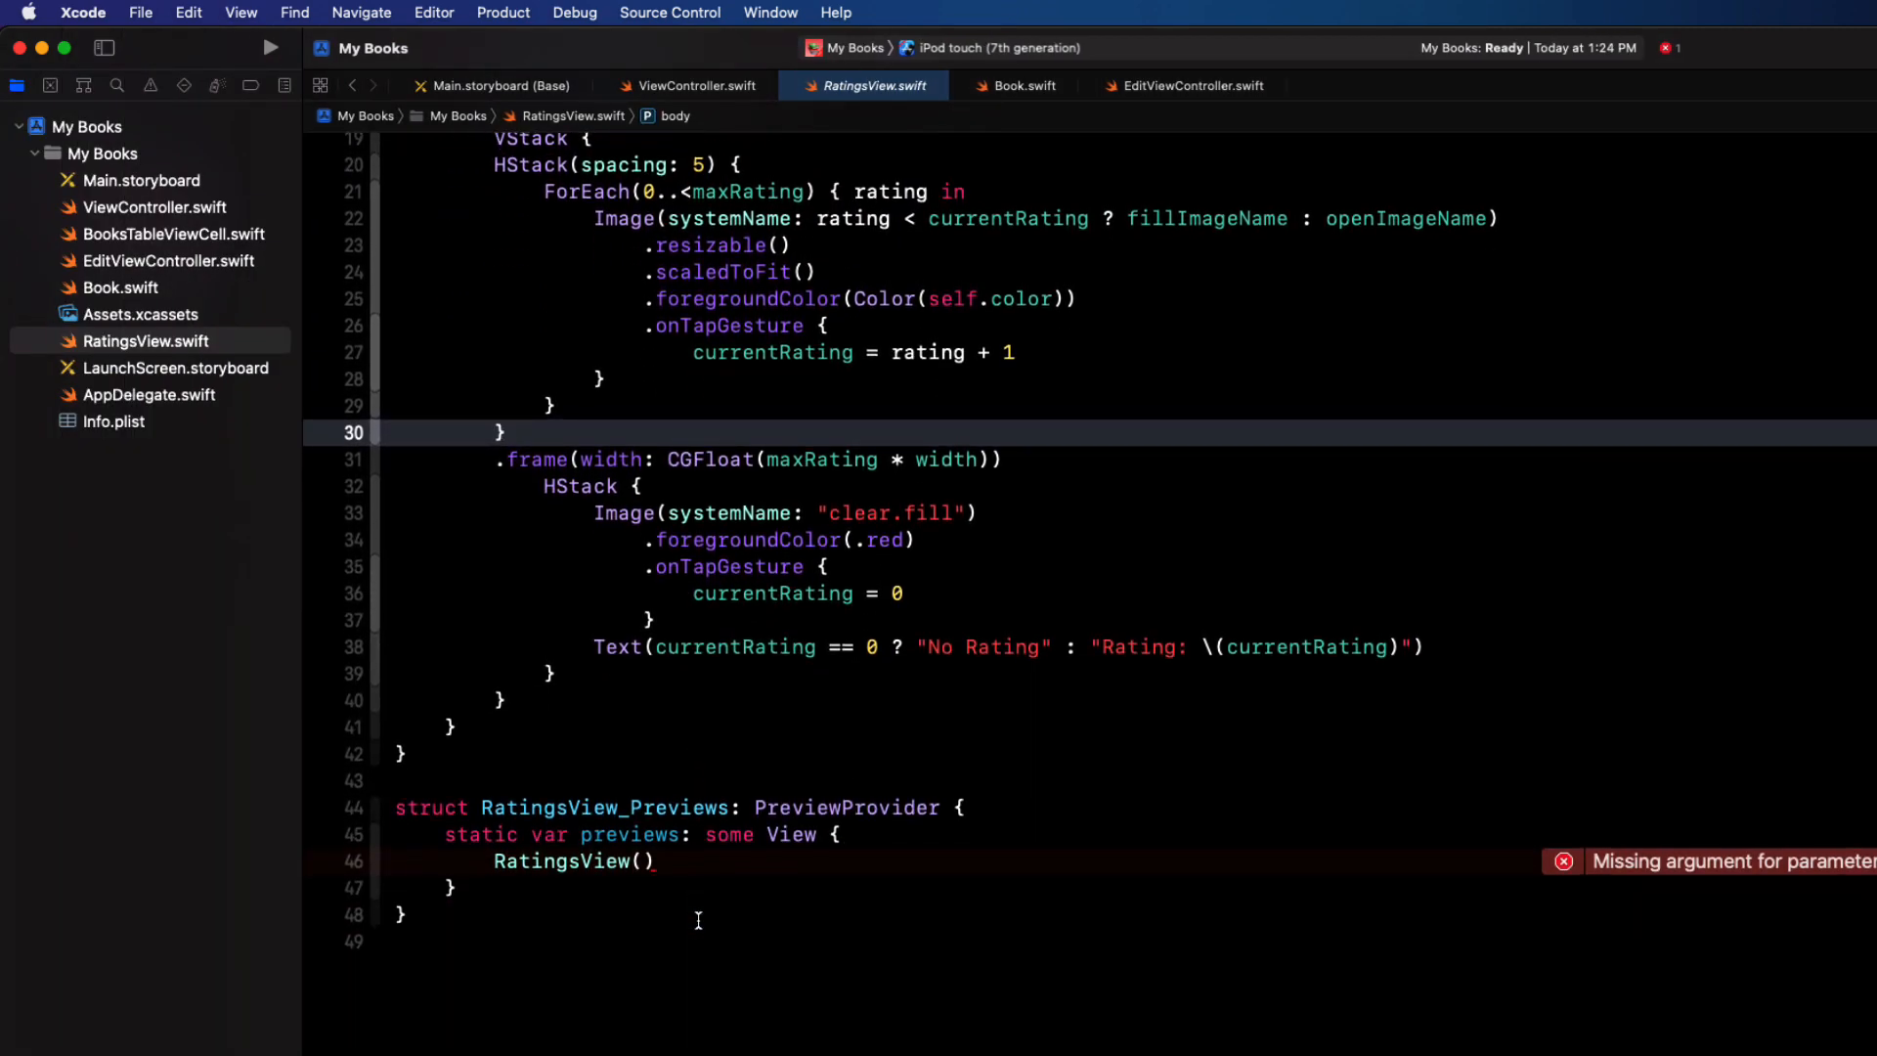
left_click(646, 860)
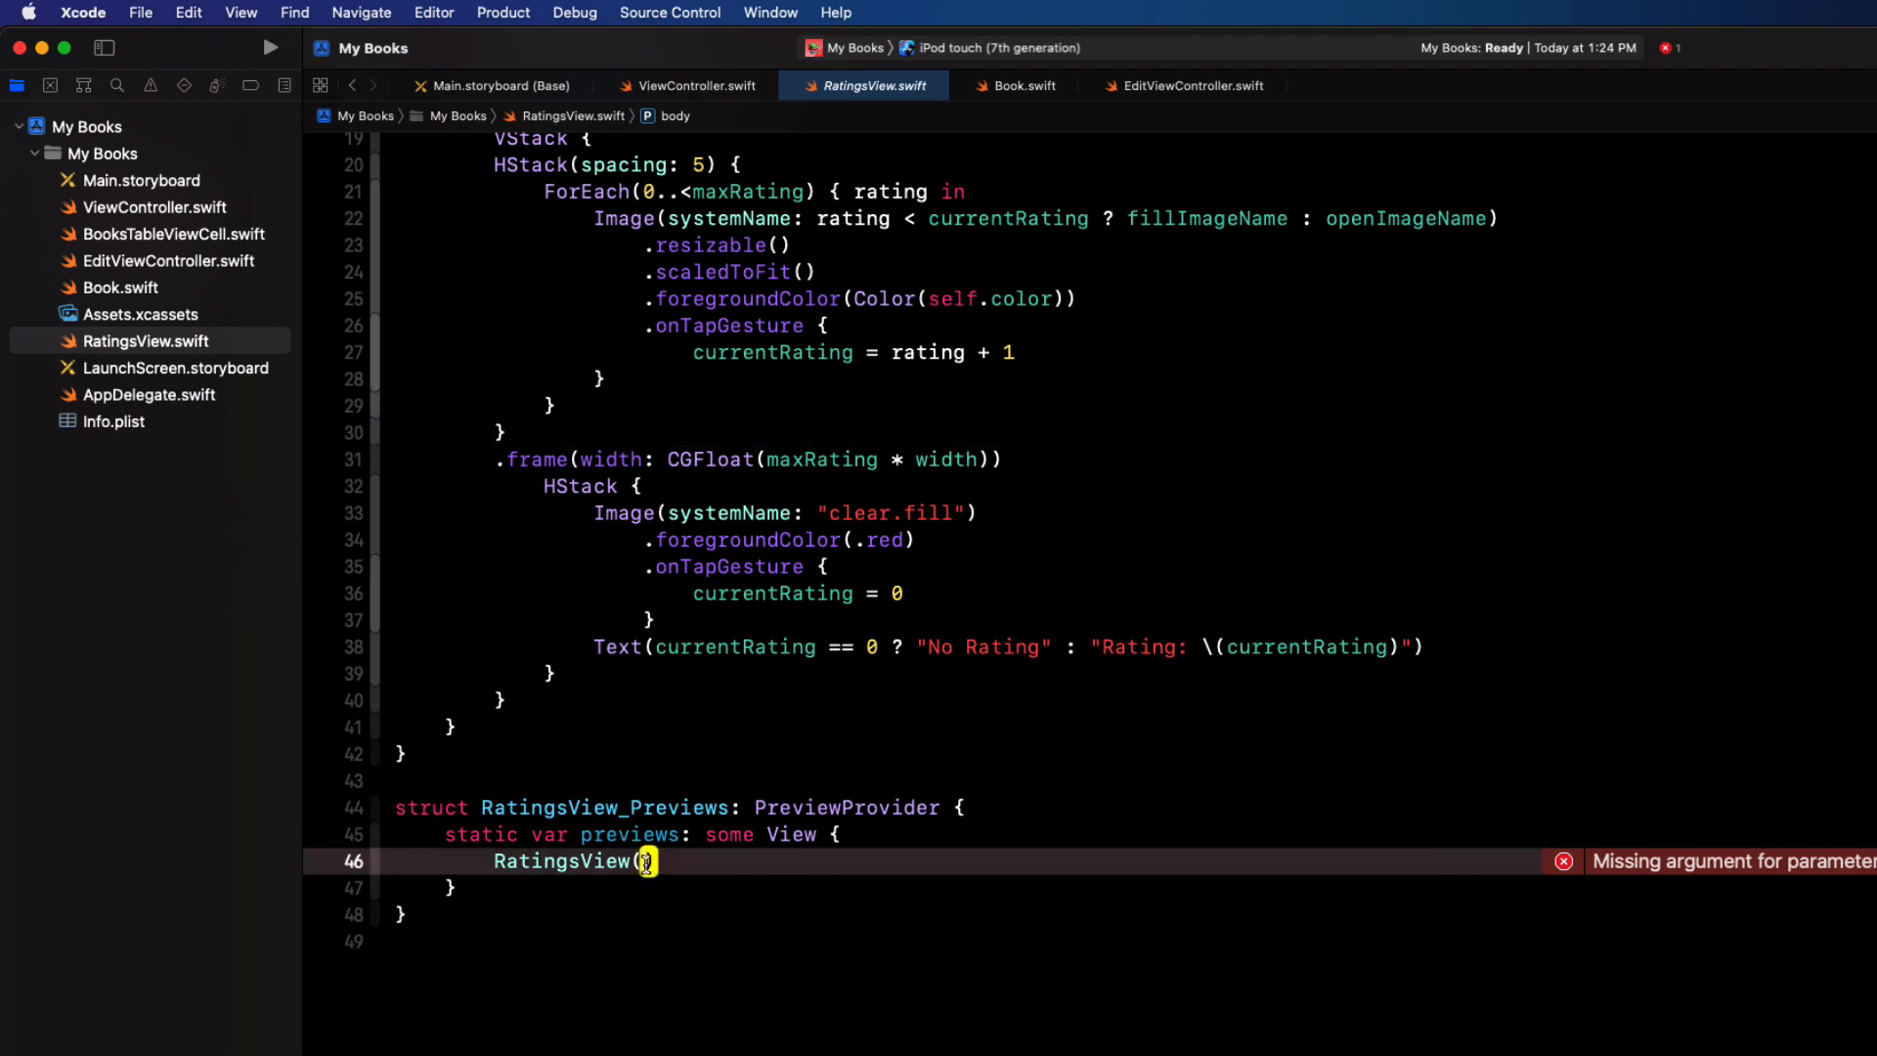
type("passedInRating: Int")
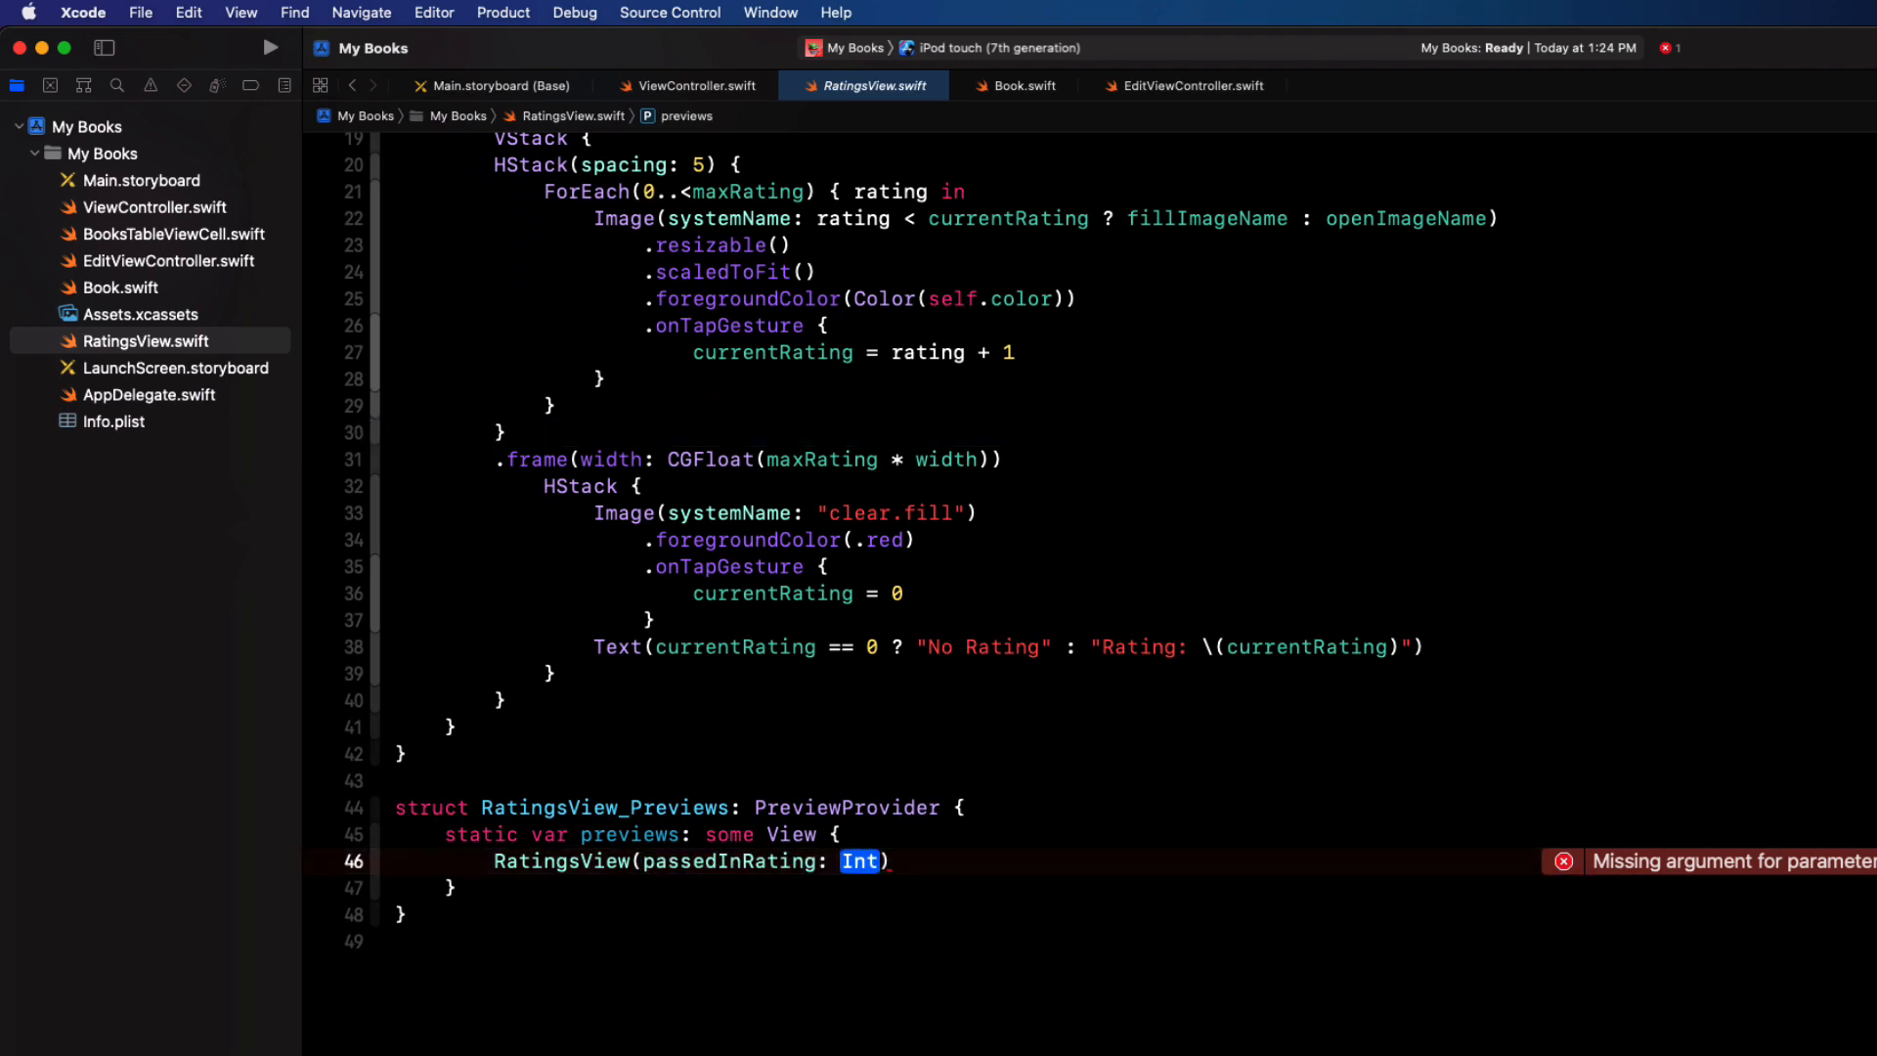
type("0")
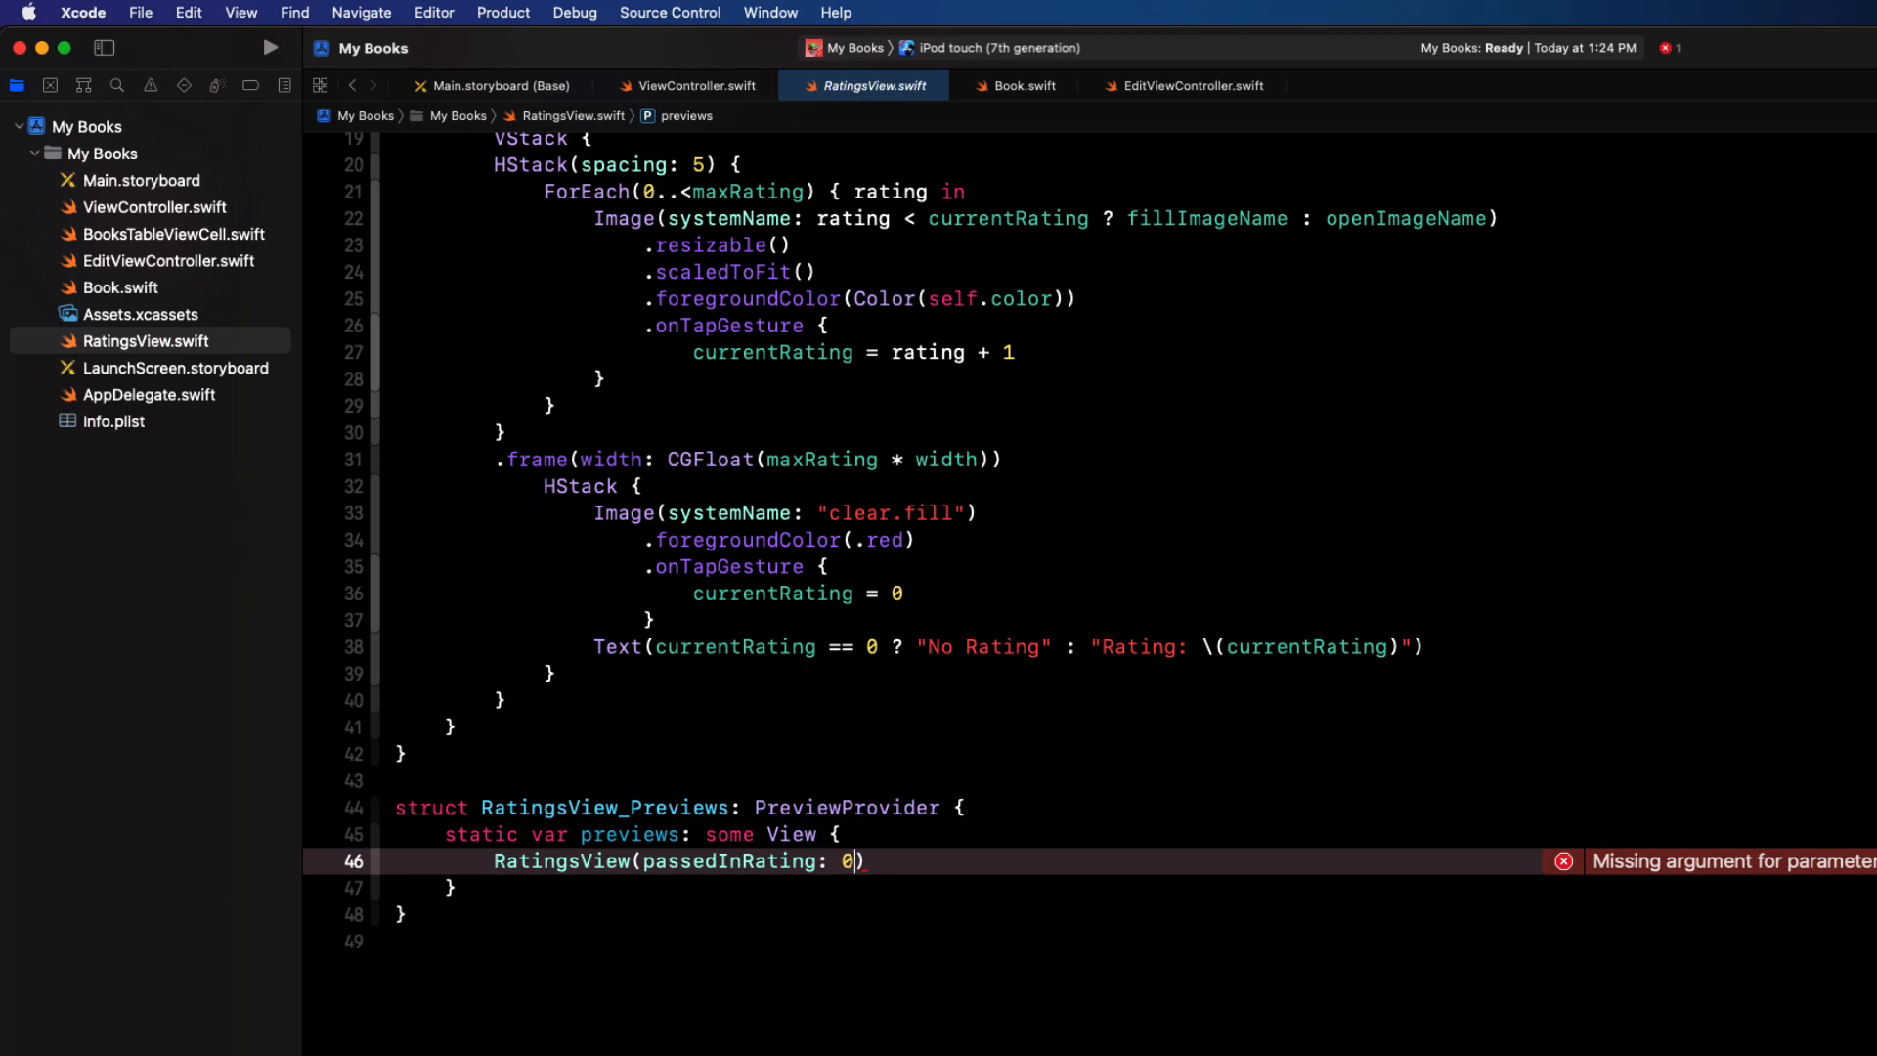
- Build the project and begin adding an .onAppear modifier to the view
left_click(271, 48)
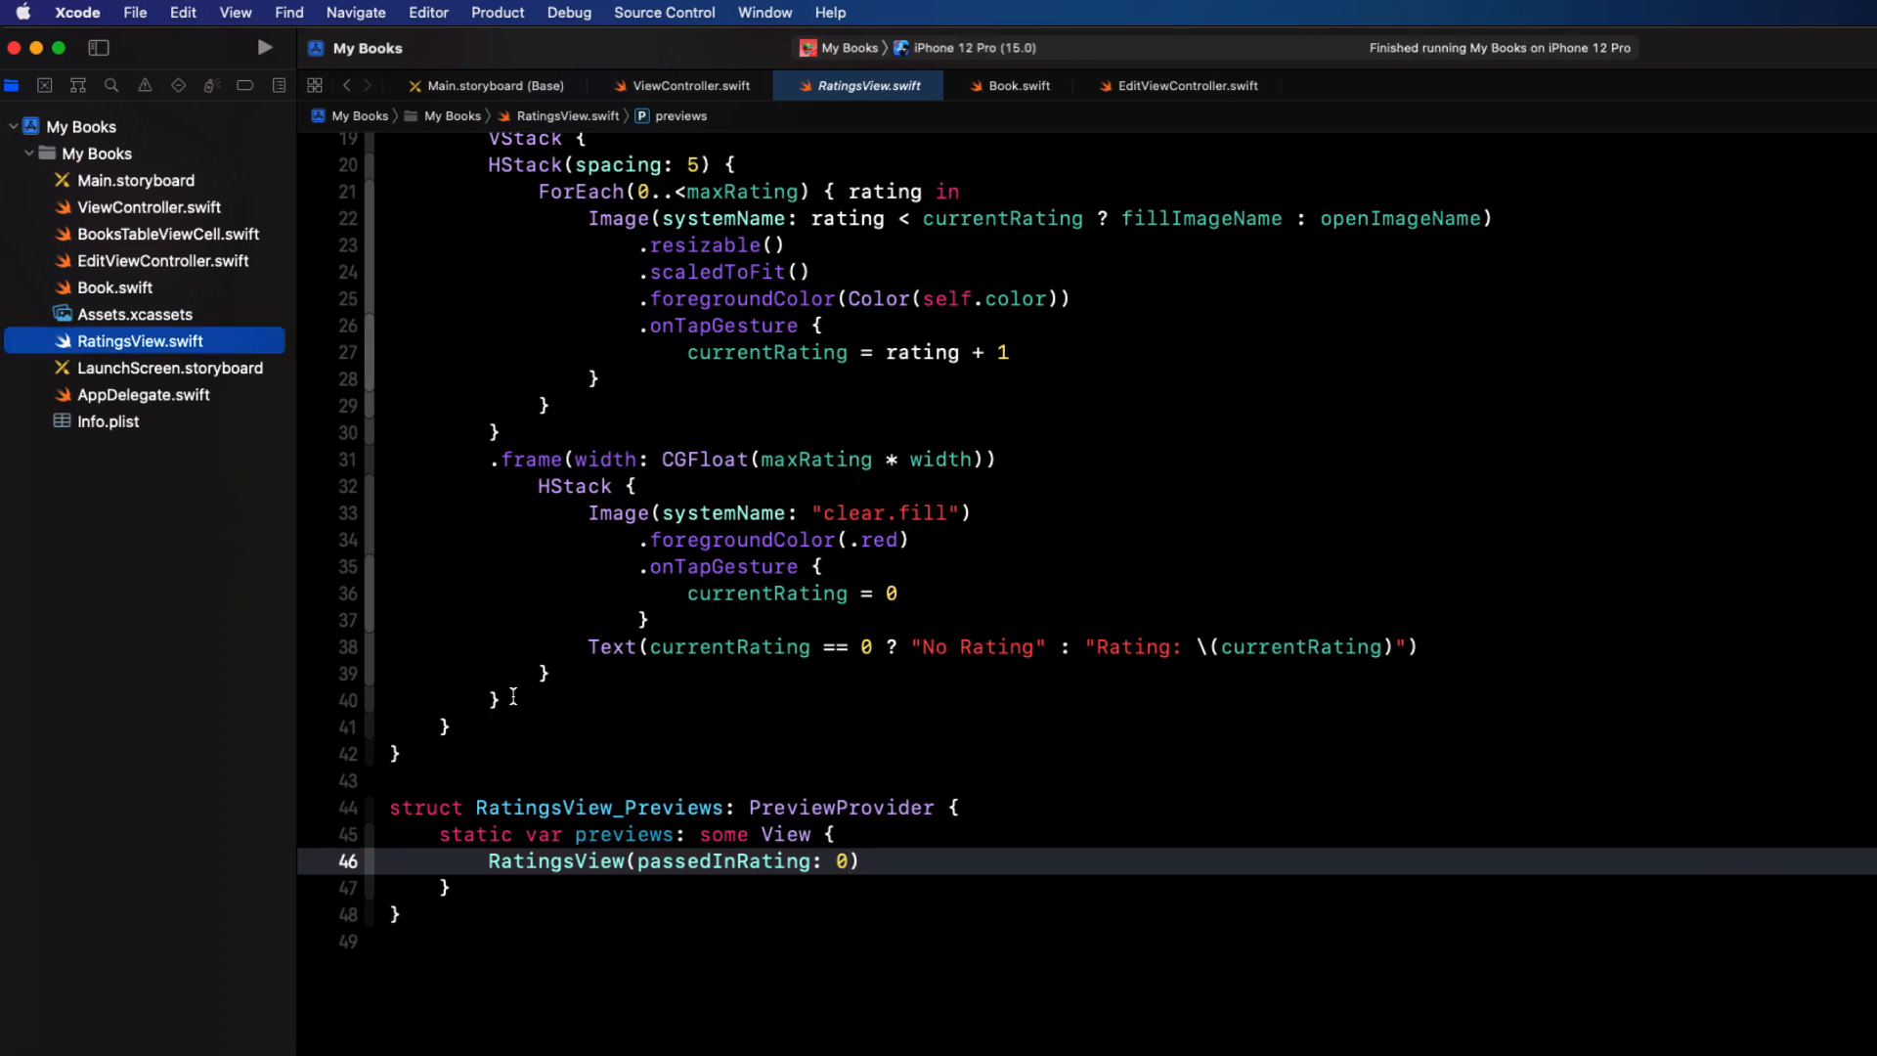
type(".onAppe")
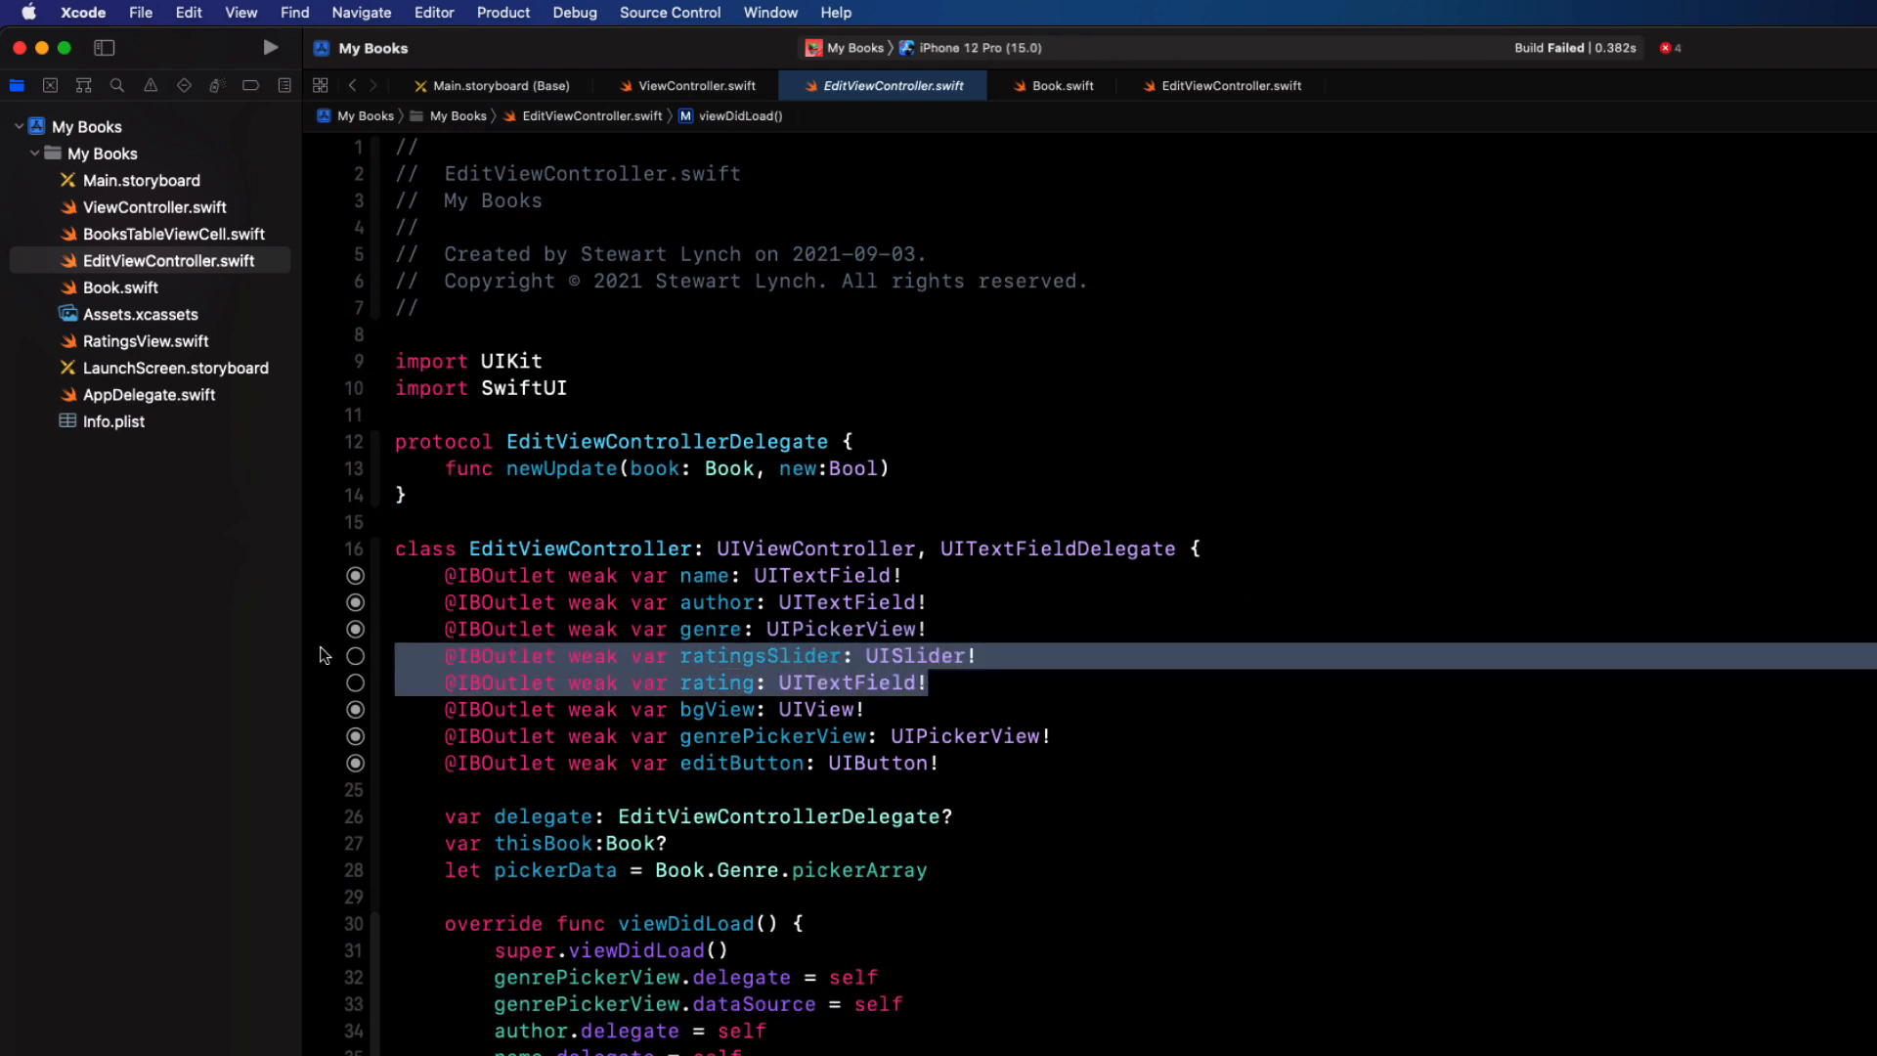
- Delete the unused ratingsSlider and rating outlets from EditViewController
left_click(979, 650)
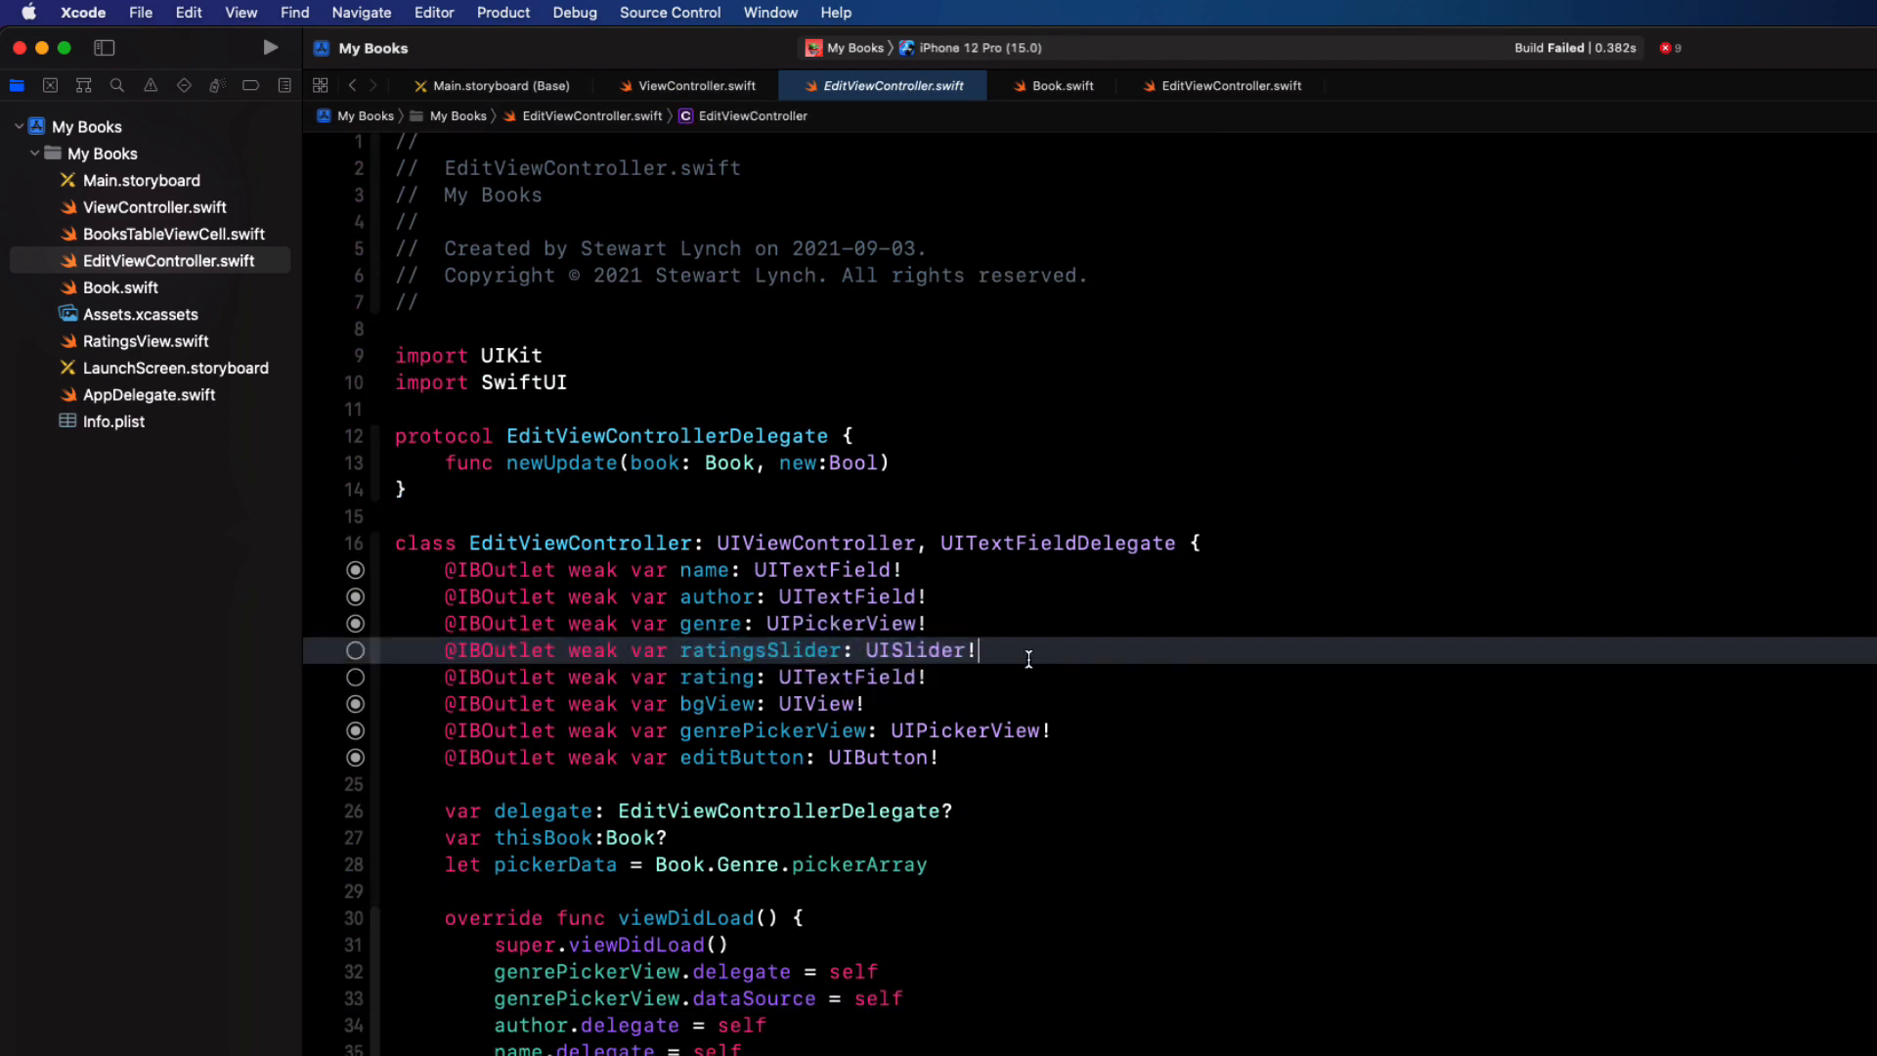
scroll("down", 3)
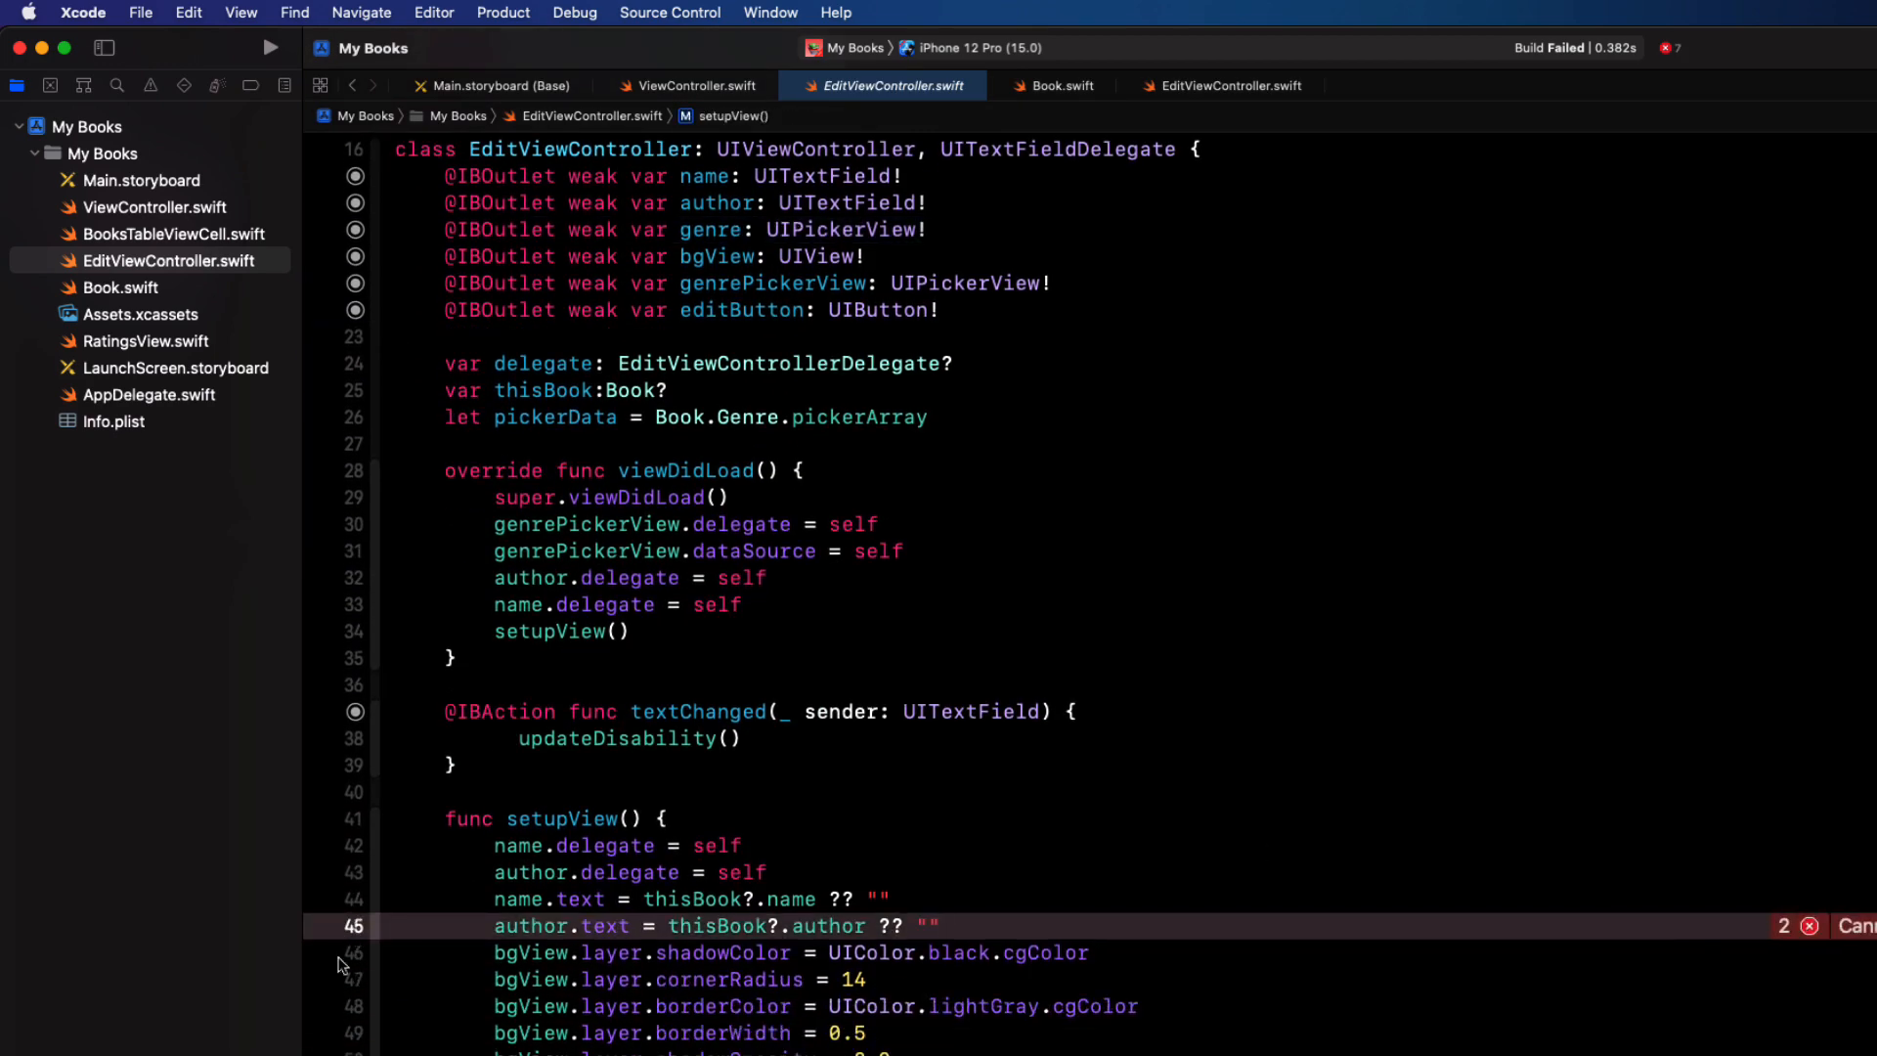
scroll("down", 3)
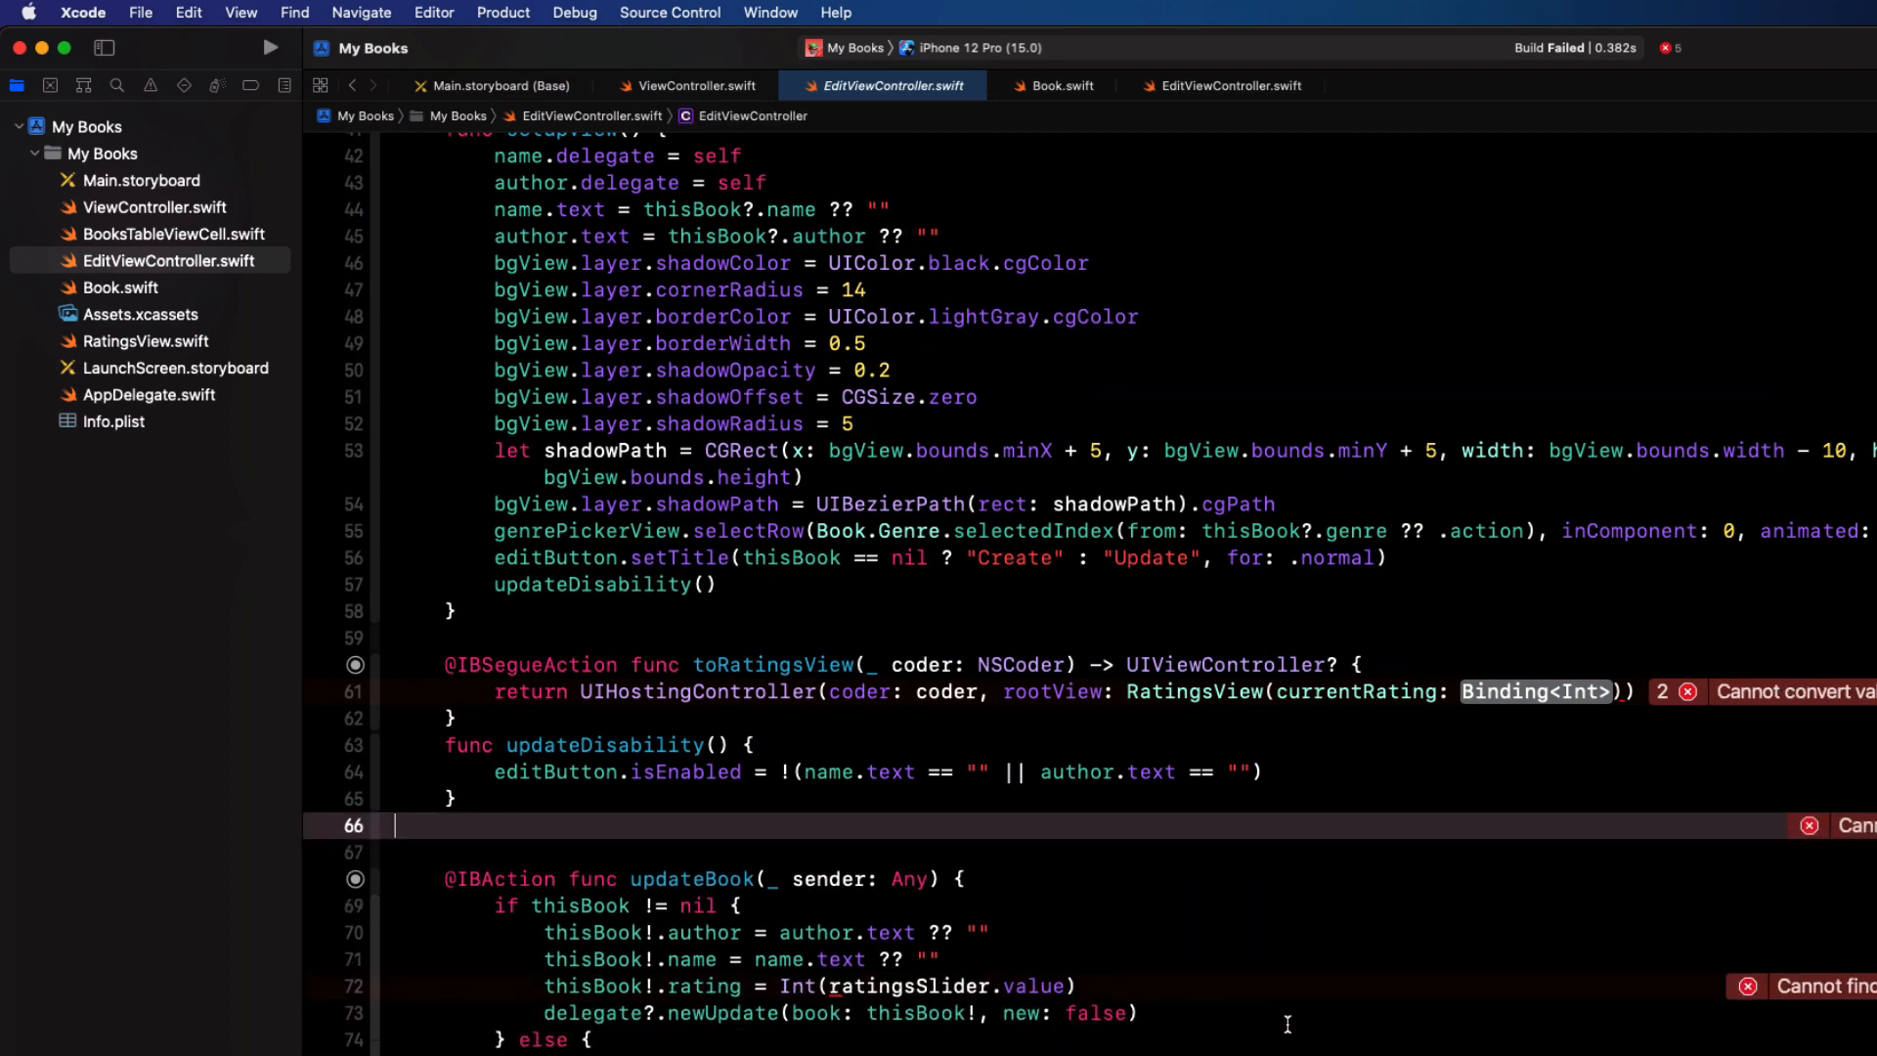
- Comment out the slider-based rating and new-book lines in updateBook with Cmd+/
left_click(1077, 986)
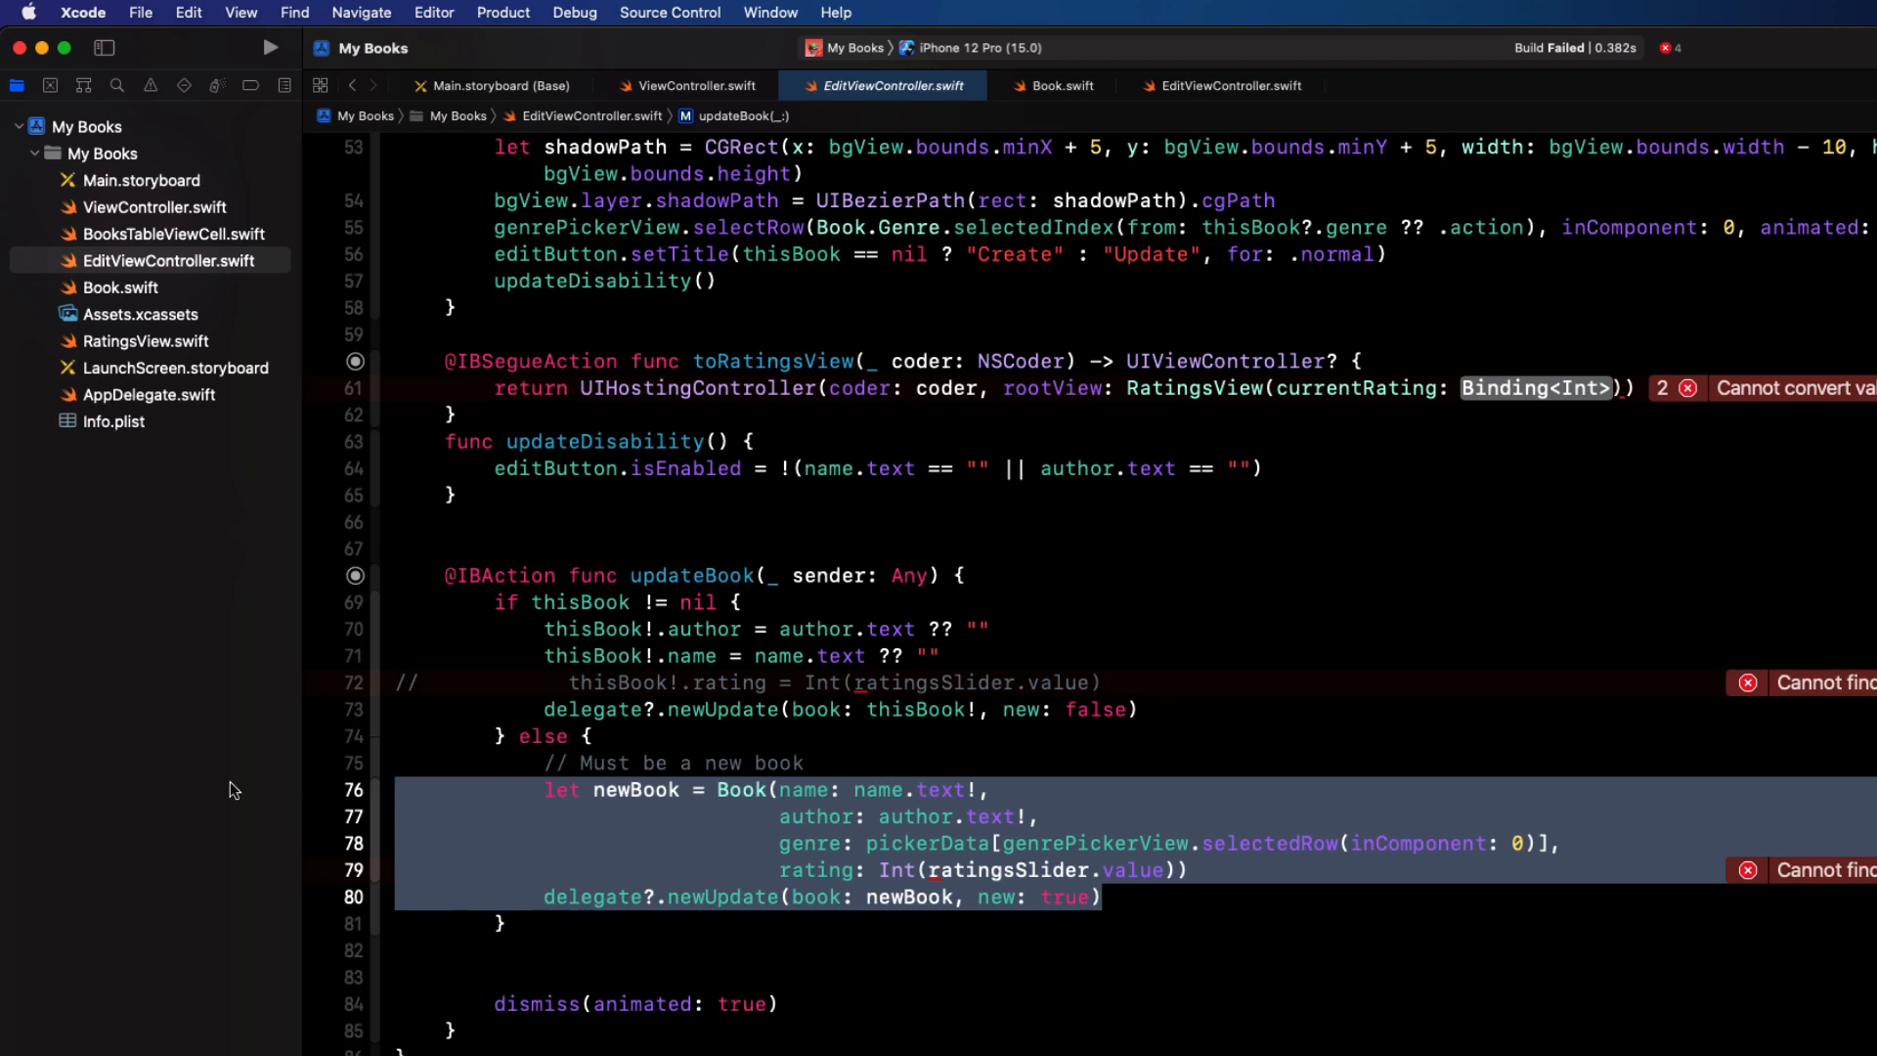
key("cmd+/")
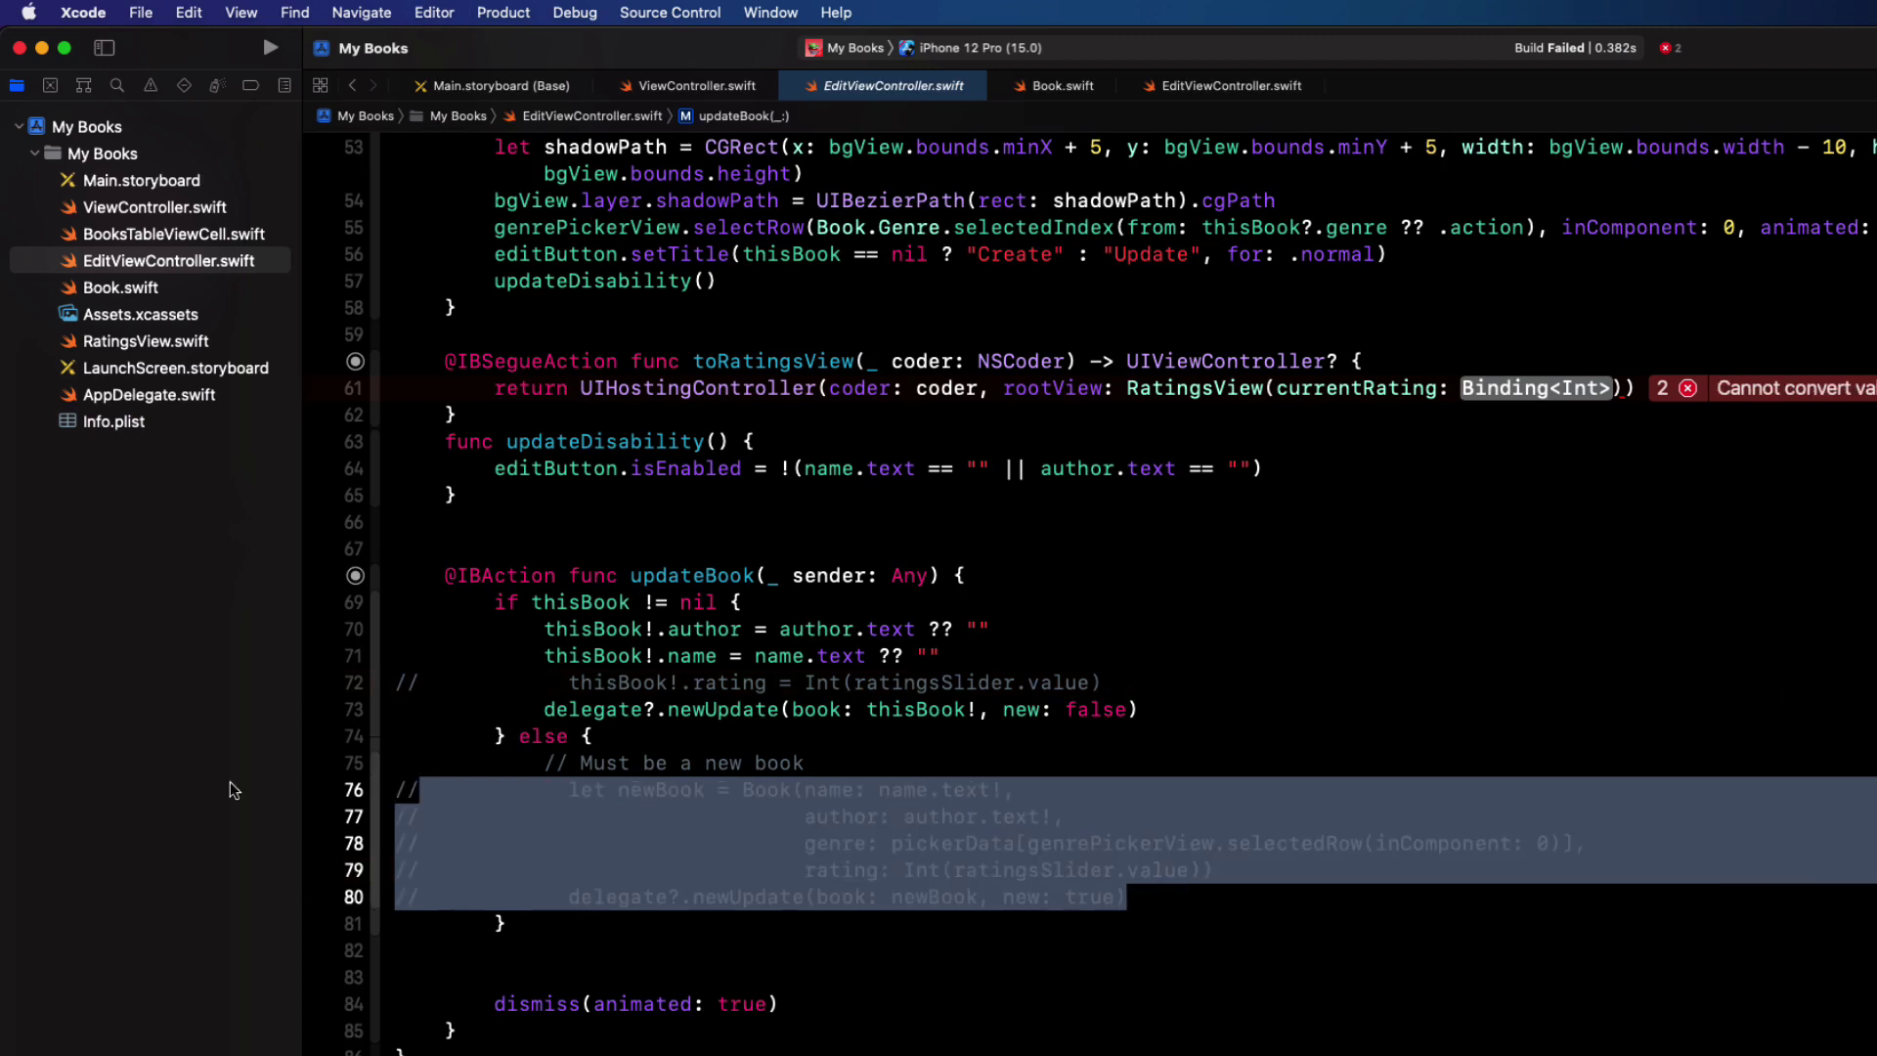
left_click(1348, 387)
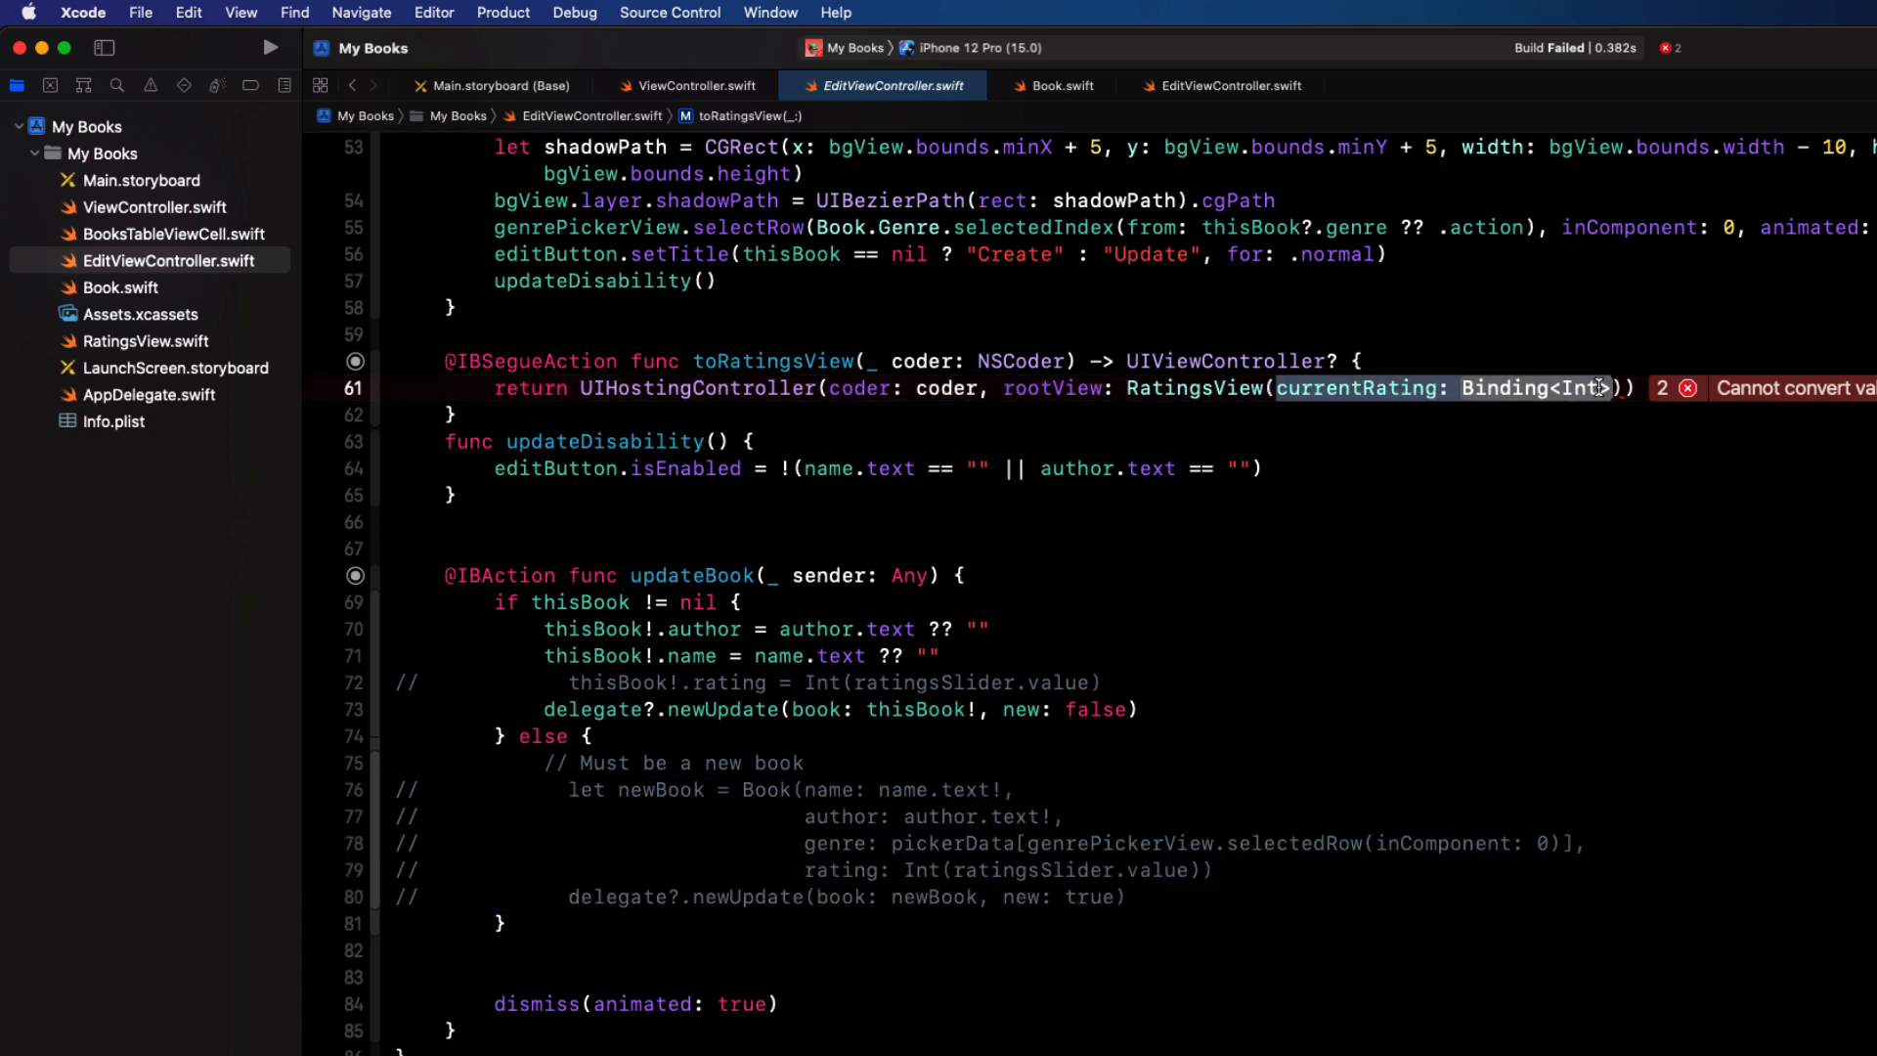
- Pass thisBook?.rating ?? 0 as passedInRating in the segue action and run the app
type("passedIn")
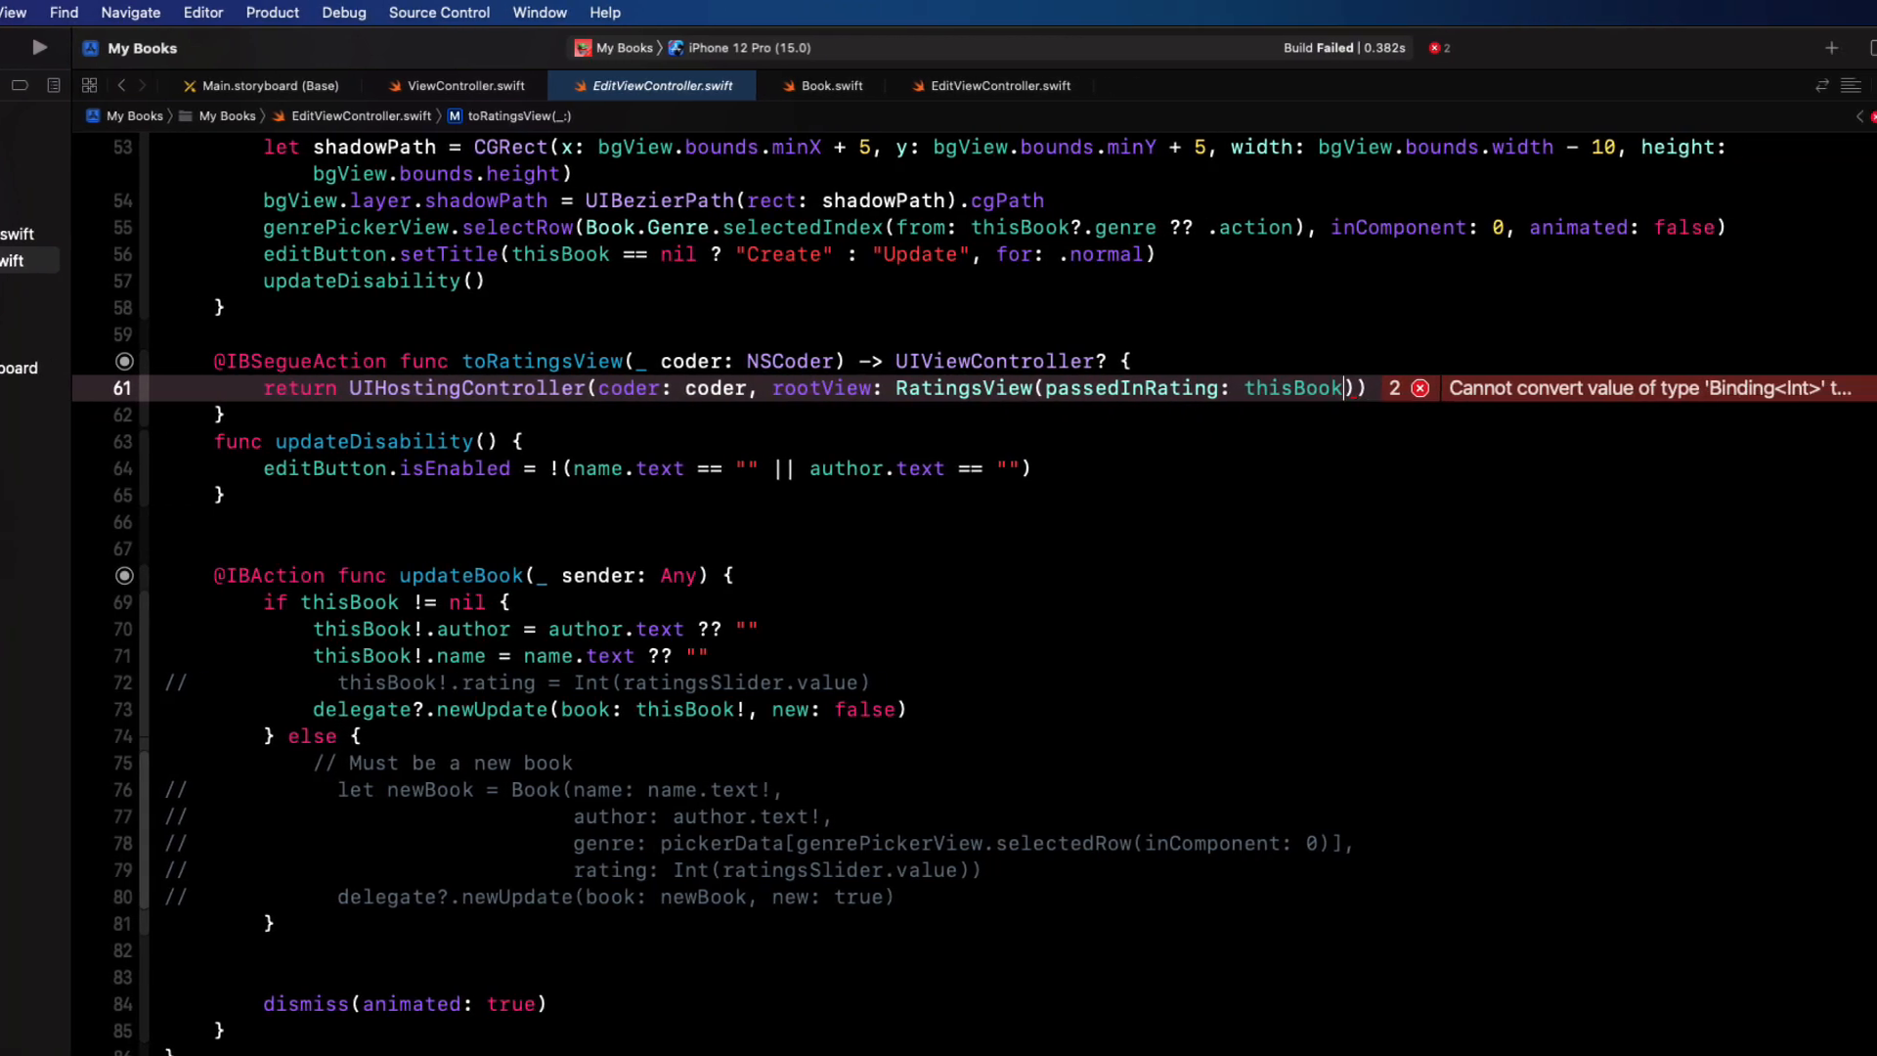
type("?.rating")
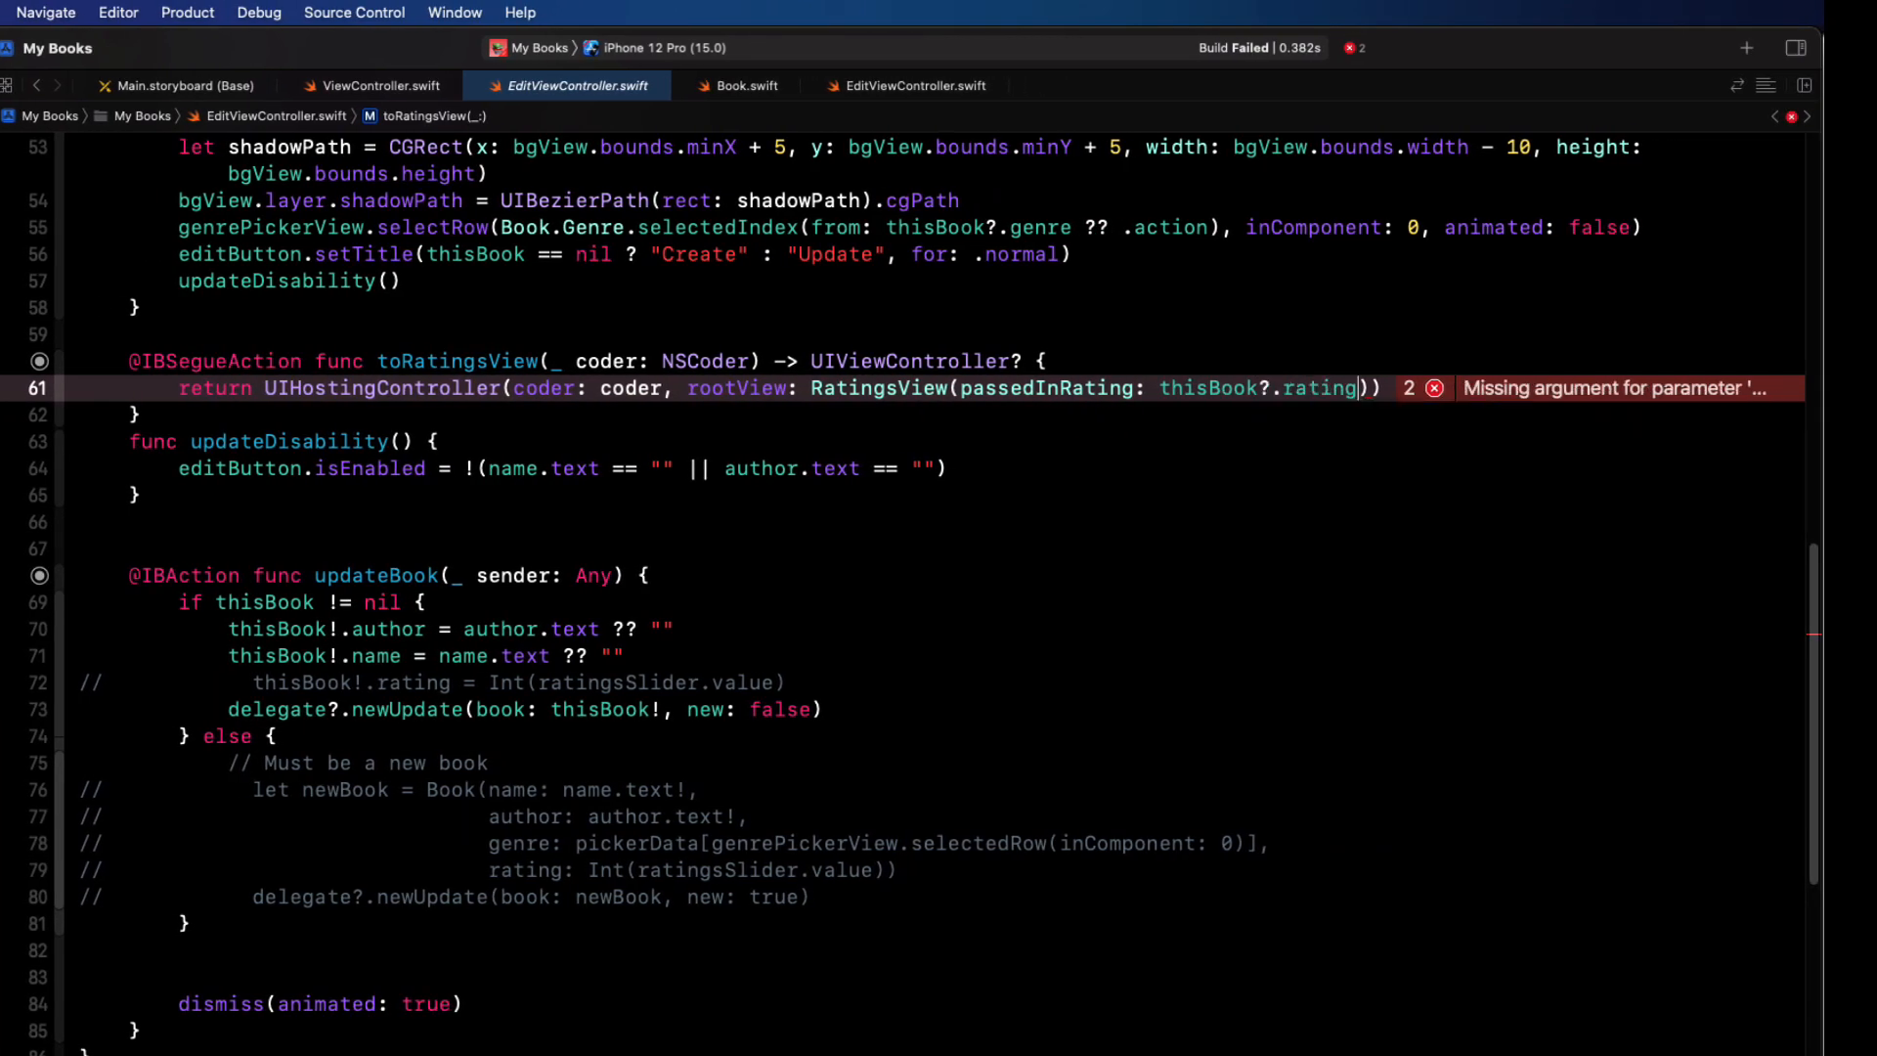
type("??")
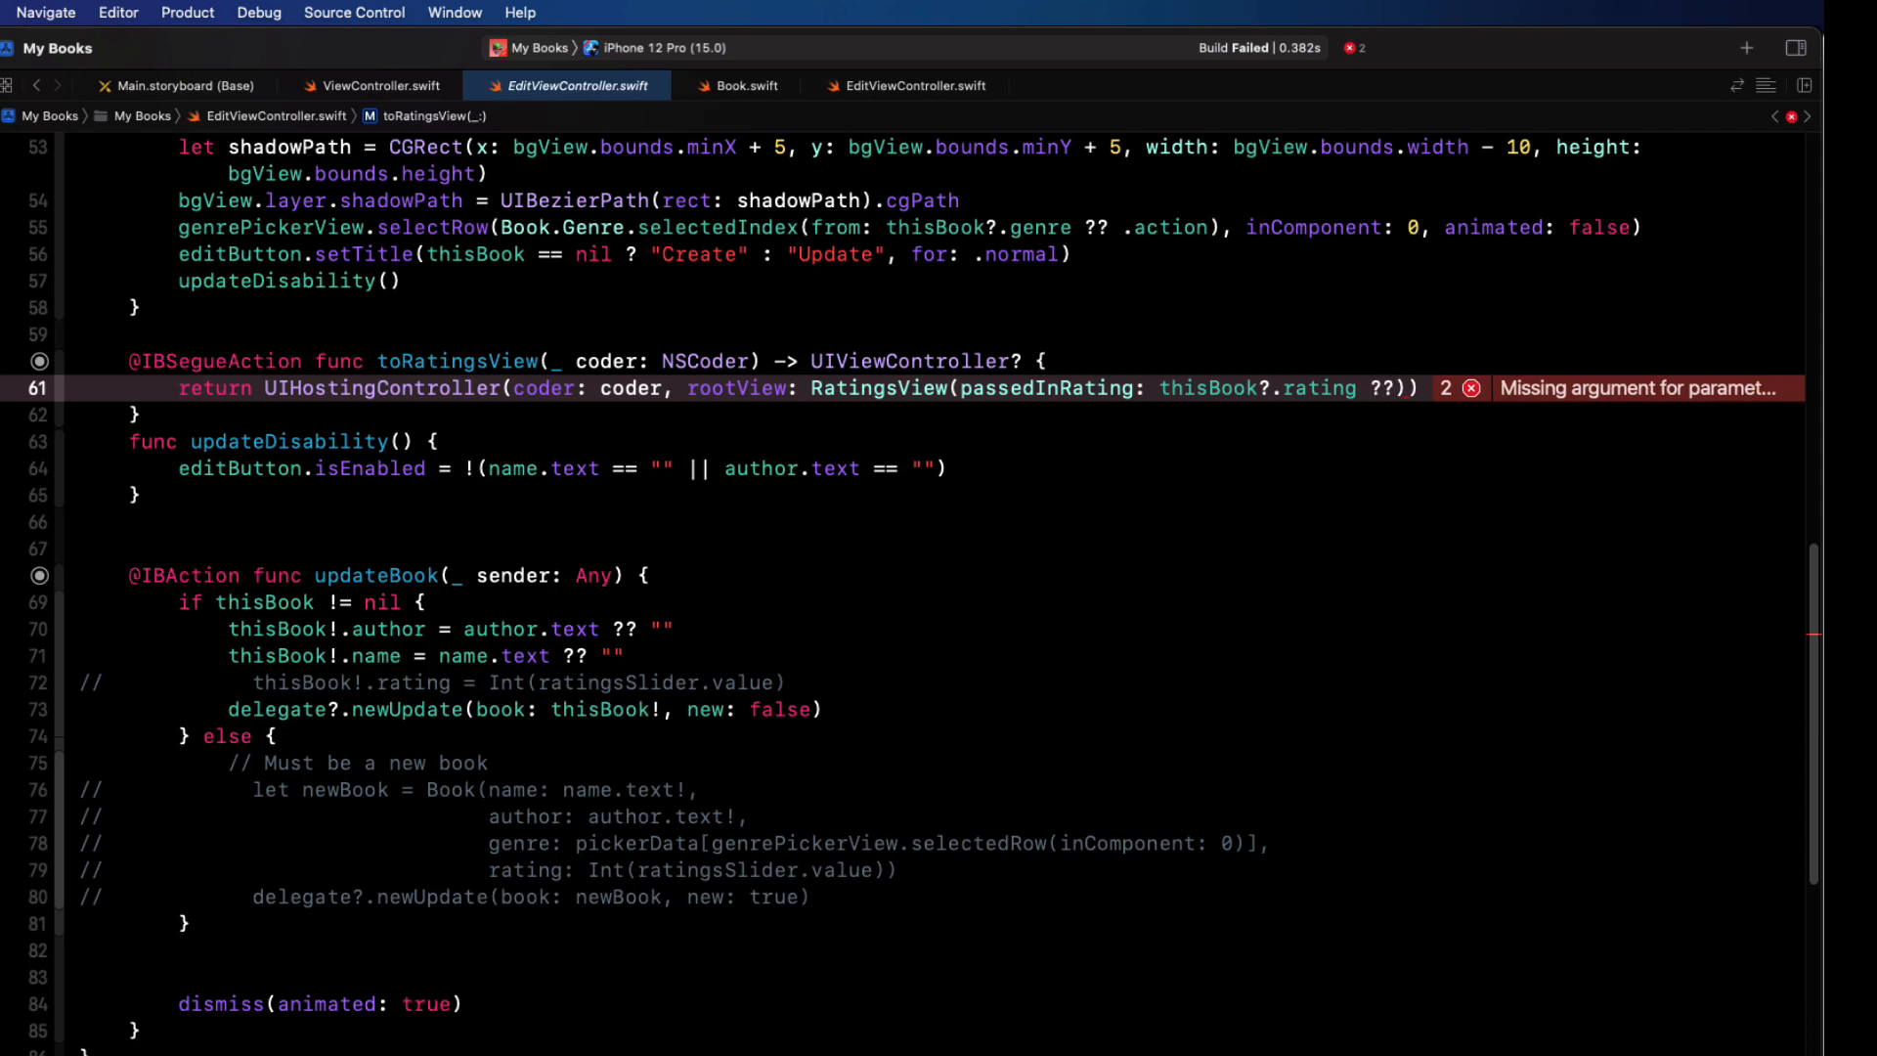
type("0")
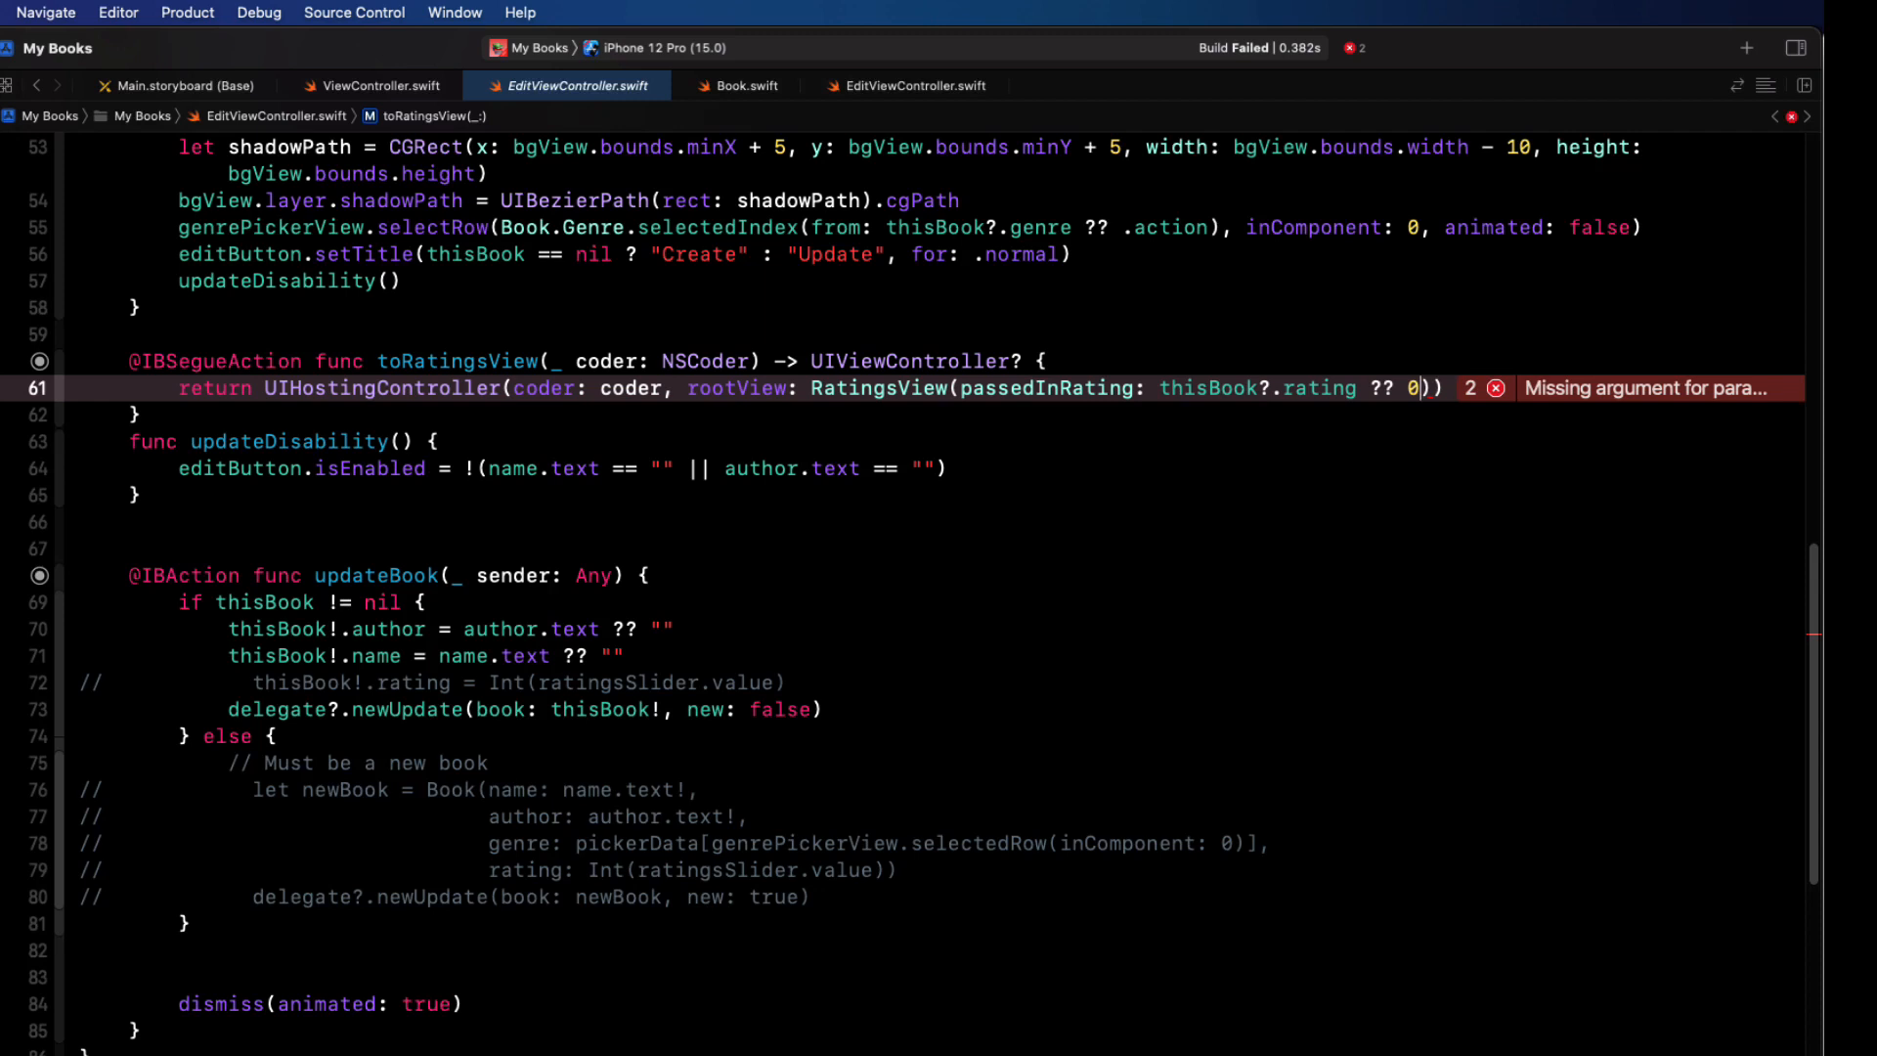
key("cmd+b")
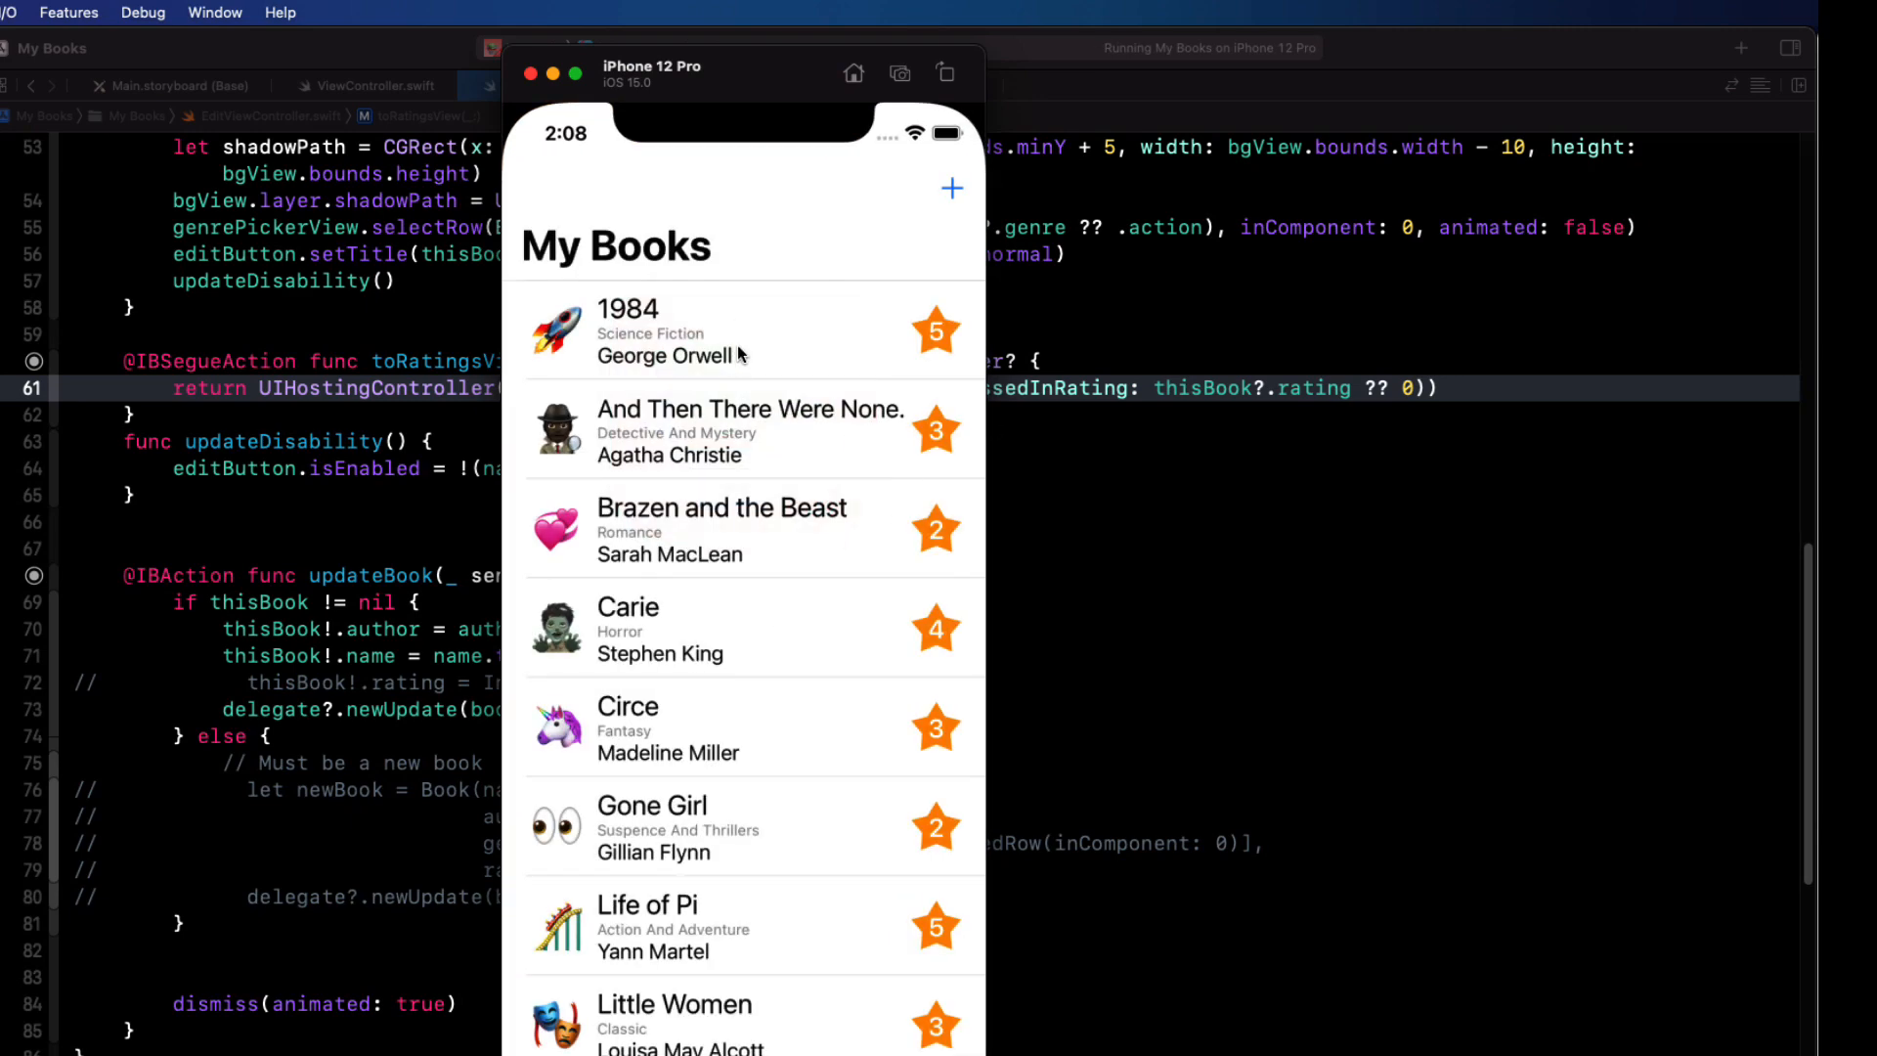
- Edit And Then There Were None., raise its rating to five stars and tap Update
left_click(749, 432)
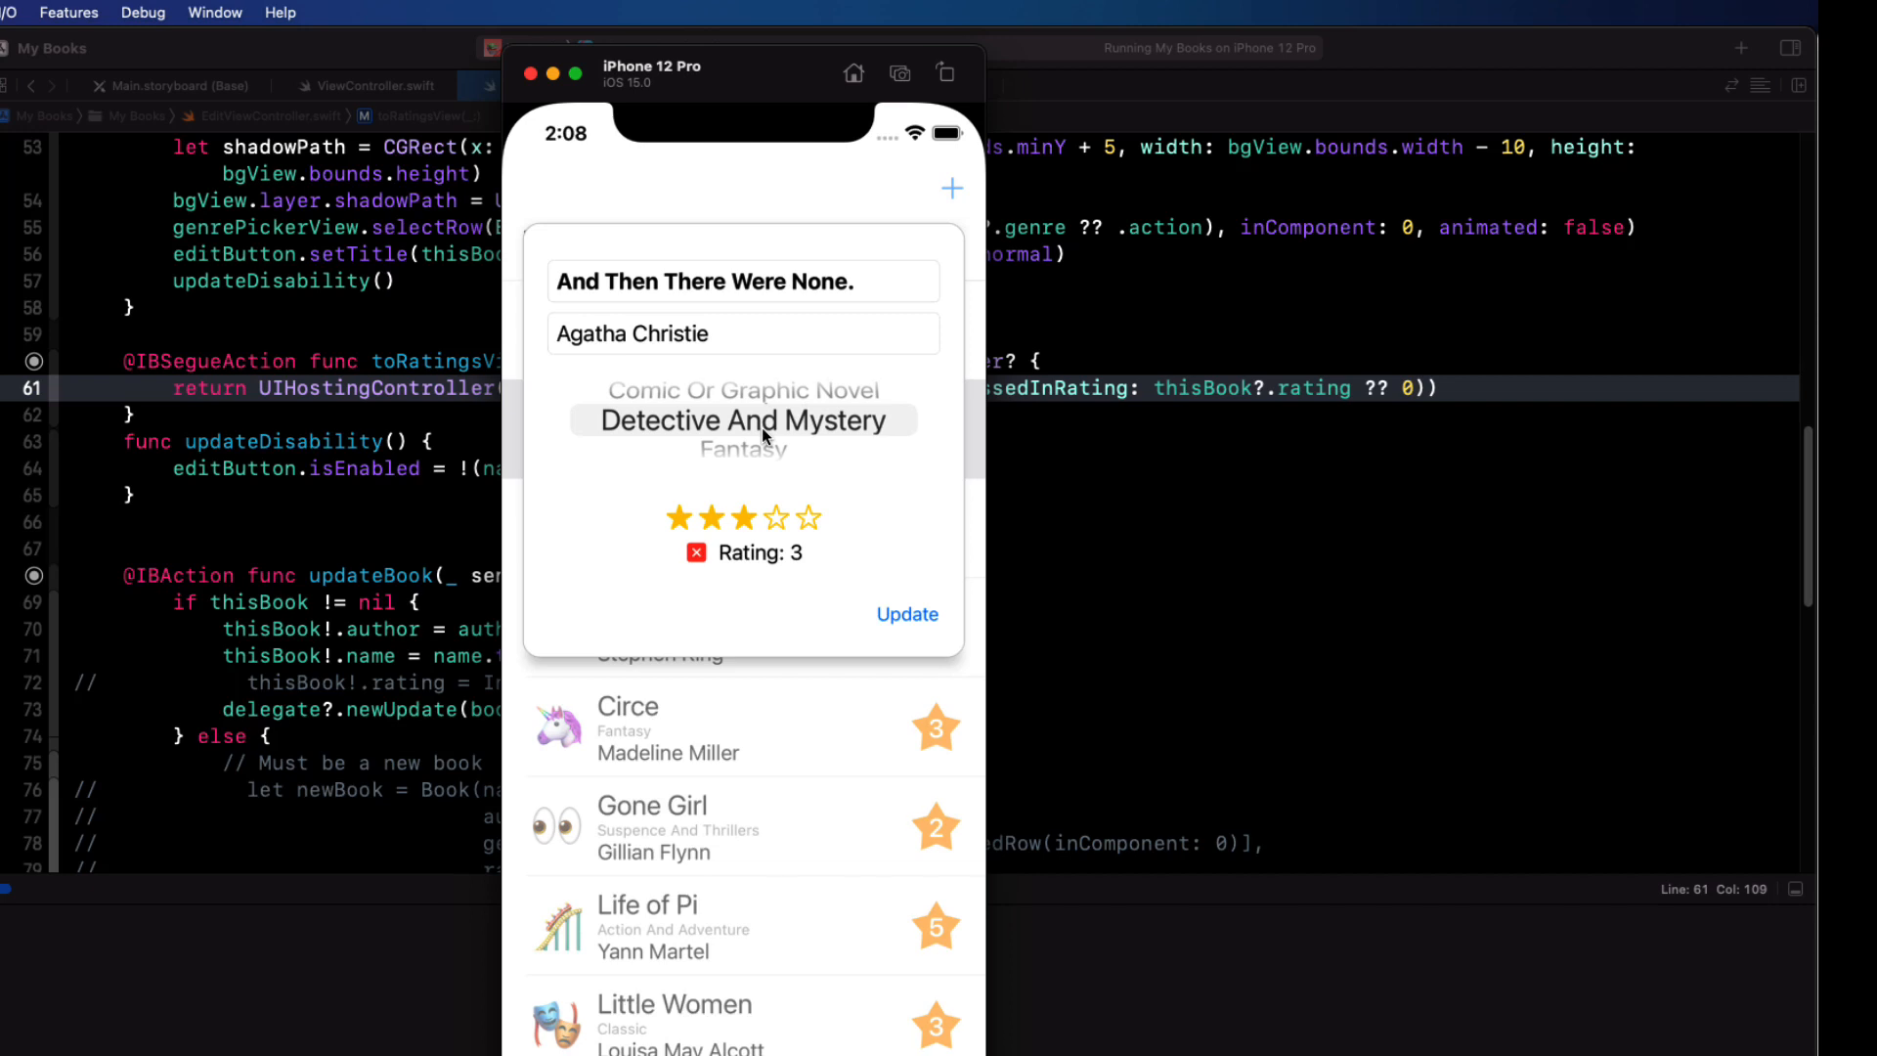
left_click(776, 518)
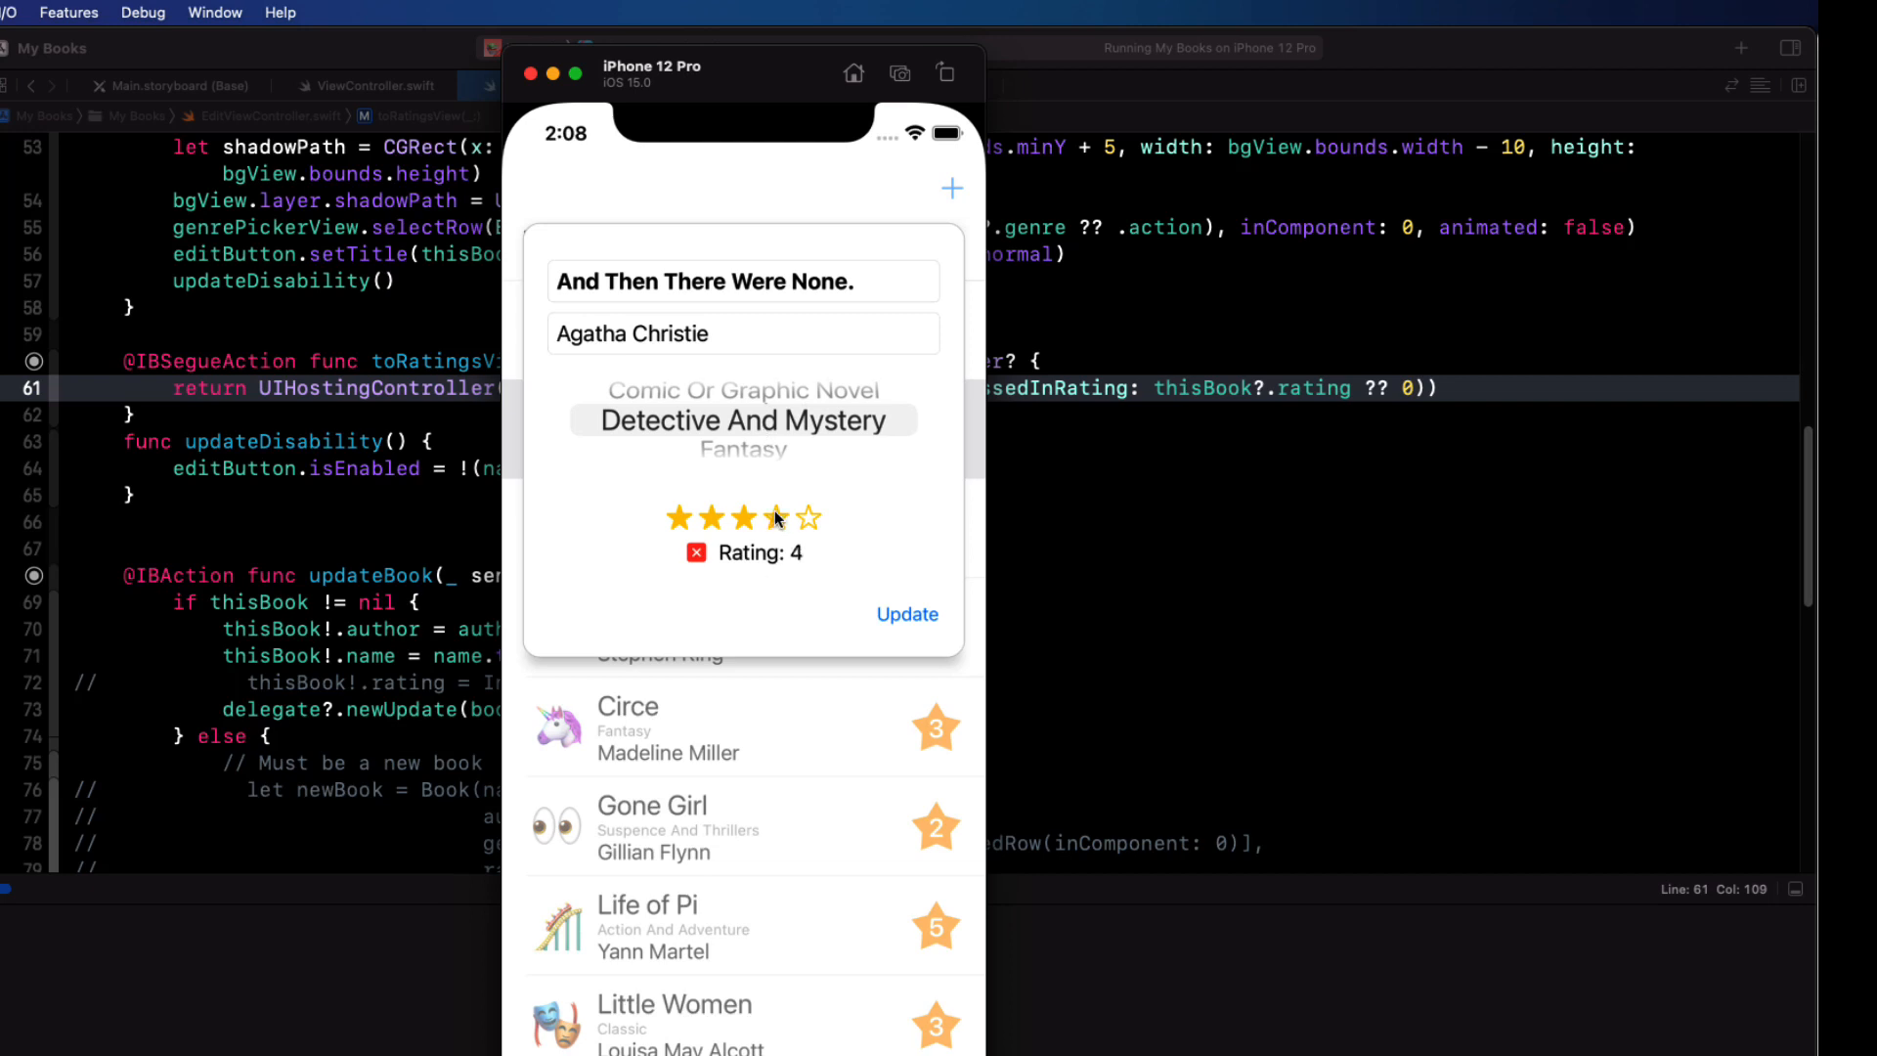
left_click(811, 518)
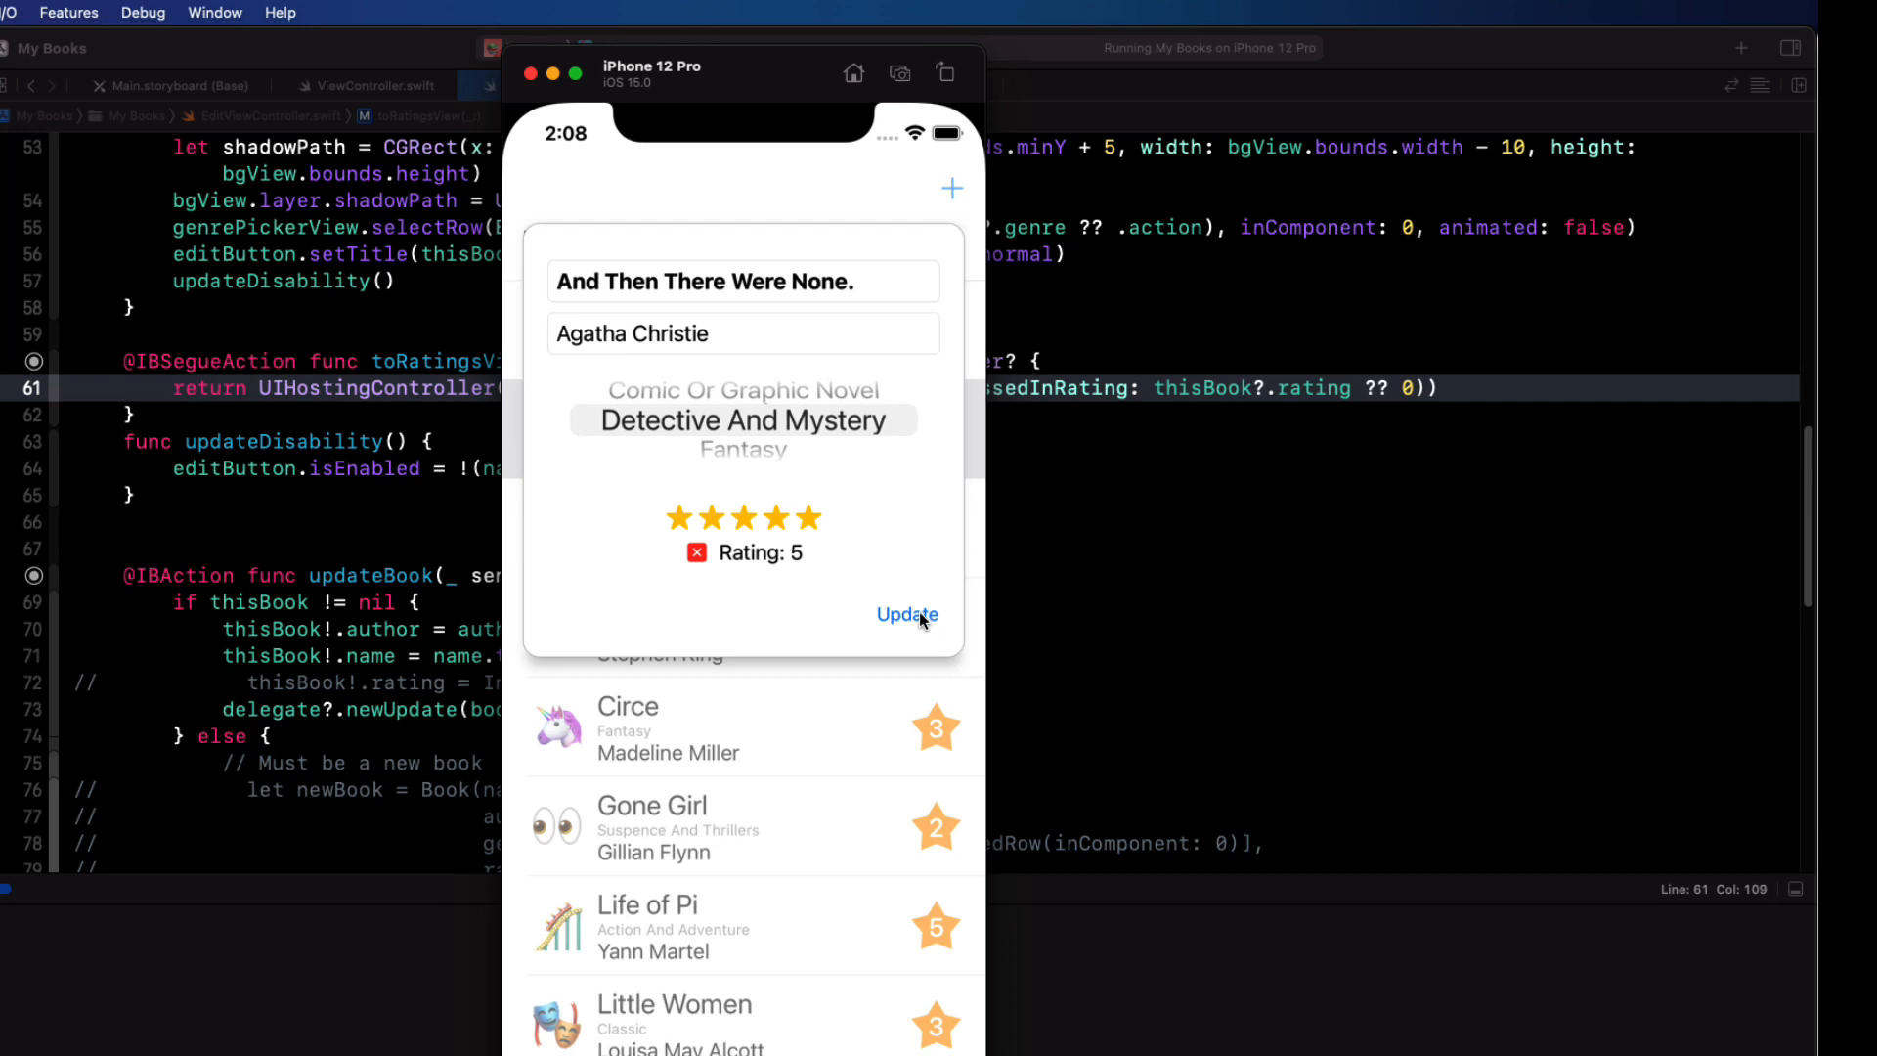
left_click(906, 614)
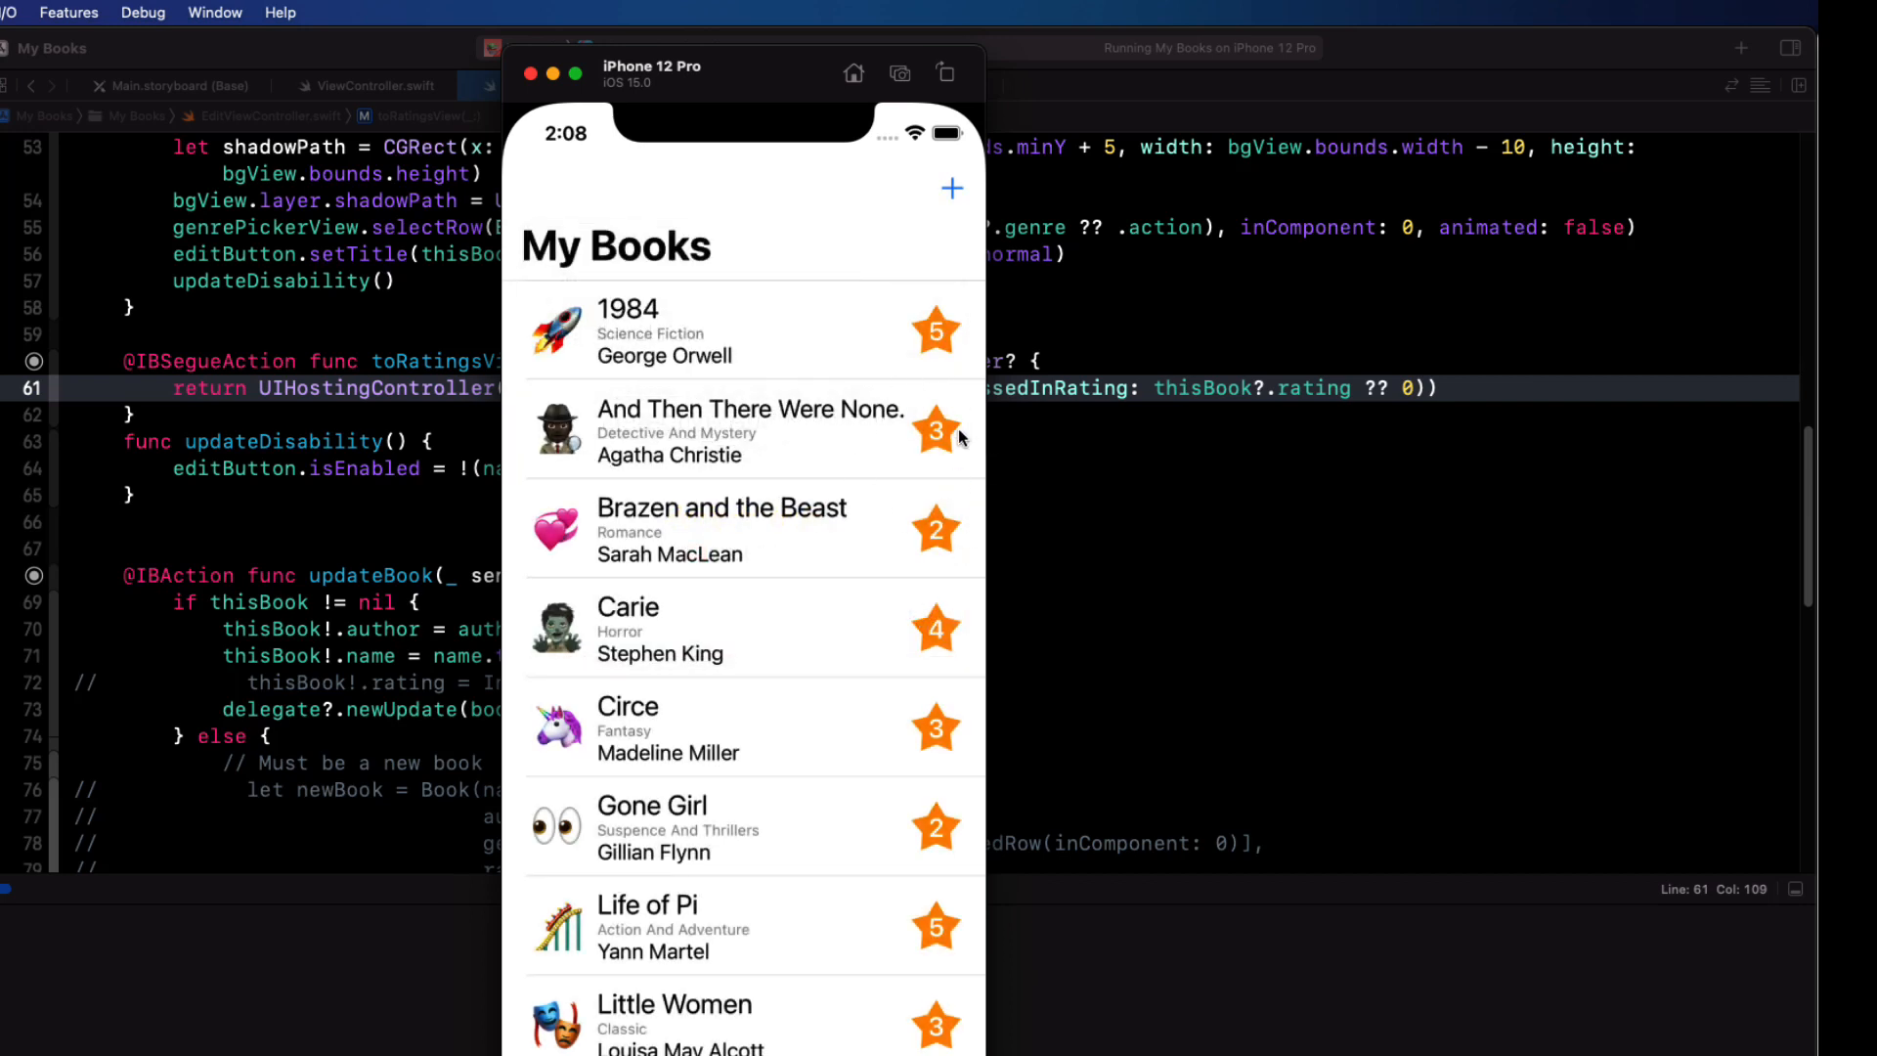
mouse_move(1419, 551)
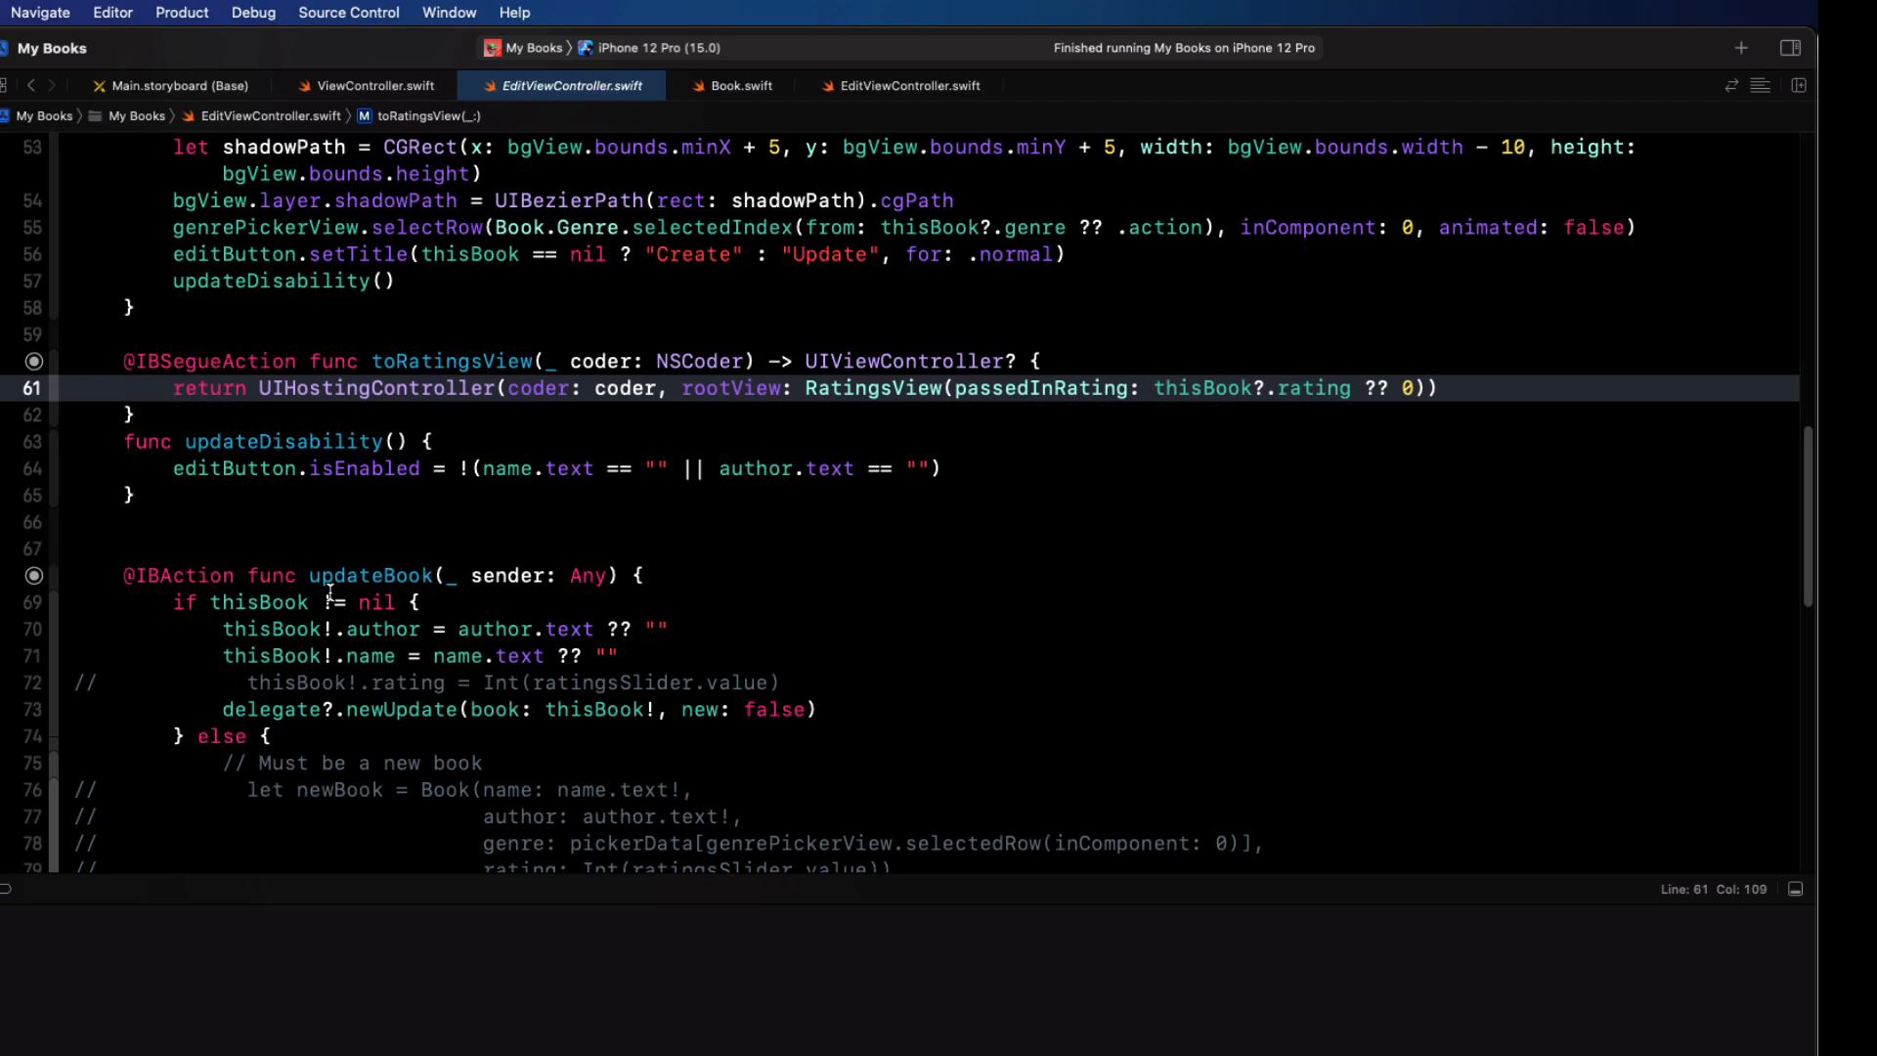
- Scroll EditViewController.swift down to the updateBook action
scroll("down", 3)
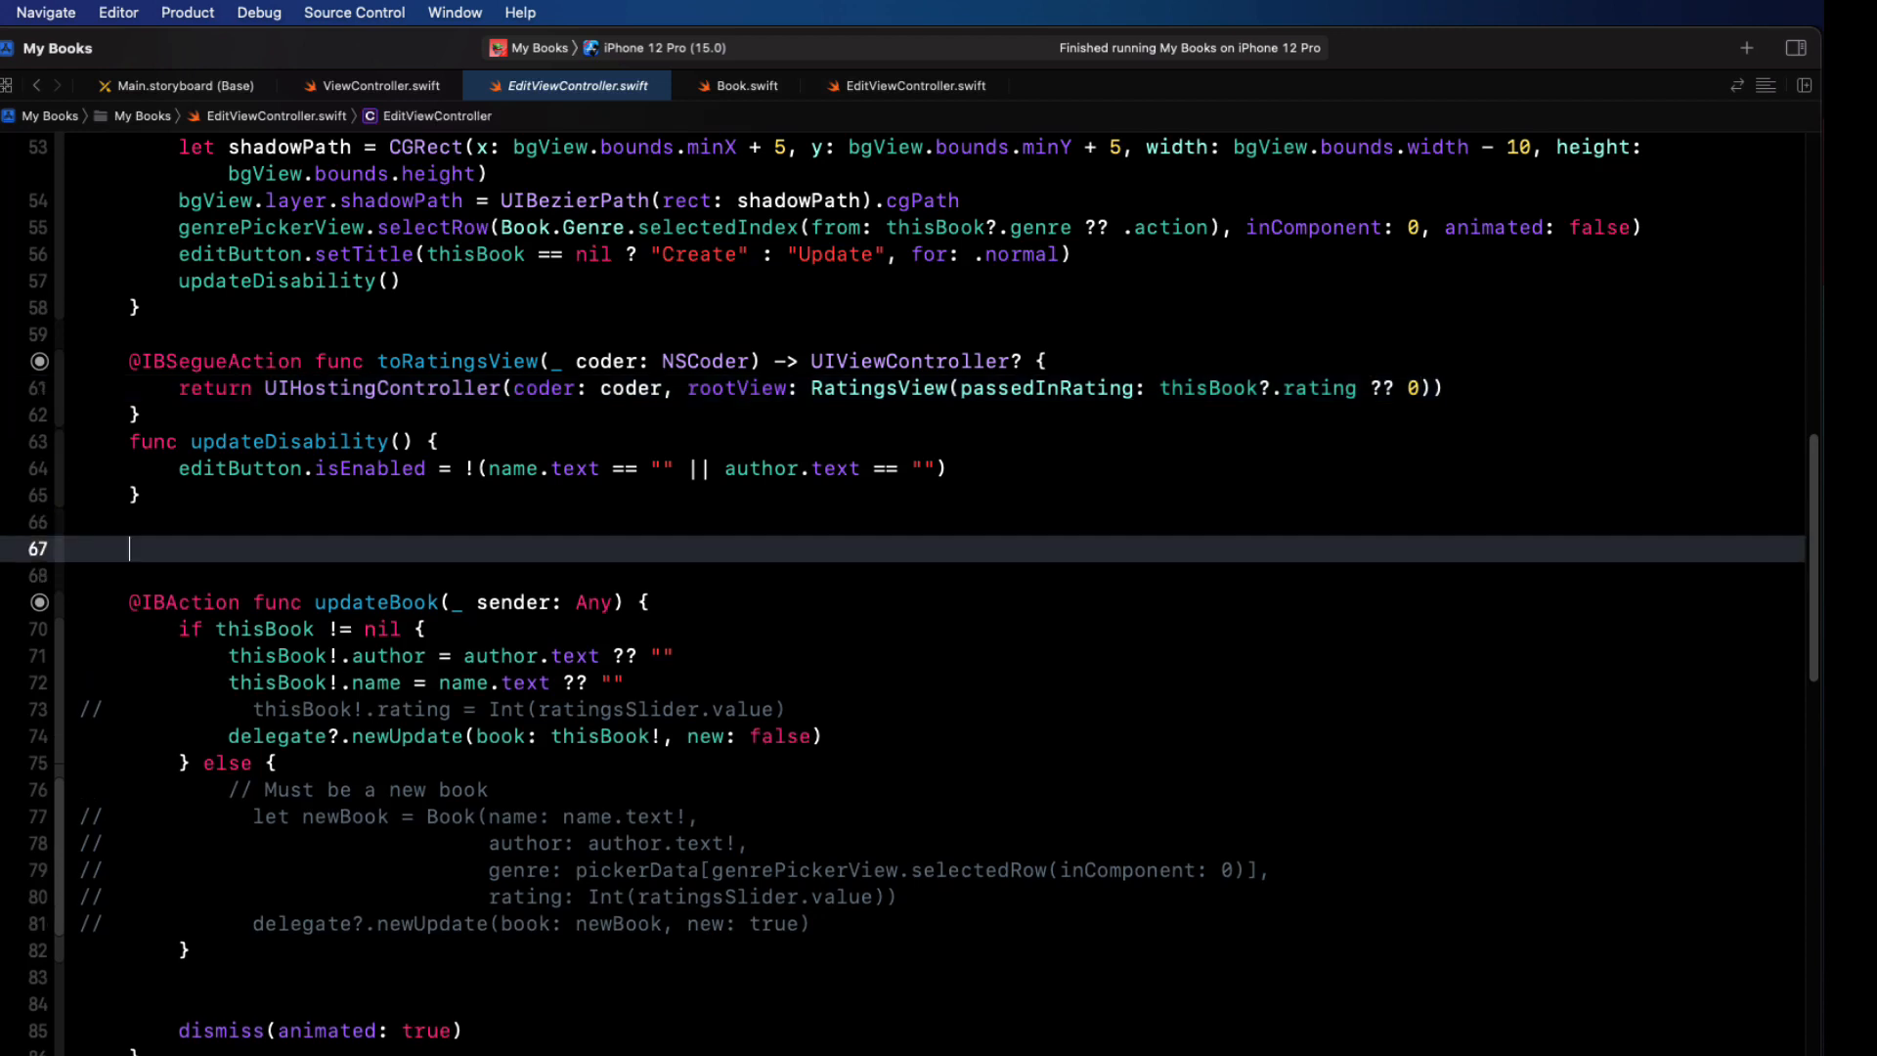
- Write func updateRating(value: Int) setting thisBook!.rating = value when thisBook != nil, with an else branch
type("func updateRating")
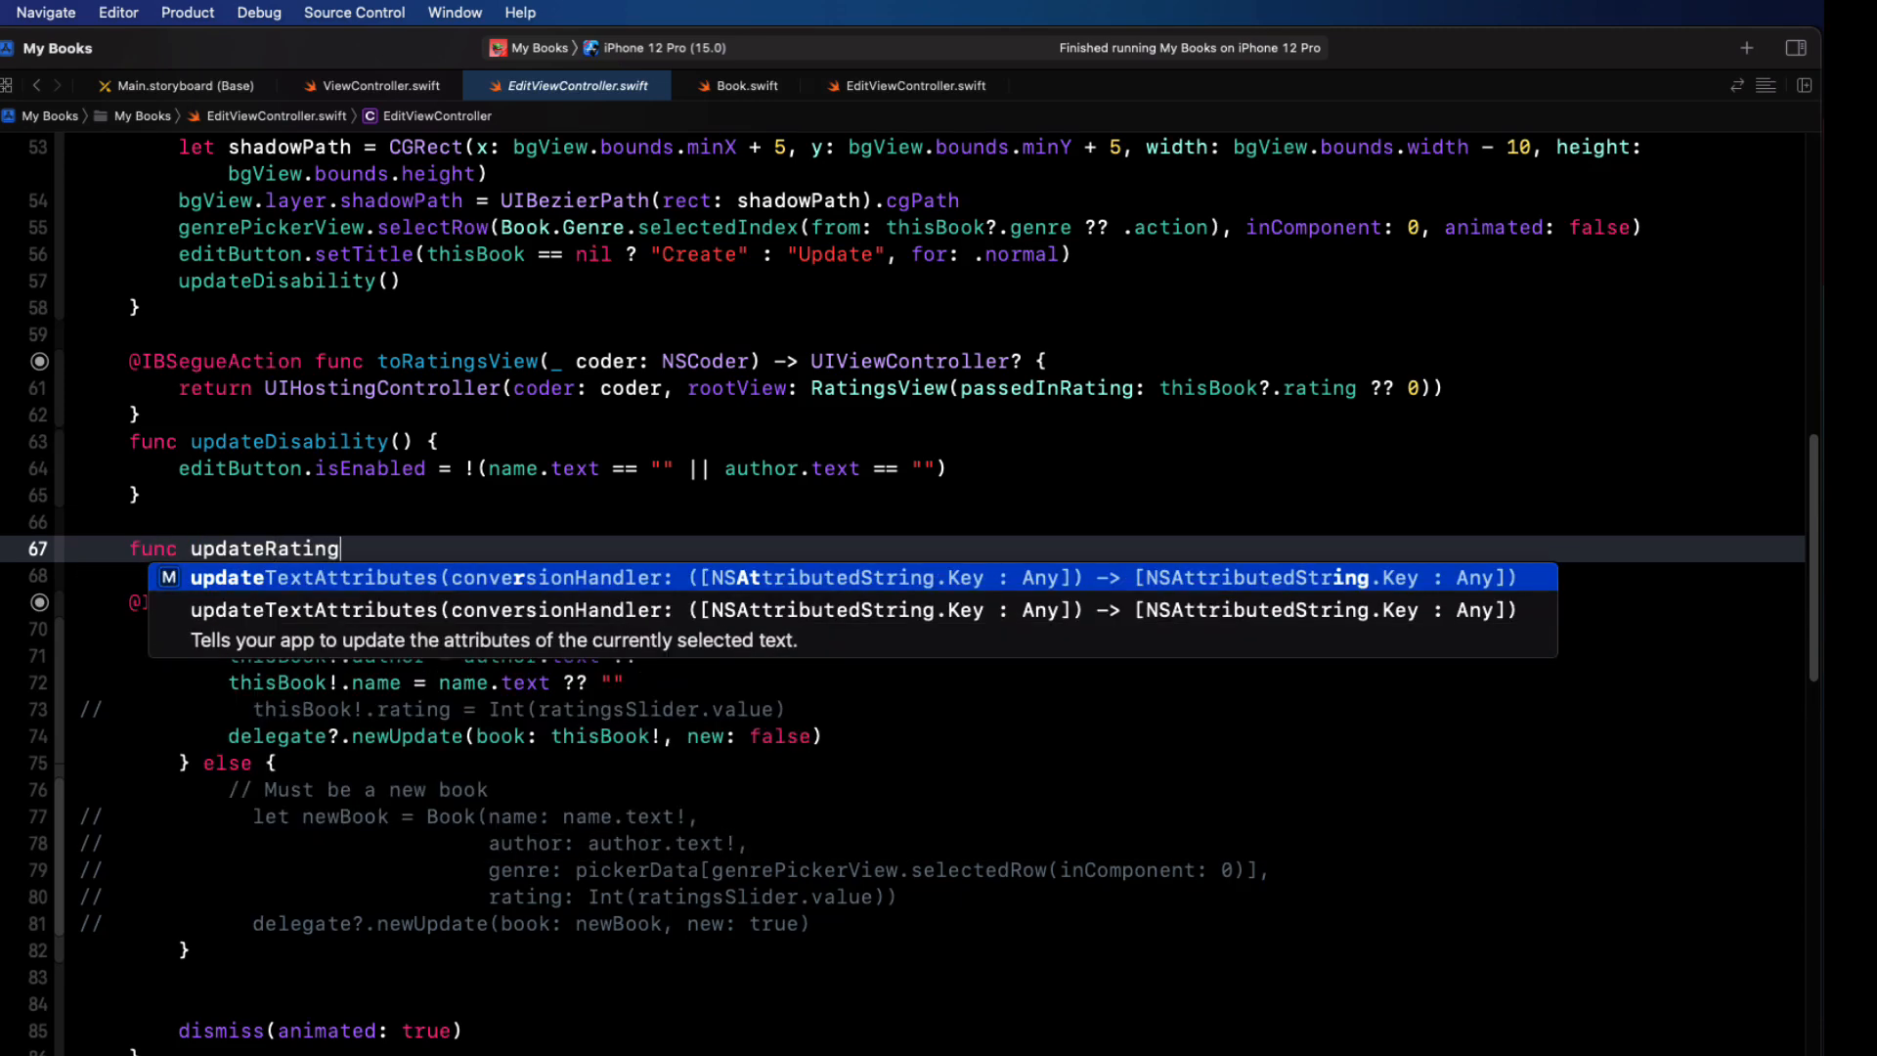
type("(value: I")
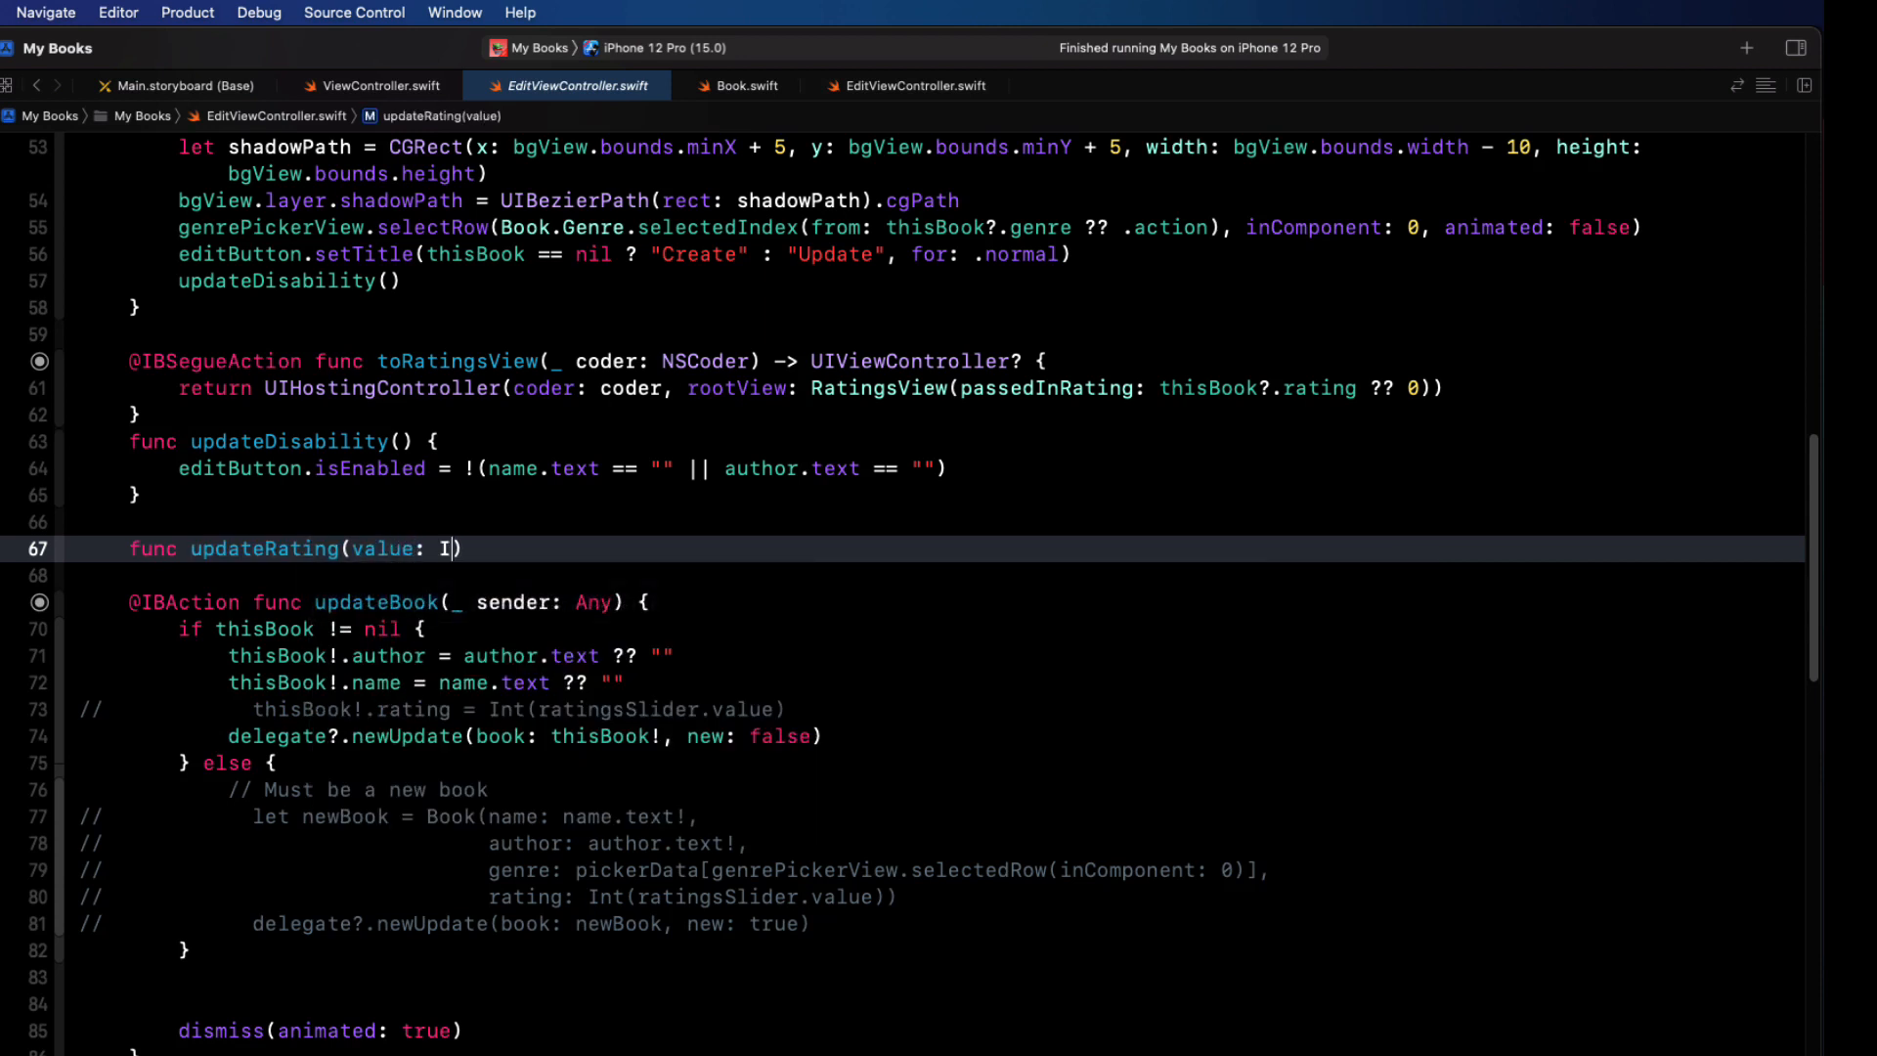
type("nt")
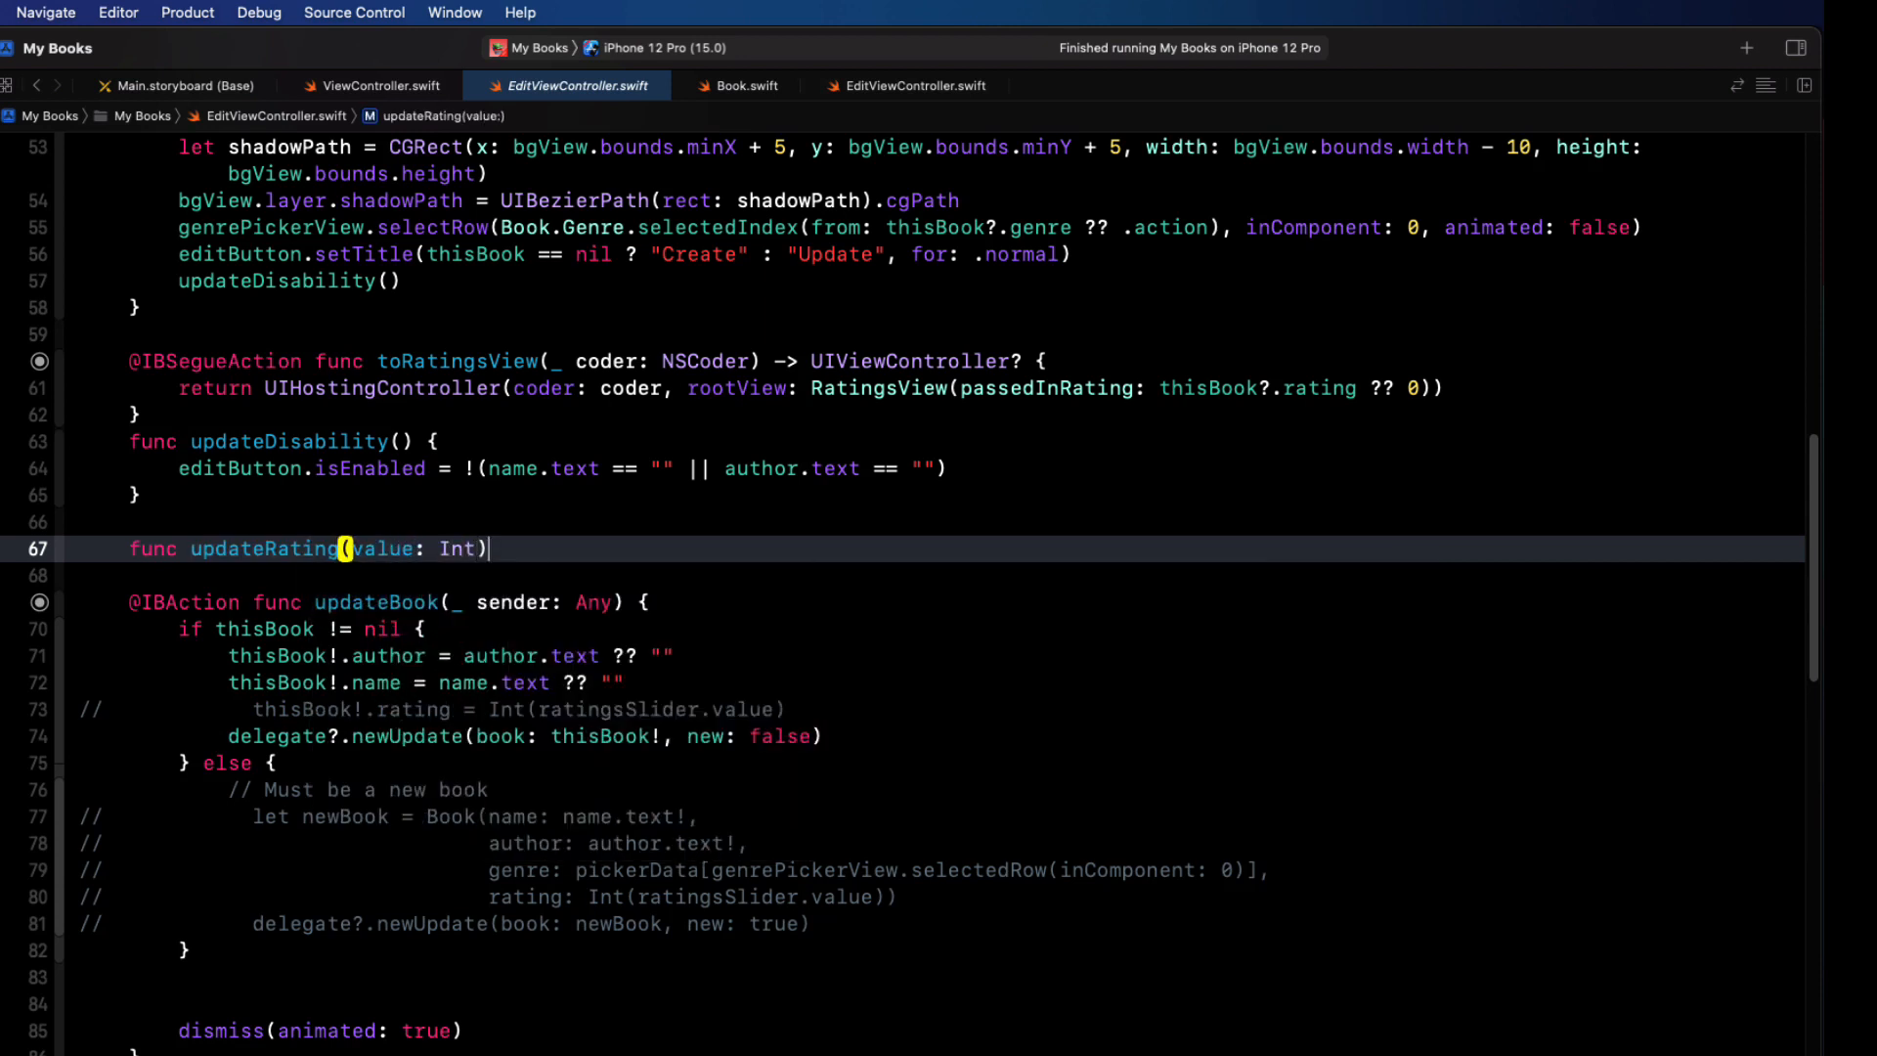
type("{")
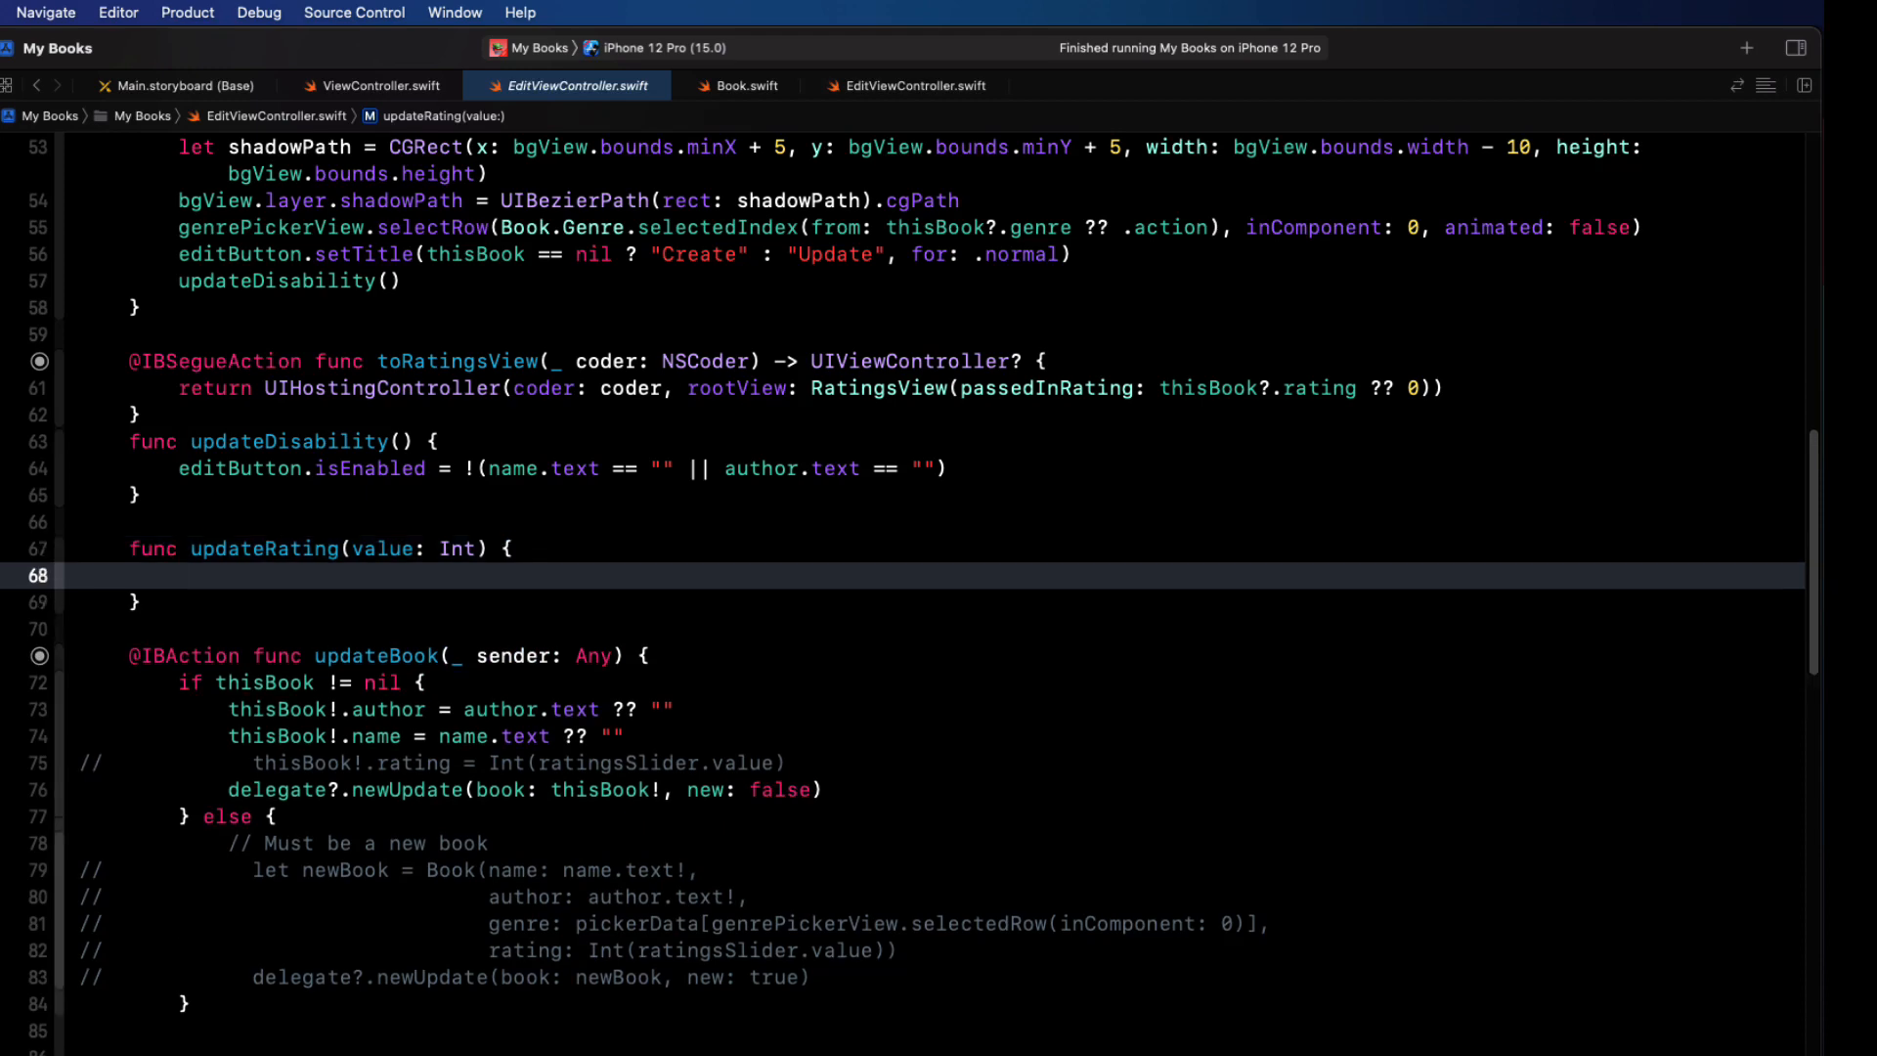
type("if thisBook !")
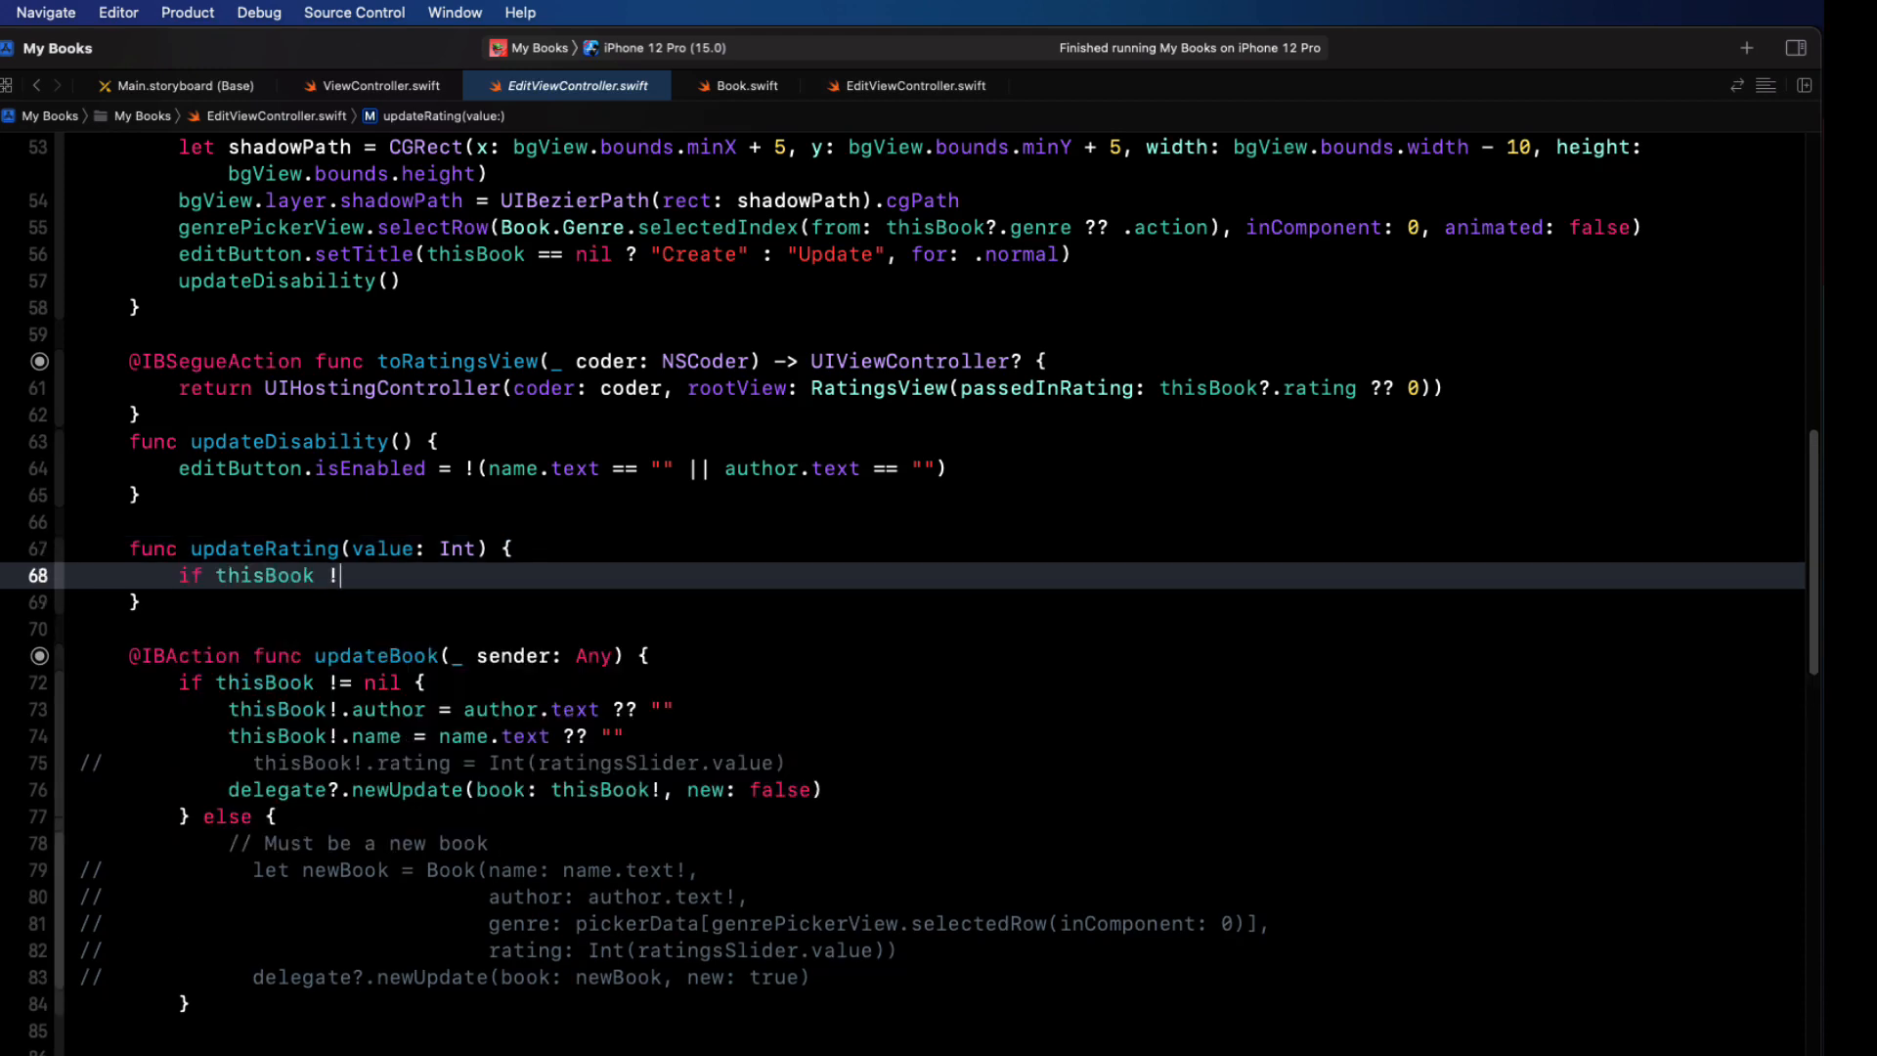
type("= nil")
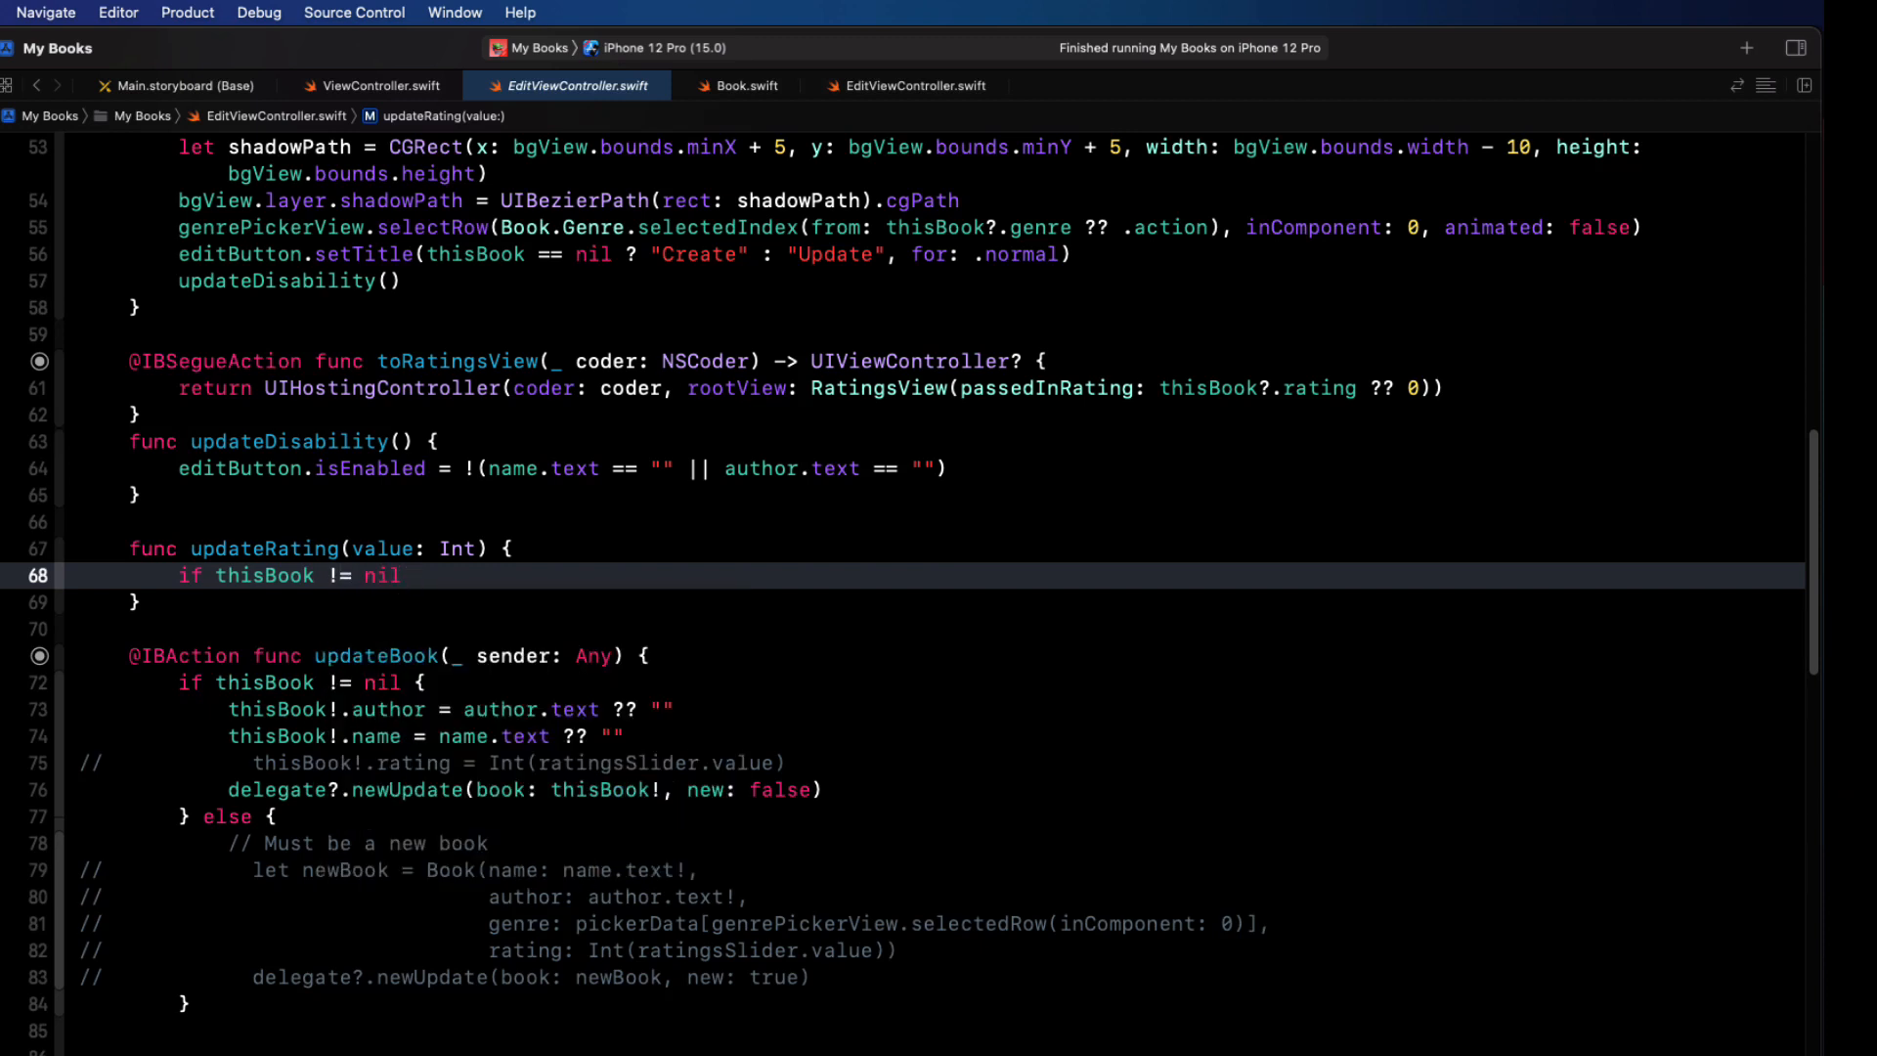
type("thisBook!")
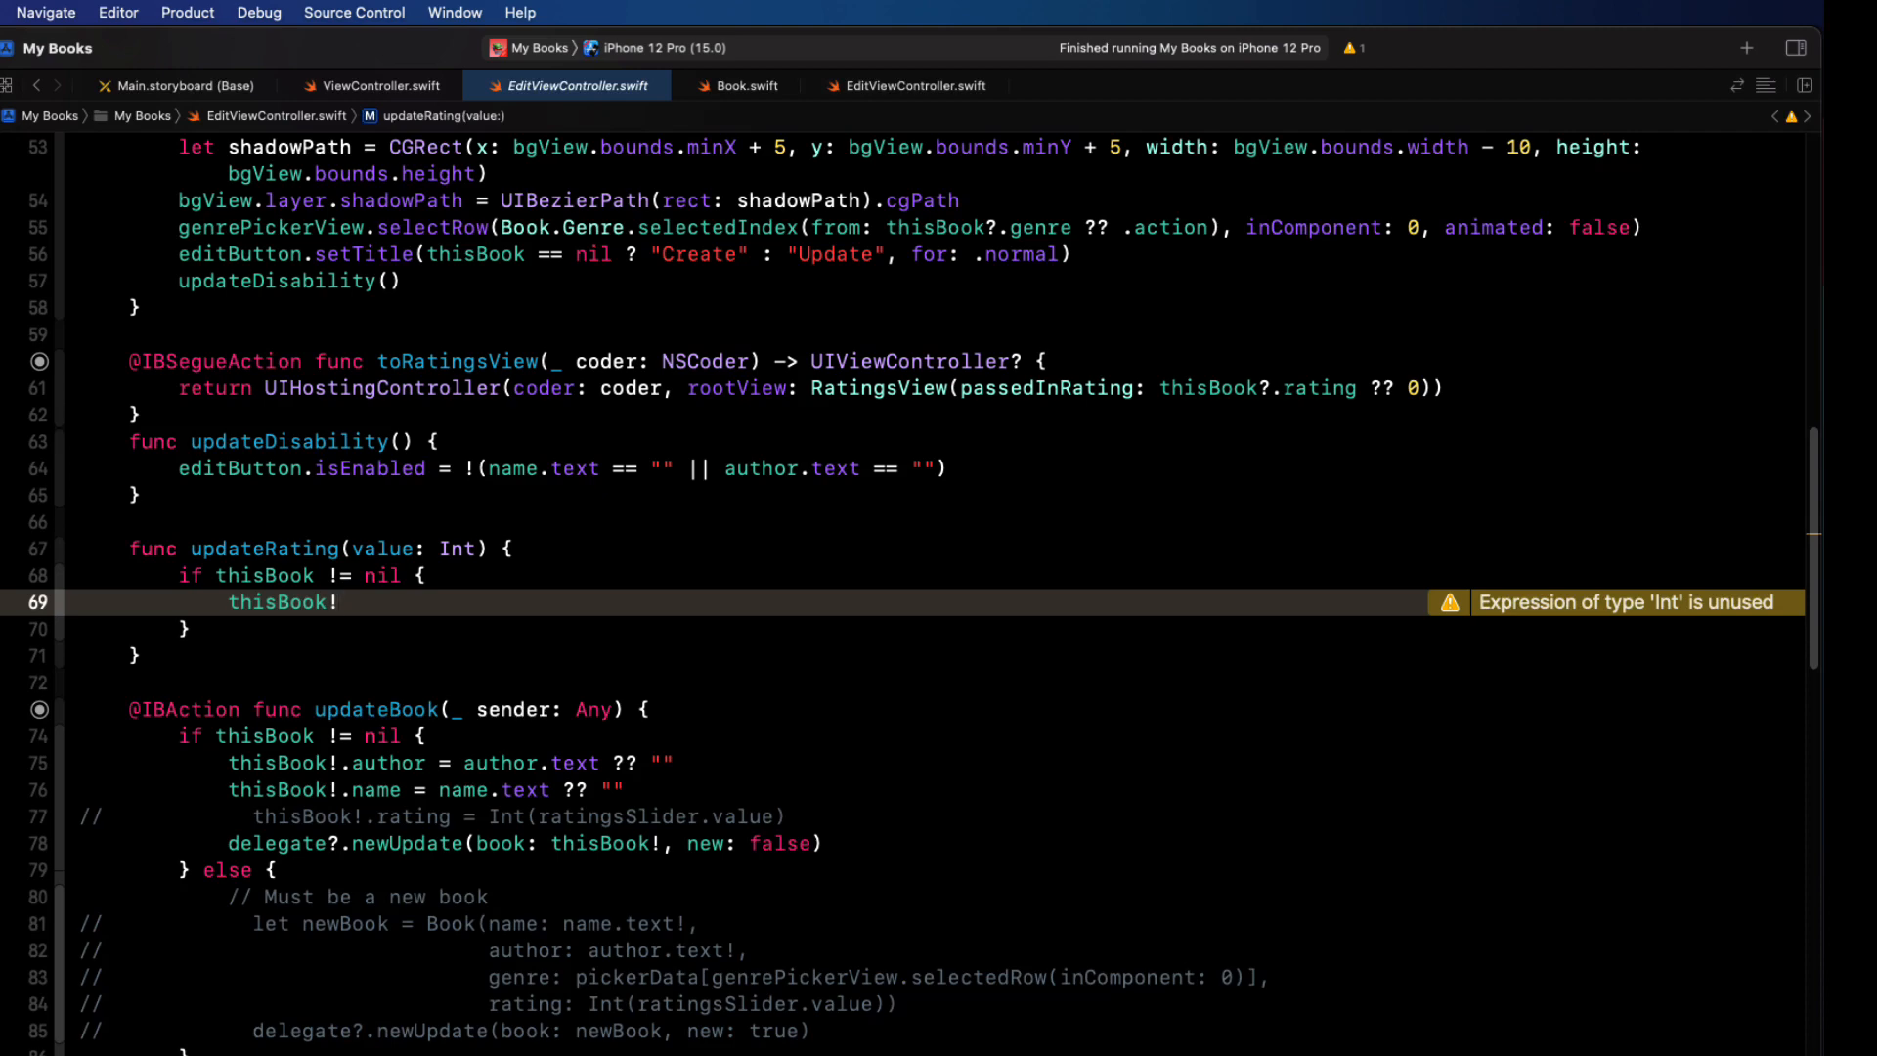
type(".rat")
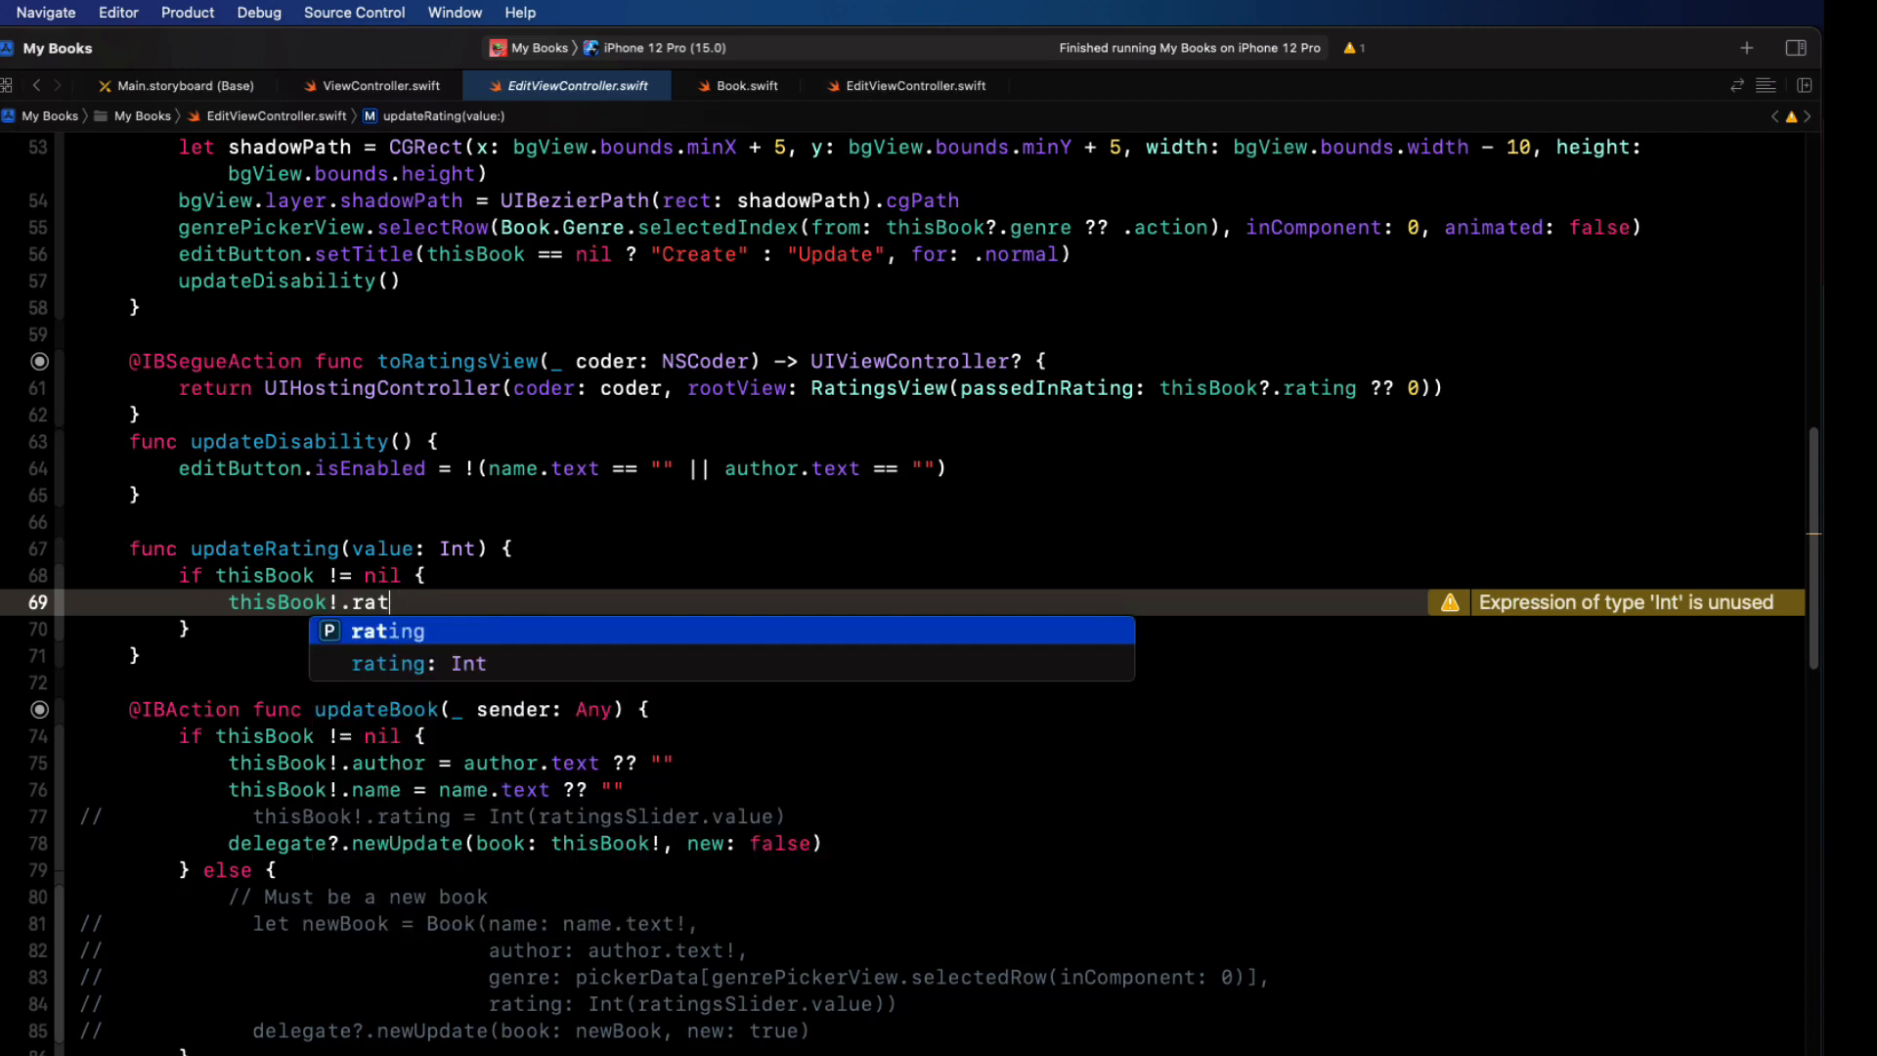
type("ing = valu")
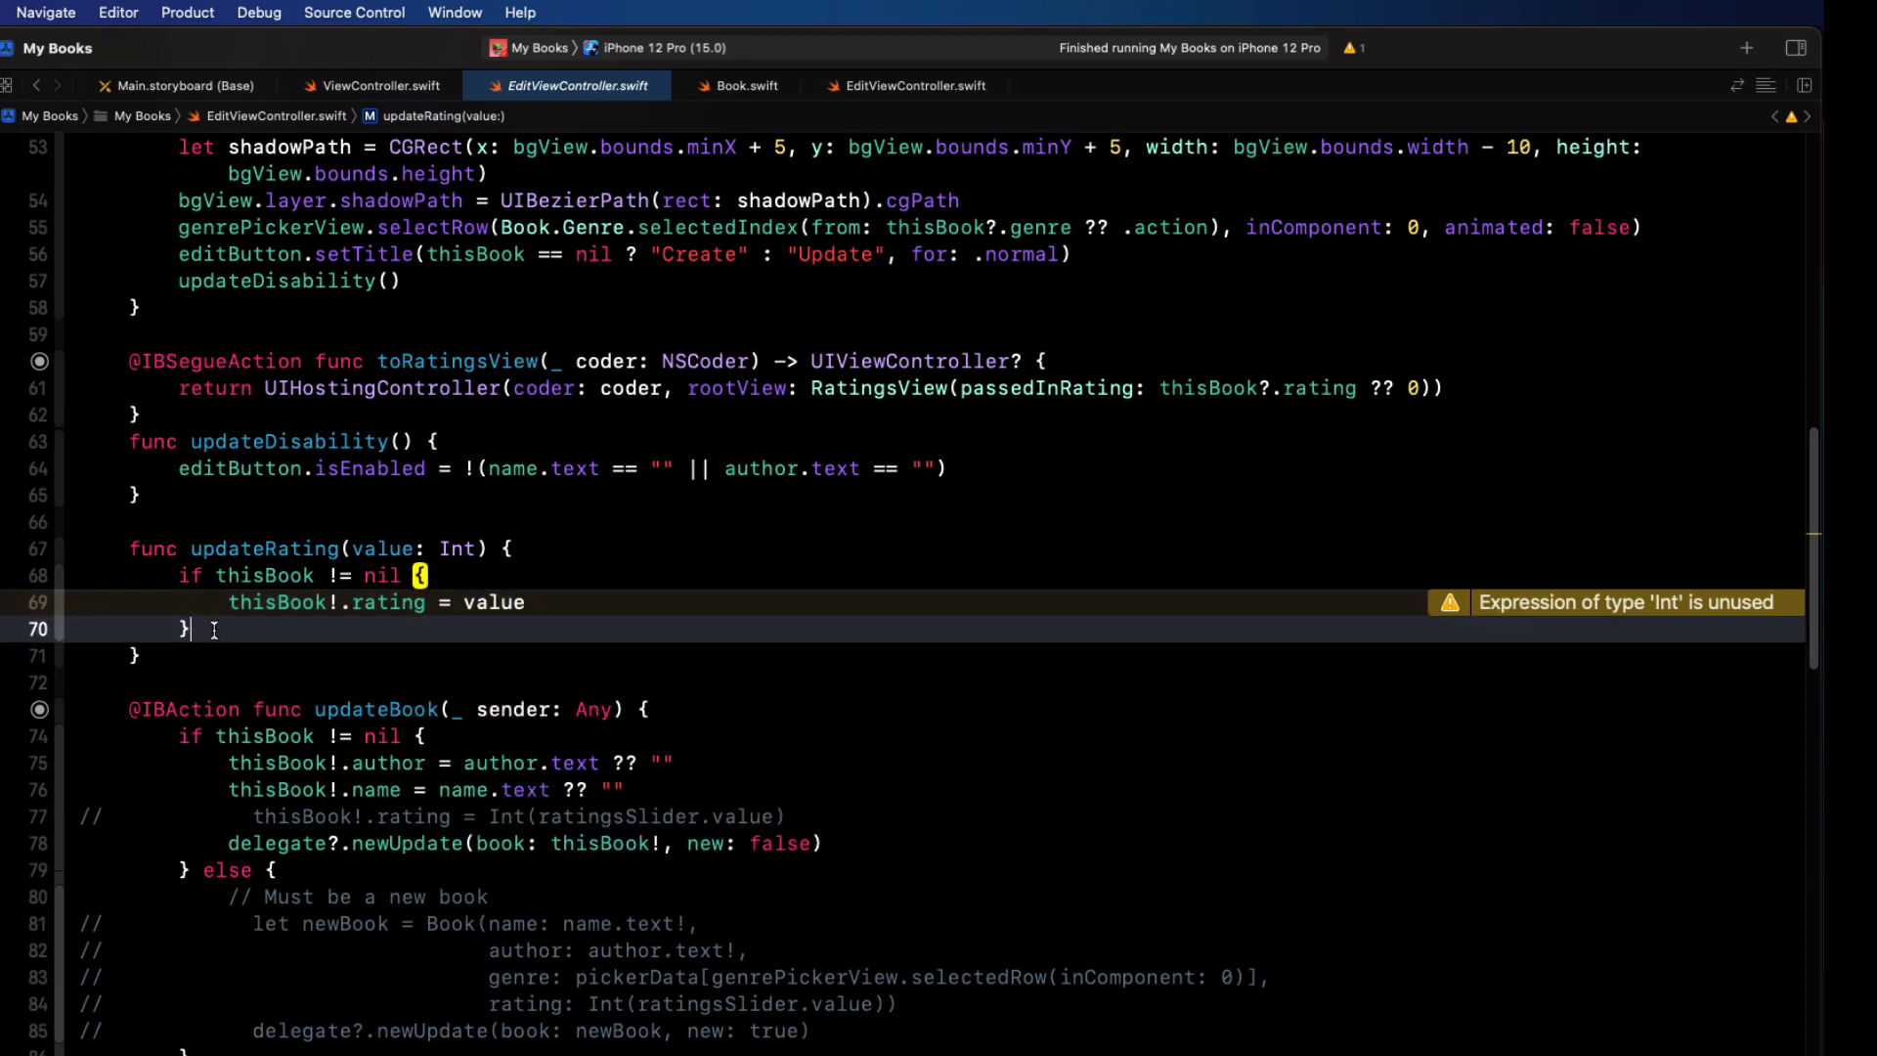
type("else {")
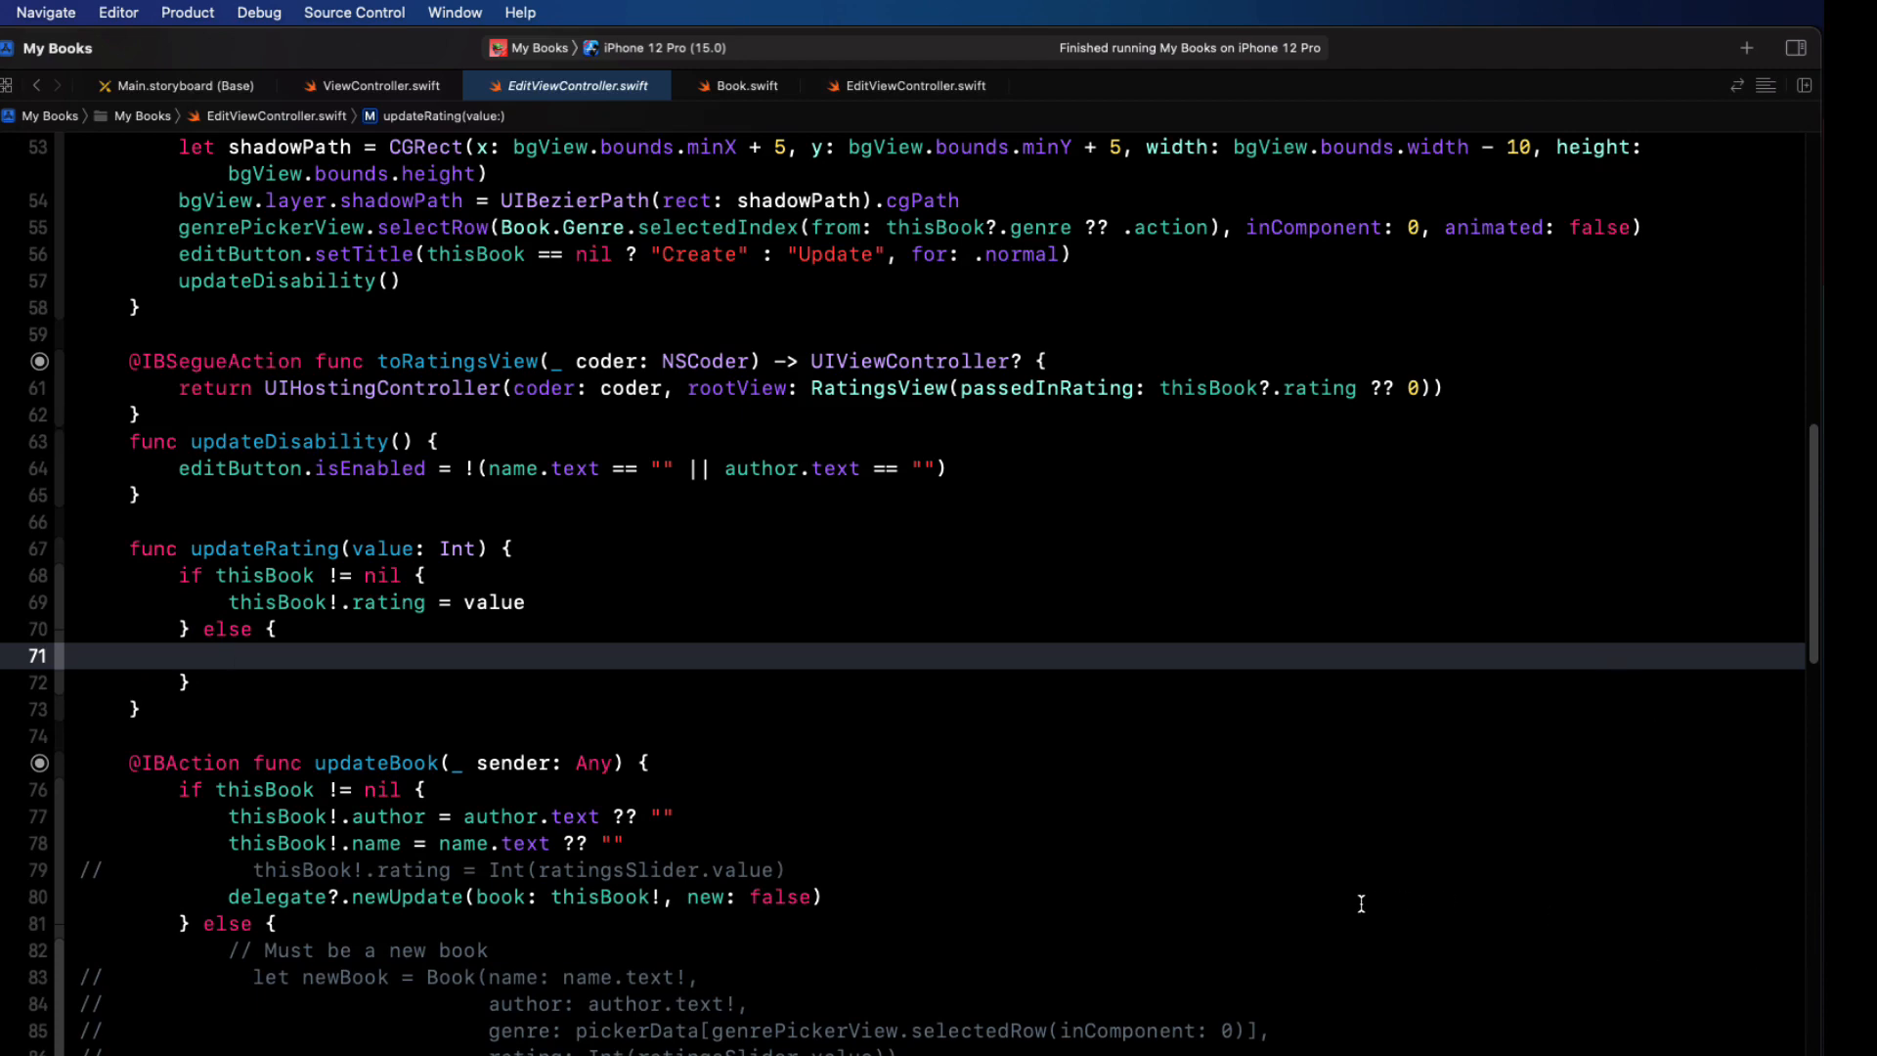
- Declare var newRating = 0 below pickerData
scroll("up", 3)
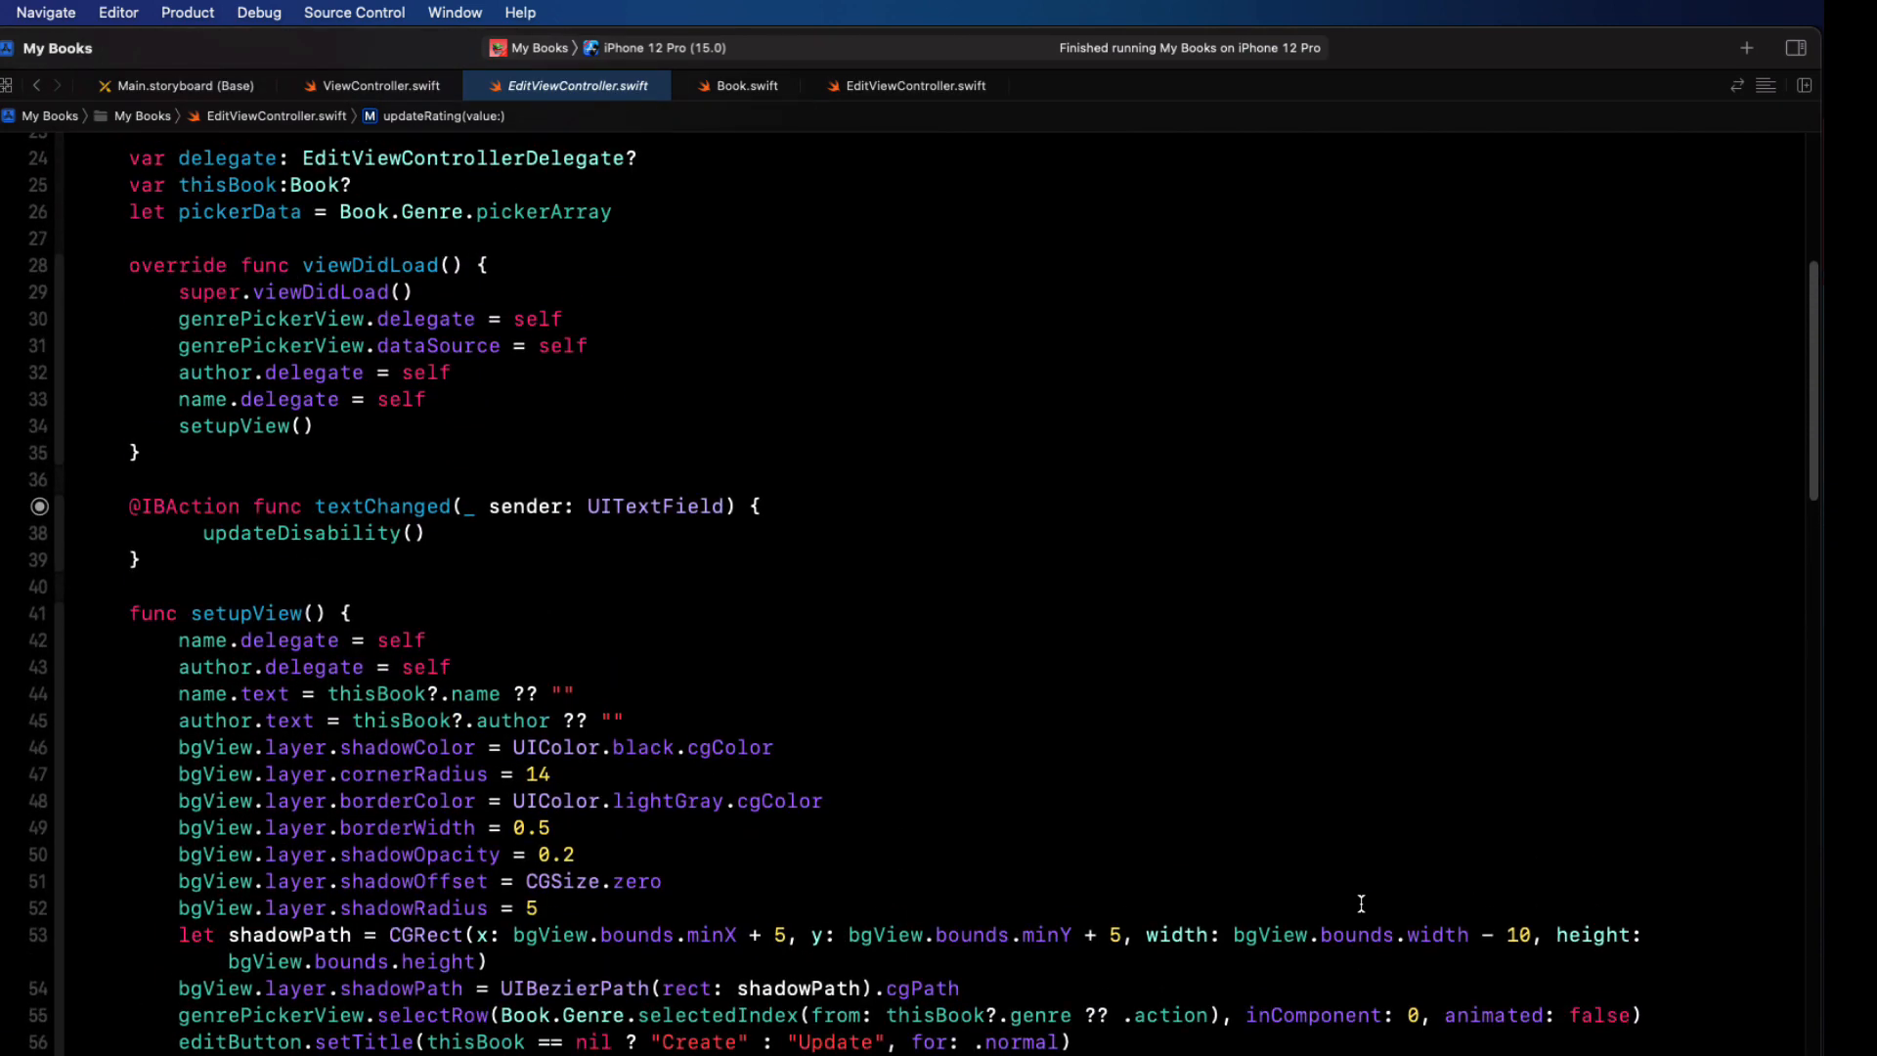
scroll("up", 3)
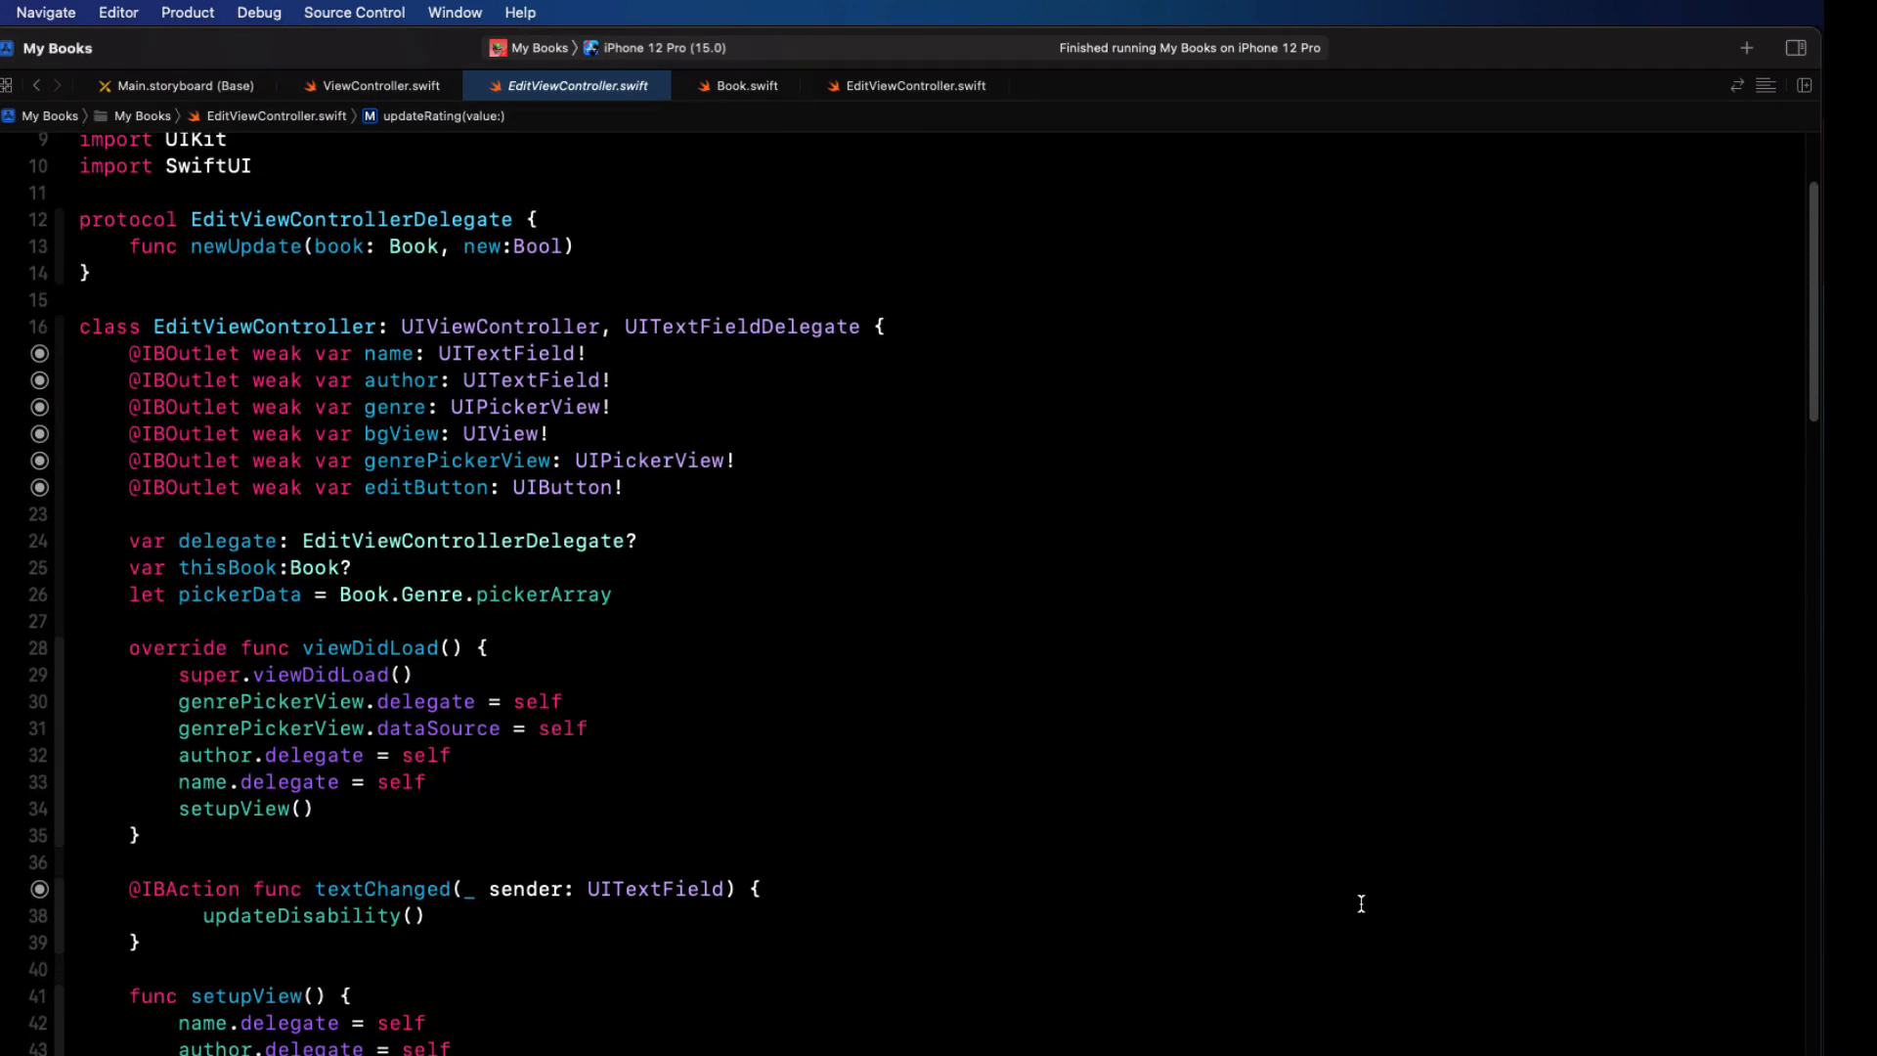
left_click(591, 596)
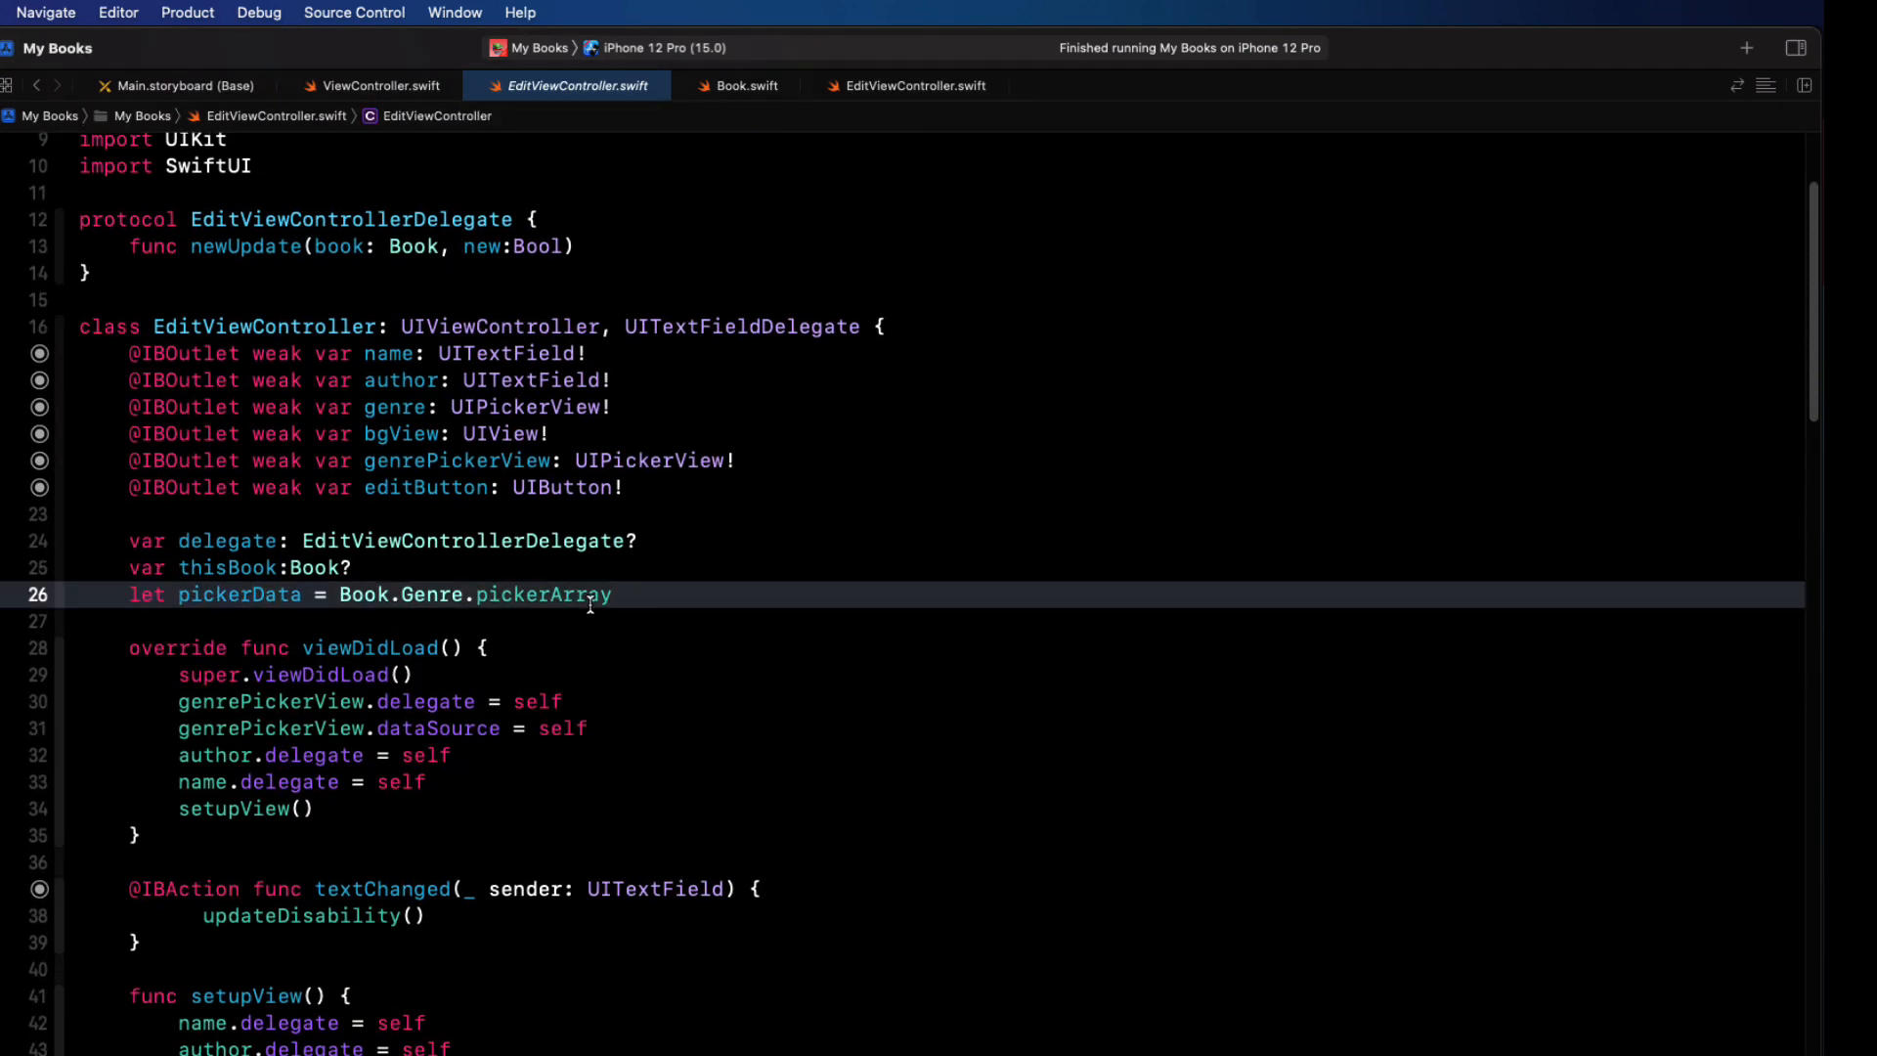
type("var new")
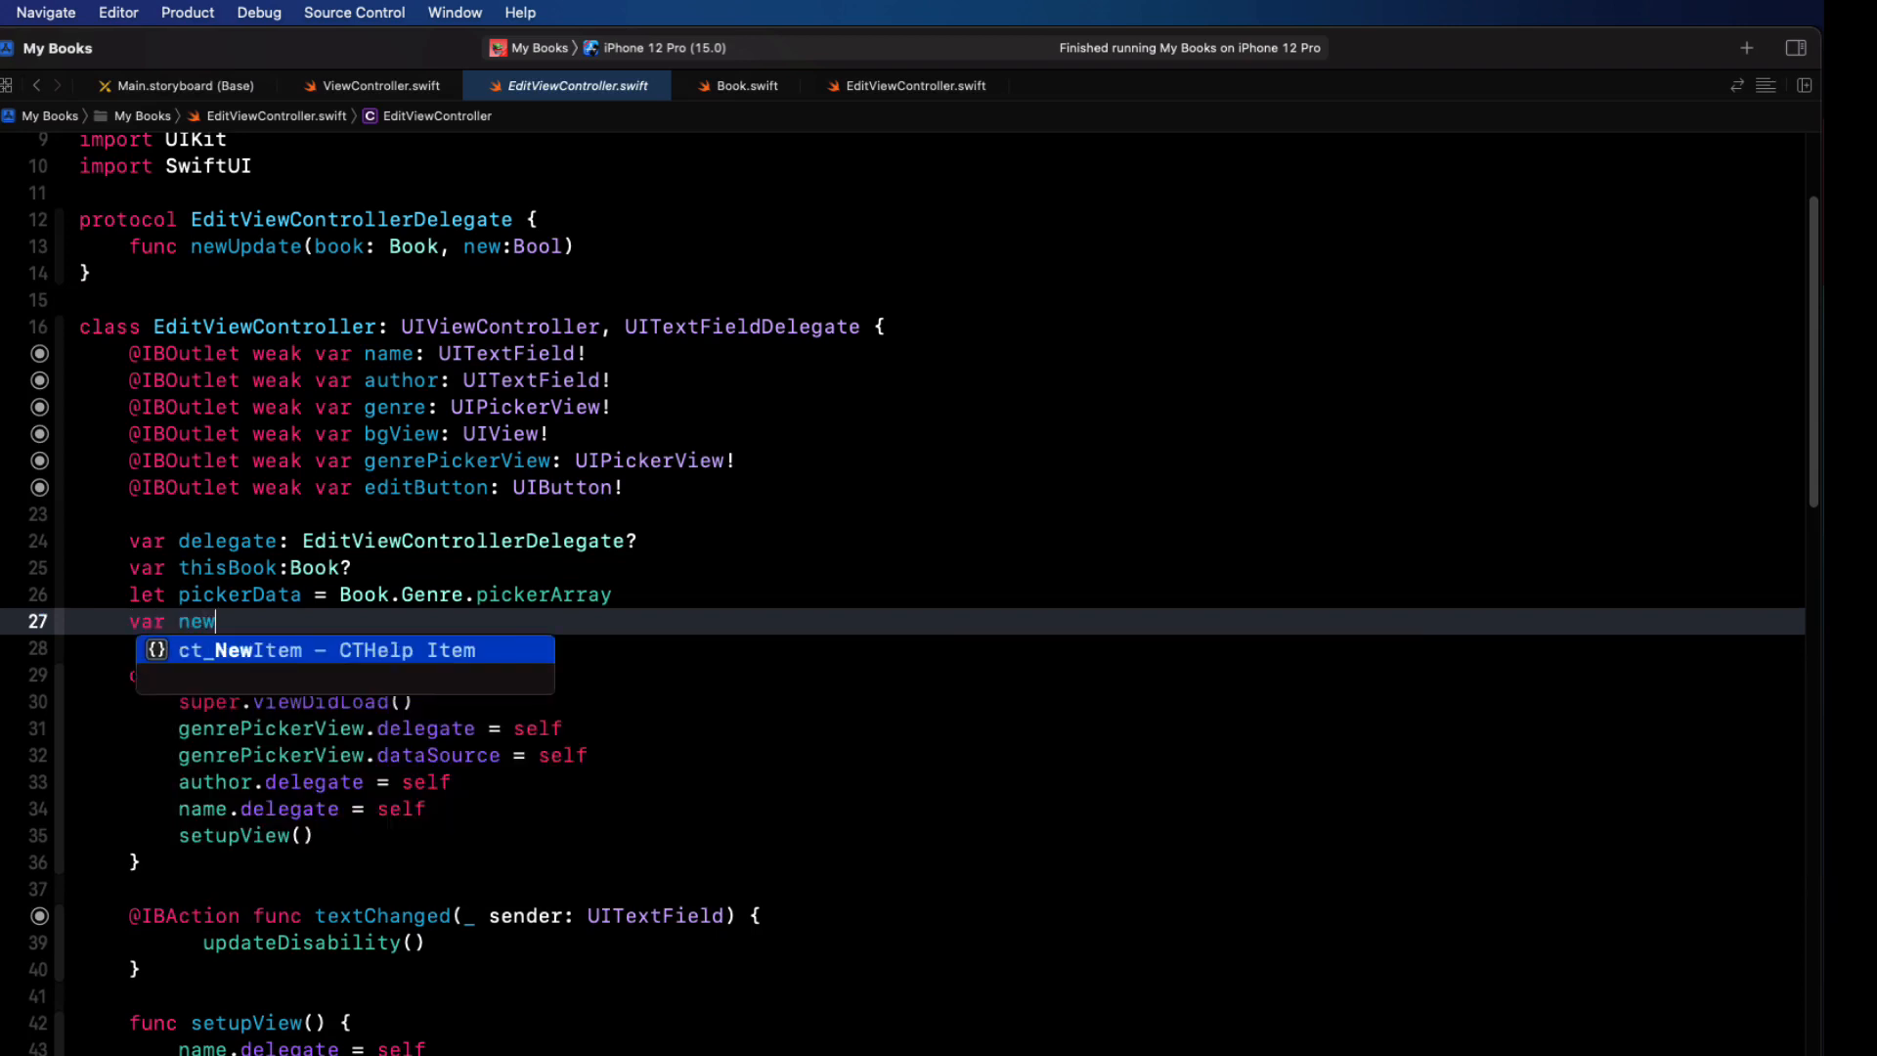
type("Rating")
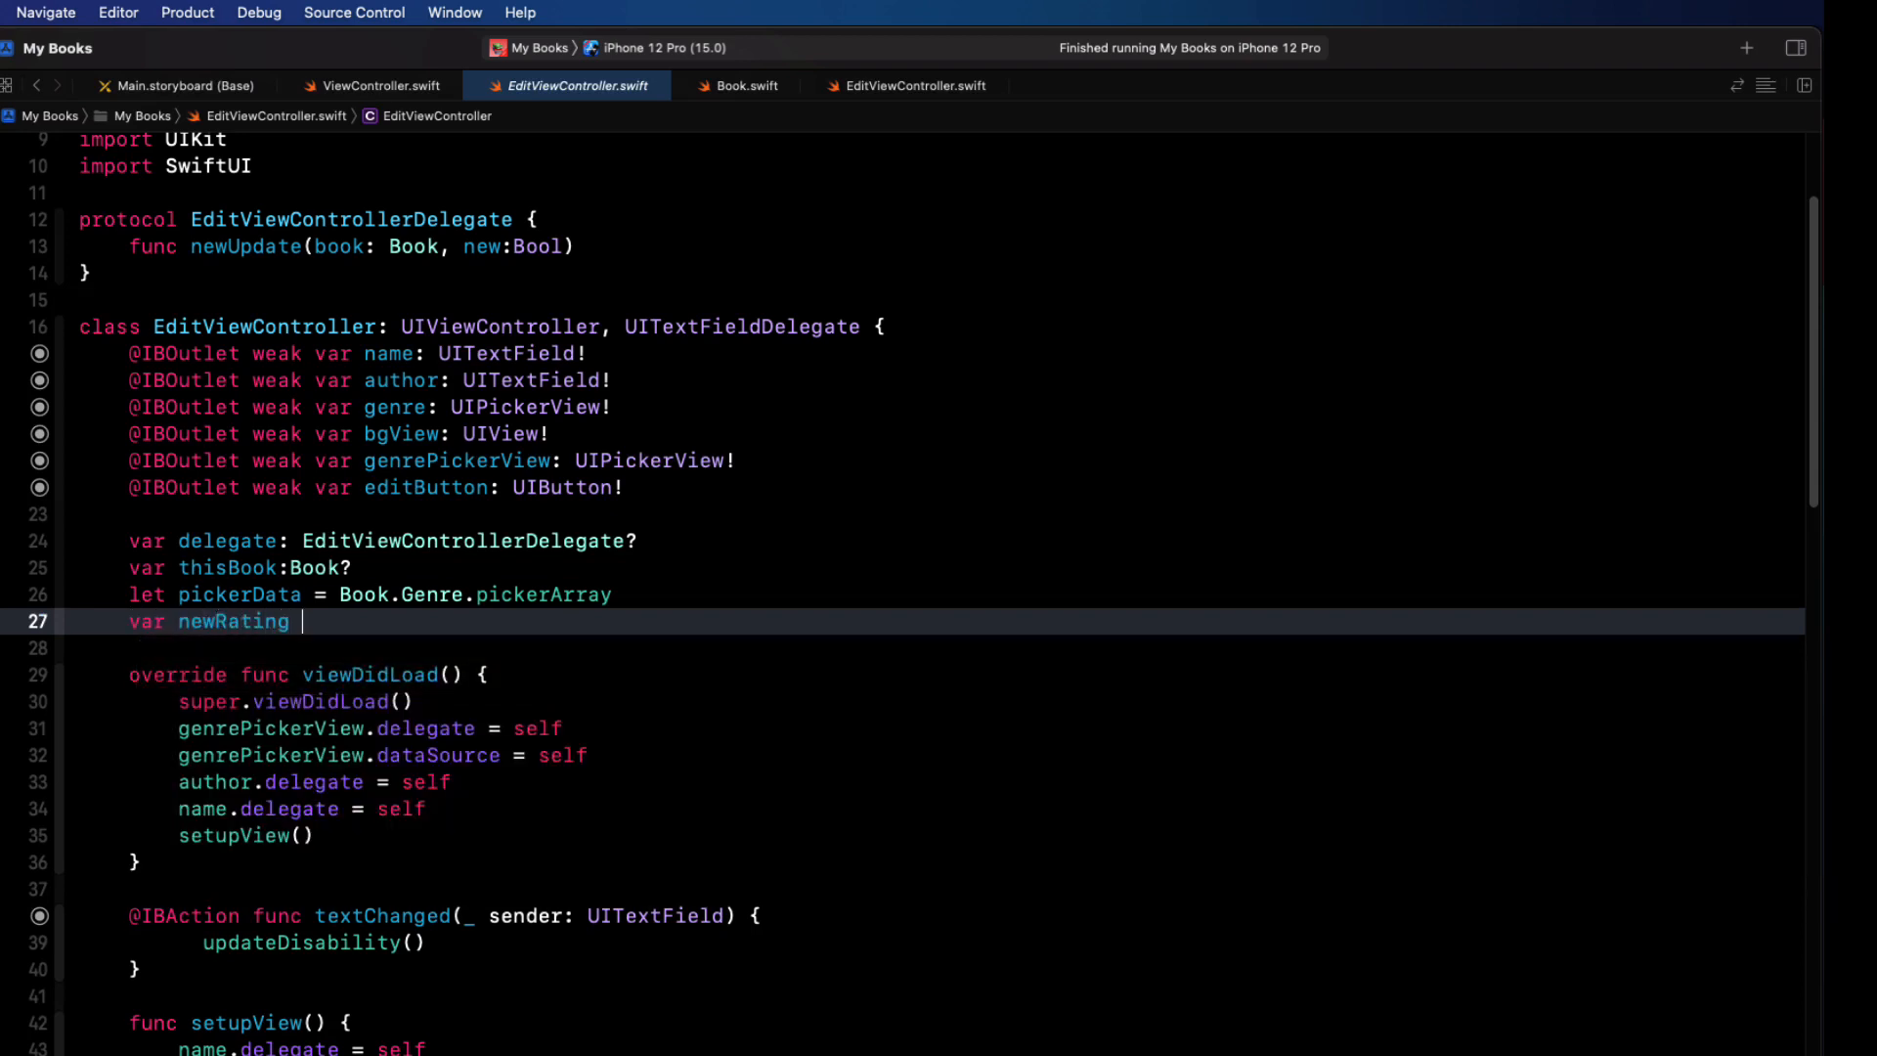
type("= 0")
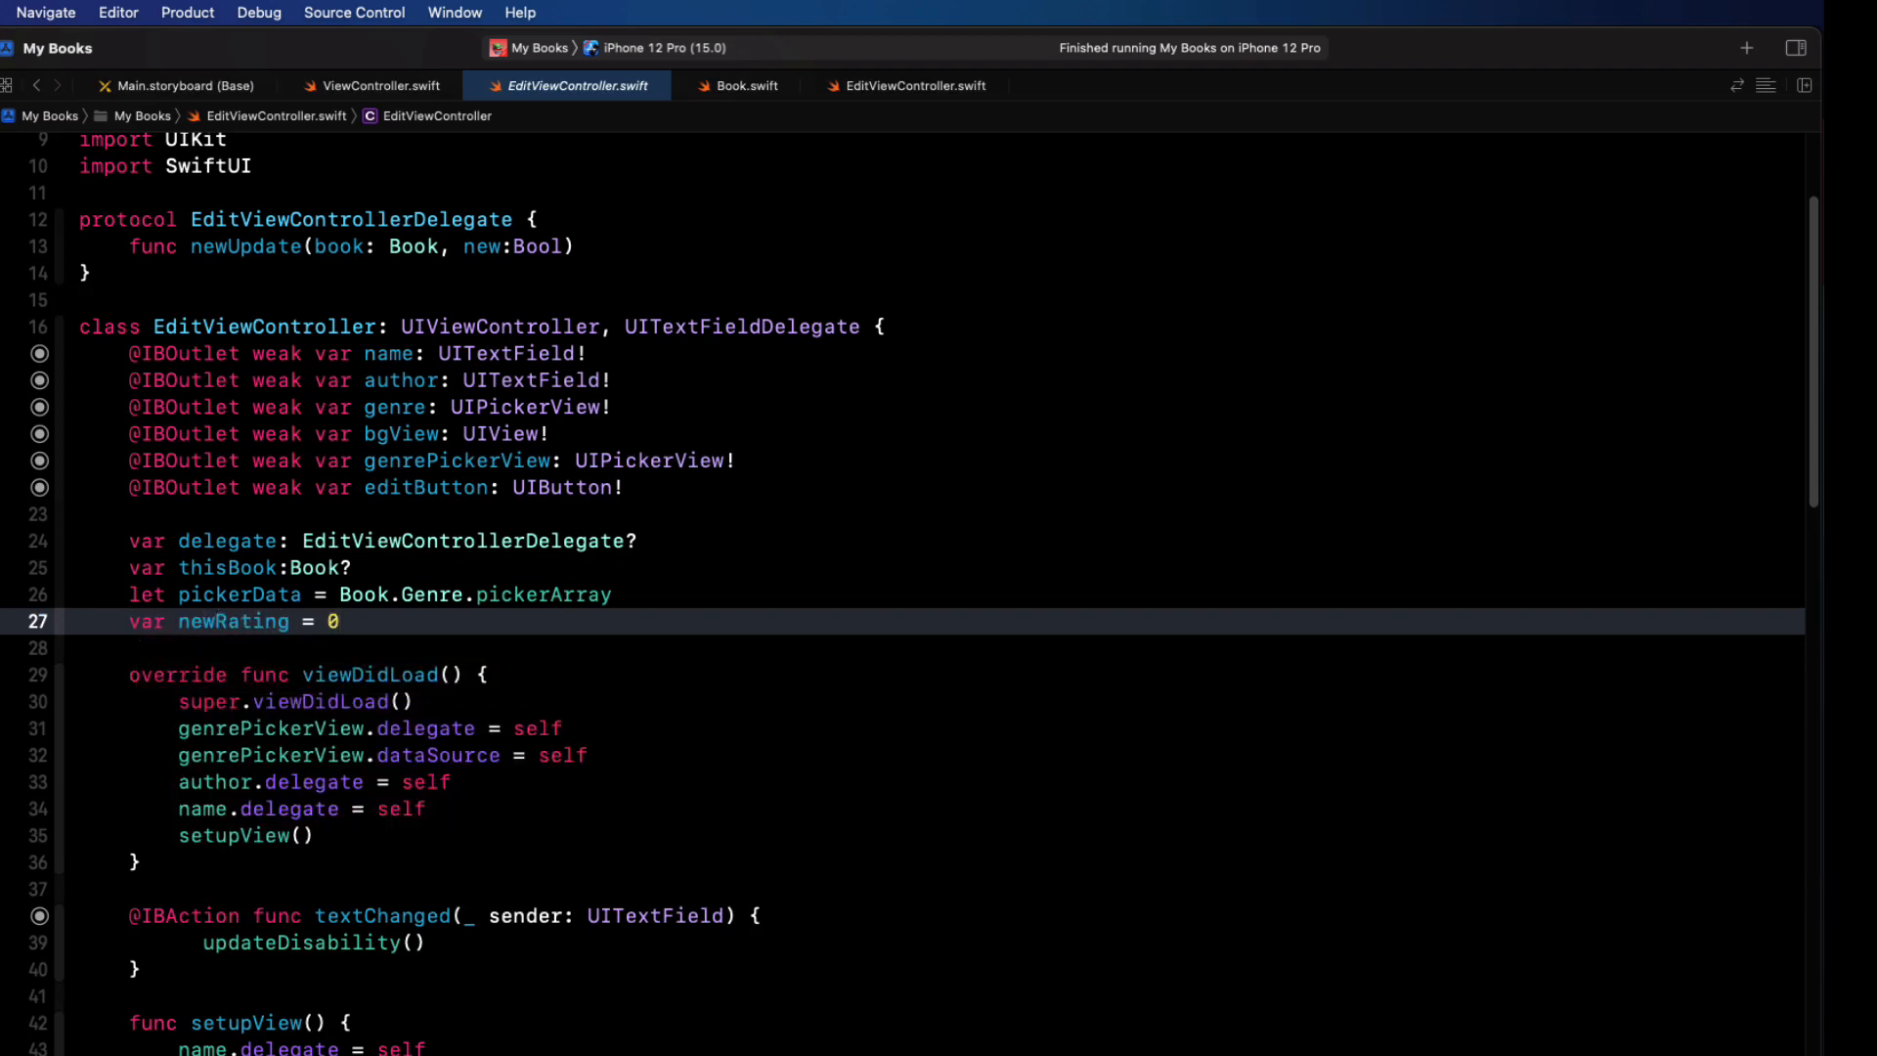
- Assign newRating = value in updateRating's else branch
scroll("down", 3)
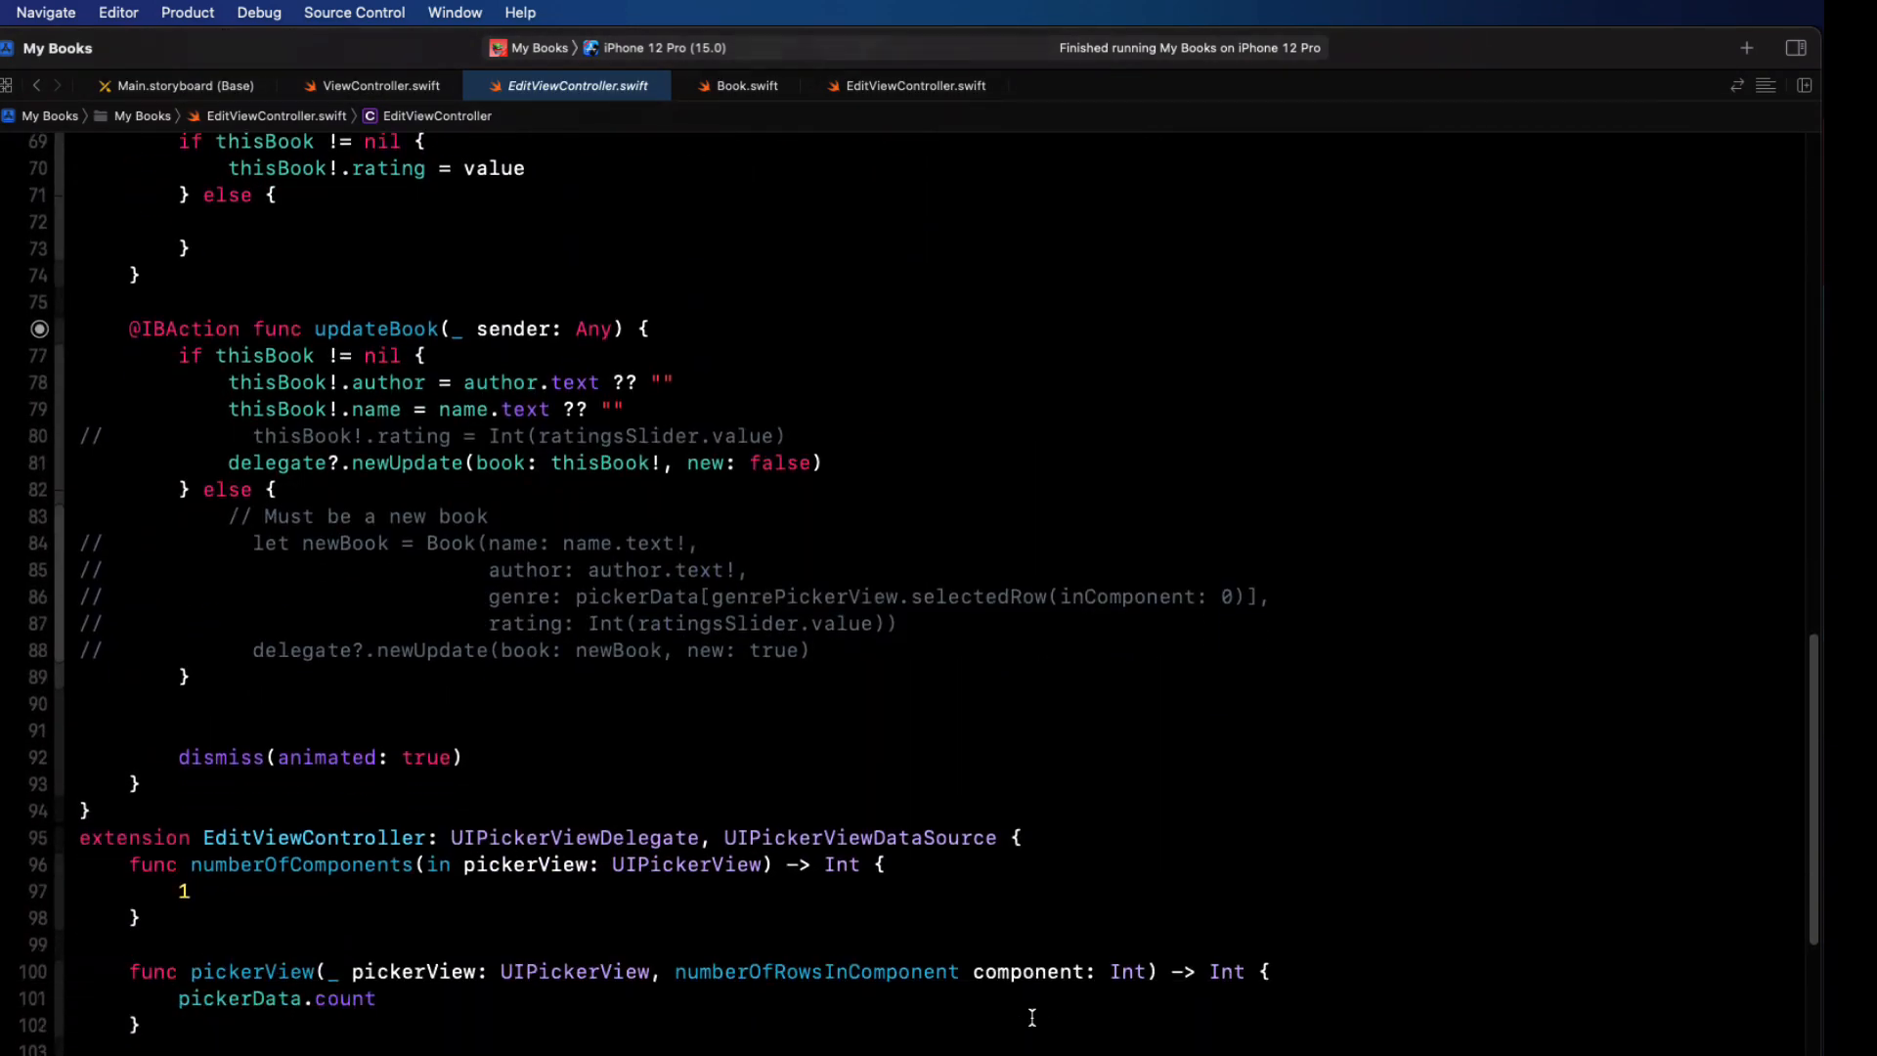
left_click(227, 290)
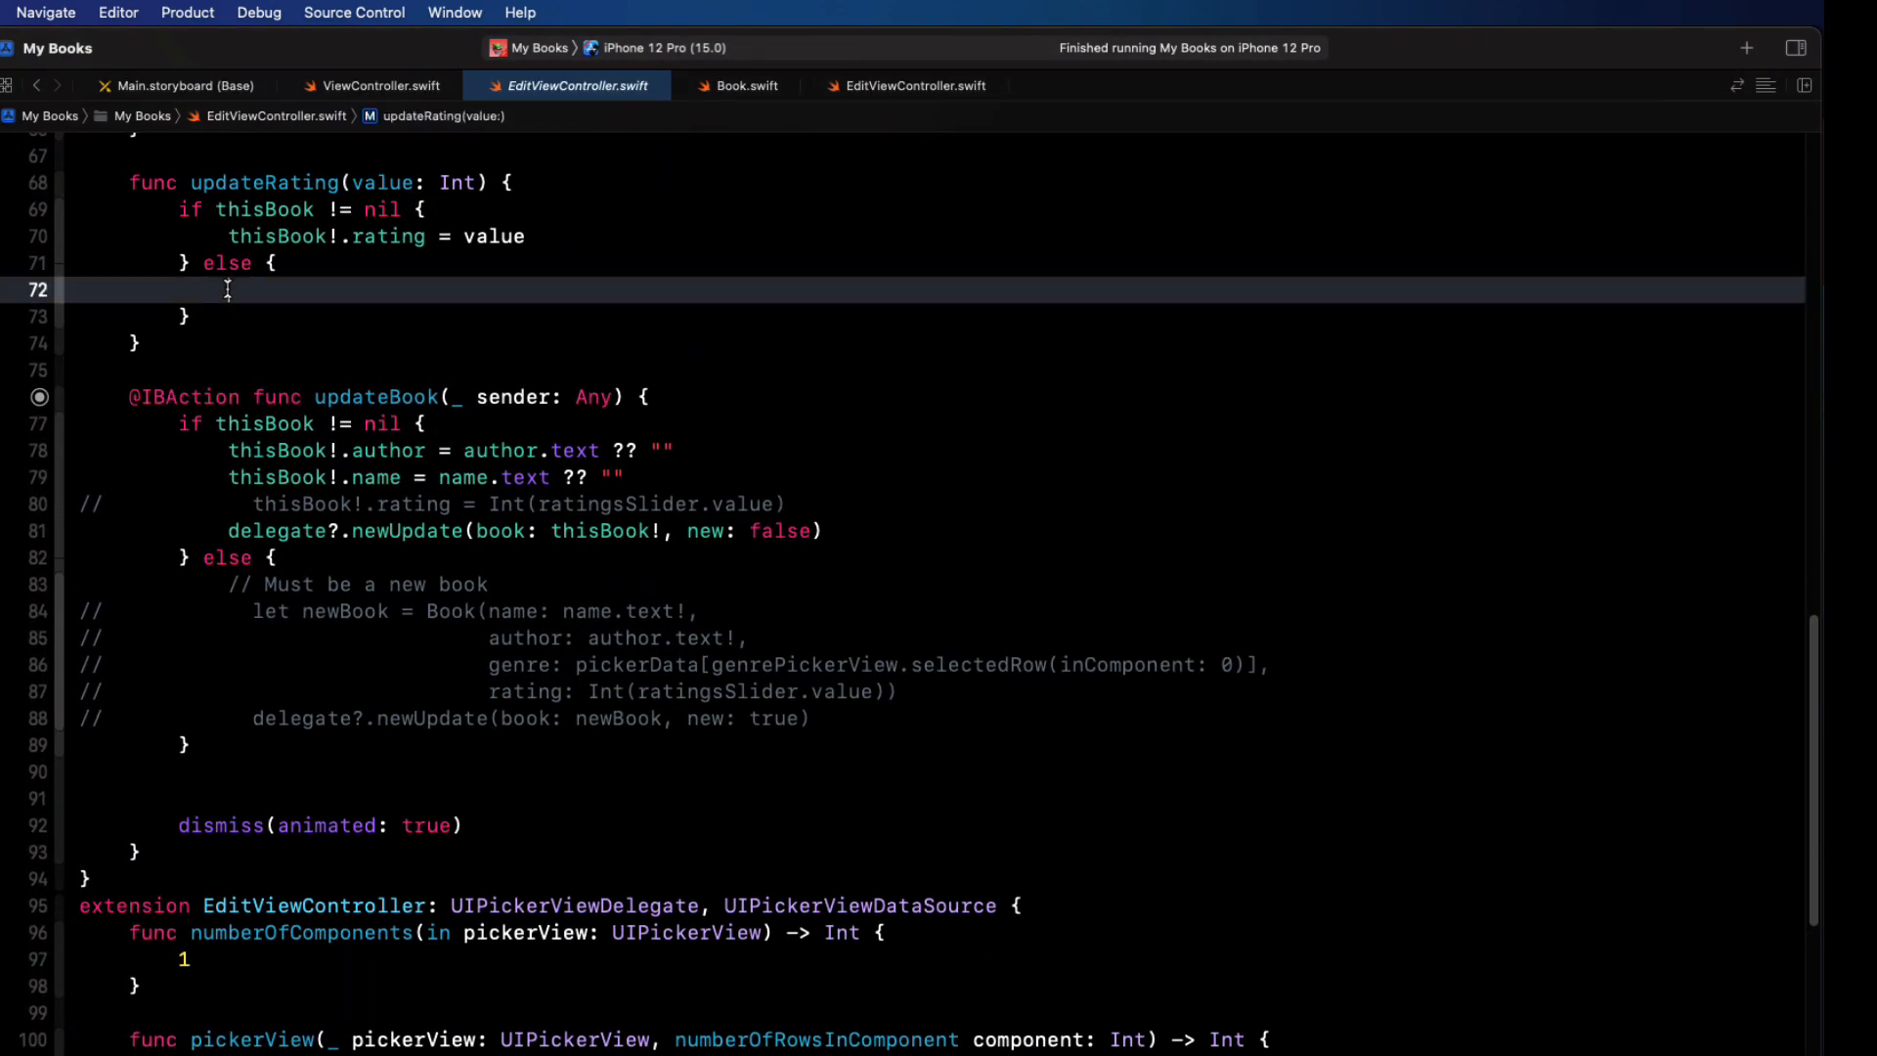
type("newRating")
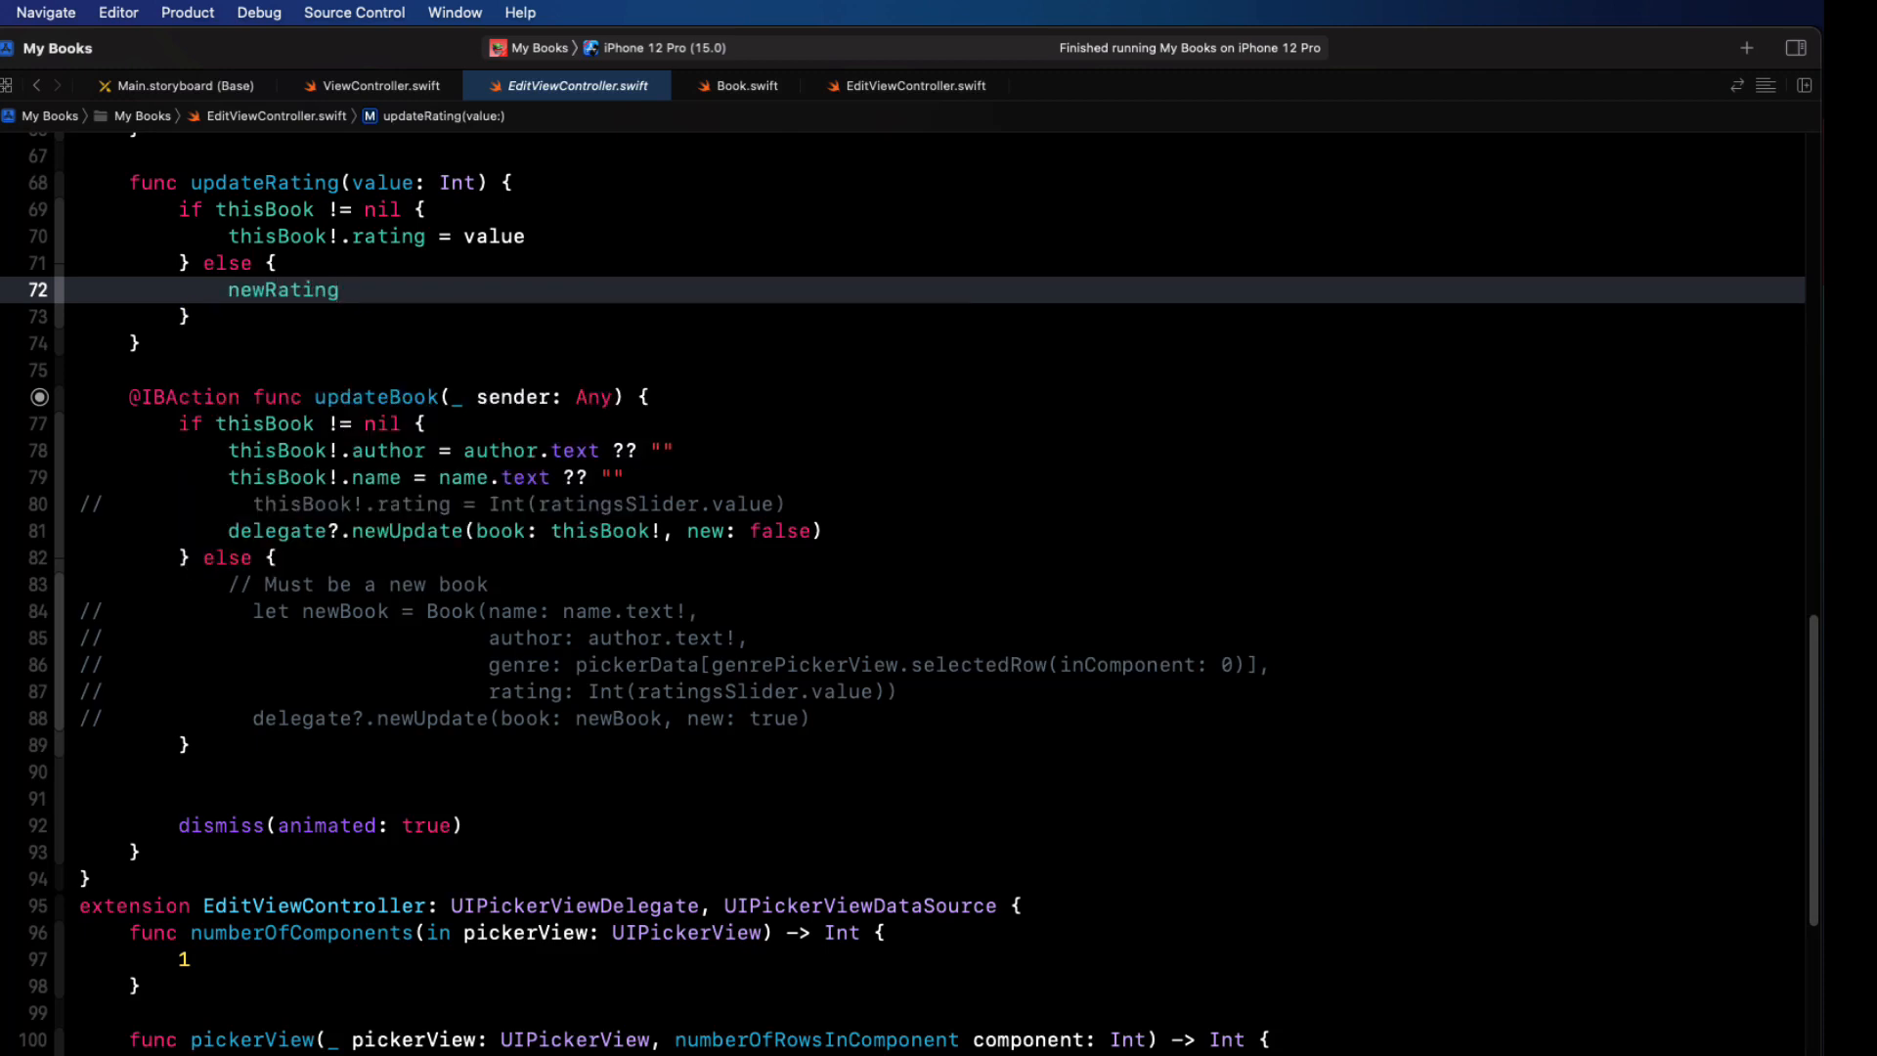
type("= value")
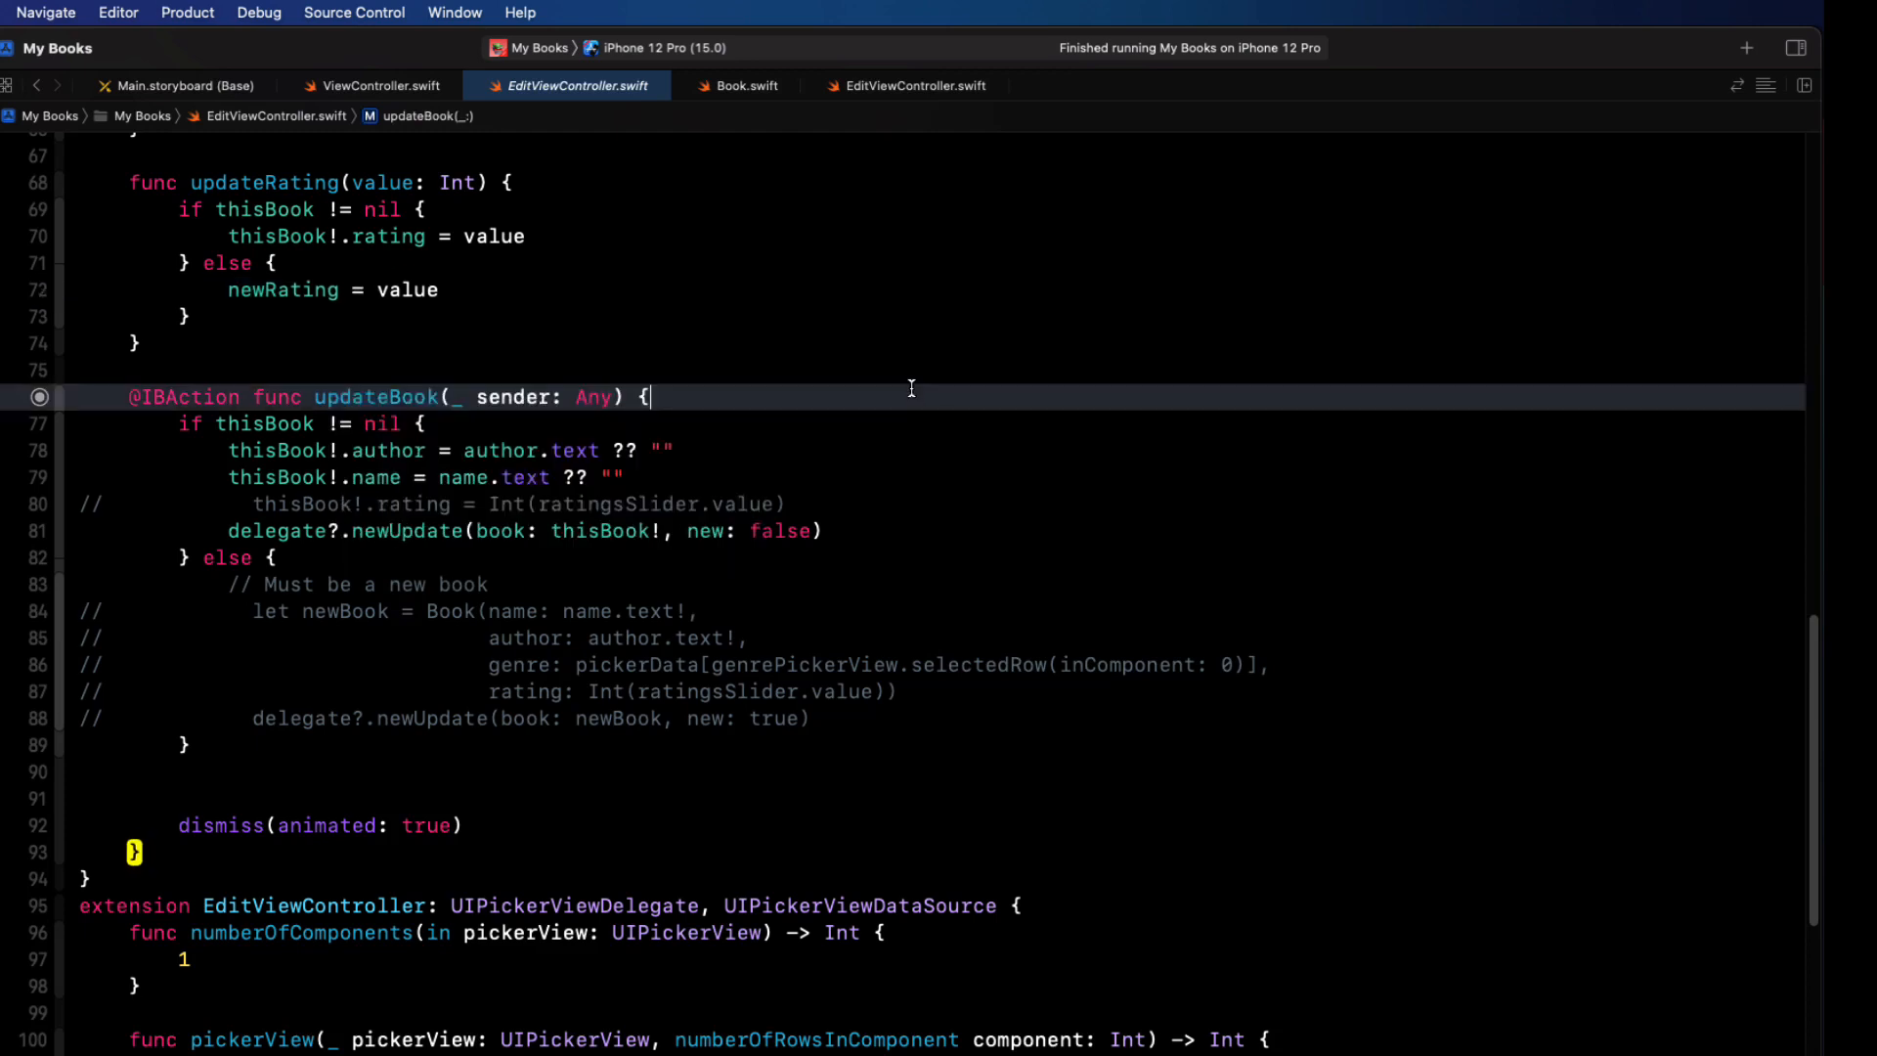
mouse_move(801, 502)
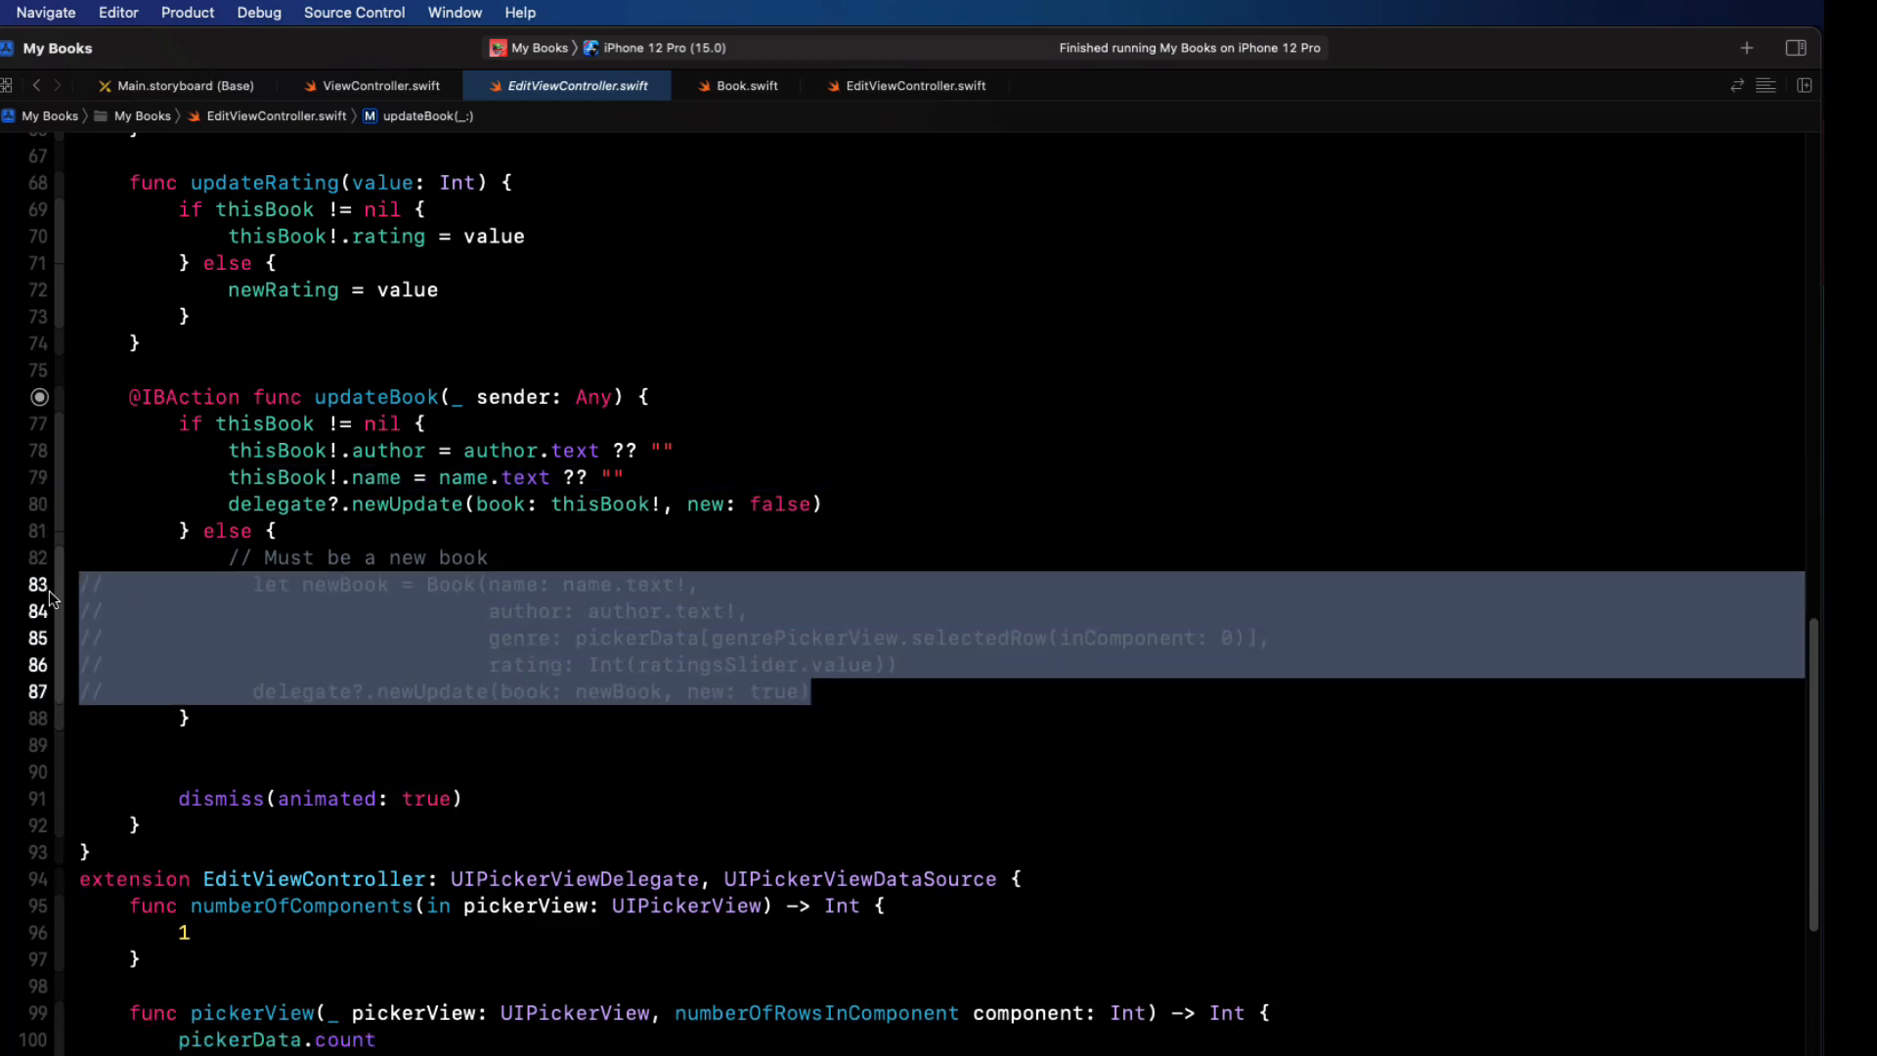
- Uncomment the new-book creation code and give it rating: newRating
key("cmd+/")
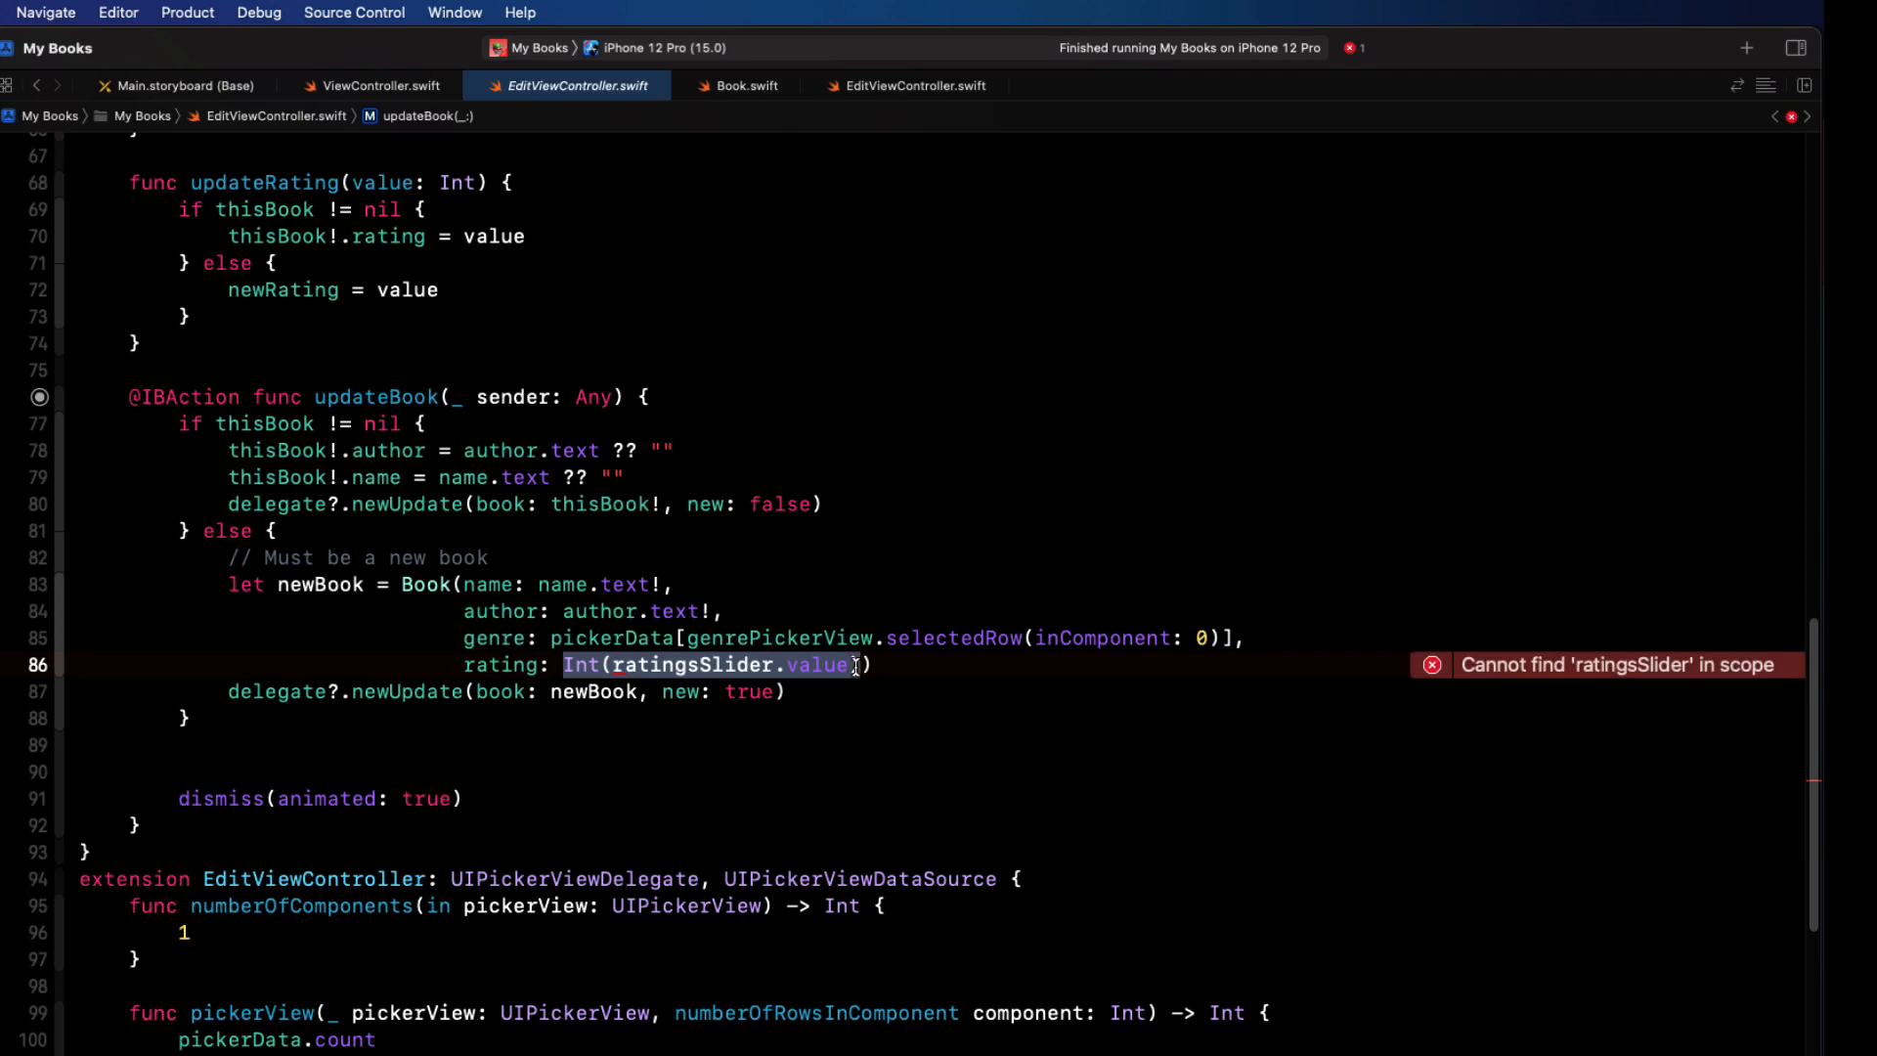
type("newRating)")
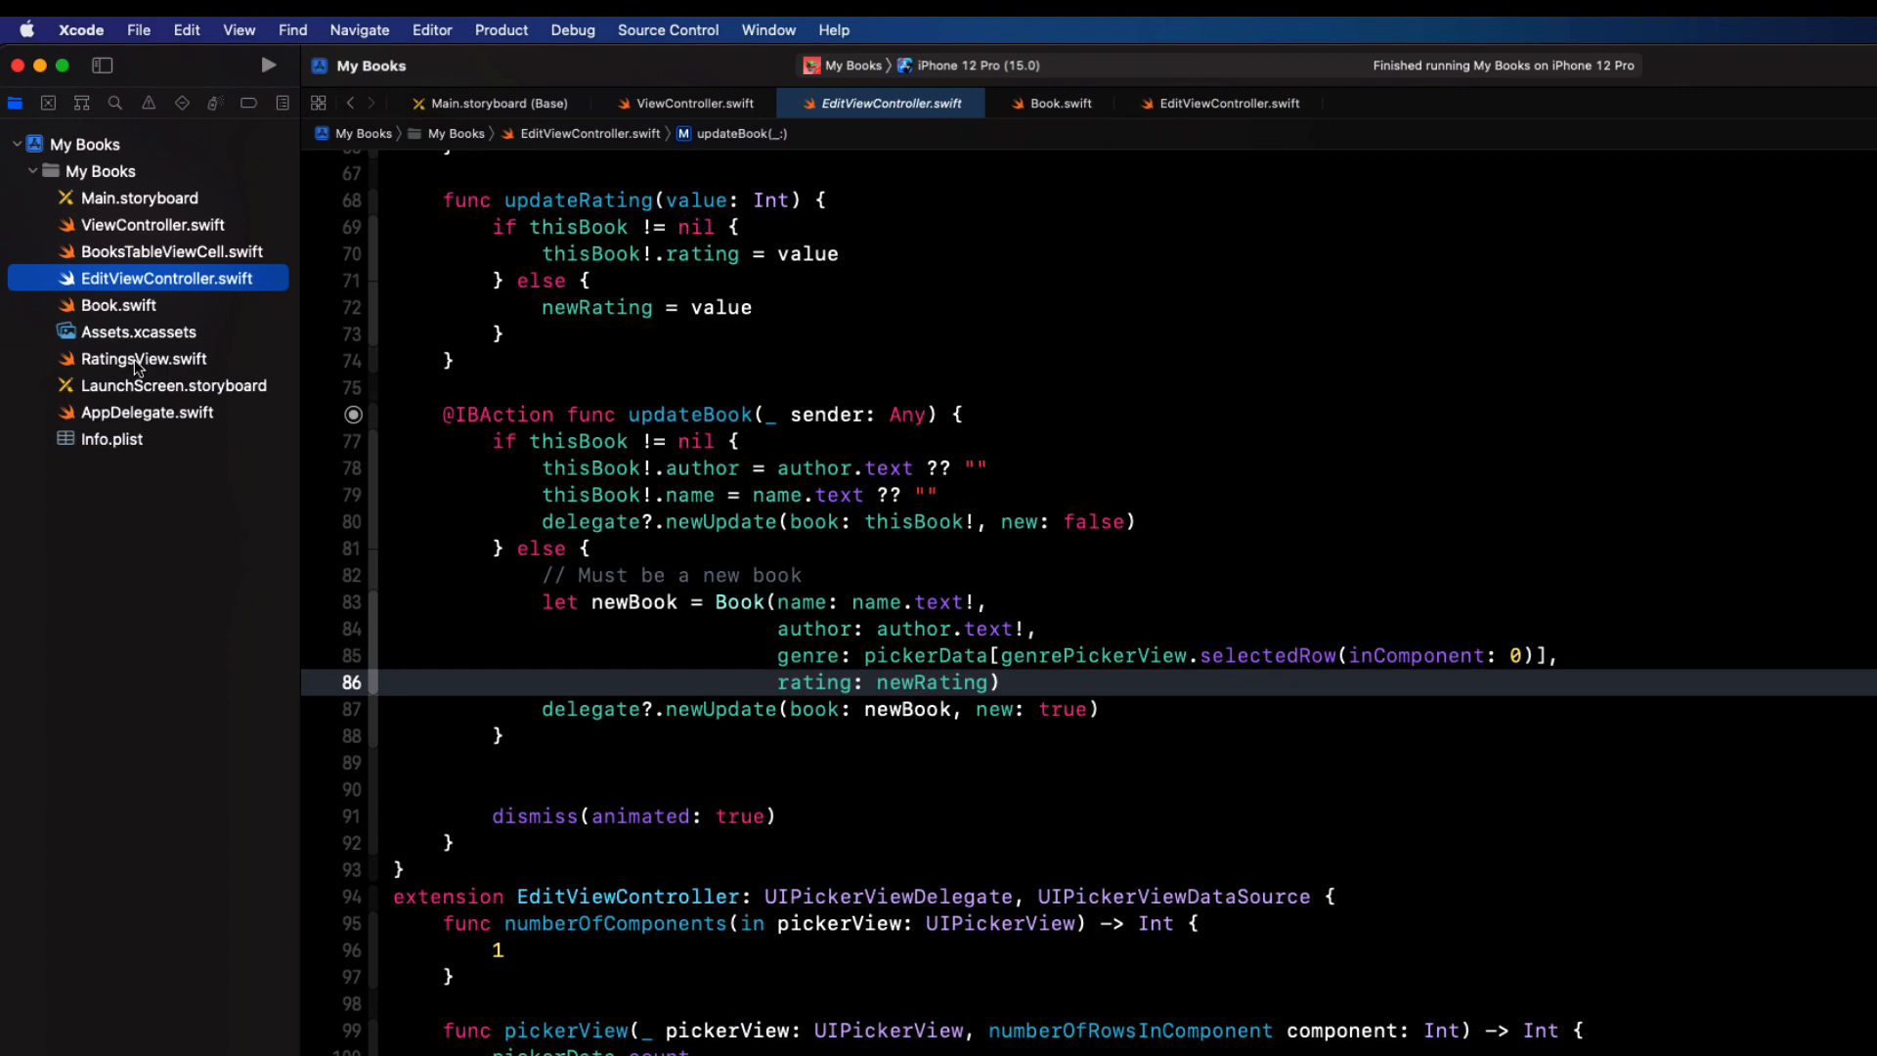
- Declare var updateRating: (Int) -> Void in RatingsView.swift after passedInRating
left_click(142, 357)
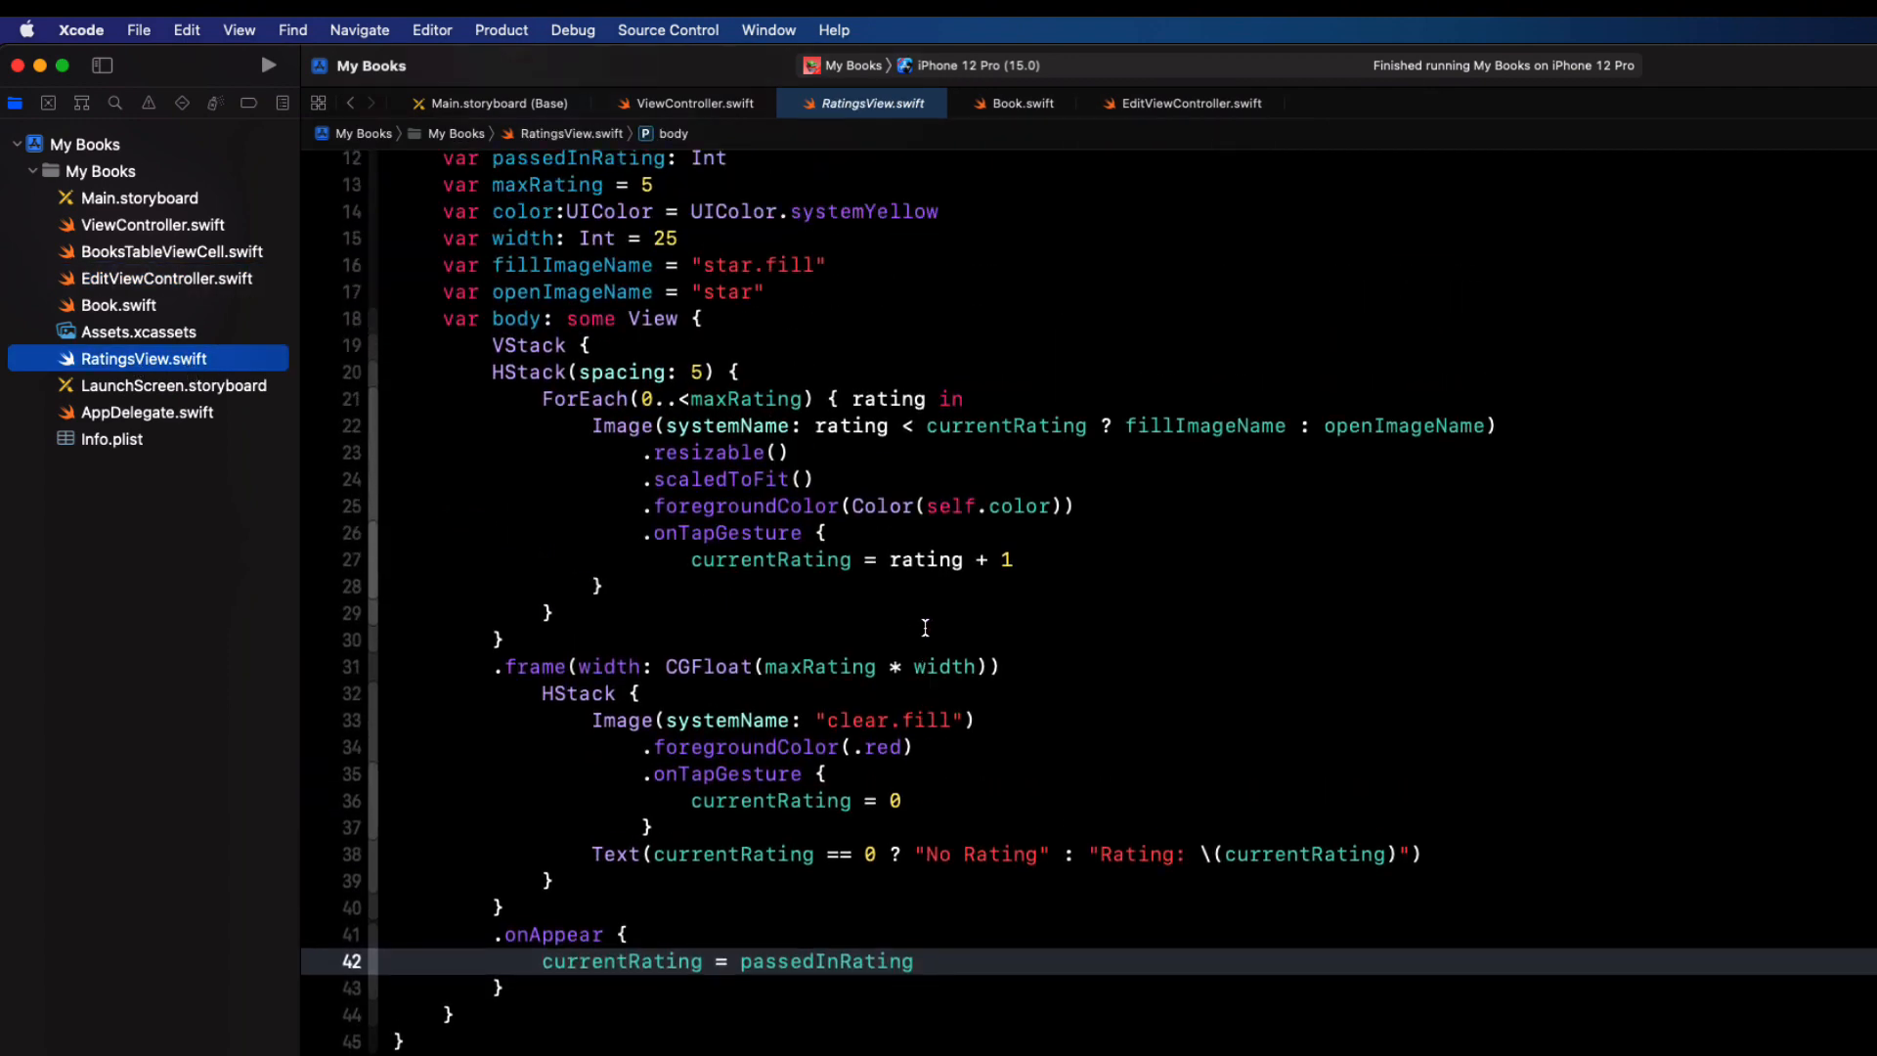
scroll("up", 3)
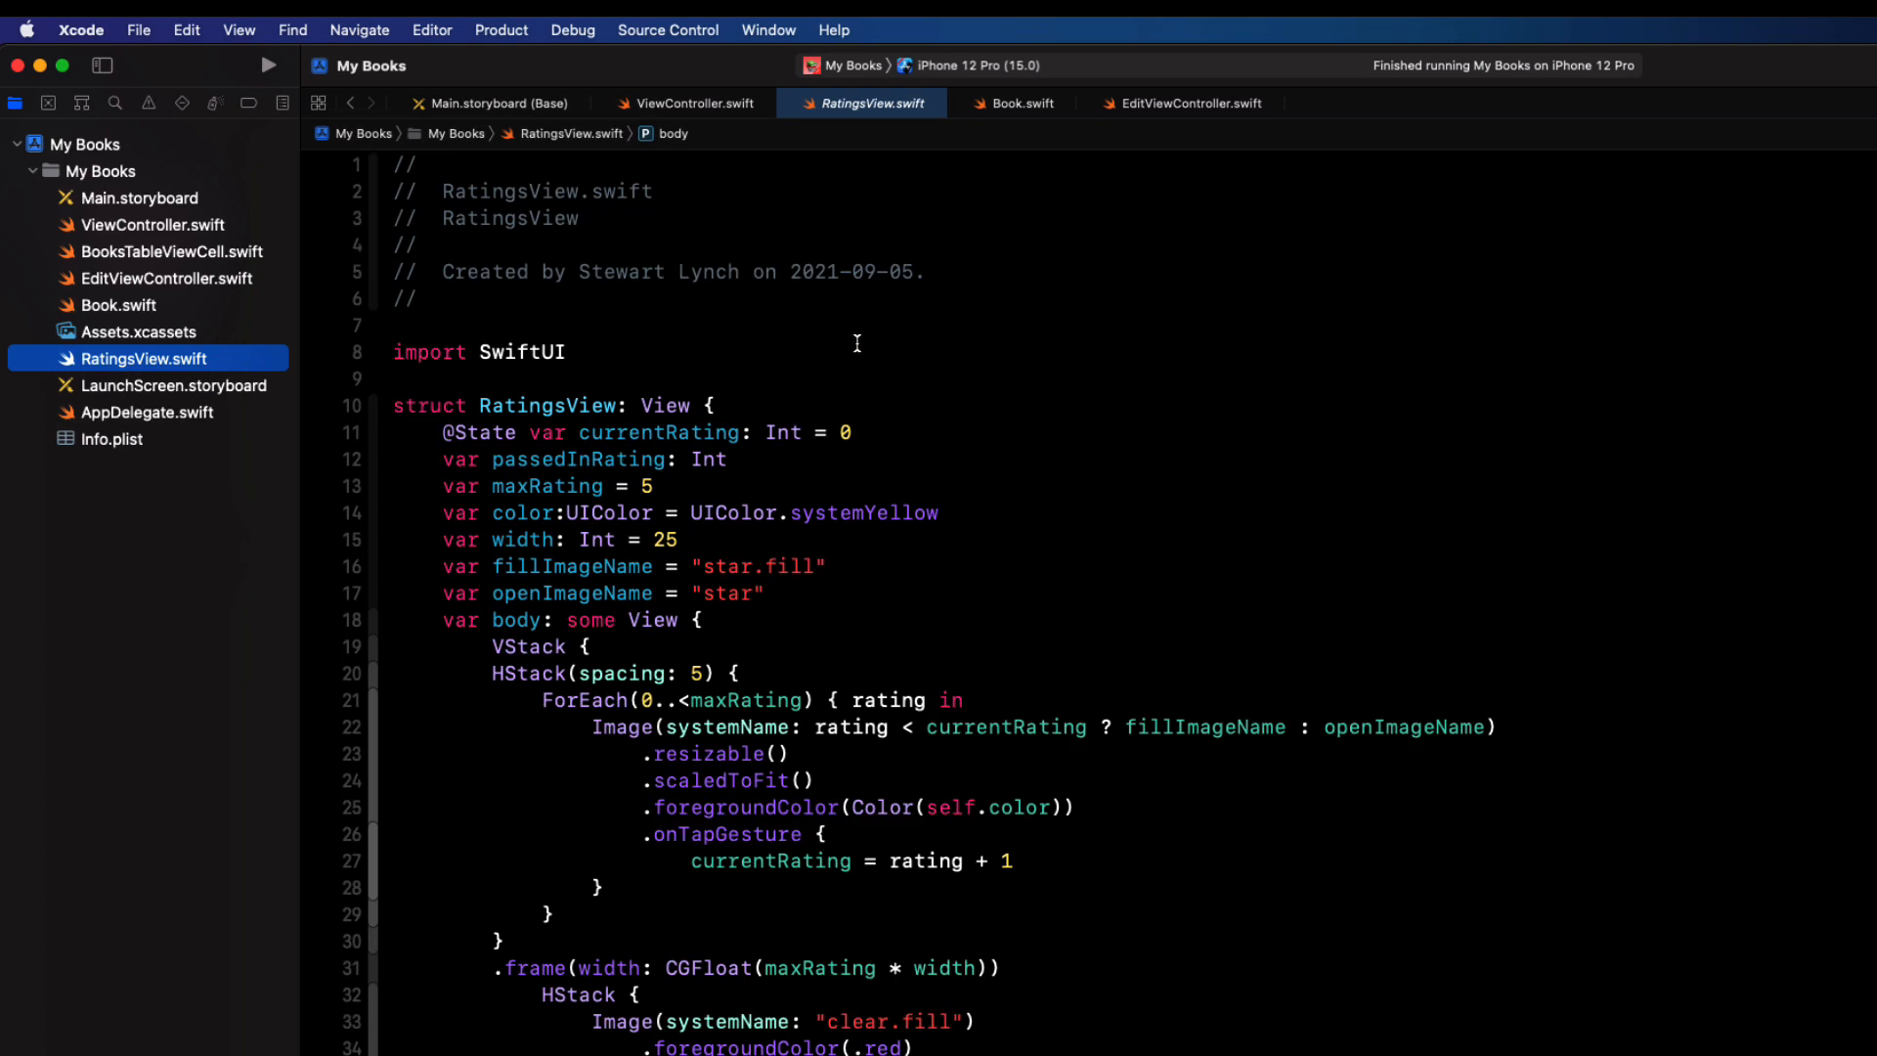
mouse_move(883, 433)
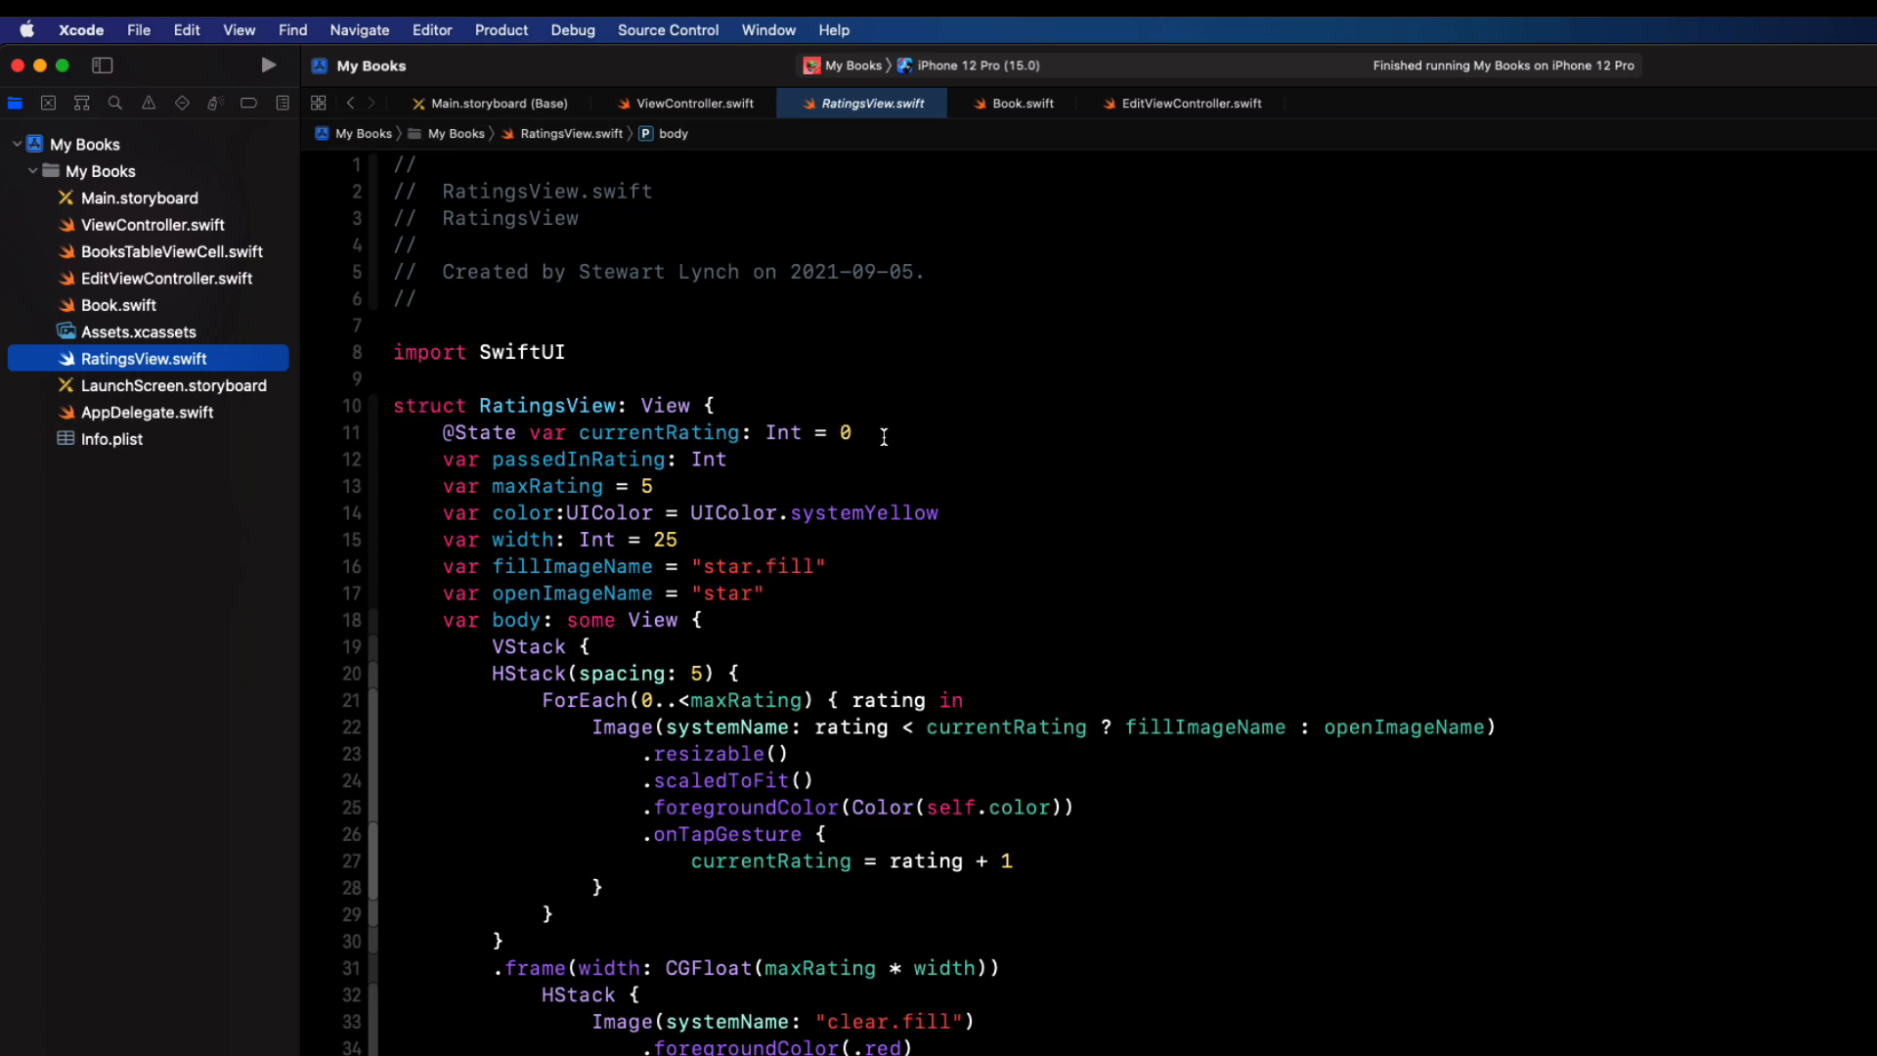
left_click(849, 433)
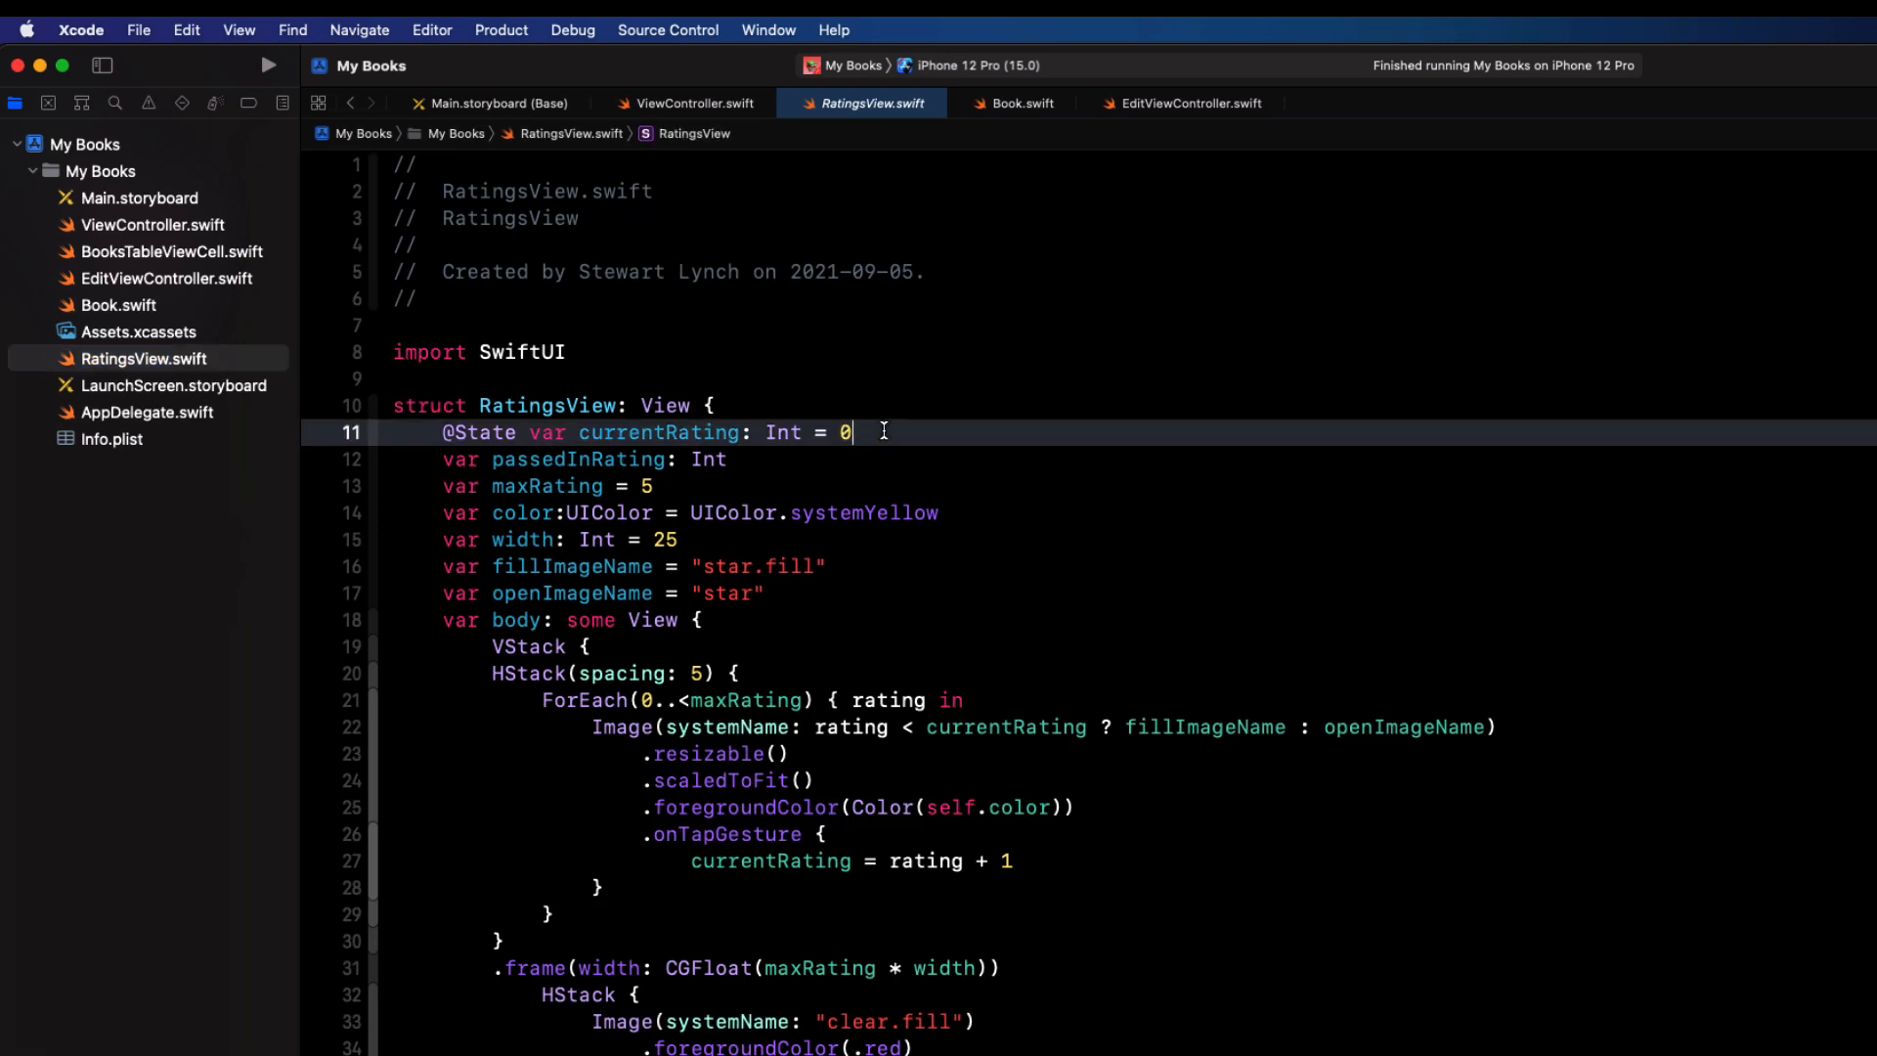
left_click(732, 459)
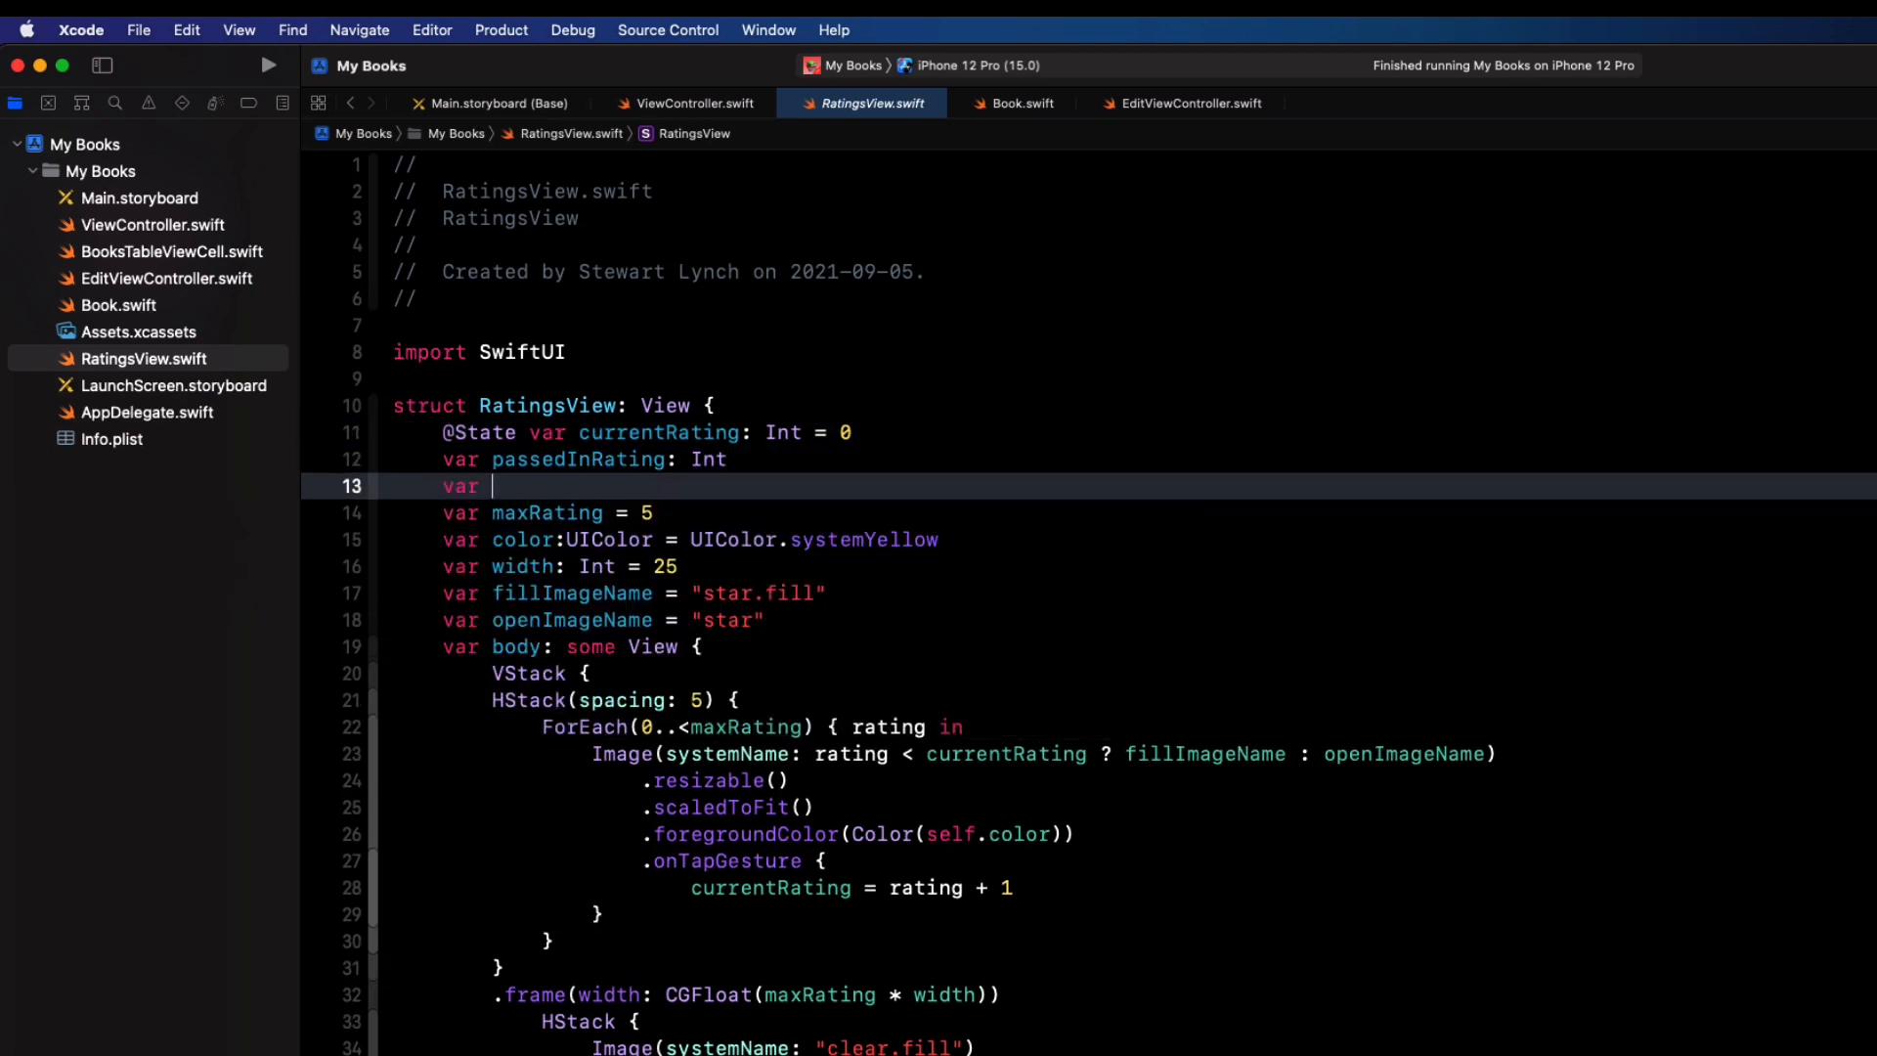
type("updateRat")
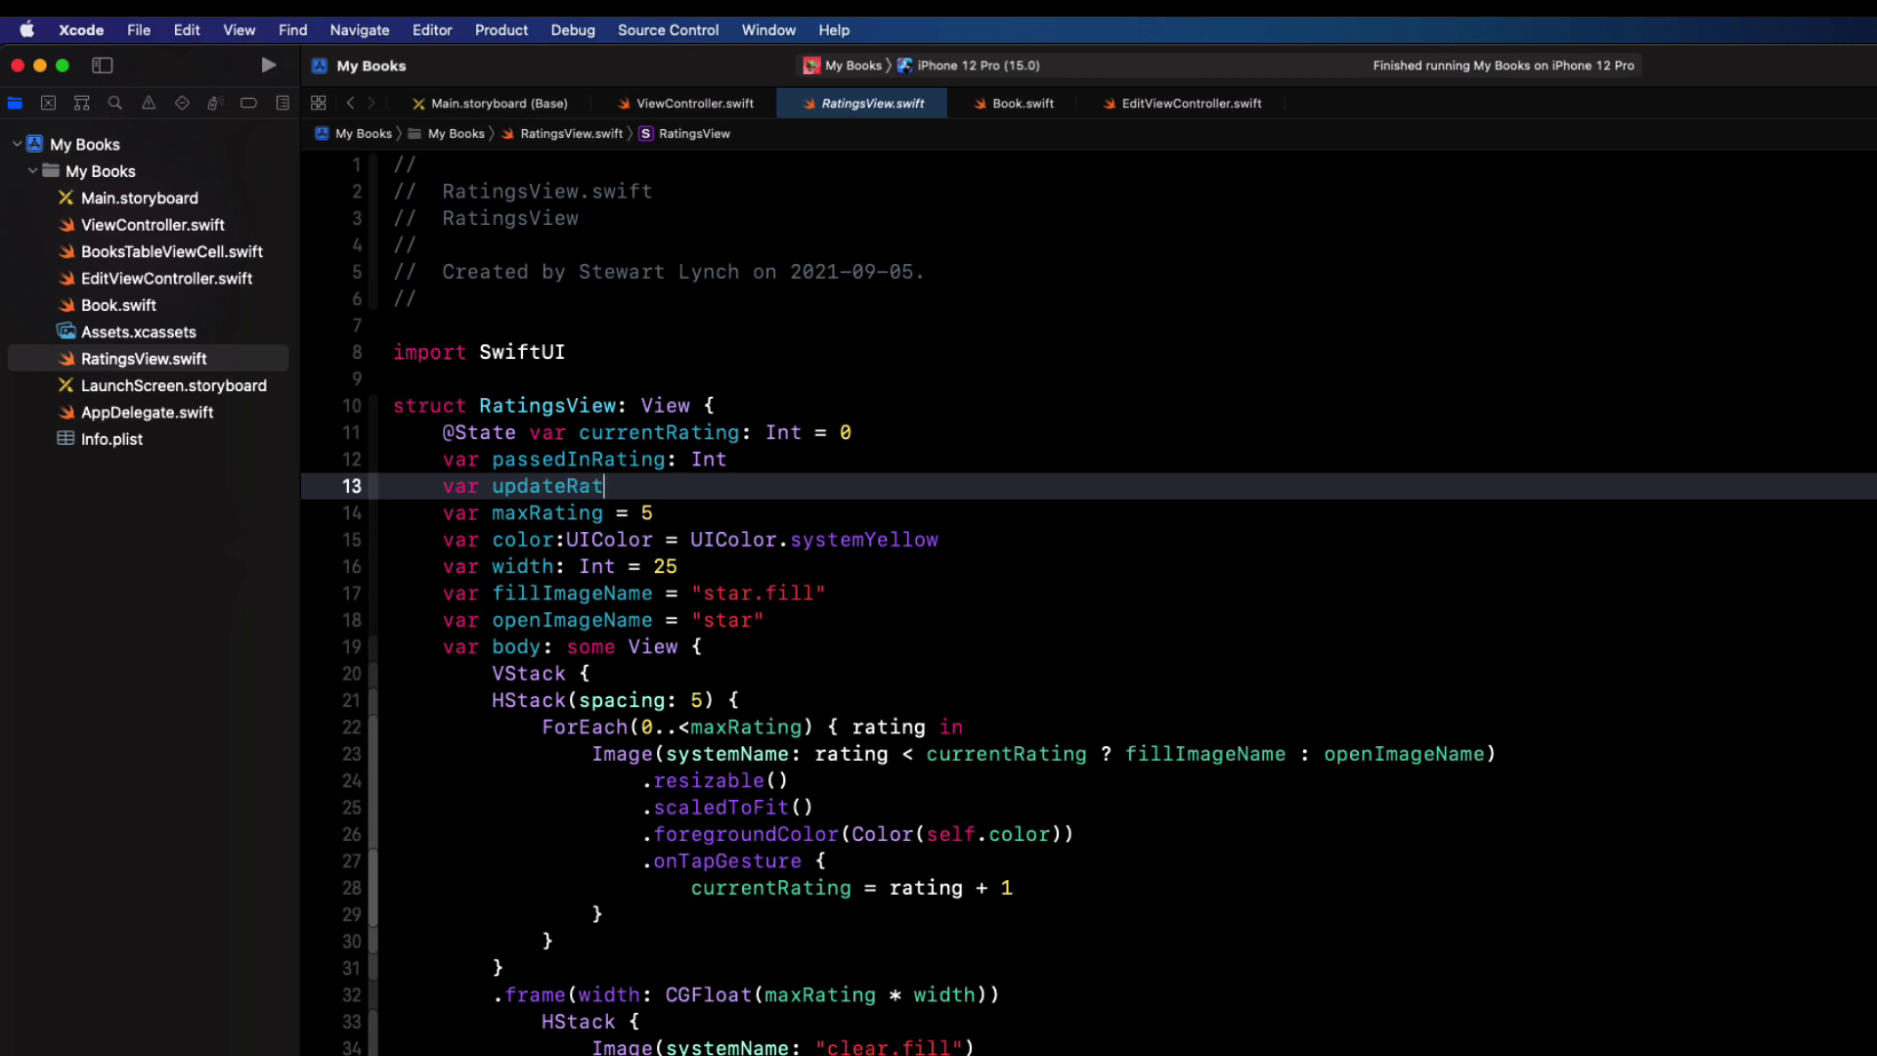
type("ing")
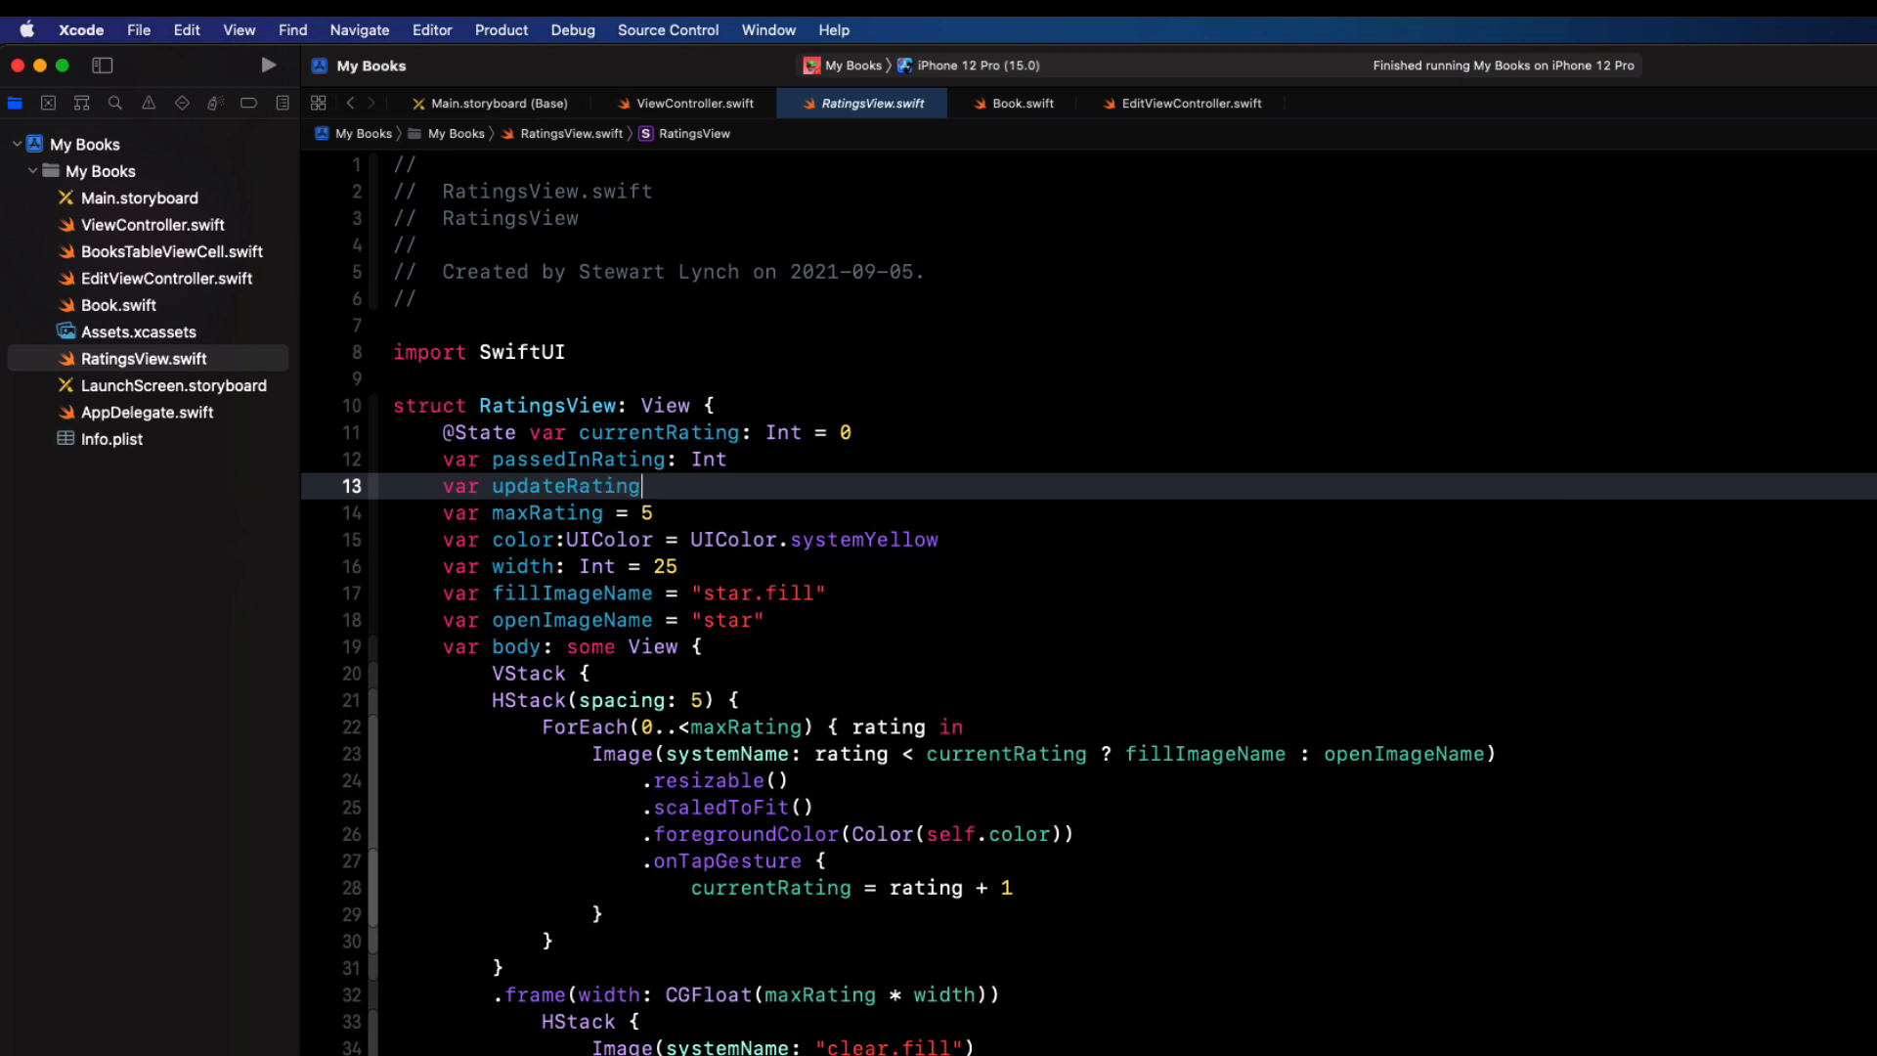
type(": (I)")
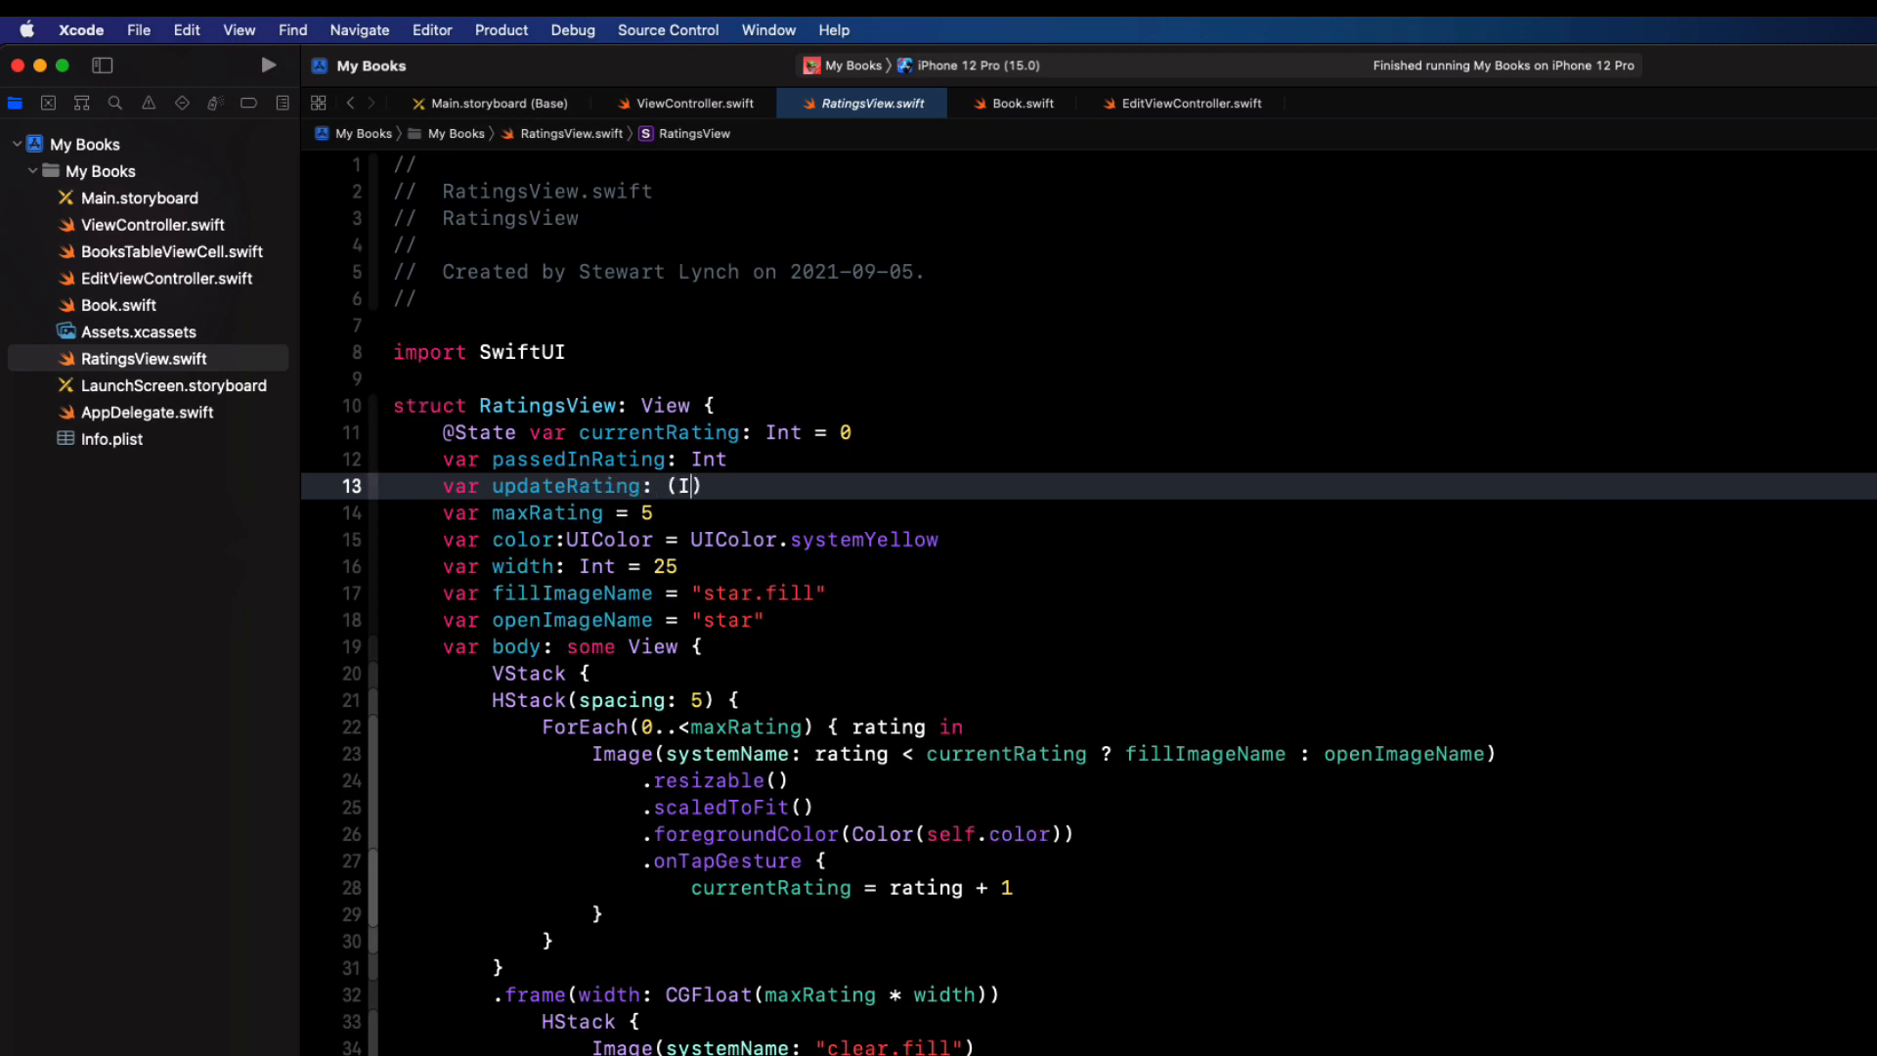
type("nt")
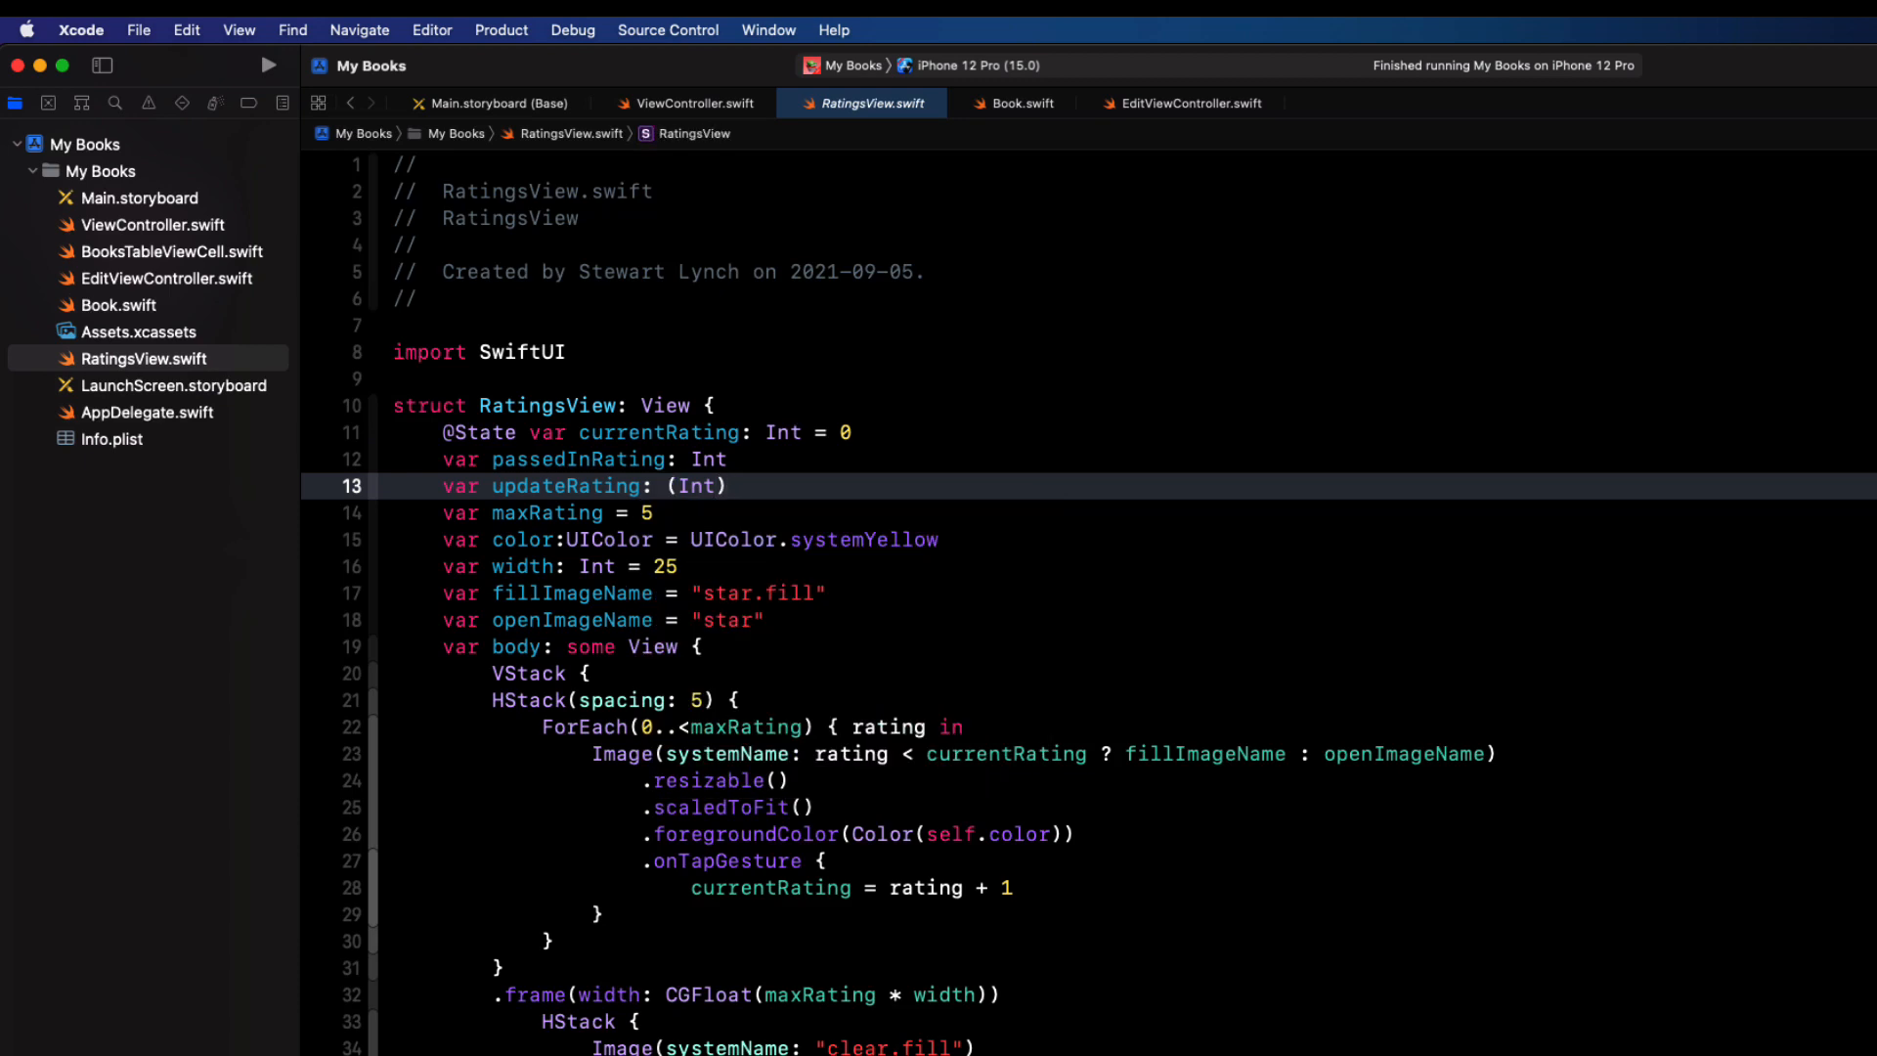
type("-> Void")
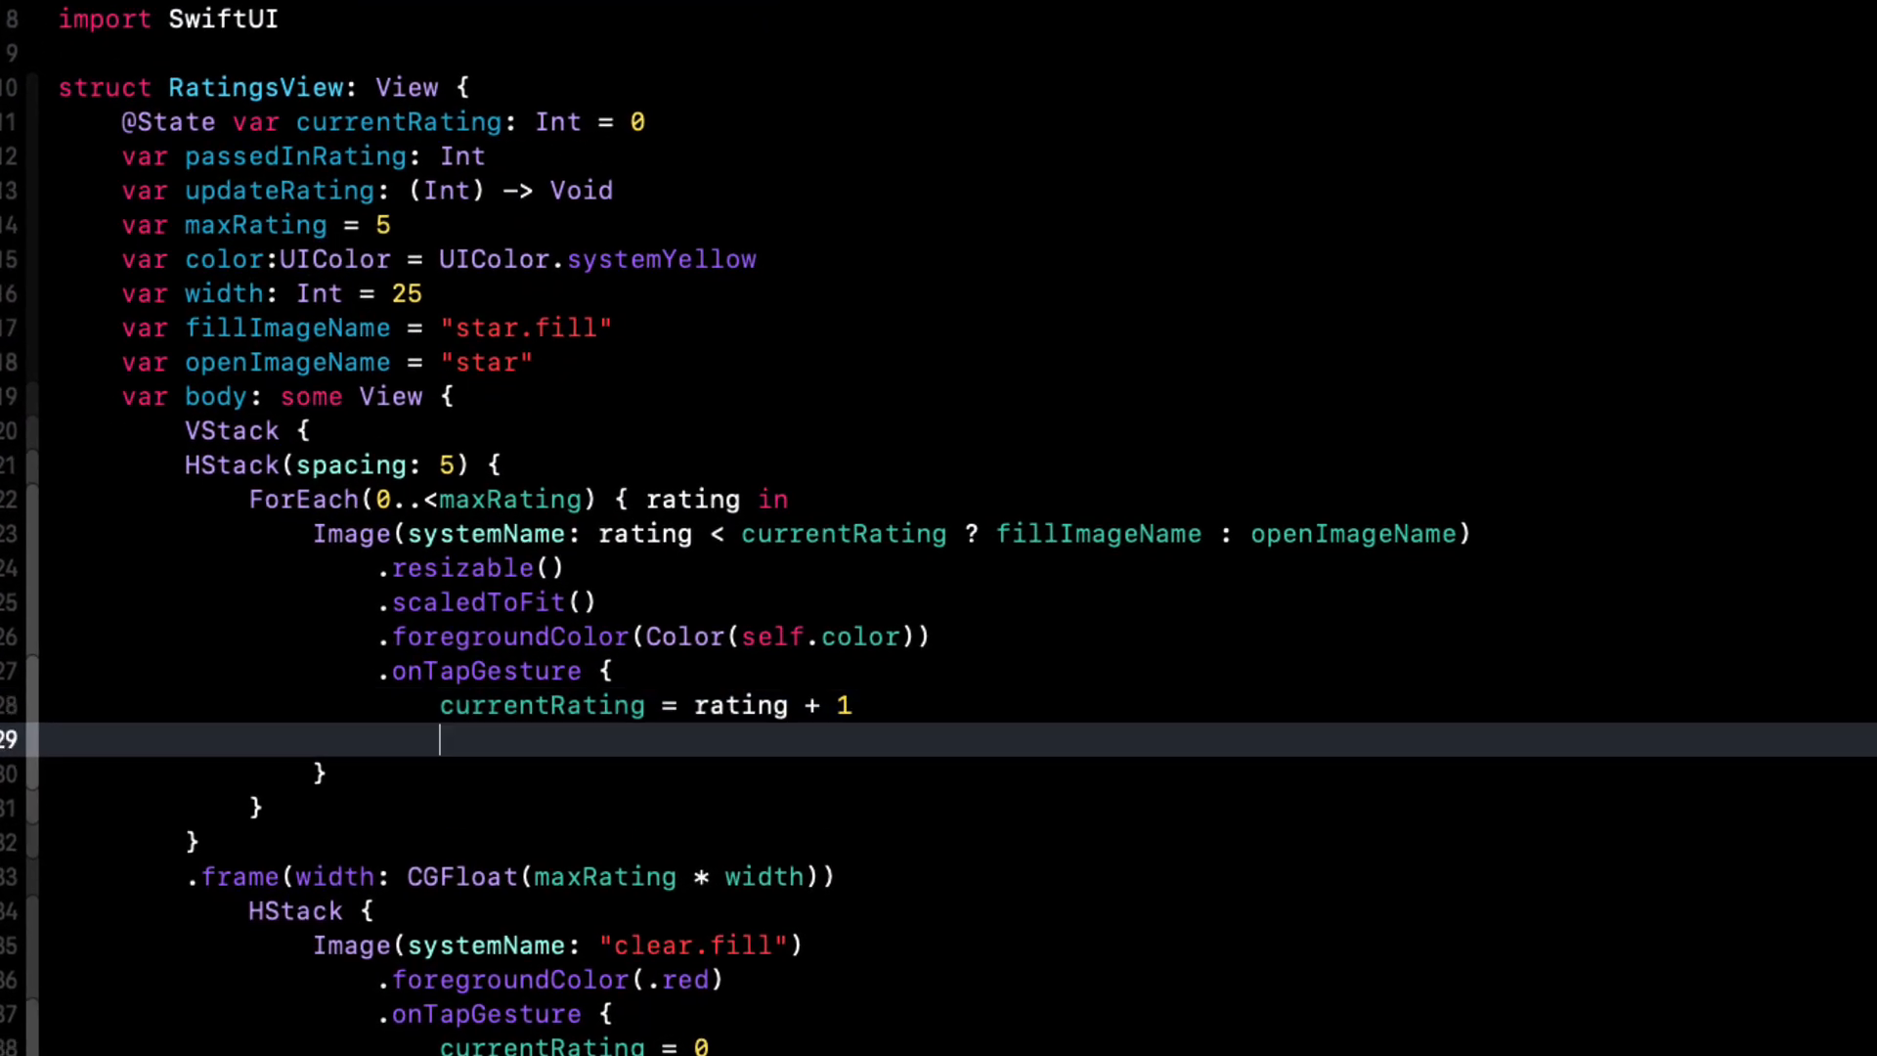
- Call updateRating(currentRating) in both the star and clear-image tap gestures
type("updateRating")
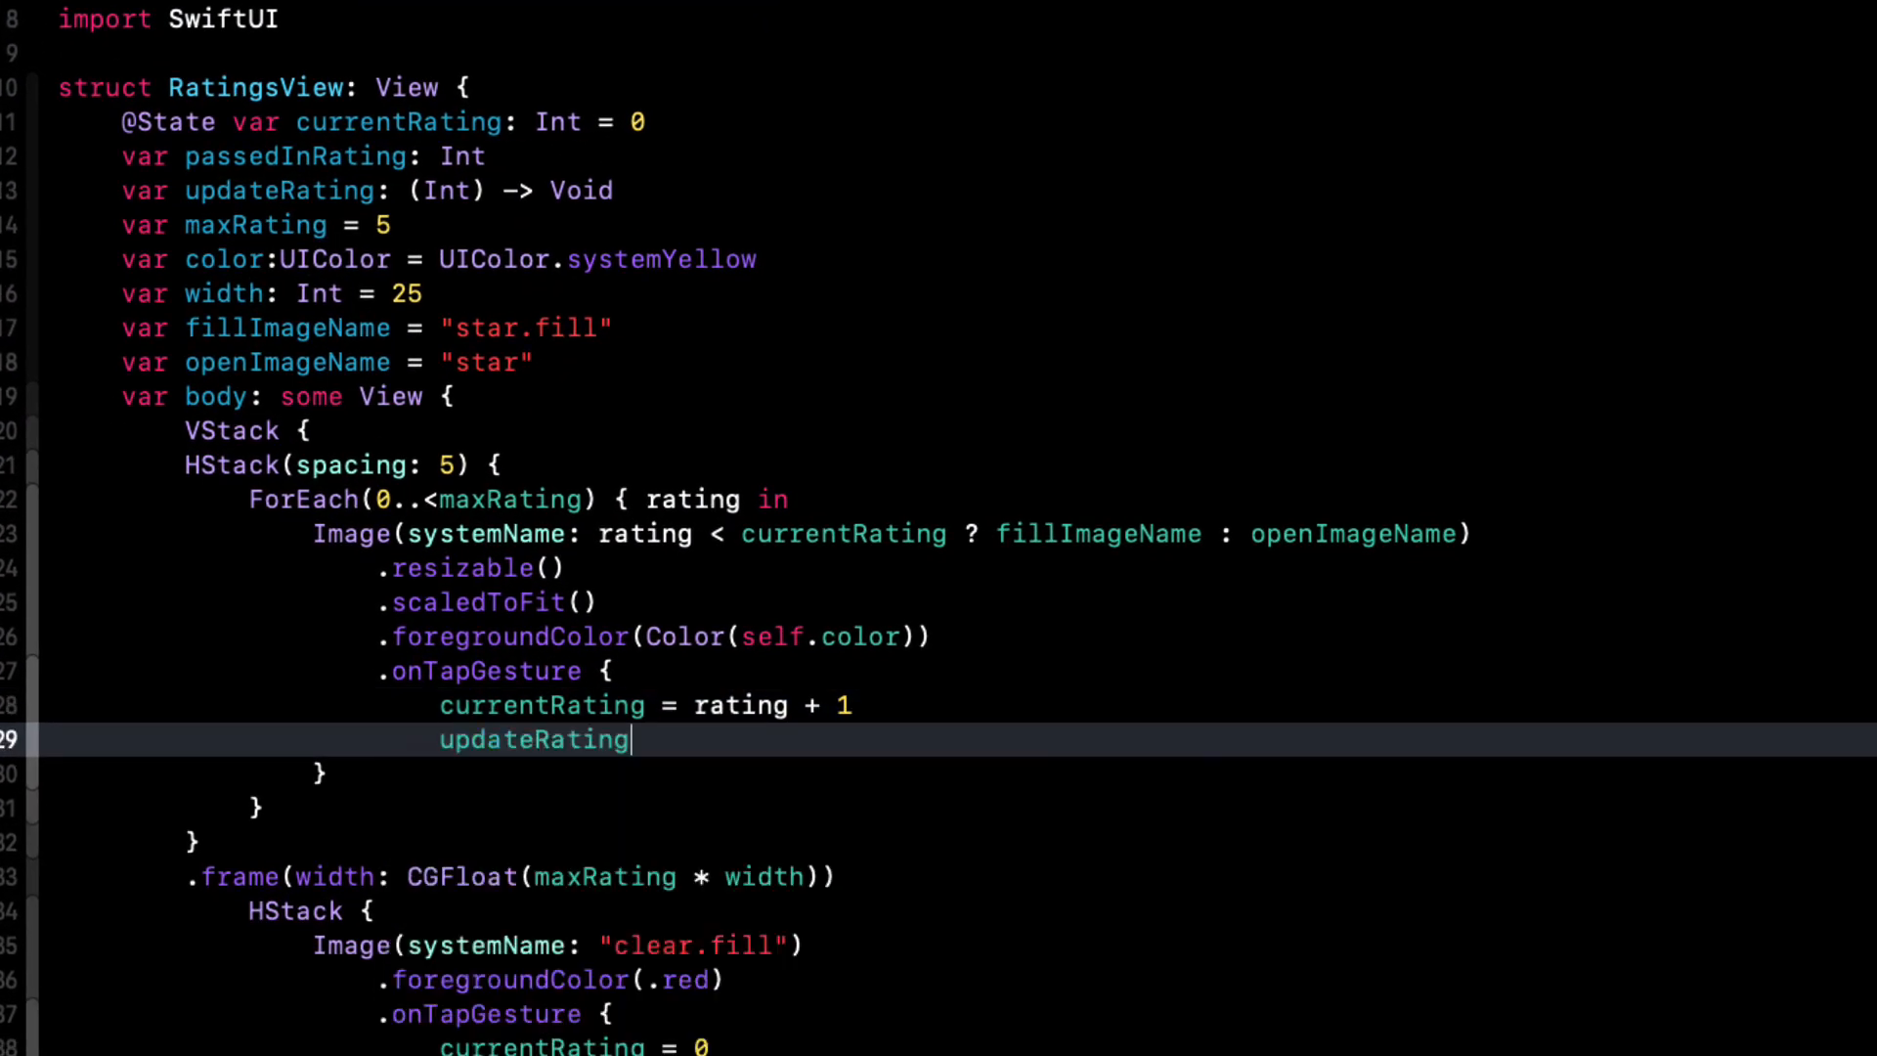
type("(currentRating")
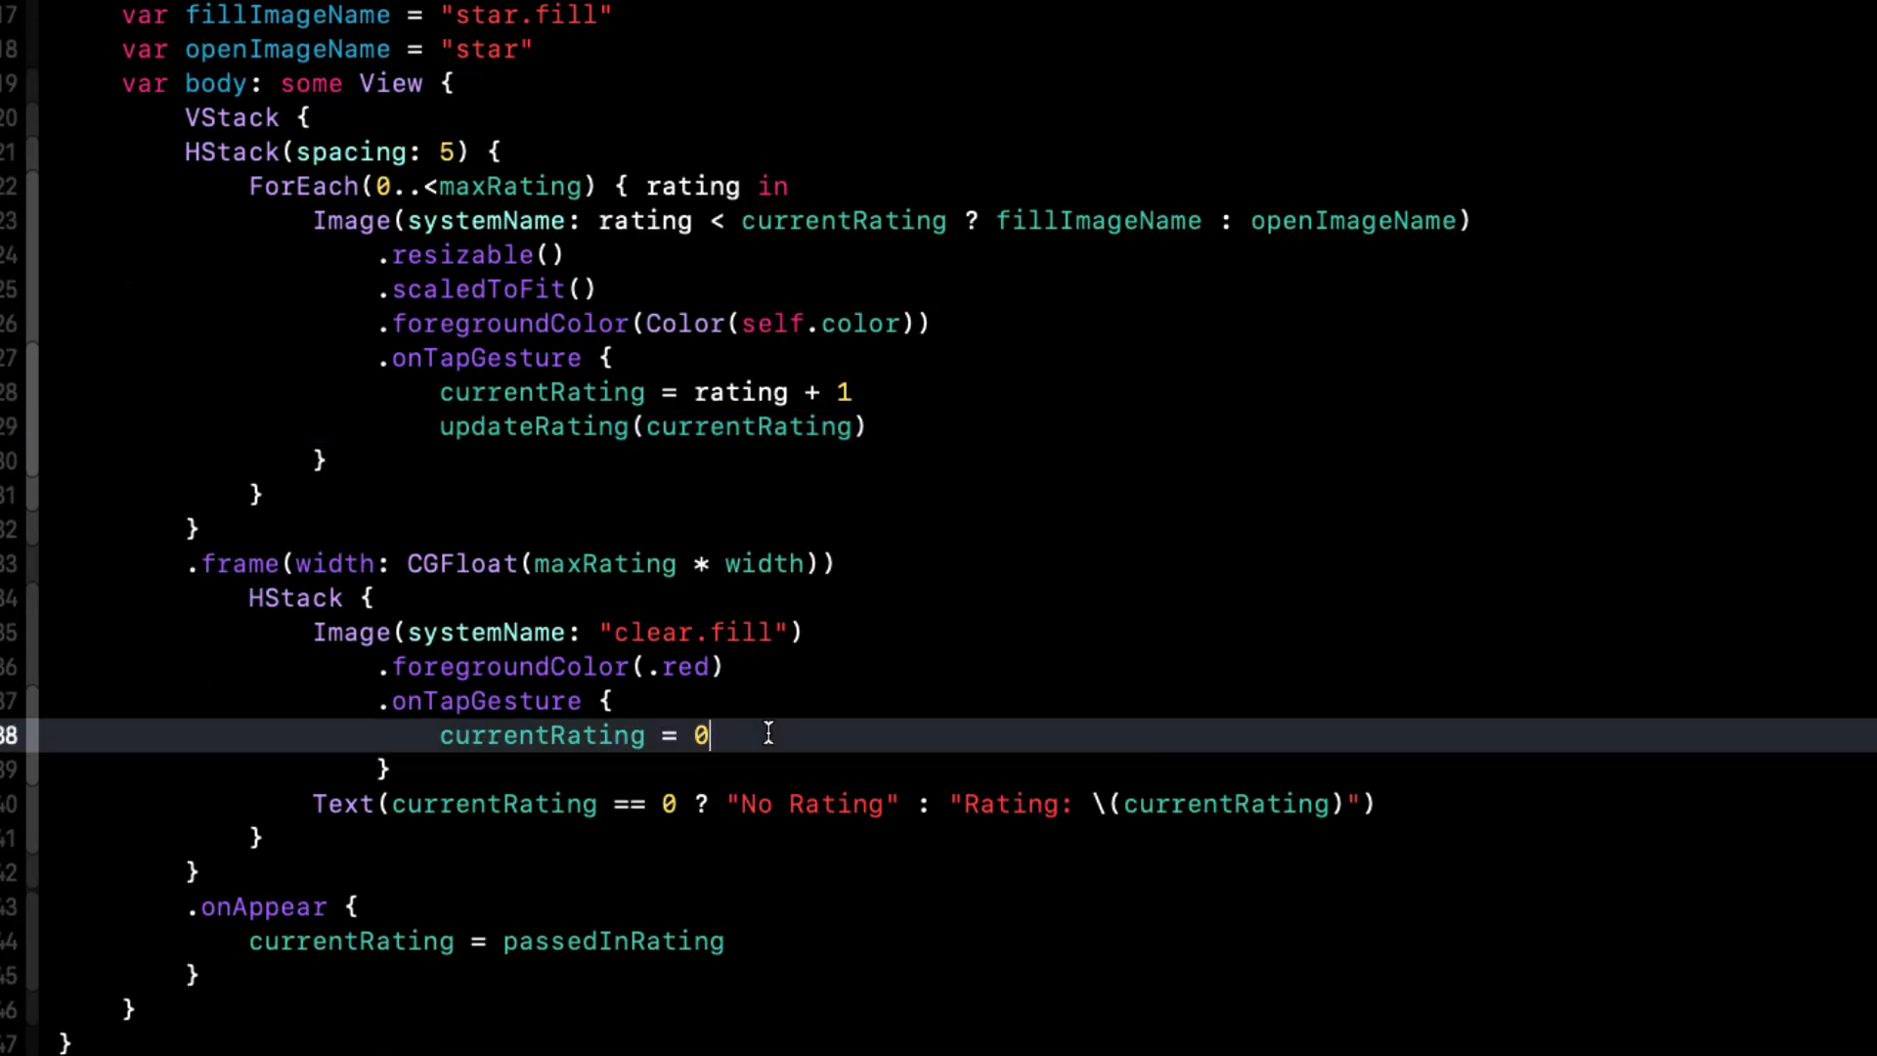
type("updateRating(currentRating")
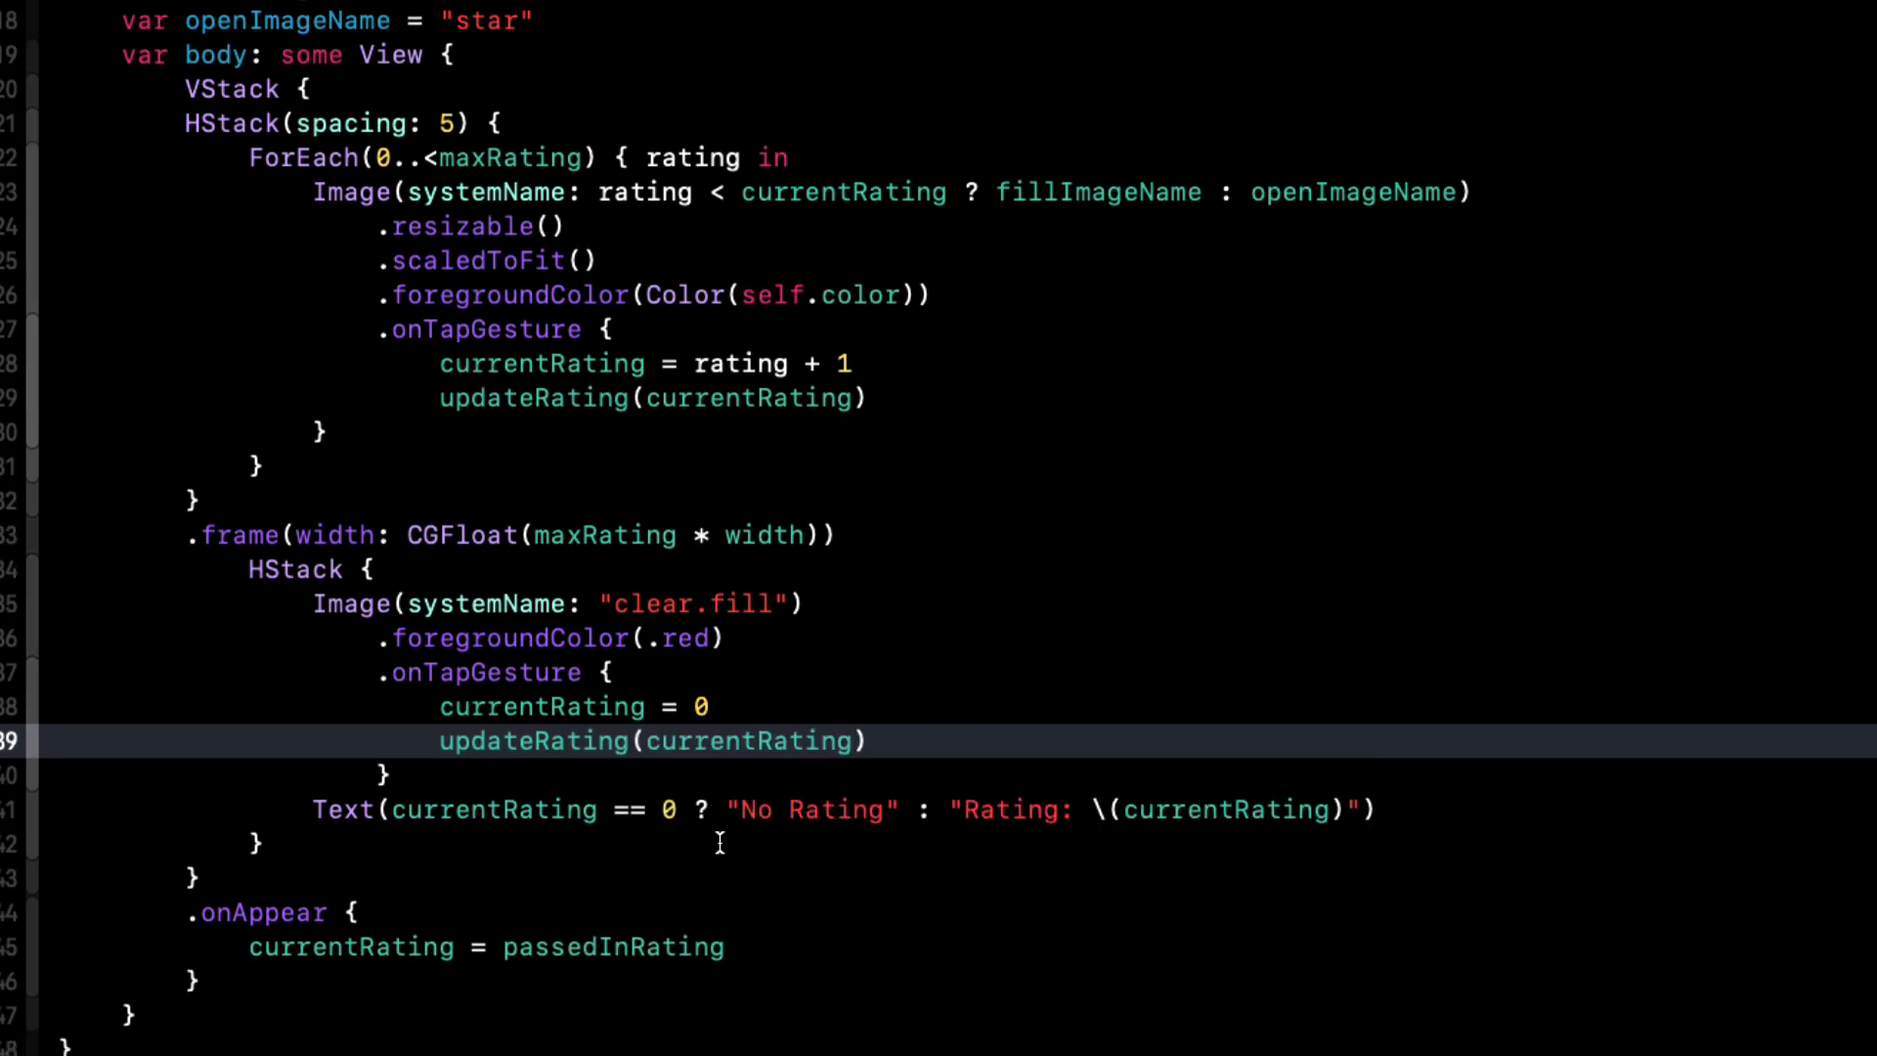
- Add static func updateRating(value: Int) {} to RatingsView_Previews
scroll("down", 3)
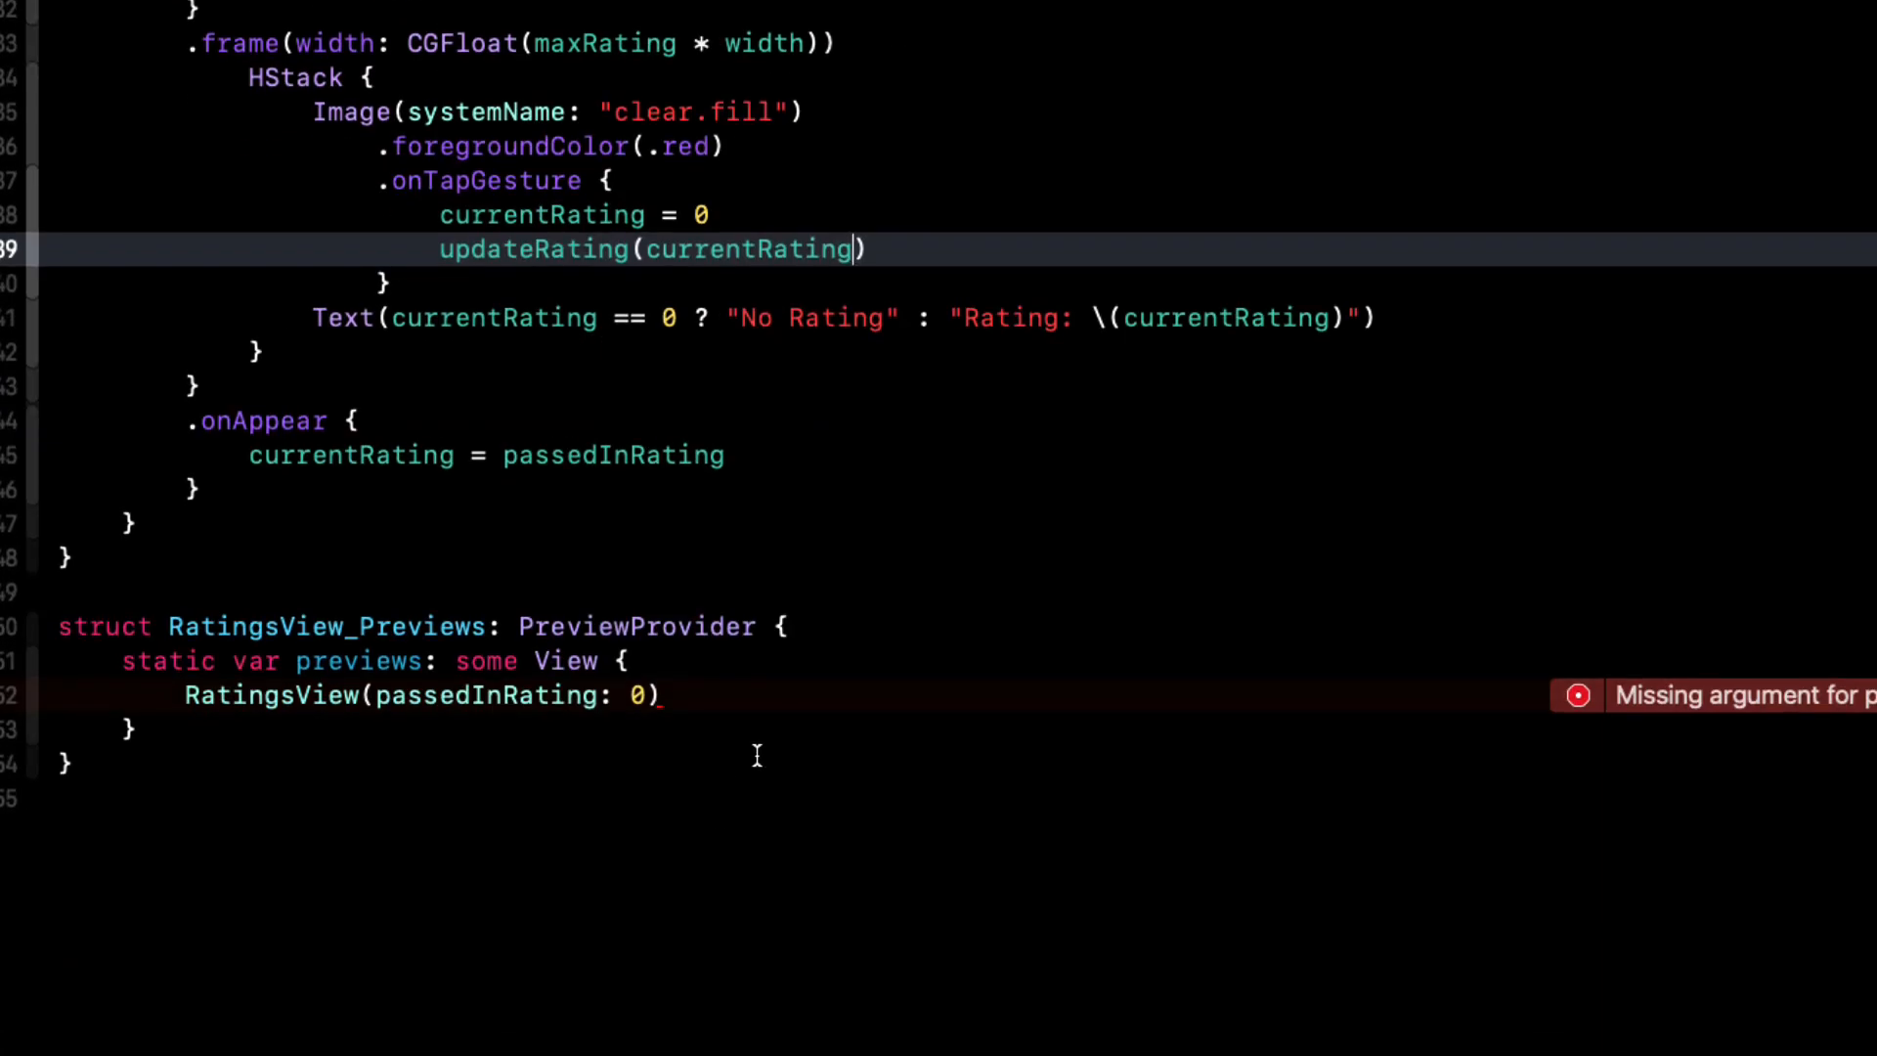
left_click(790, 626)
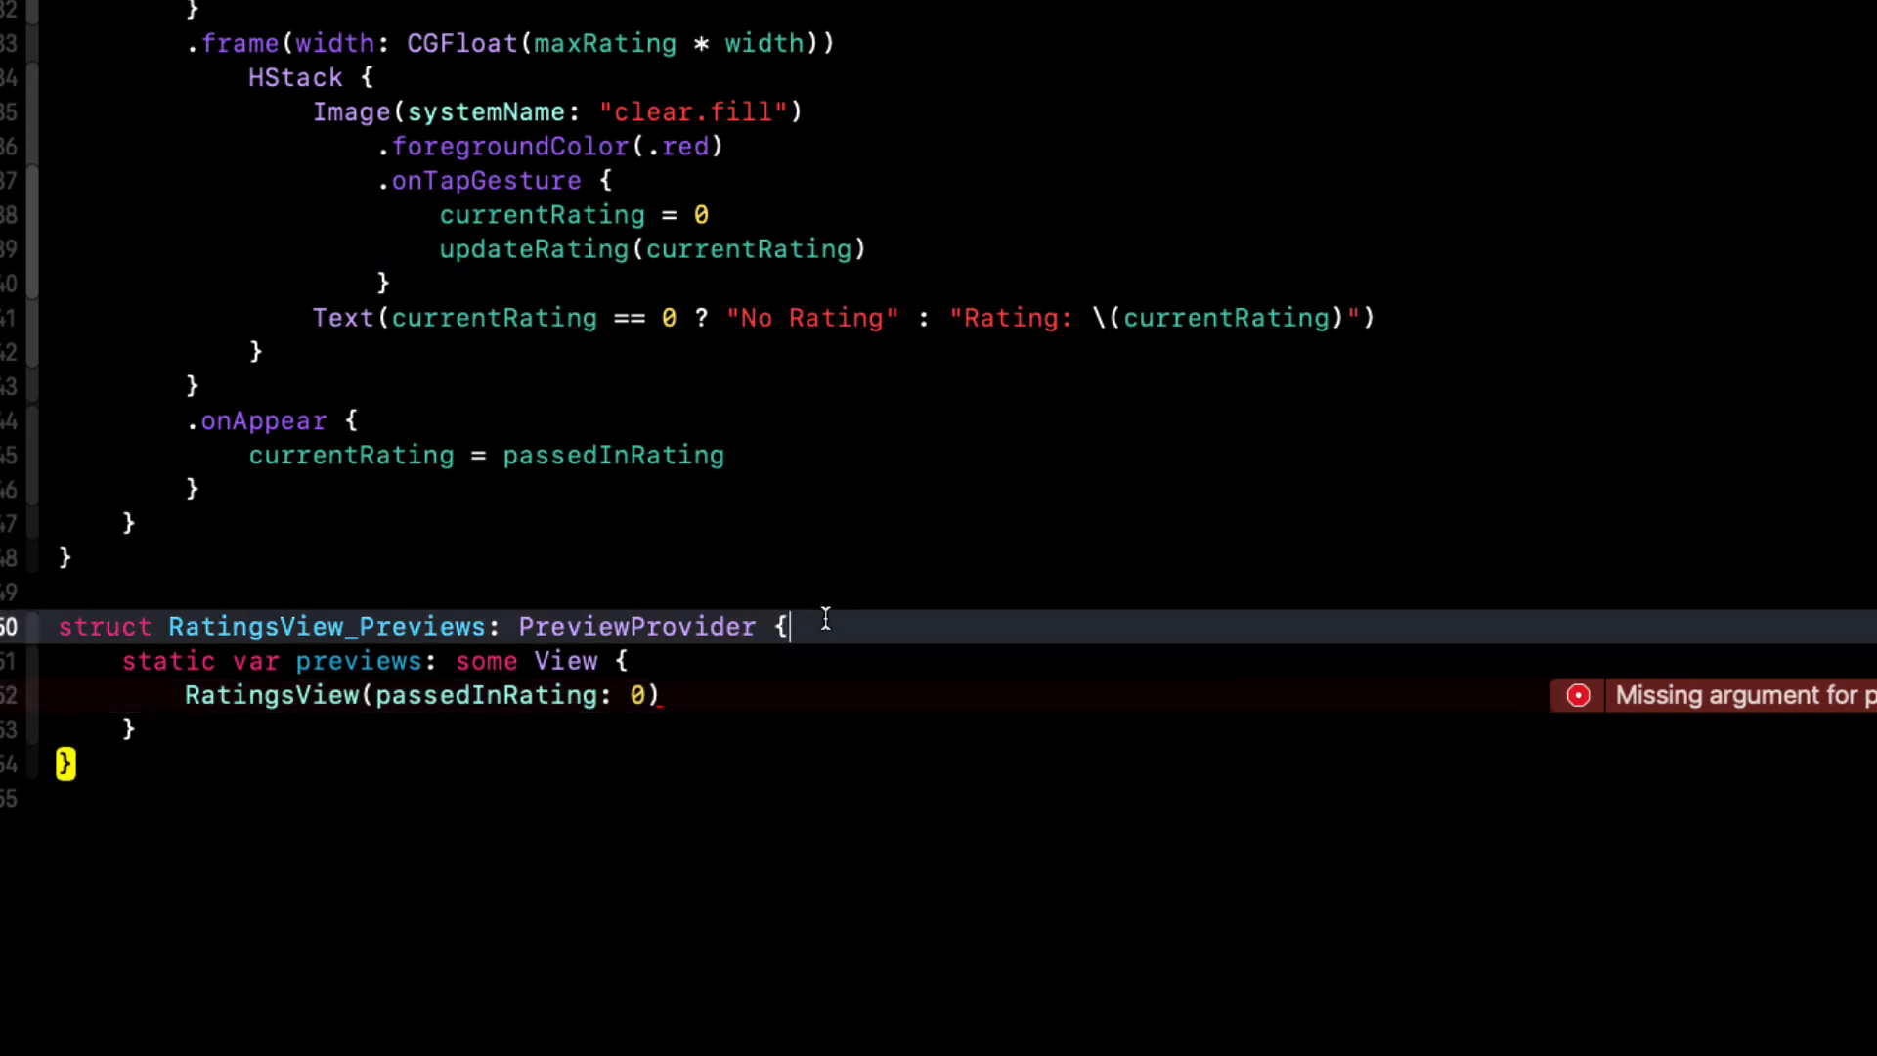
type("static func")
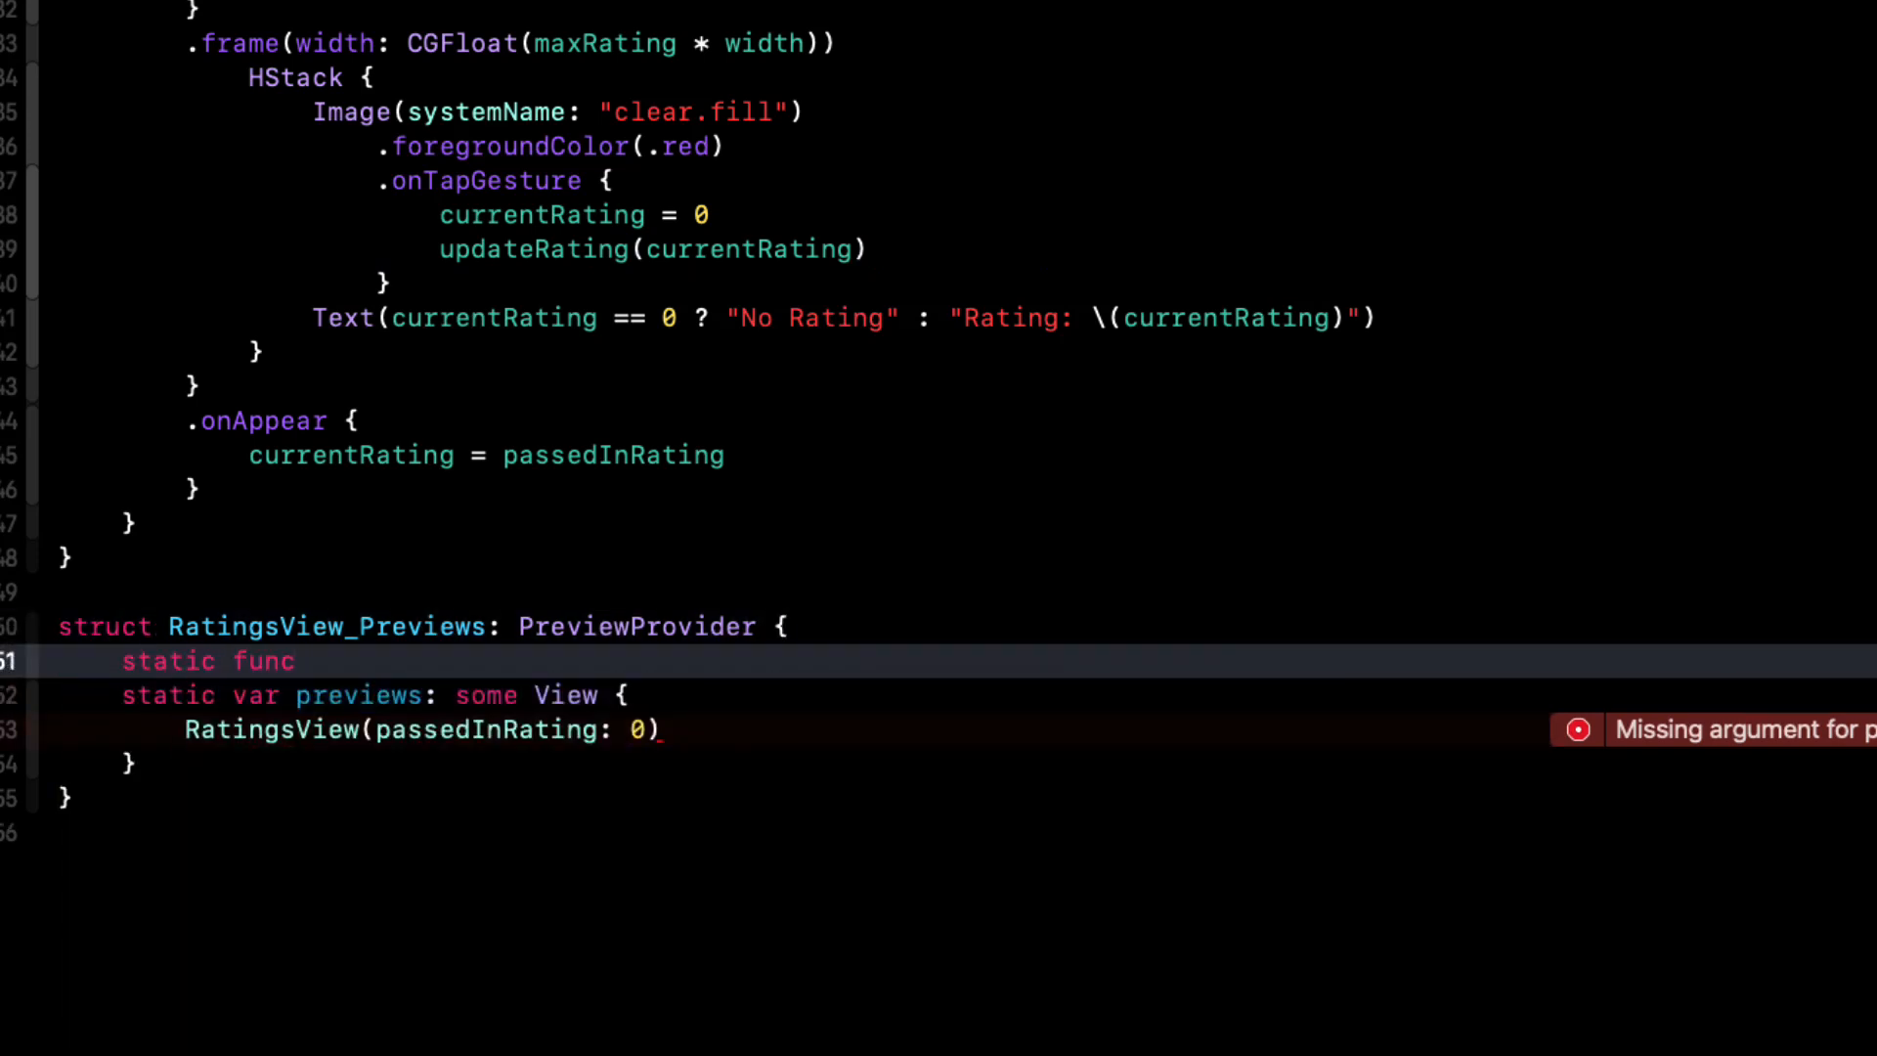
type("updateRating")
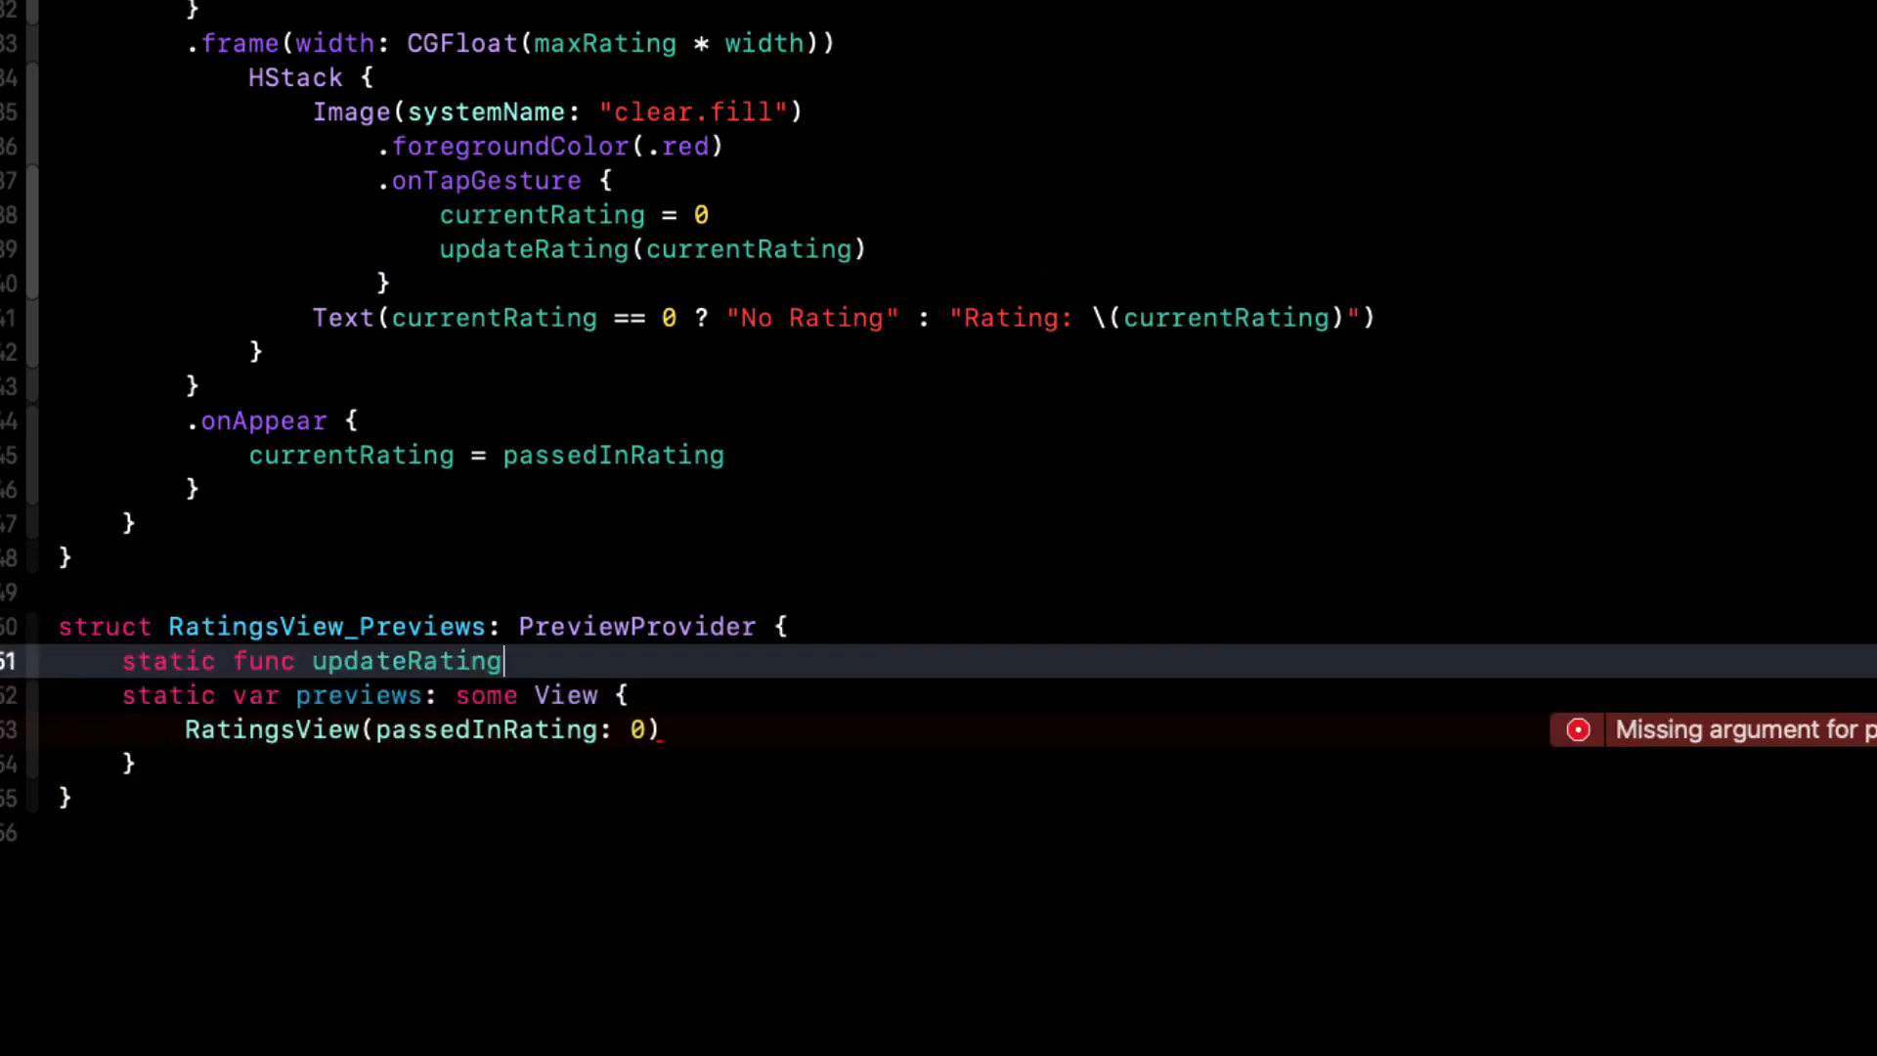
type("(value")
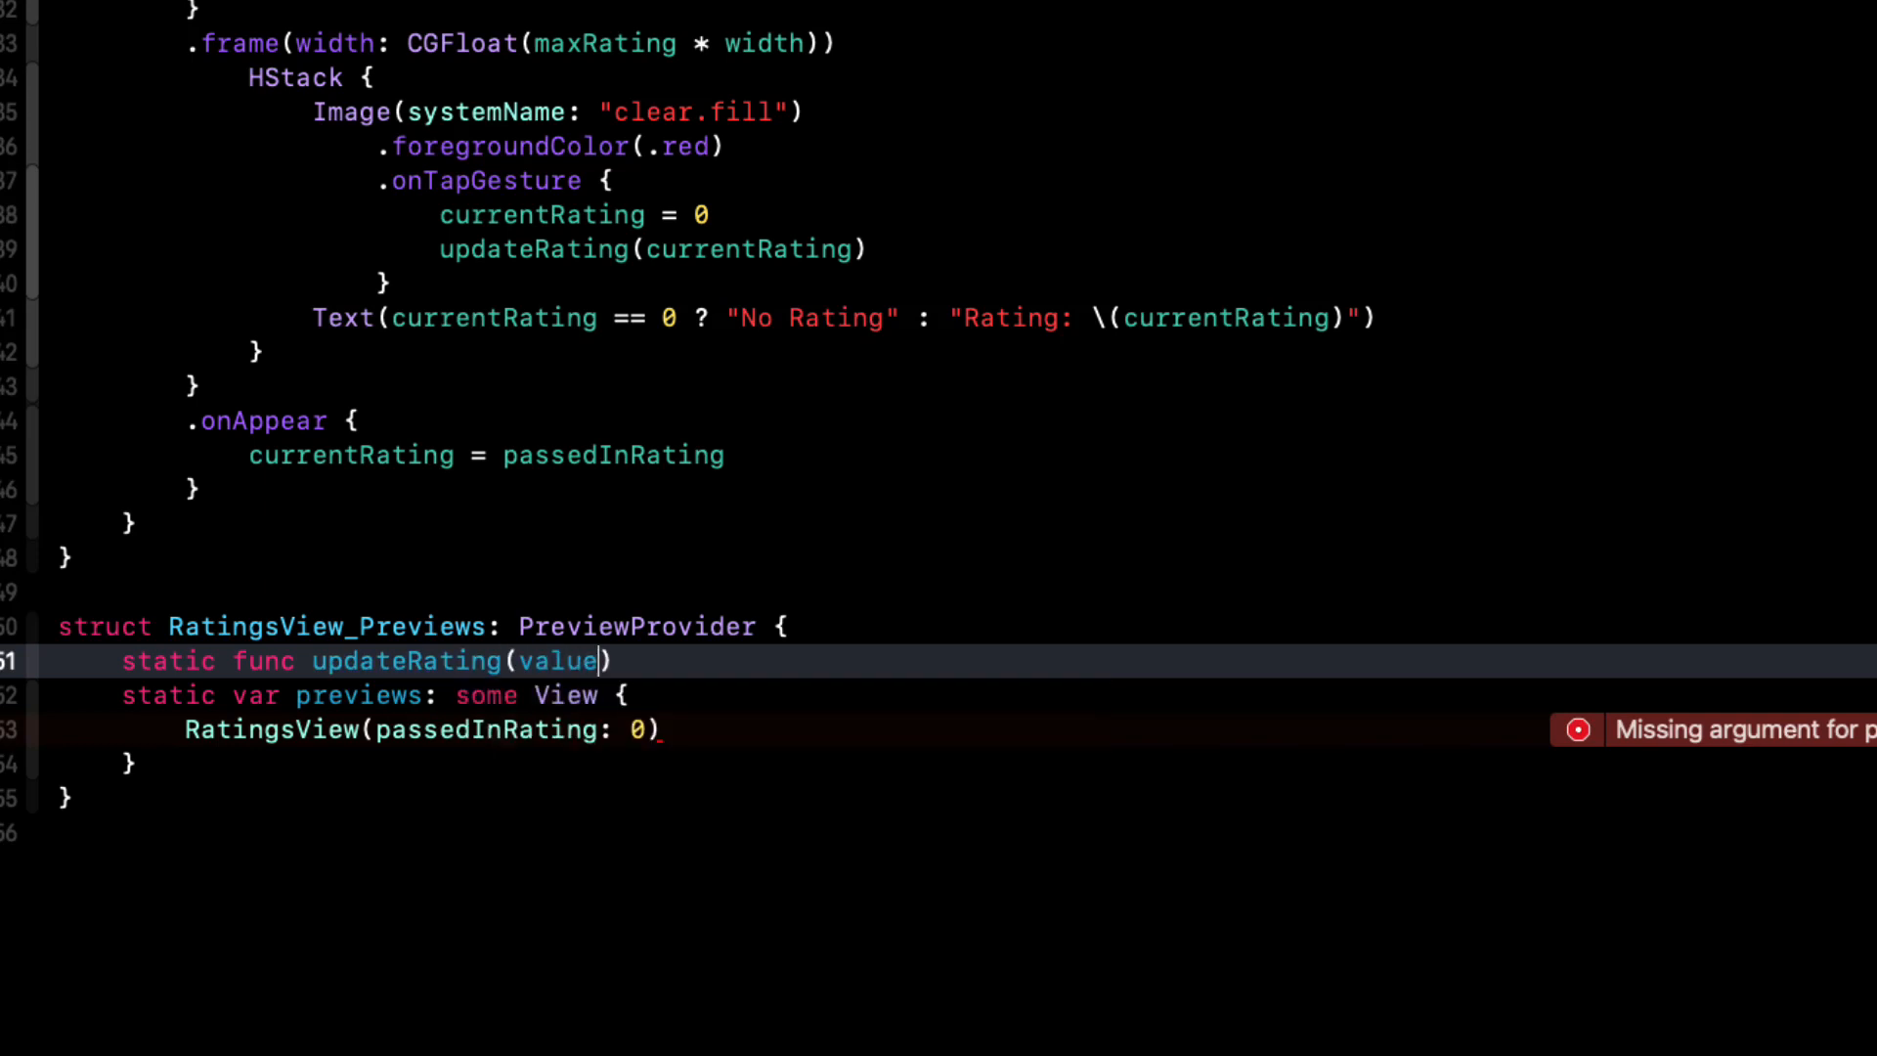
type(": Int")
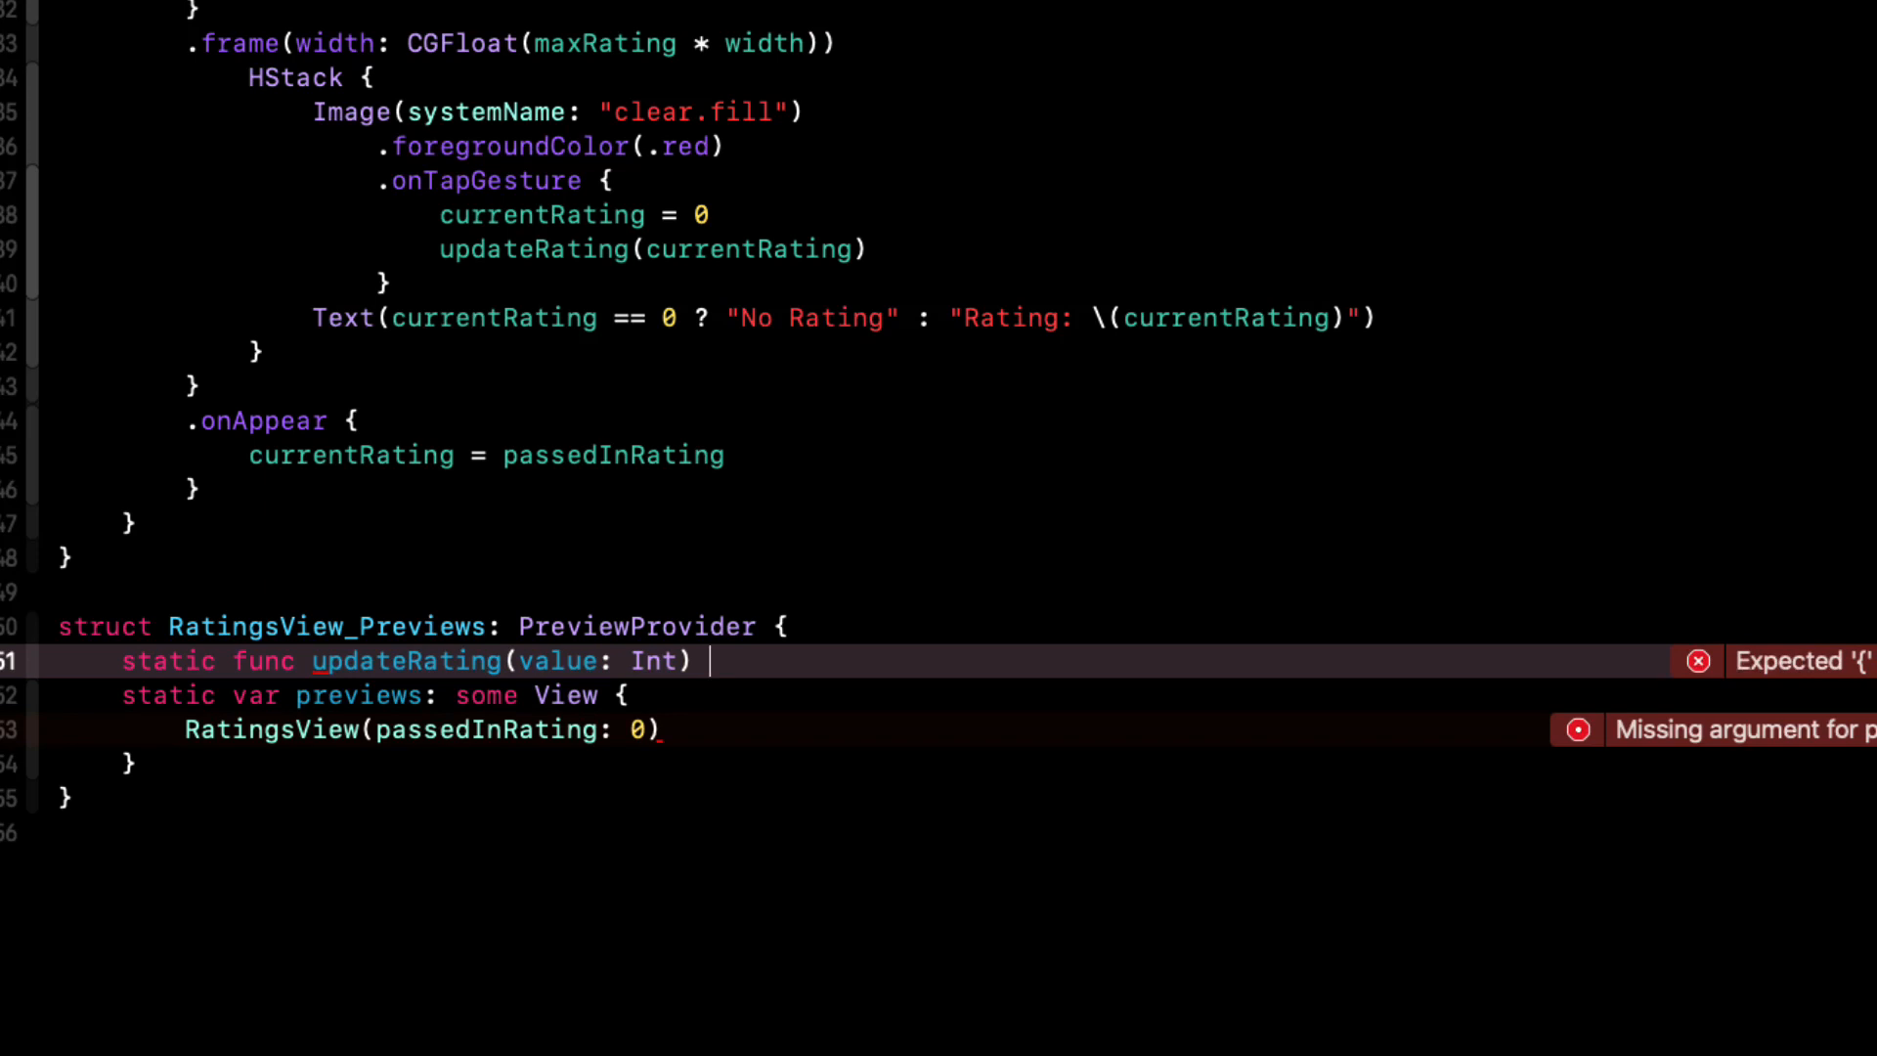
type("{}")
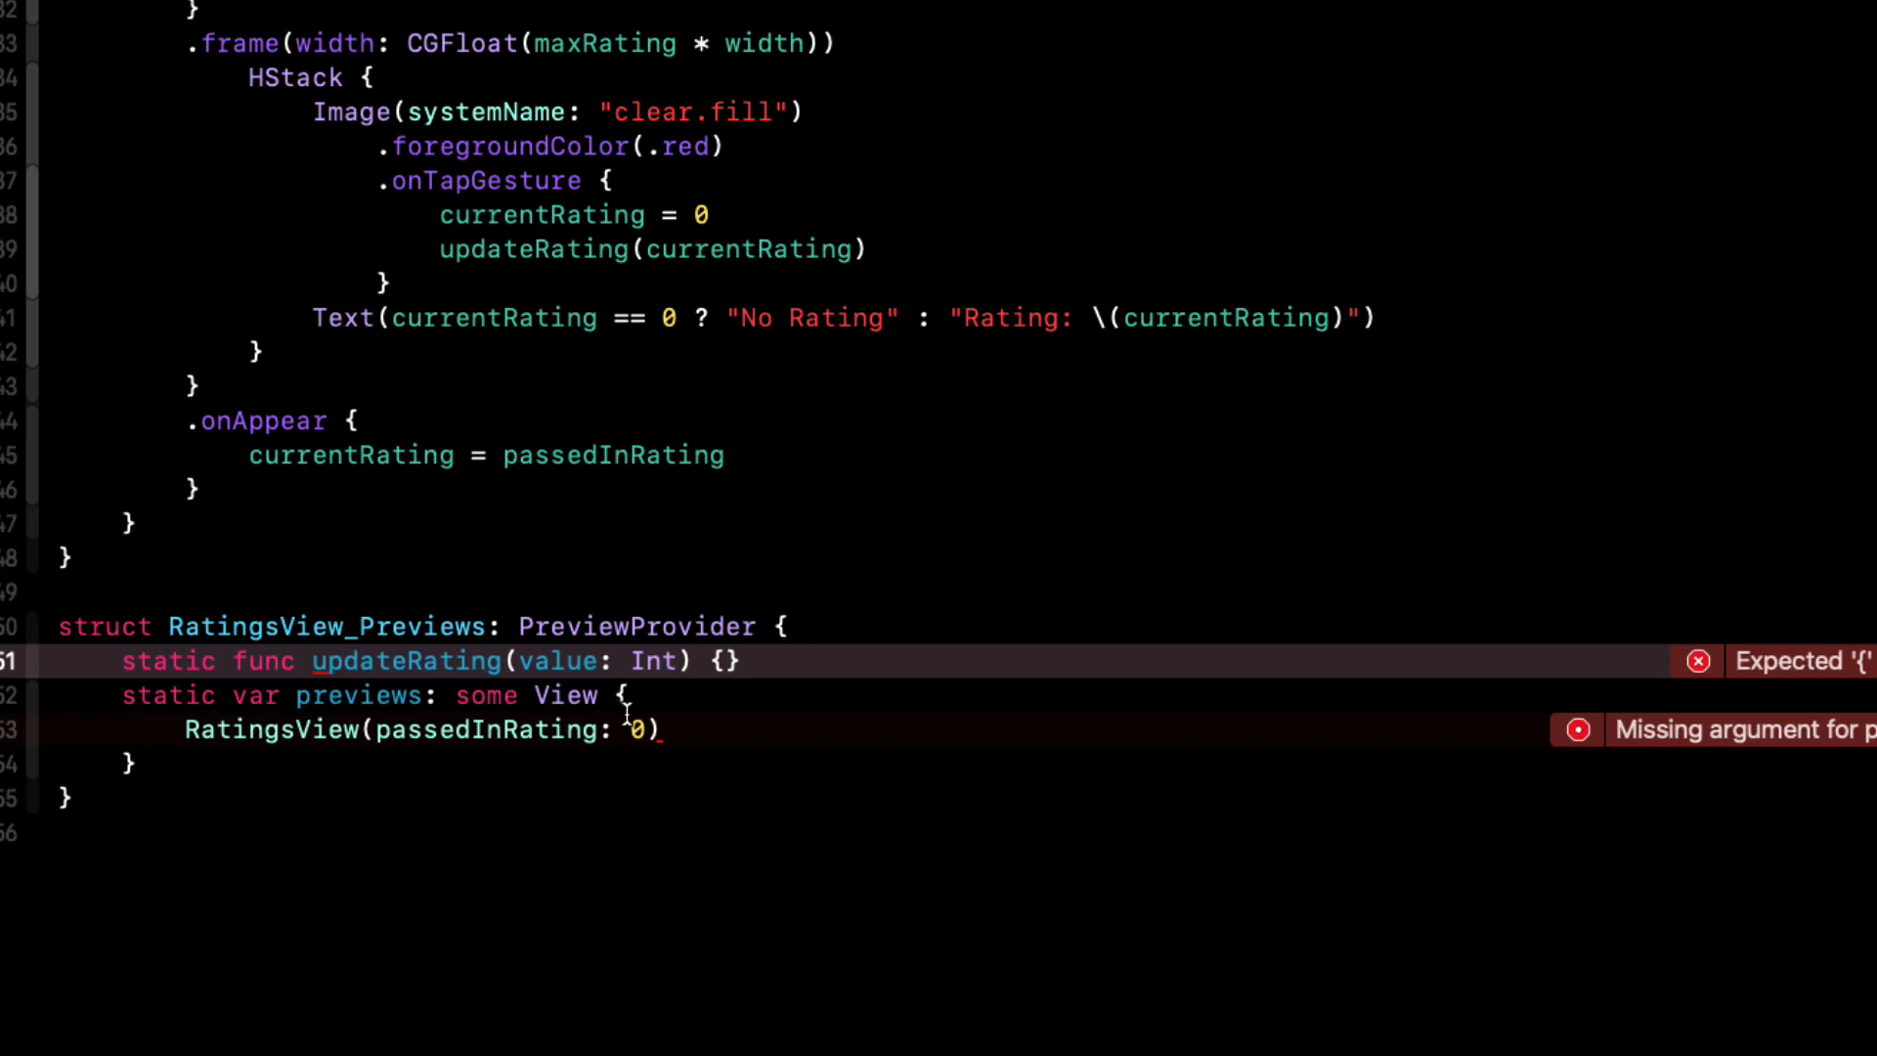
- Pass updateRating as an argument in the preview's RatingsView call
type(",")
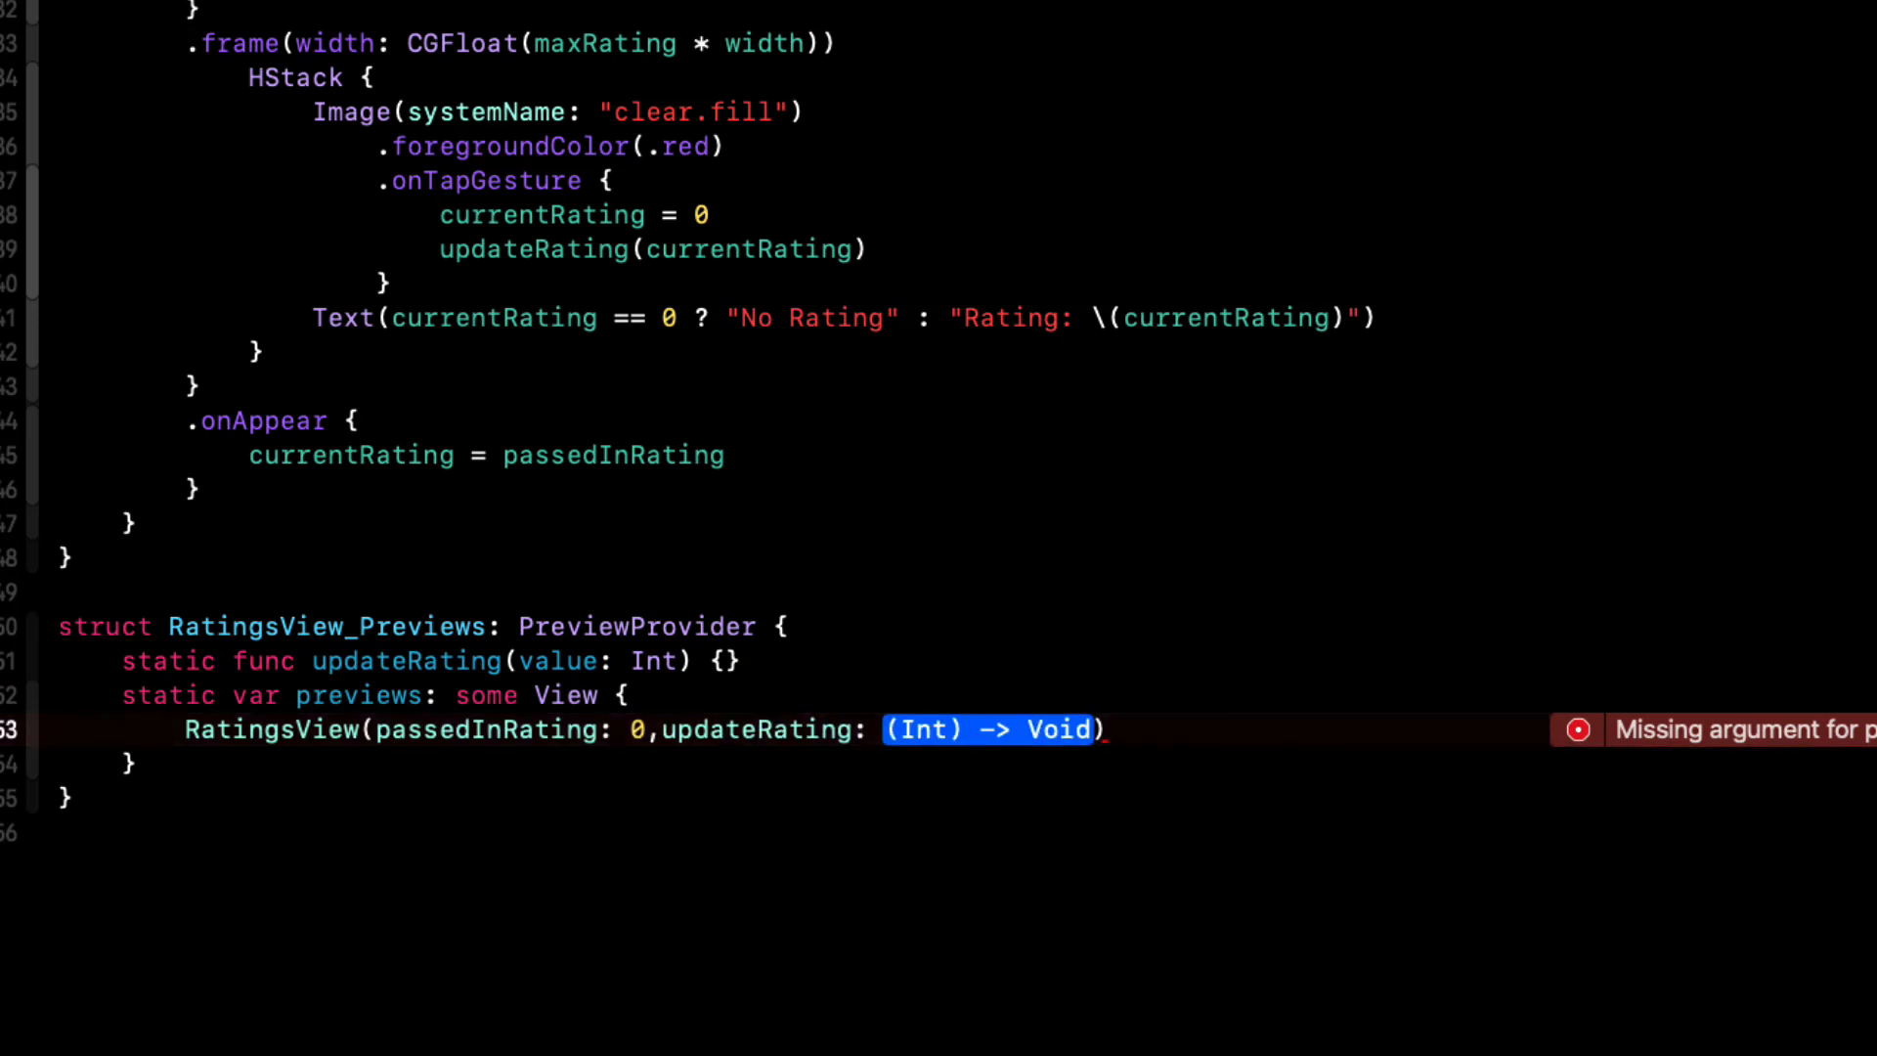
type("upd")
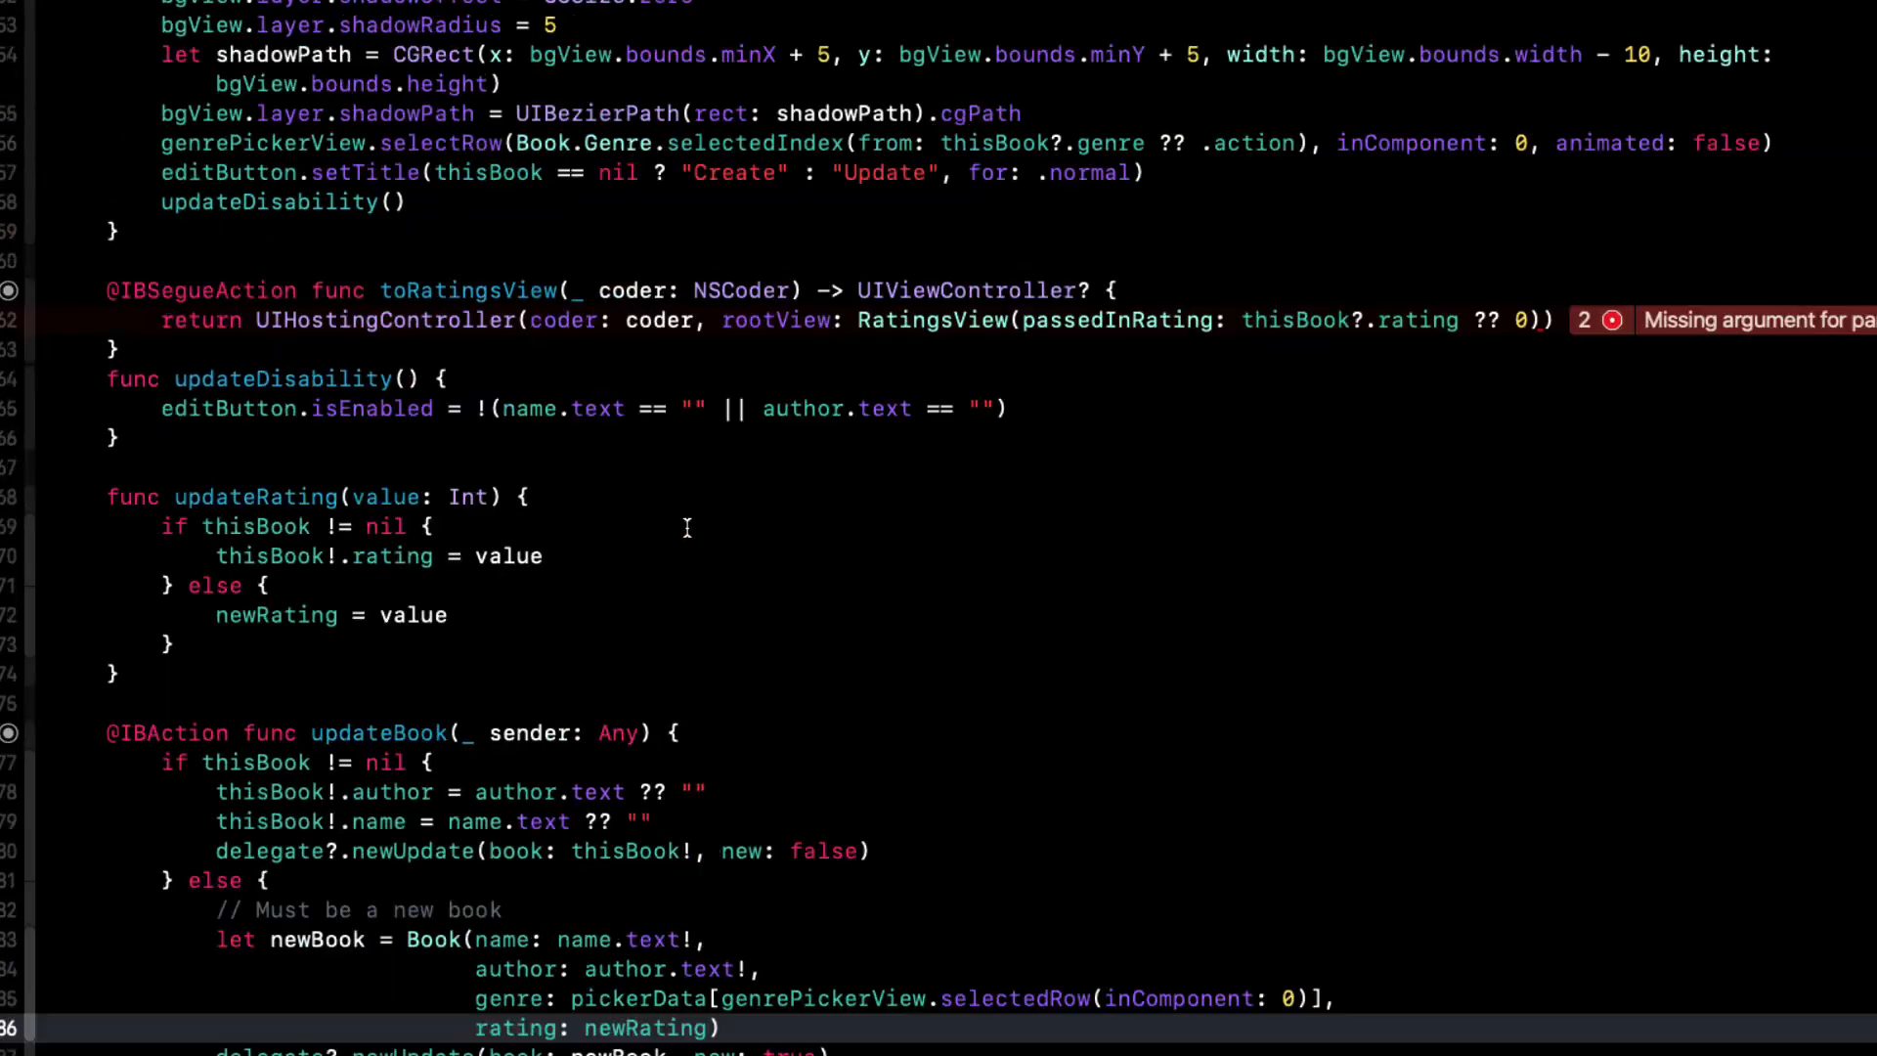
- Add updateRating: updateRating to the RatingsView initializer in toRatingsView
scroll("up", 3)
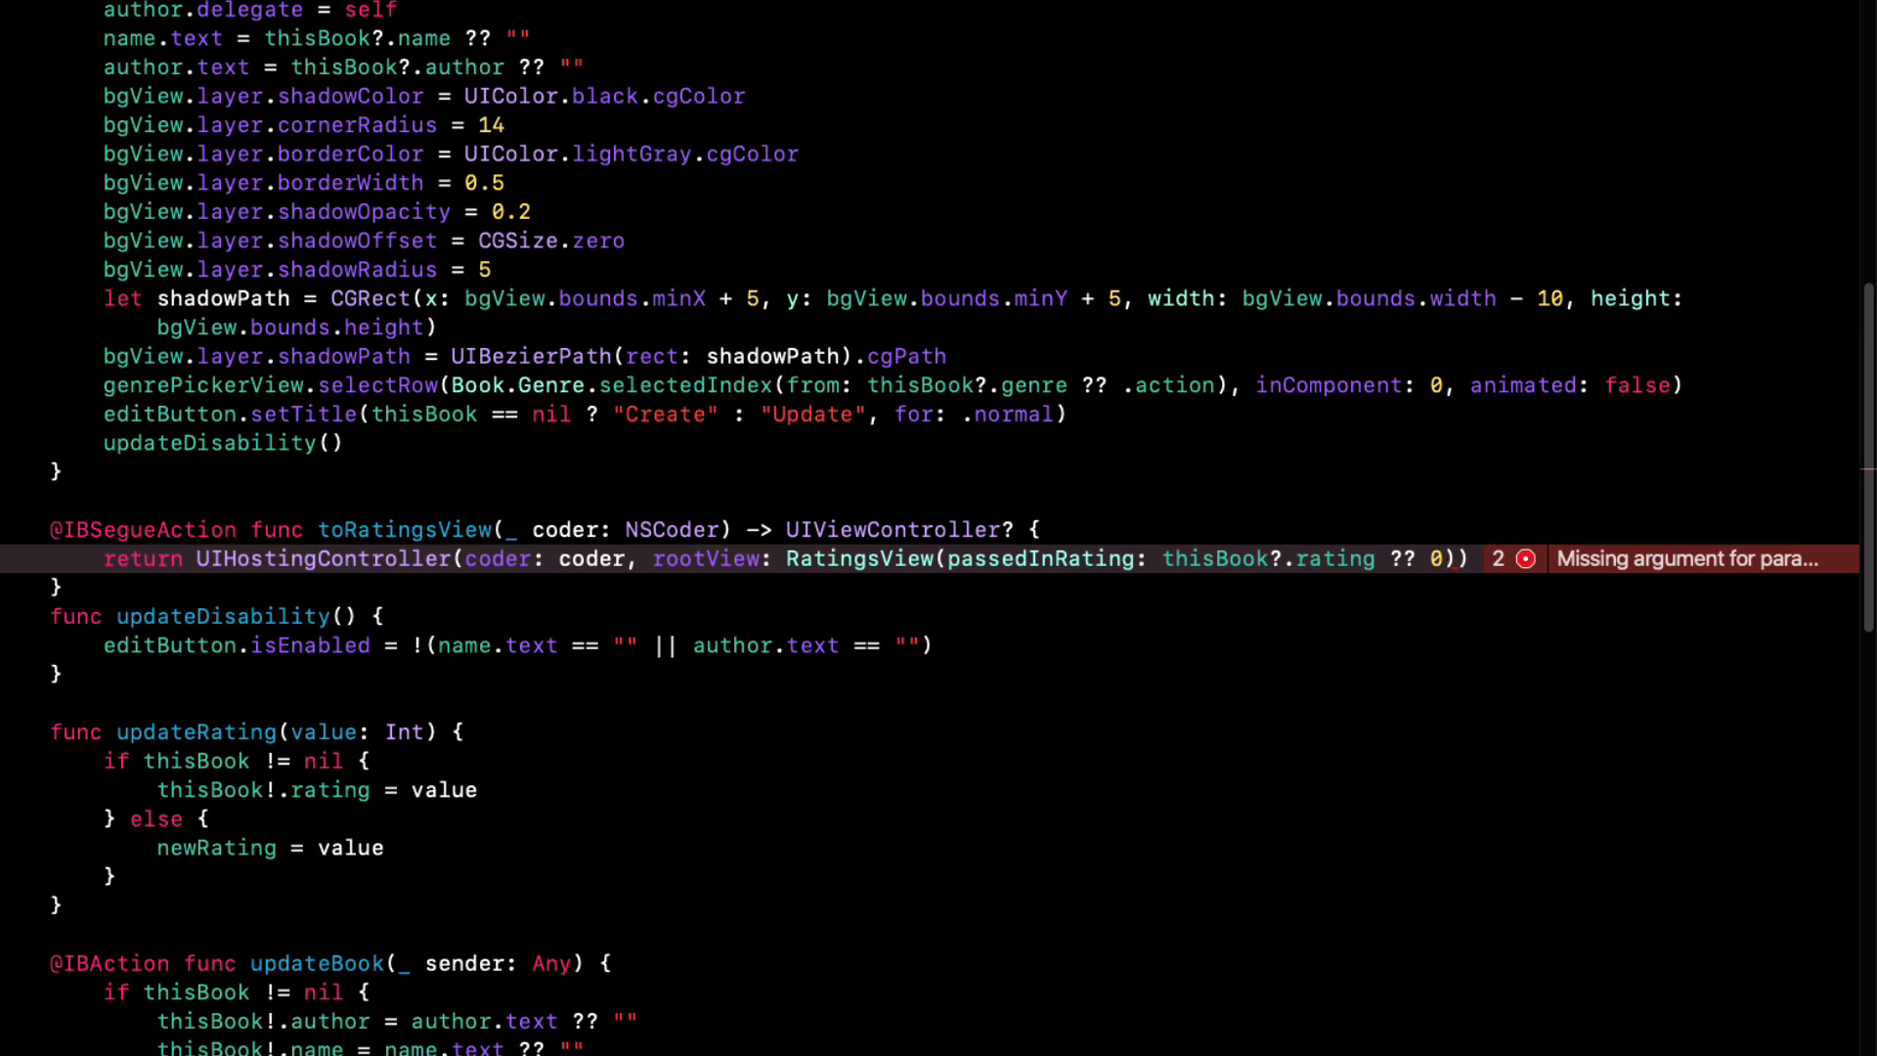
type(",updateRating: (Int) -> Void")
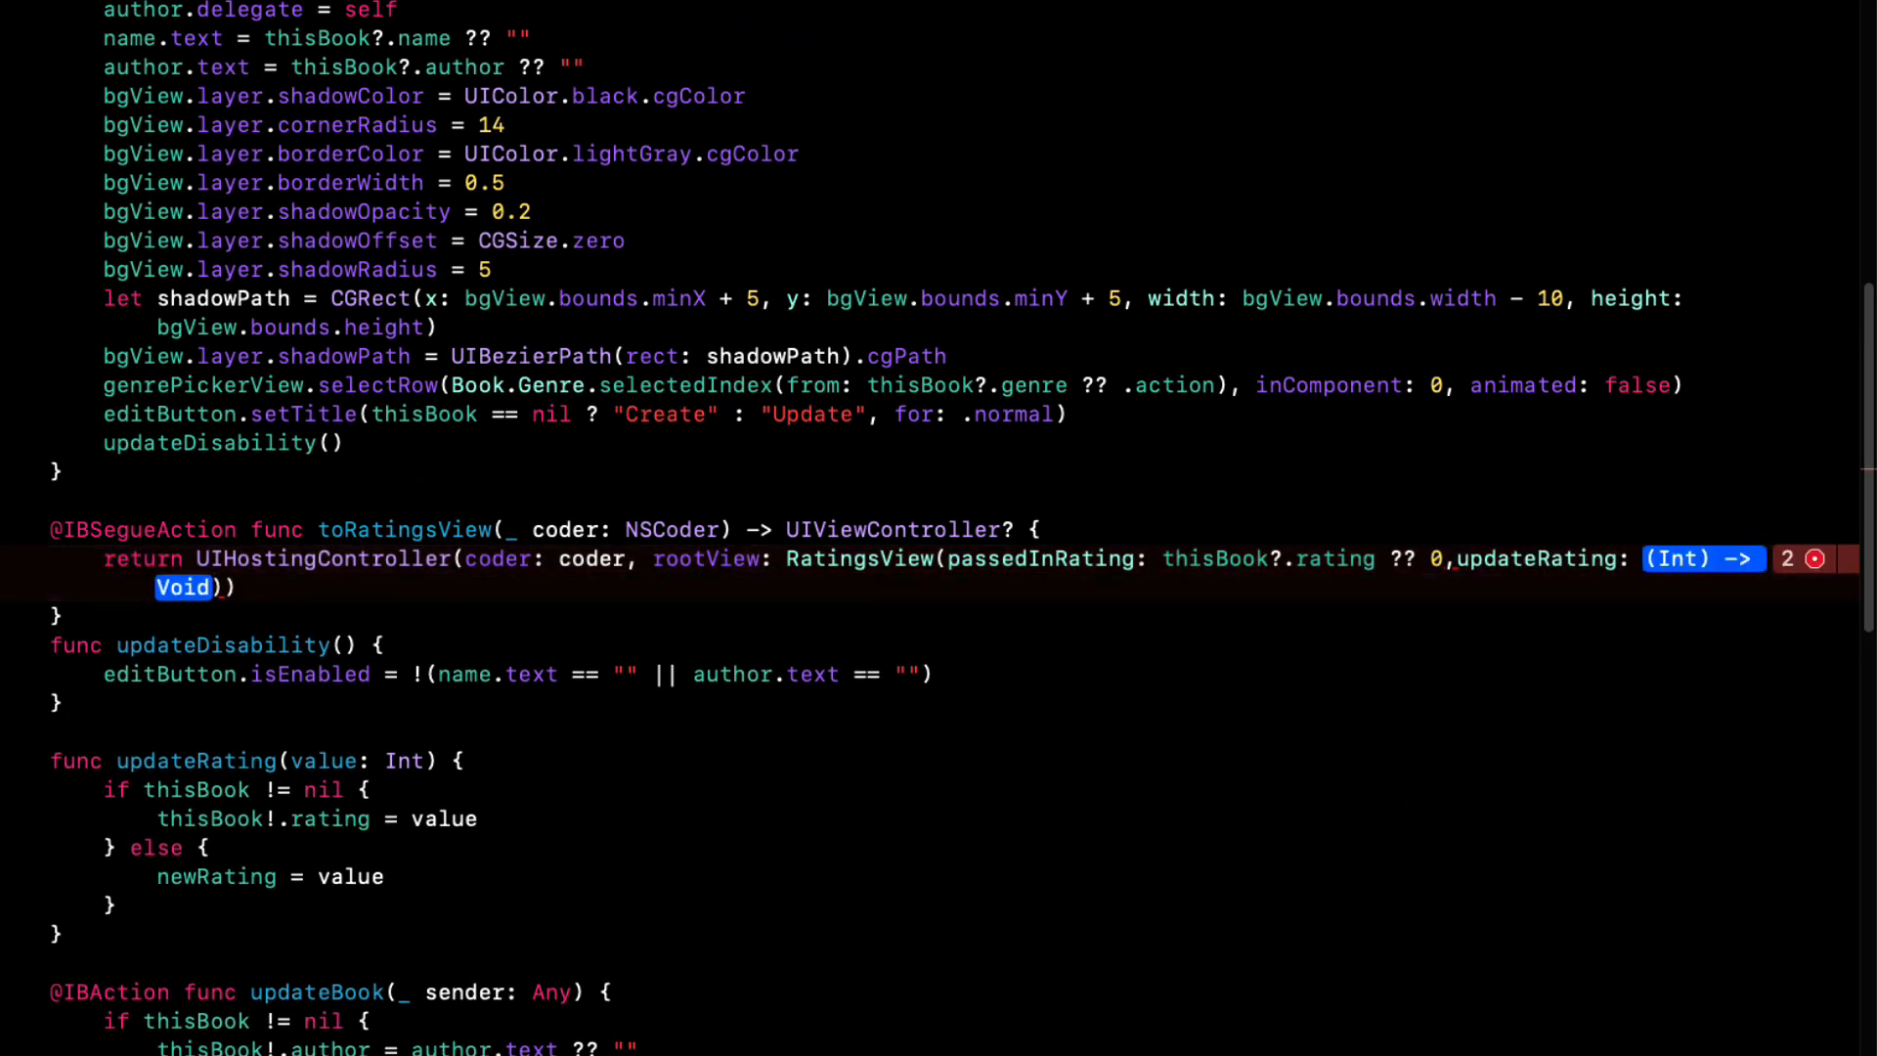
type("upda")
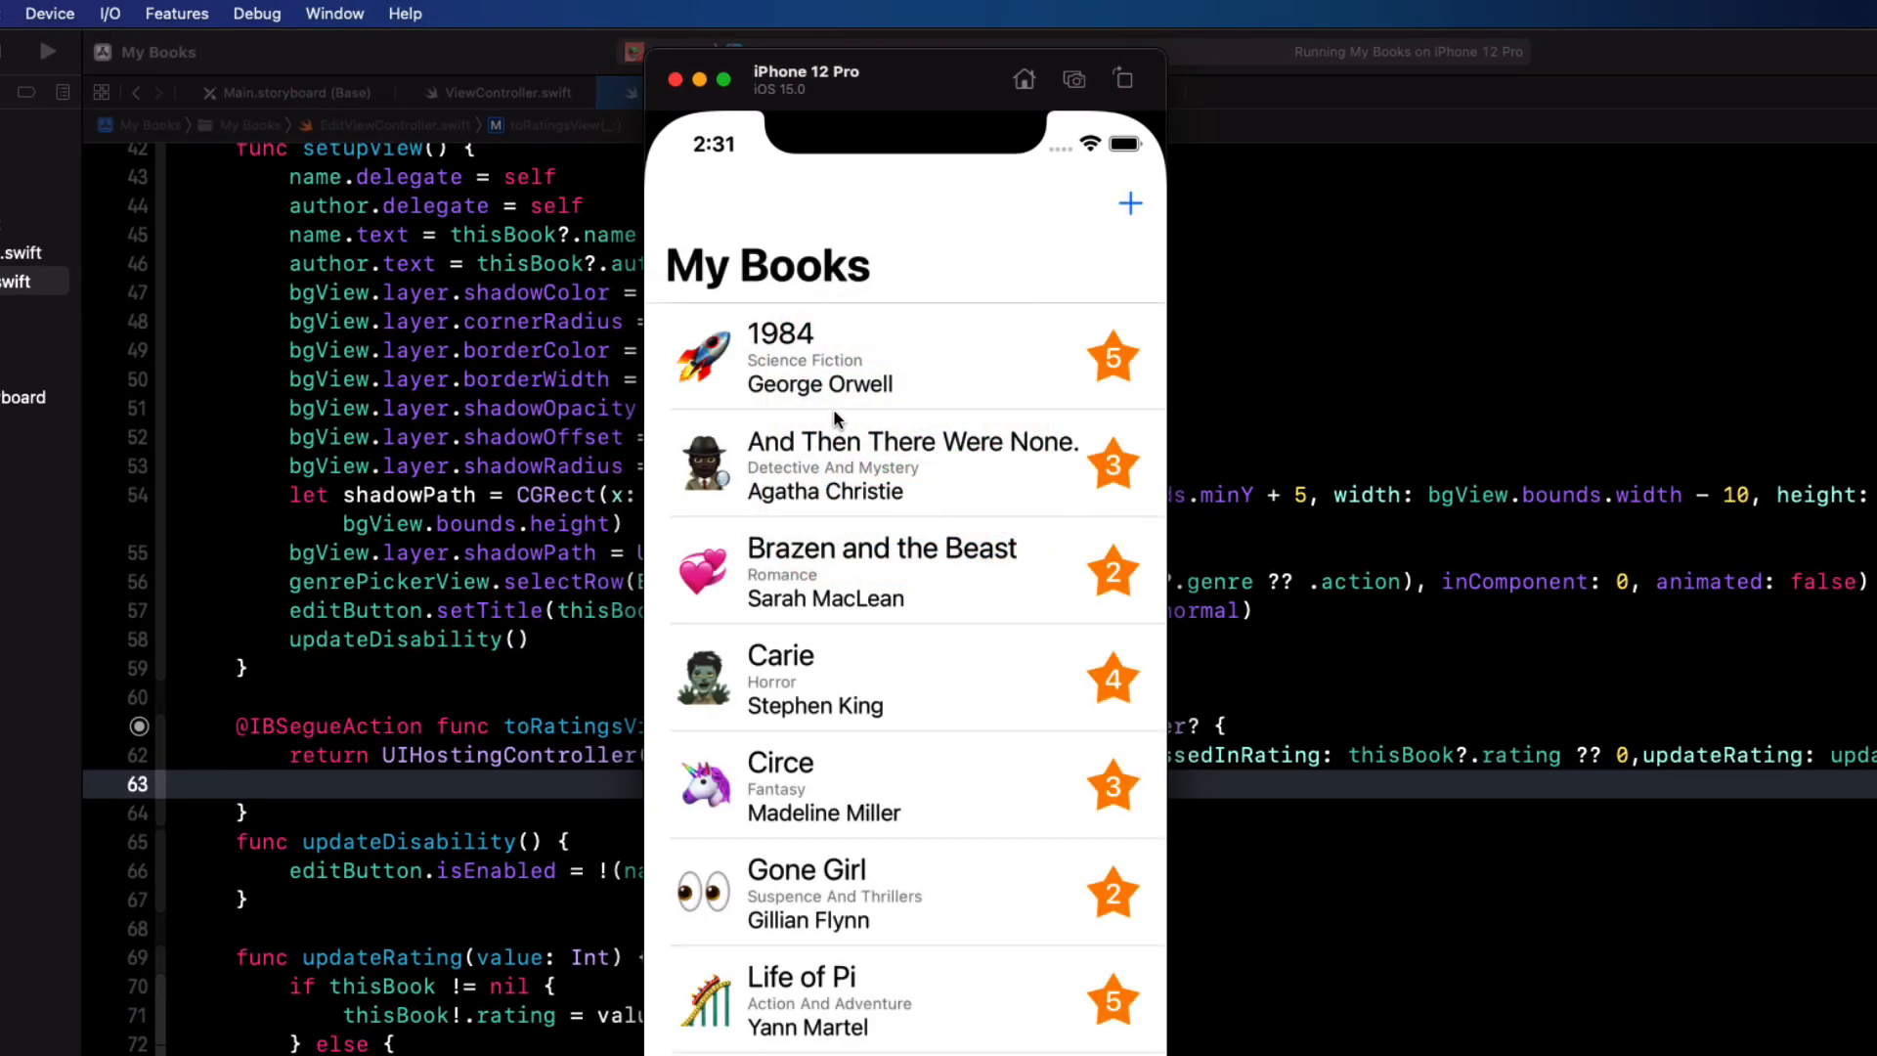
- Set And Then There Were None. to one star and dismiss the edit card
left_click(912, 465)
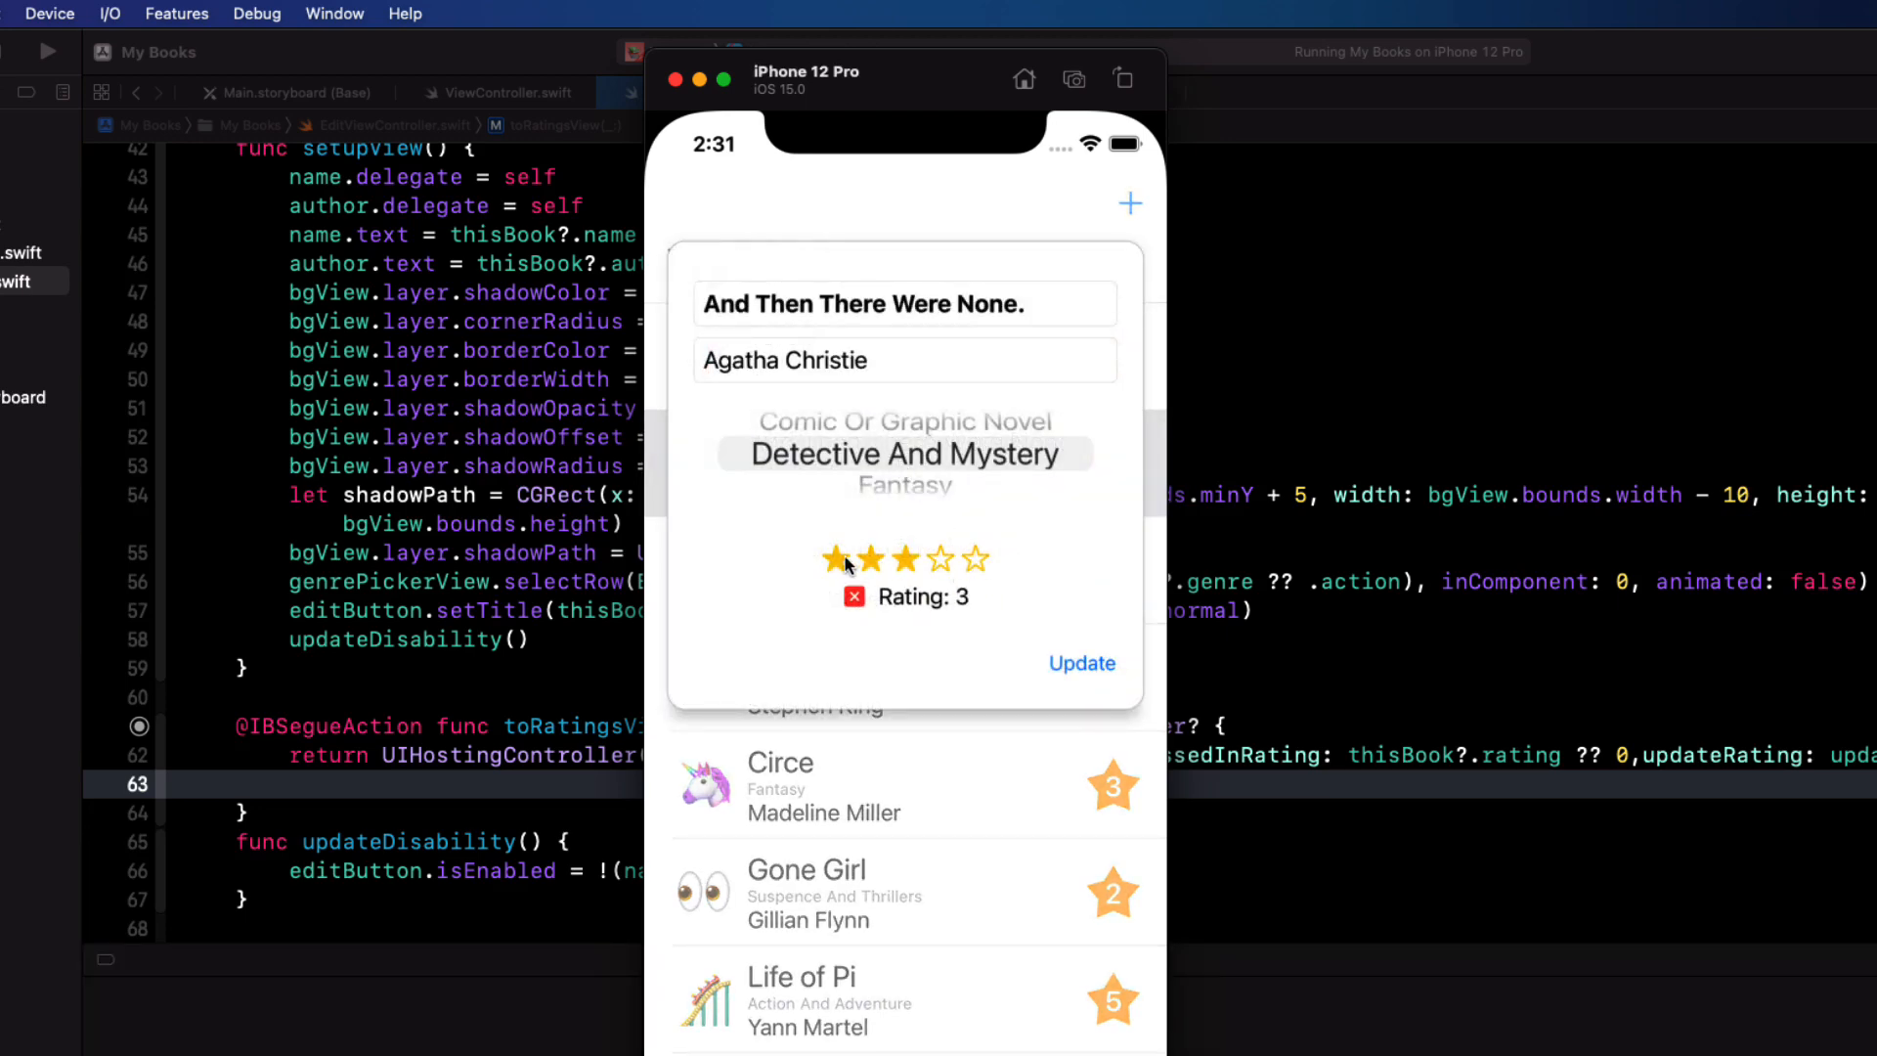
left_click(836, 558)
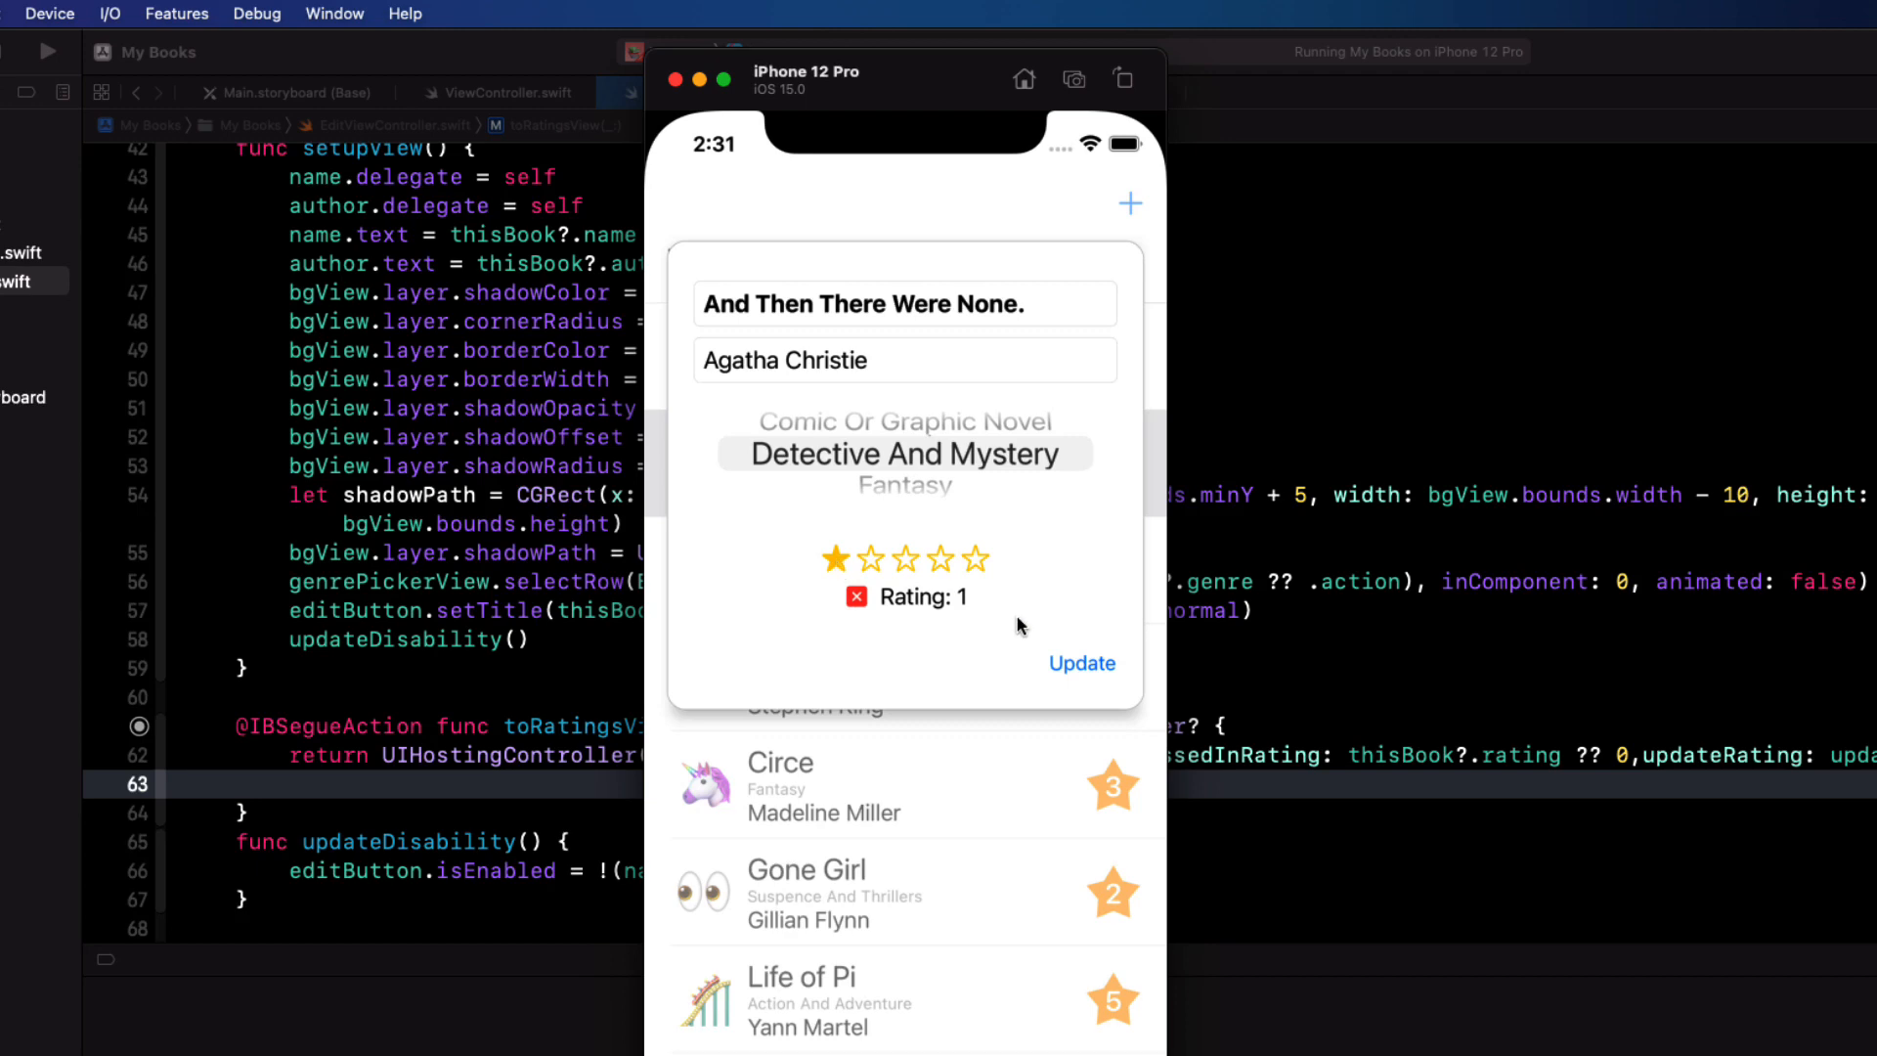
left_click(1079, 663)
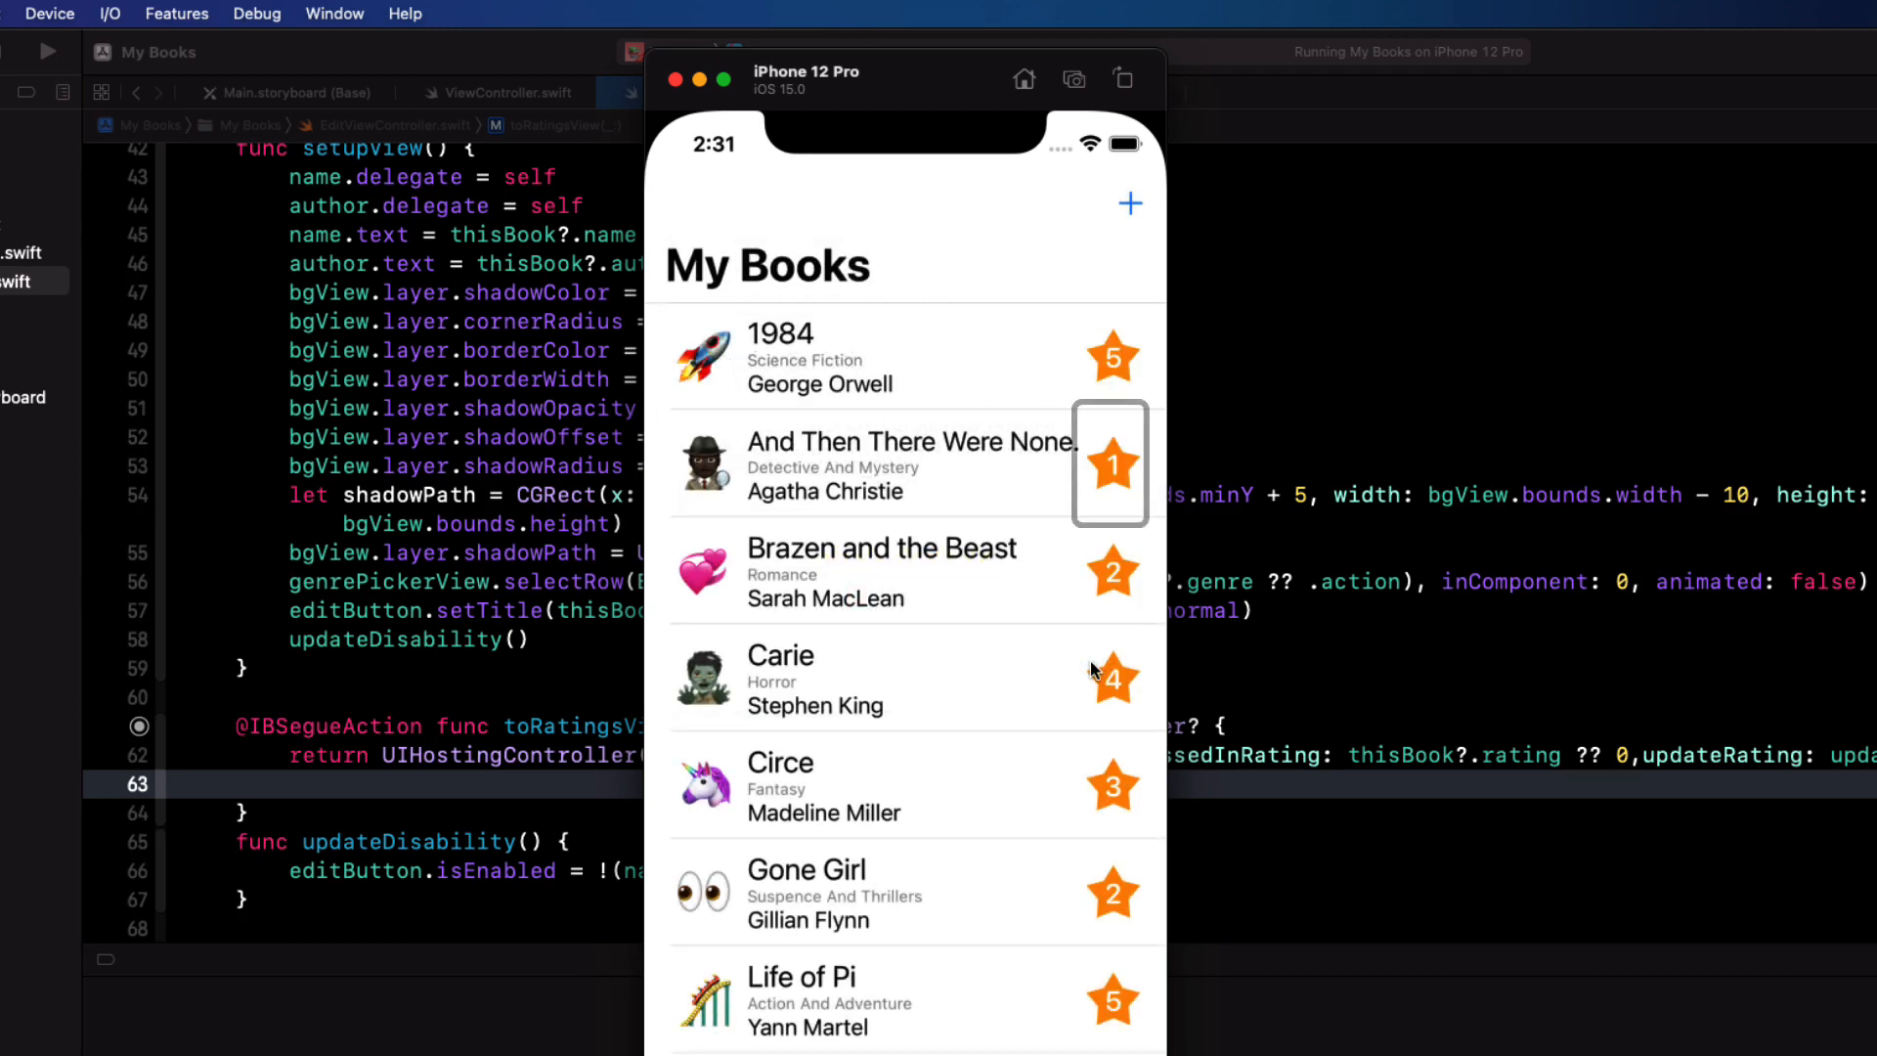
mouse_move(1078, 485)
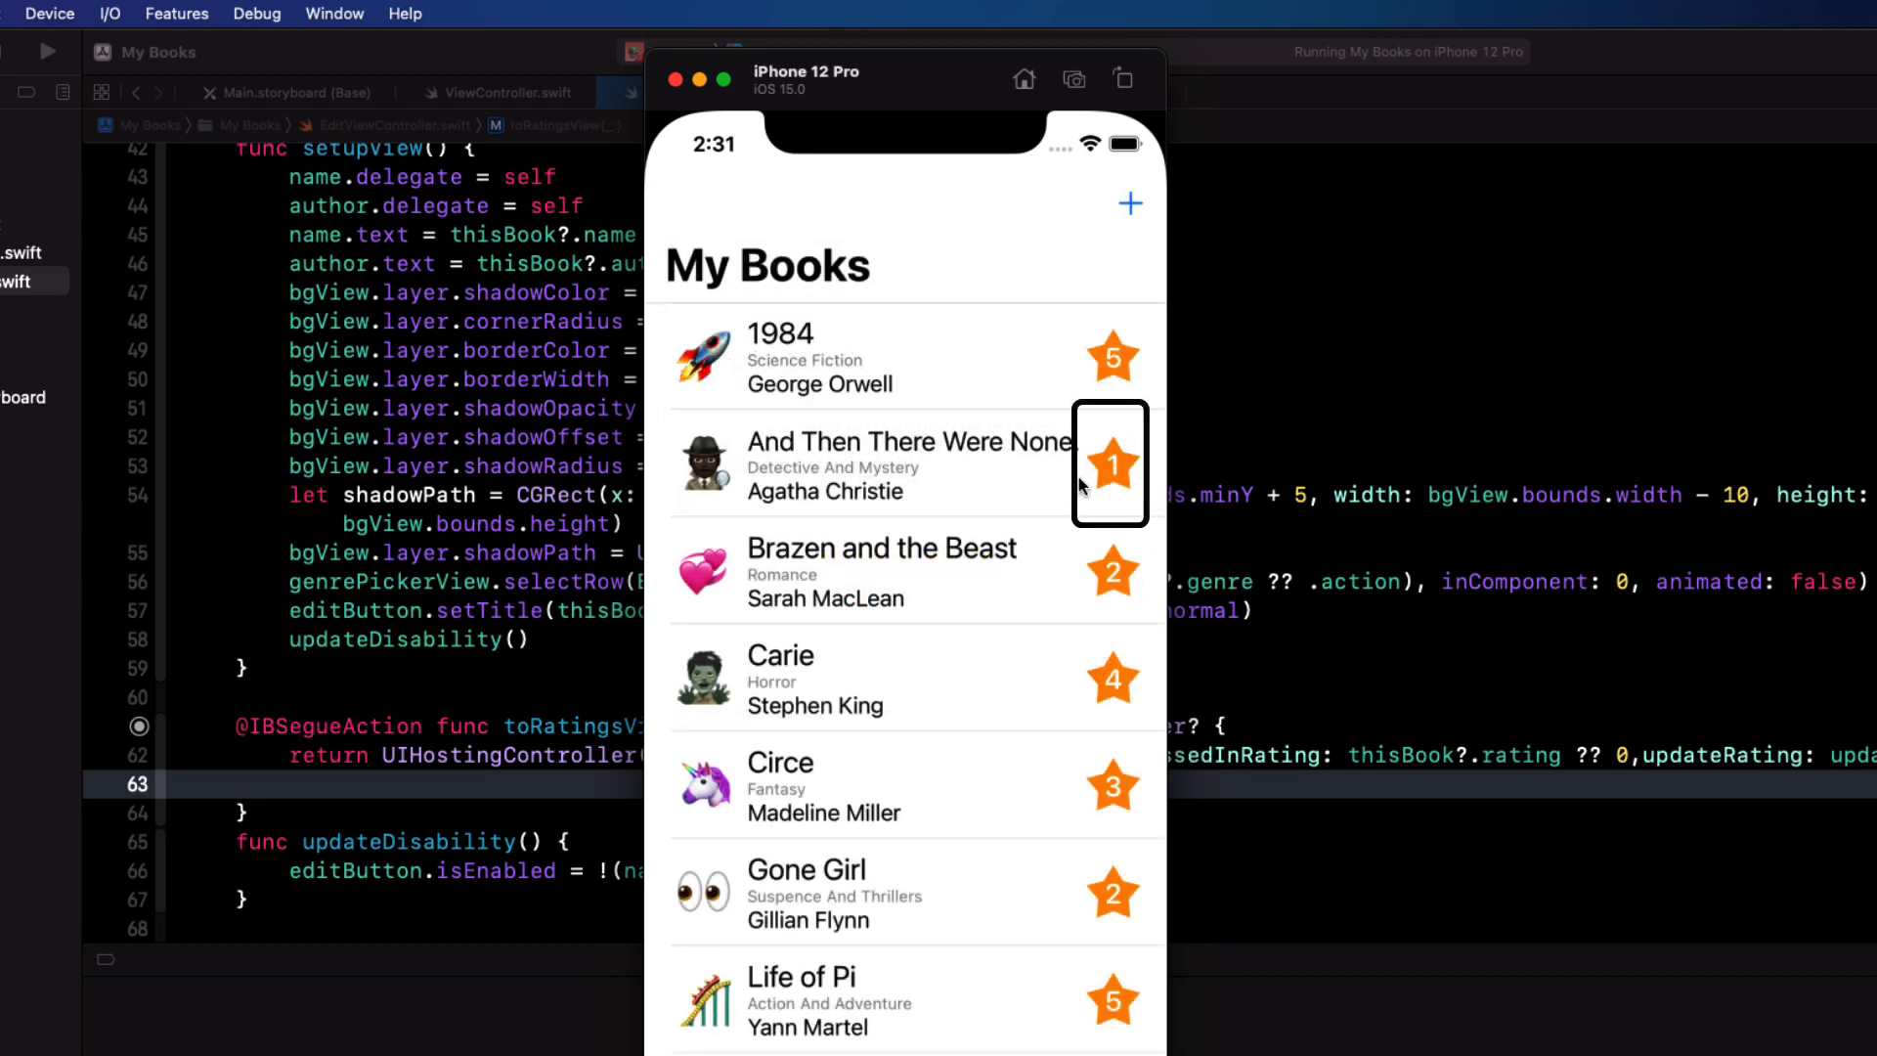
- Add a new book named Absolute Rage by author Robert Tanenbaum
left_click(1130, 204)
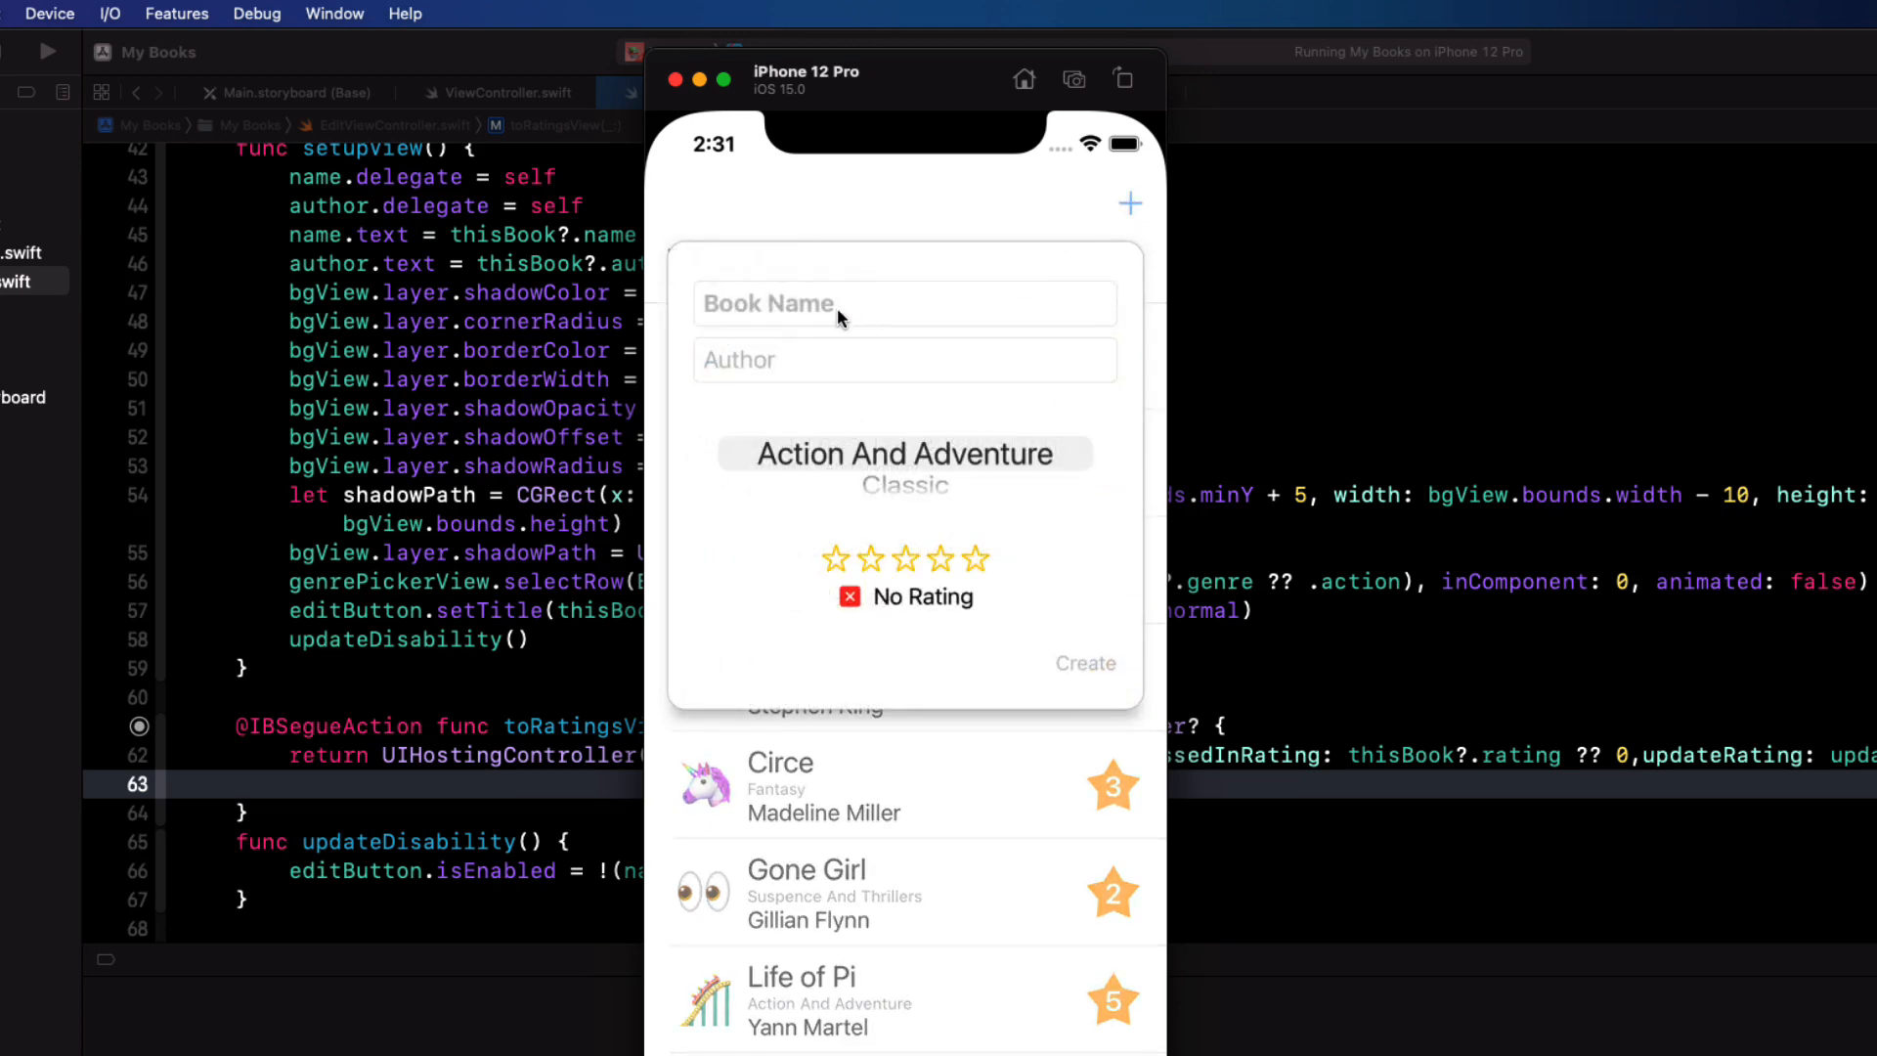
left_click(838, 303)
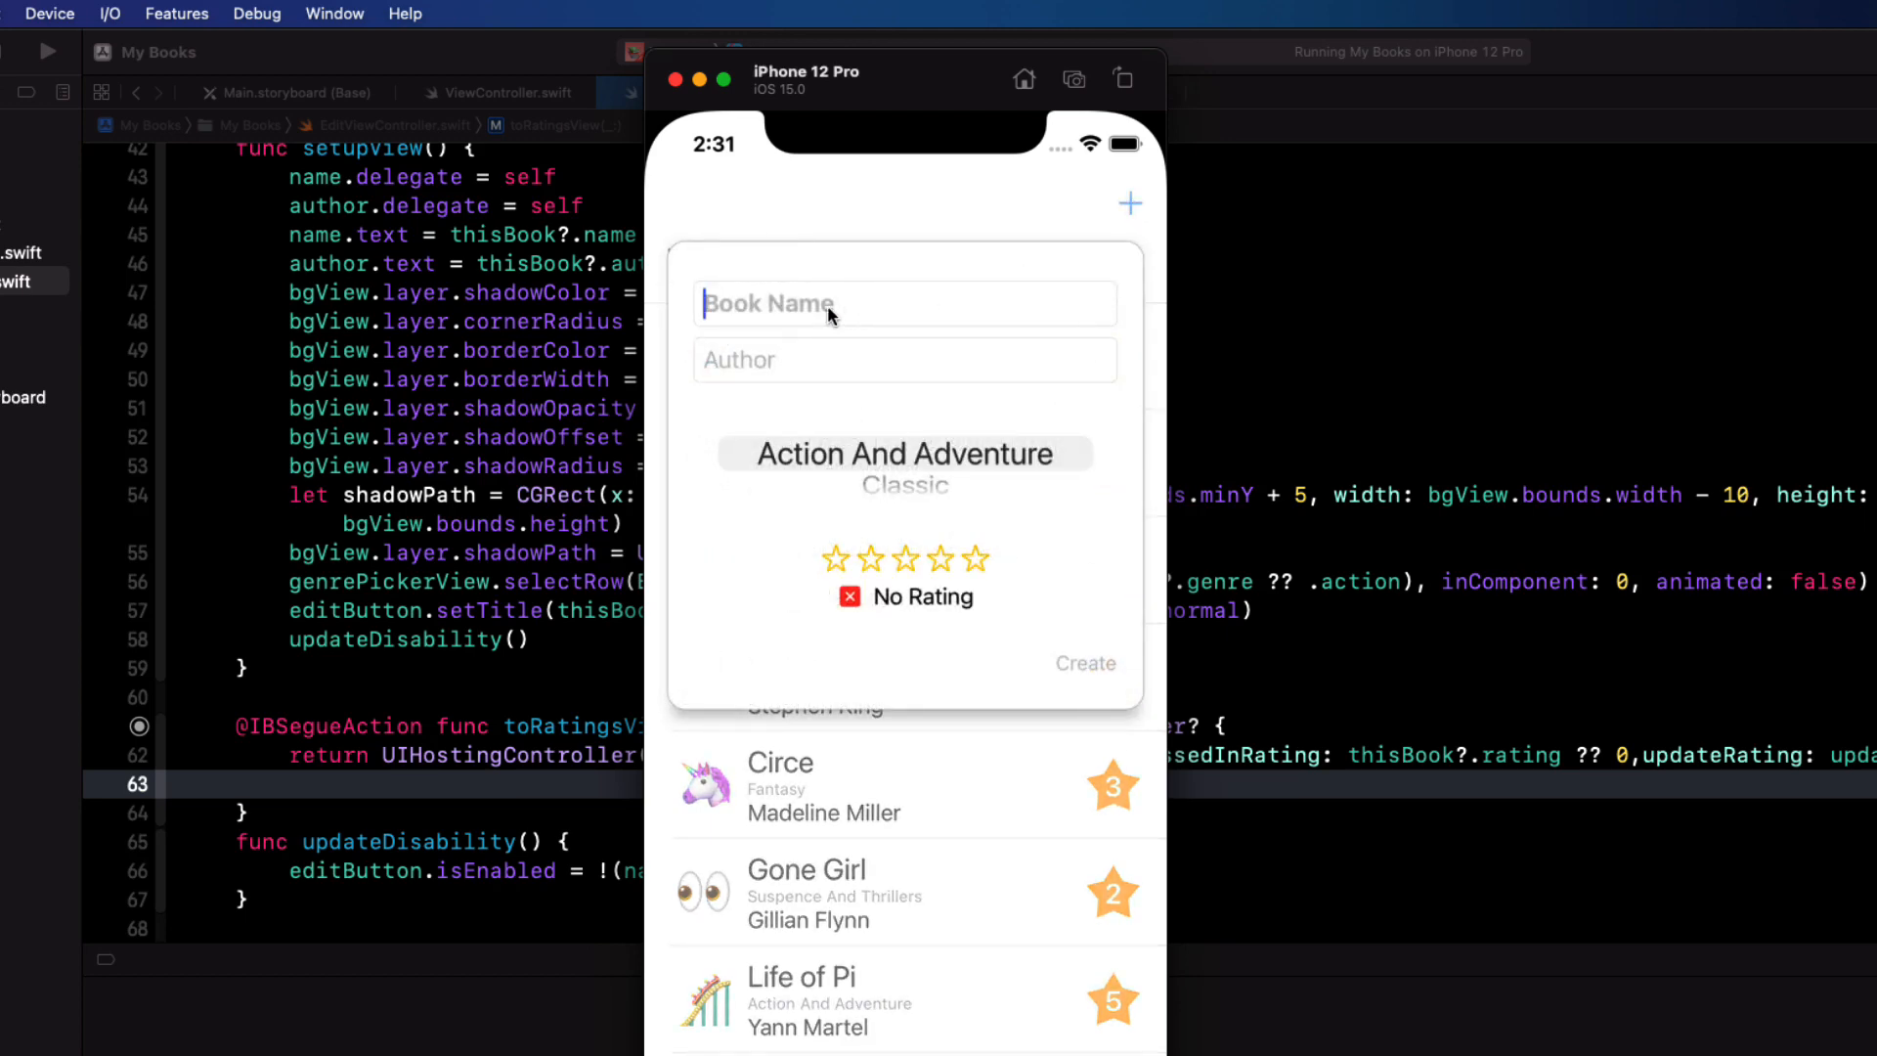
type("Absolute Ra")
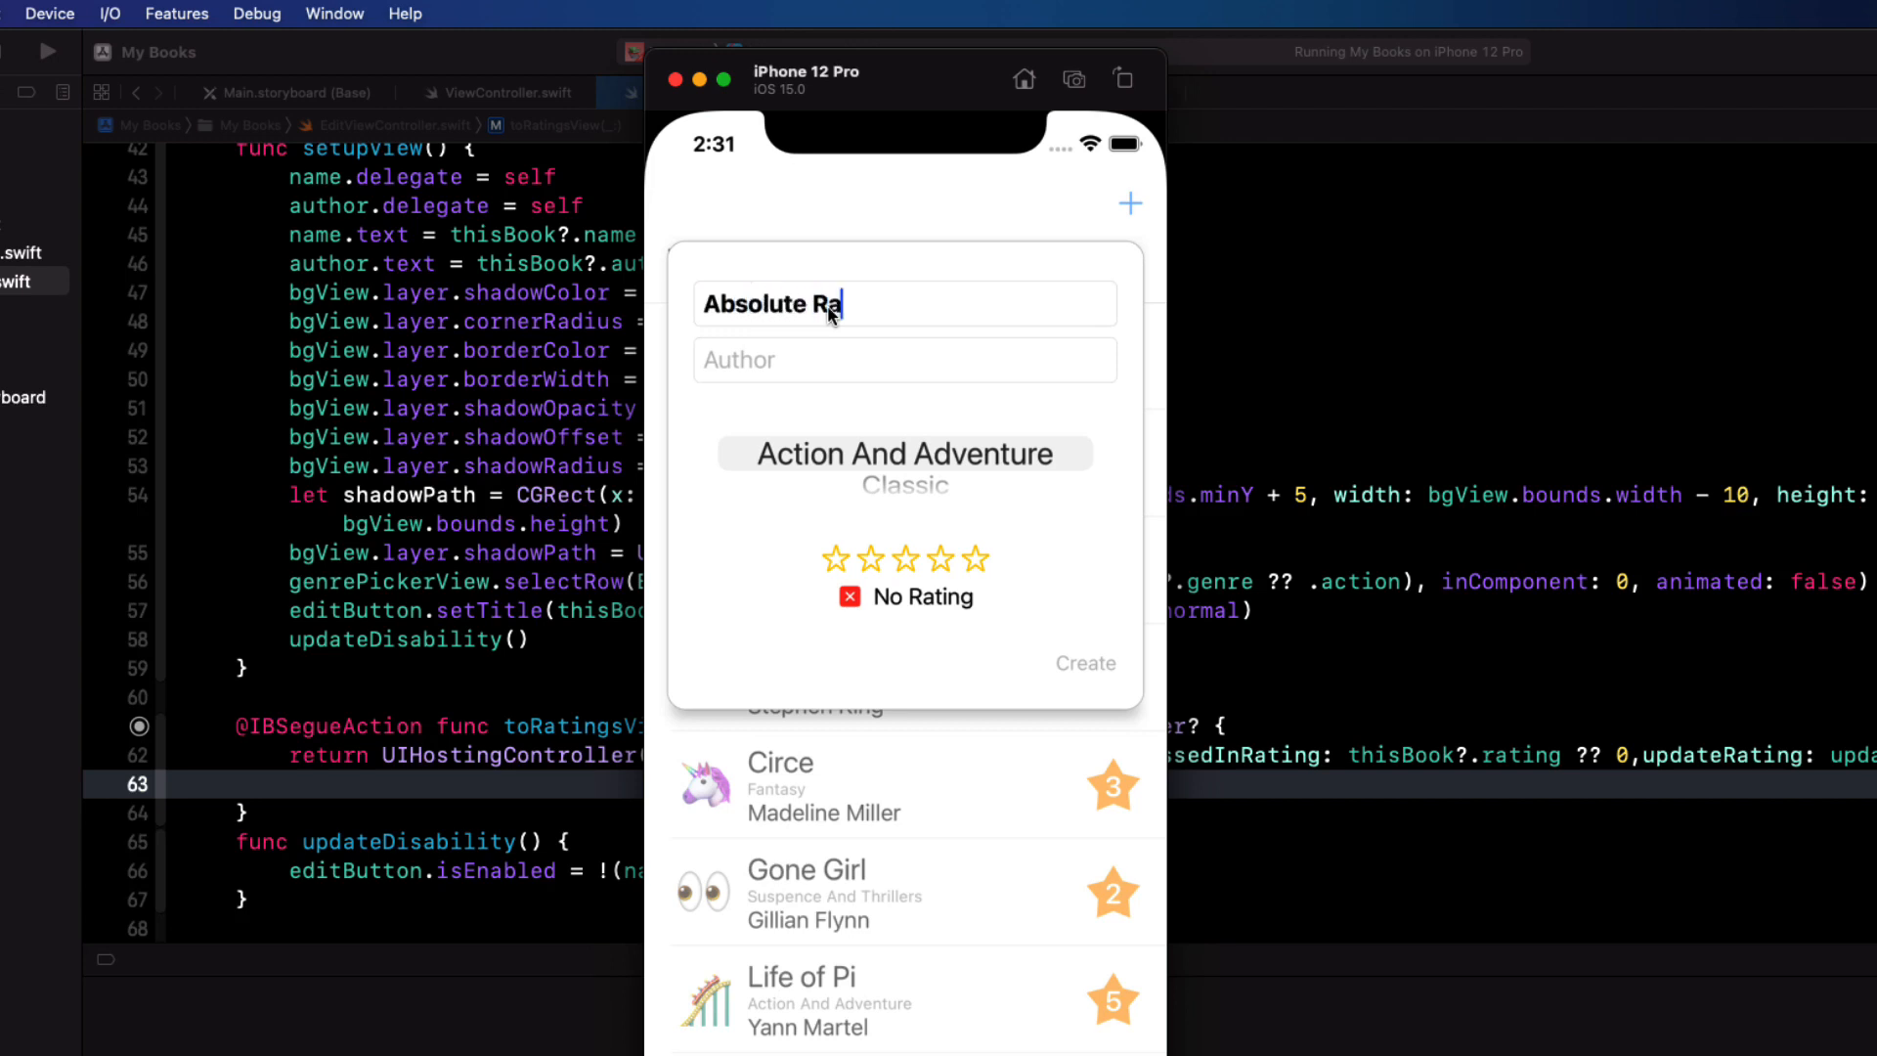
type("ge")
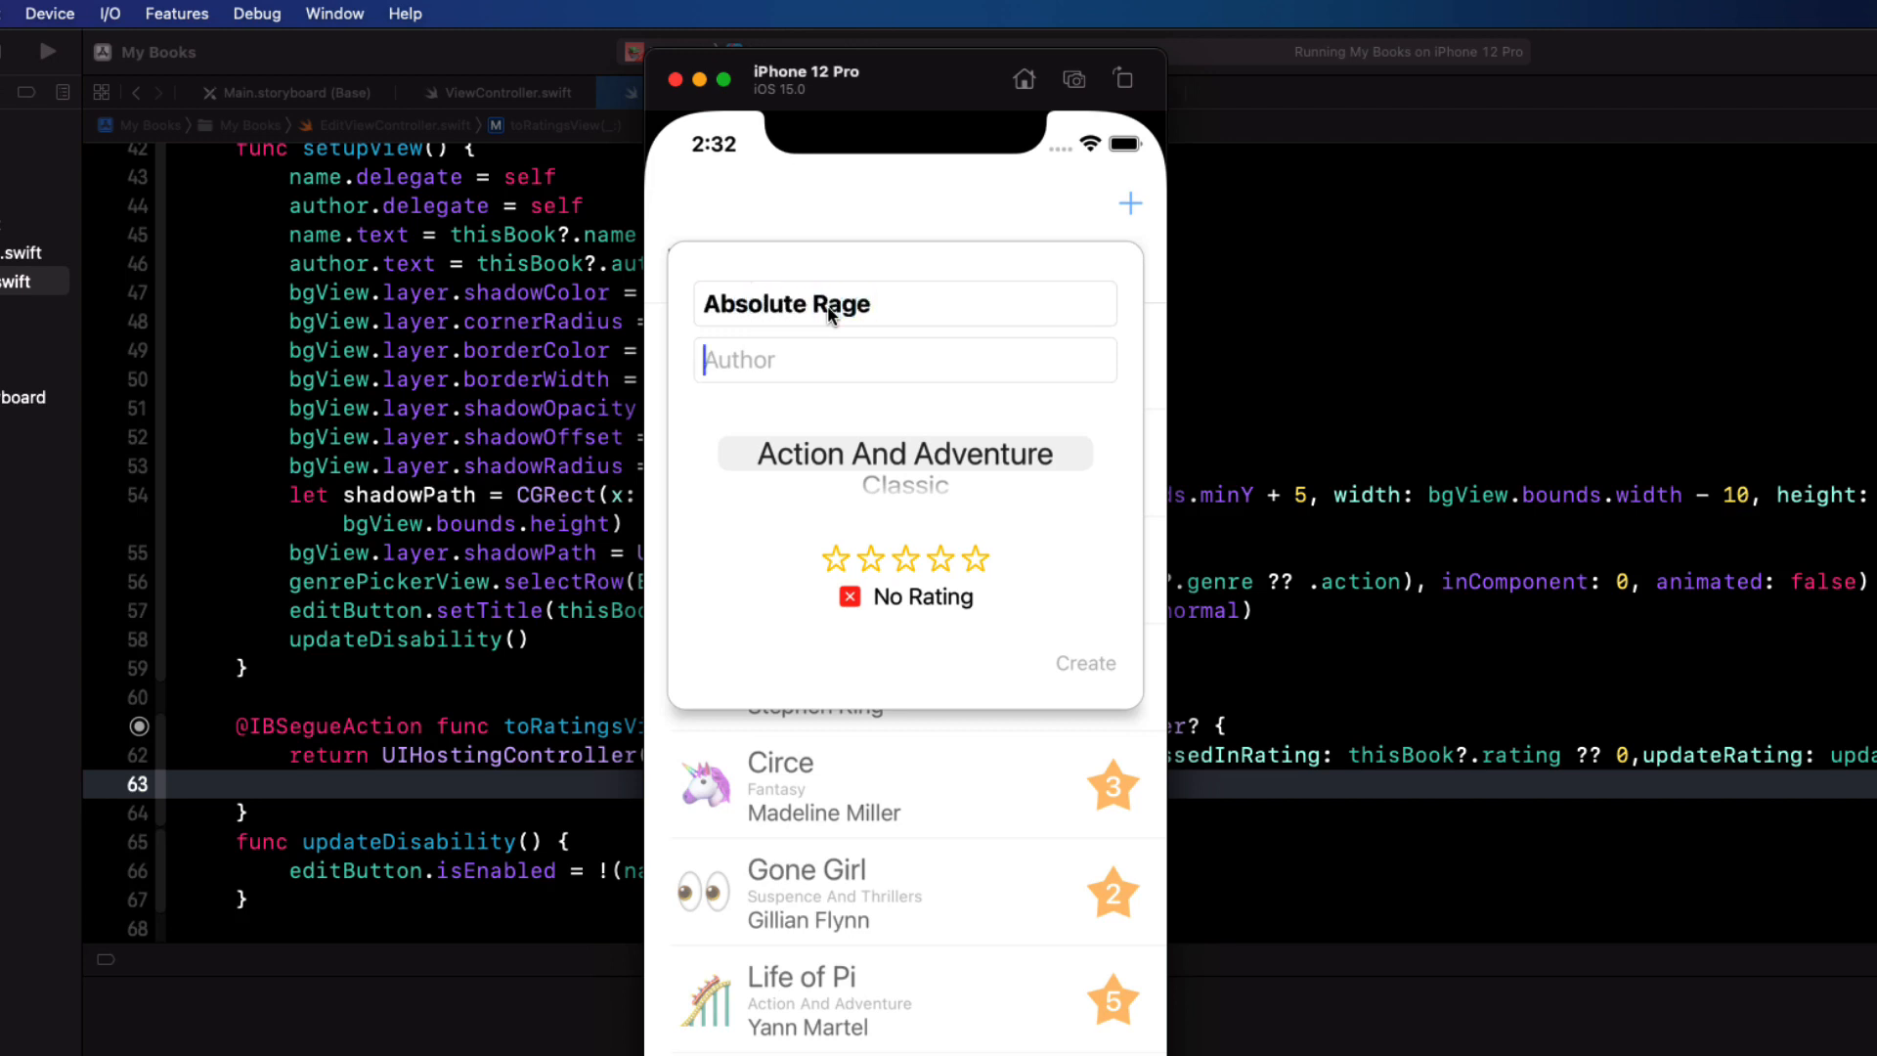
type("Robert")
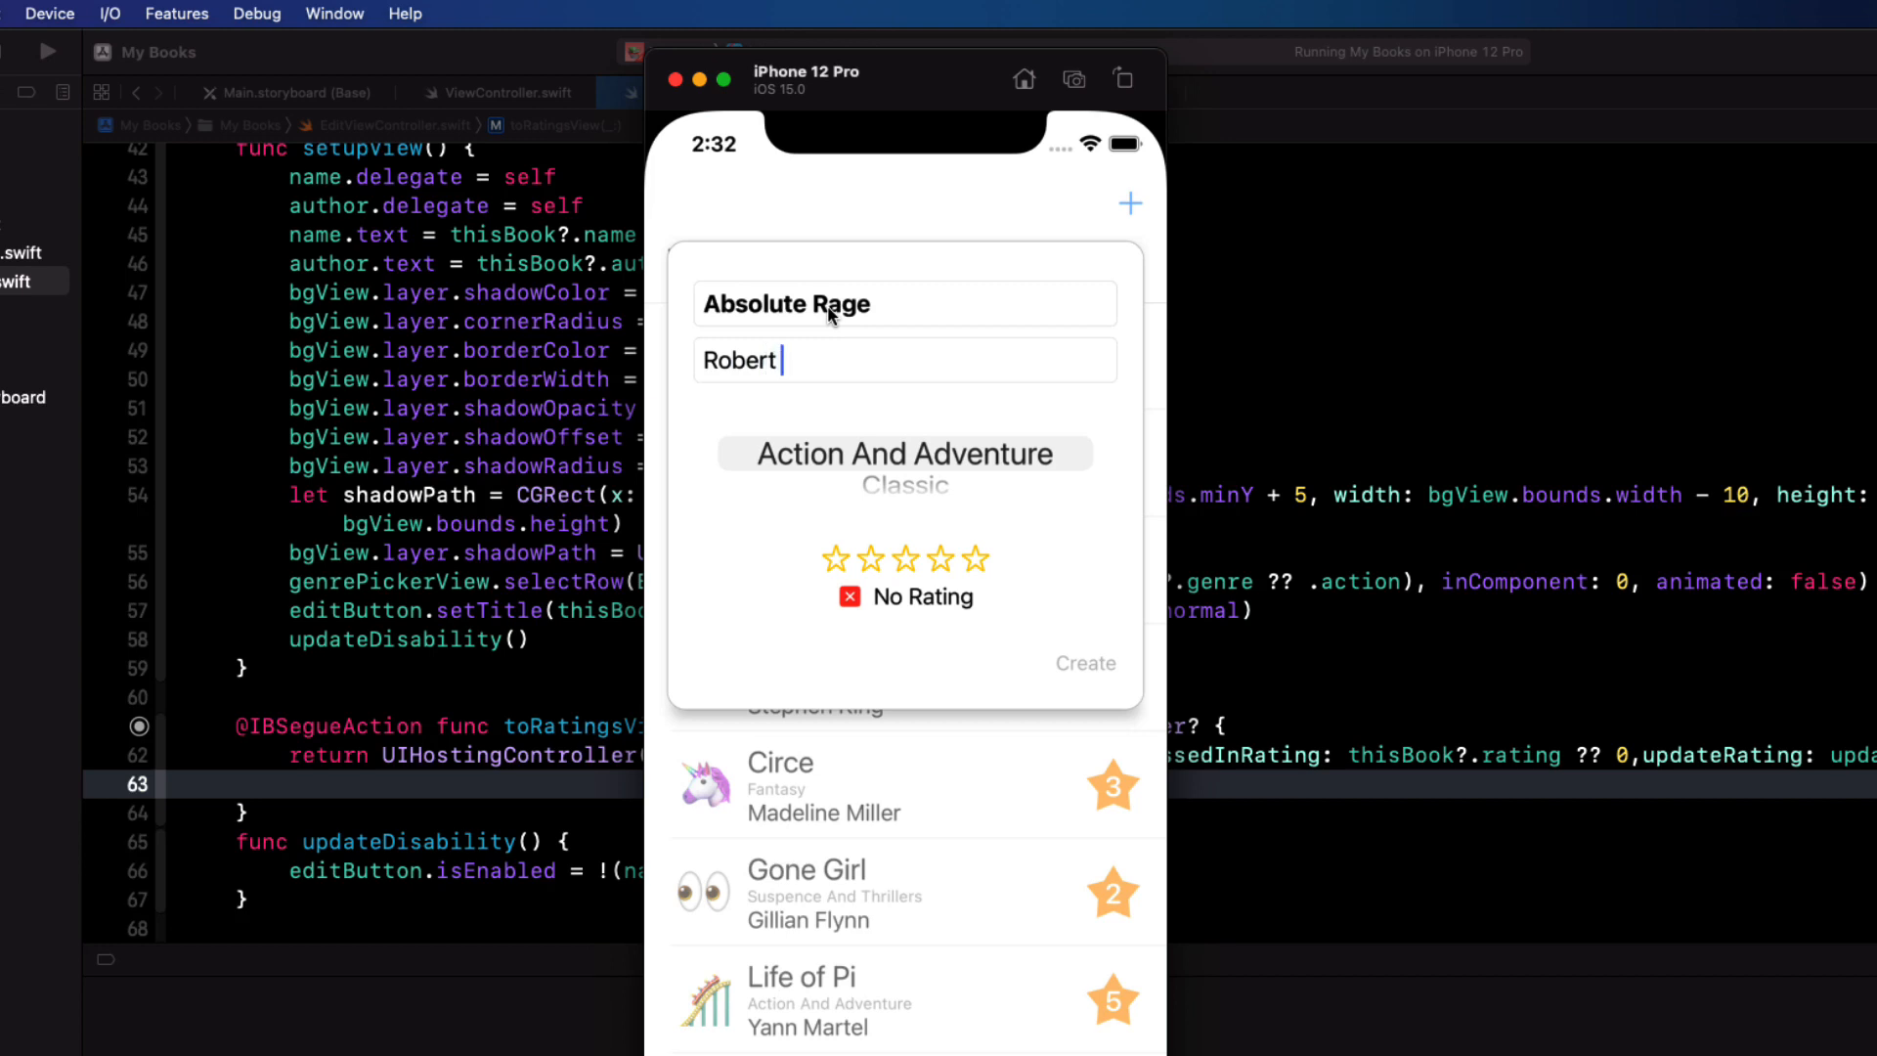
type("Tanenbau")
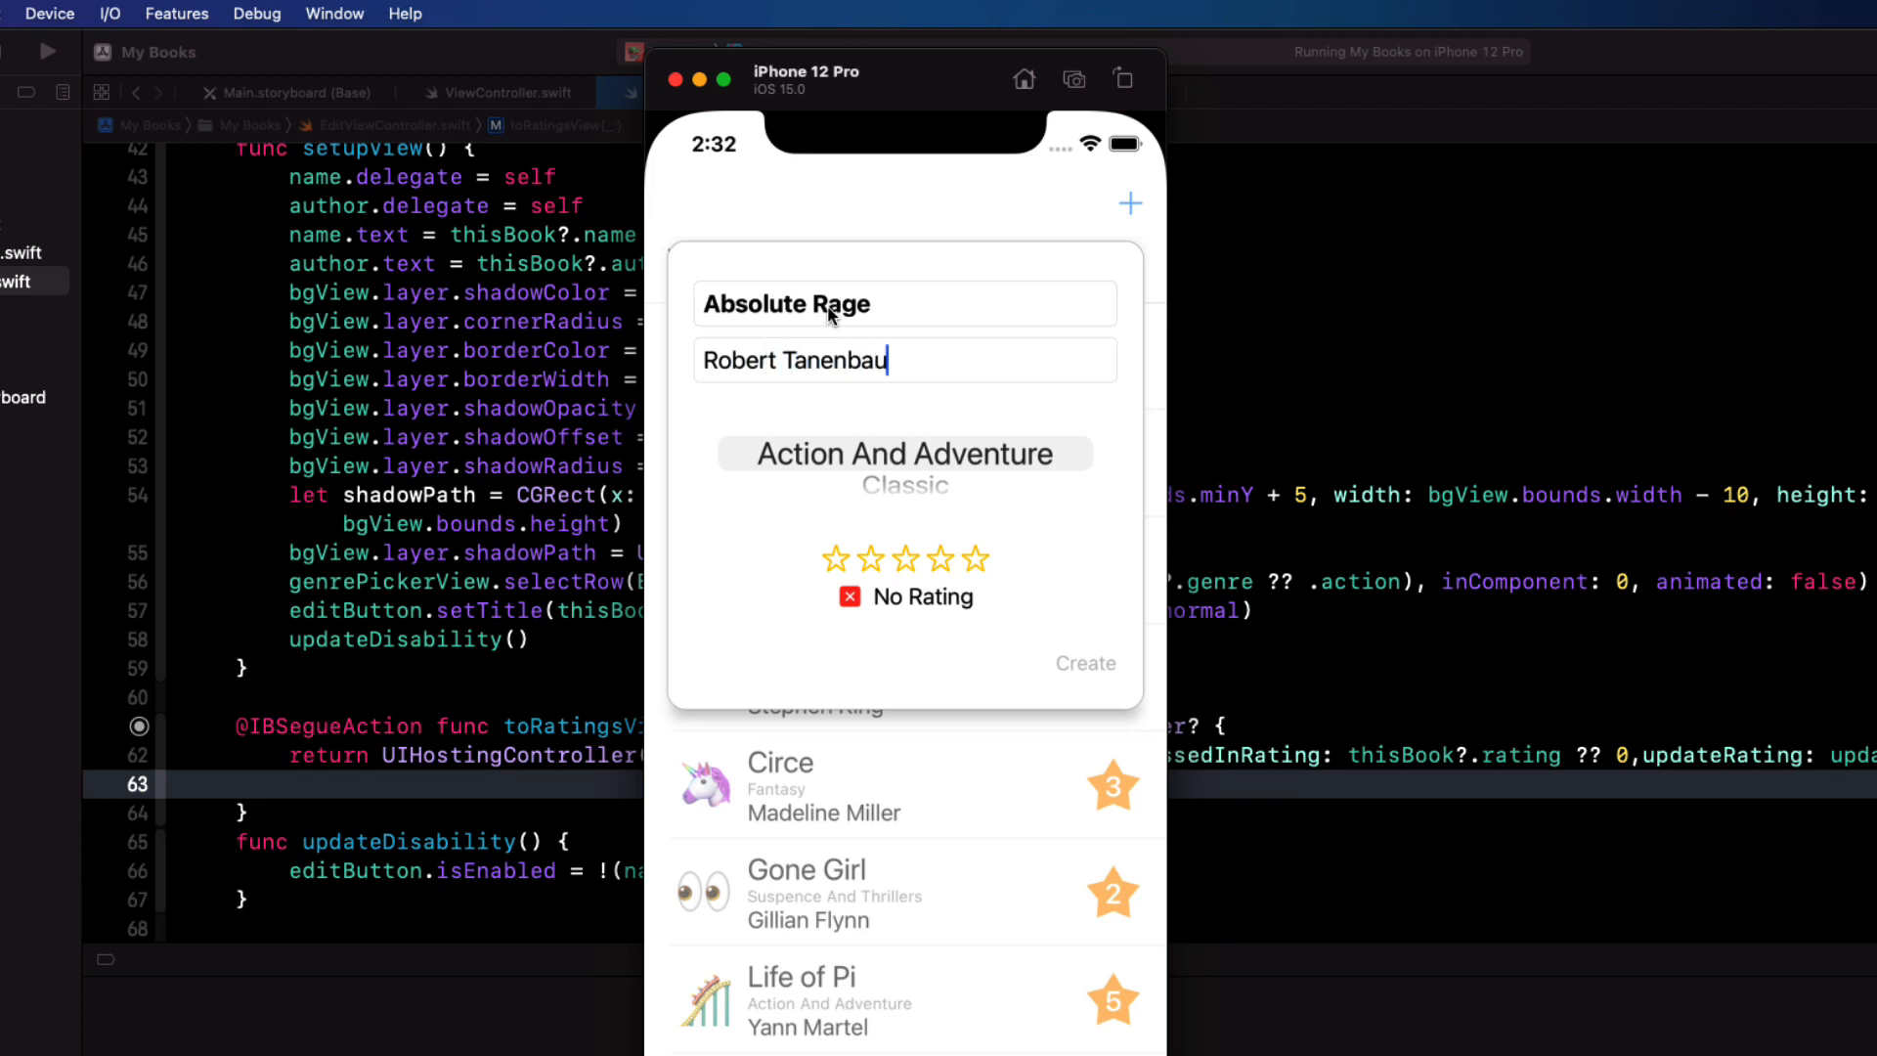
type("m")
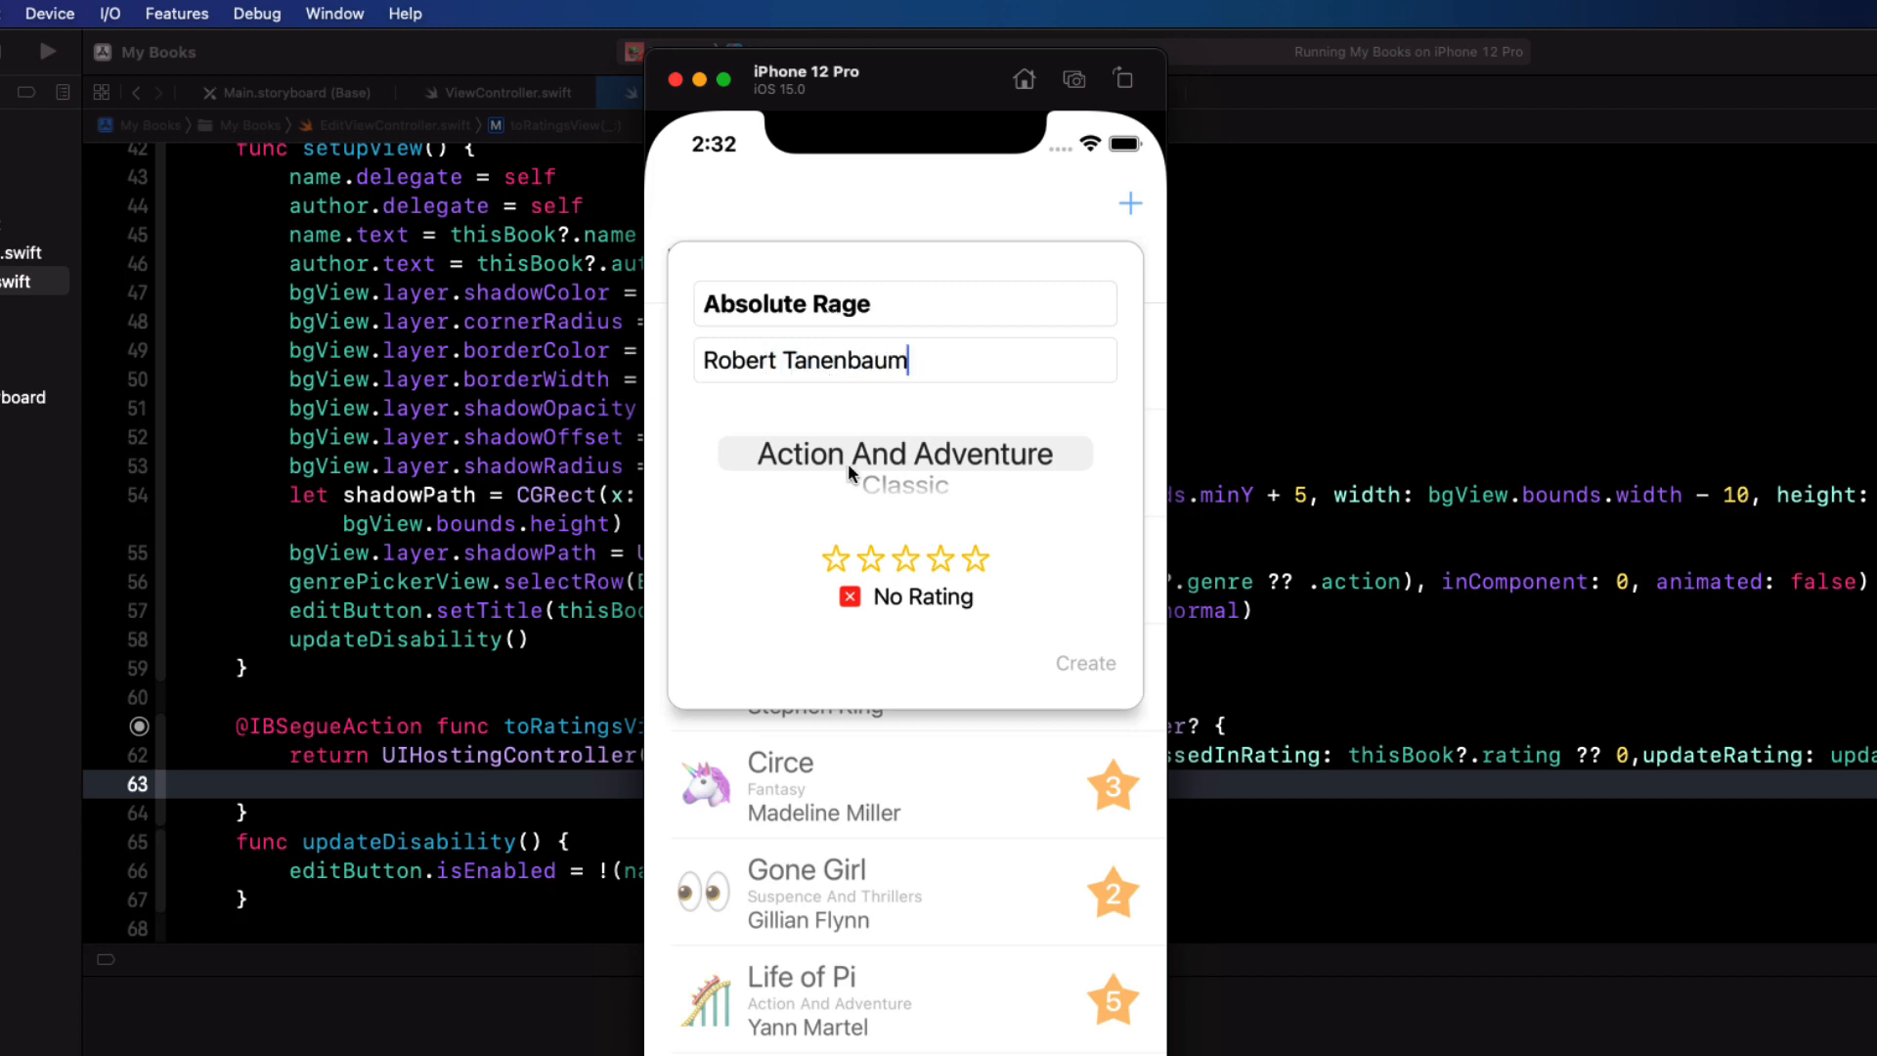
- Choose genre Suspence And Thrillers, rate it four stars, and create the book
scroll("down", 3)
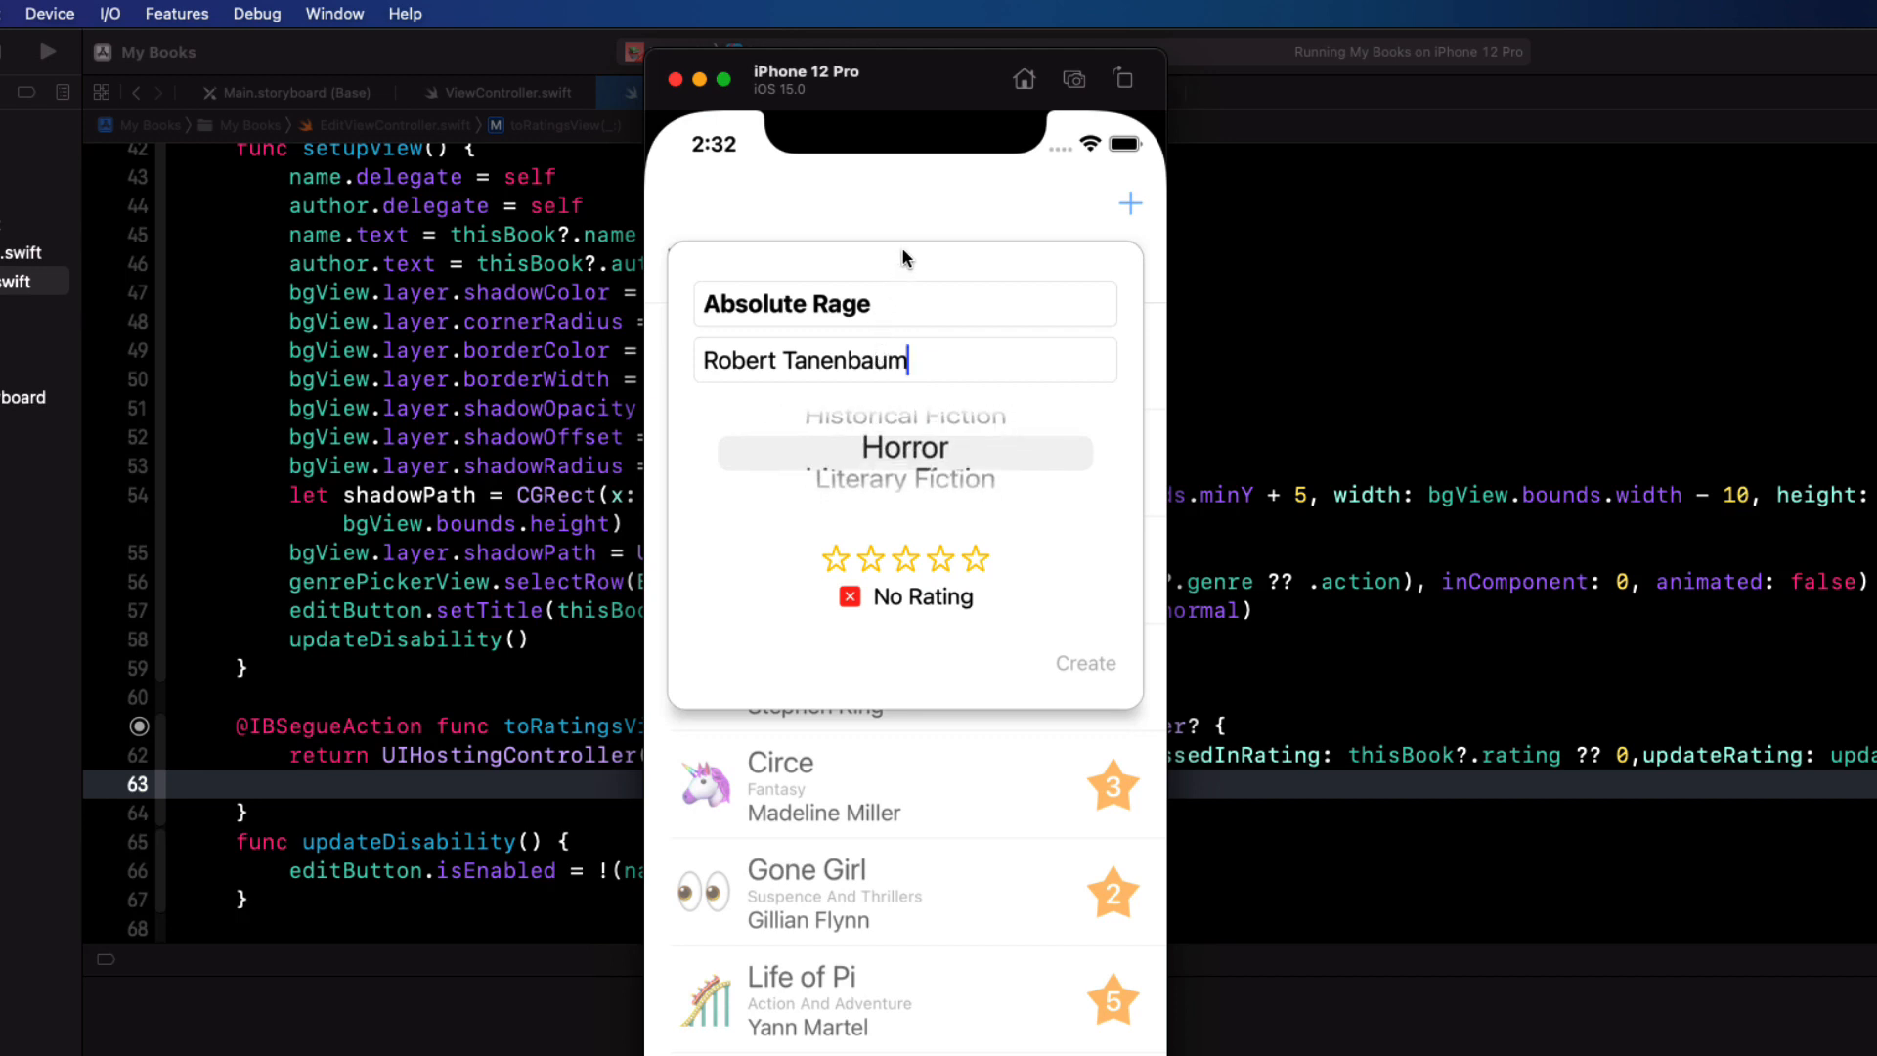
scroll("down", 3)
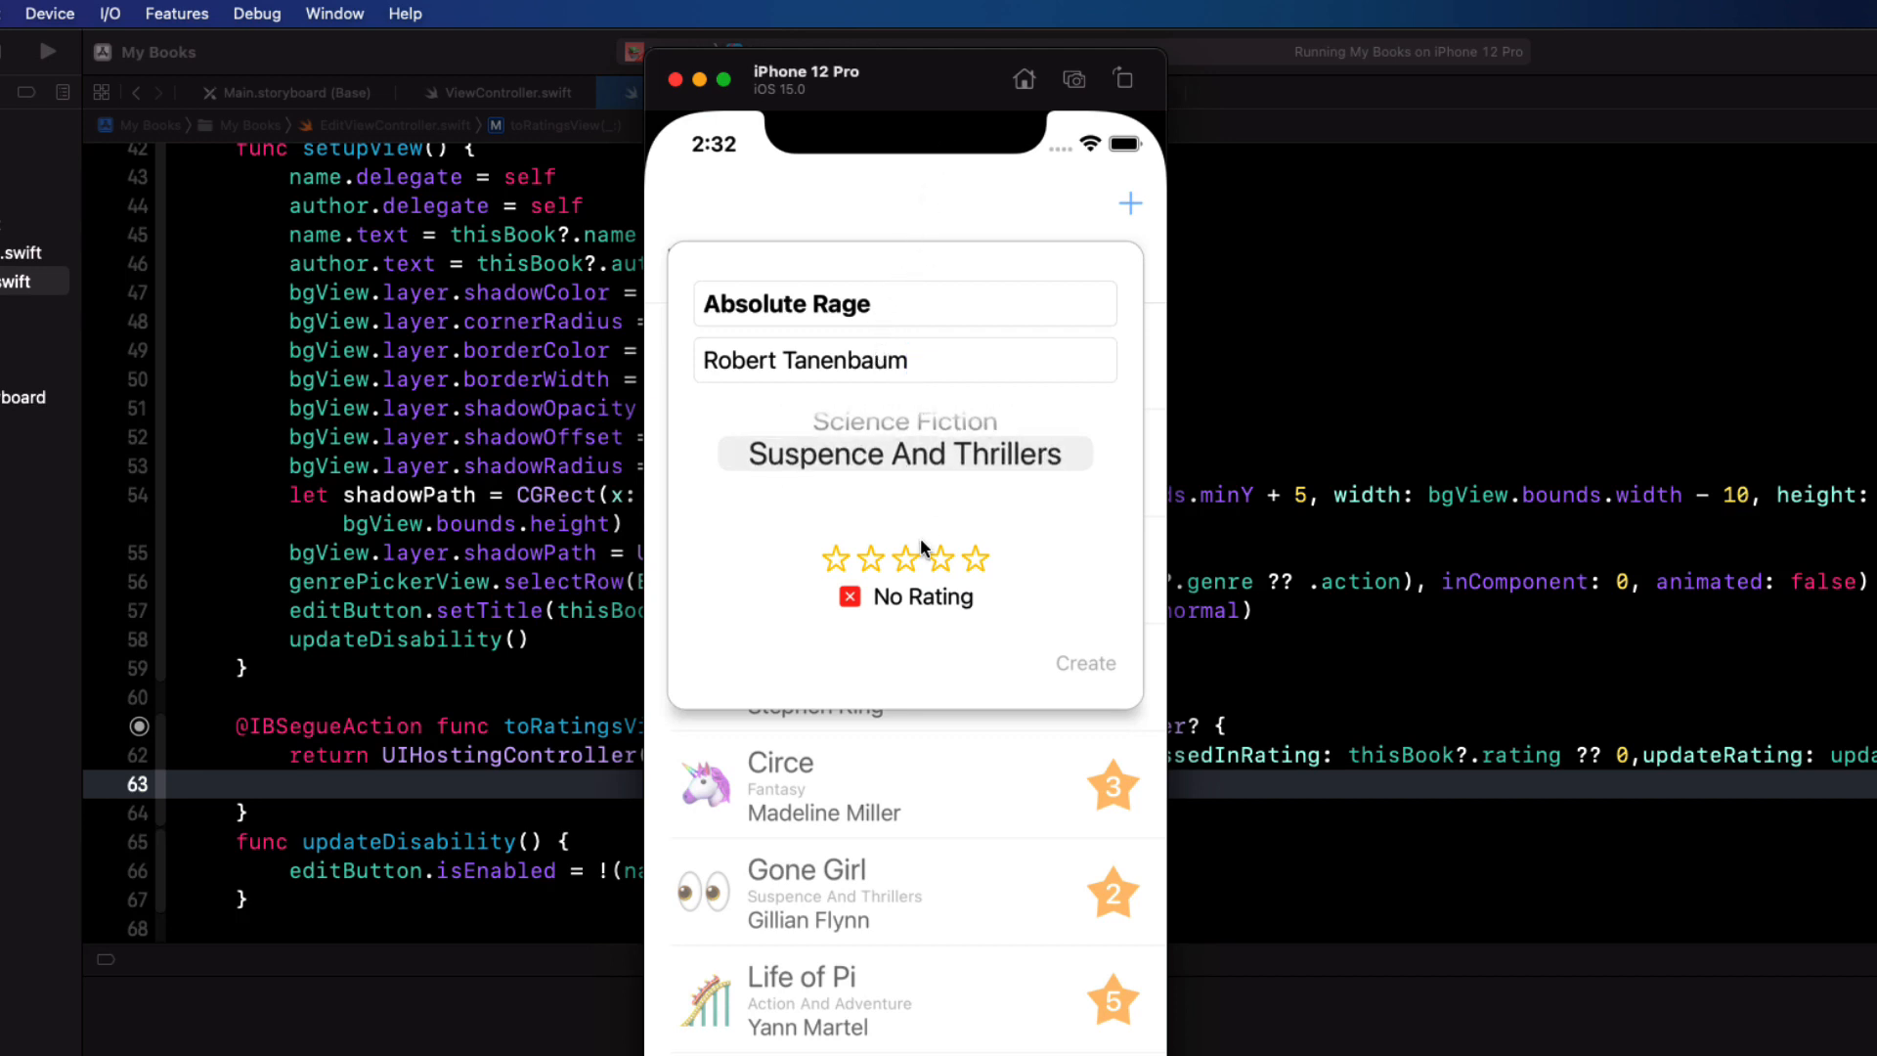
left_click(941, 559)
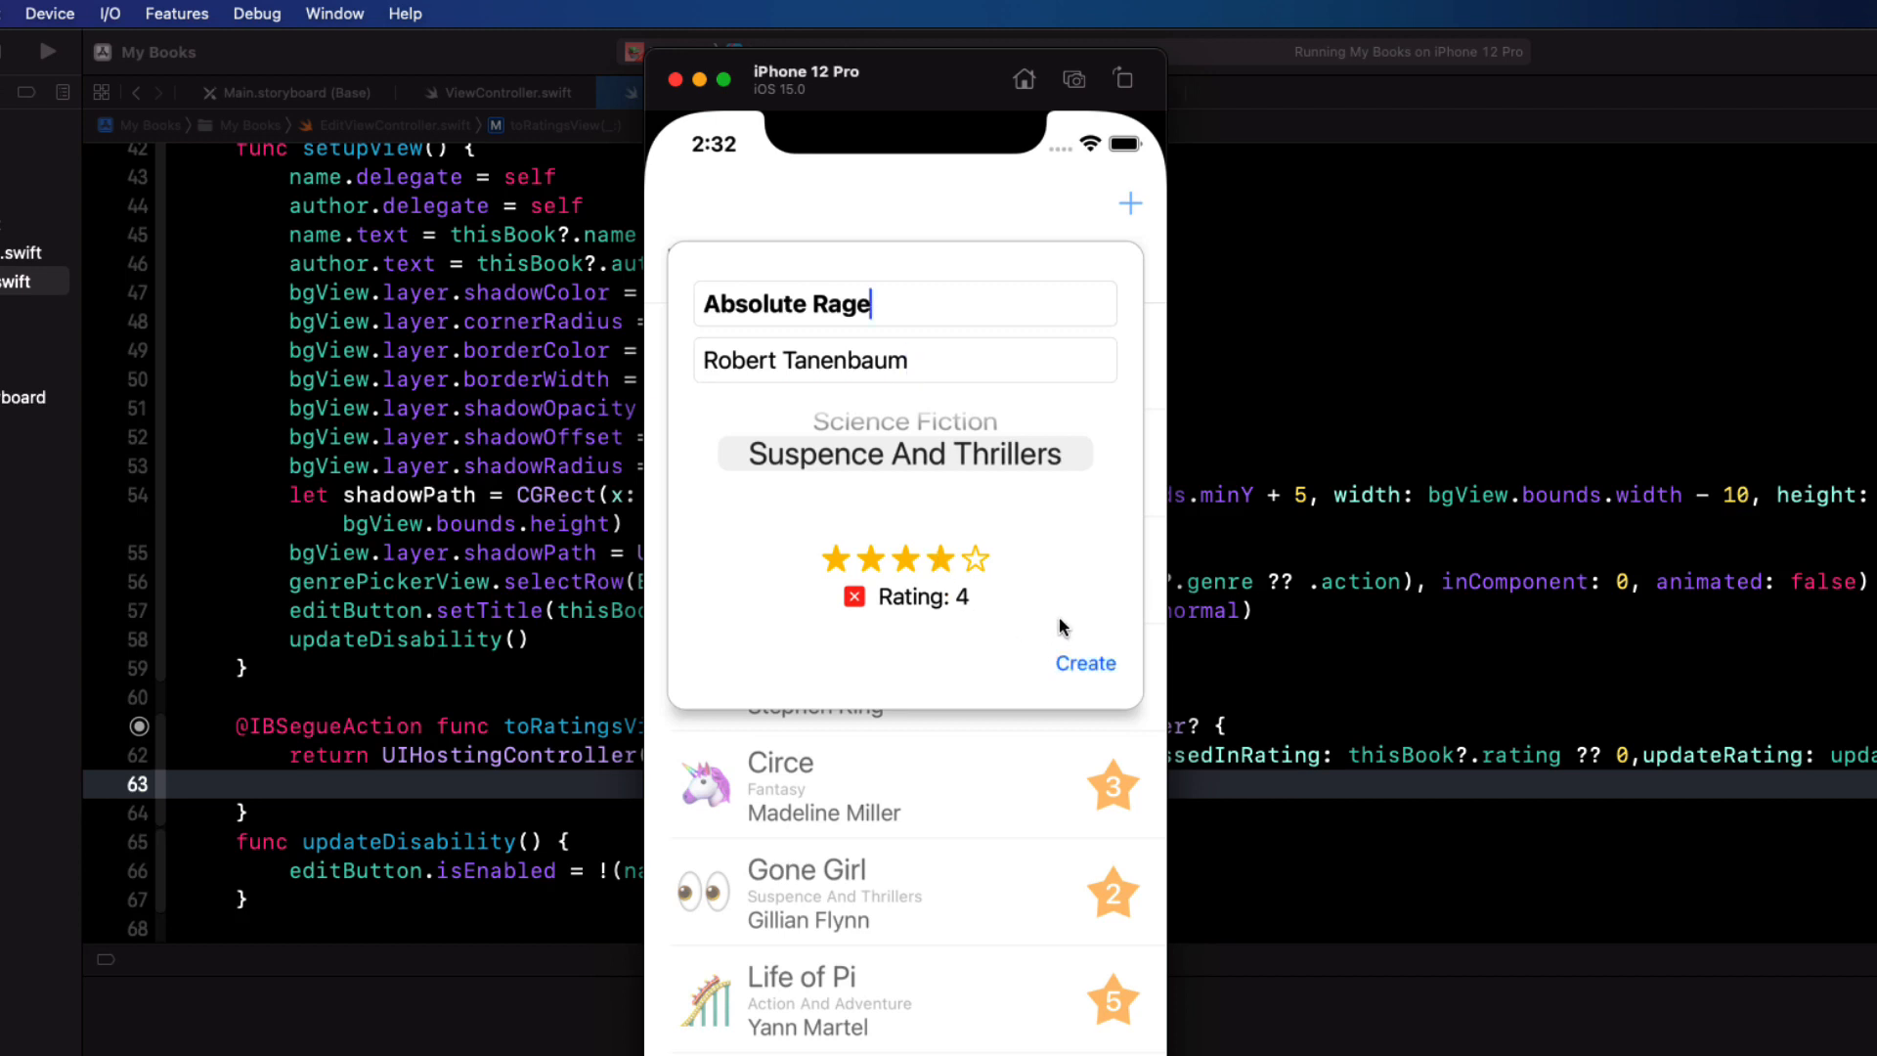
mouse_move(1128, 693)
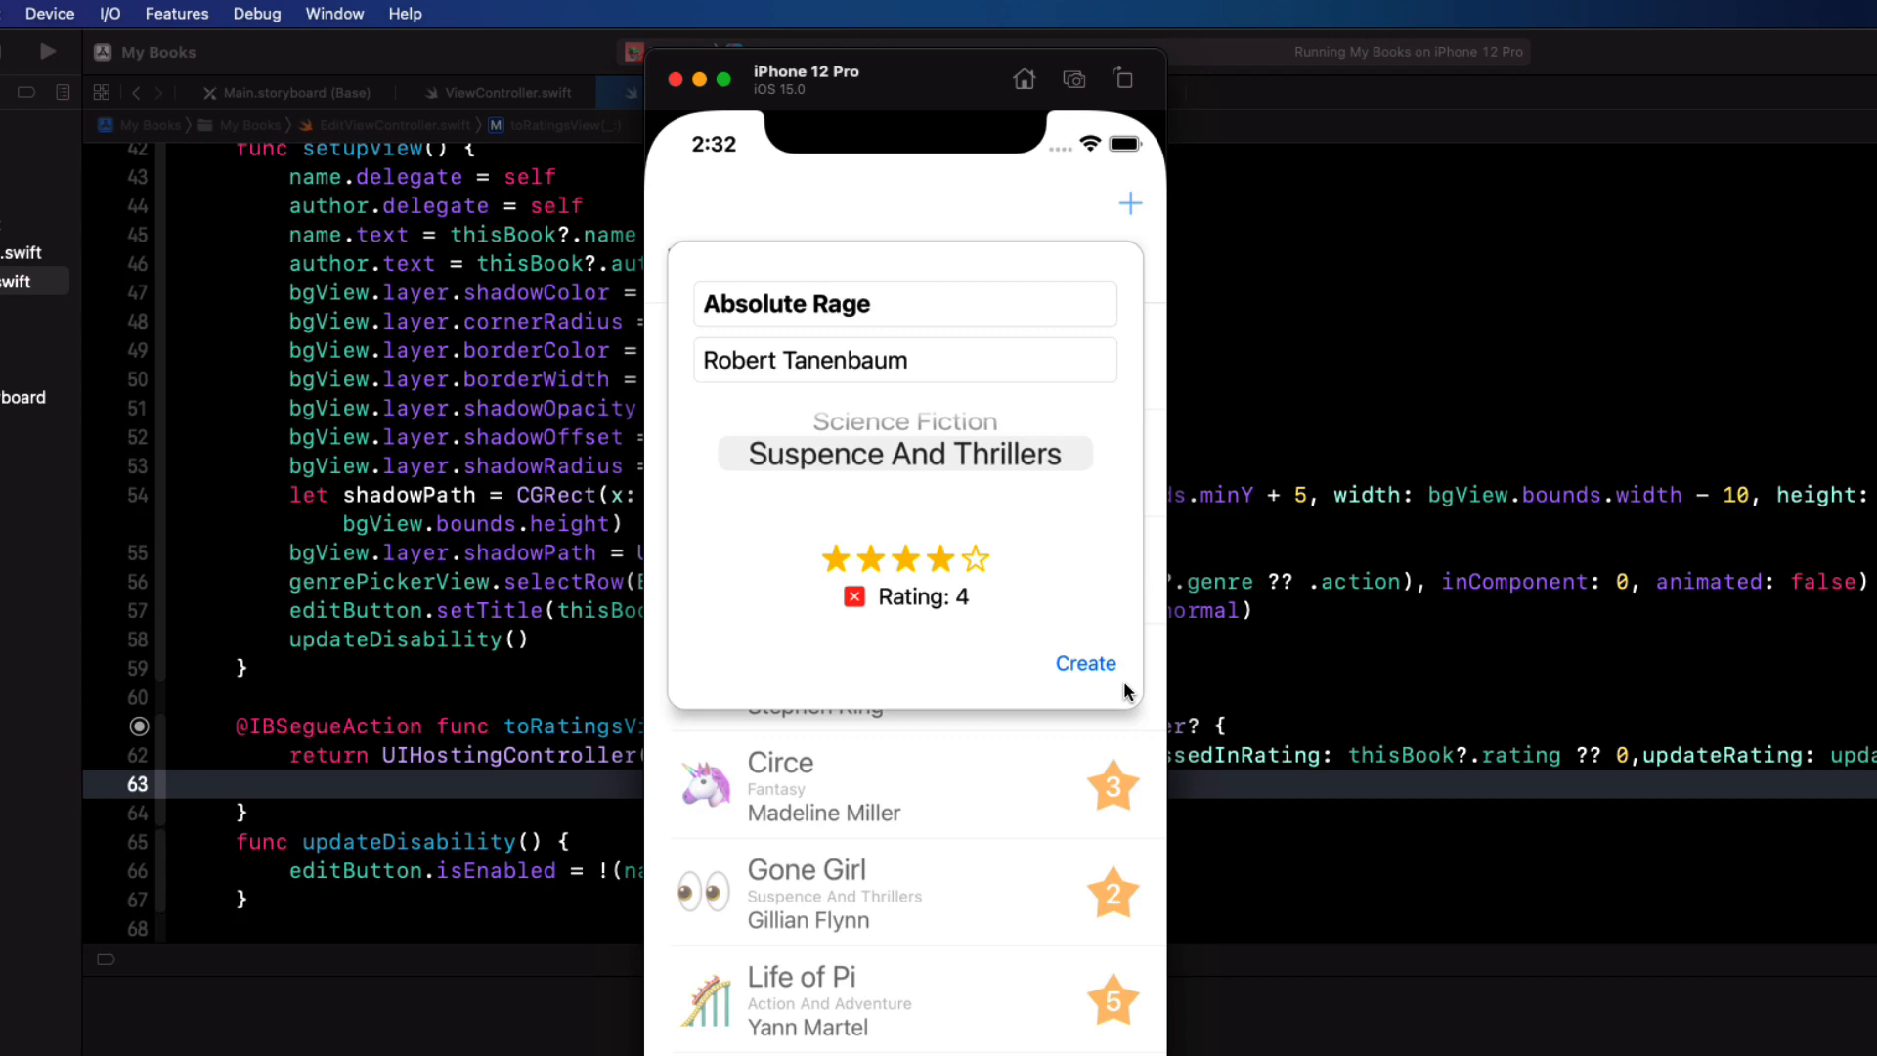
left_click(1084, 663)
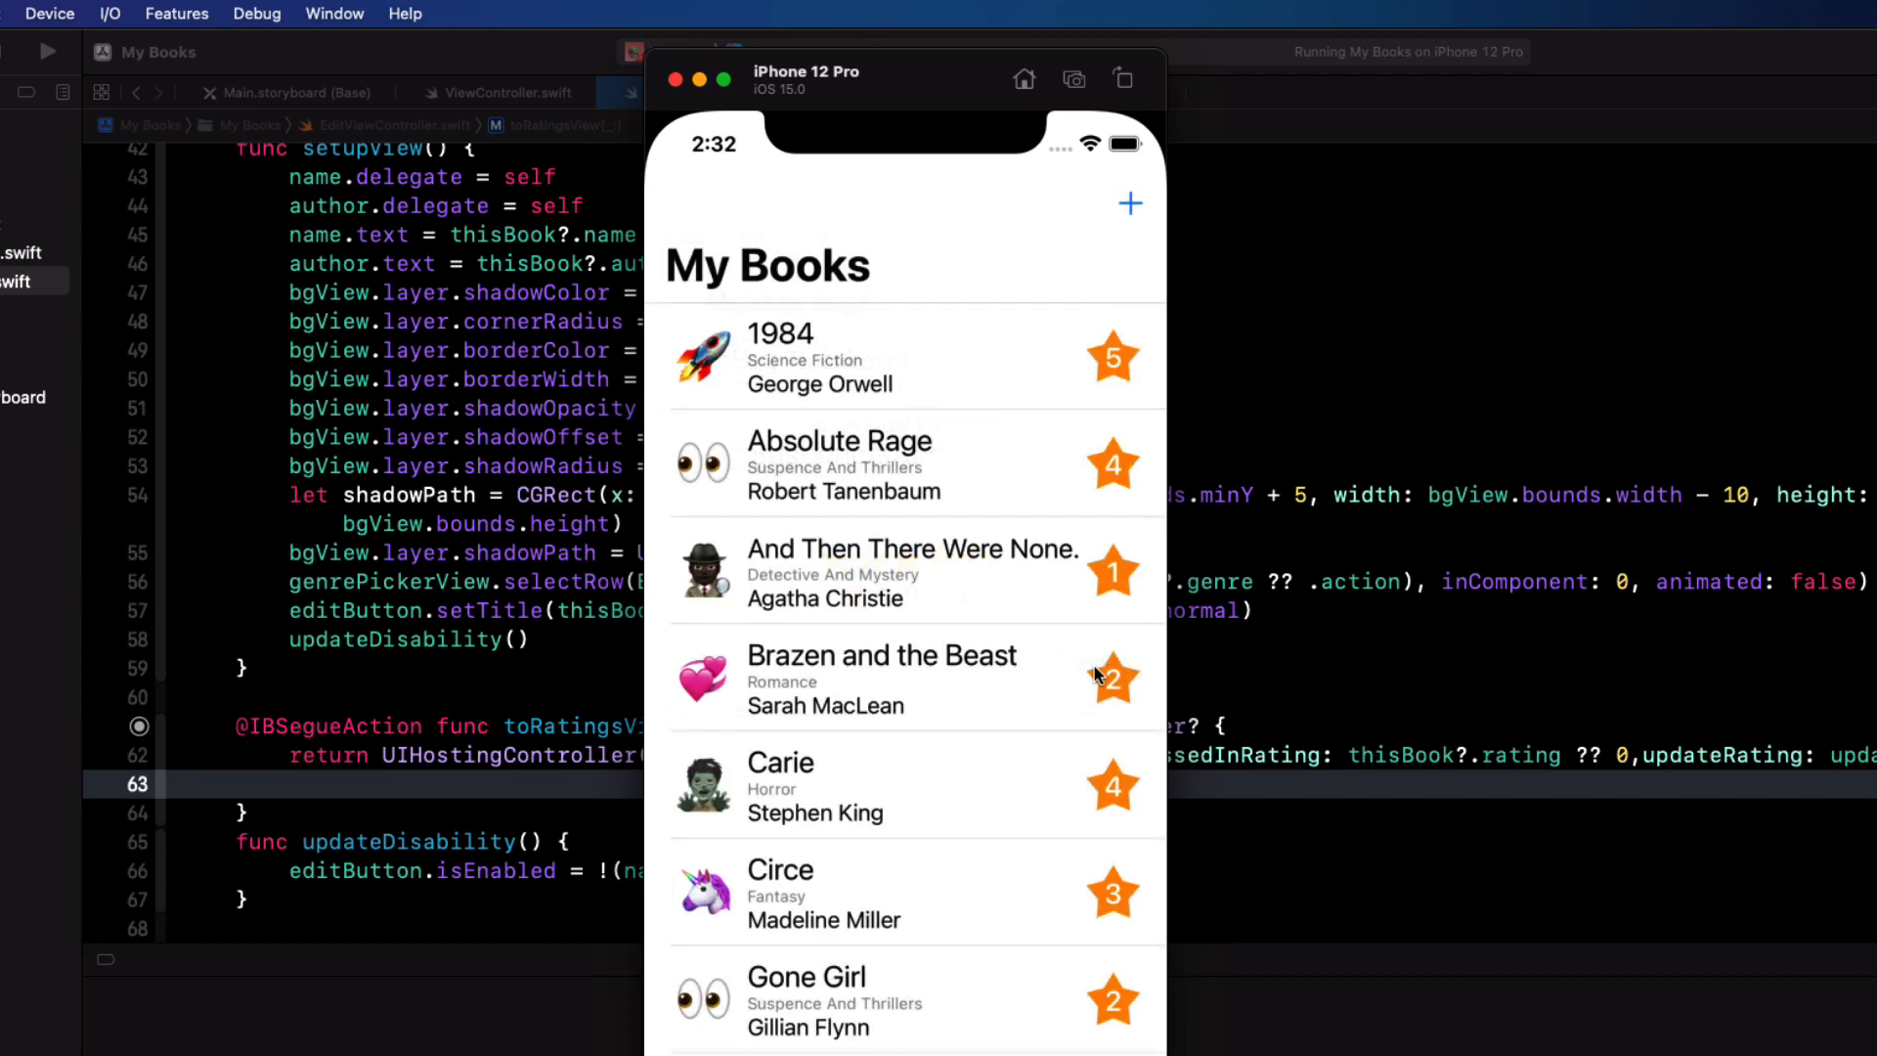
left_click(910, 465)
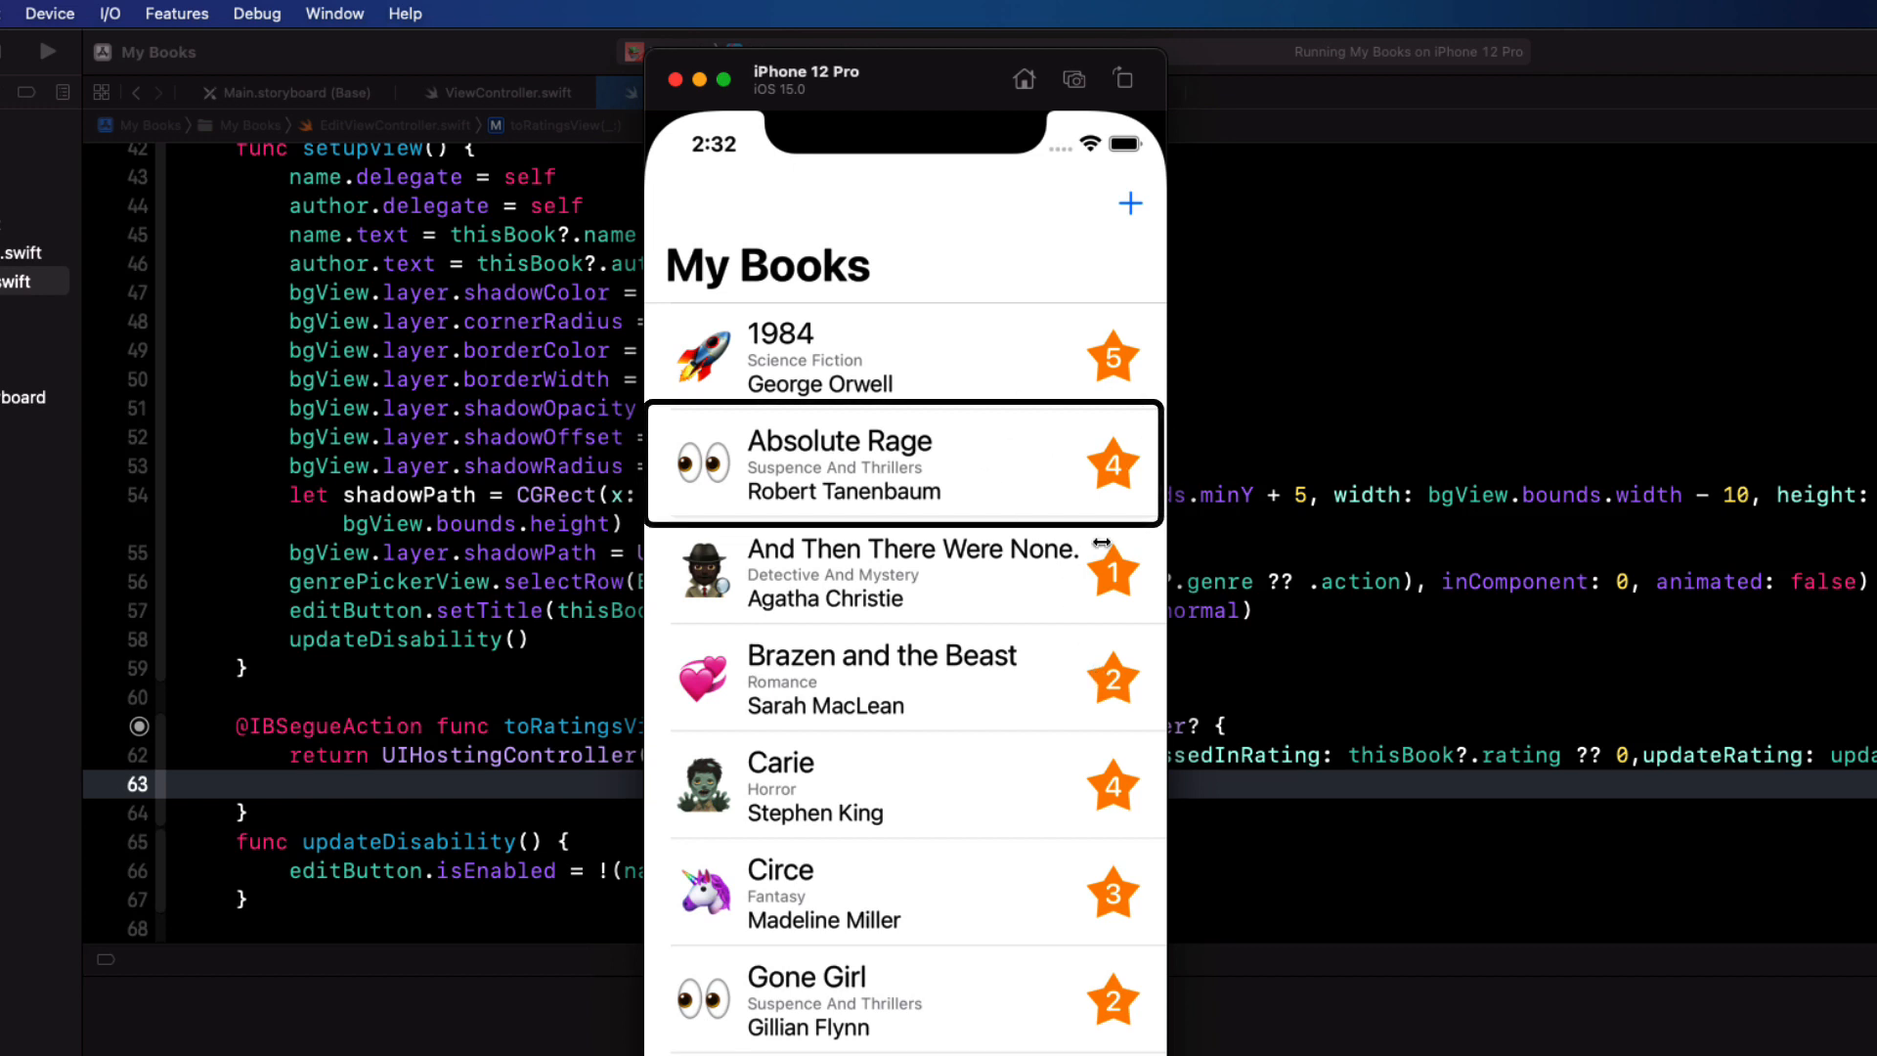
mouse_move(1180, 486)
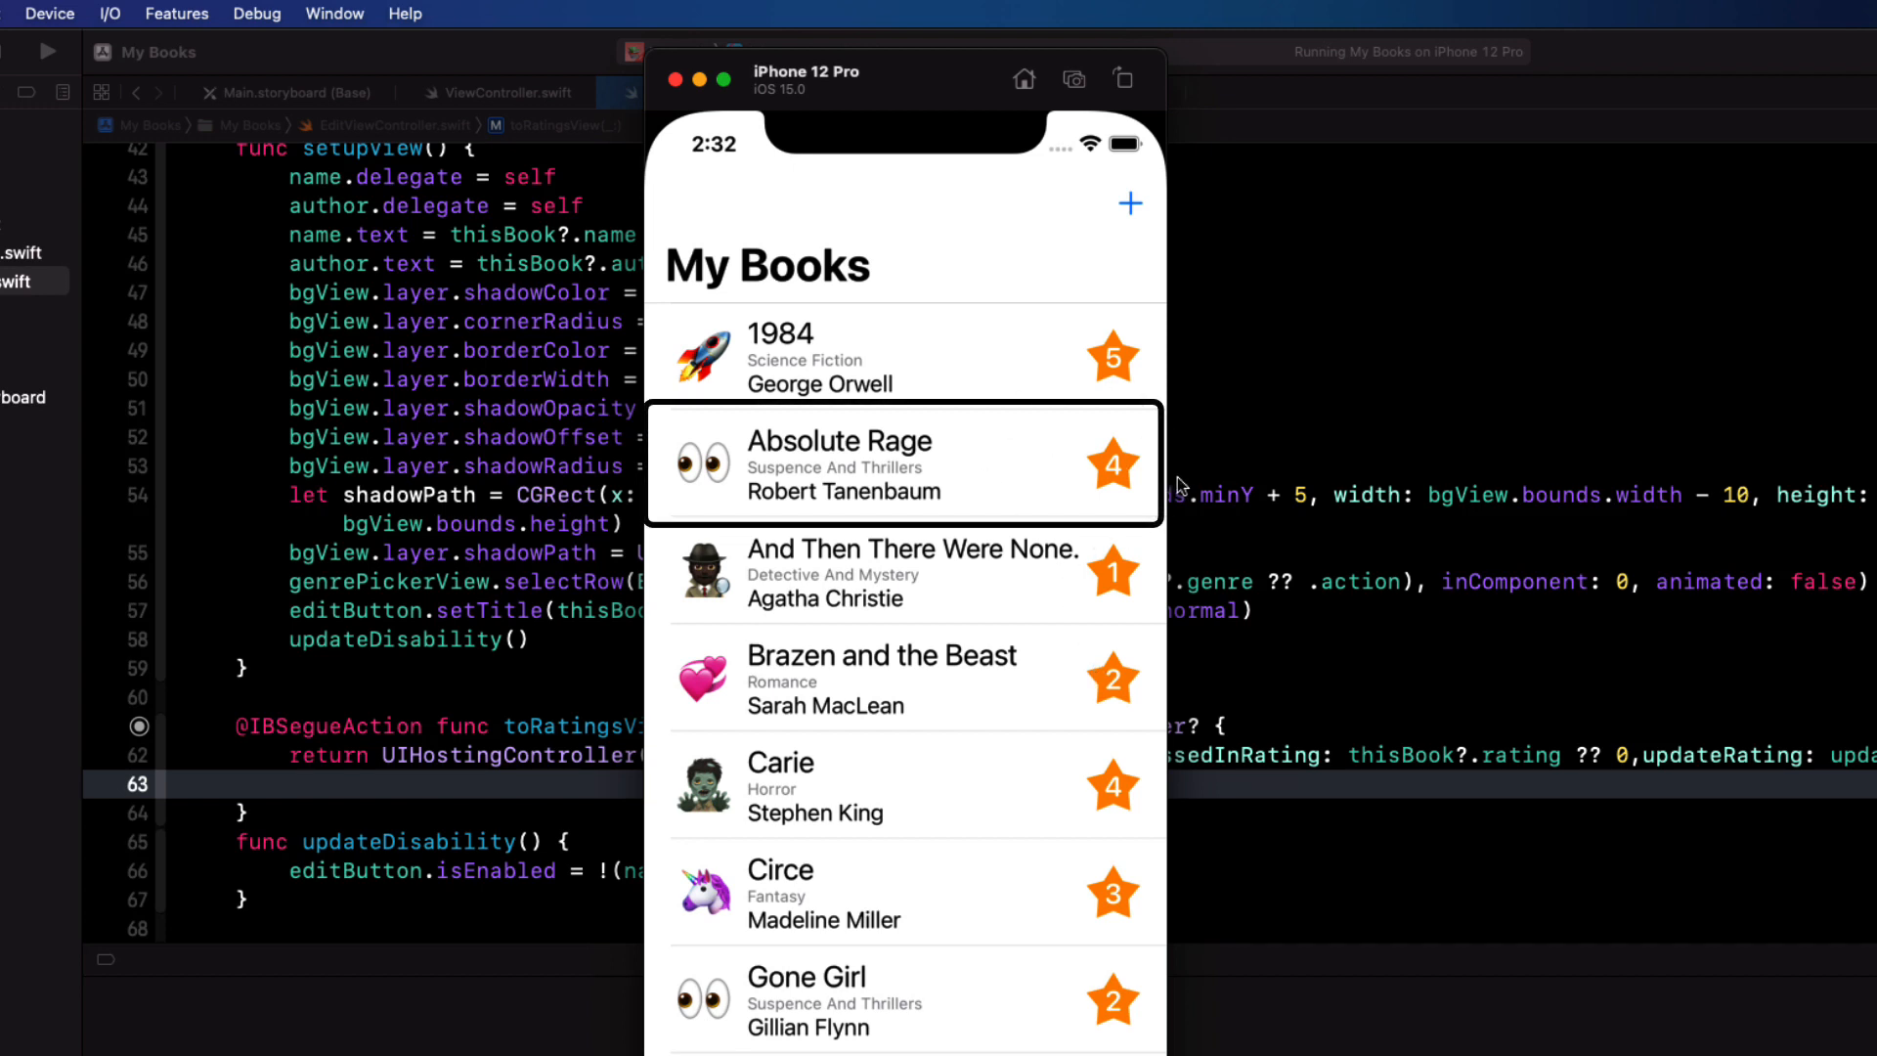
mouse_move(1751, 926)
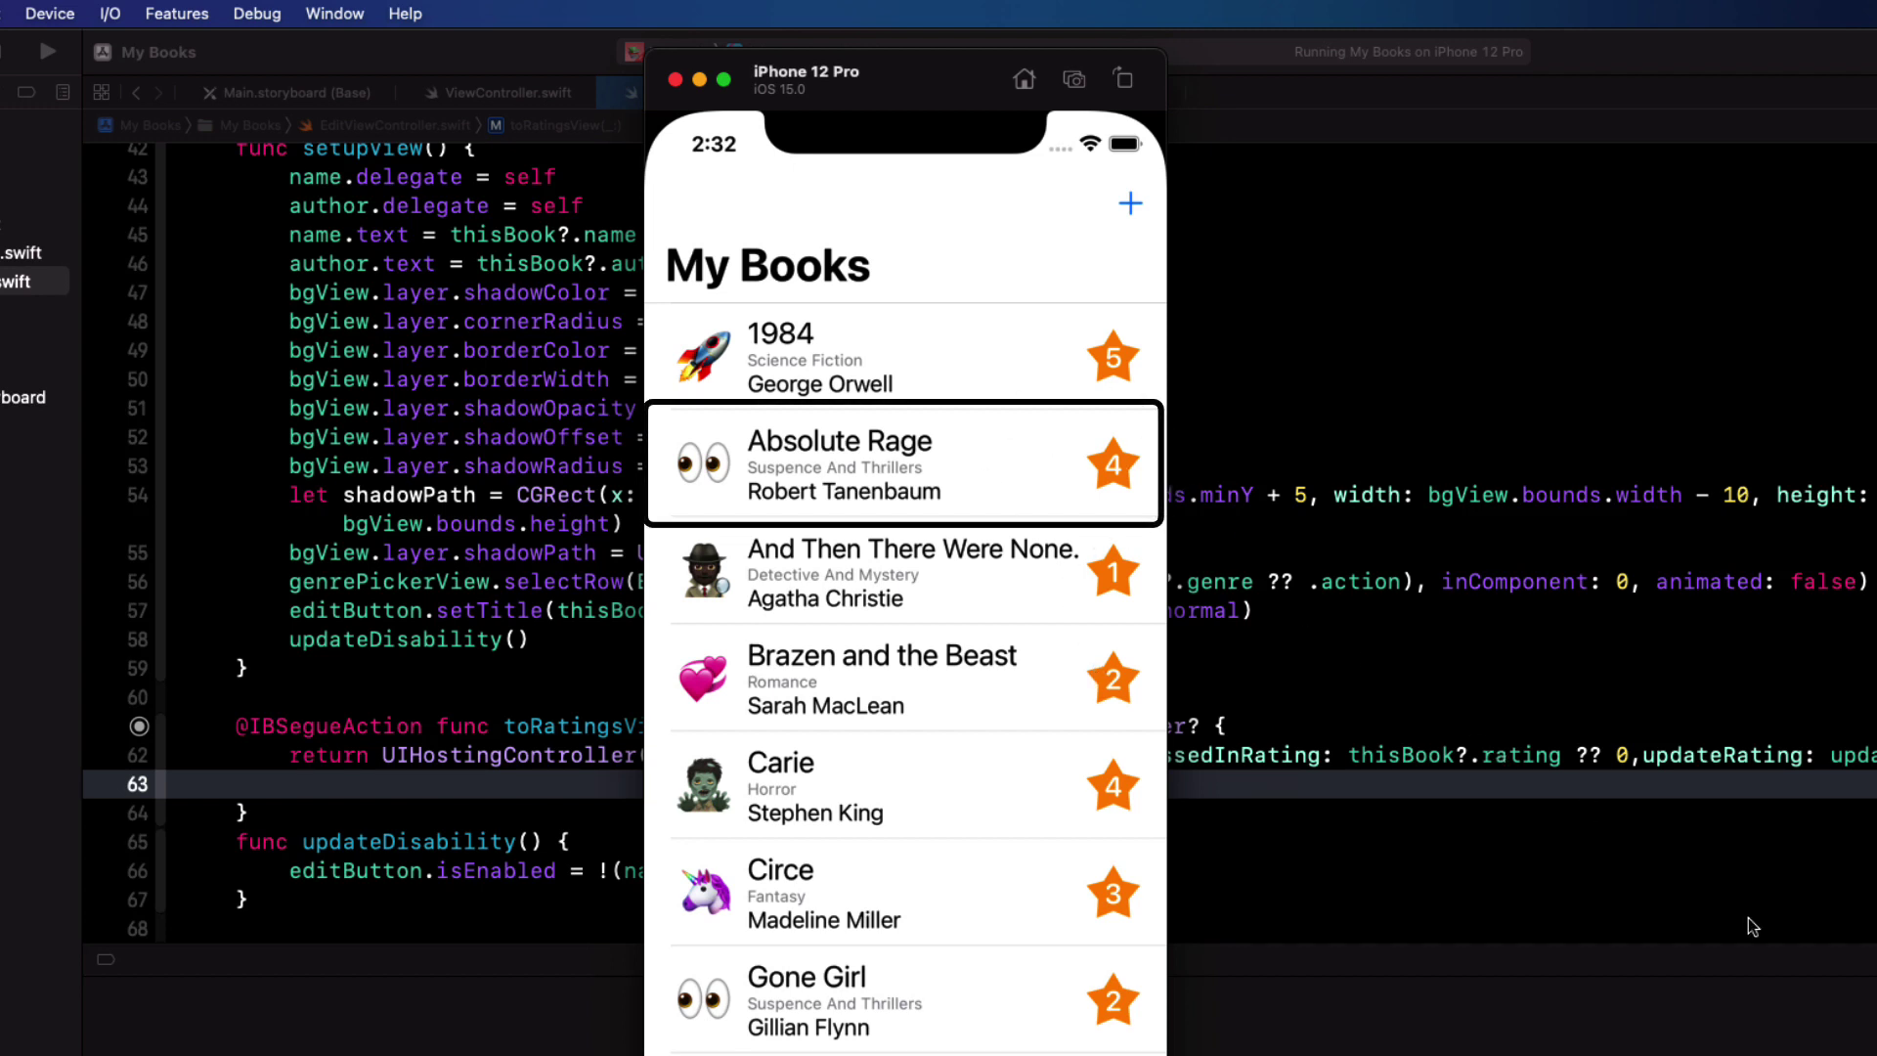